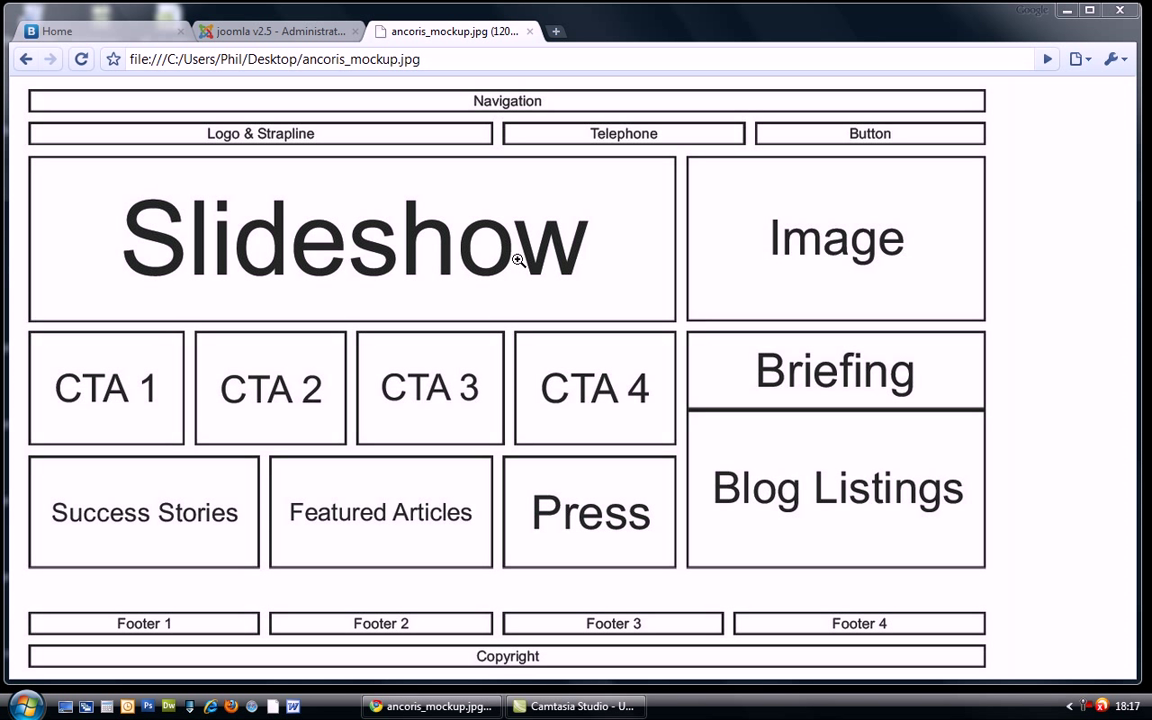
pyautogui.moveTo(476, 304)
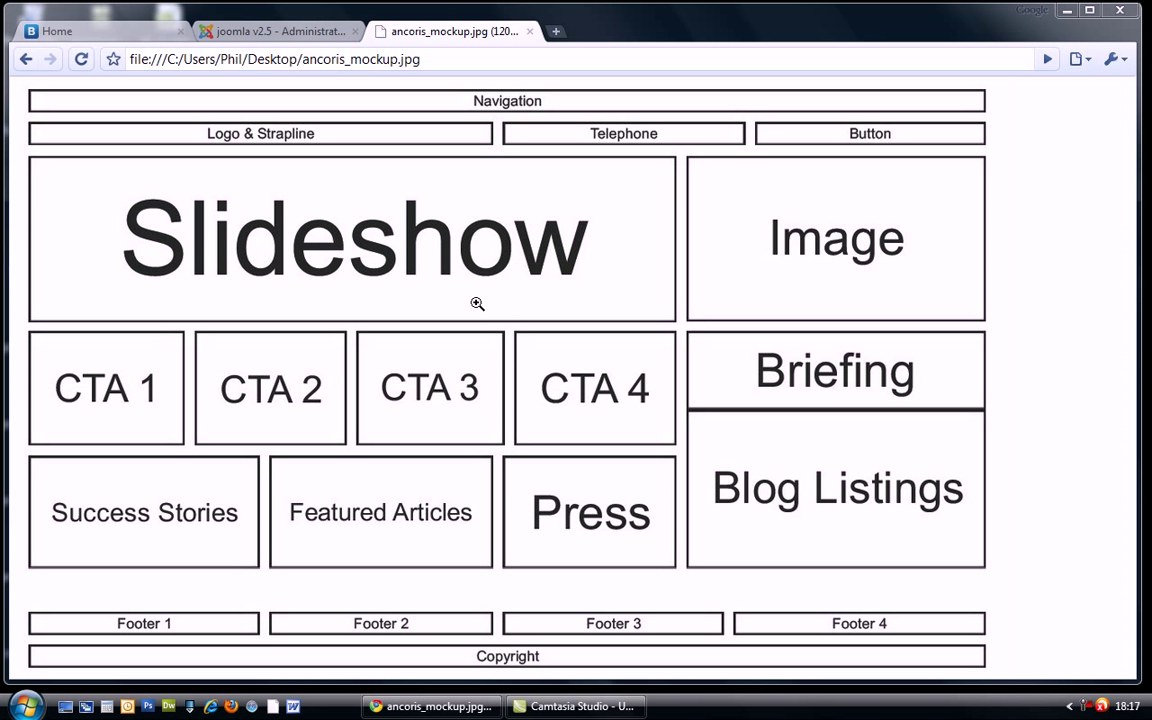
pyautogui.moveTo(466, 292)
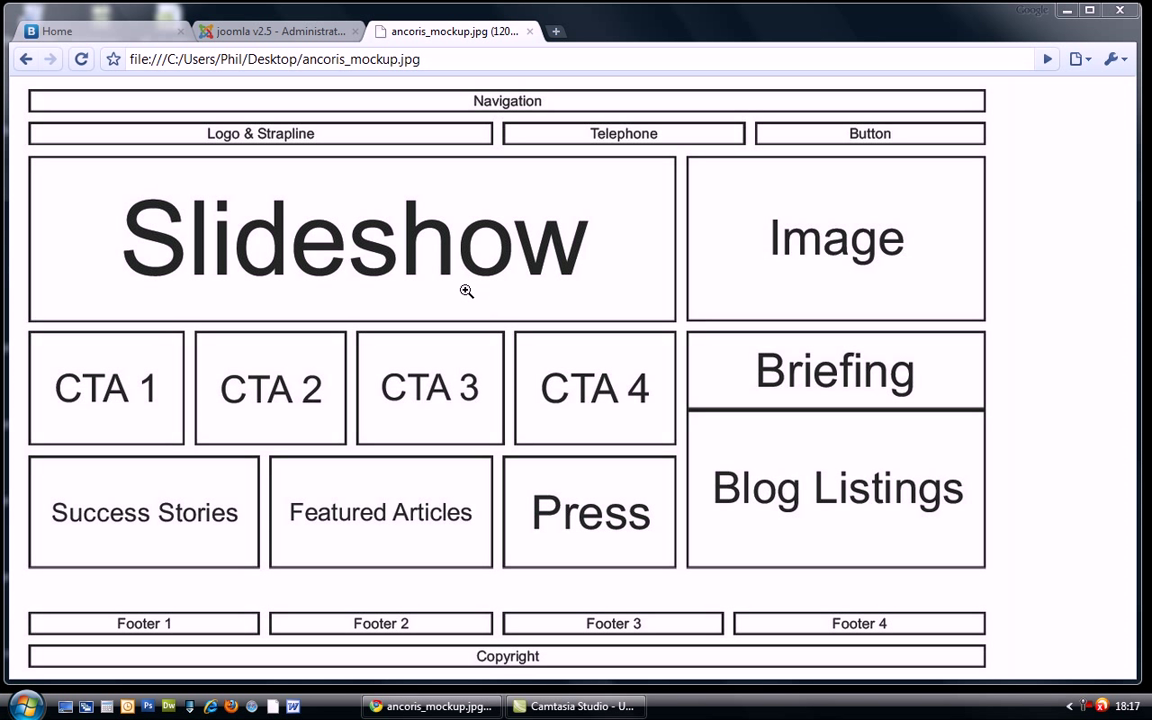
pyautogui.moveTo(430, 332)
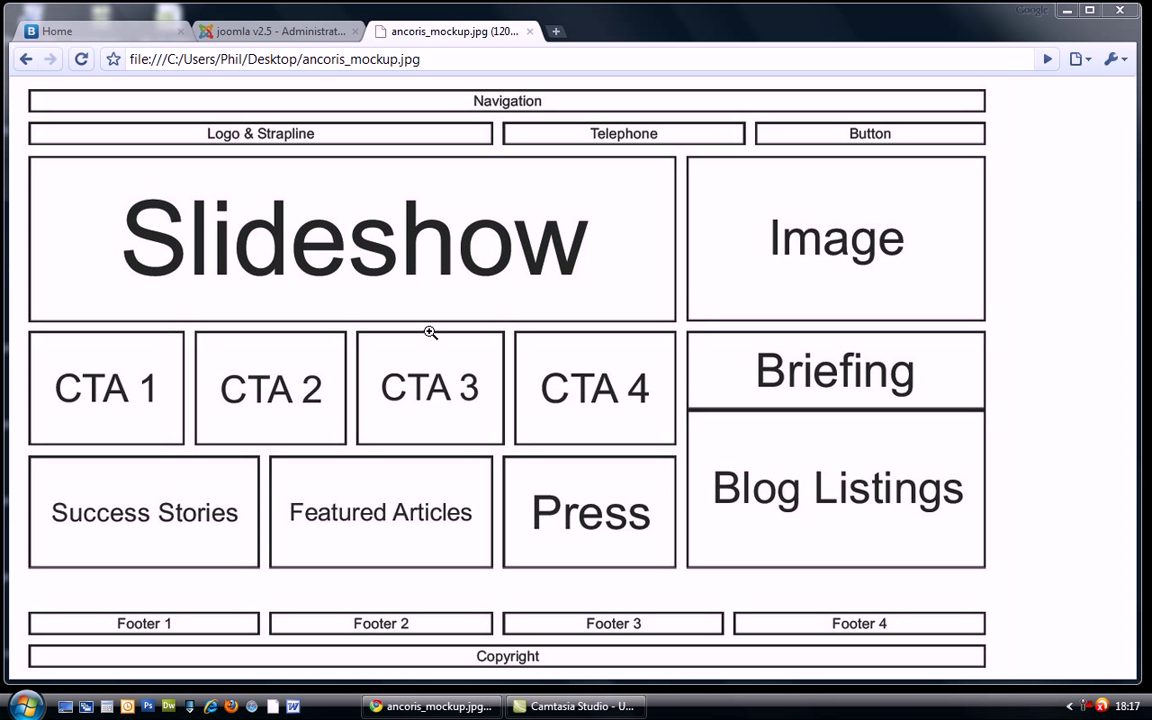
# Step: Switch between the mockup and administration tabs, ending on the Menu Items list
pyautogui.click(278, 32)
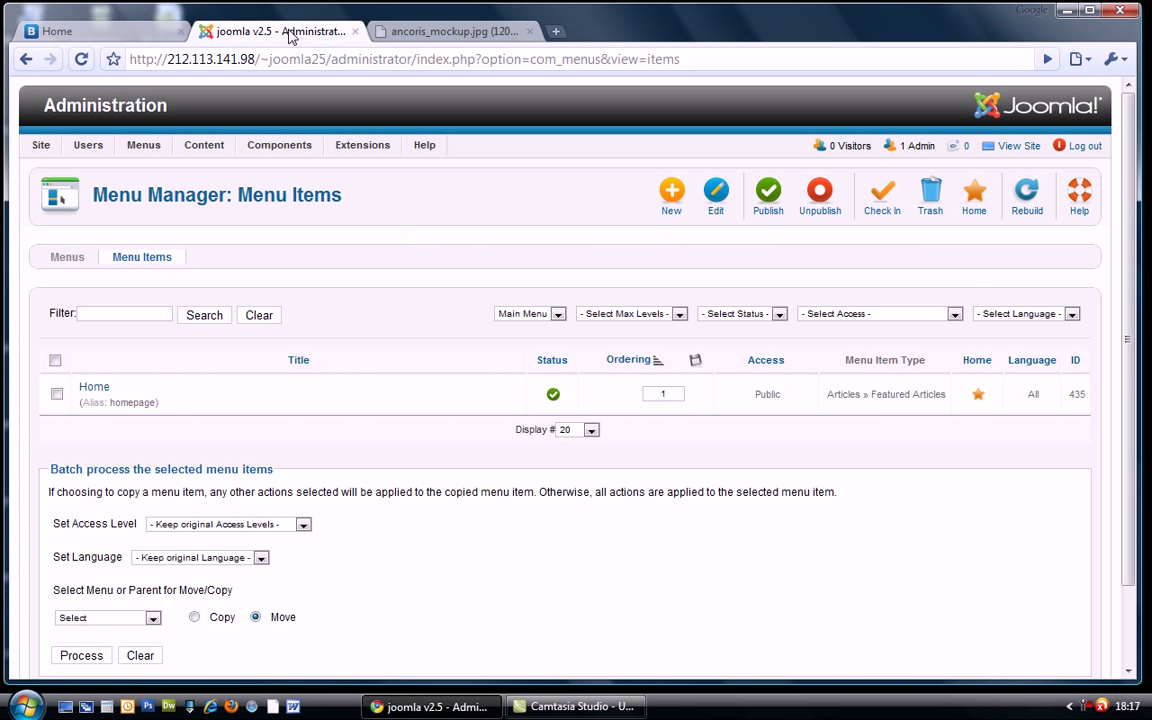
pyautogui.click(452, 32)
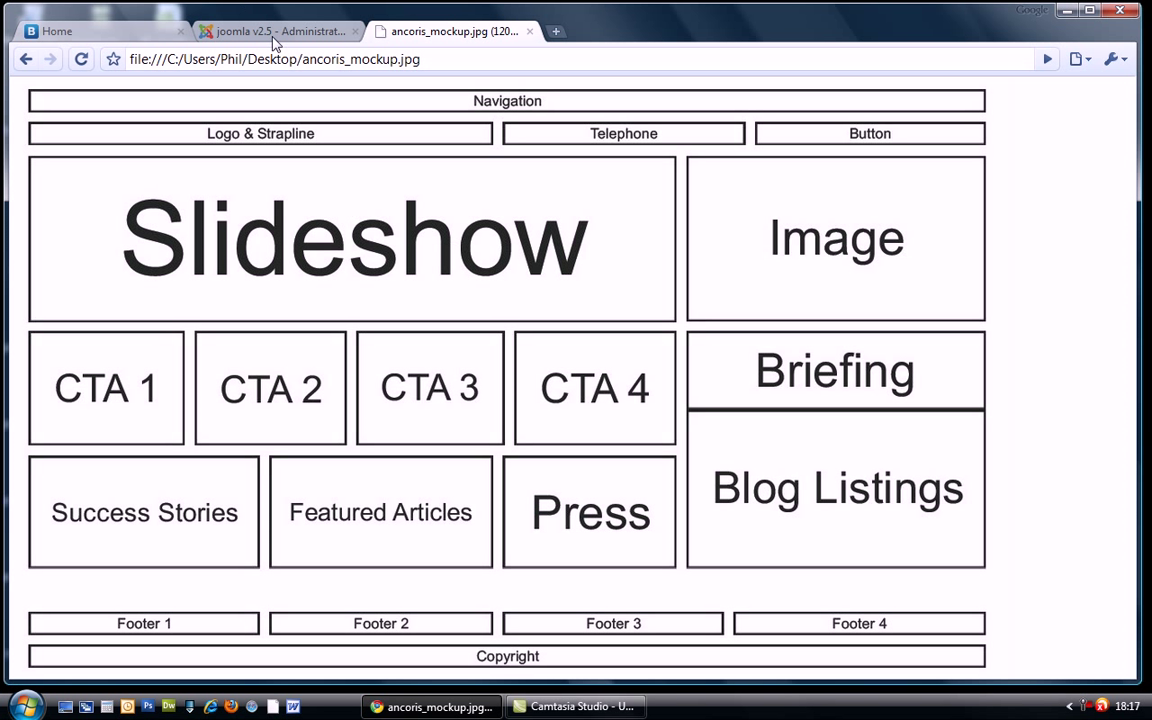
pyautogui.click(276, 32)
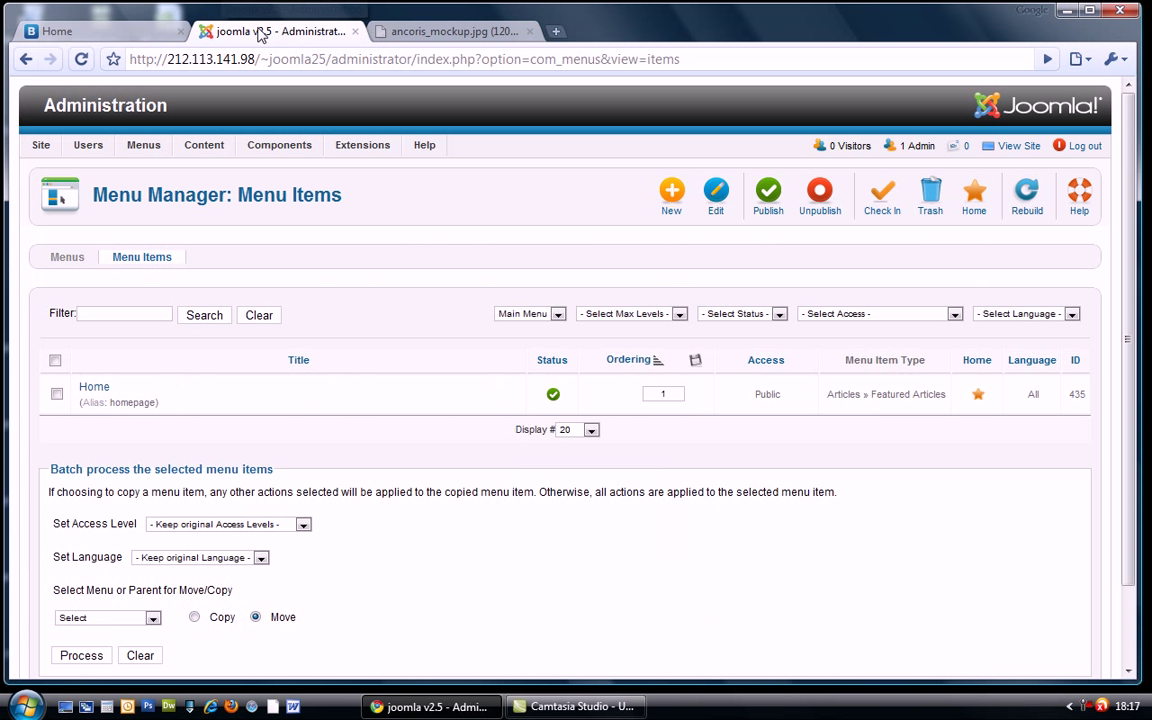
# Step: Create an External URL menu item 'demo link1' with link '#' and save it
pyautogui.click(672, 196)
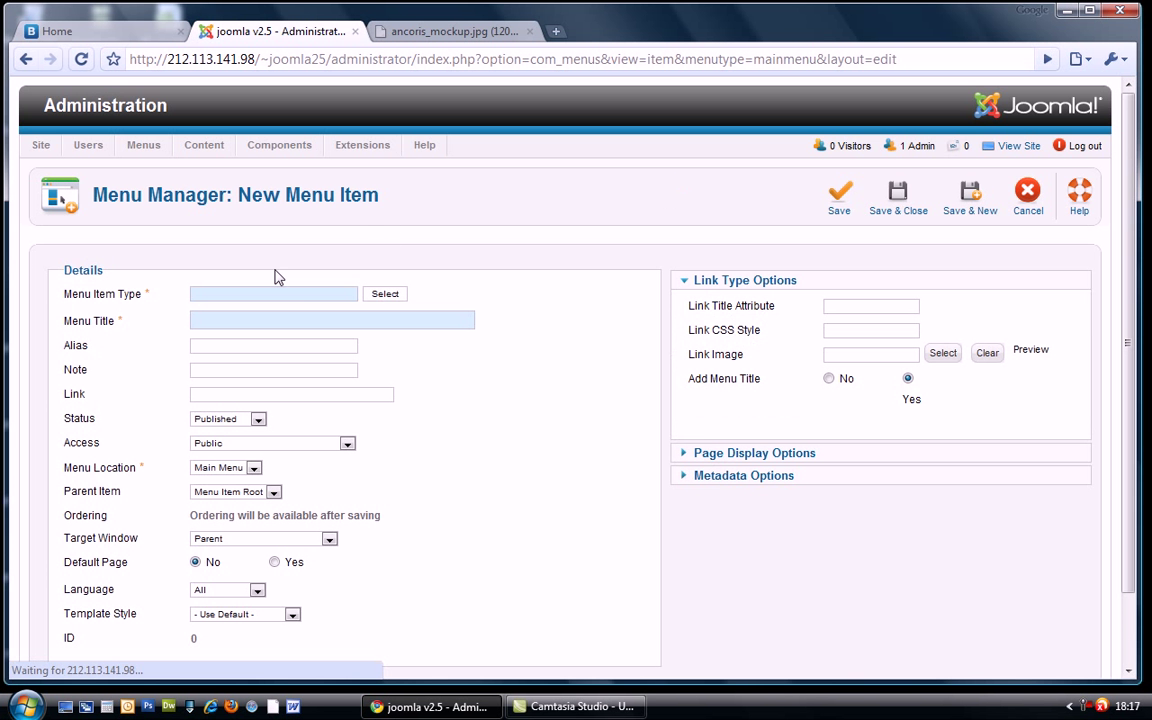
pyautogui.click(384, 292)
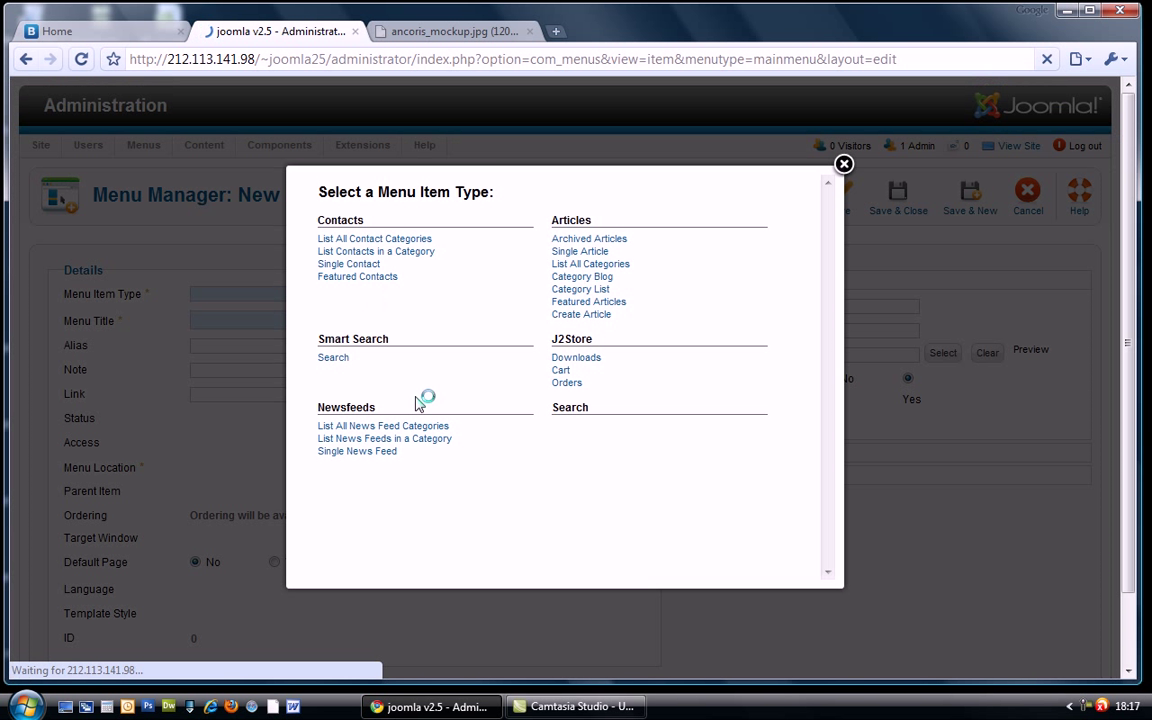
pyautogui.scroll(-3)
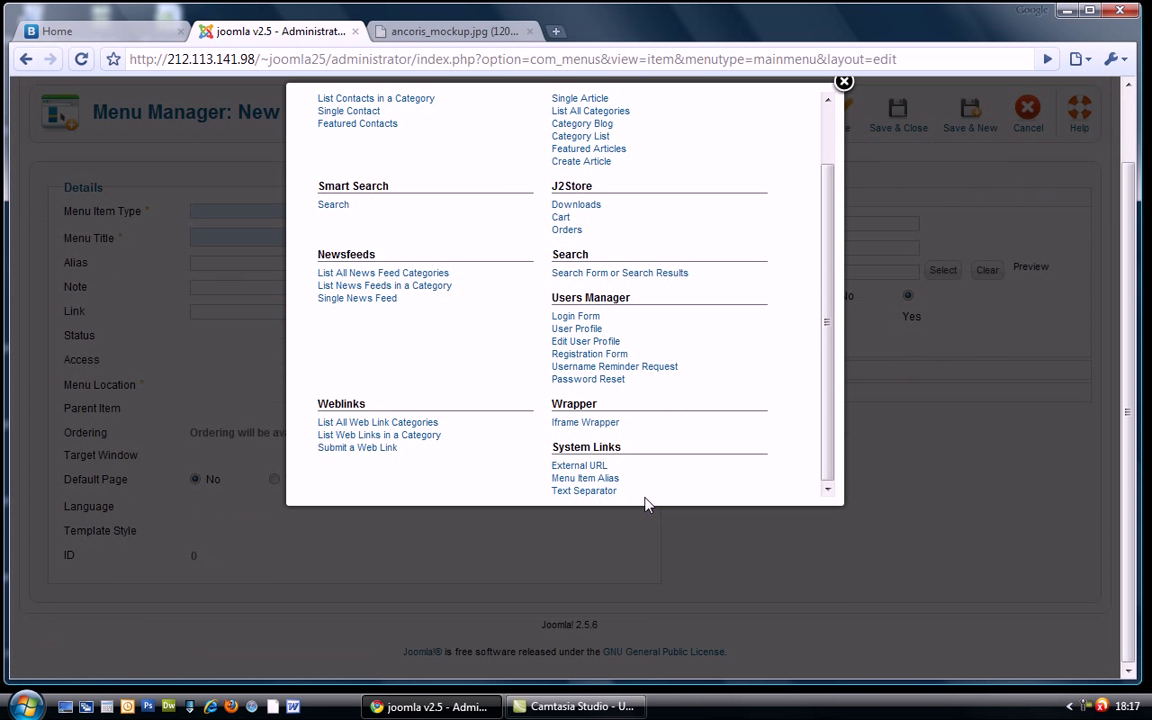
pyautogui.click(580, 464)
pyautogui.write('d')
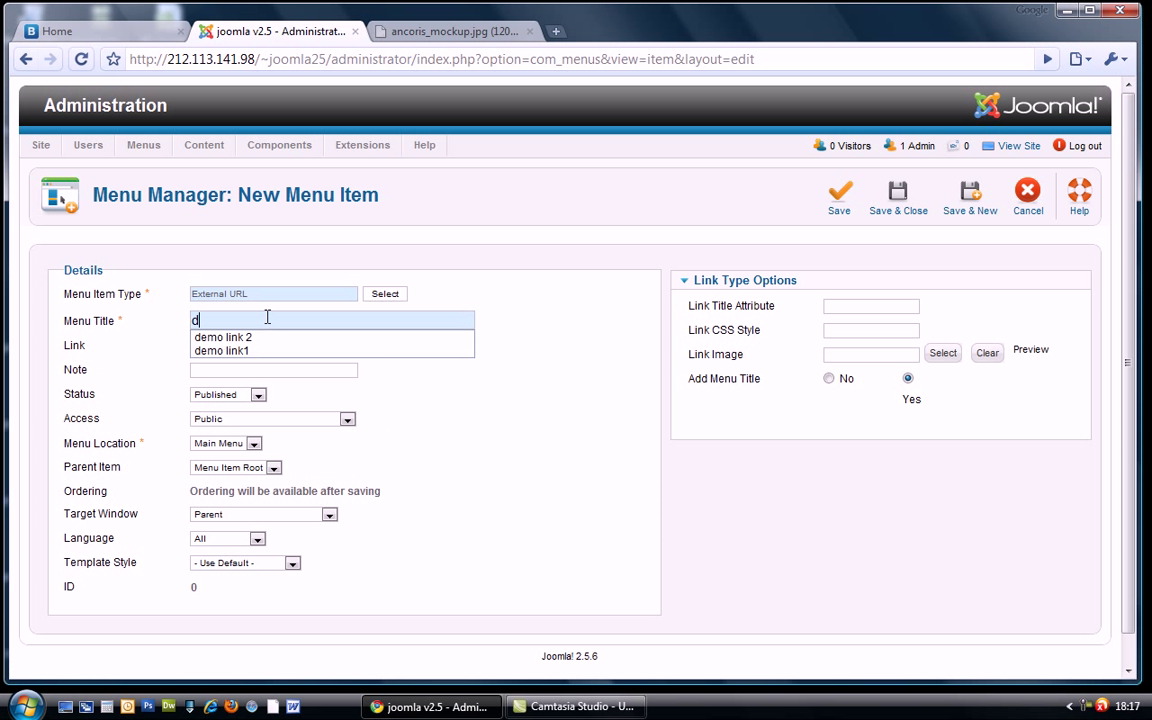
pyautogui.write('emo link1')
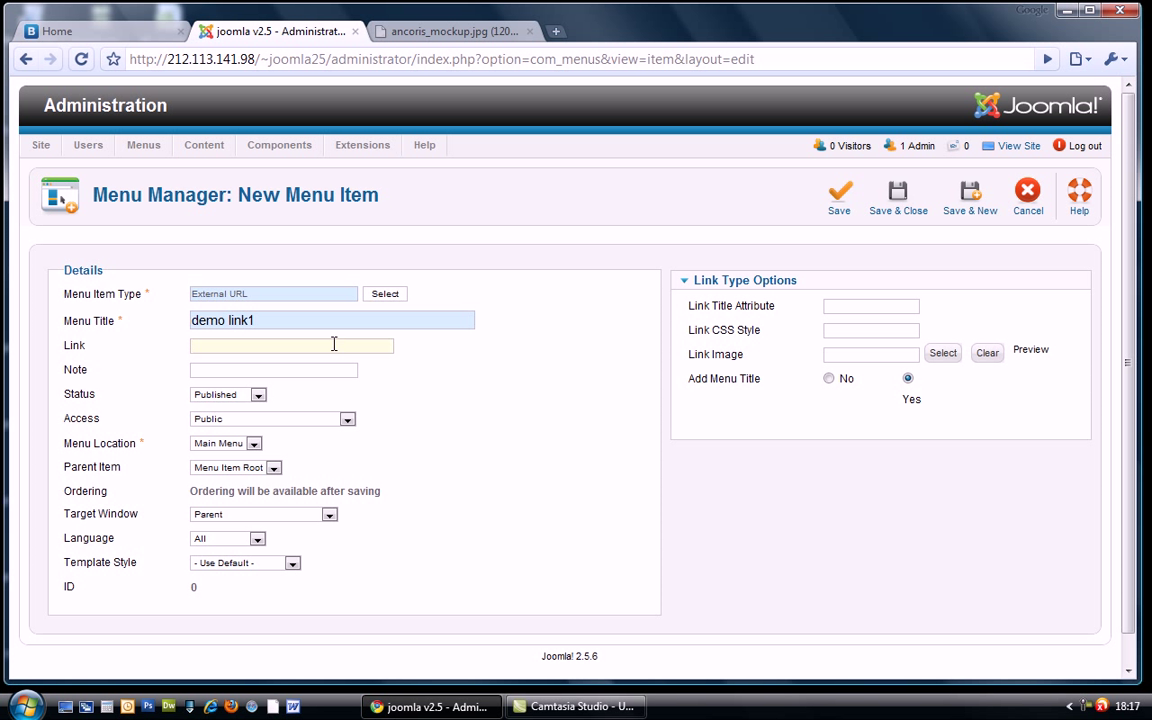
pyautogui.click(292, 344)
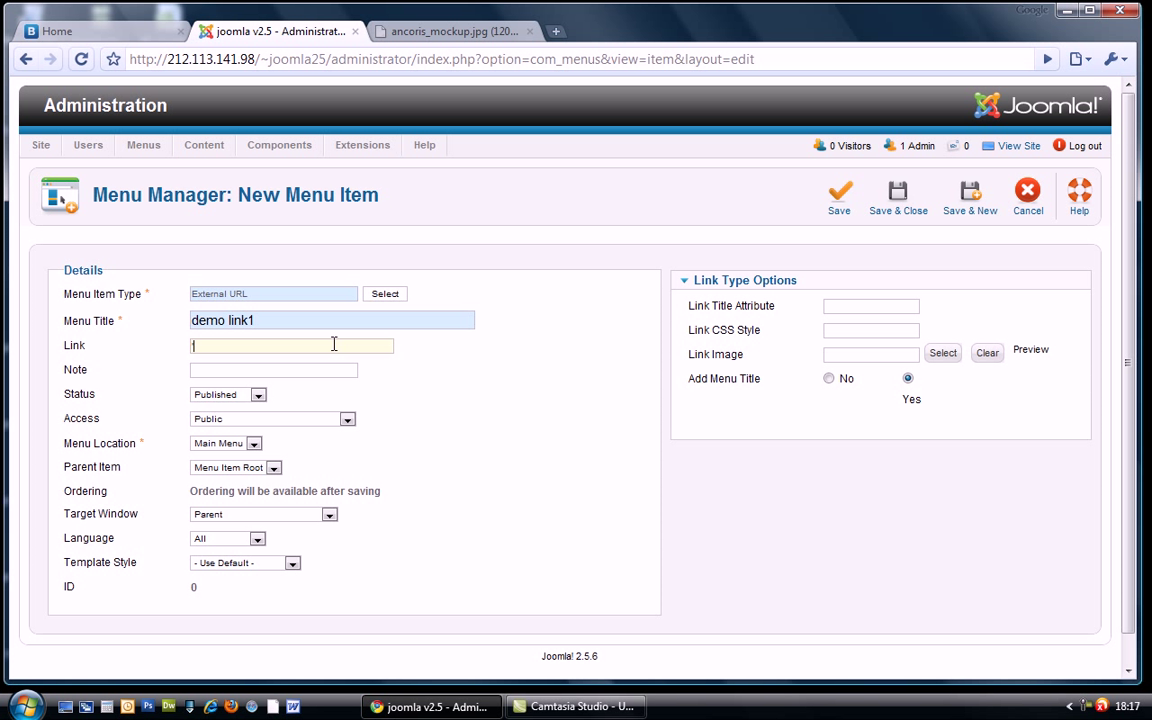
pyautogui.write('#')
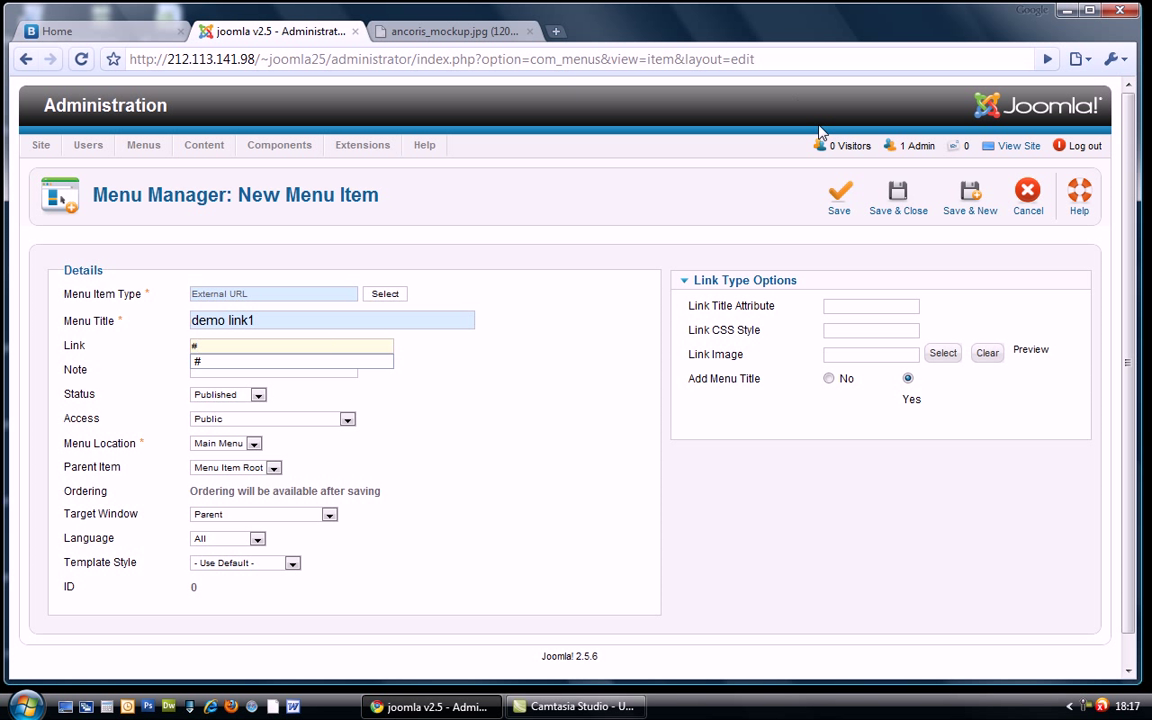
pyautogui.click(840, 198)
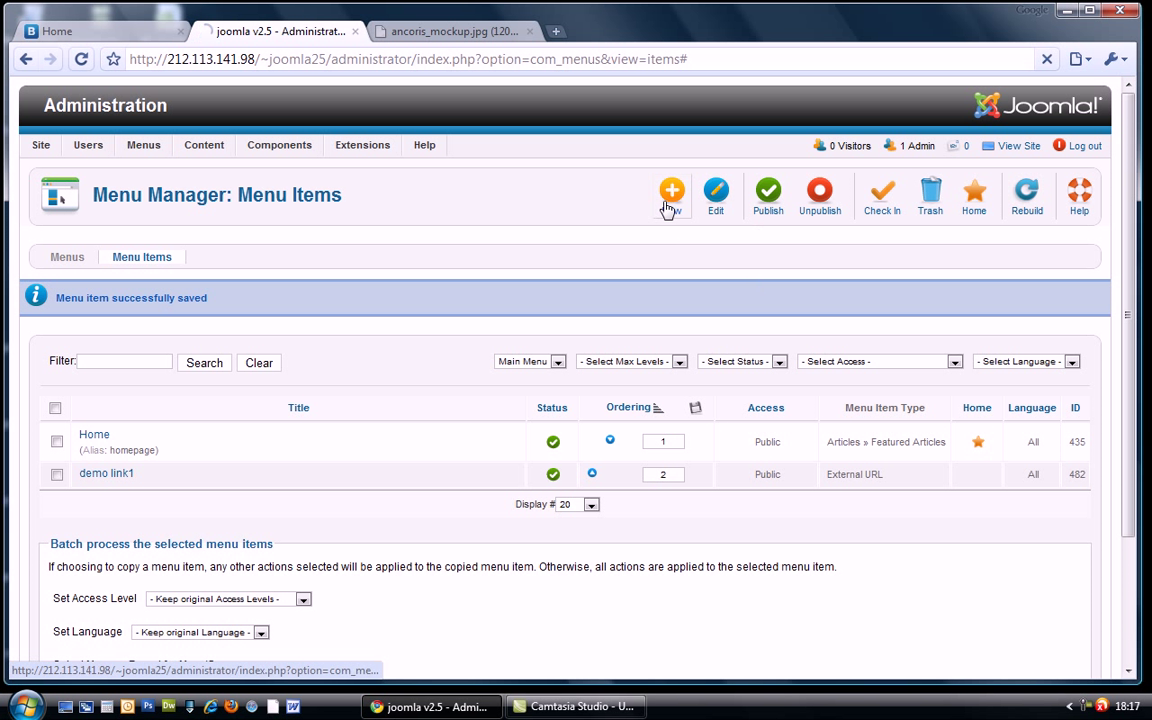
# Step: Create a second External URL menu item 'demo link2' with link '#' and save it
pyautogui.click(672, 196)
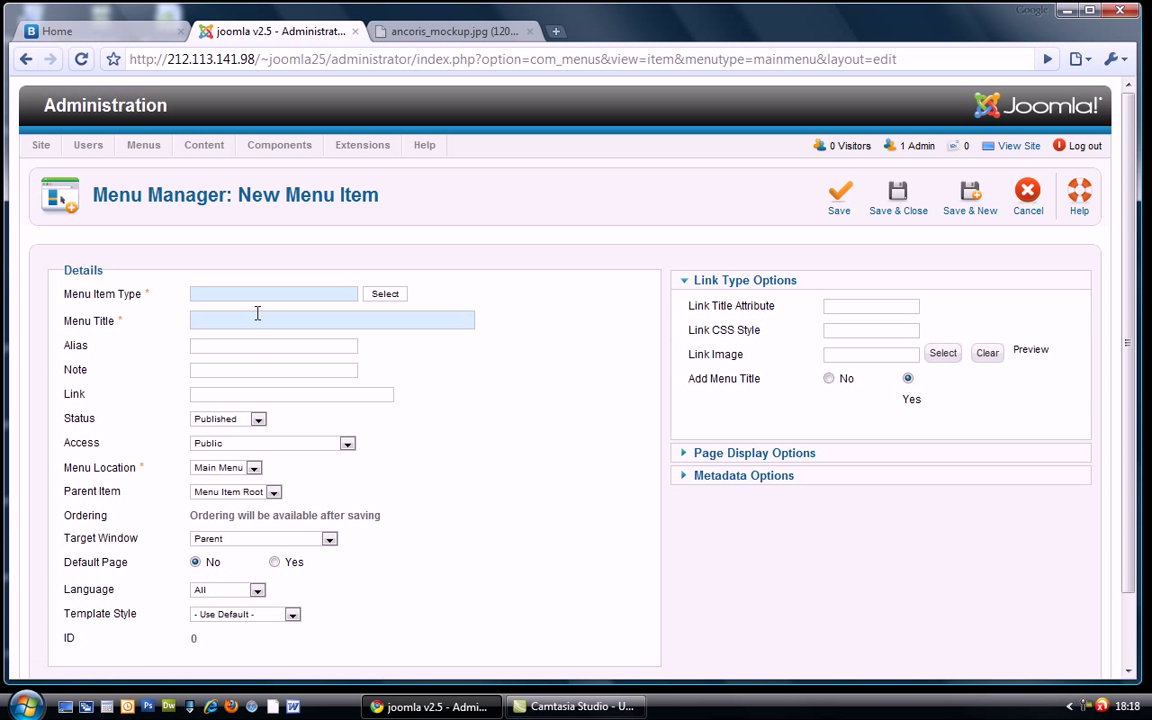
pyautogui.click(384, 292)
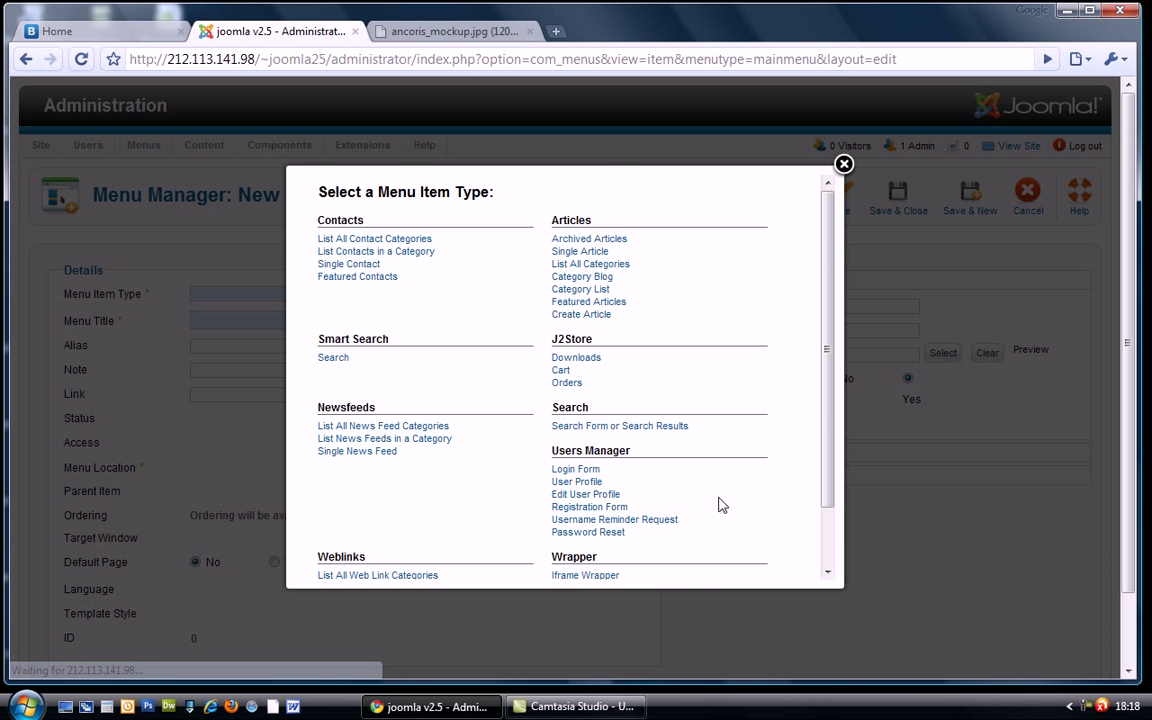
pyautogui.click(844, 164)
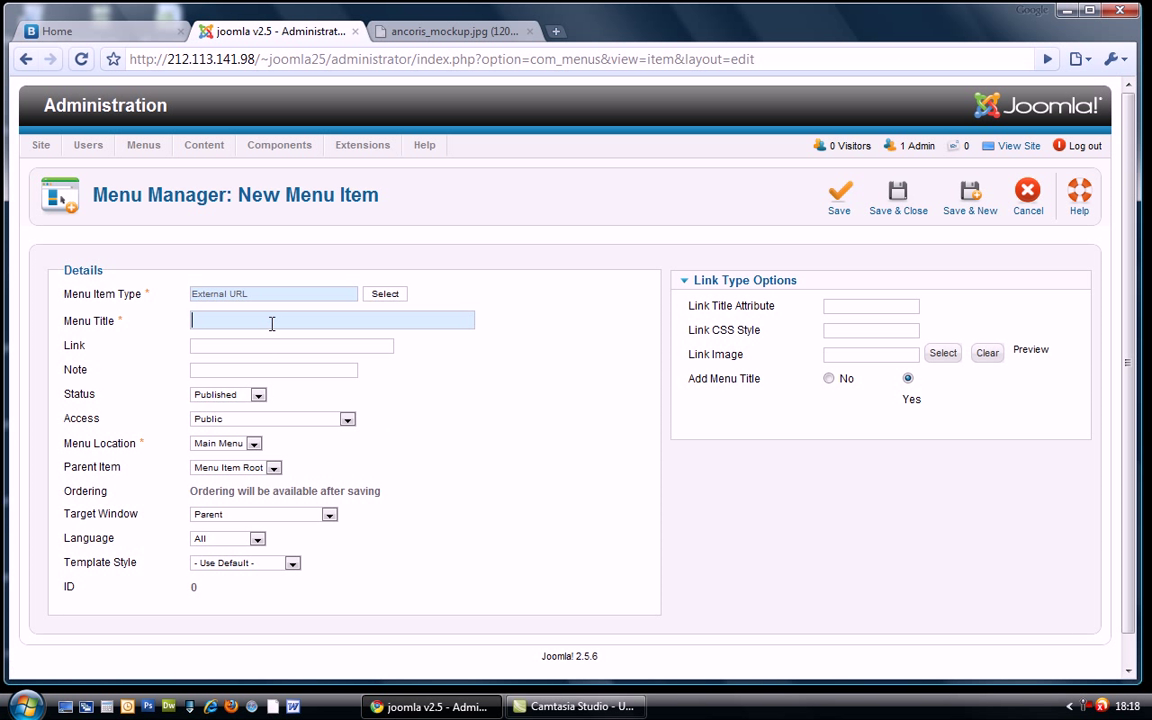
pyautogui.write('demo li')
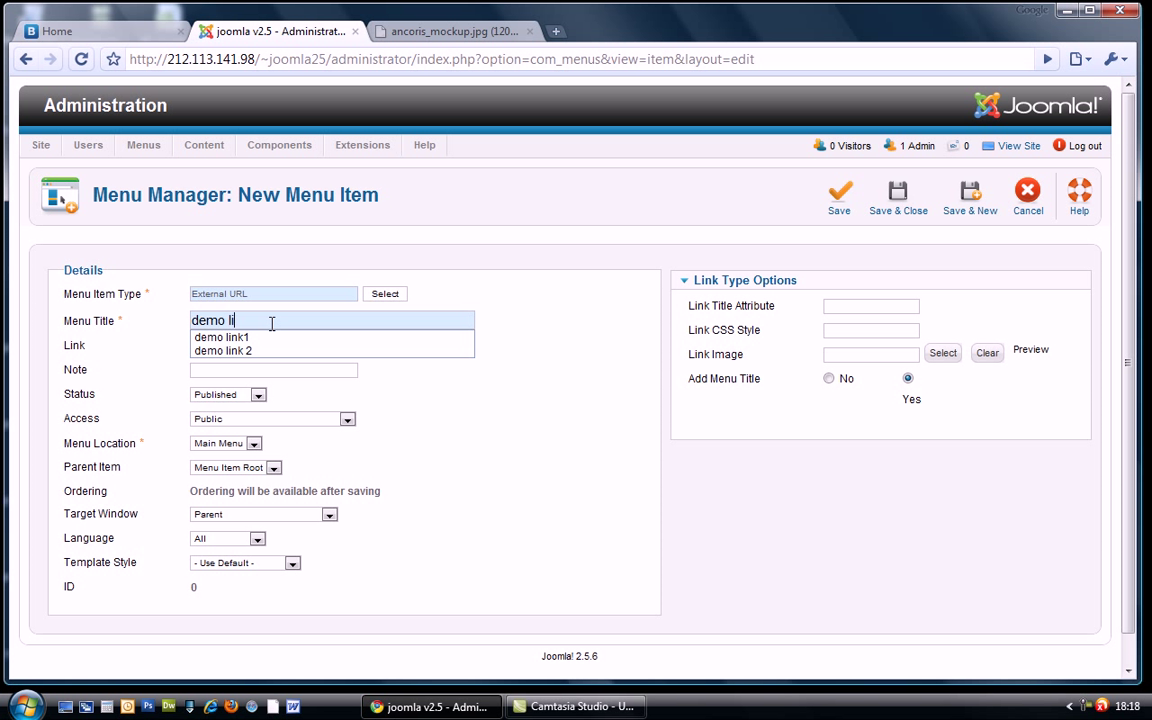
pyautogui.click(222, 350)
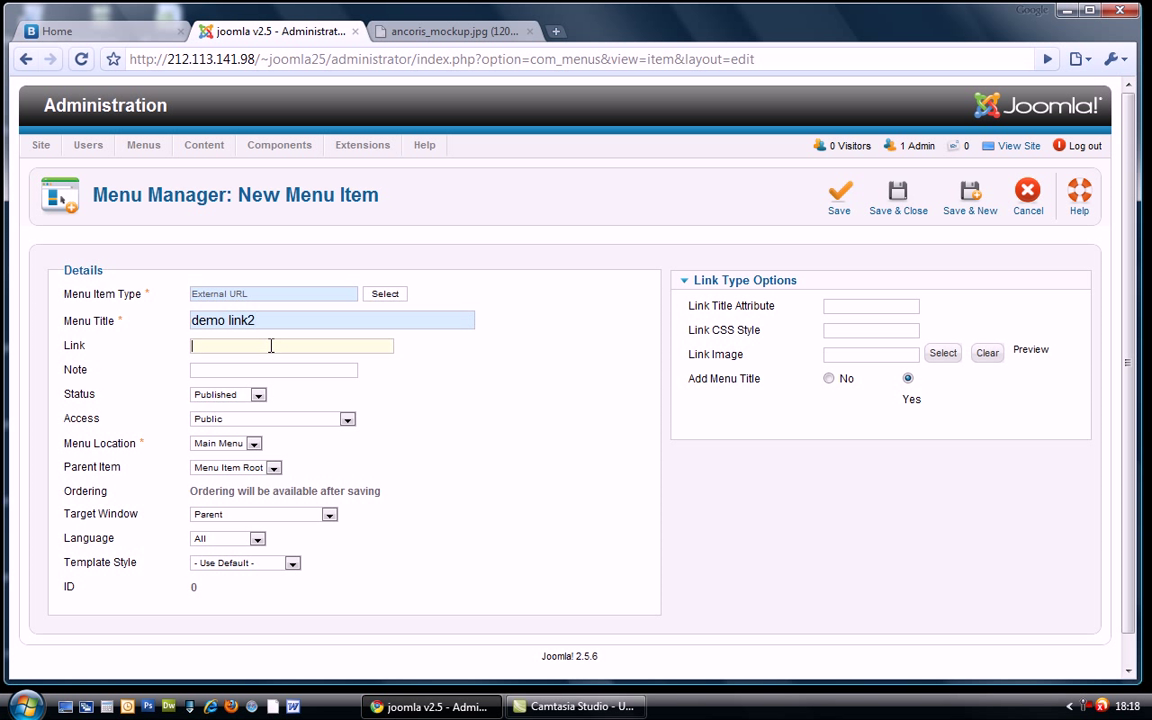
pyautogui.write('#')
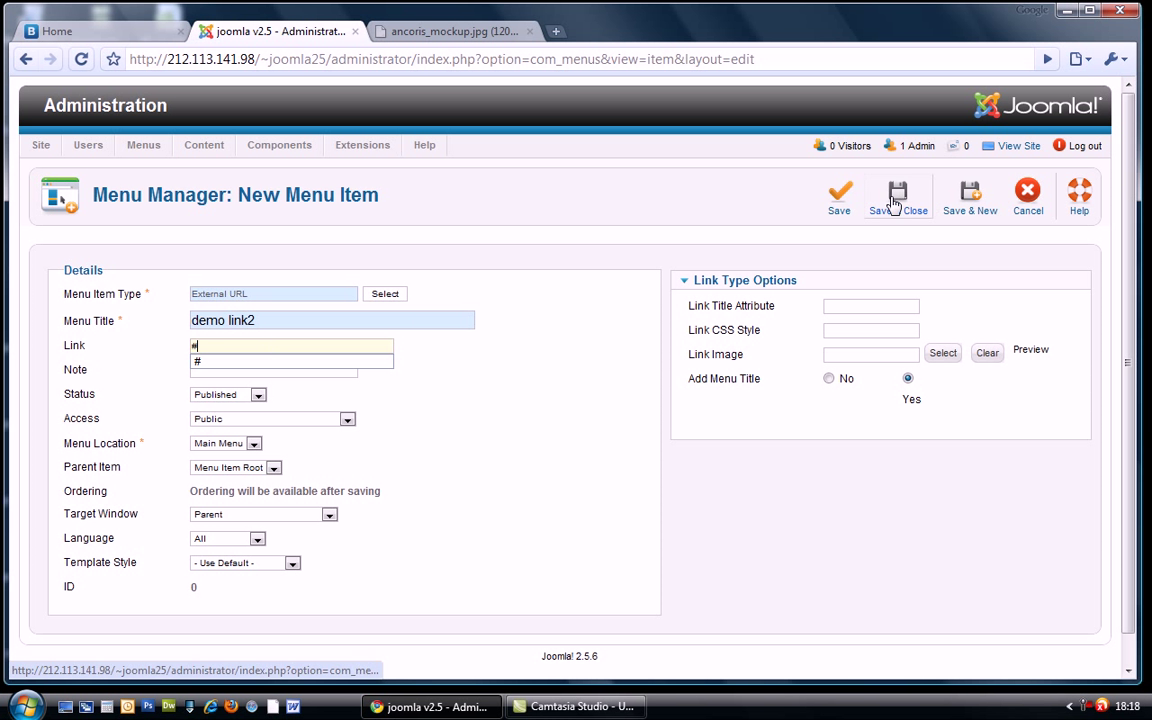
pyautogui.click(896, 196)
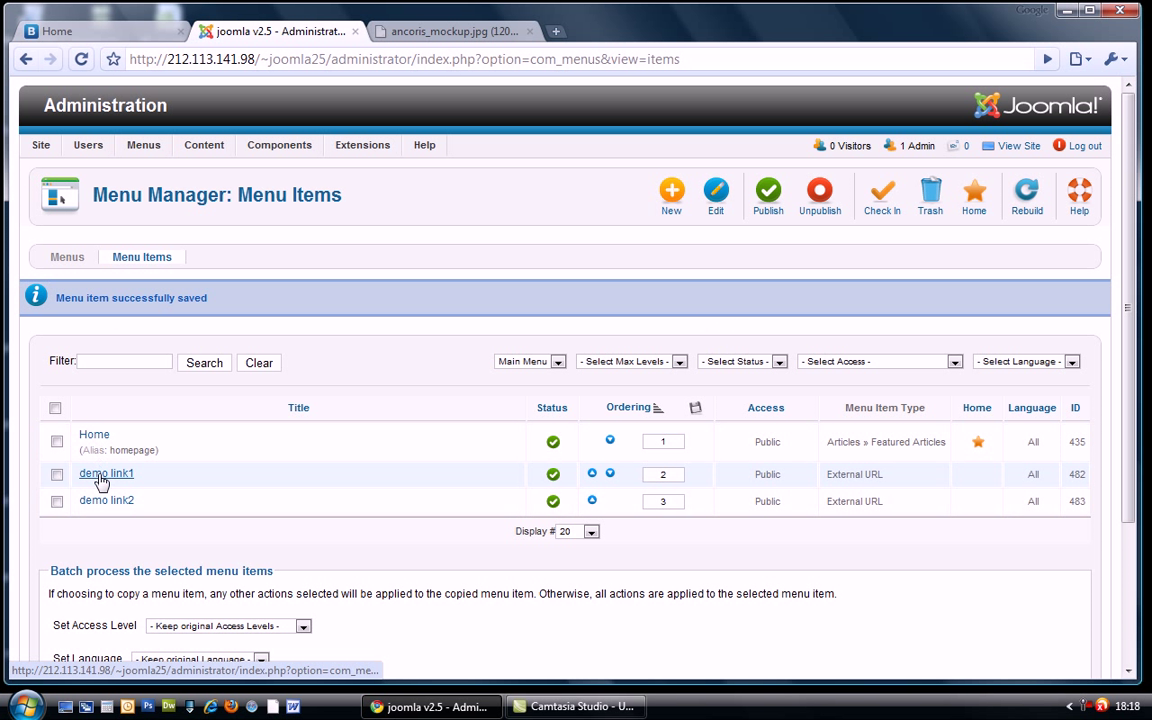
# Step: Start a new Bootstrap Menu module from the Module Manager
pyautogui.click(362, 144)
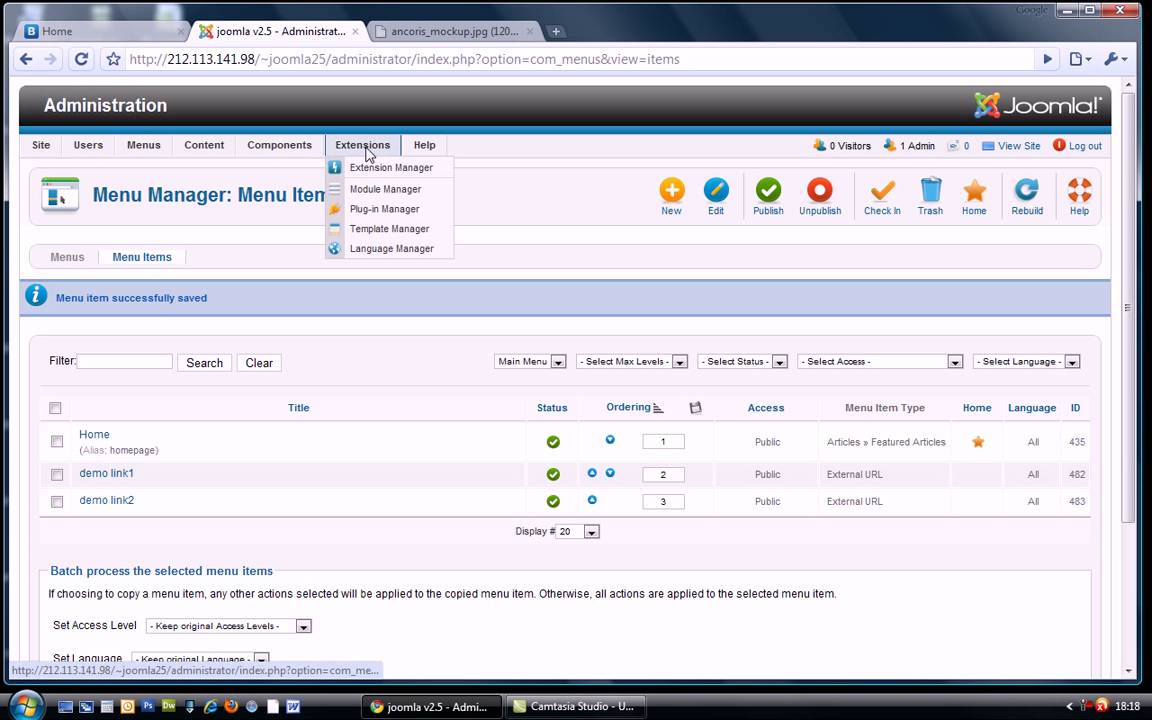
pyautogui.moveTo(386, 188)
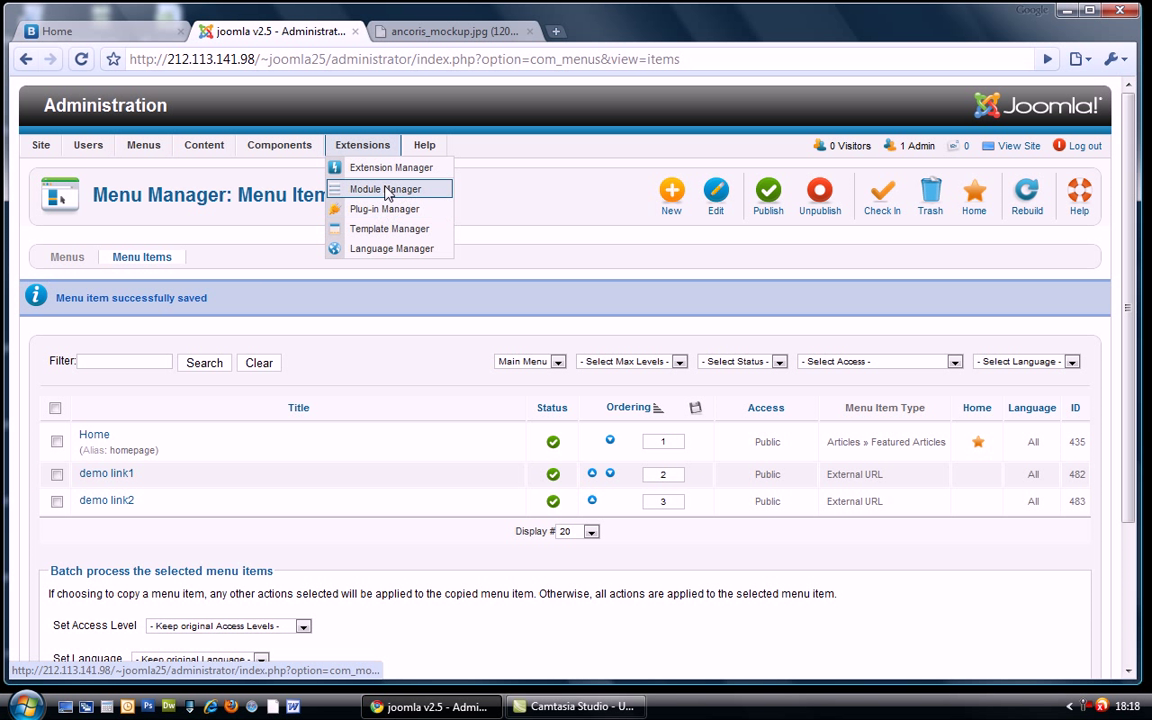
pyautogui.click(382, 188)
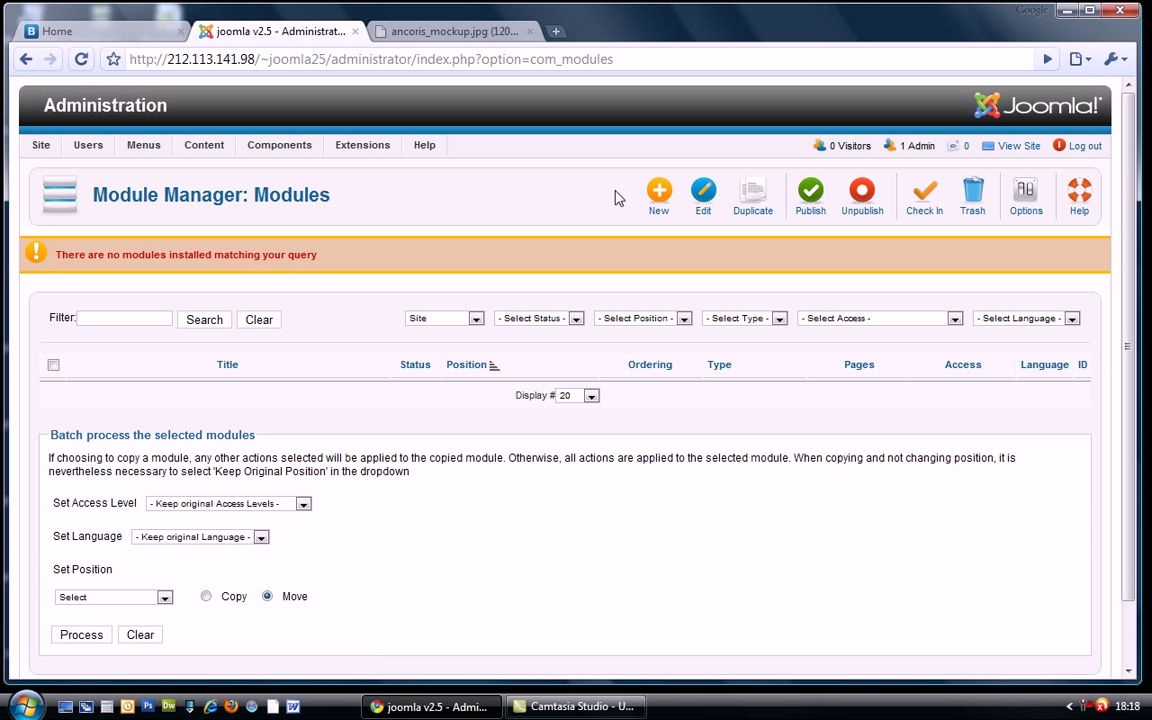
pyautogui.moveTo(660, 196)
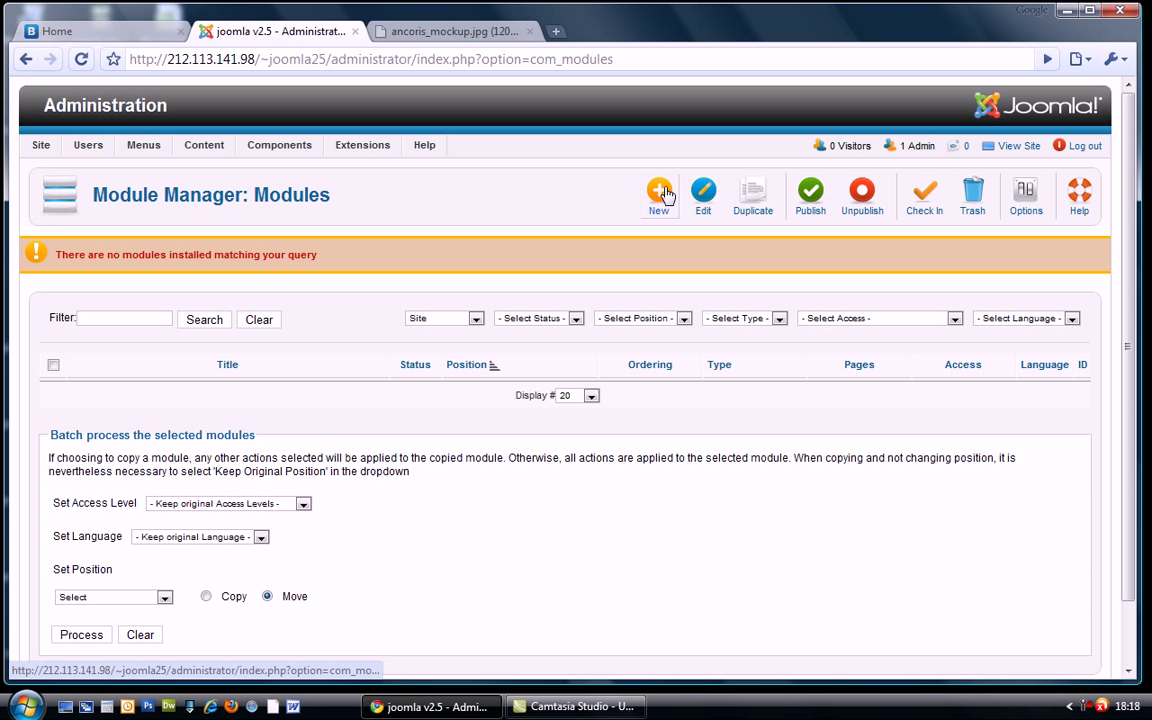
pyautogui.click(658, 196)
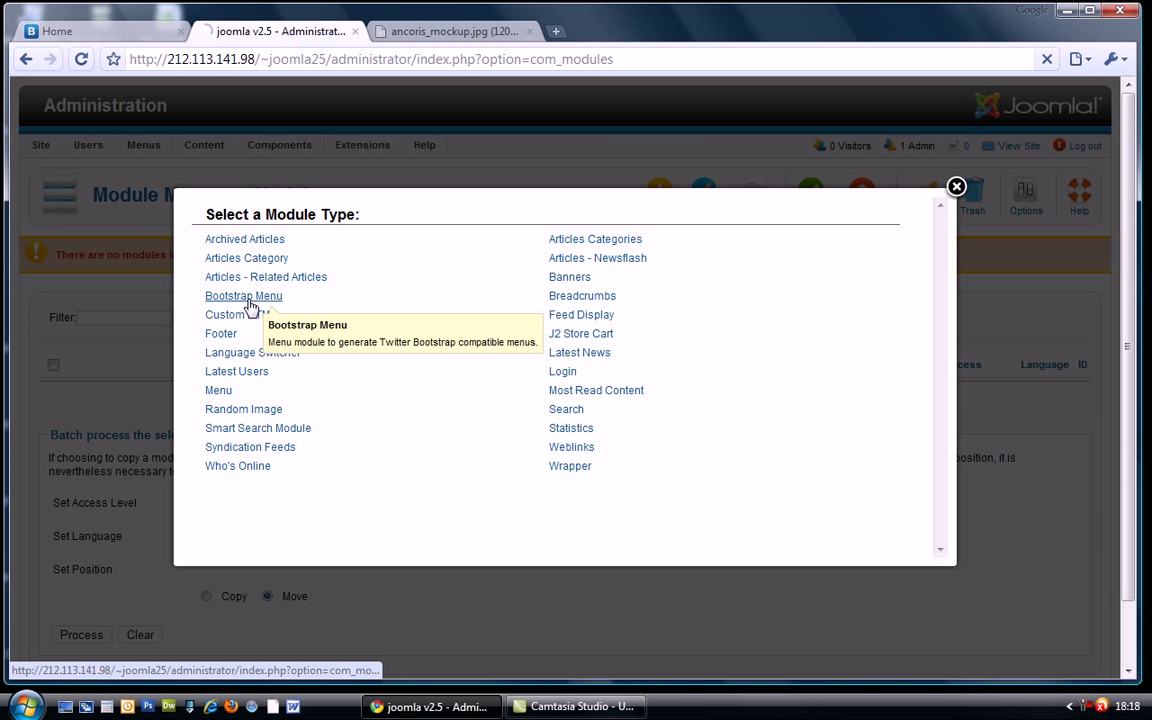
pyautogui.click(244, 296)
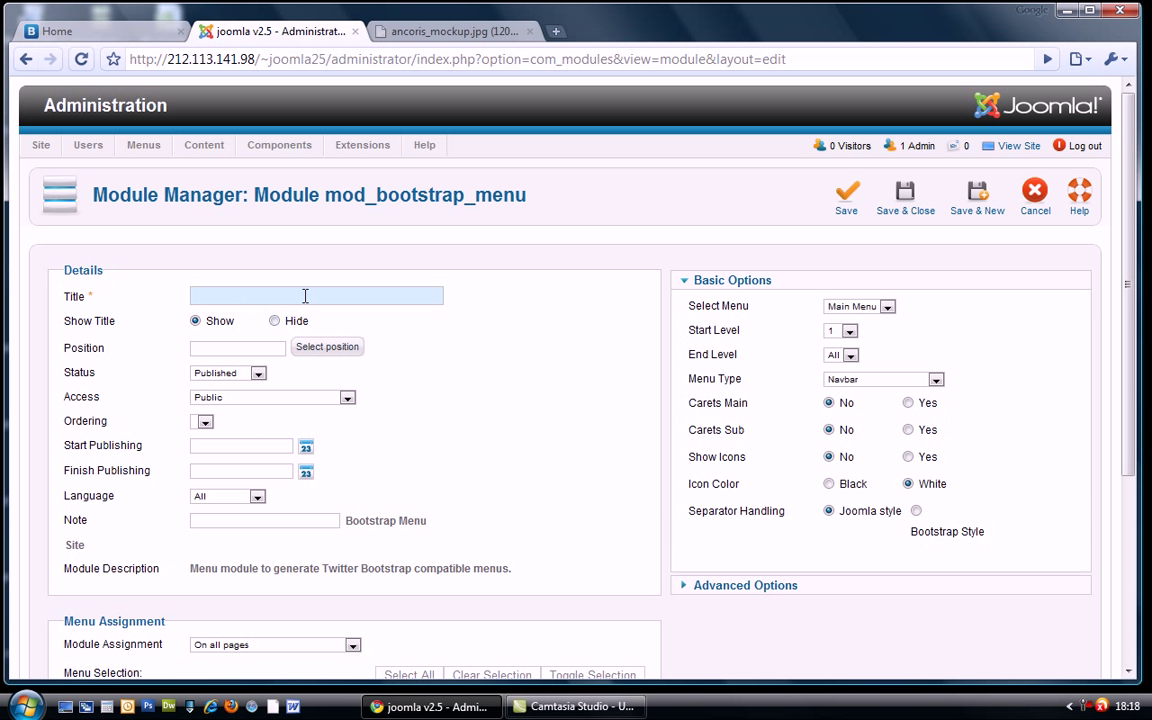
# Step: Title it 'top nav', place it in the top-nav position and save it
pyautogui.write('top nav')
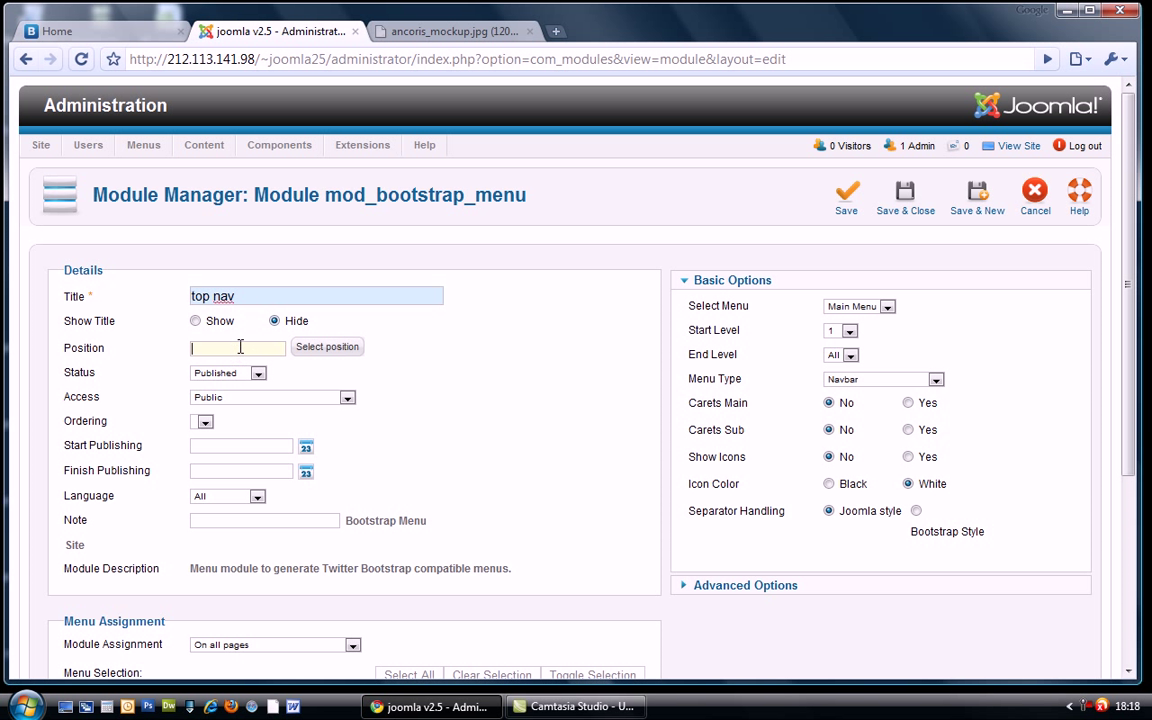
pyautogui.write('to')
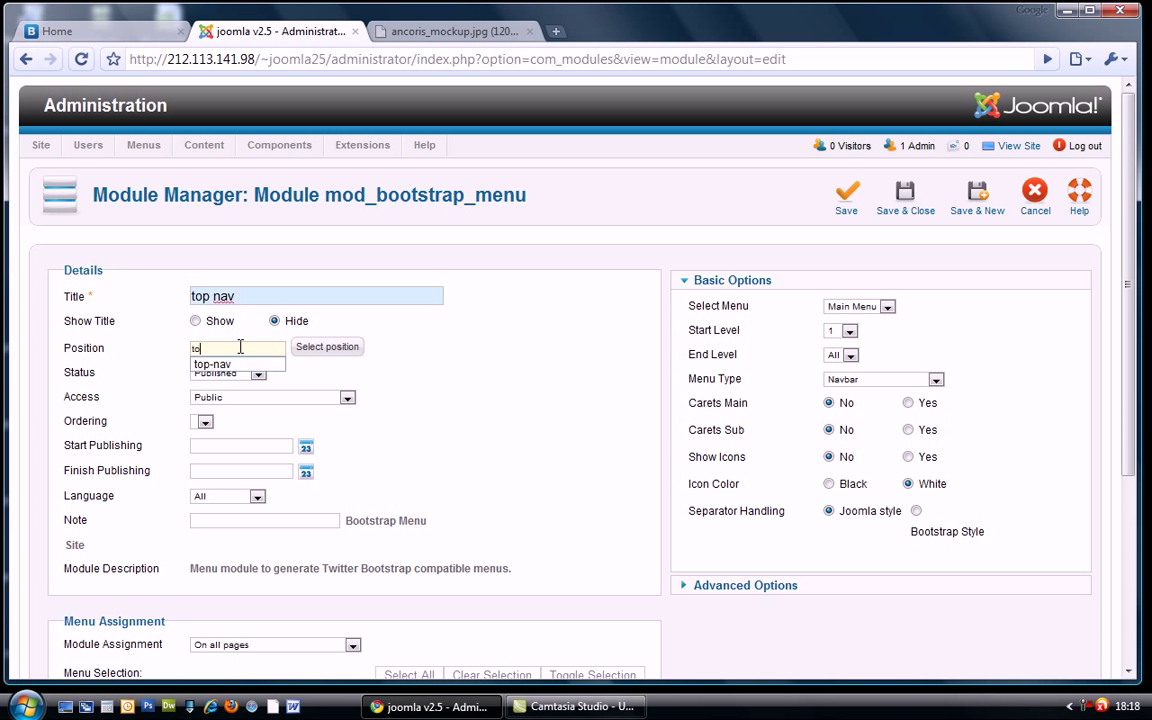
pyautogui.write('p-na')
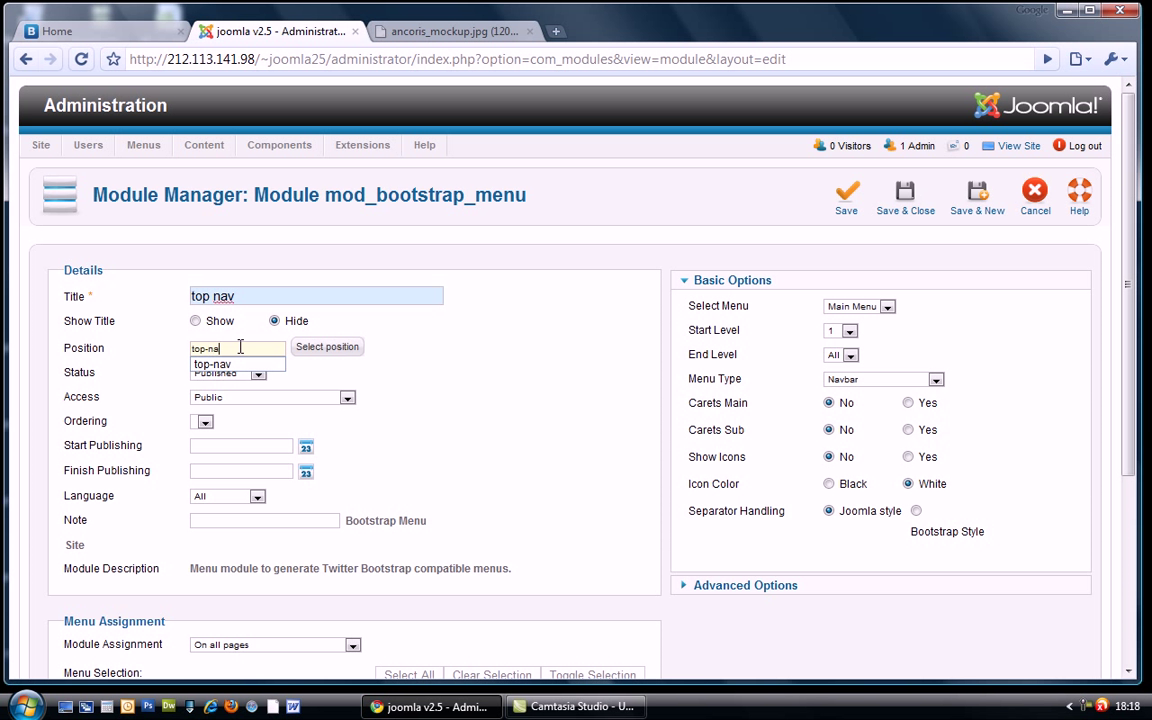
pyautogui.click(212, 364)
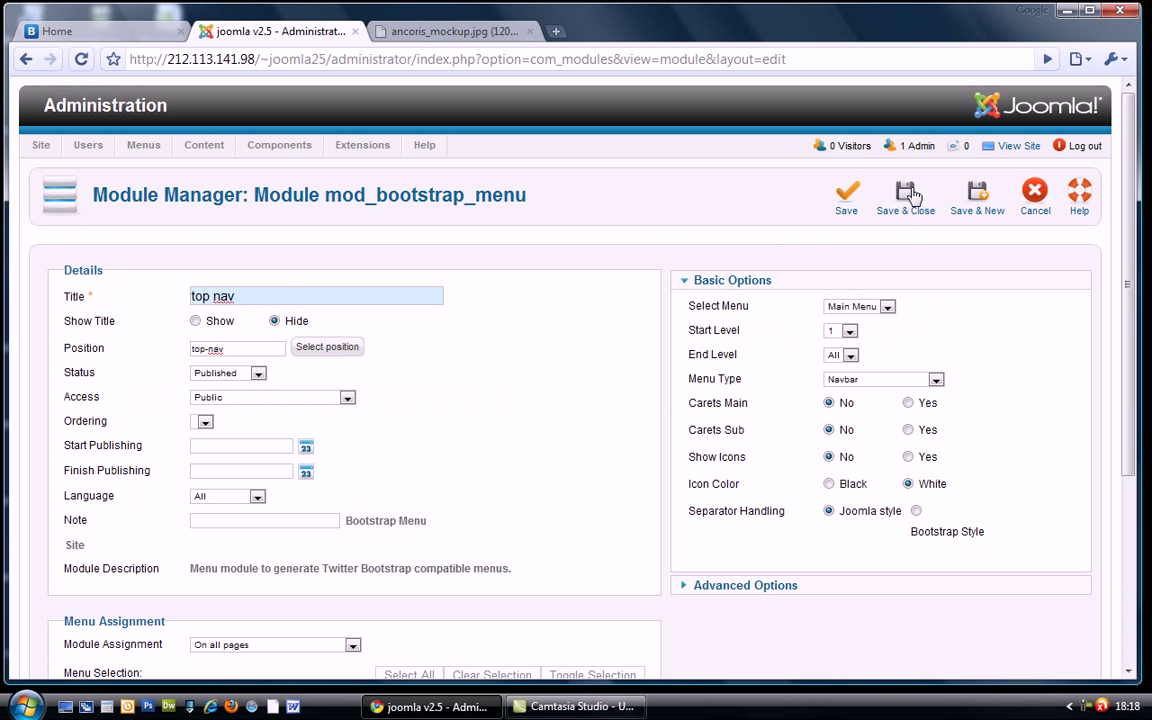
pyautogui.click(904, 196)
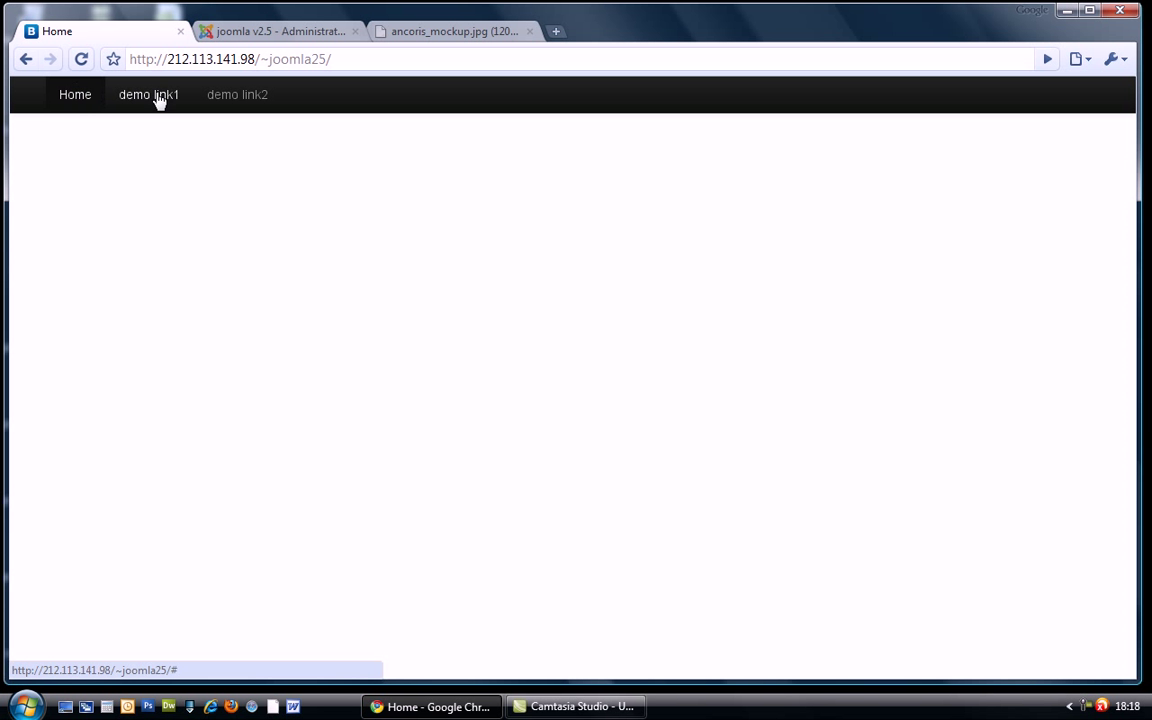
pyautogui.moveTo(280, 52)
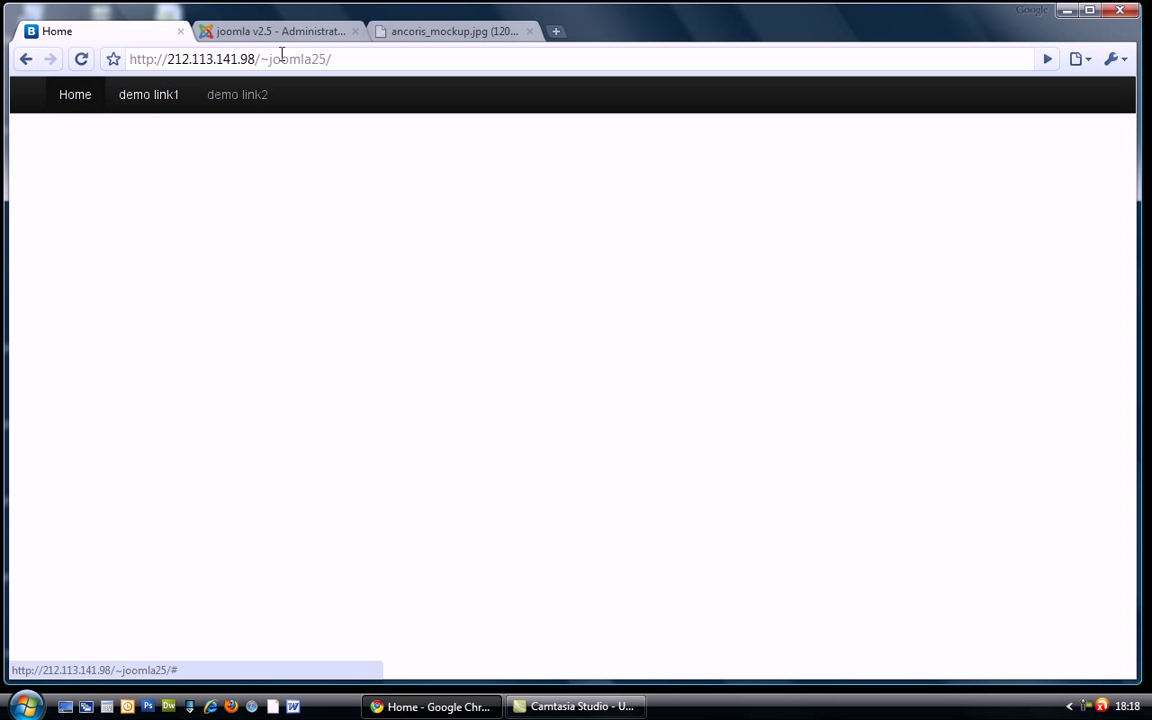
# Step: Switch to the ancoris_mockup.jpg tab to view the layout mockup
pyautogui.click(456, 32)
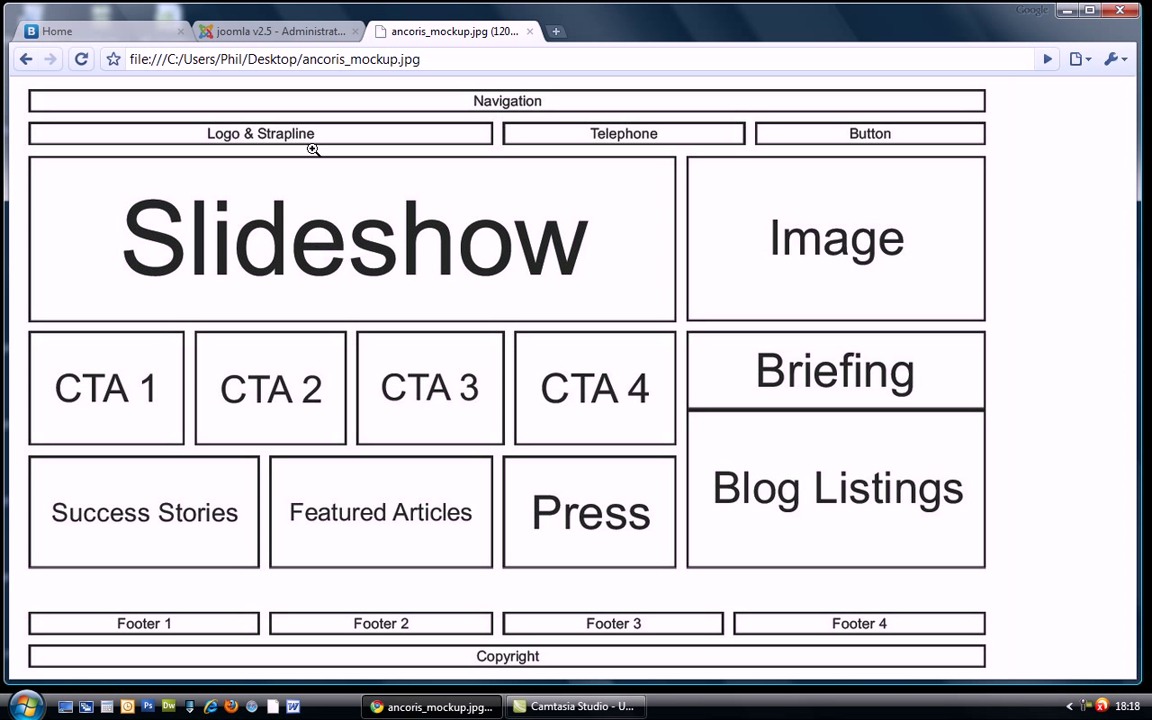
pyautogui.moveTo(910, 136)
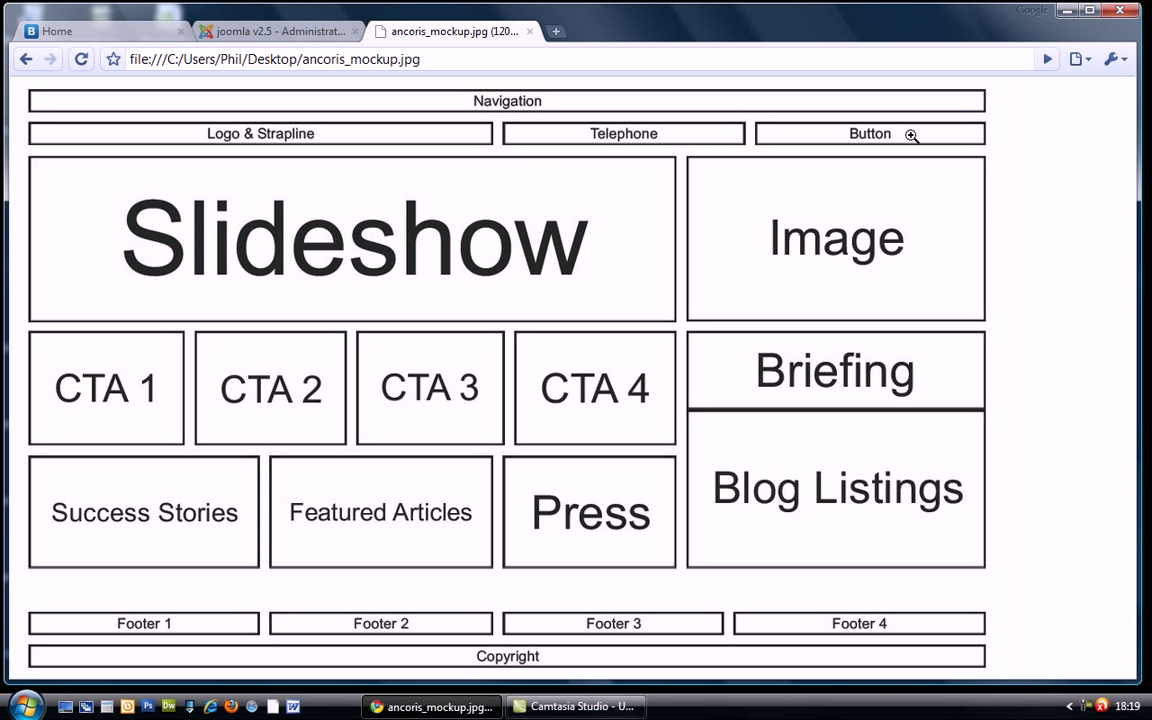
pyautogui.moveTo(352, 148)
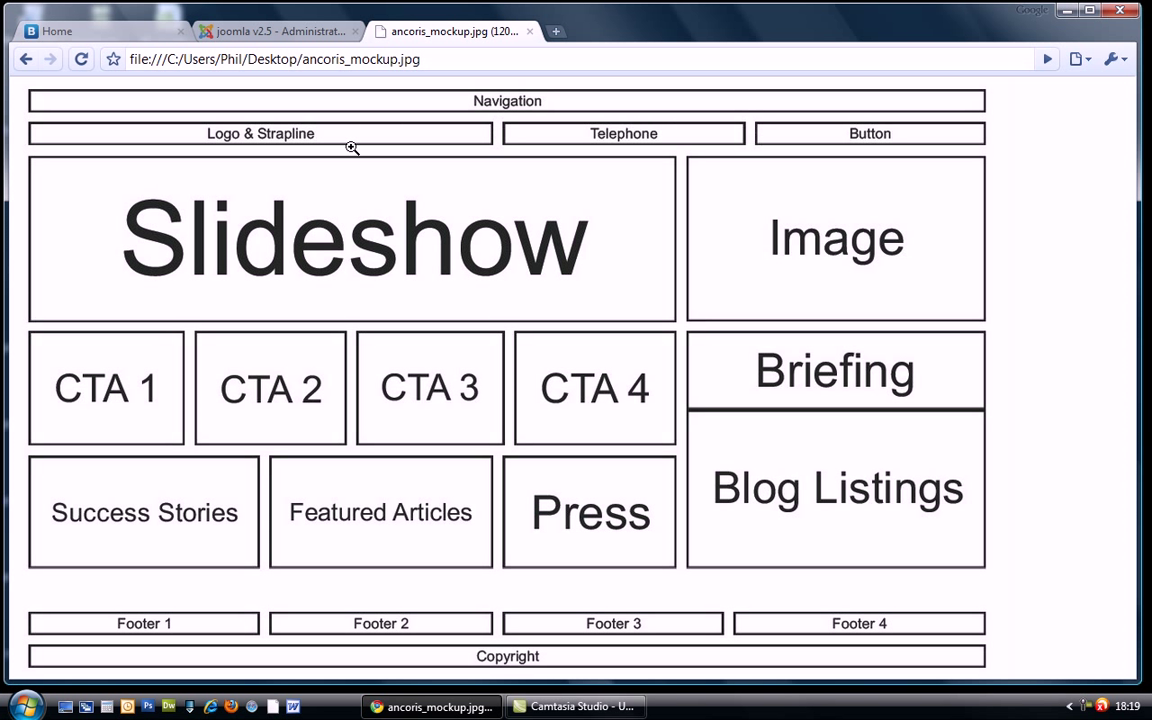
pyautogui.moveTo(628, 138)
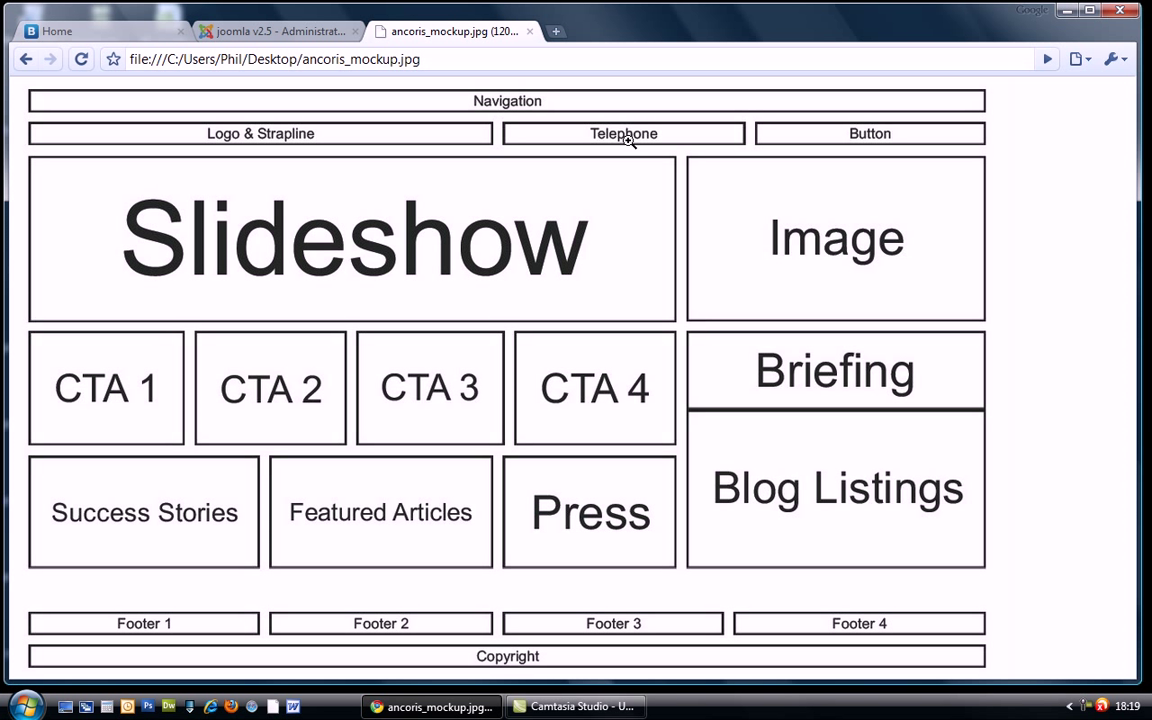
pyautogui.moveTo(312, 60)
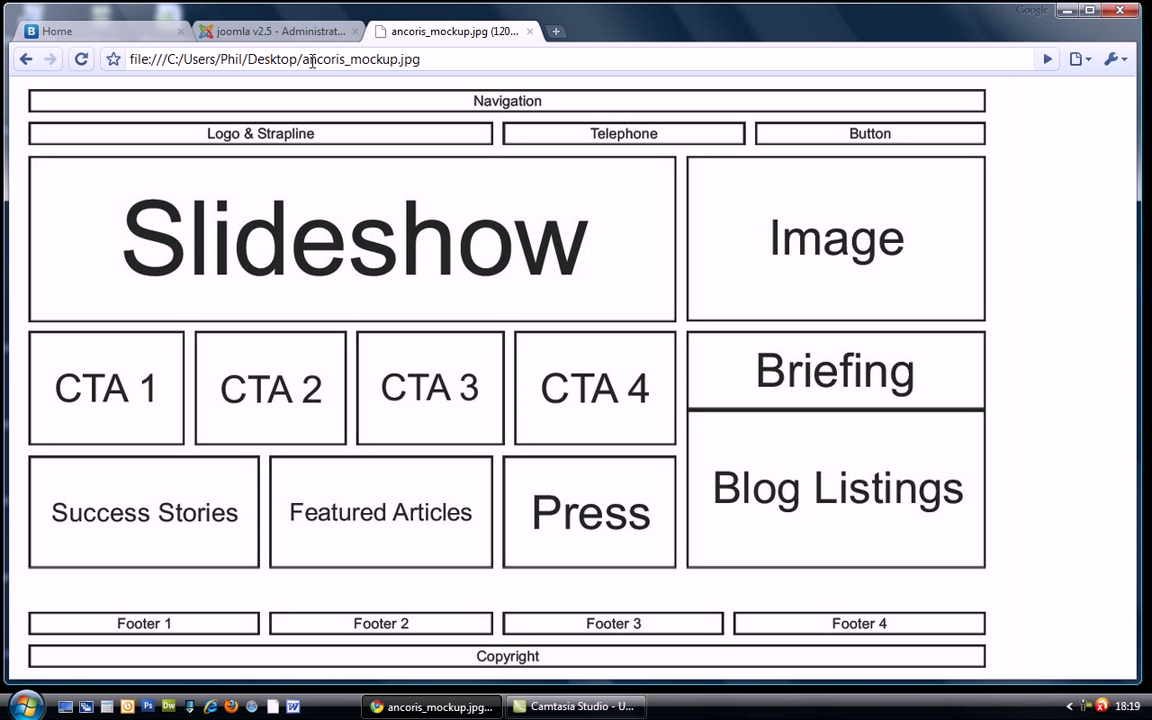
pyautogui.moveTo(408, 138)
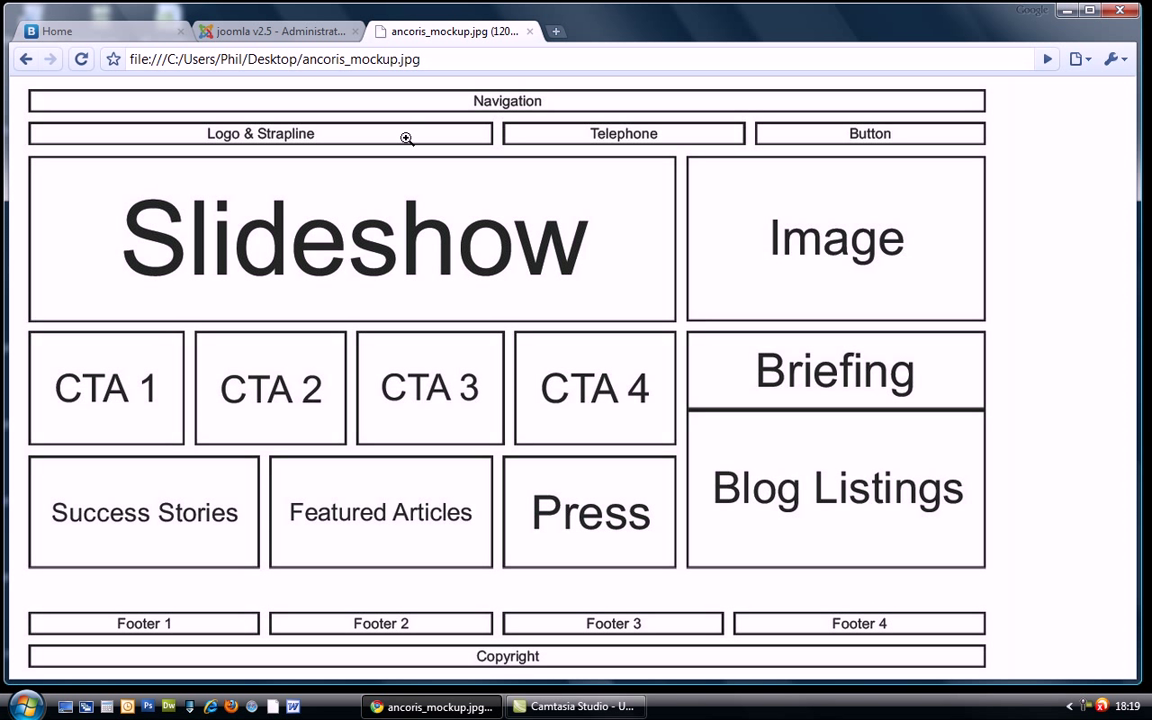
pyautogui.moveTo(792, 144)
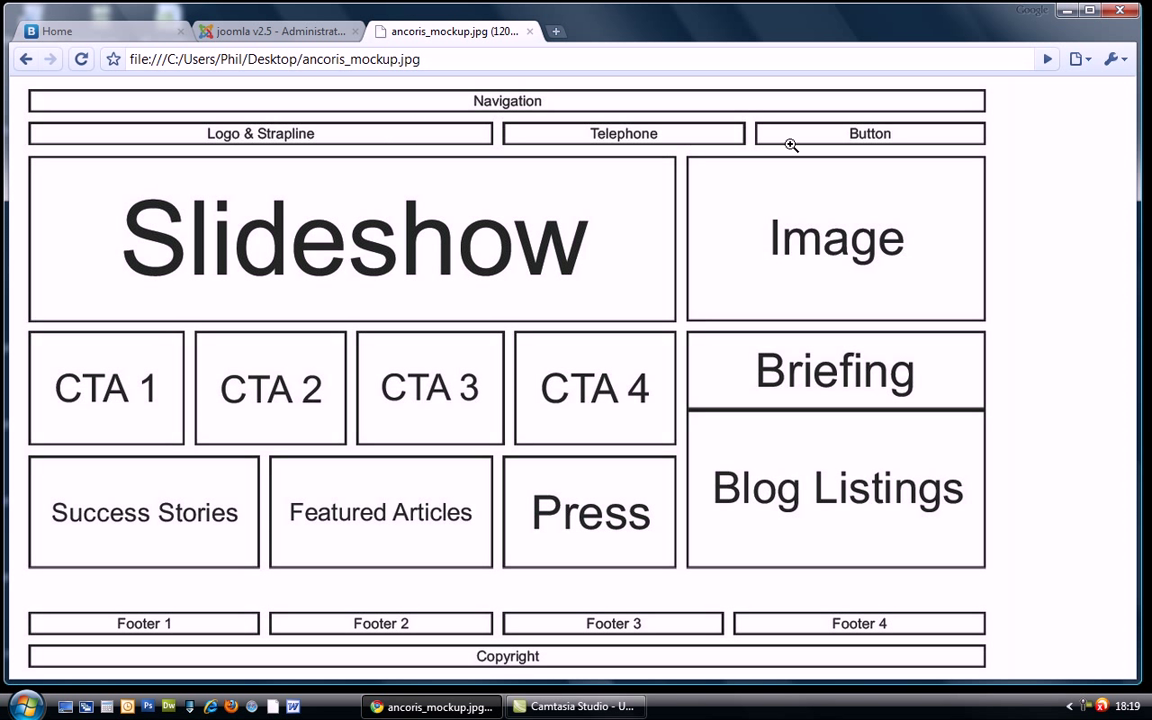
pyautogui.moveTo(864, 136)
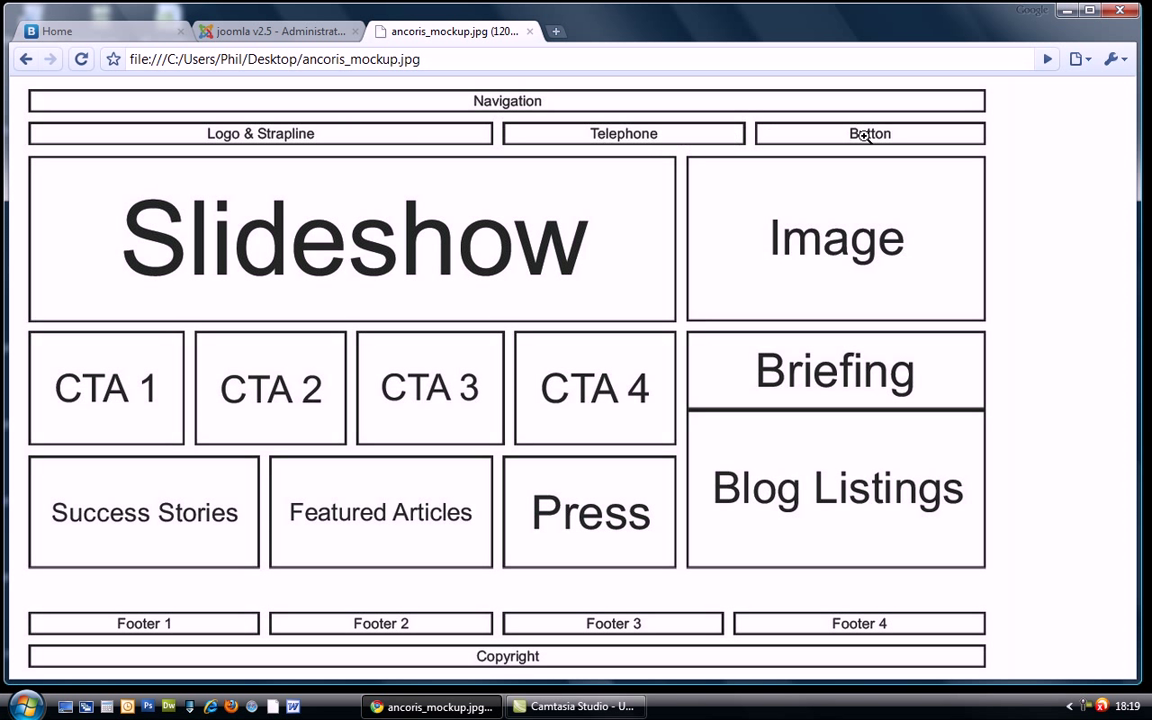
pyautogui.moveTo(432, 138)
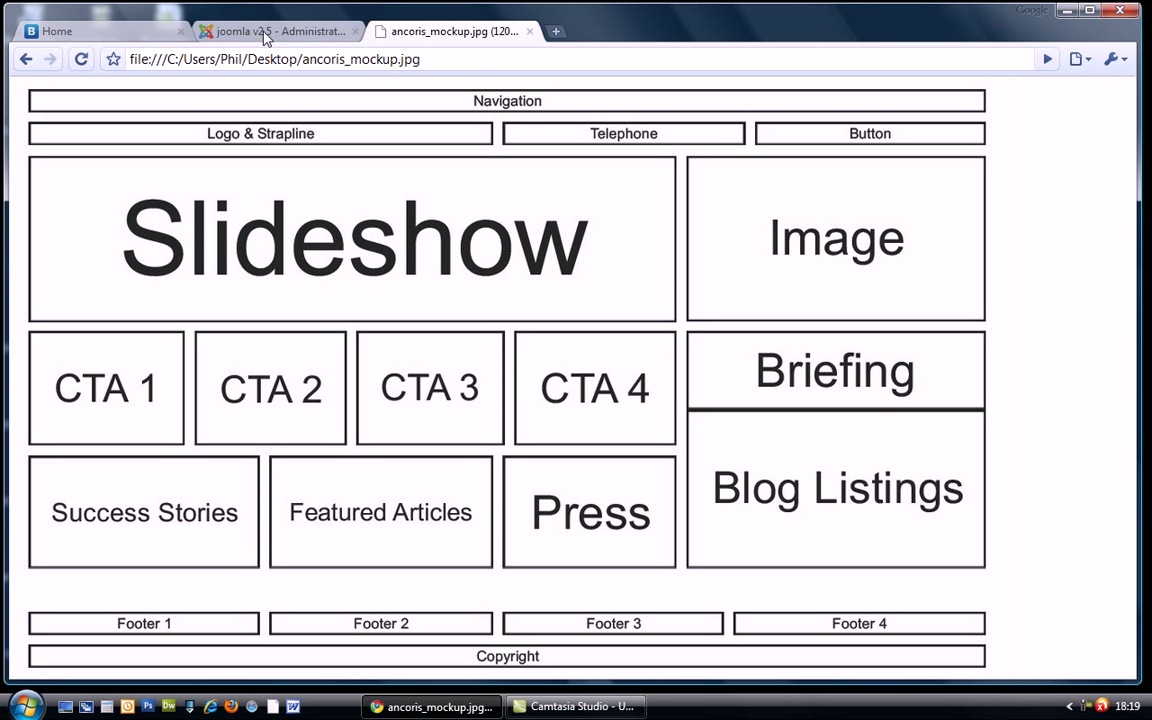
# Step: Start a Custom HTML module titled 'logo' with hidden title in position above
pyautogui.click(278, 32)
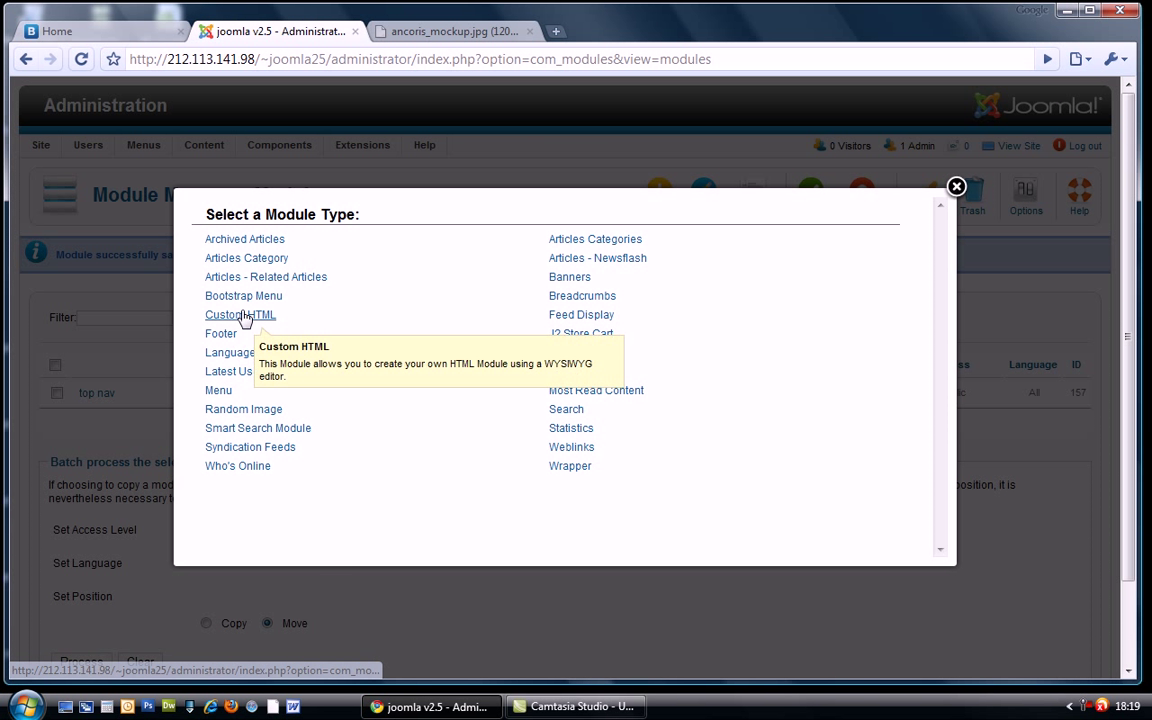
pyautogui.click(240, 314)
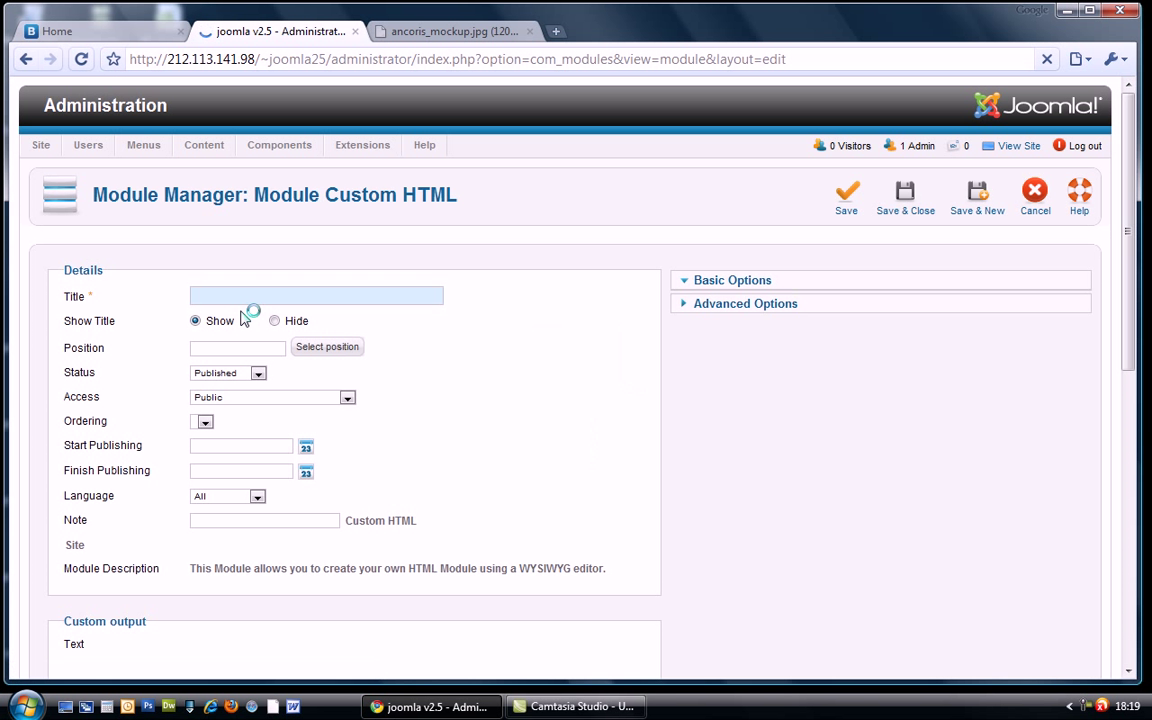
pyautogui.click(732, 280)
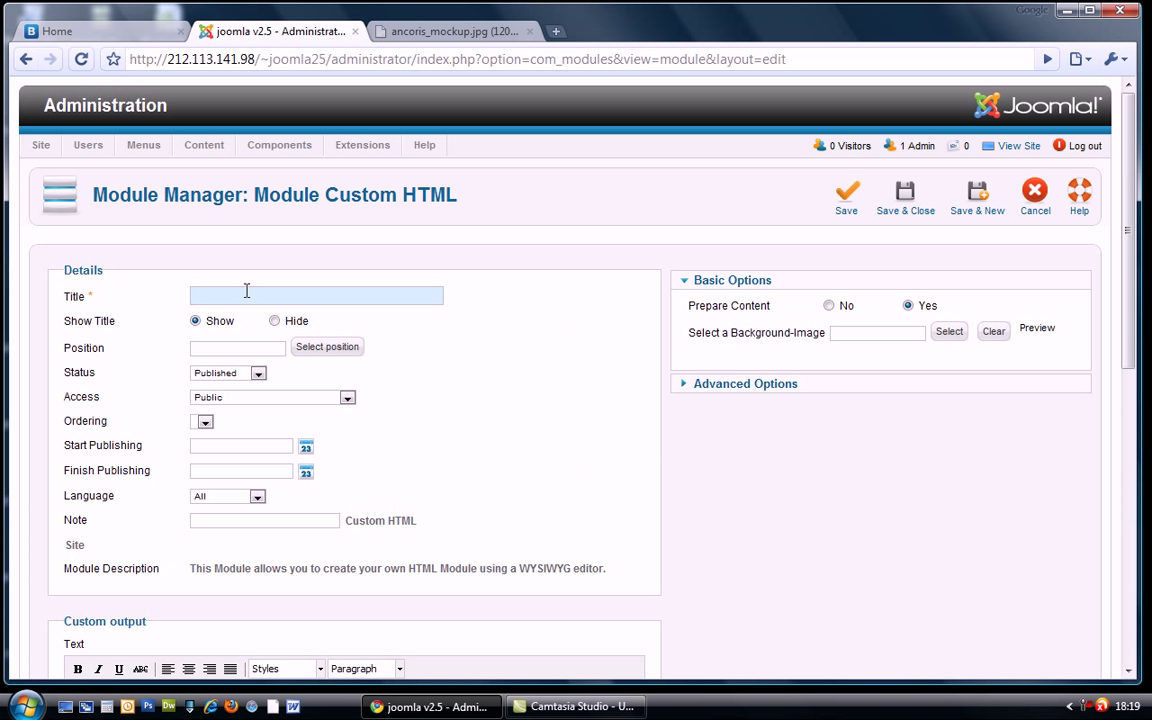
pyautogui.write('logo')
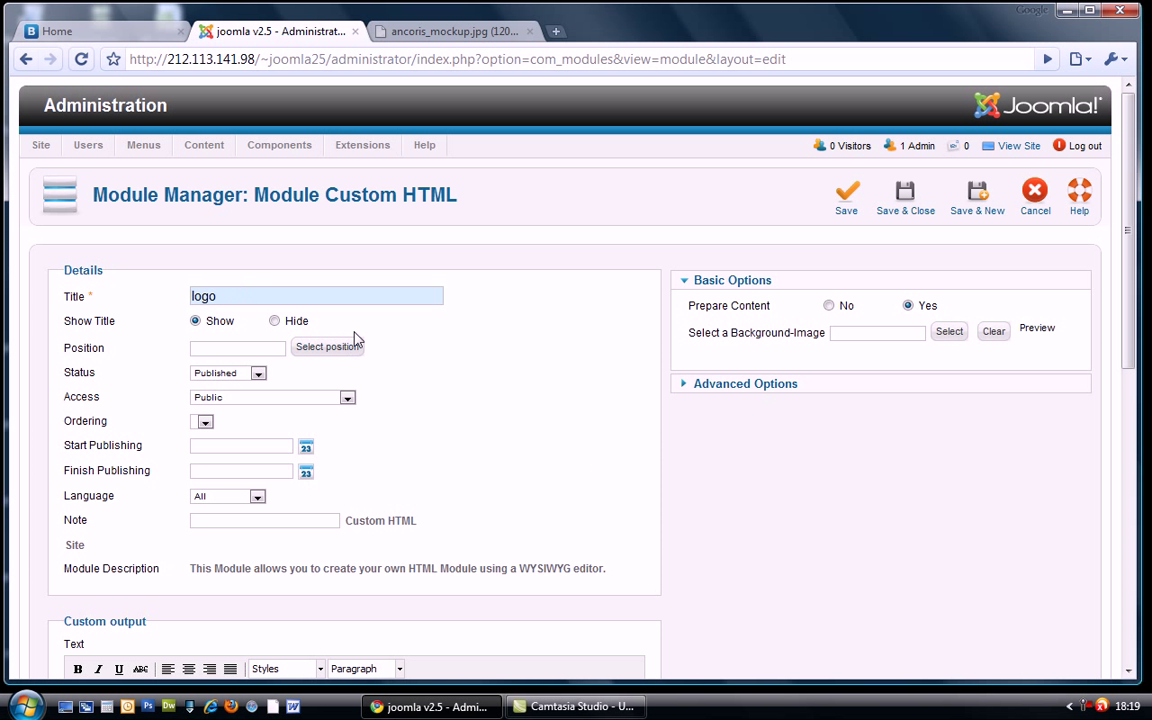
pyautogui.click(274, 320)
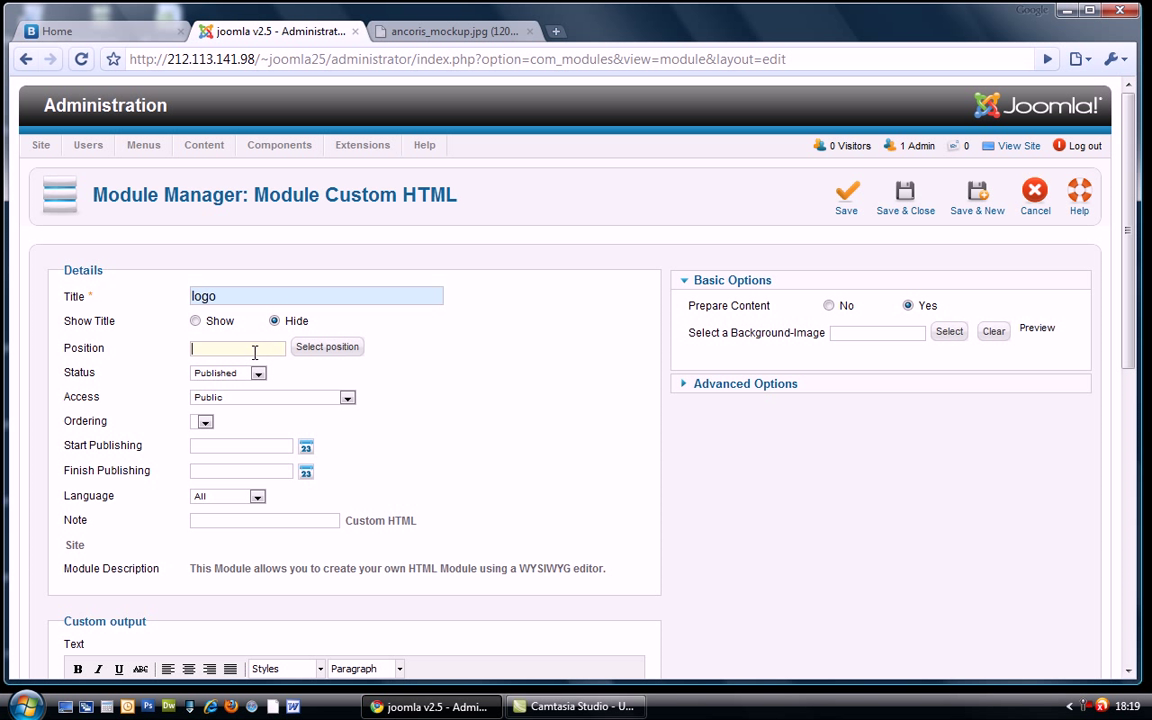
pyautogui.write('aboive')
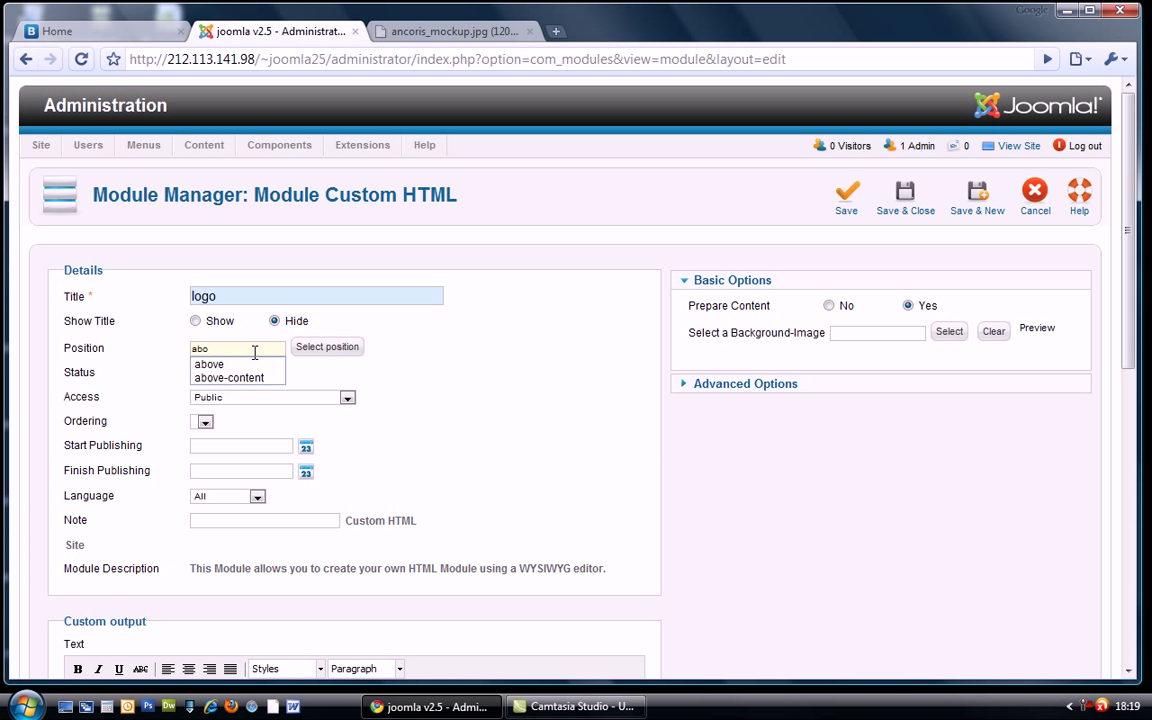
pyautogui.click(208, 364)
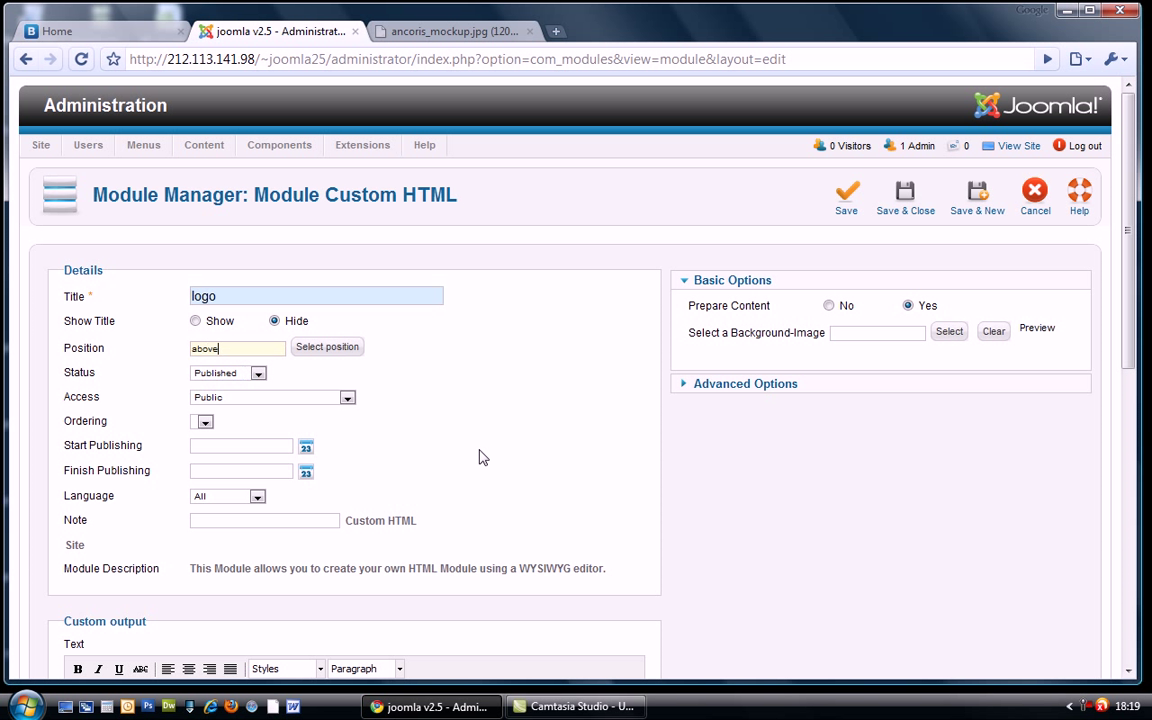
# Step: Give the logo module the span6 class suffix, save it, and begin another module
pyautogui.tripleClick(316, 296)
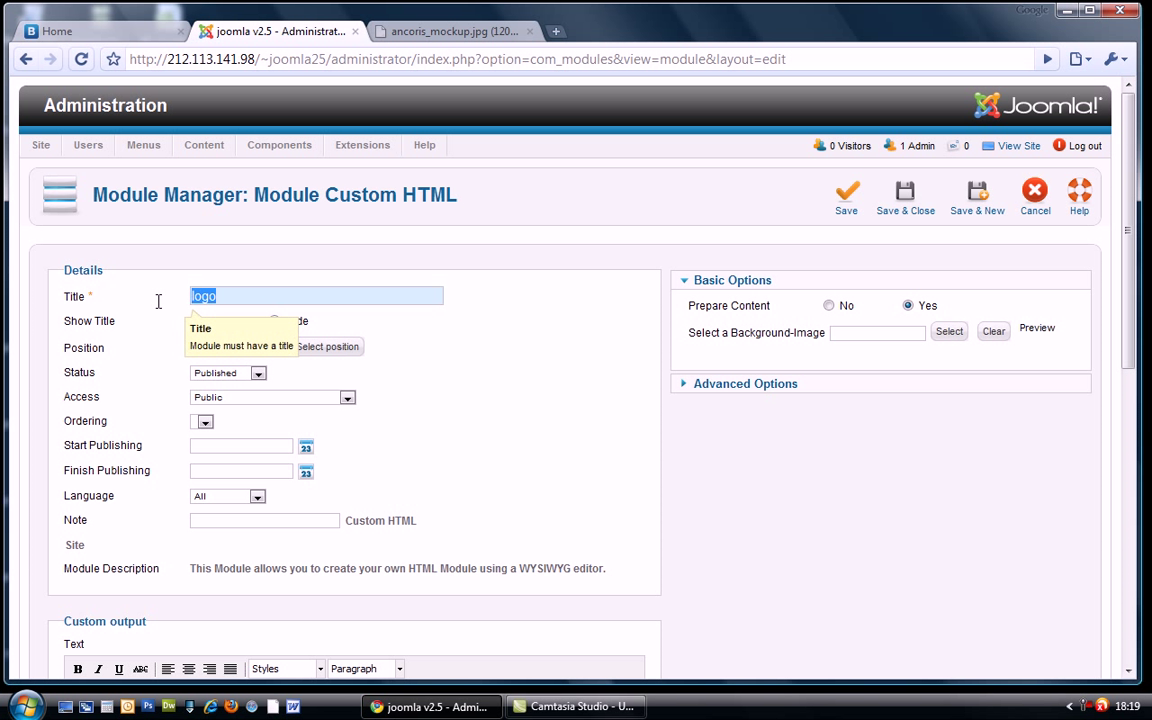
pyautogui.scroll(-3)
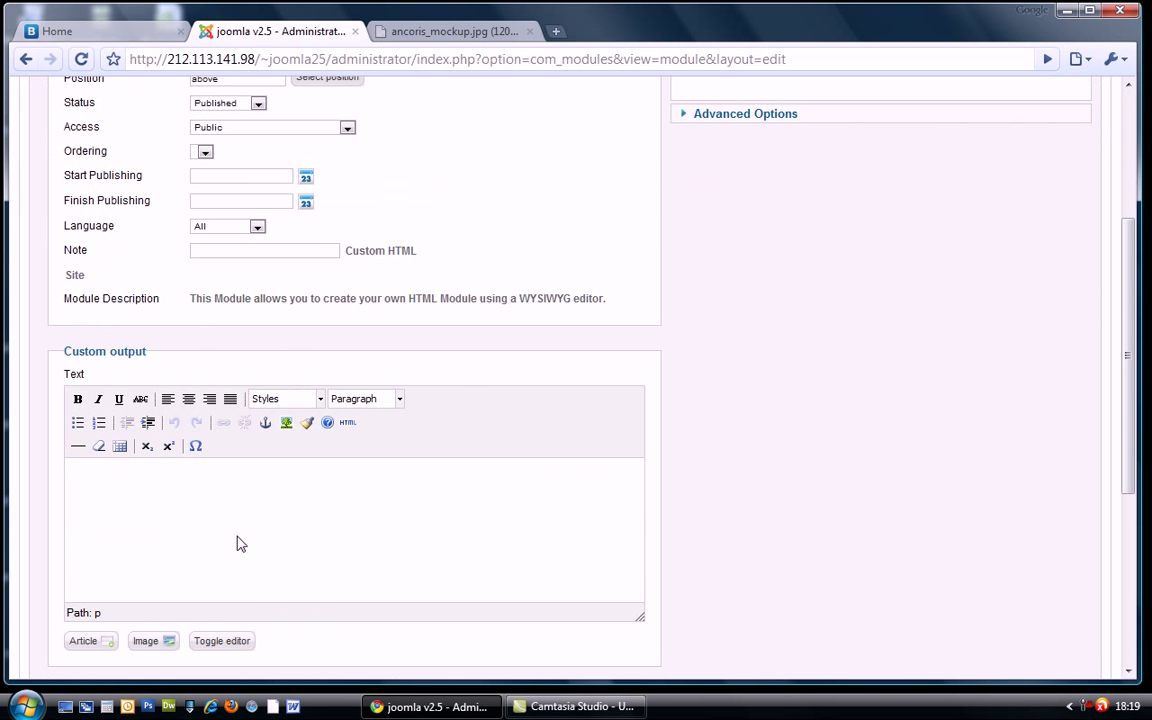
pyautogui.scroll(3)
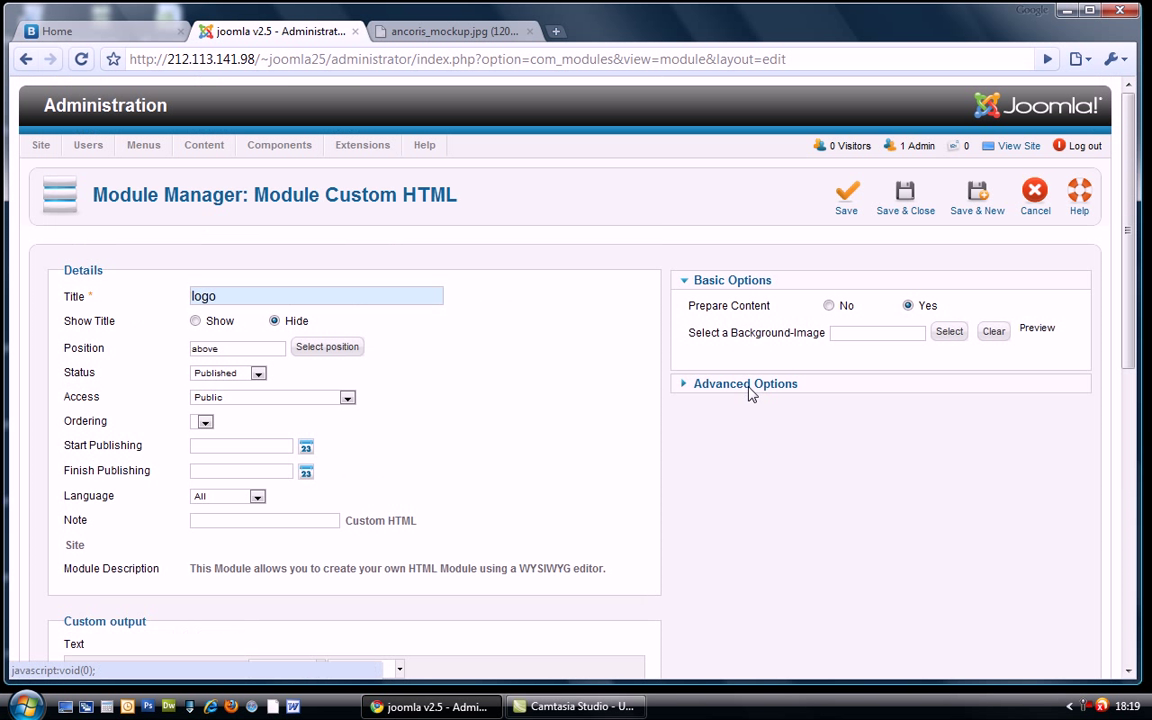
pyautogui.click(744, 384)
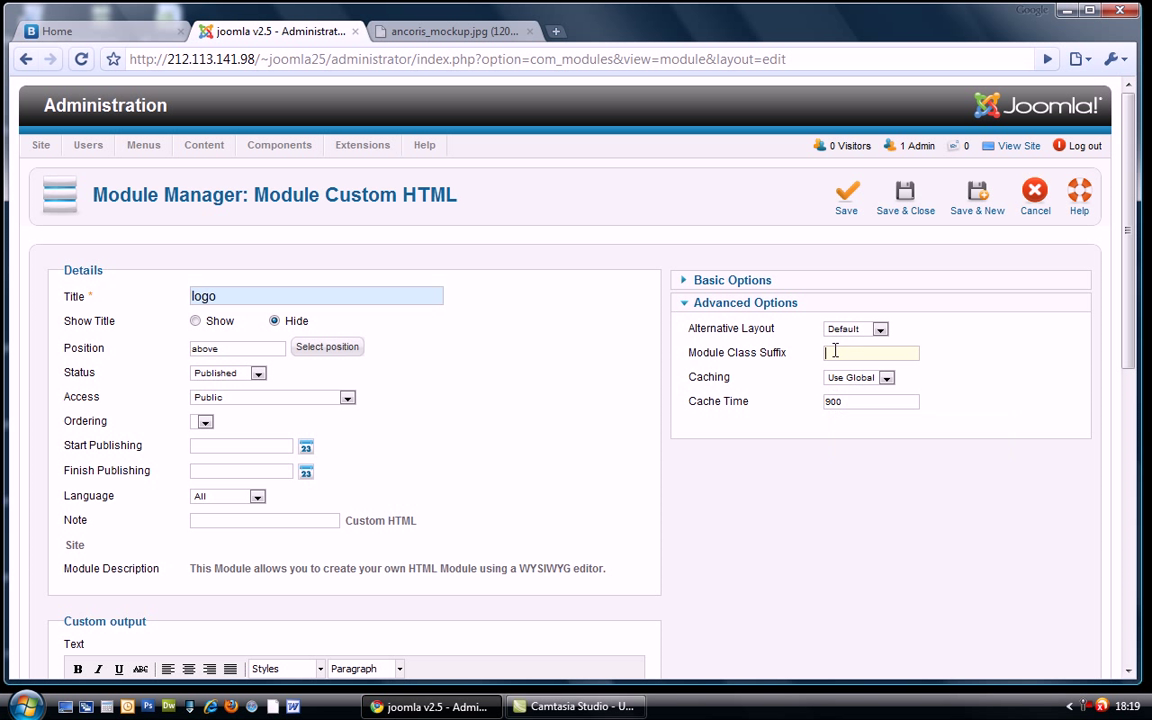
pyautogui.write('span')
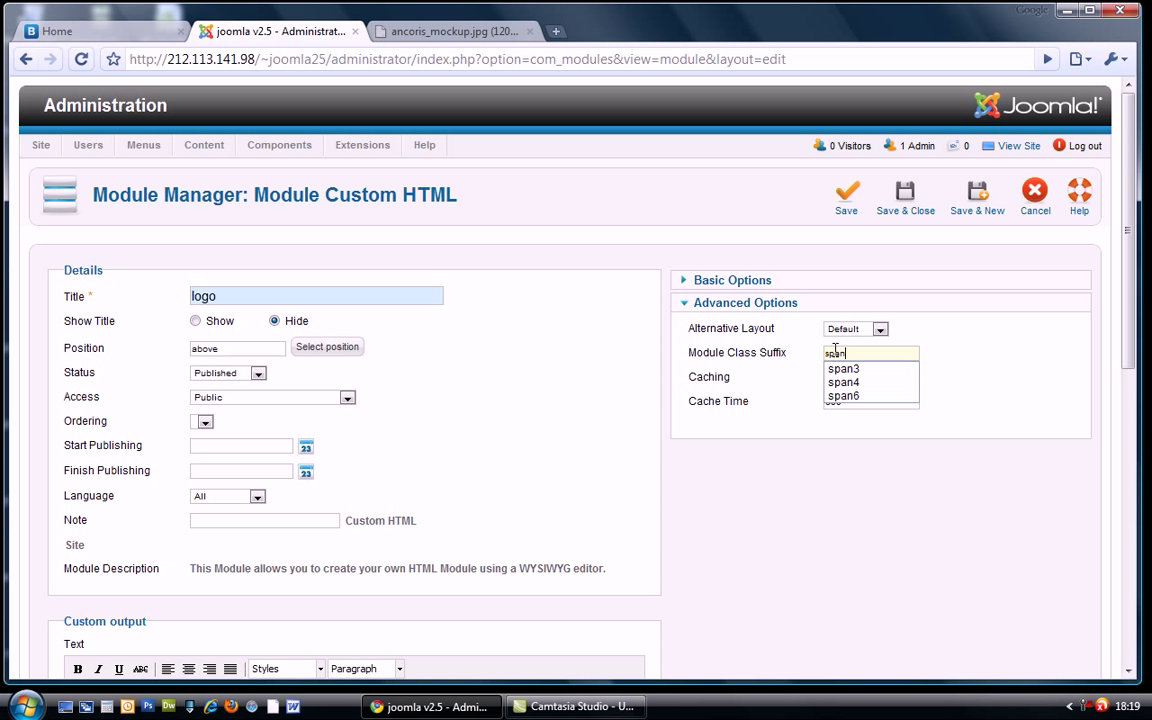
pyautogui.click(844, 396)
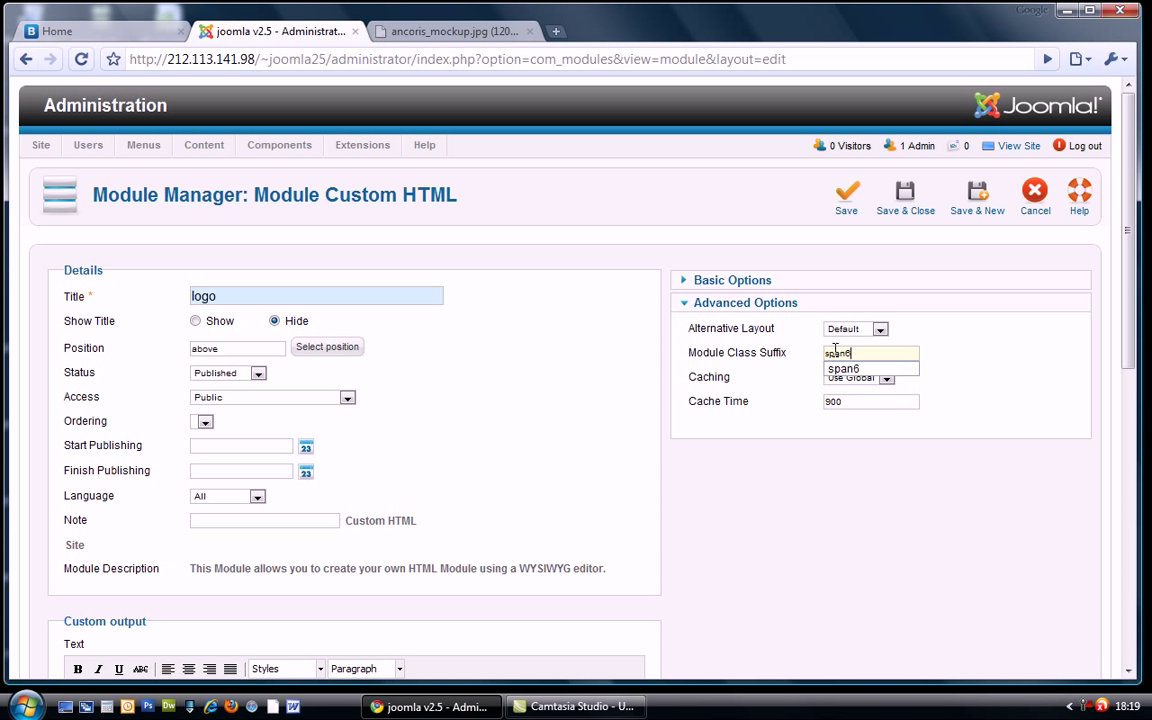
pyautogui.moveTo(992, 332)
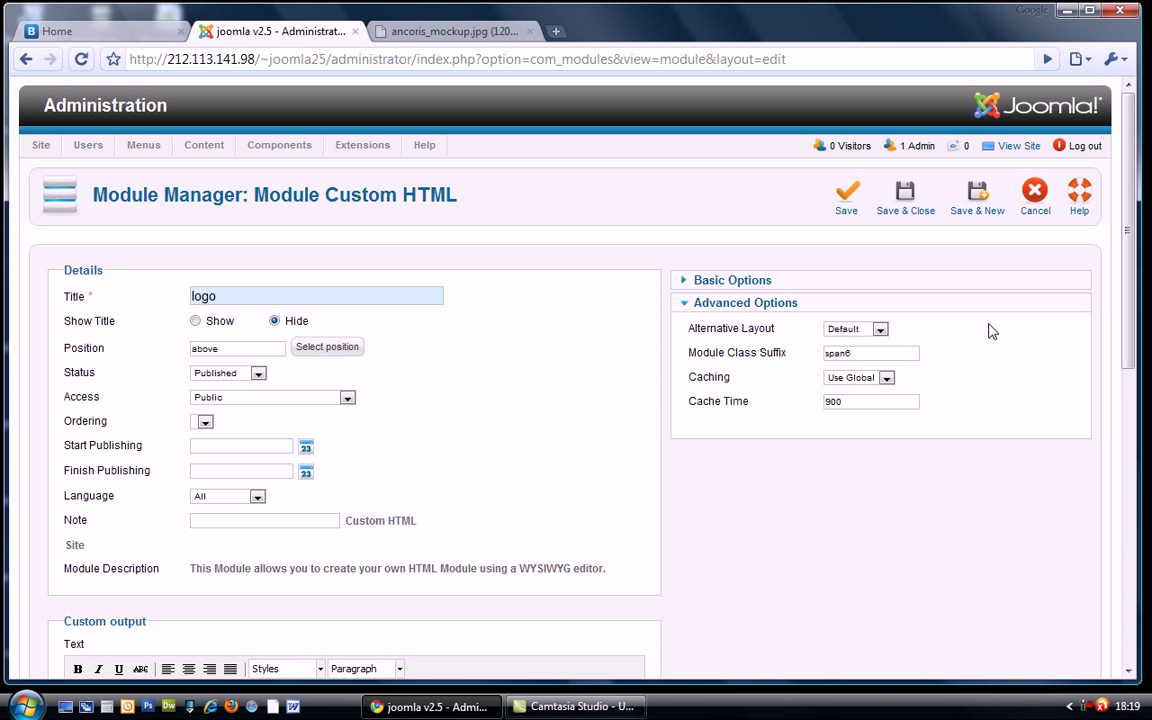
pyautogui.moveTo(904, 196)
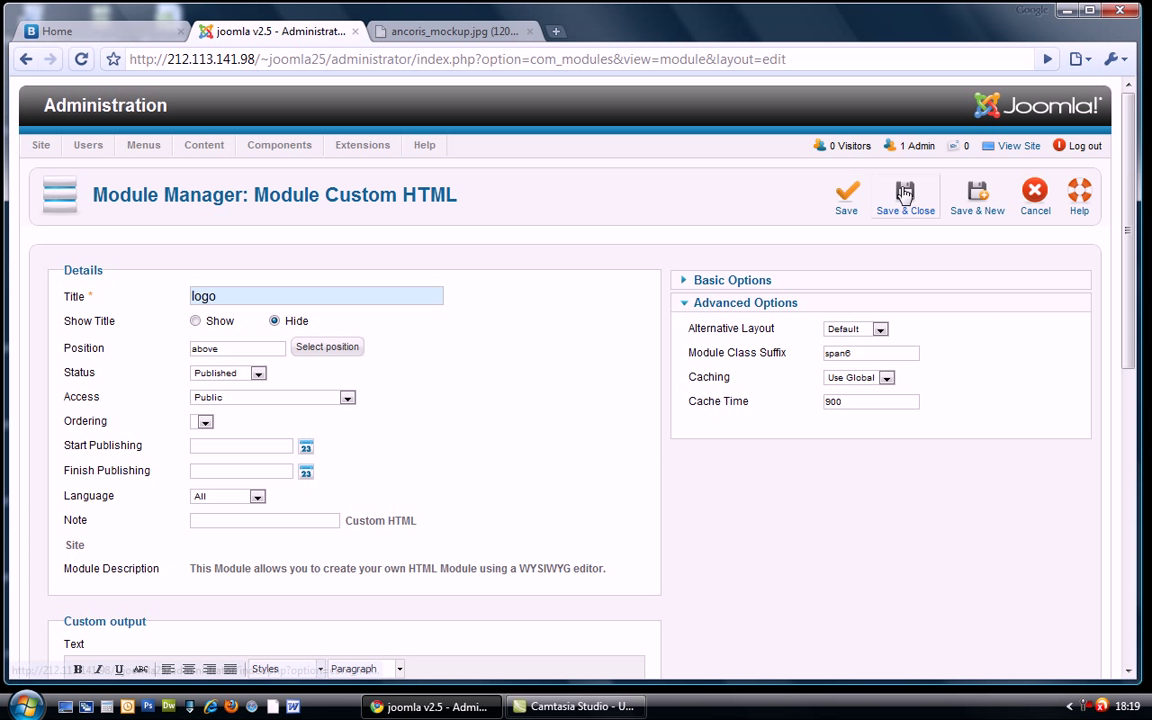
pyautogui.click(904, 196)
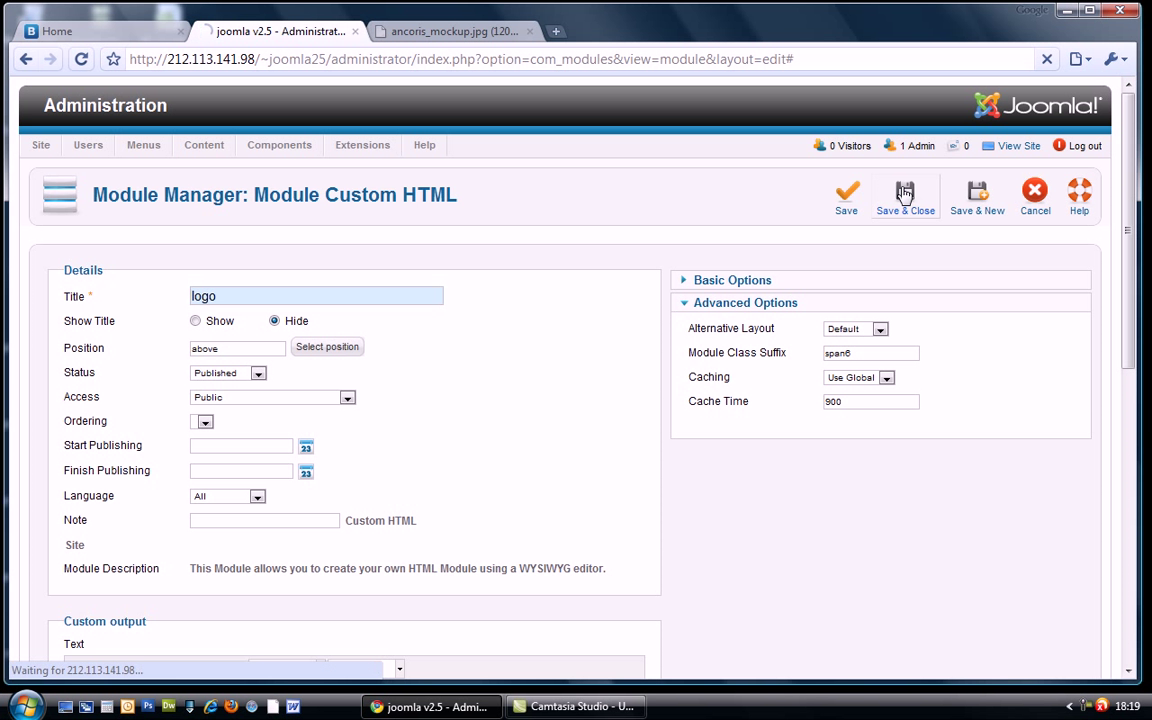
pyautogui.click(904, 196)
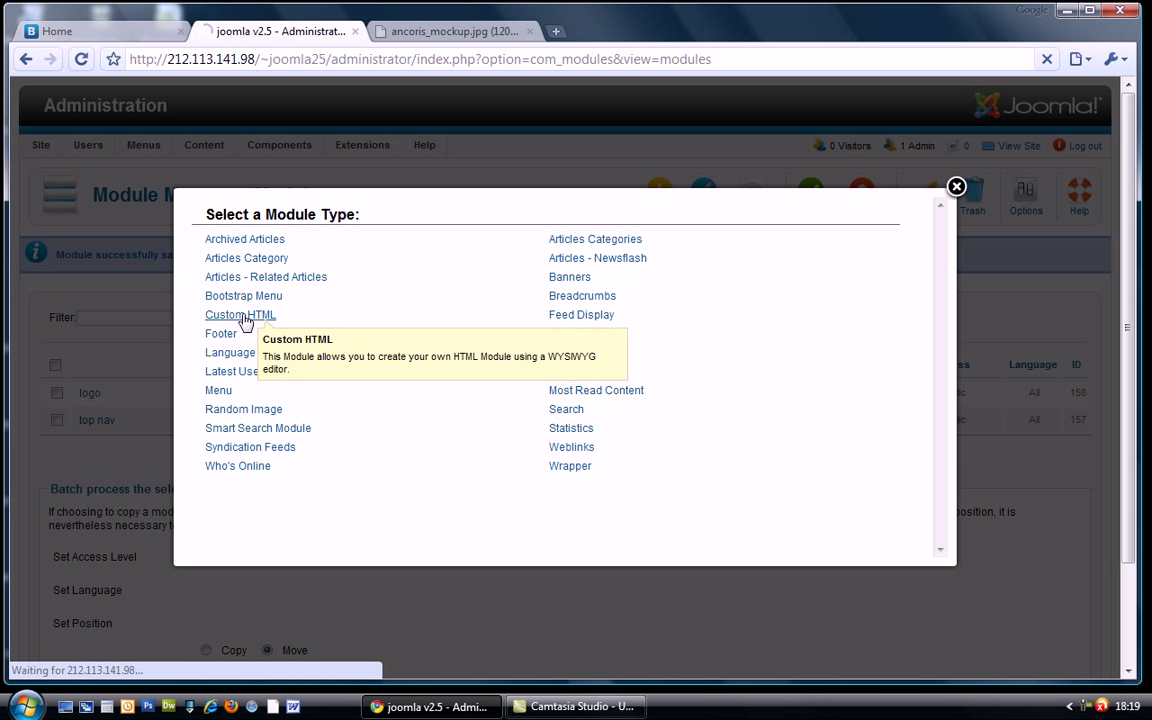
# Step: Make the new module Custom HTML and title it 'telephone'
pyautogui.click(240, 314)
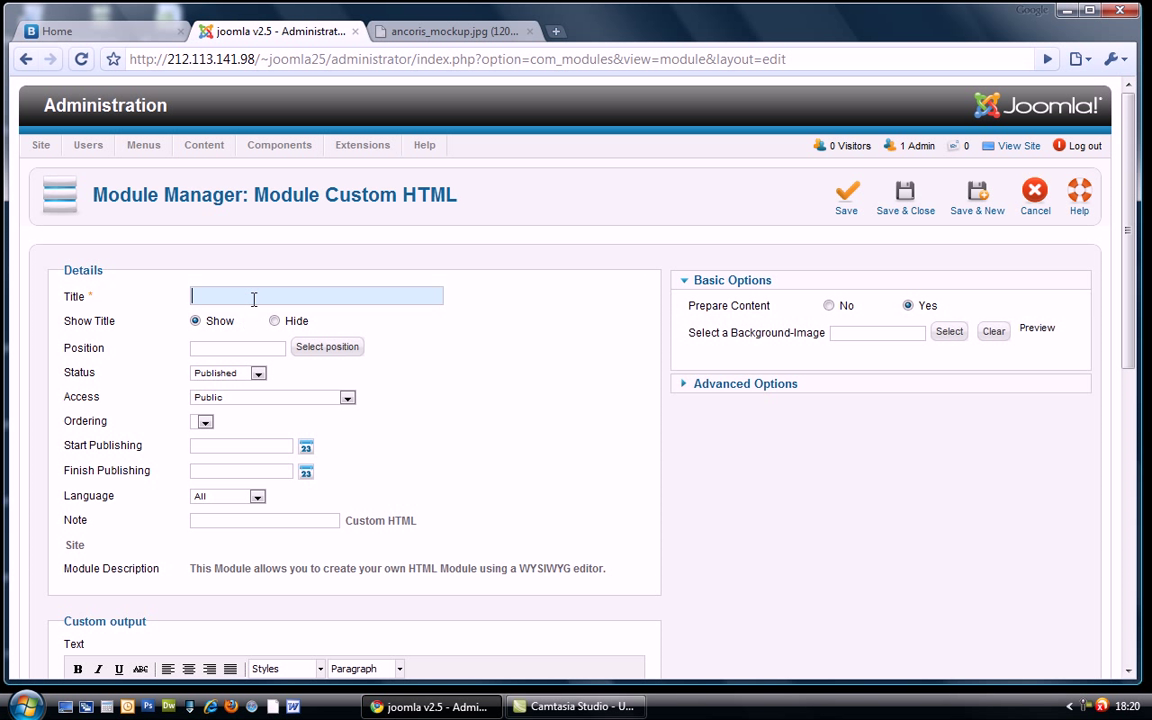
pyautogui.write('telephone')
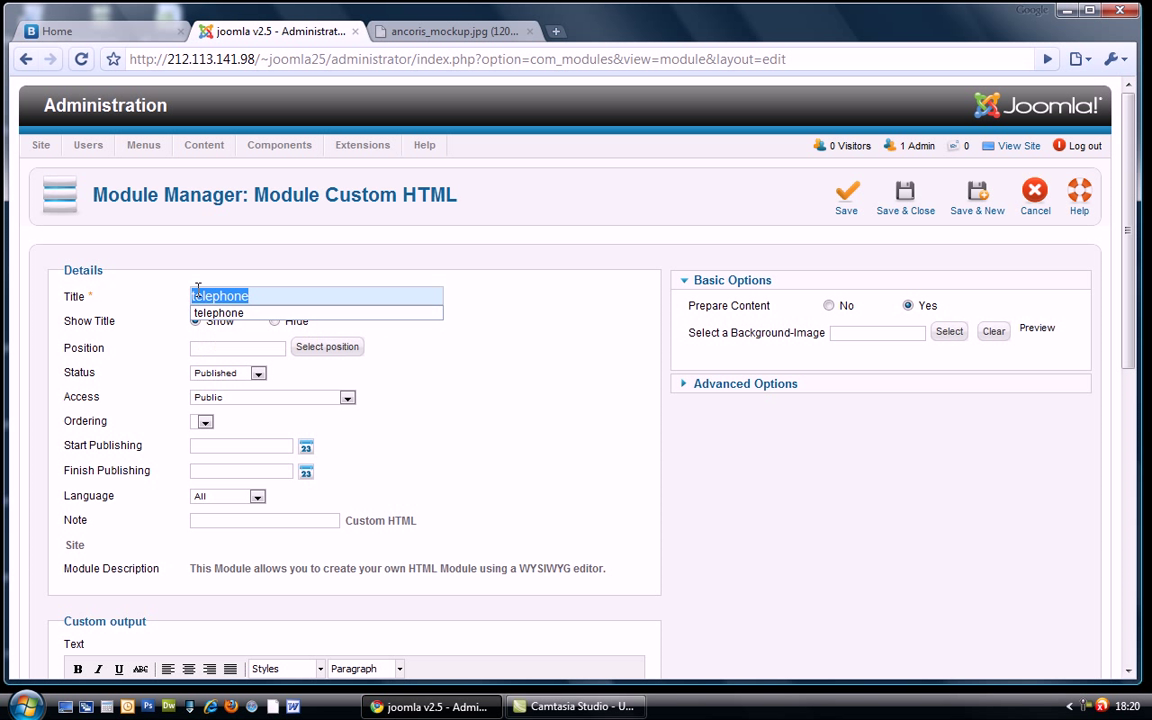
pyautogui.scroll(-3)
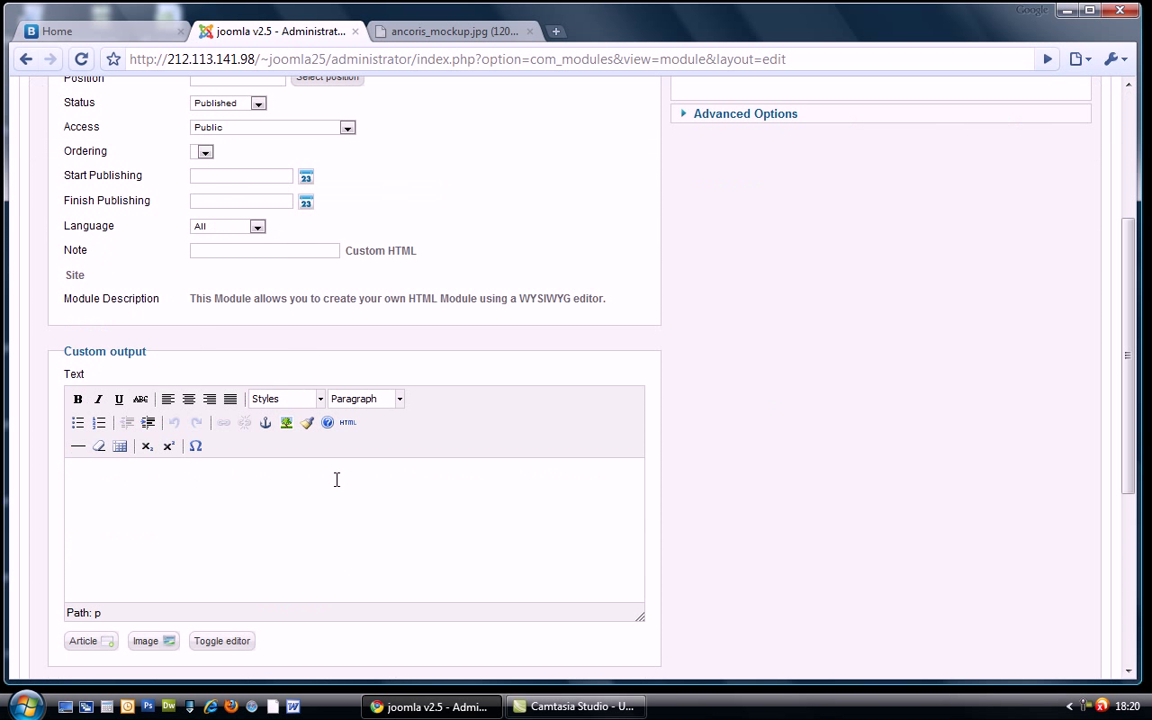
pyautogui.scroll(3)
pyautogui.write('a')
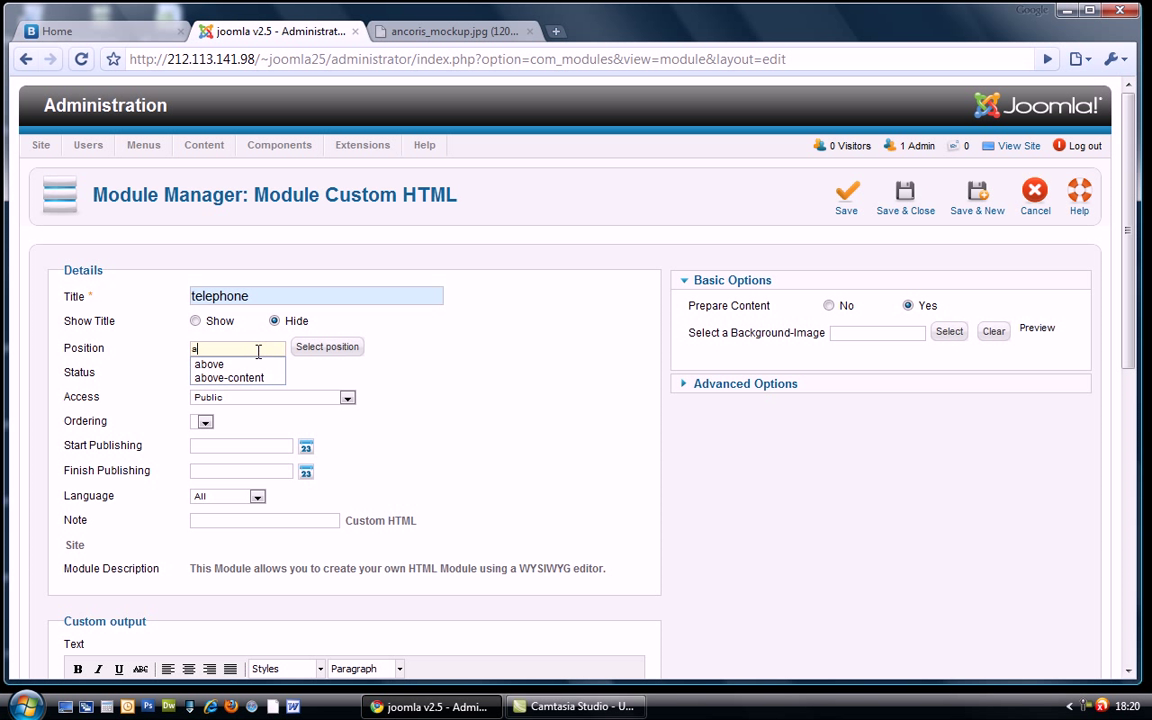
# Step: Set the telephone module's class suffix to span3 and save it
pyautogui.click(208, 364)
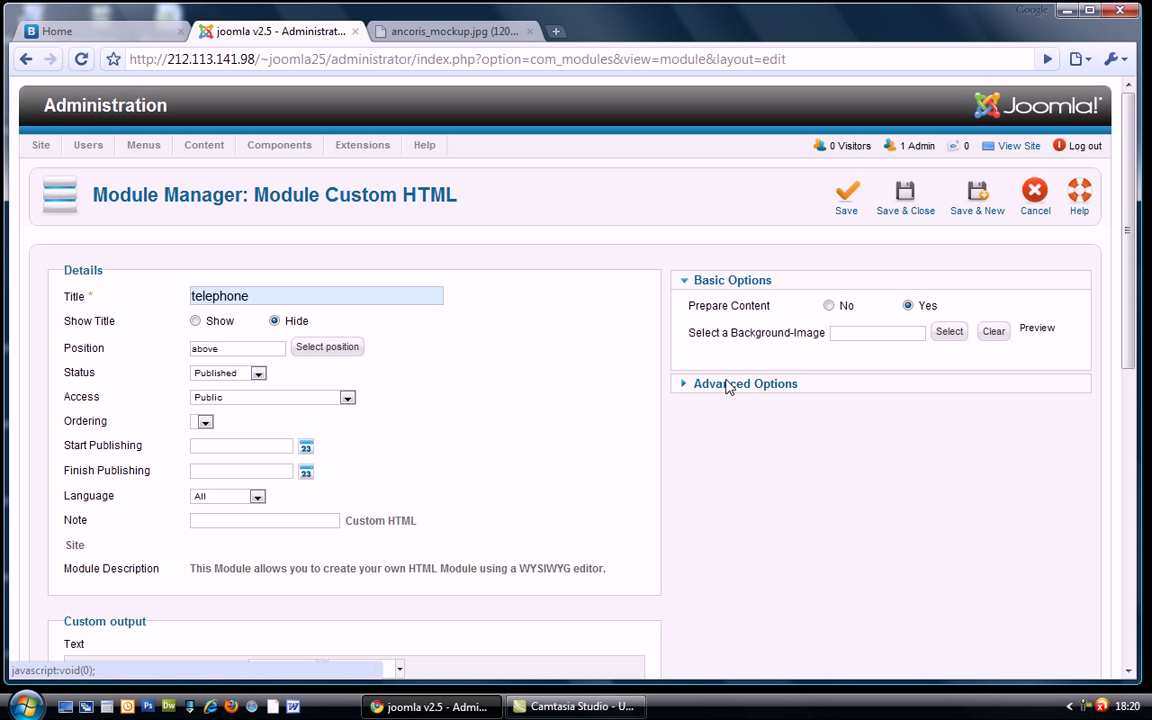
pyautogui.click(744, 384)
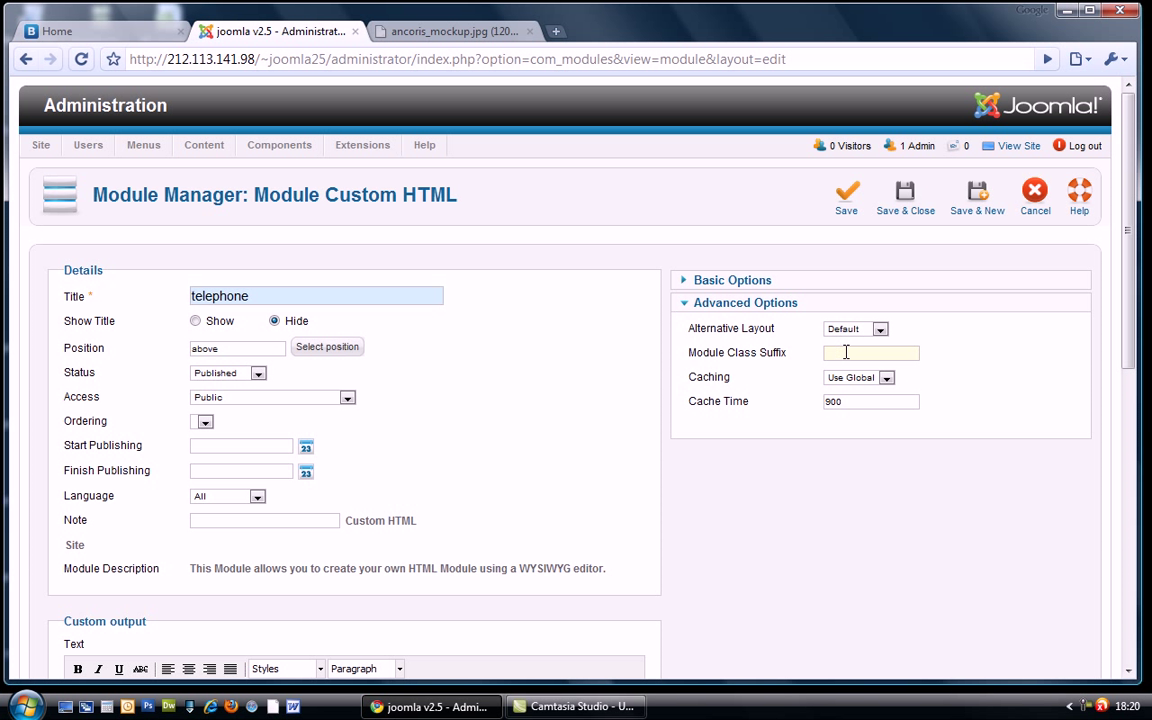
pyautogui.write('spN')
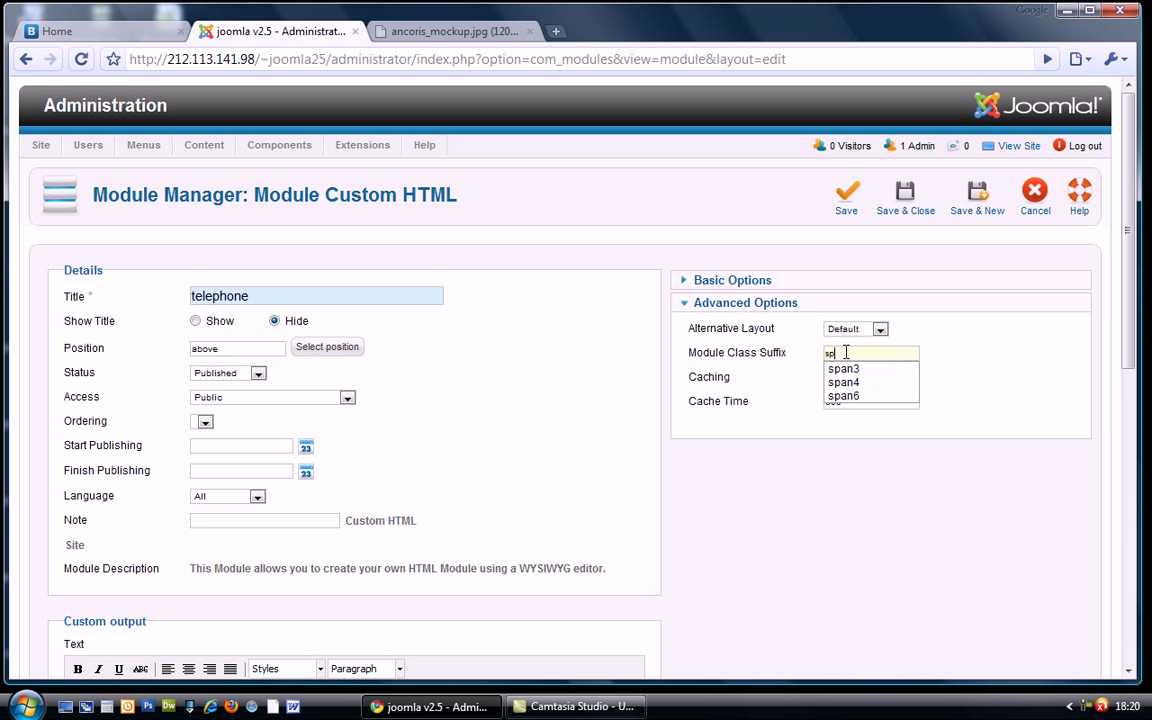
pyautogui.click(844, 368)
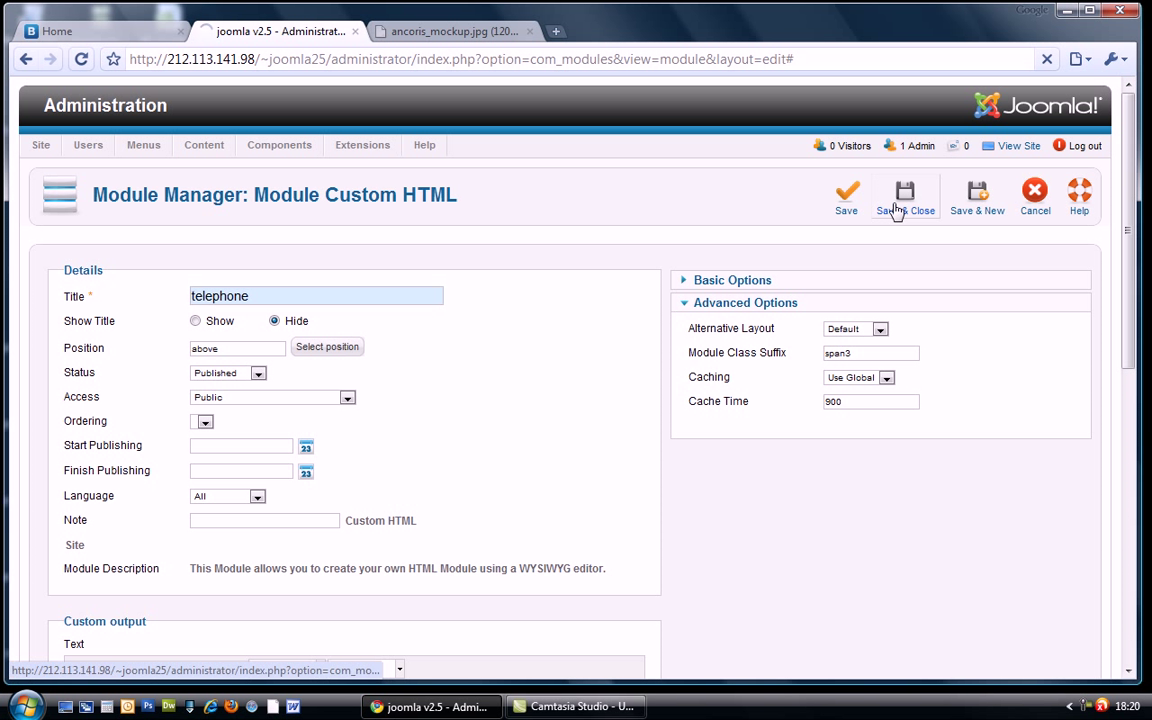
pyautogui.click(904, 196)
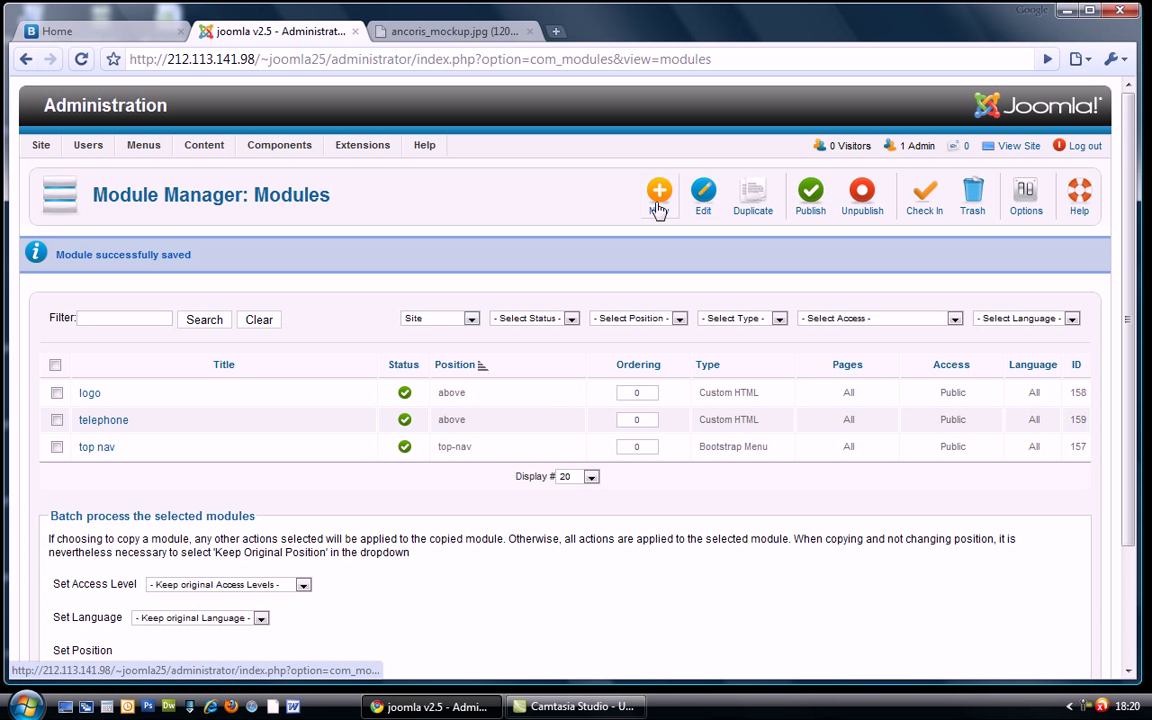
# Step: Start a new Custom HTML module titled 'button', checking the mockup for reference
pyautogui.click(660, 192)
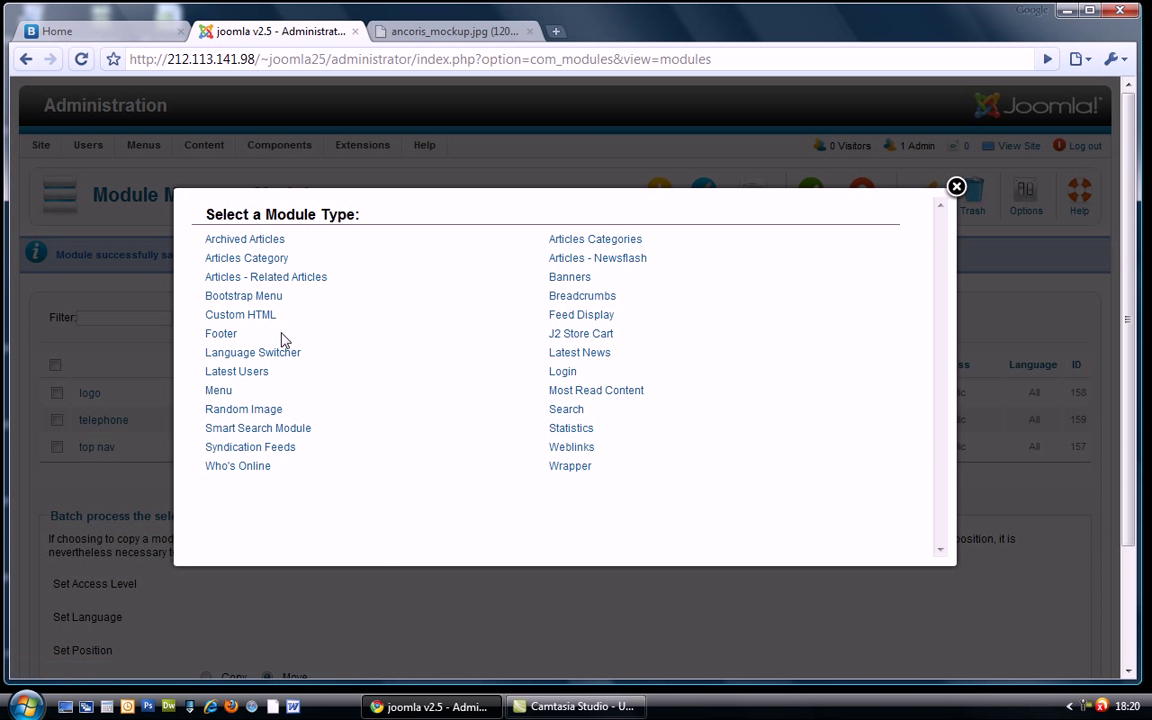
pyautogui.click(450, 32)
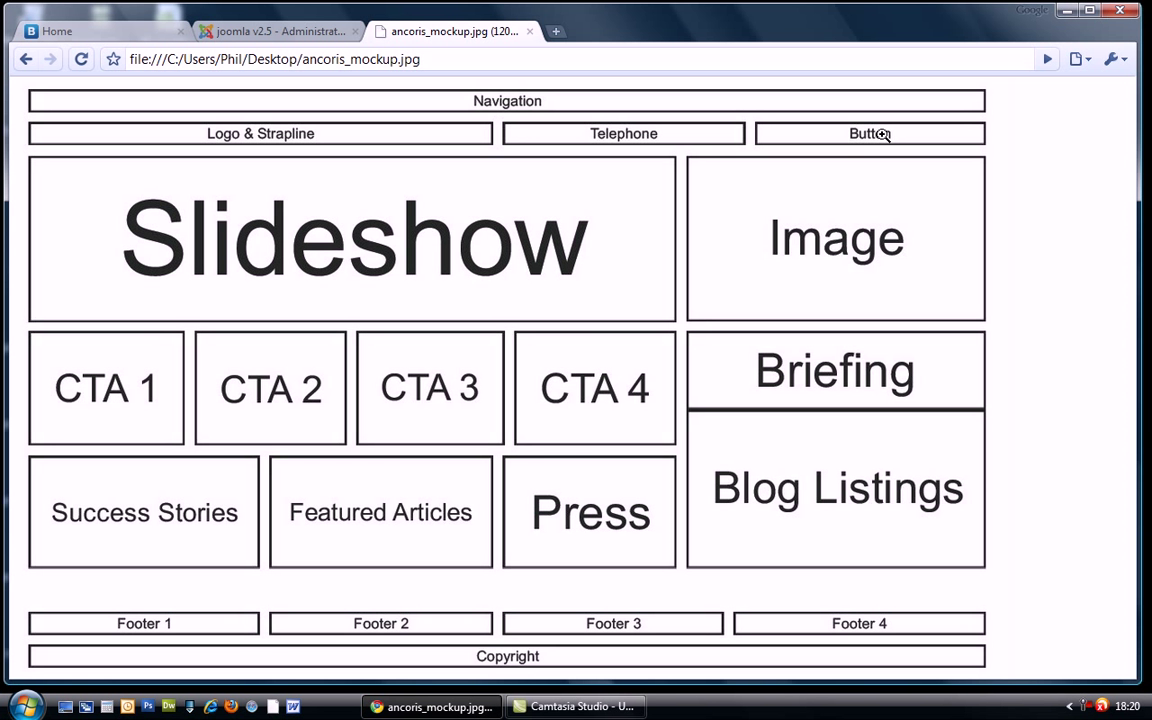
pyautogui.click(276, 32)
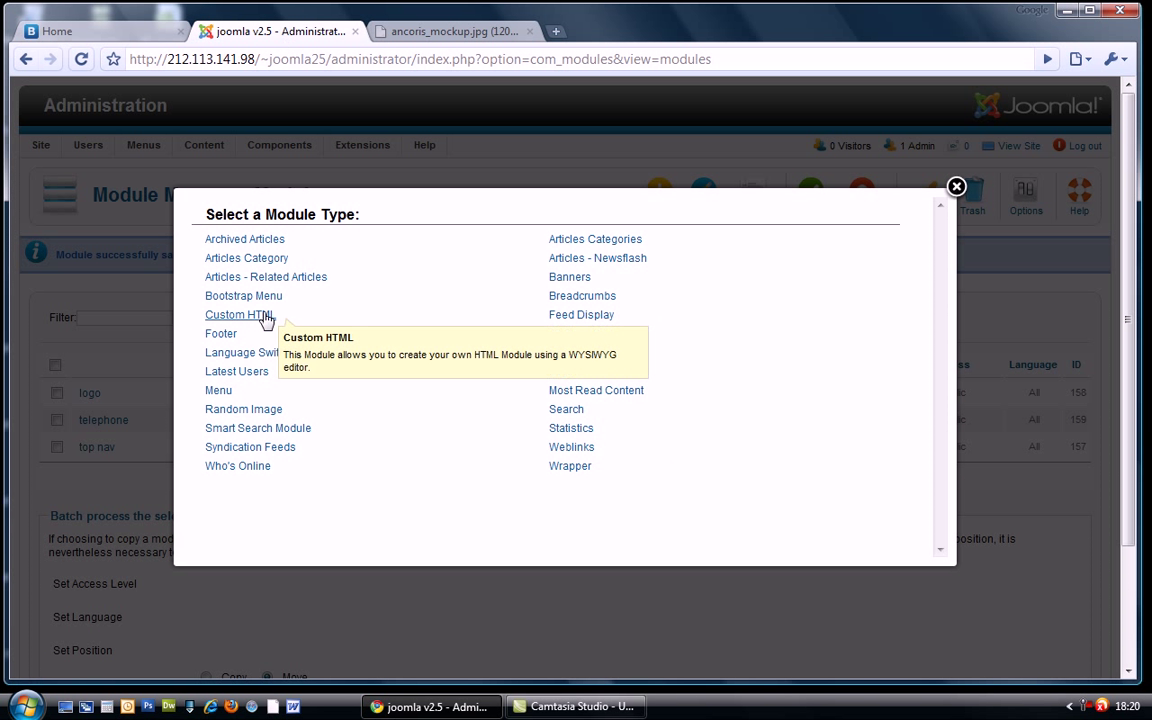
pyautogui.click(236, 314)
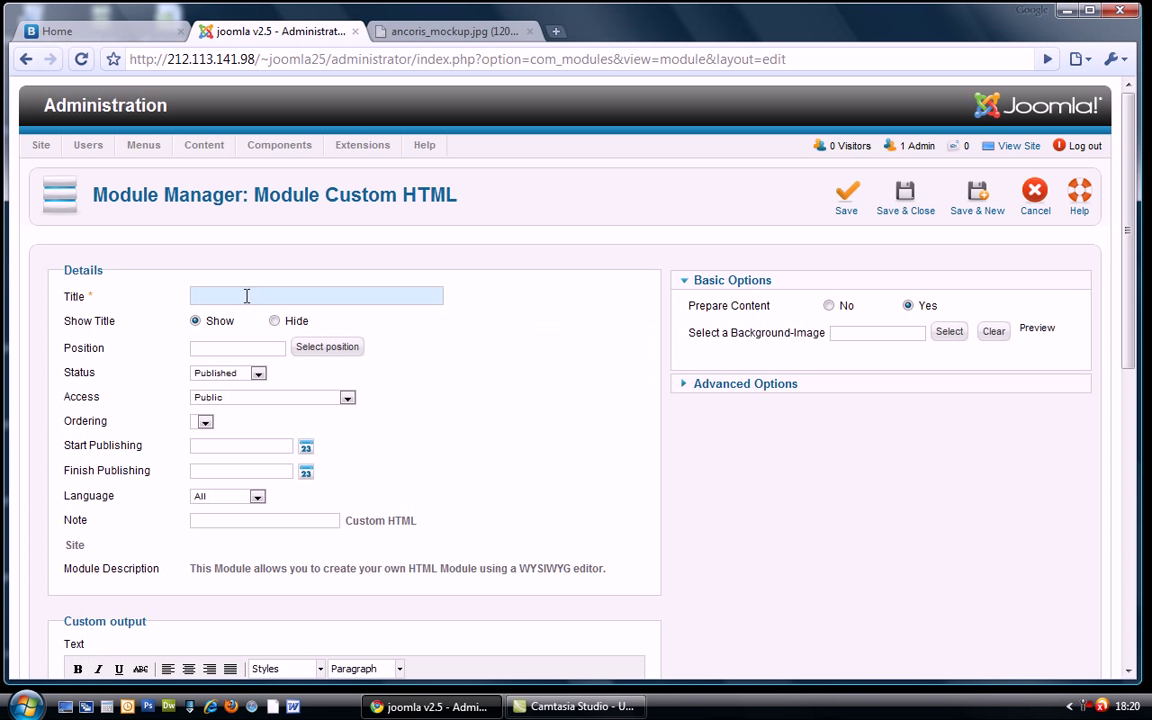
pyautogui.write('button')
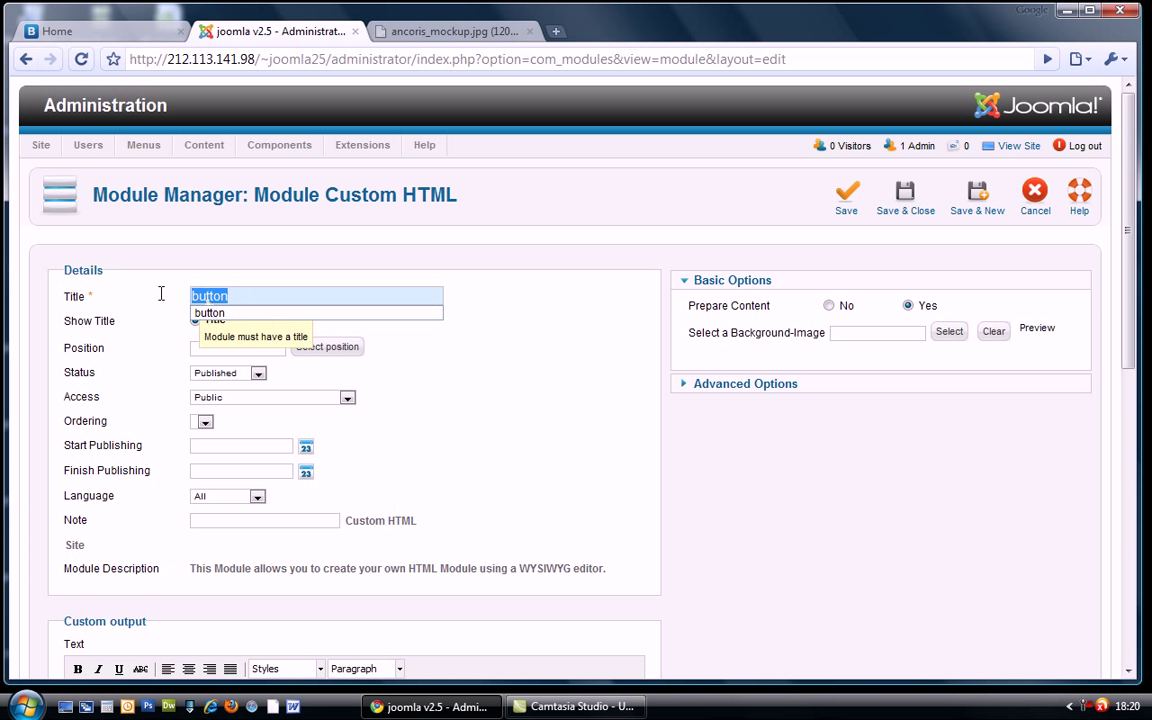
pyautogui.scroll(-3)
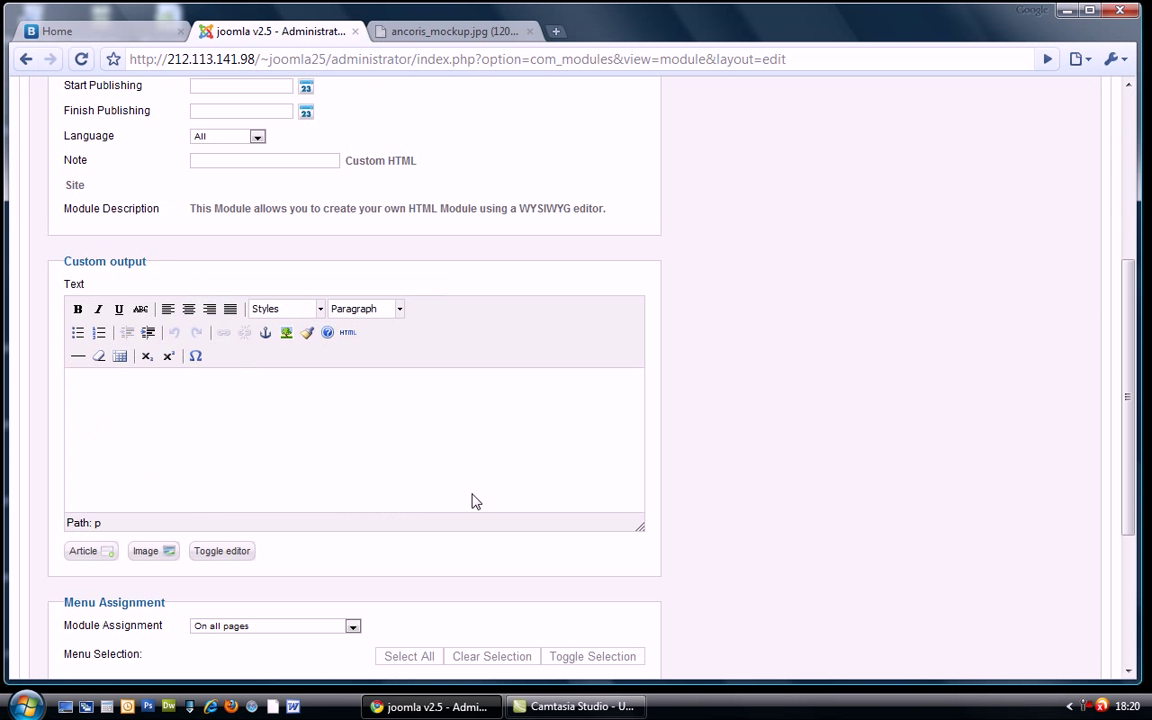
pyautogui.scroll(3)
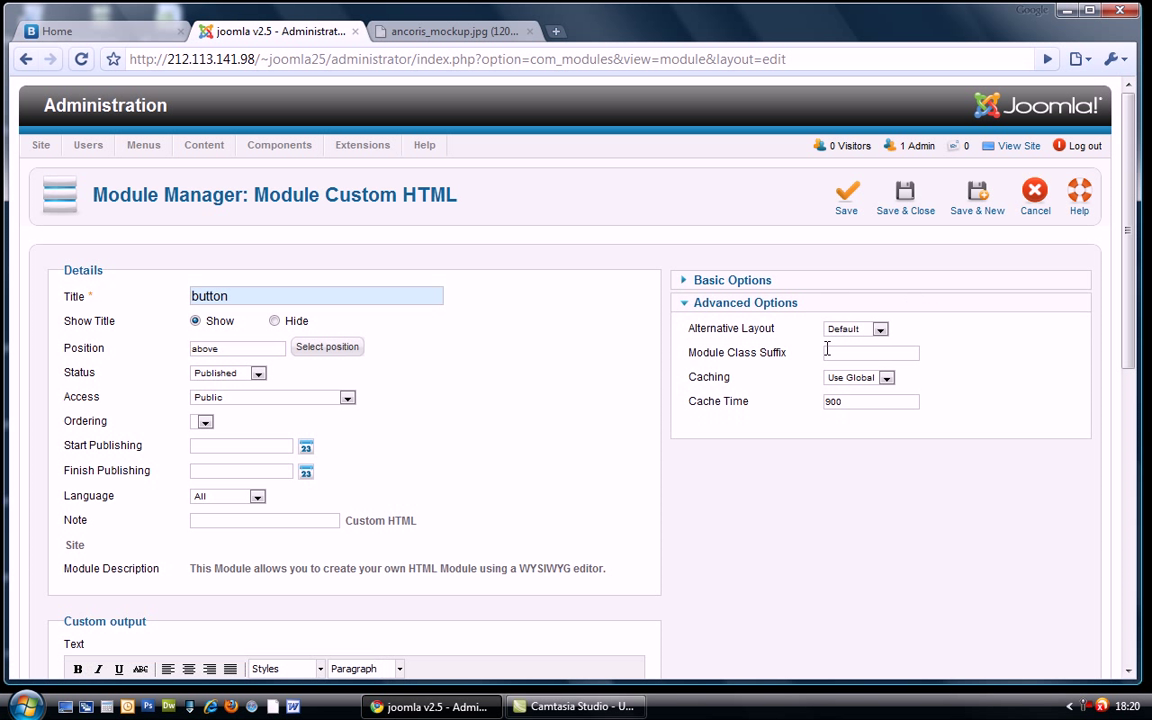
# Step: Set the button module's class suffix to span3 and save it
pyautogui.write('span')
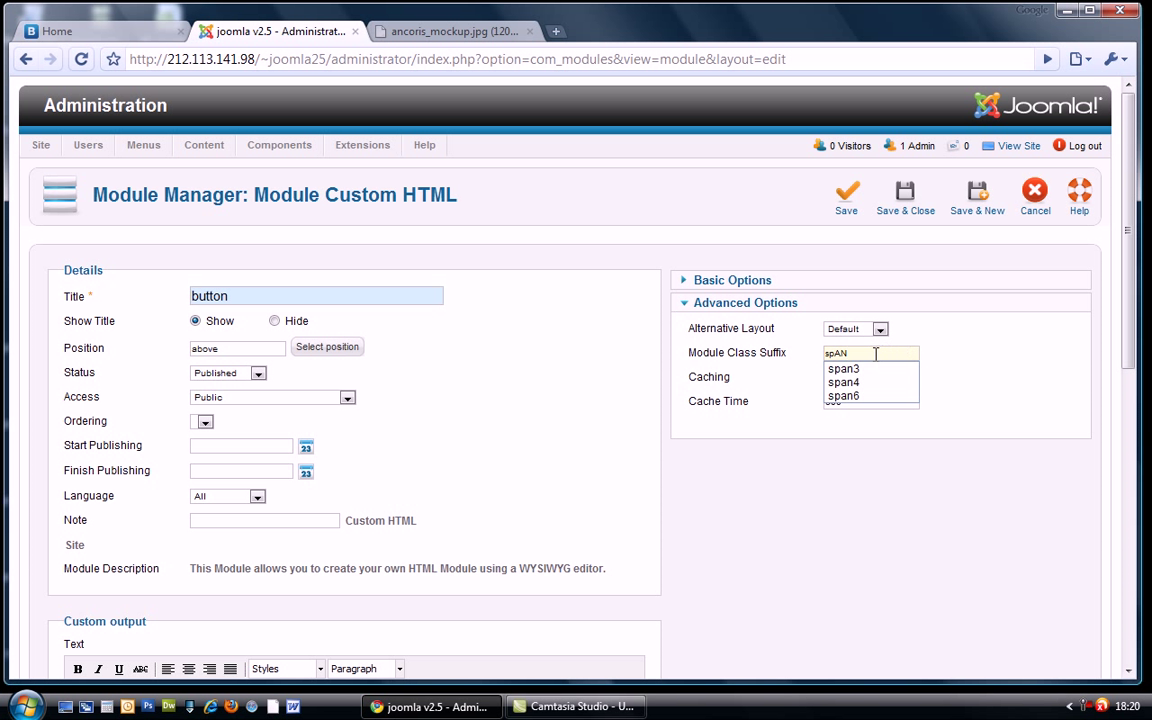
pyautogui.click(844, 368)
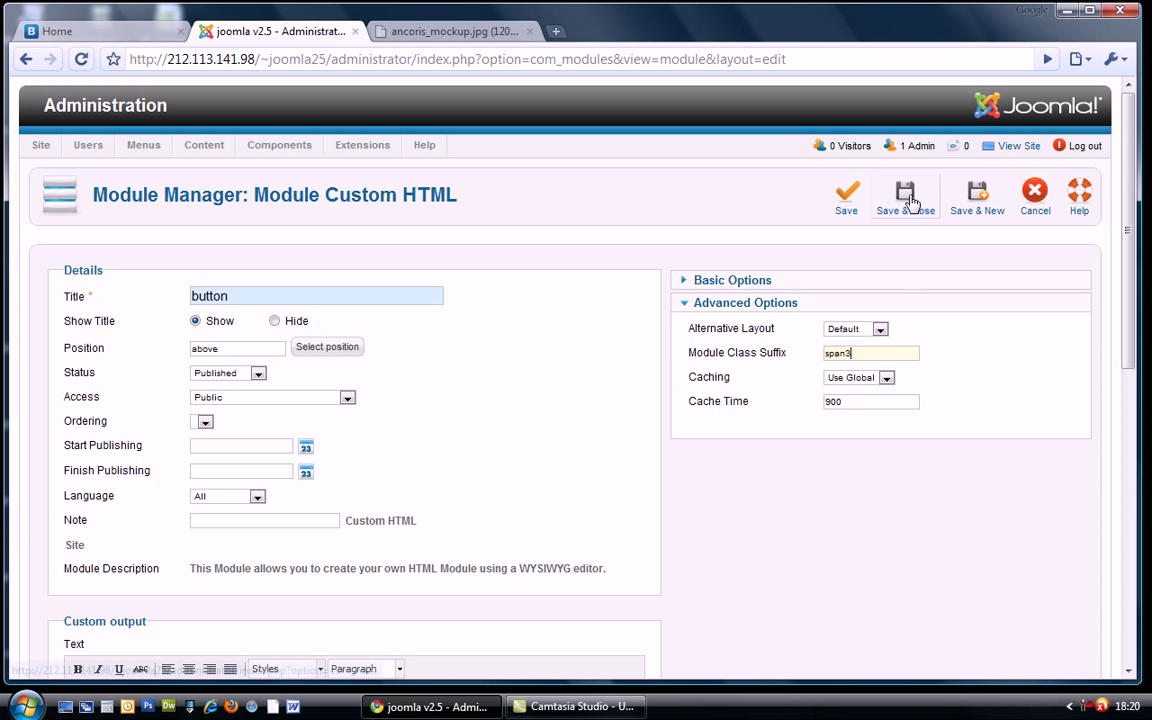
pyautogui.click(904, 196)
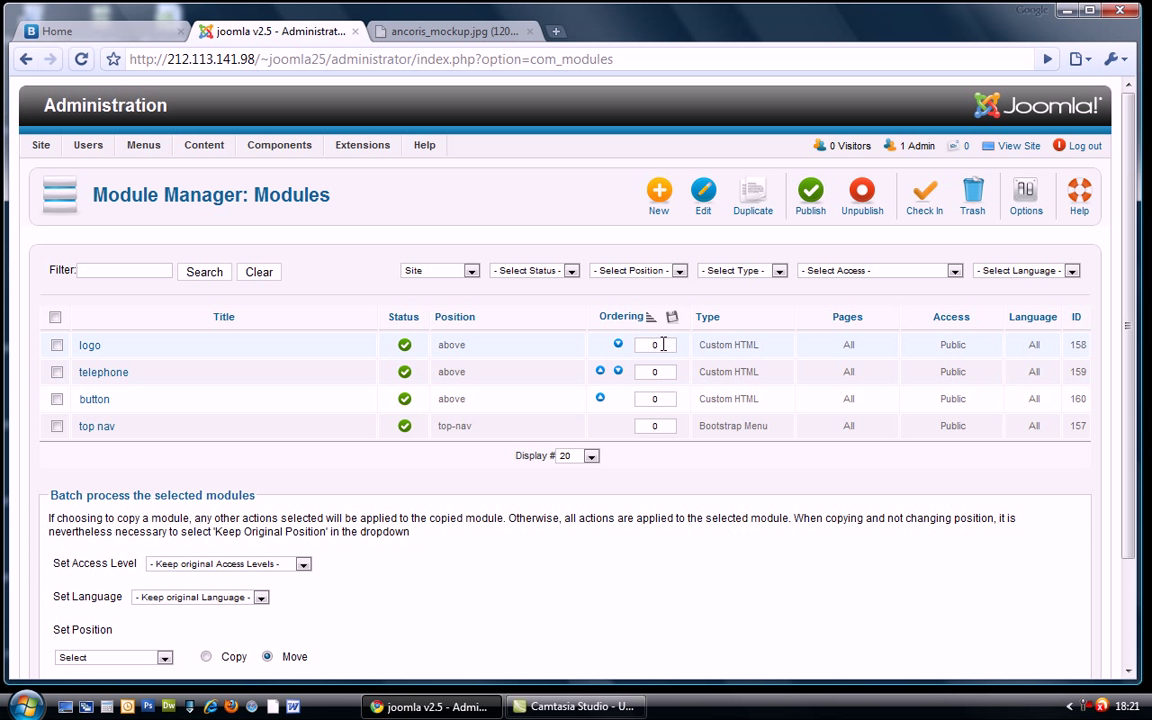
# Step: Number logo, telephone and button 1, 2, 3, save the order, then view the mockup
pyautogui.click(656, 344)
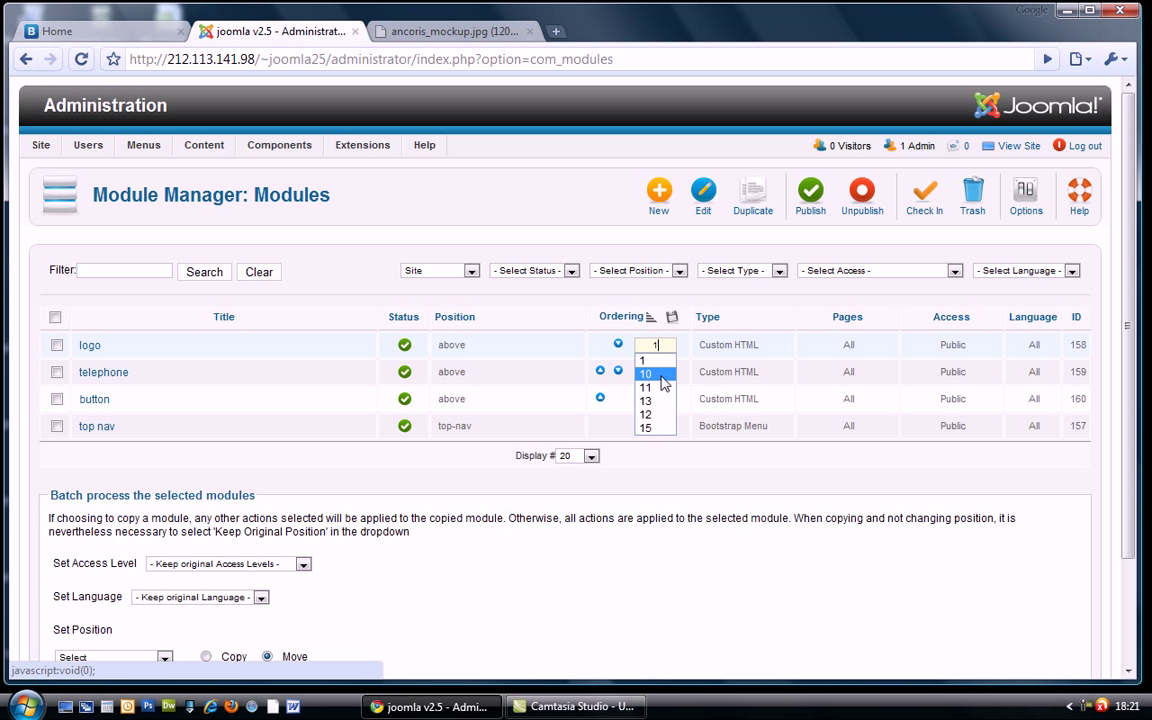
pyautogui.click(656, 370)
pyautogui.write('2')
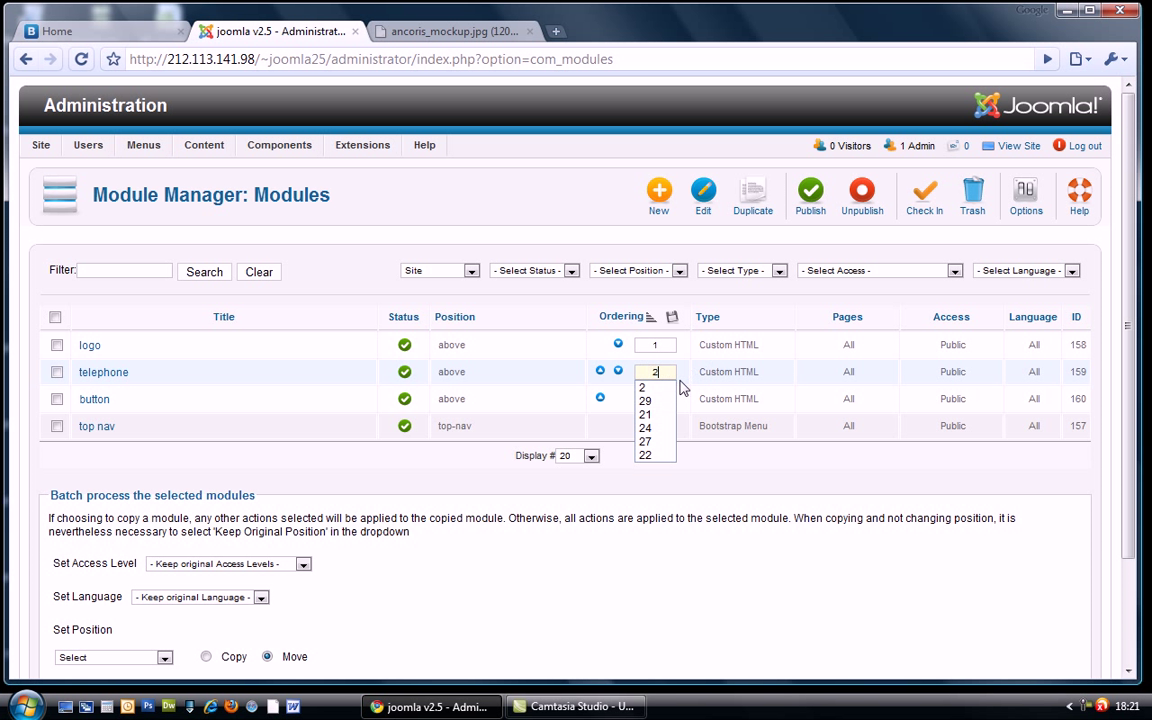
pyautogui.click(642, 388)
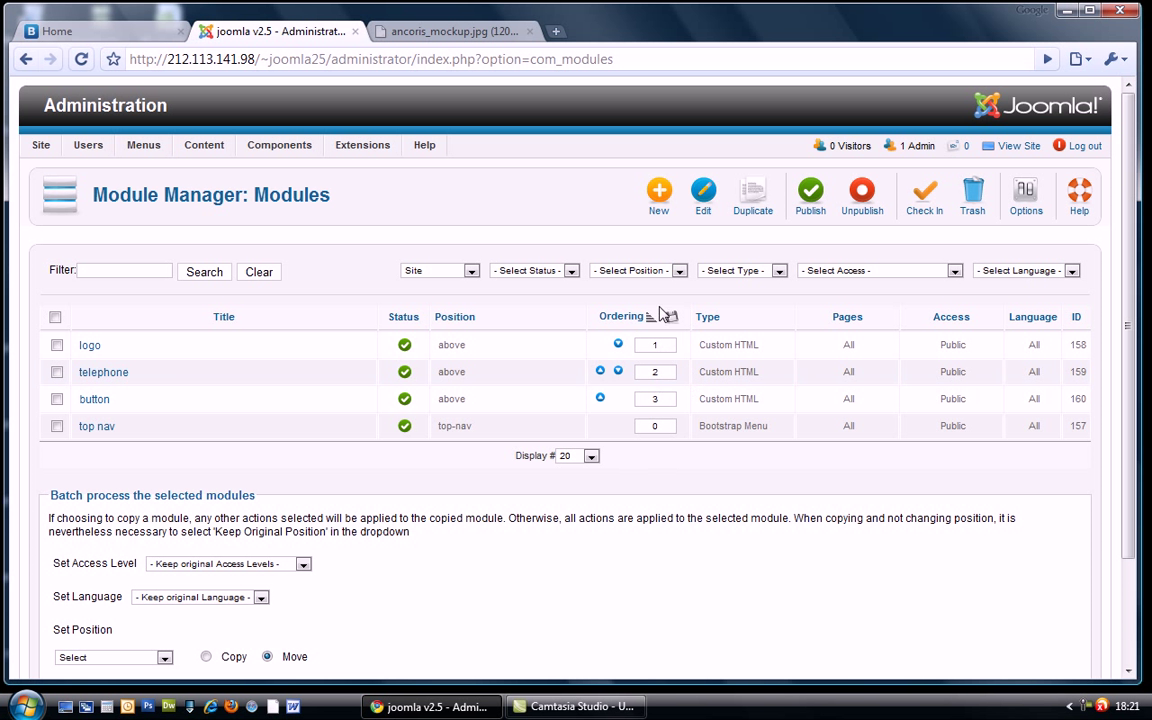
pyautogui.click(672, 320)
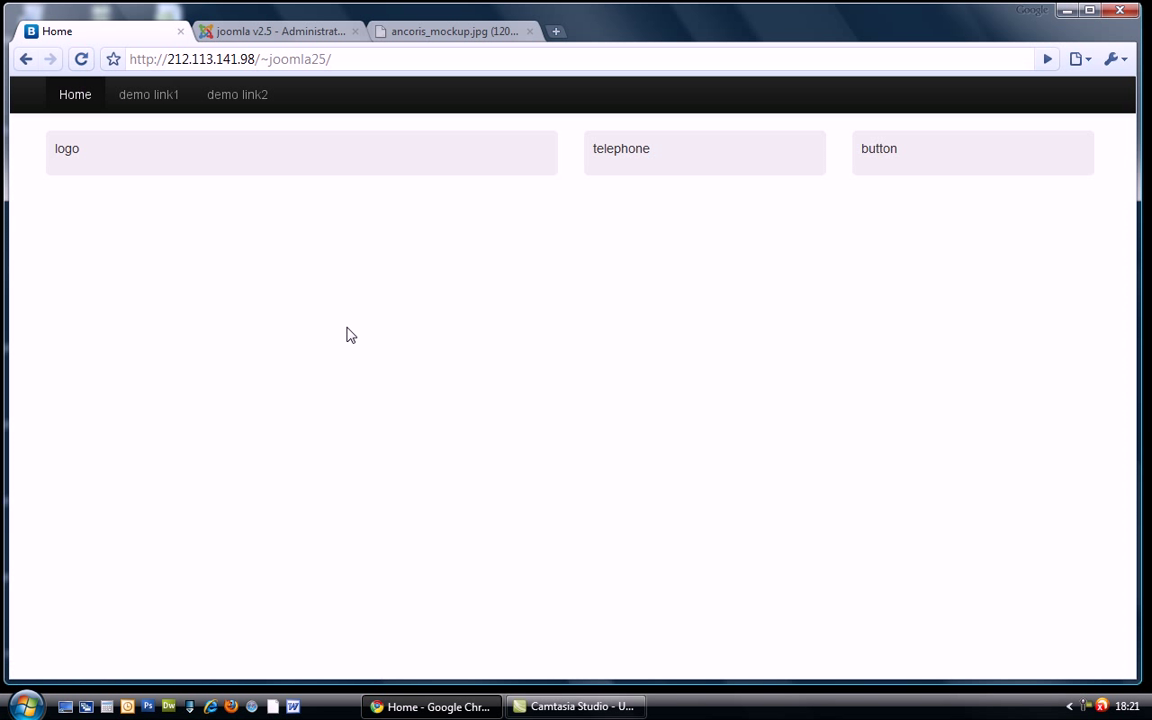
pyautogui.moveTo(504, 178)
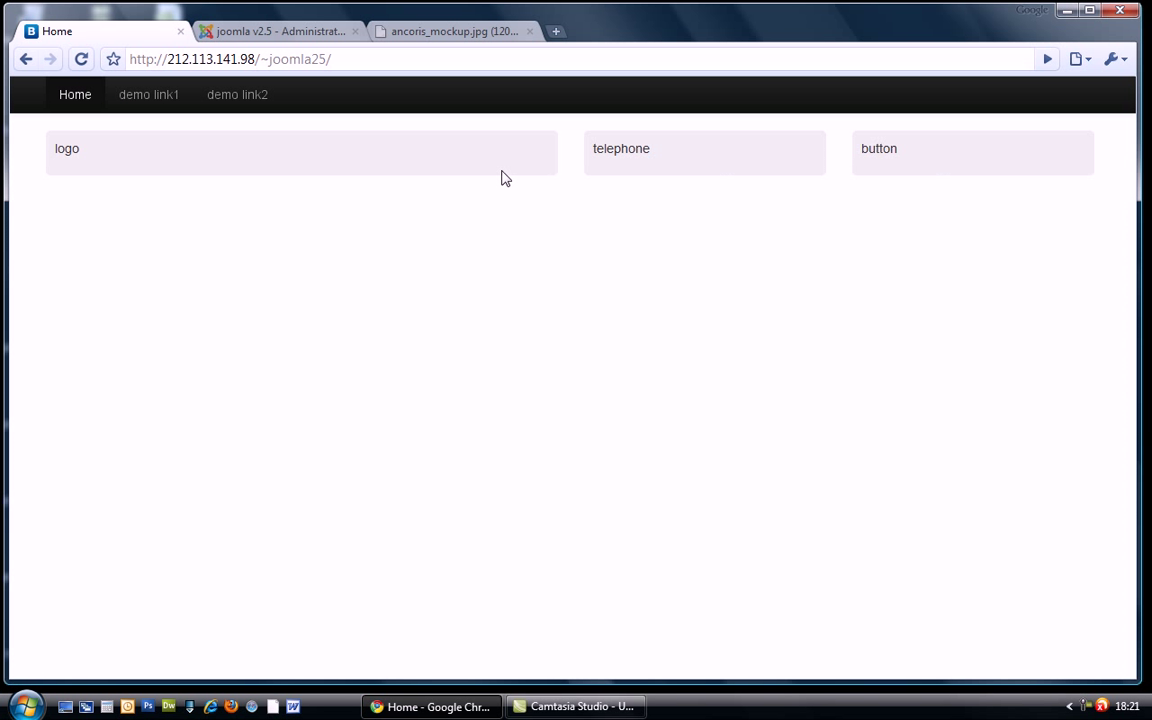
pyautogui.click(456, 32)
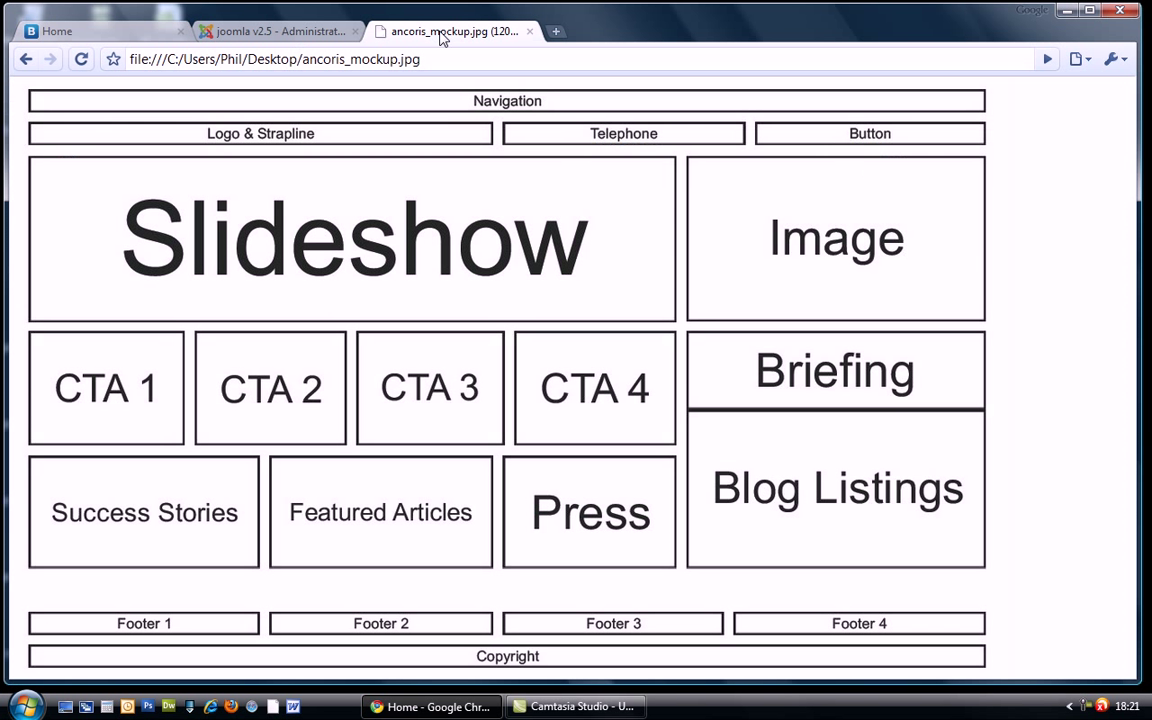
pyautogui.moveTo(310, 248)
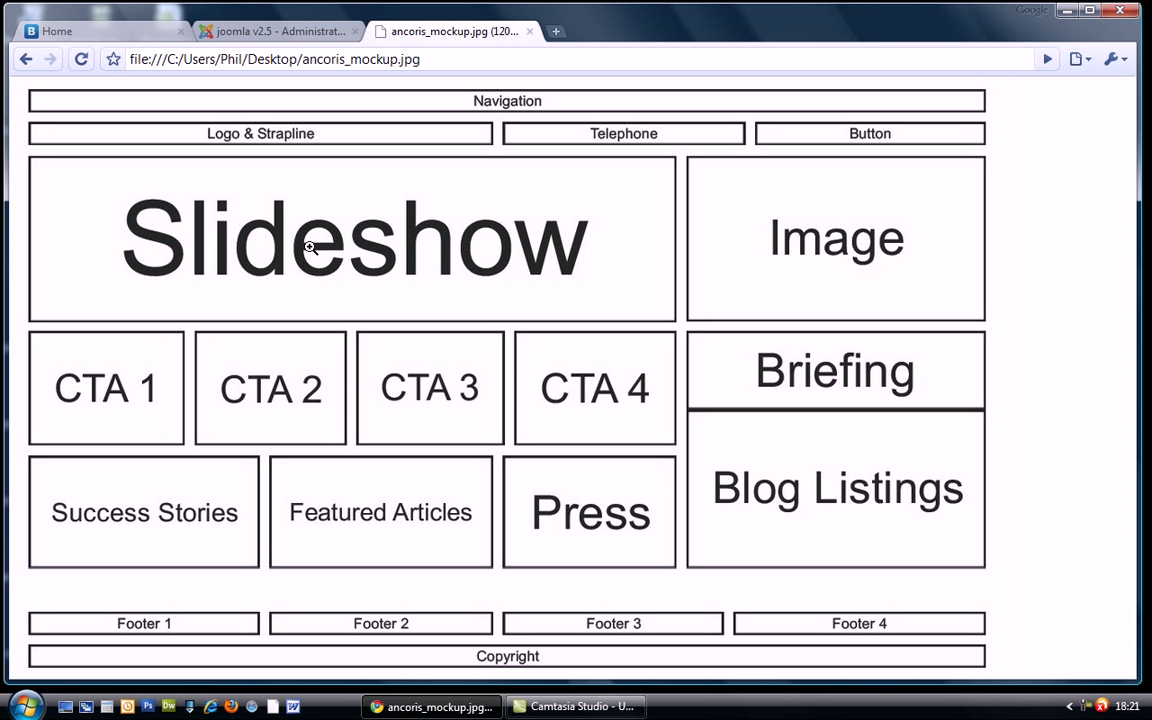
pyautogui.moveTo(550, 218)
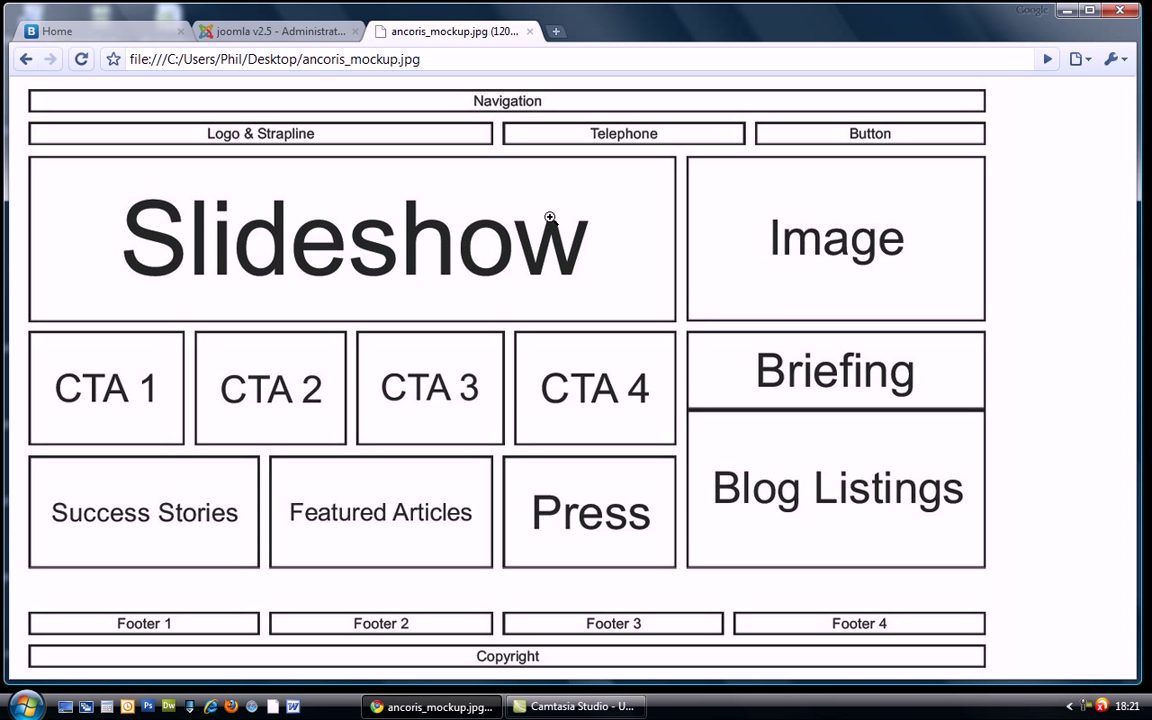
pyautogui.moveTo(384, 220)
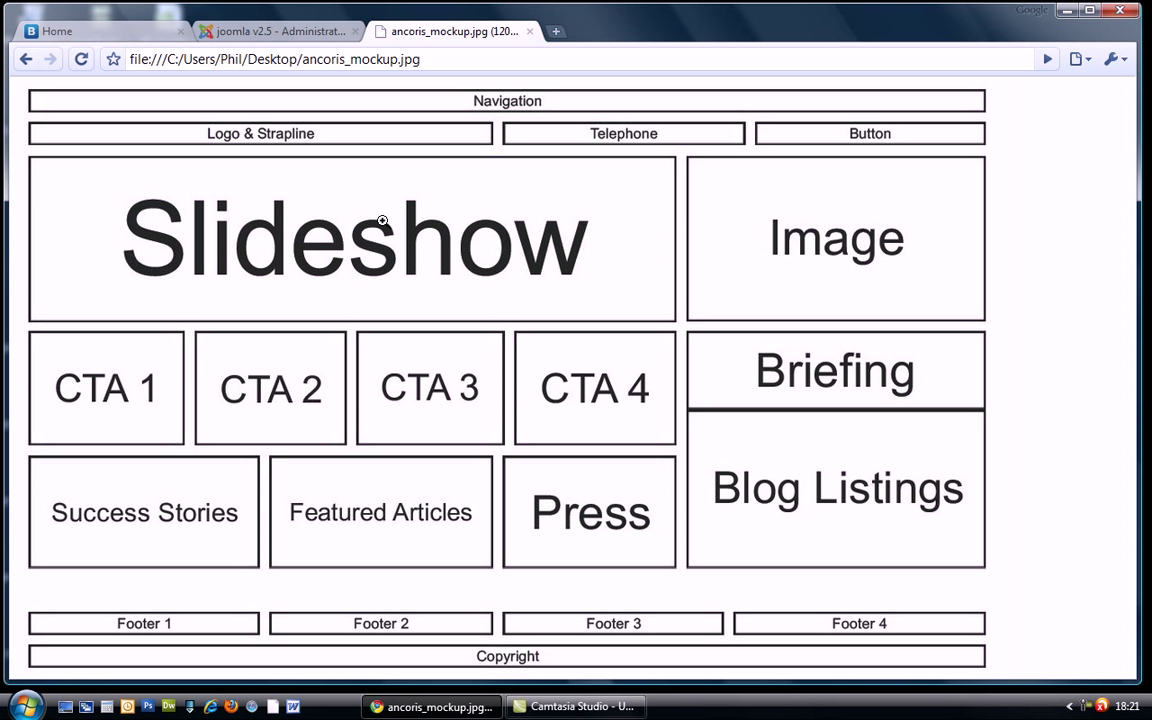
pyautogui.moveTo(424, 260)
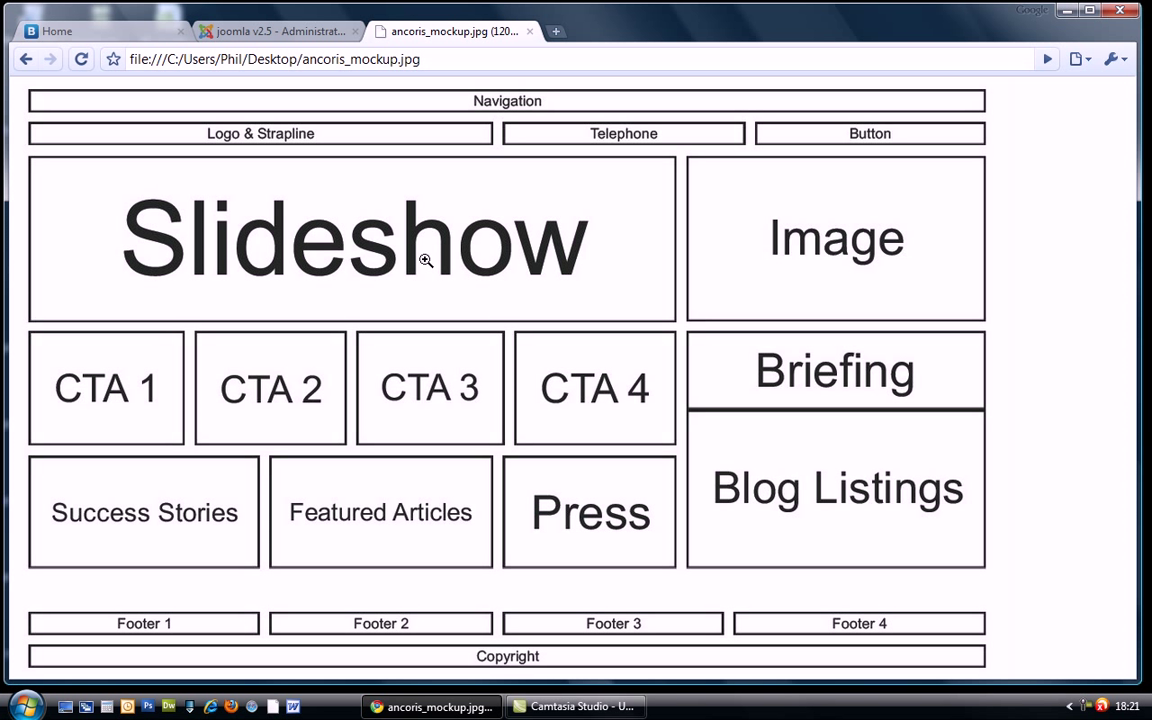
pyautogui.moveTo(652, 252)
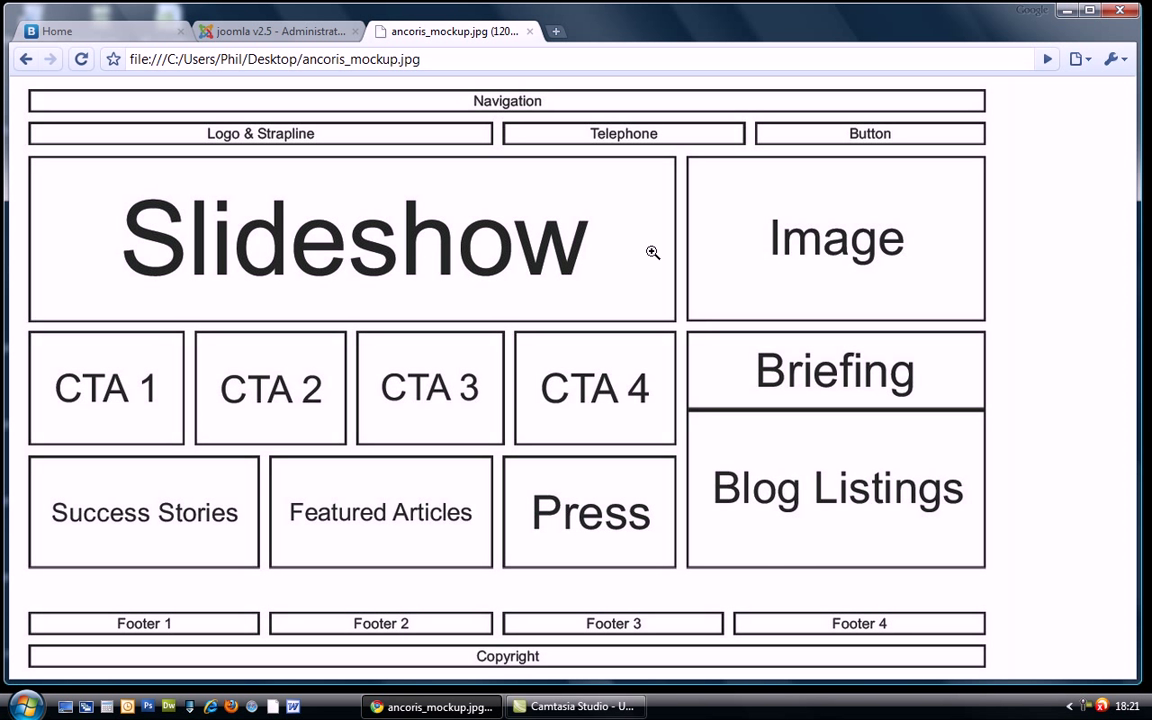
pyautogui.click(280, 32)
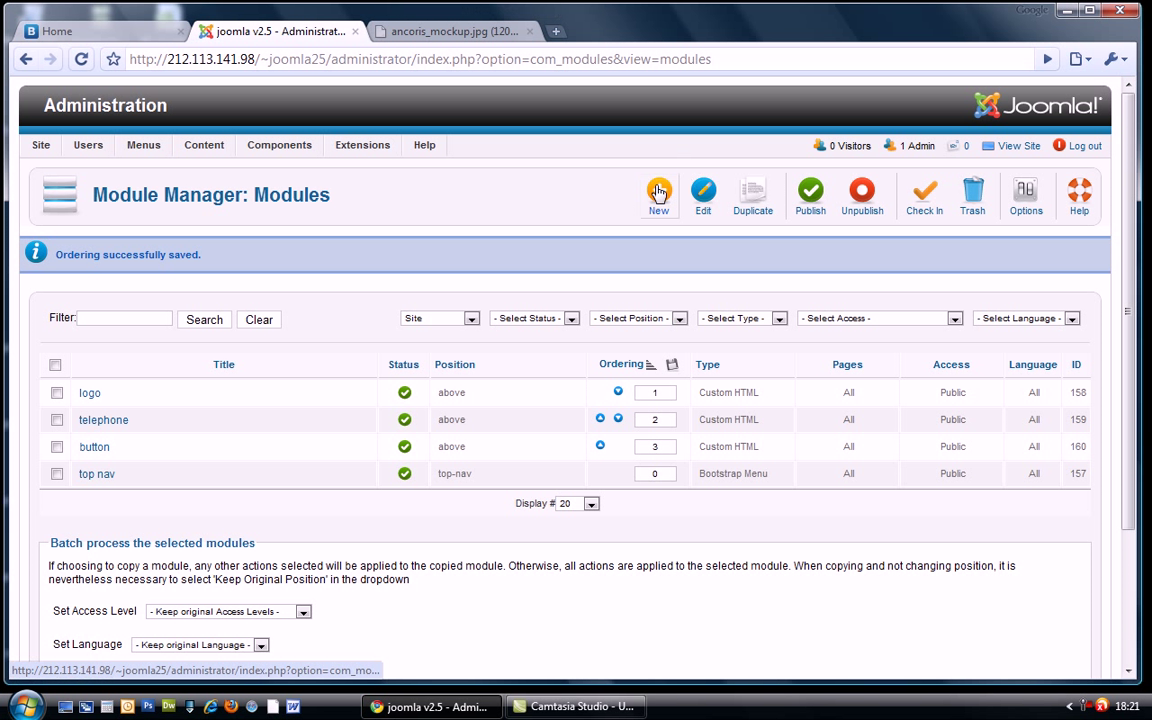
pyautogui.click(658, 196)
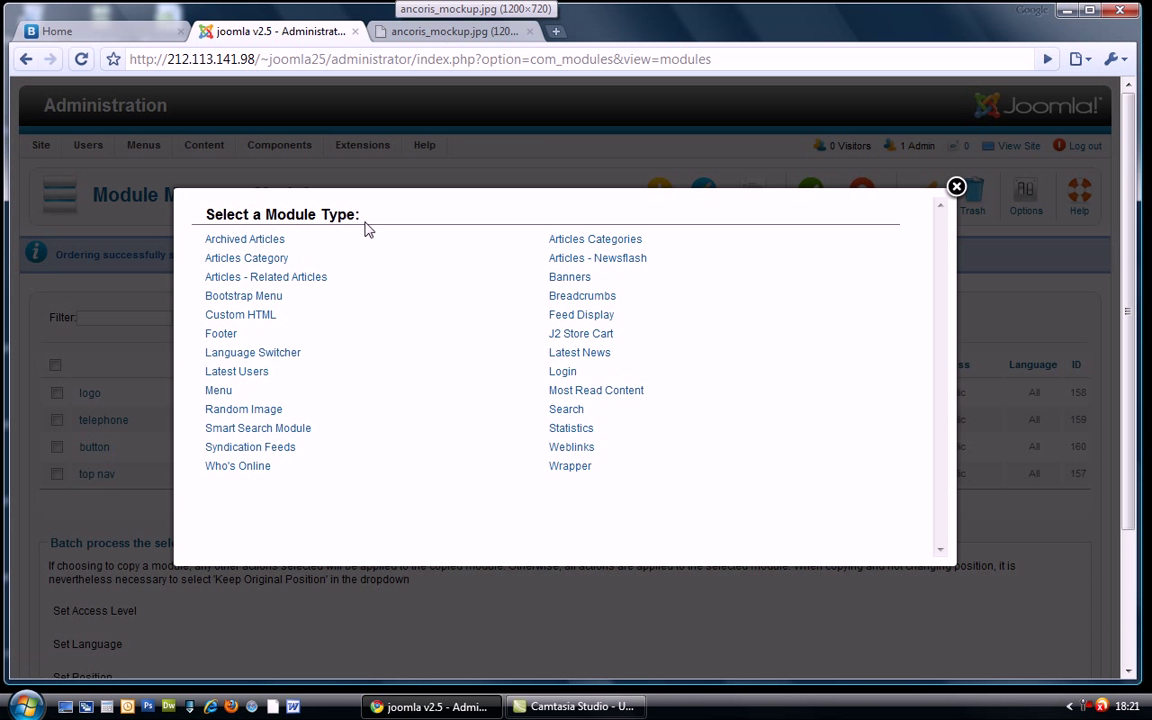
pyautogui.click(456, 32)
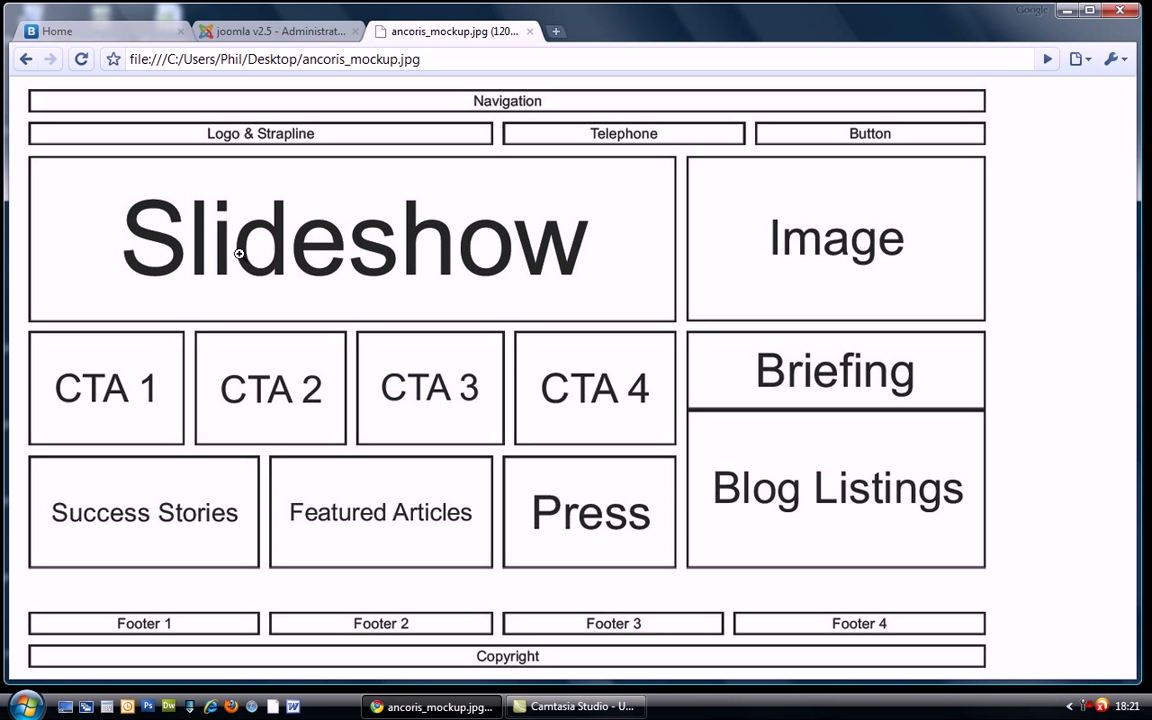
pyautogui.moveTo(210, 140)
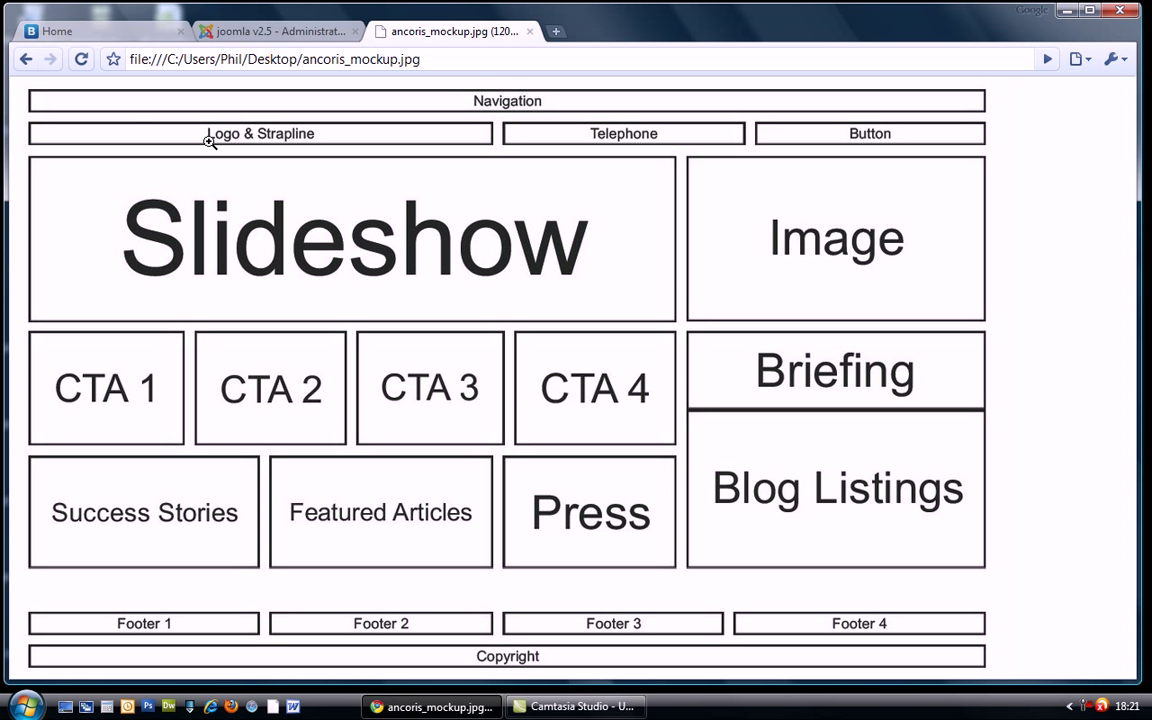
pyautogui.moveTo(624, 204)
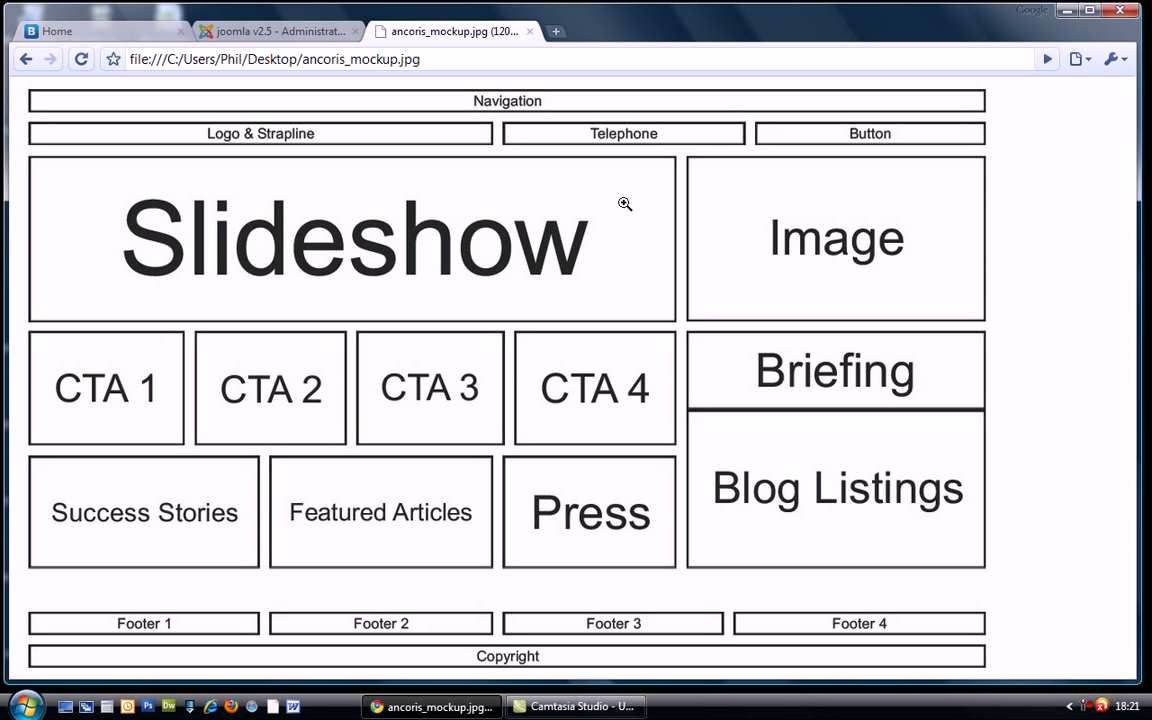
pyautogui.moveTo(584, 256)
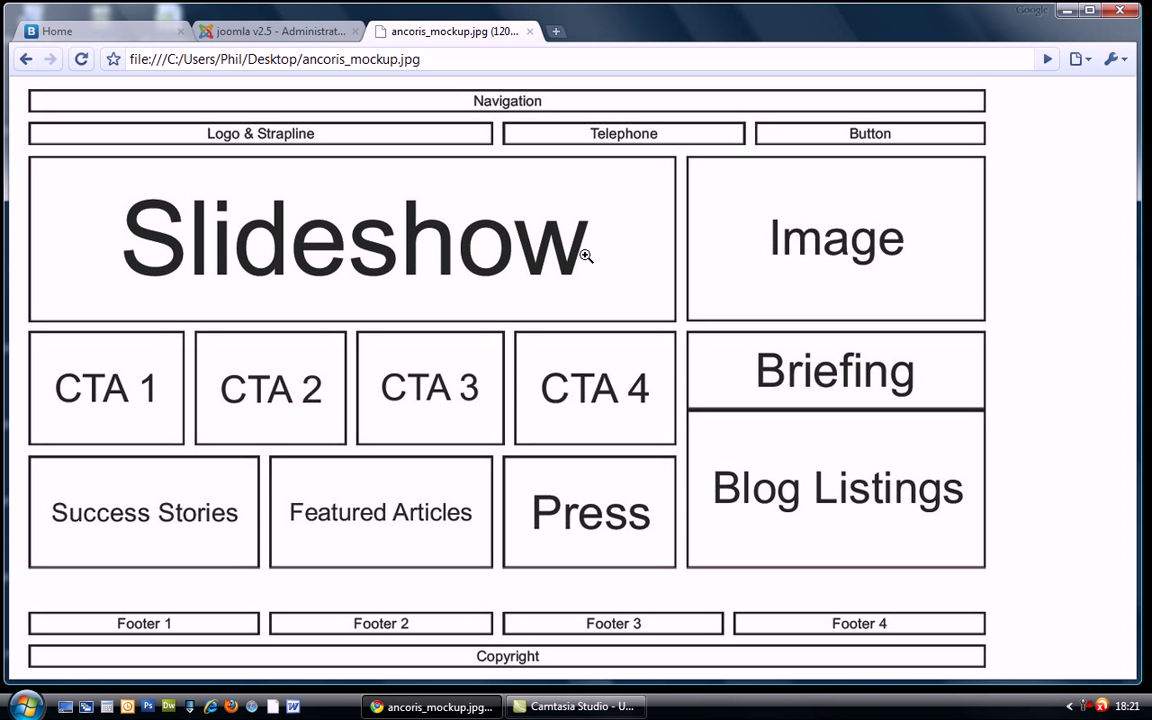
pyautogui.moveTo(184, 218)
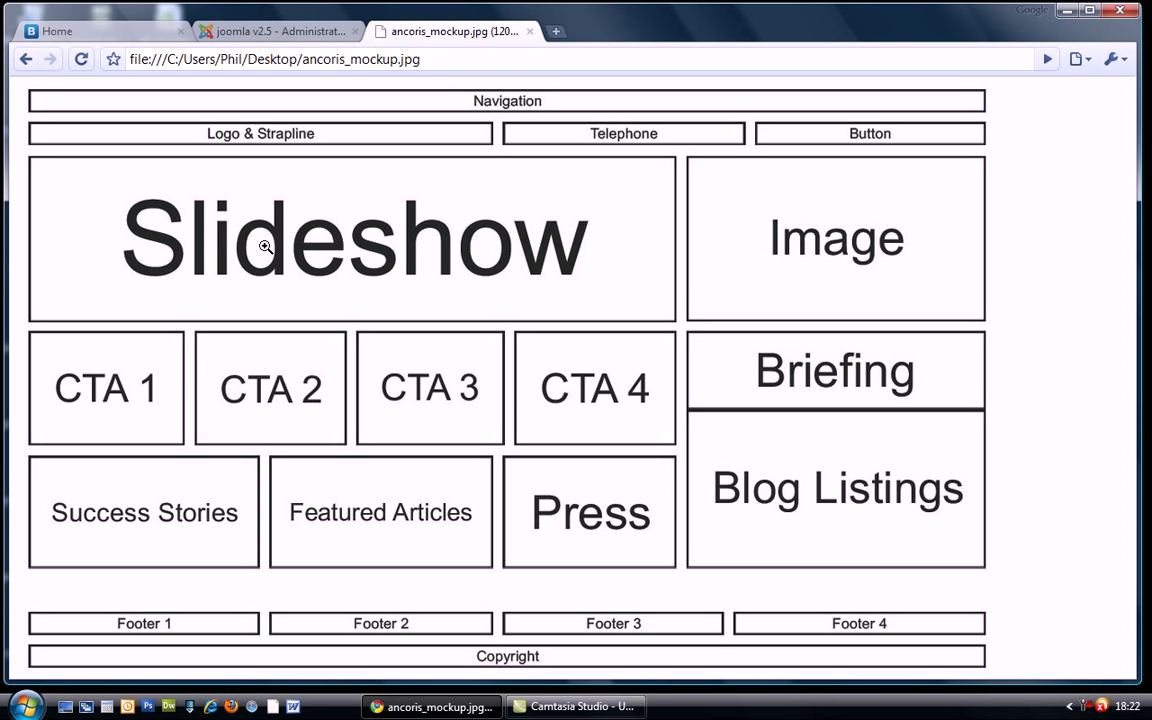
pyautogui.moveTo(52, 162)
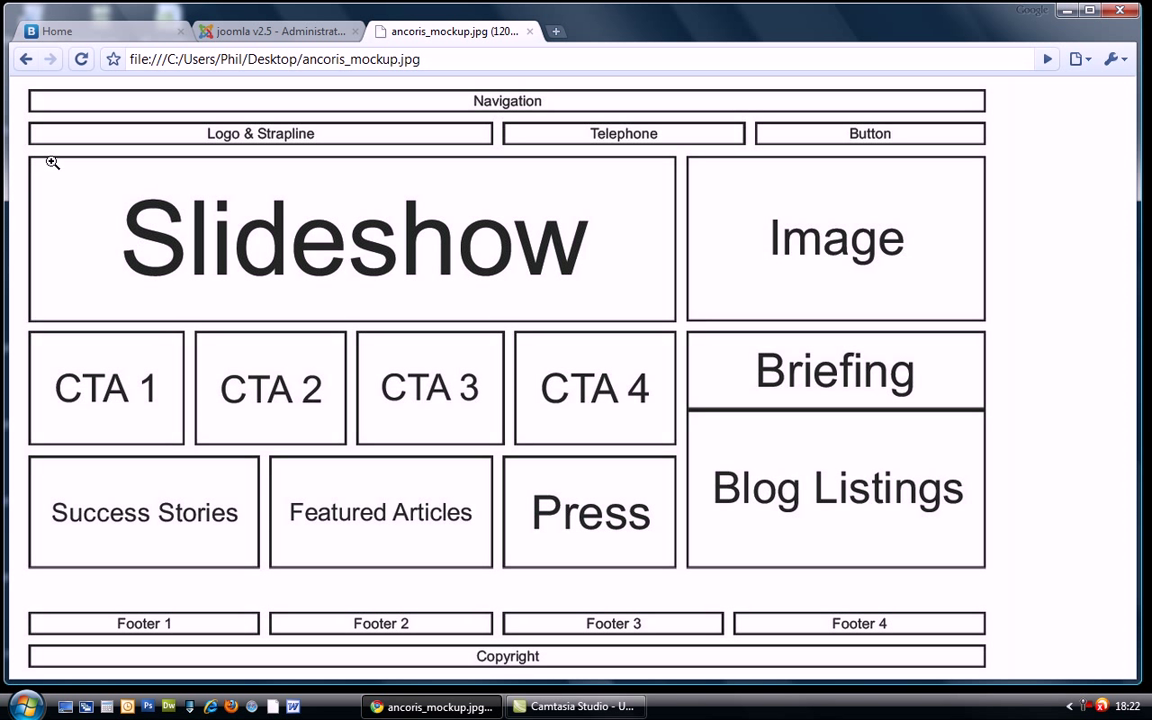
pyautogui.moveTo(58, 280)
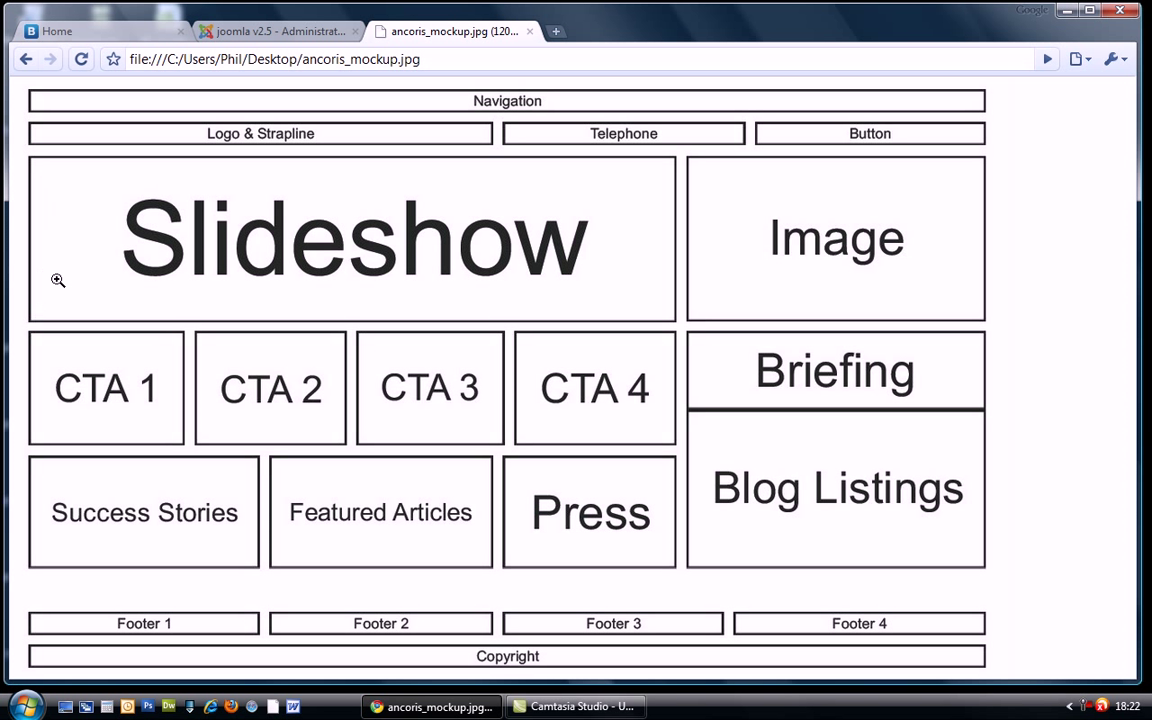
pyautogui.moveTo(912, 140)
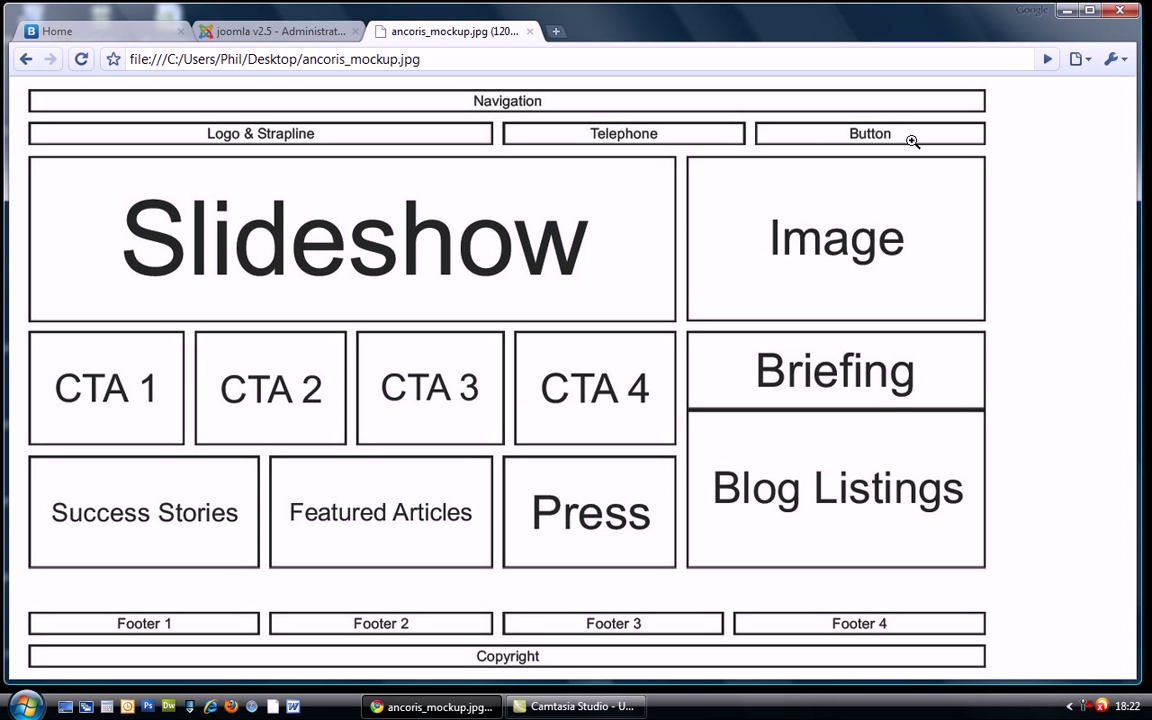
# Step: Return to the Joomla administration tab showing the blank Custom HTML module form
pyautogui.click(278, 32)
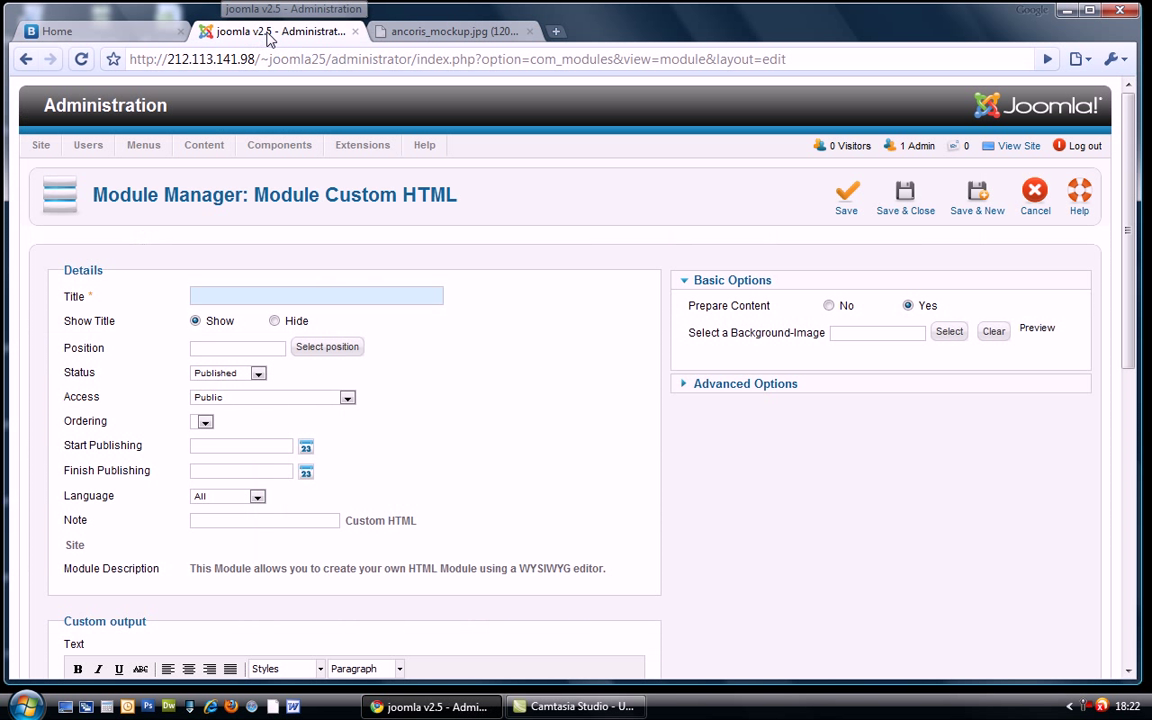
# Step: Title the module slideshow and fill its custom text with slideshow content
pyautogui.write('s')
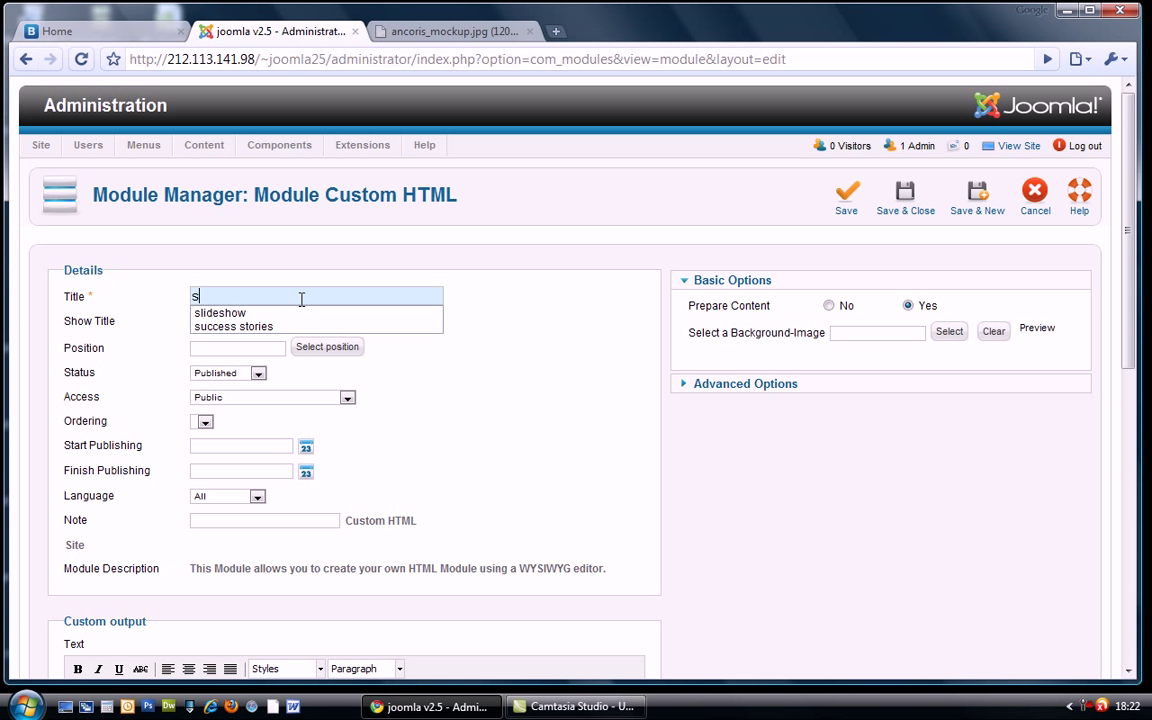
pyautogui.write('lideshiow')
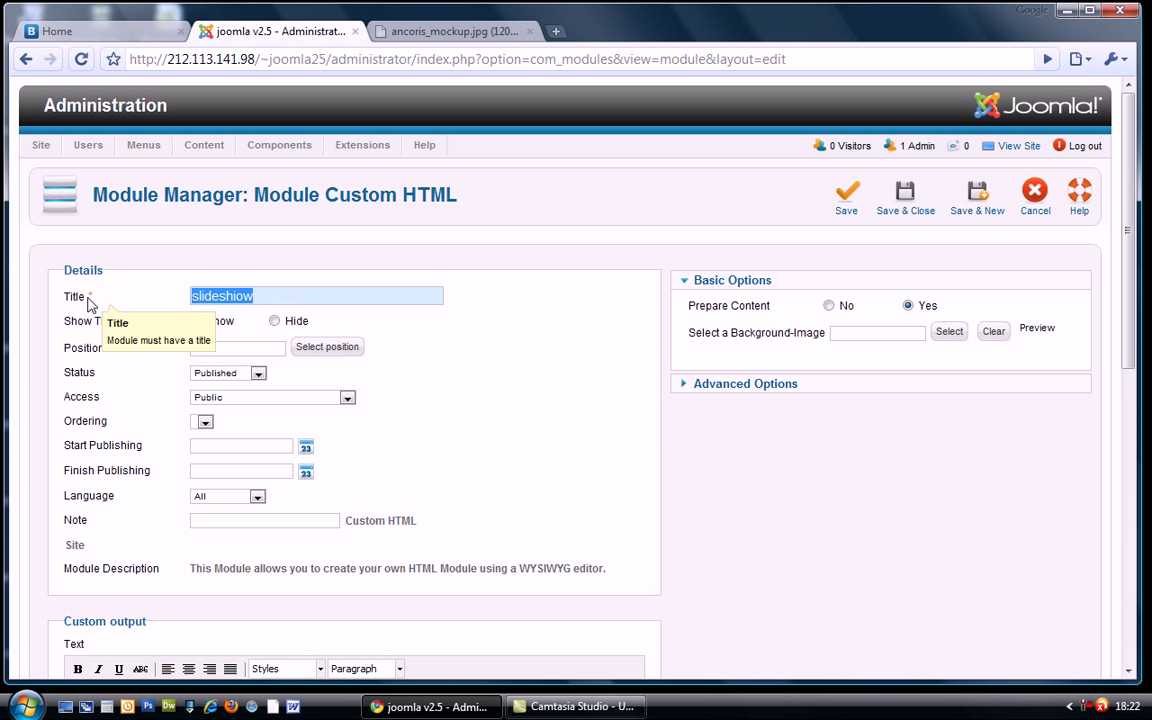
pyautogui.scroll(-3)
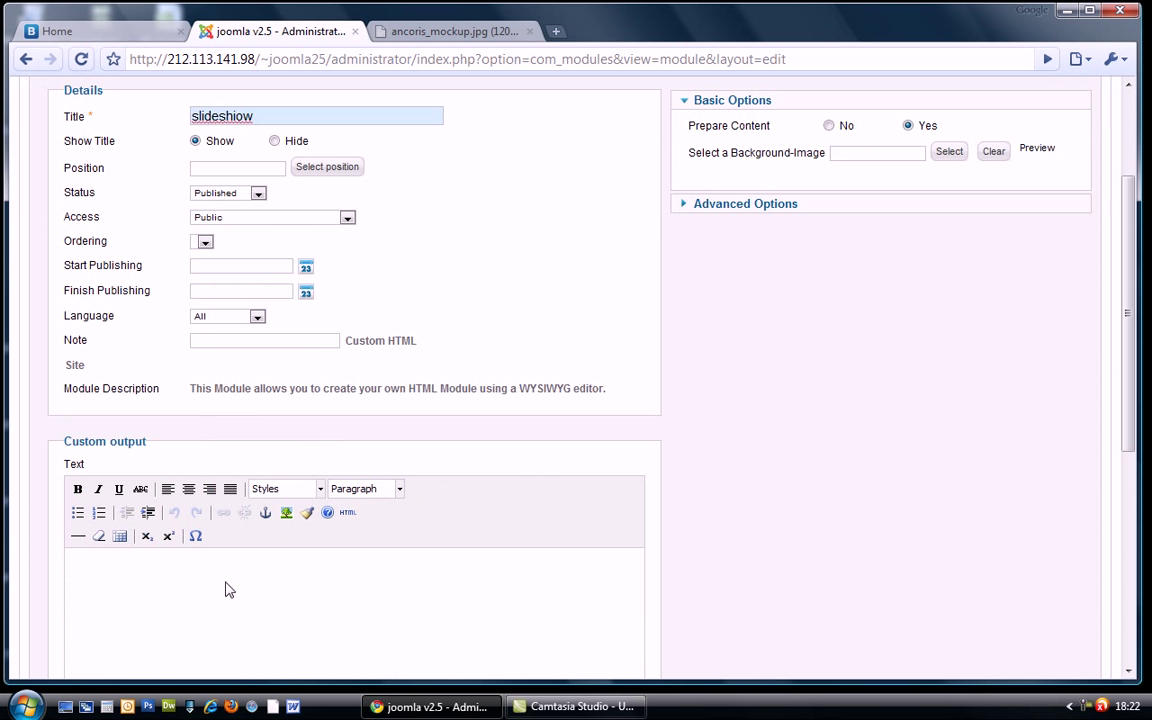
pyautogui.write('slideshow')
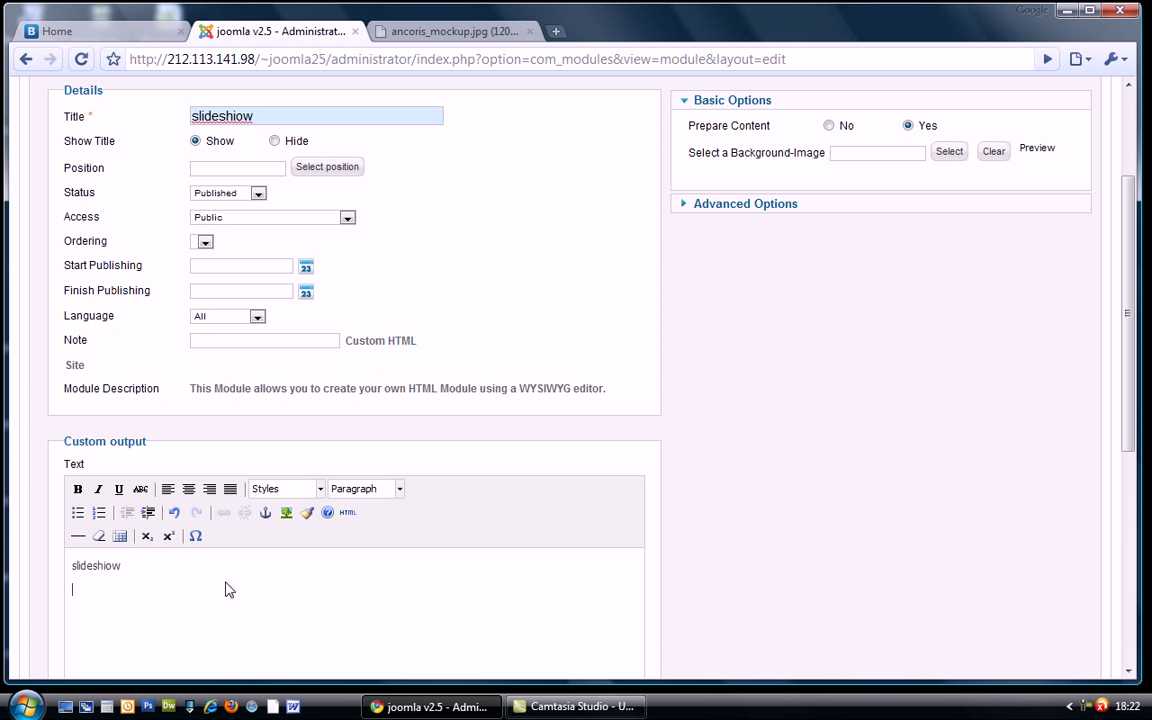
pyautogui.write('slideshow')
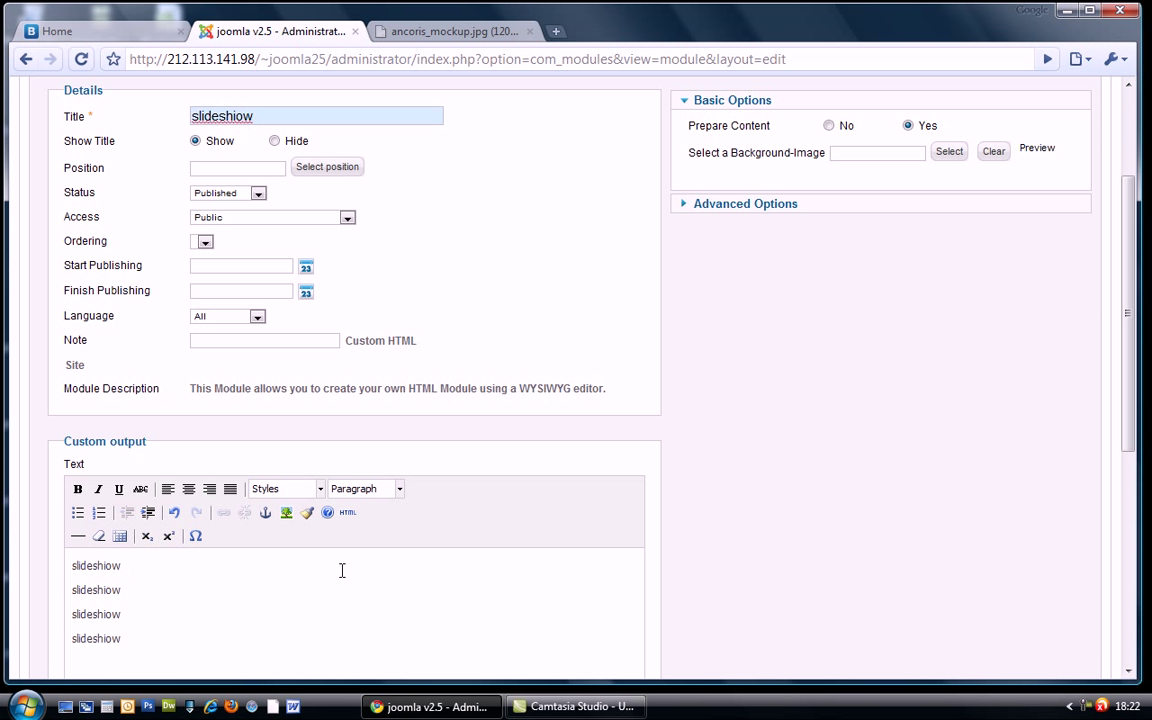
pyautogui.moveTo(292, 588)
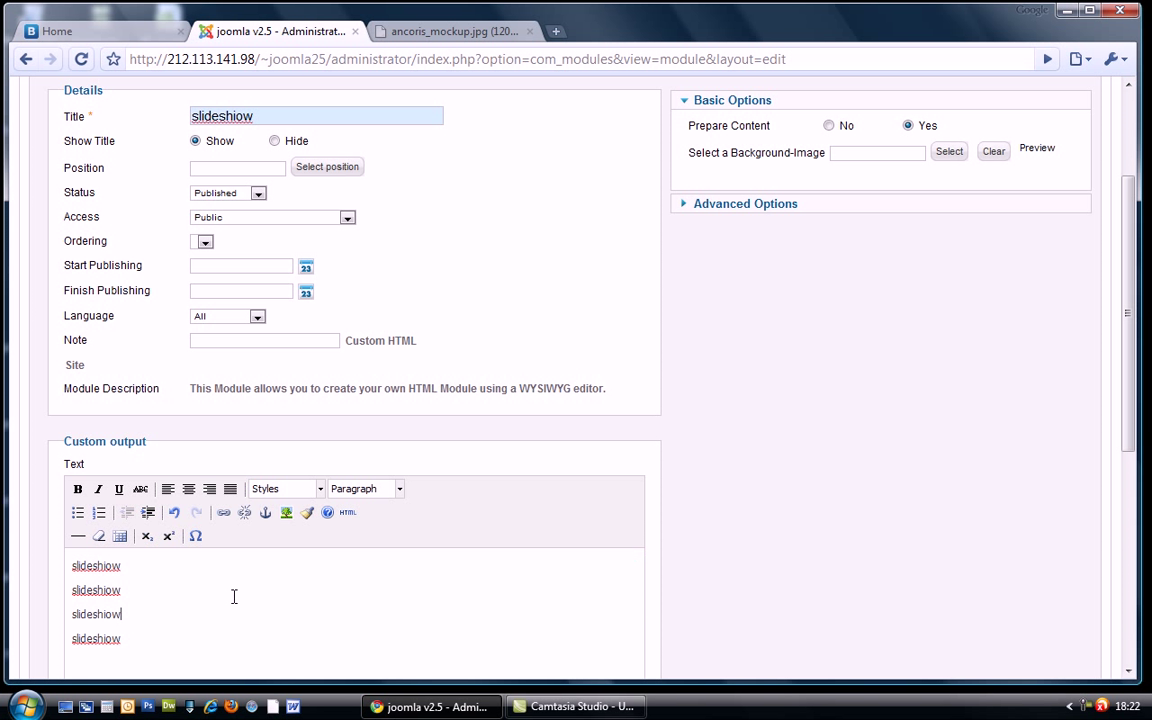
# Step: Set position above, class suffix first span8, and save the slideshow module
pyautogui.click(236, 168)
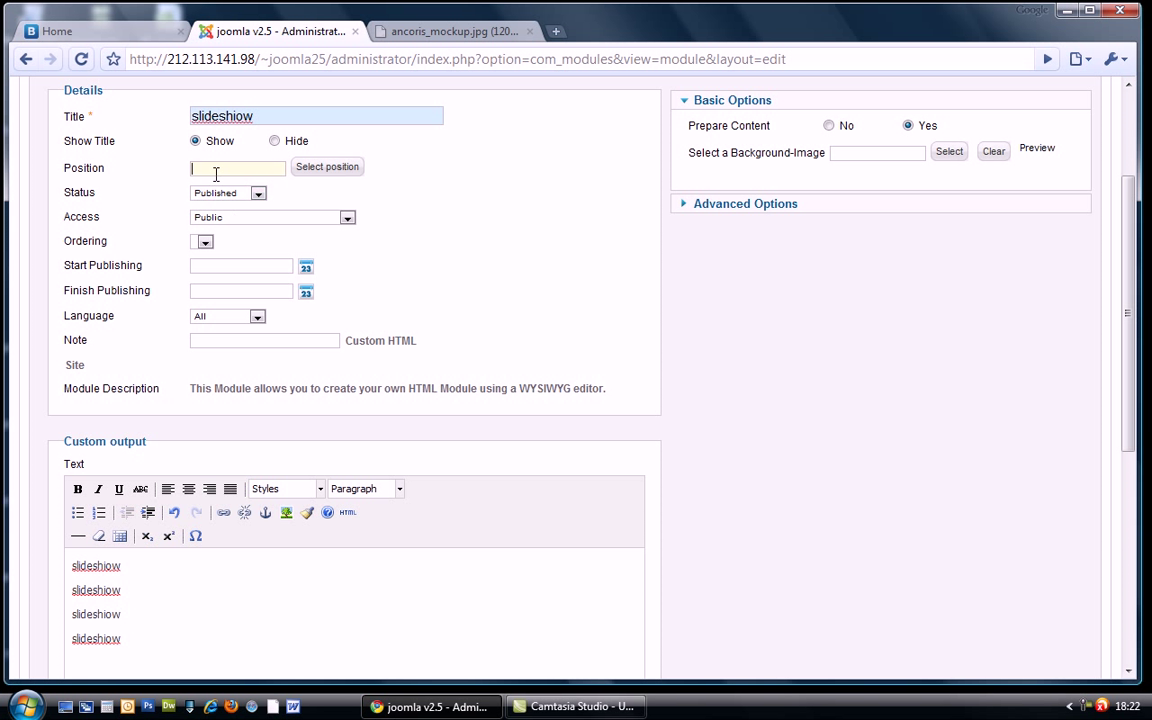
pyautogui.write('above')
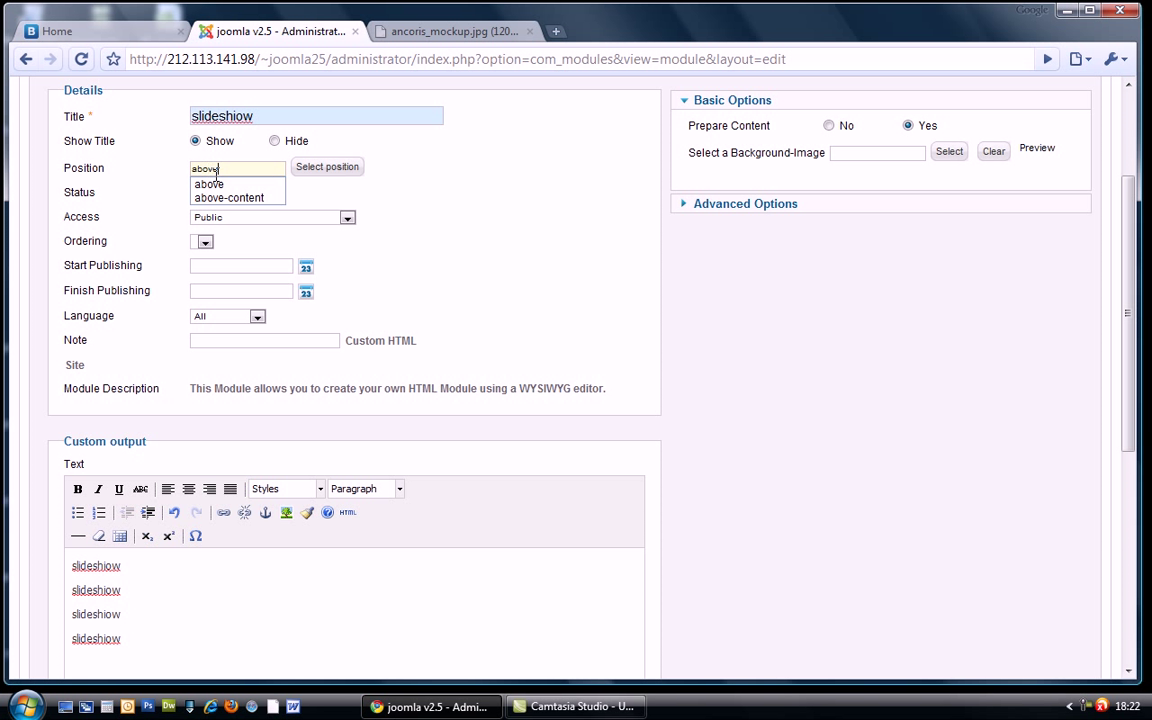
pyautogui.moveTo(208, 184)
pyautogui.write('first')
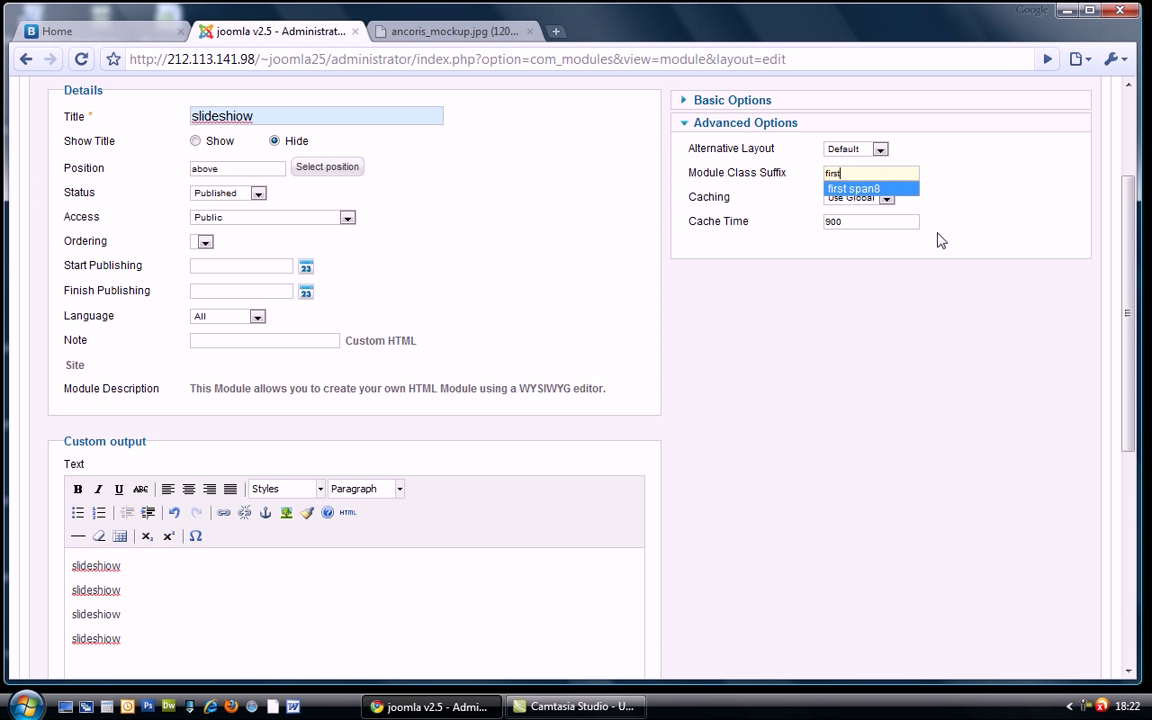
pyautogui.click(852, 188)
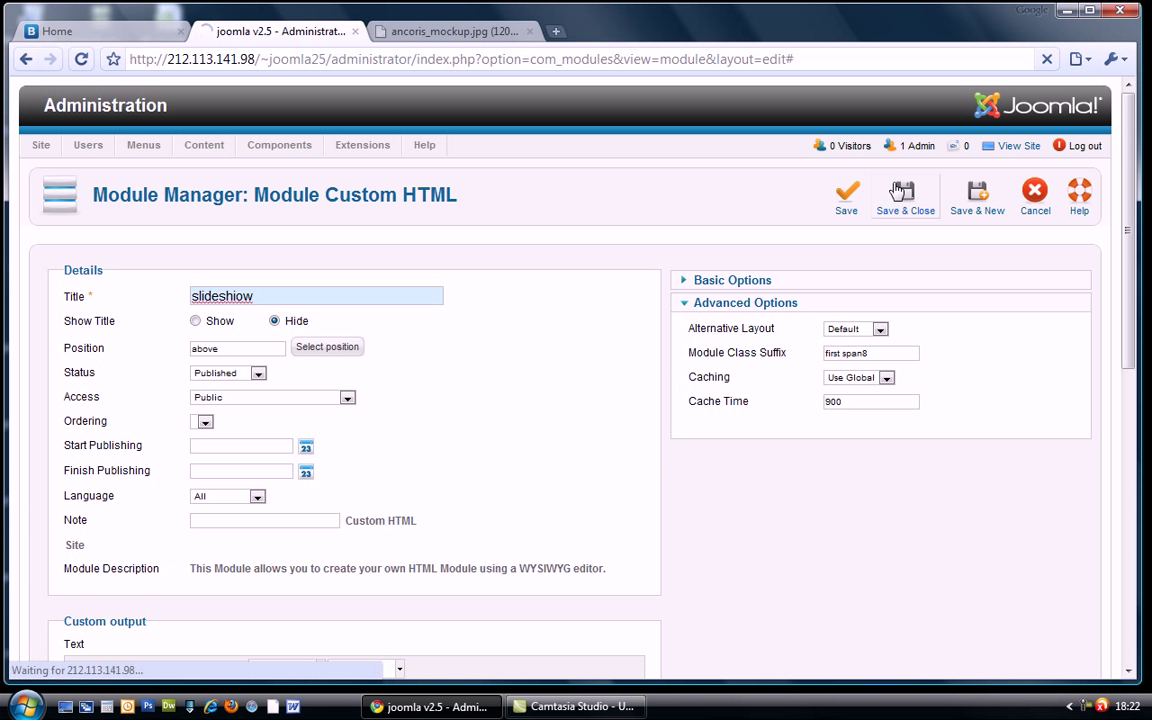
pyautogui.click(904, 196)
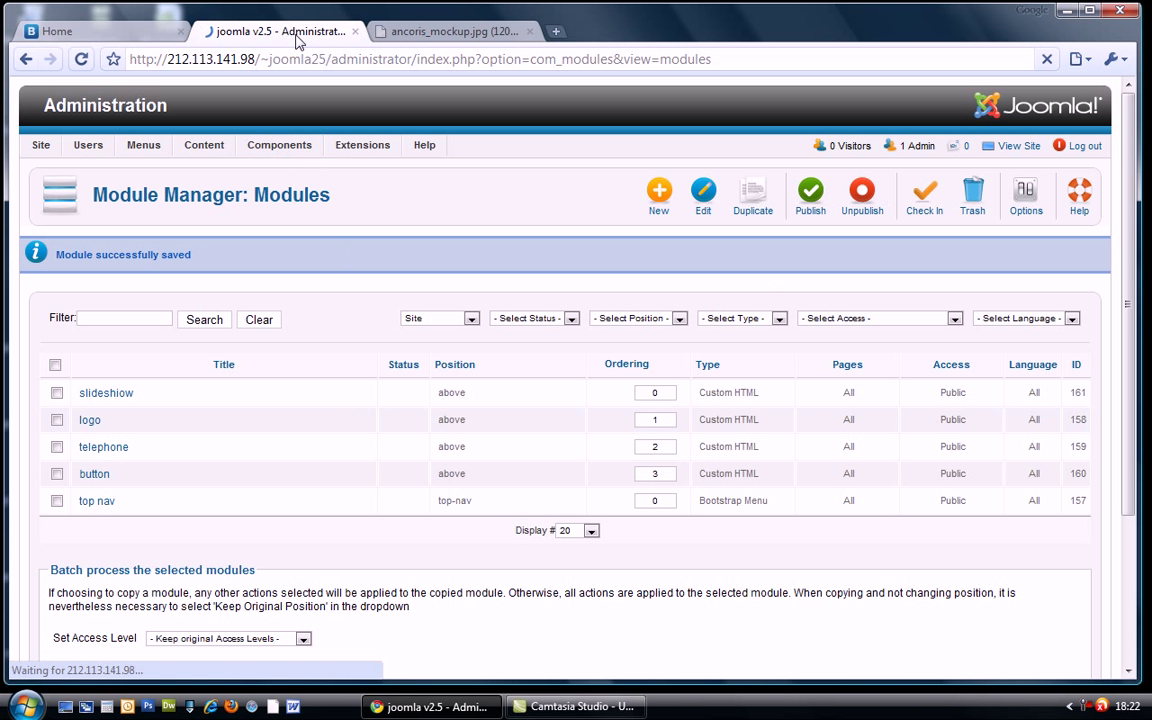
# Step: Check the layout mockup, then return to the administrator module list
pyautogui.click(450, 32)
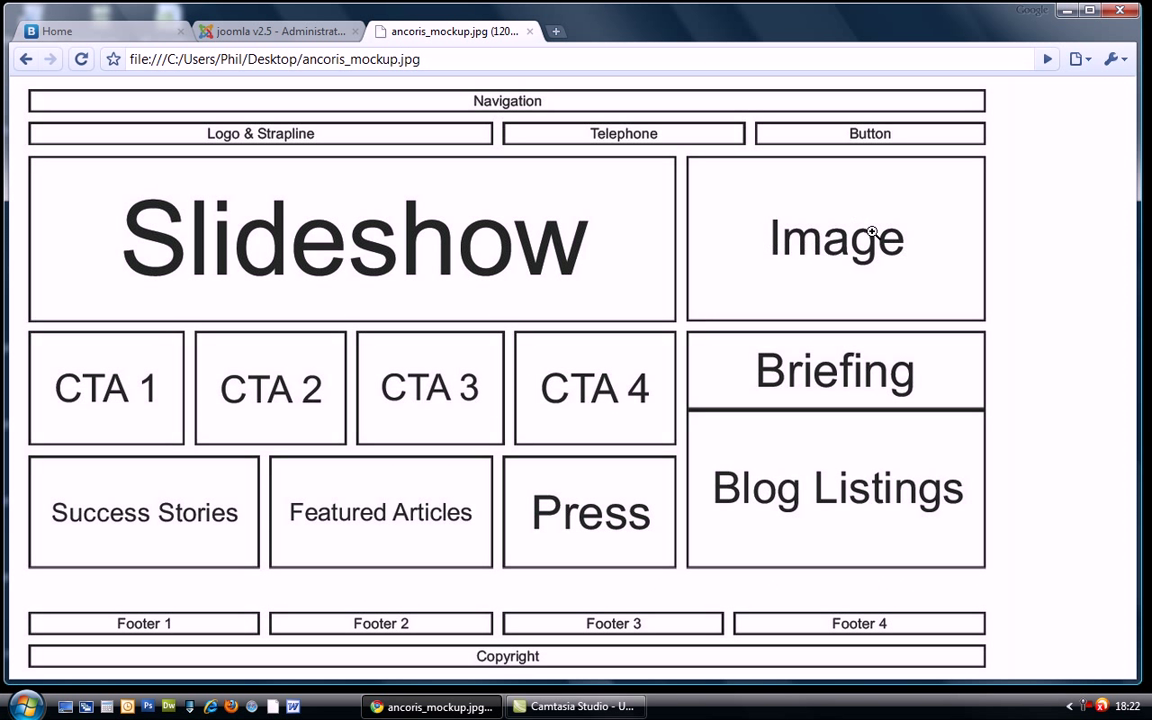
pyautogui.moveTo(558, 244)
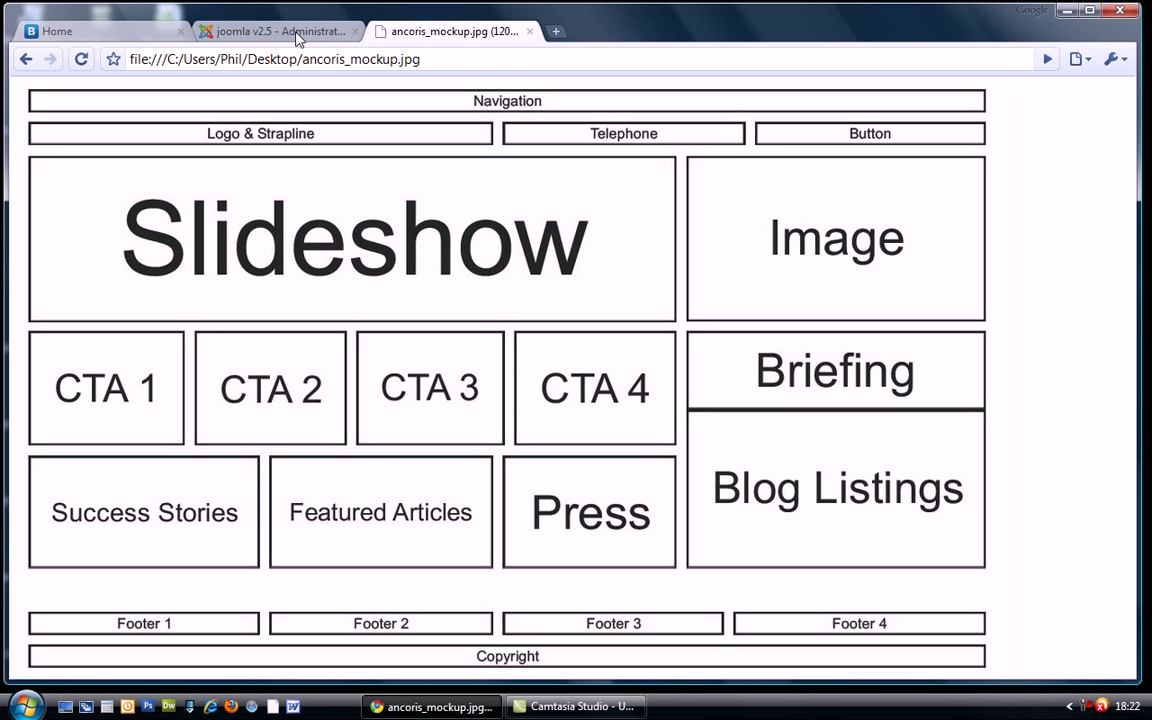
pyautogui.click(276, 32)
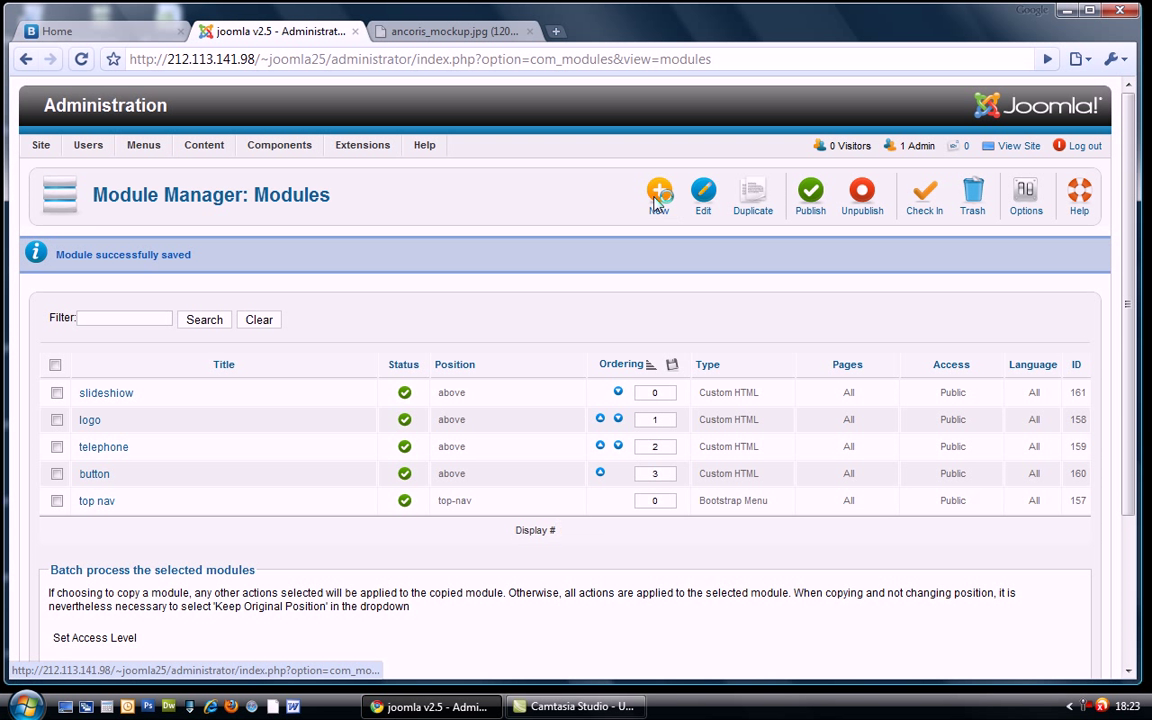
# Step: Start a new Custom HTML module titled image with image text content
pyautogui.click(658, 196)
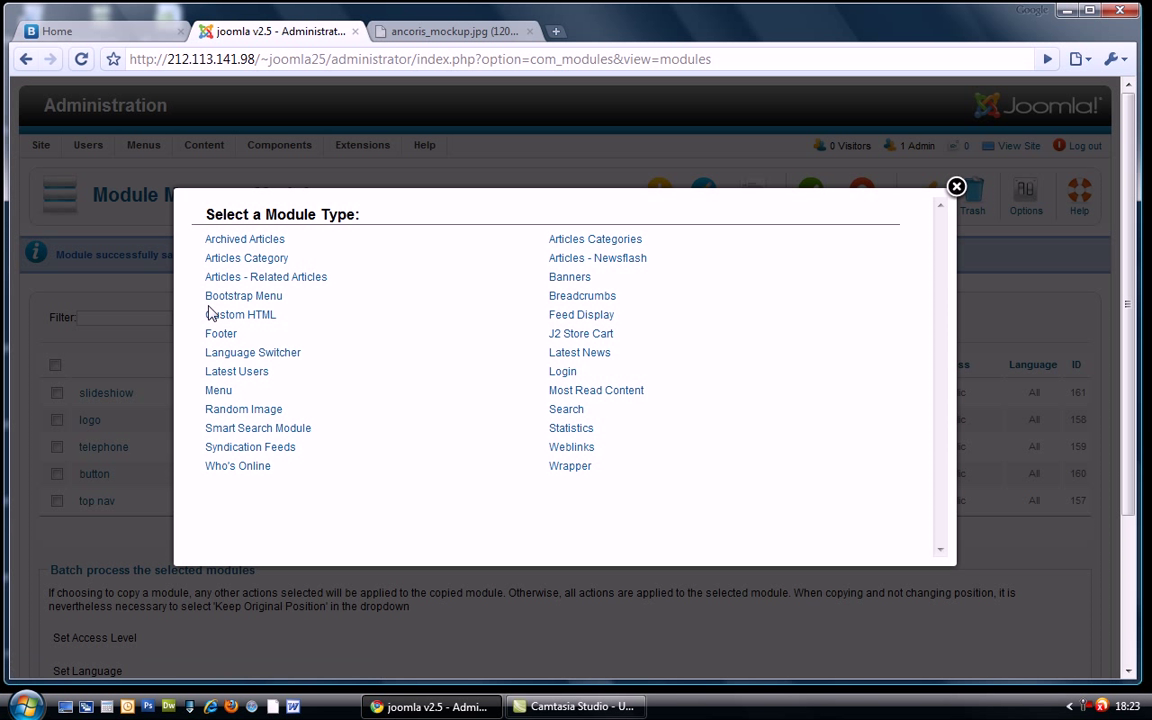
pyautogui.click(240, 314)
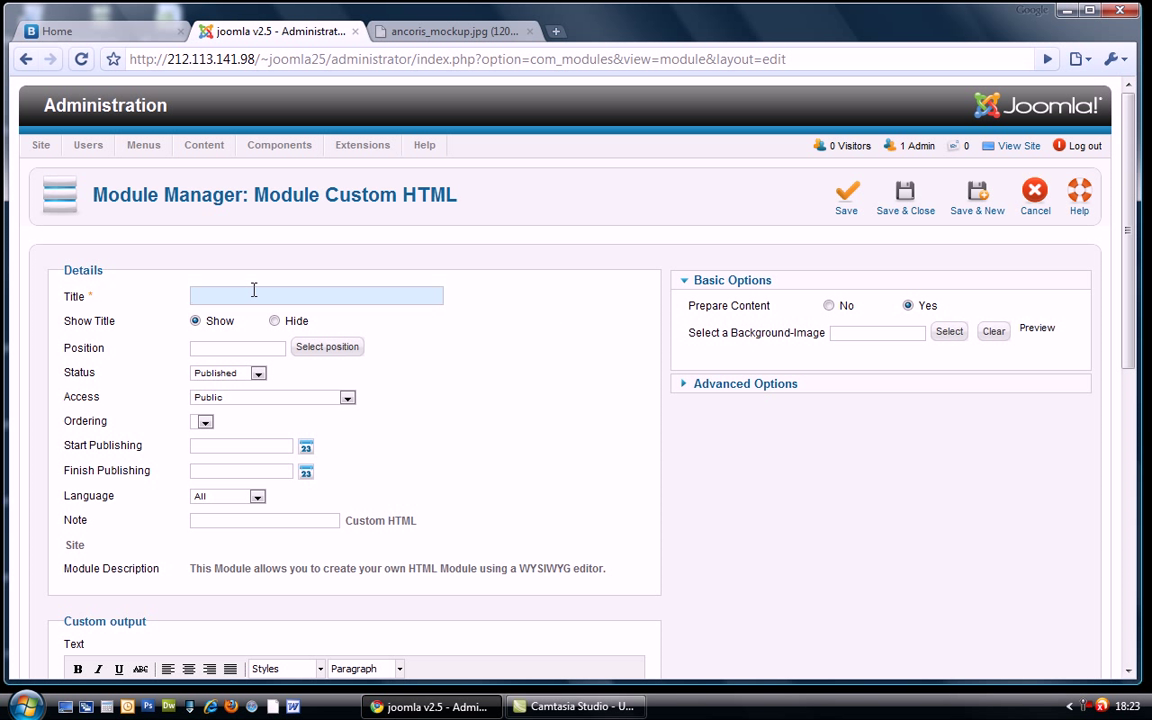
pyautogui.write('imga')
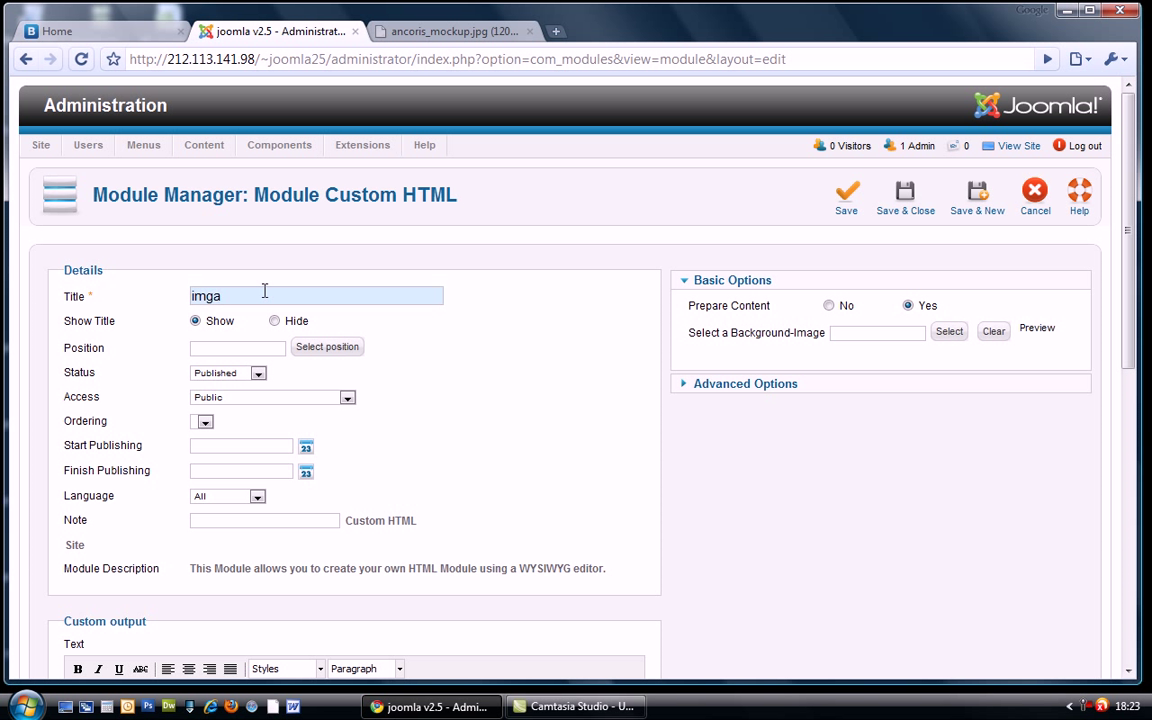
pyautogui.write('image')
pyautogui.click(238, 348)
pyautogui.write('abo')
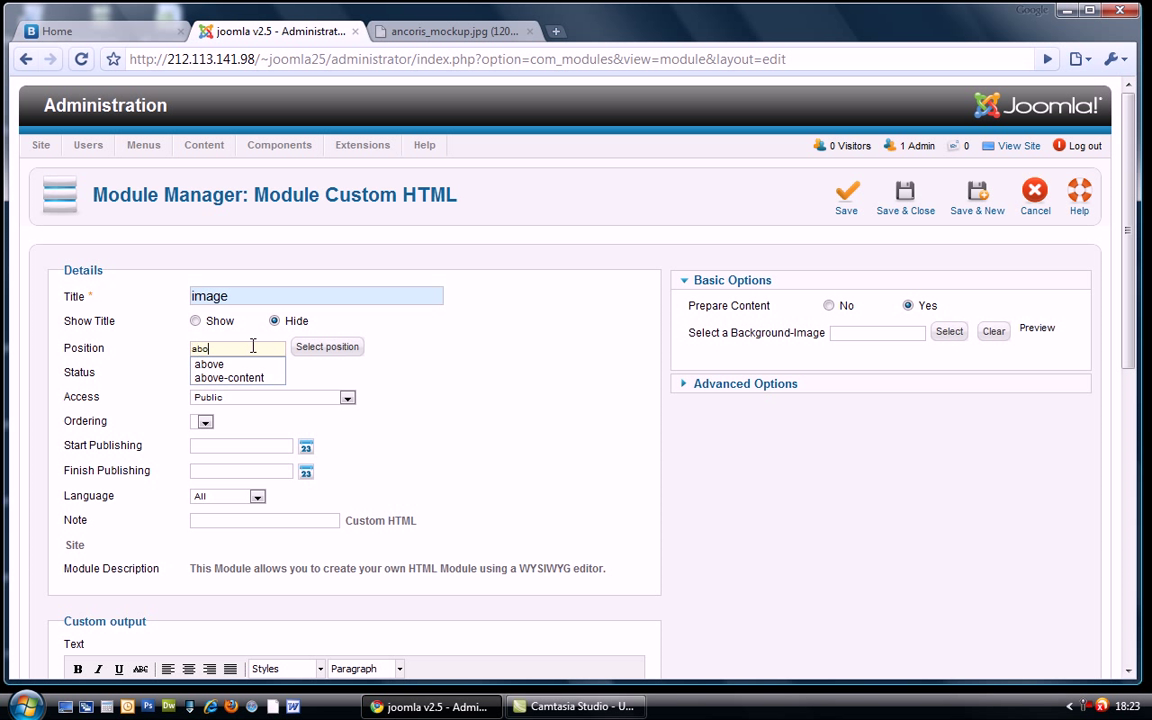
pyautogui.scroll(-3)
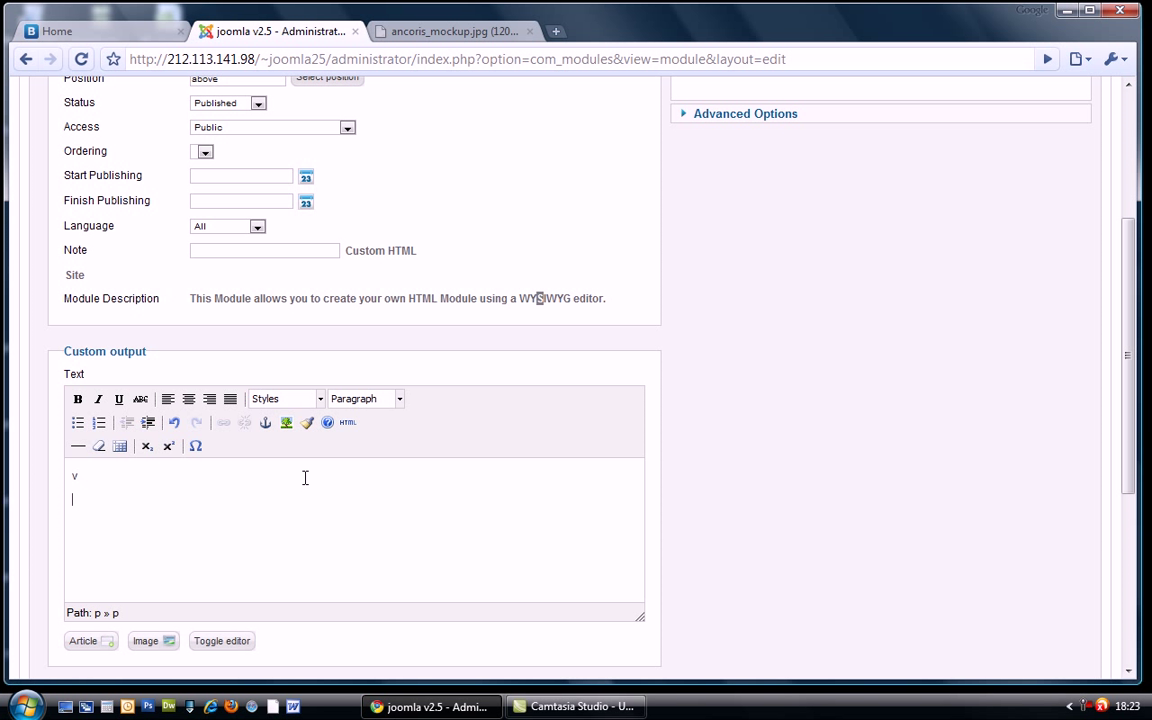
pyautogui.write('image')
pyautogui.write('s')
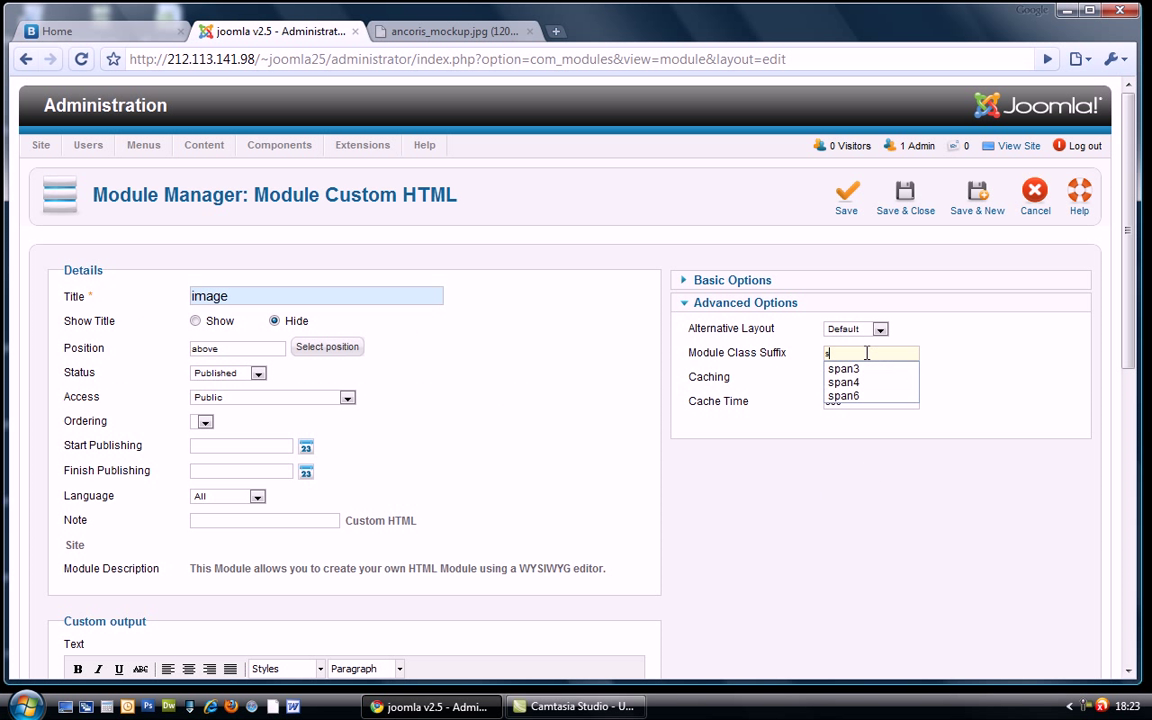
# Step: Give the image module class suffix span4 and save it
pyautogui.click(844, 382)
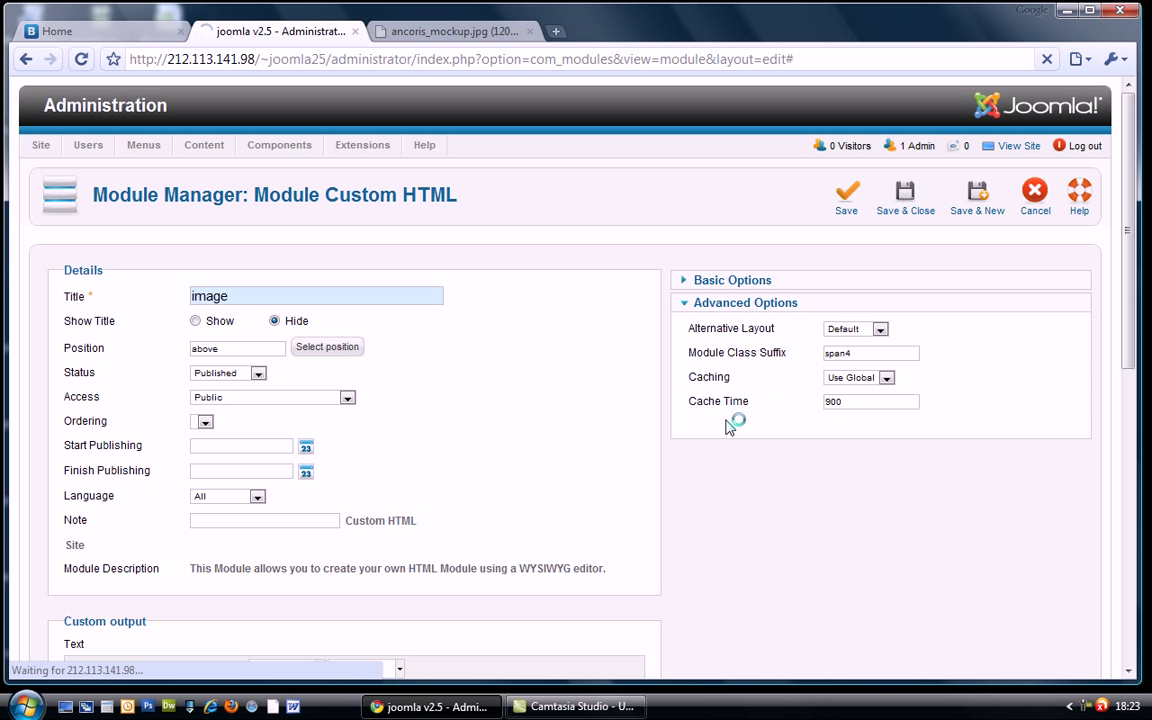
pyautogui.click(904, 196)
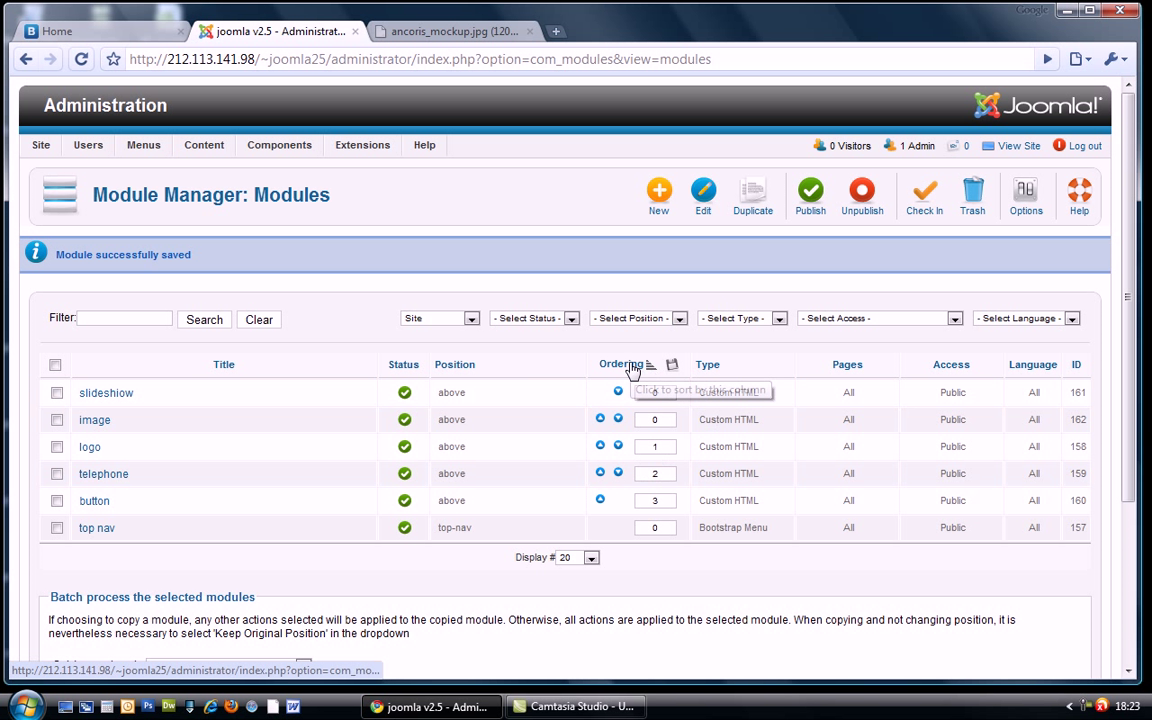
# Step: Order slideshow 4 and image 5 after logo, telephone and button, and save the order
pyautogui.click(620, 364)
pyautogui.write('4')
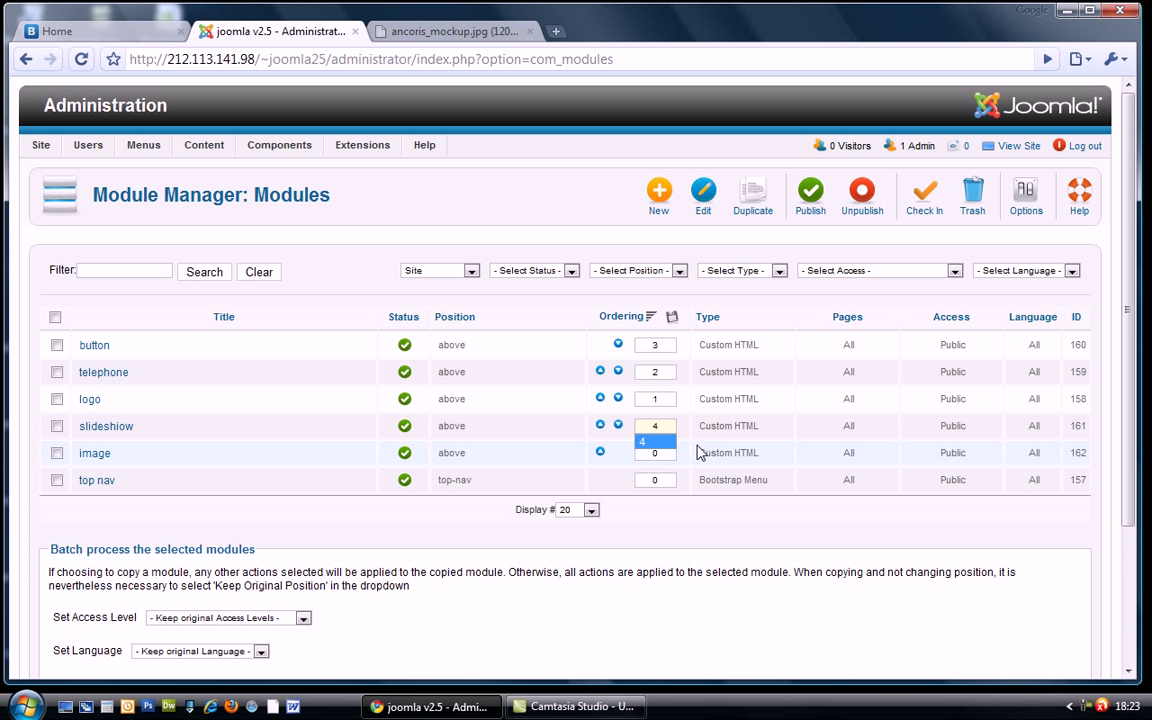
pyautogui.click(656, 452)
pyautogui.write('5')
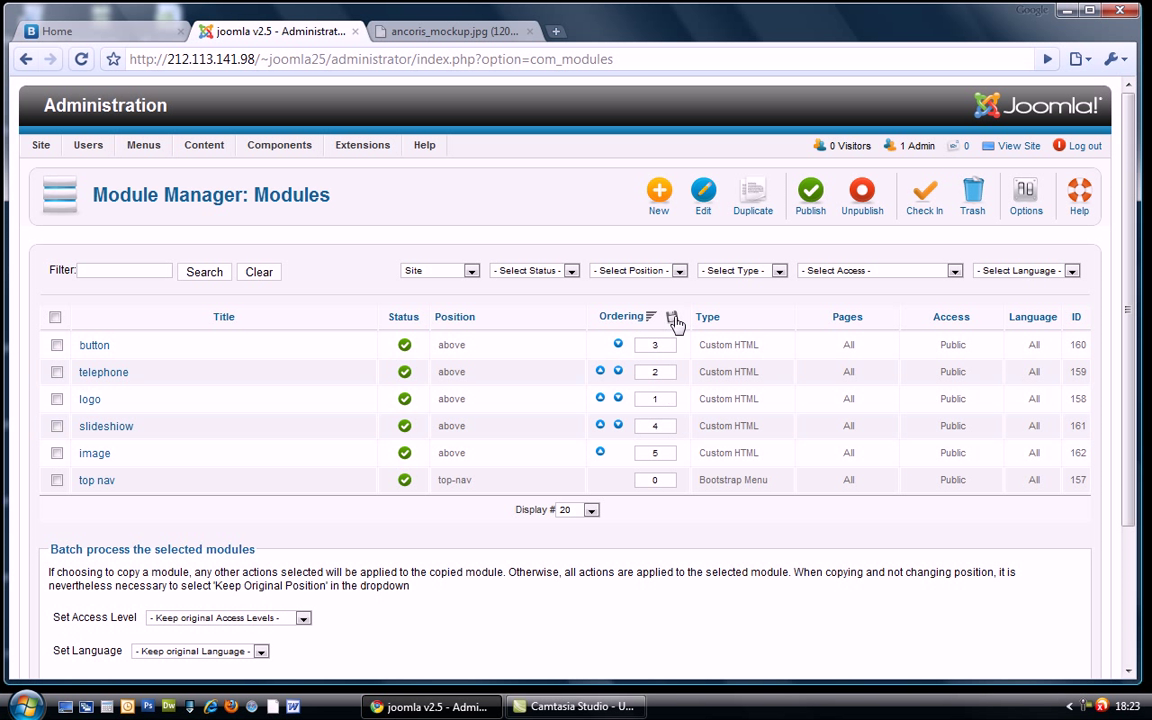
pyautogui.click(674, 316)
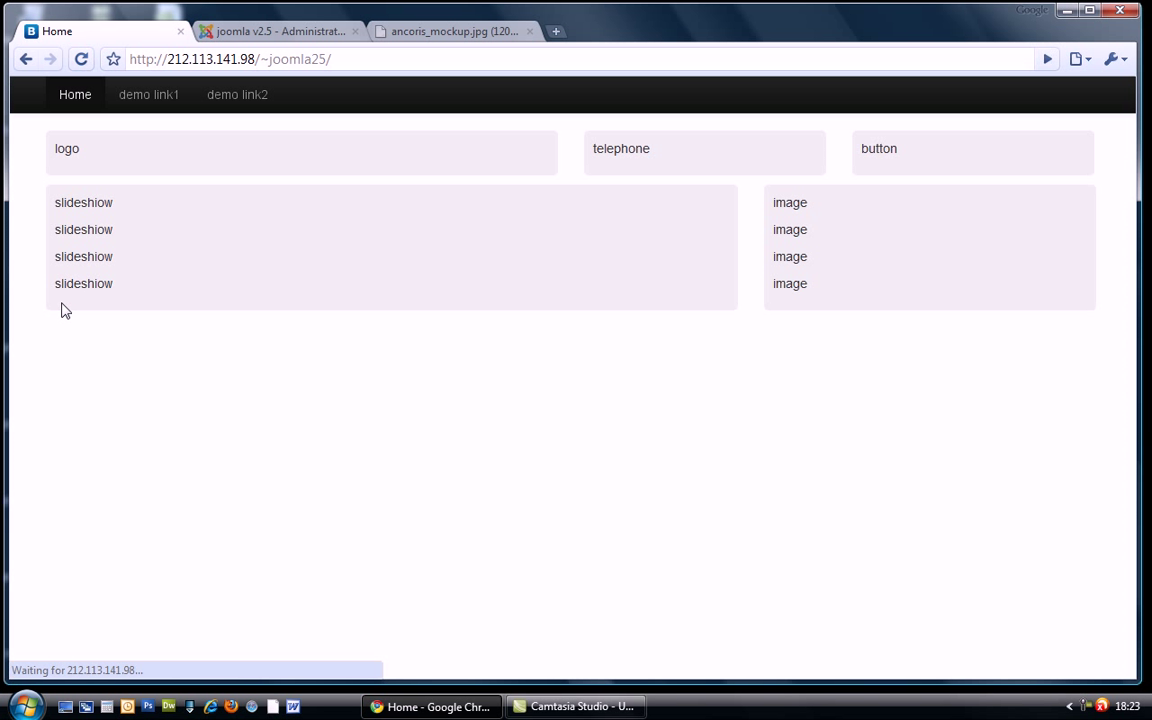
pyautogui.moveTo(174, 276)
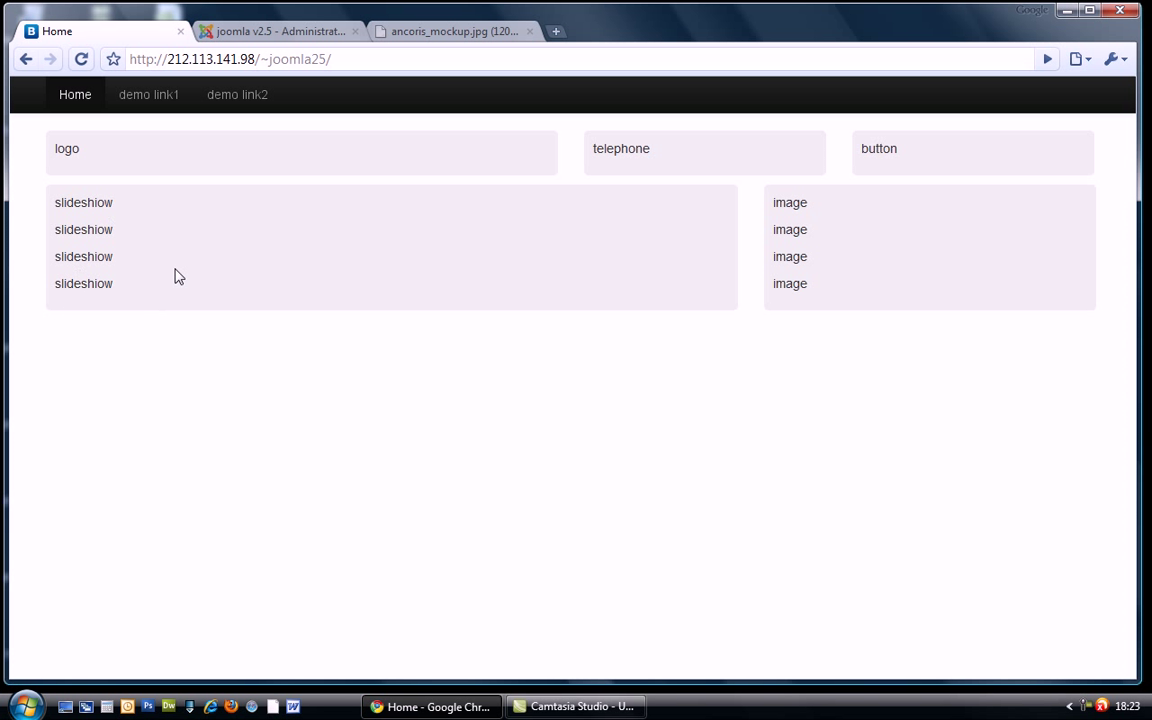
pyautogui.moveTo(922, 276)
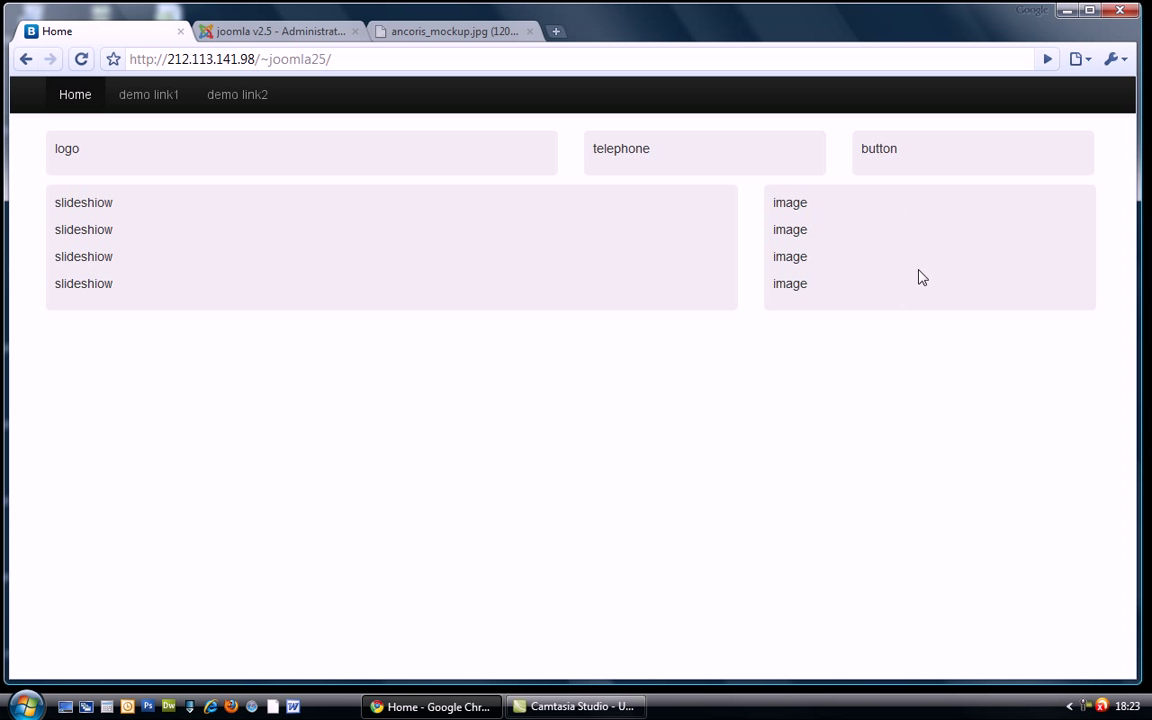
pyautogui.moveTo(924, 268)
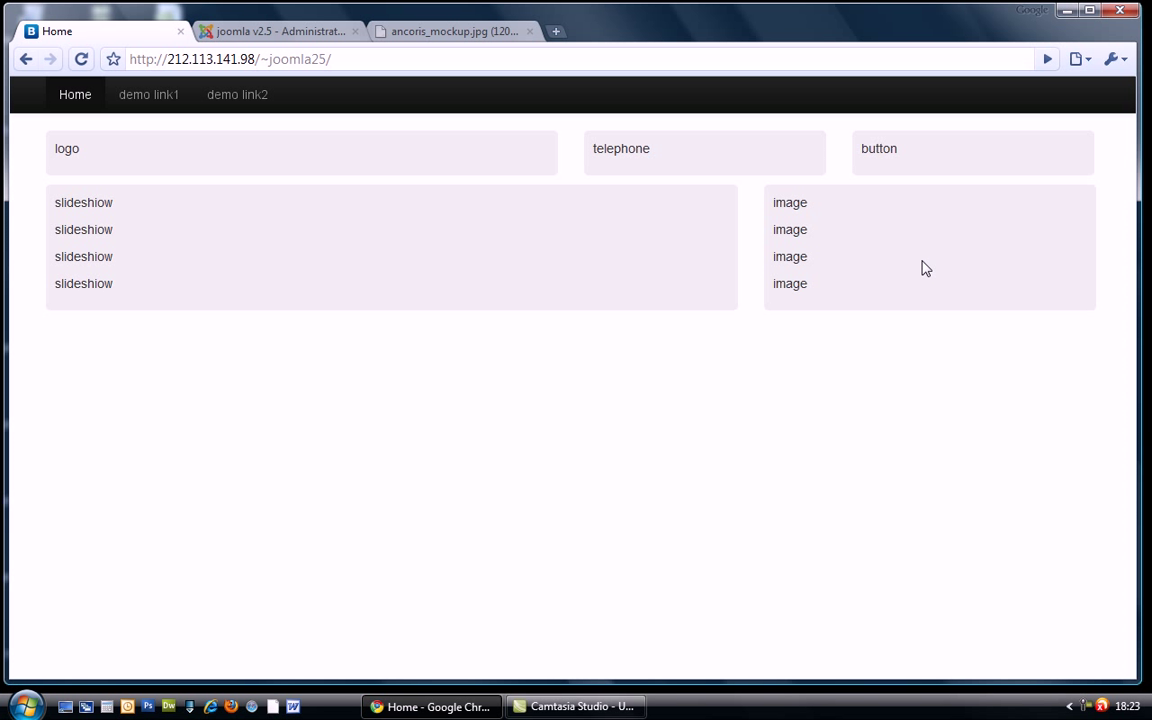
pyautogui.moveTo(294, 50)
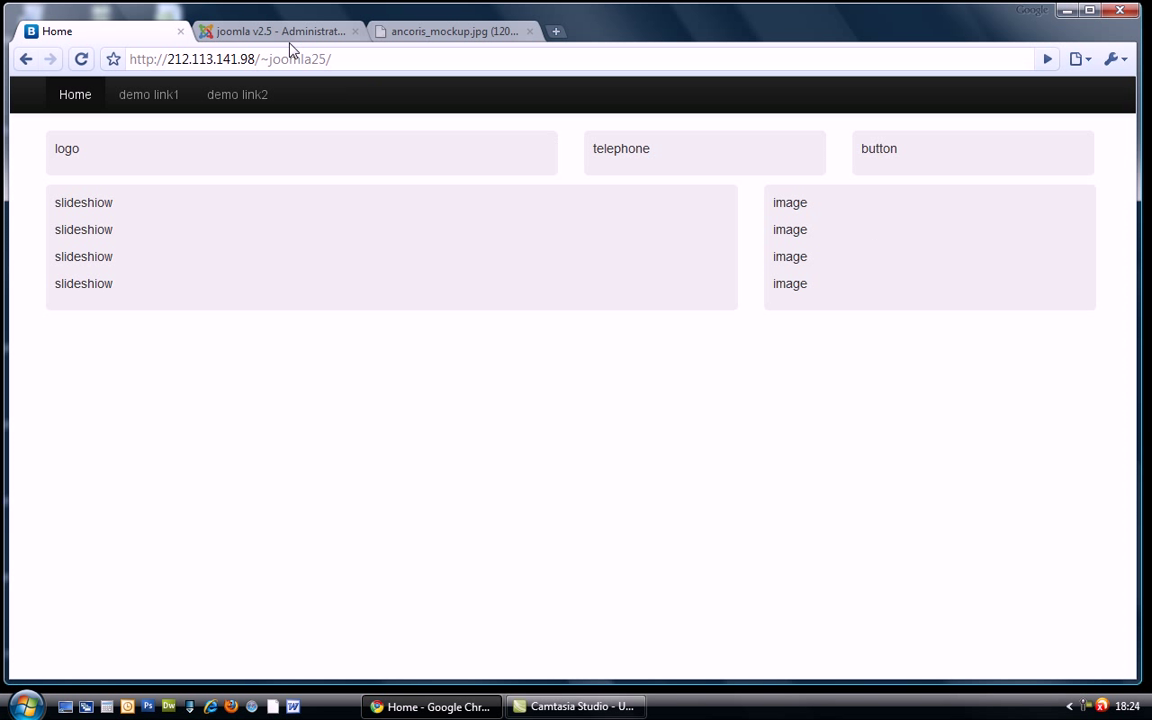
# Step: Review the frontend home page blocks, then bring up the layout mockup
pyautogui.click(450, 32)
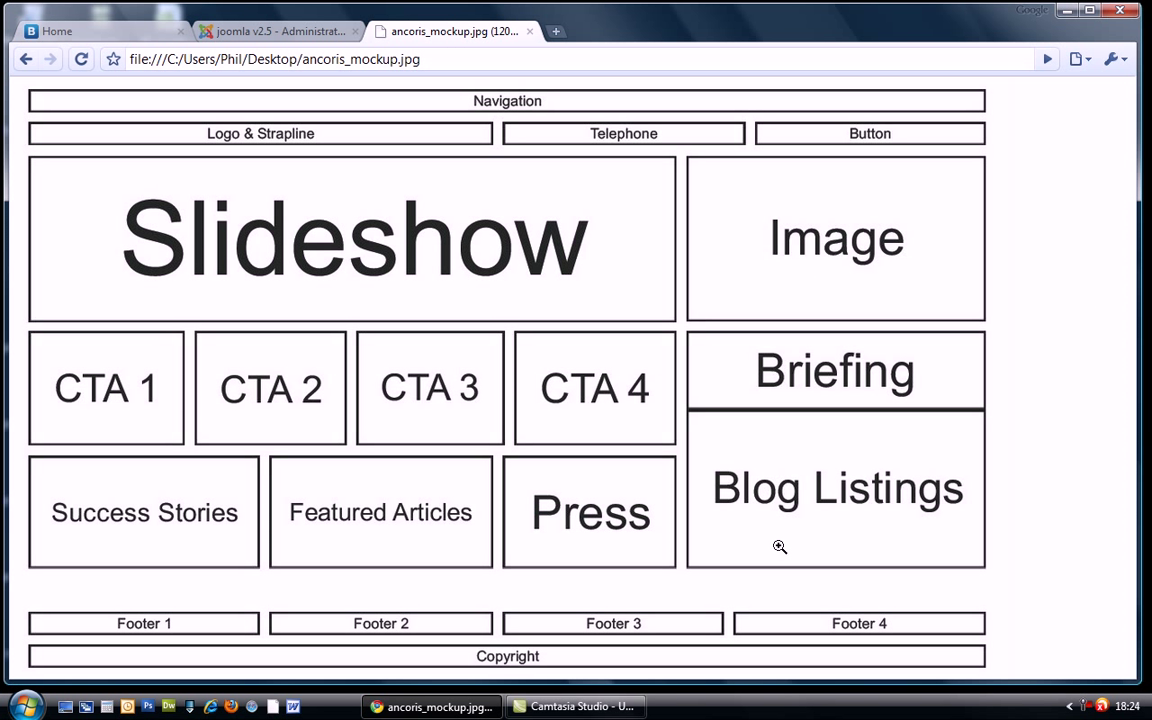
pyautogui.moveTo(852, 380)
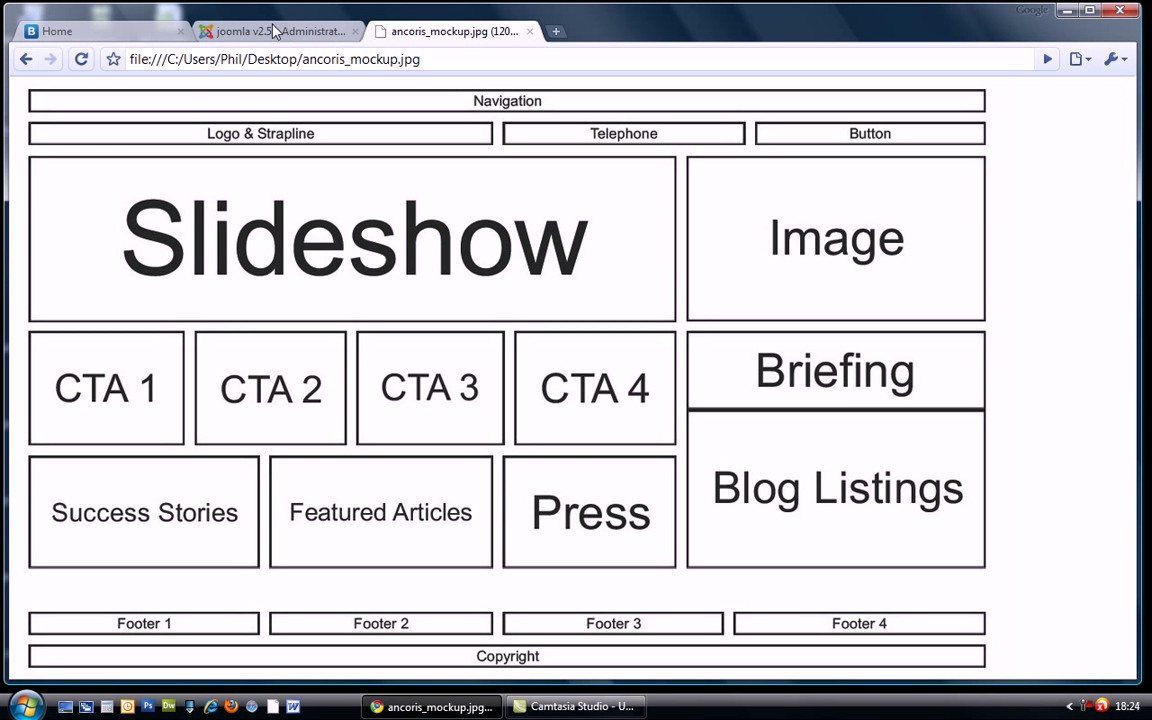
# Step: Compare the mockup's Briefing and Blog Listings blocks, then return to the administrator
pyautogui.click(270, 32)
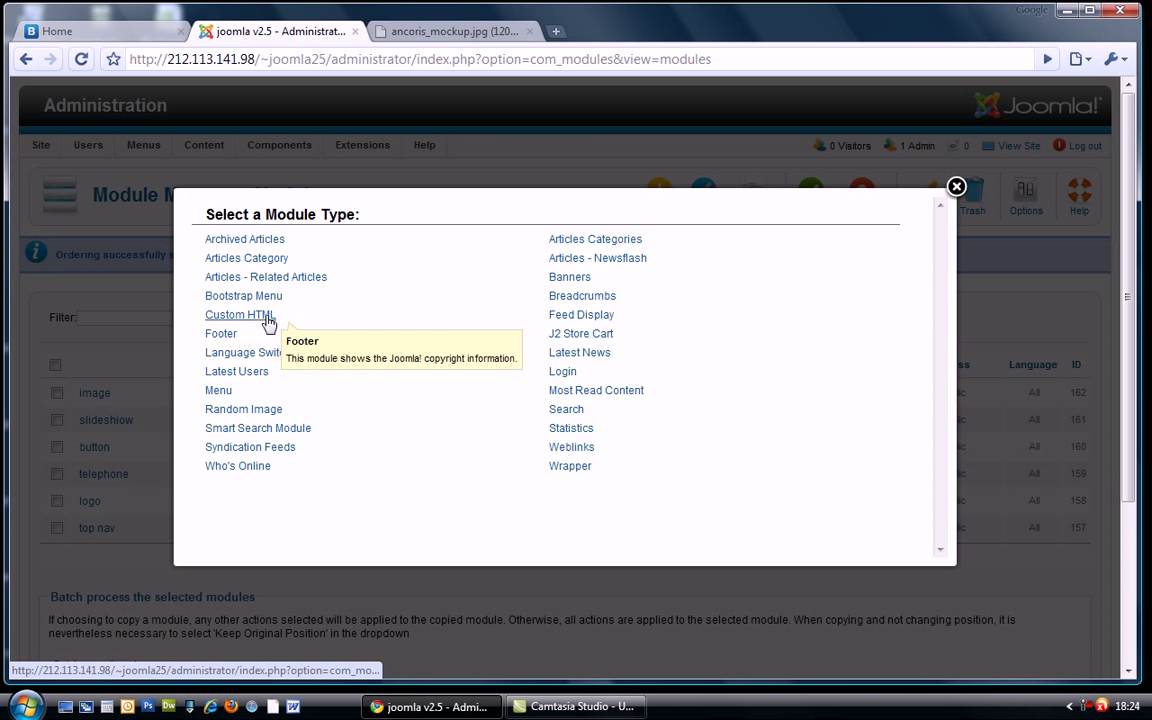
# Step: Start a Custom HTML module titled briefing in the right position
pyautogui.click(238, 314)
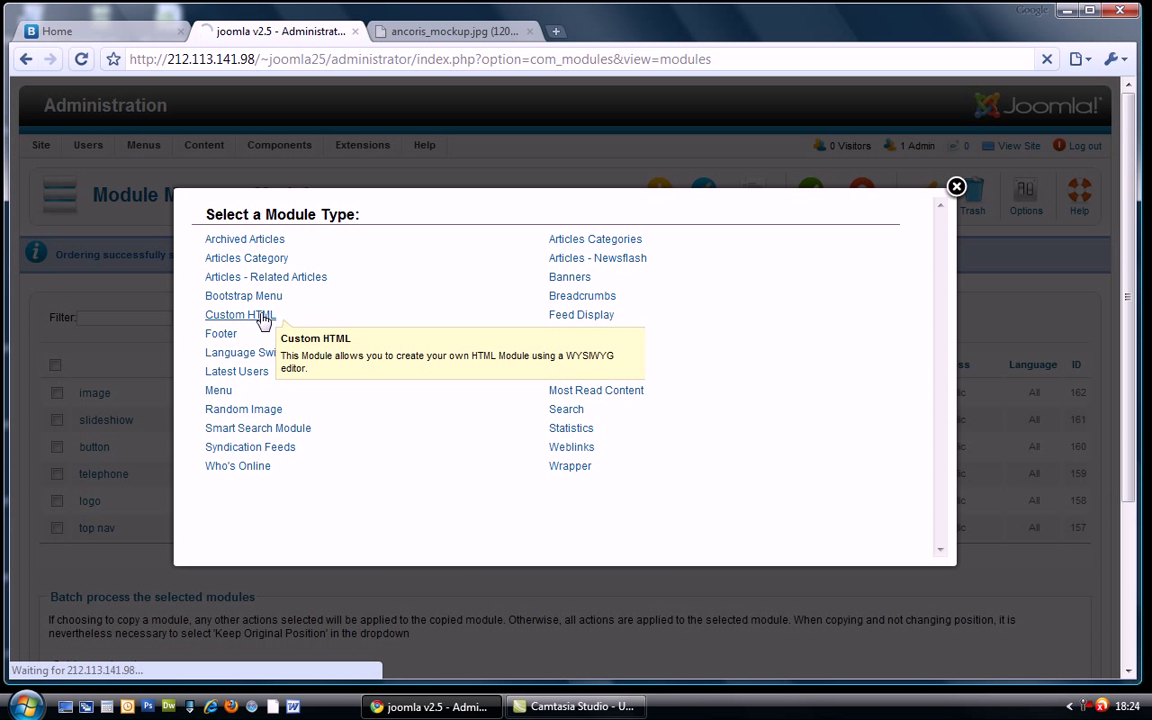
pyautogui.click(238, 314)
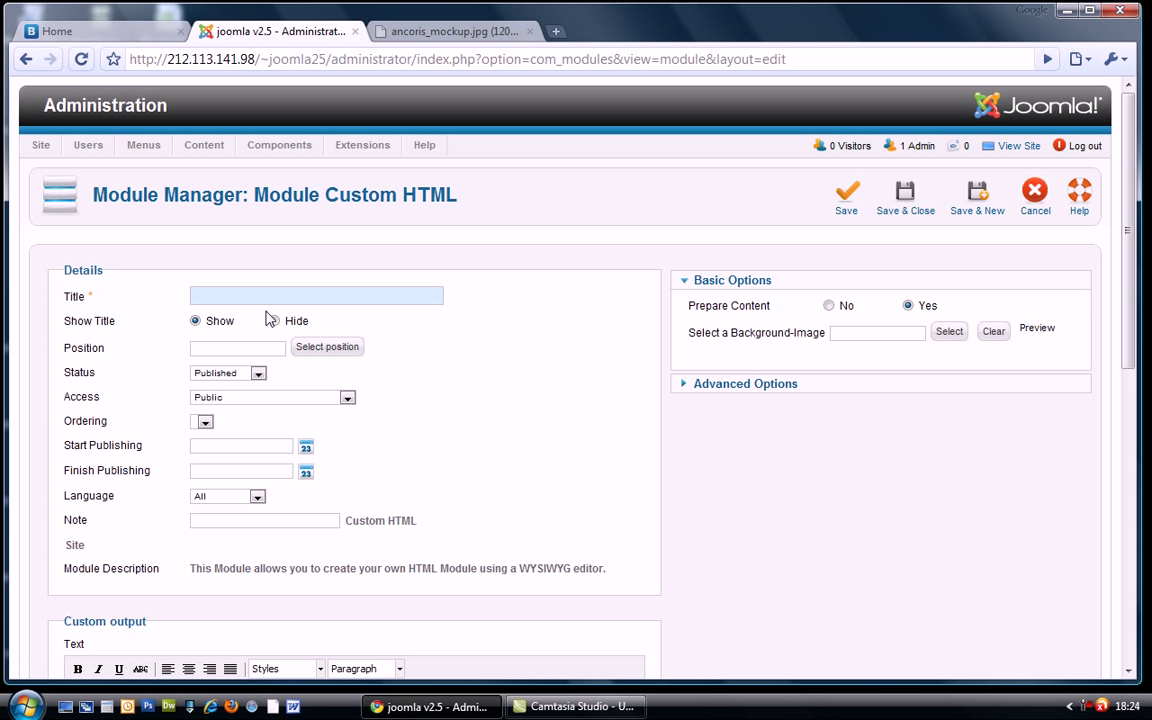
pyautogui.moveTo(390, 316)
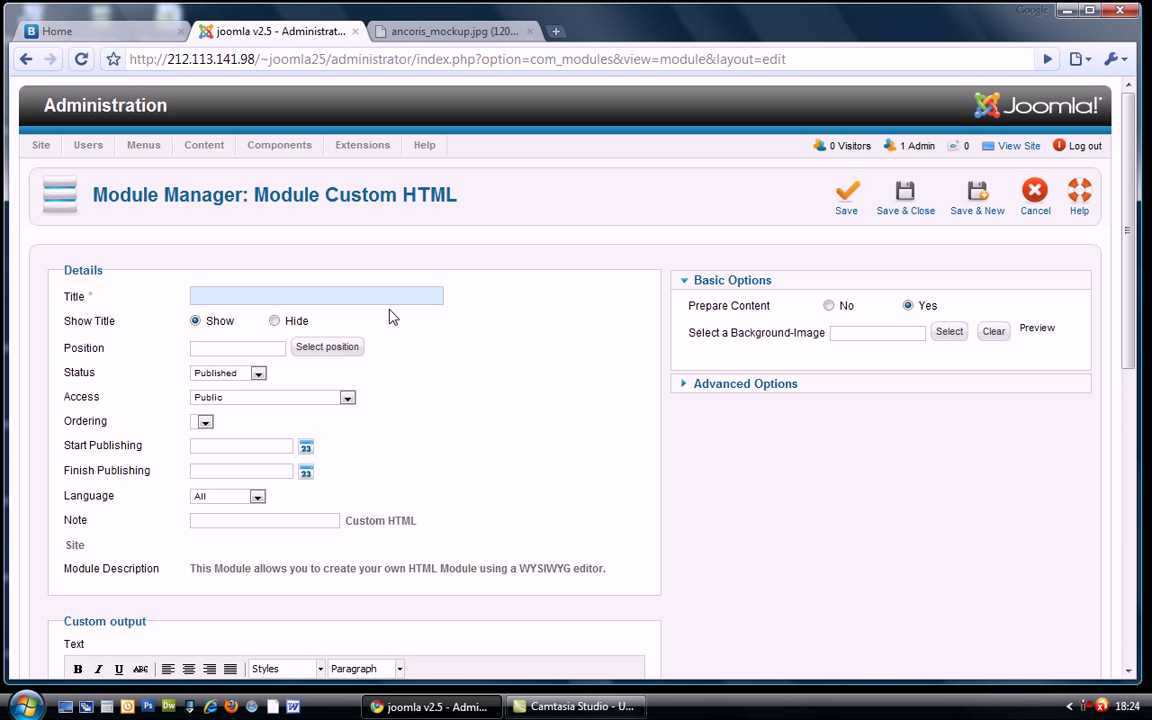
pyautogui.click(316, 296)
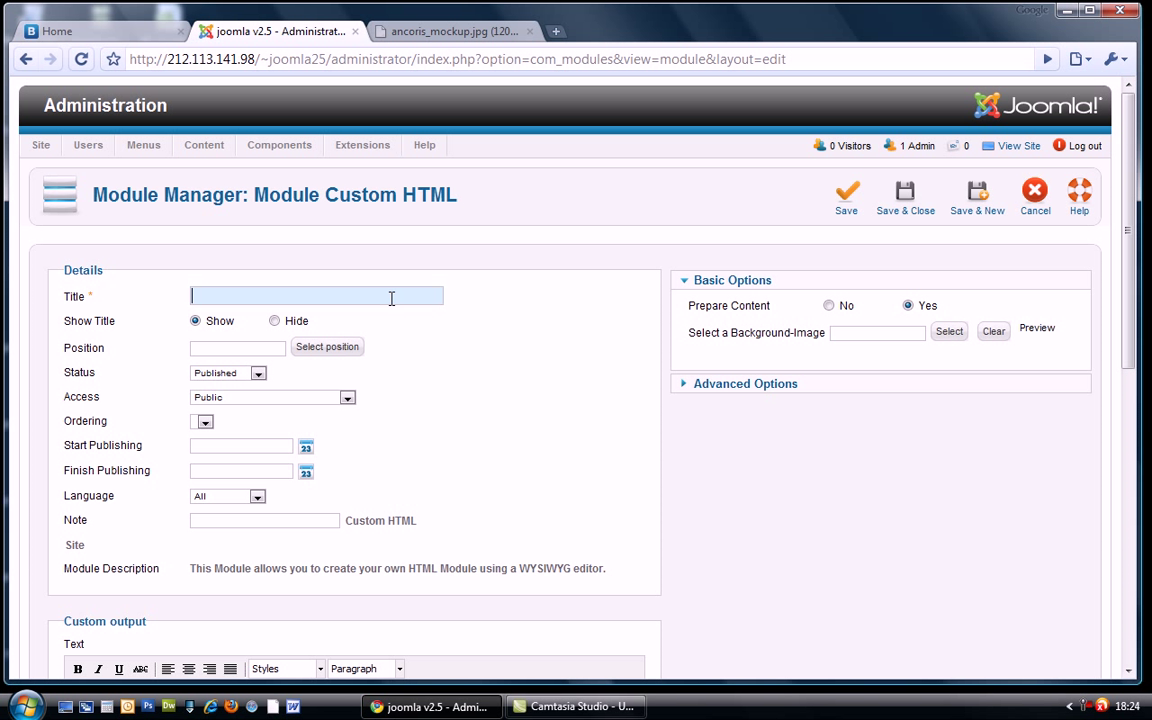
pyautogui.write('briefu')
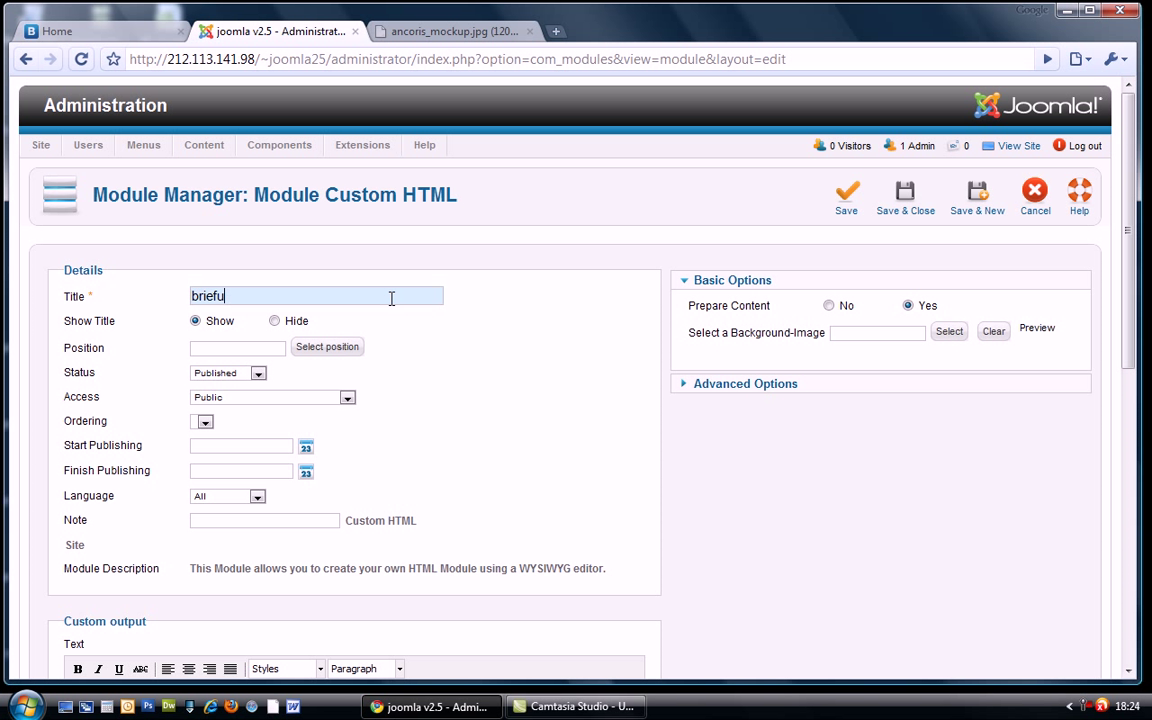
pyautogui.write('ong')
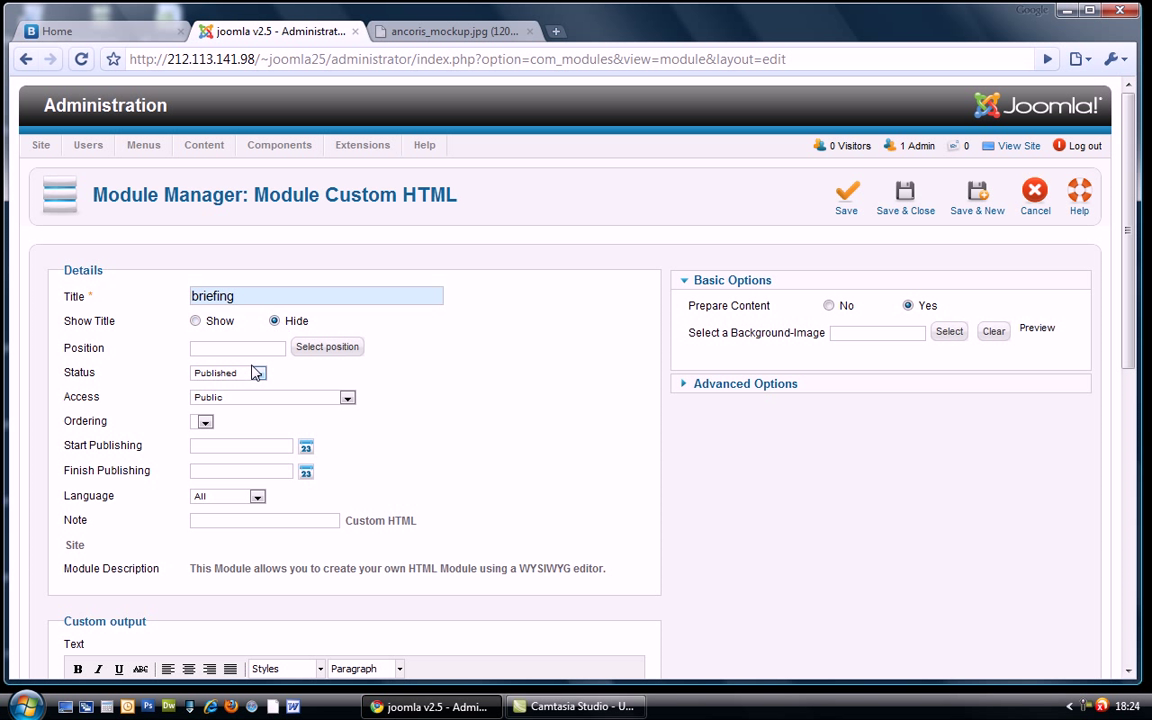
pyautogui.write('right')
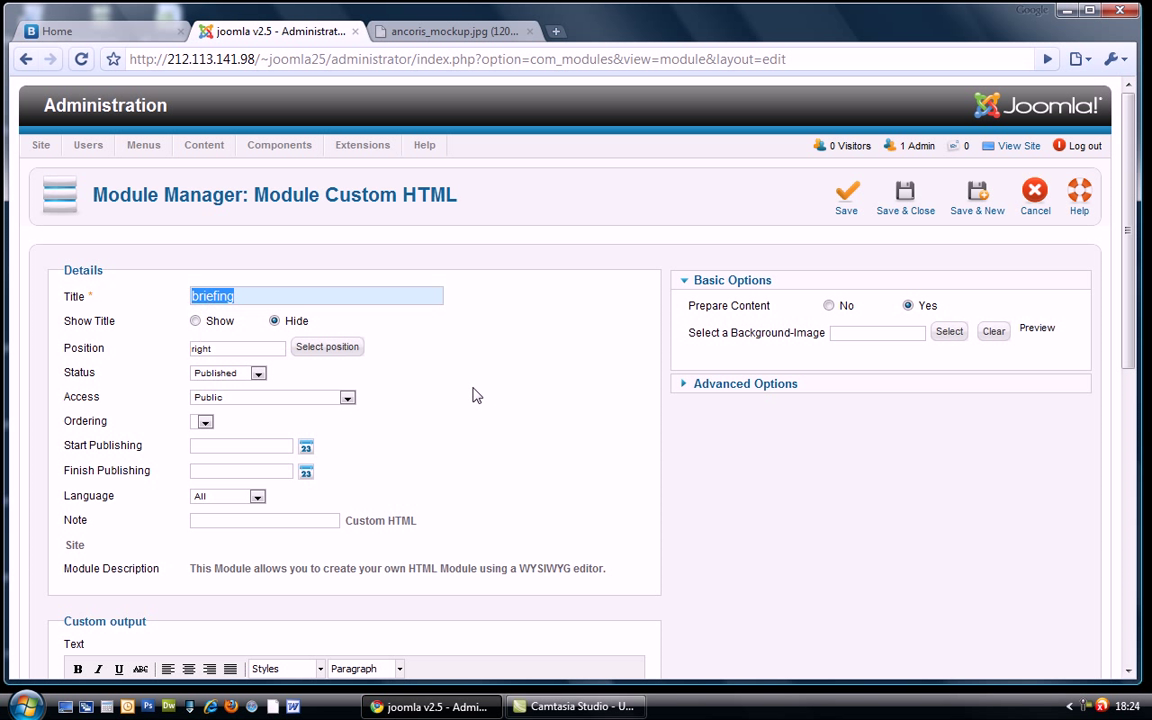
# Step: Enter the four briefing text lines and save the briefing module
pyautogui.scroll(-3)
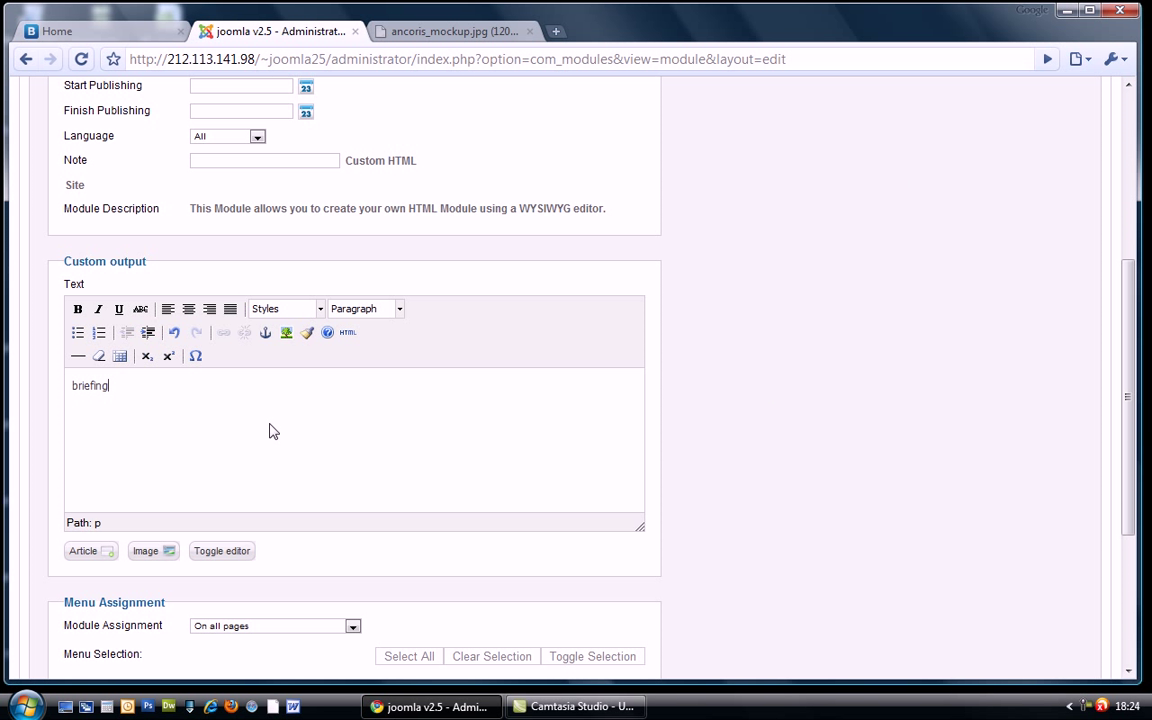
pyautogui.write('briefing')
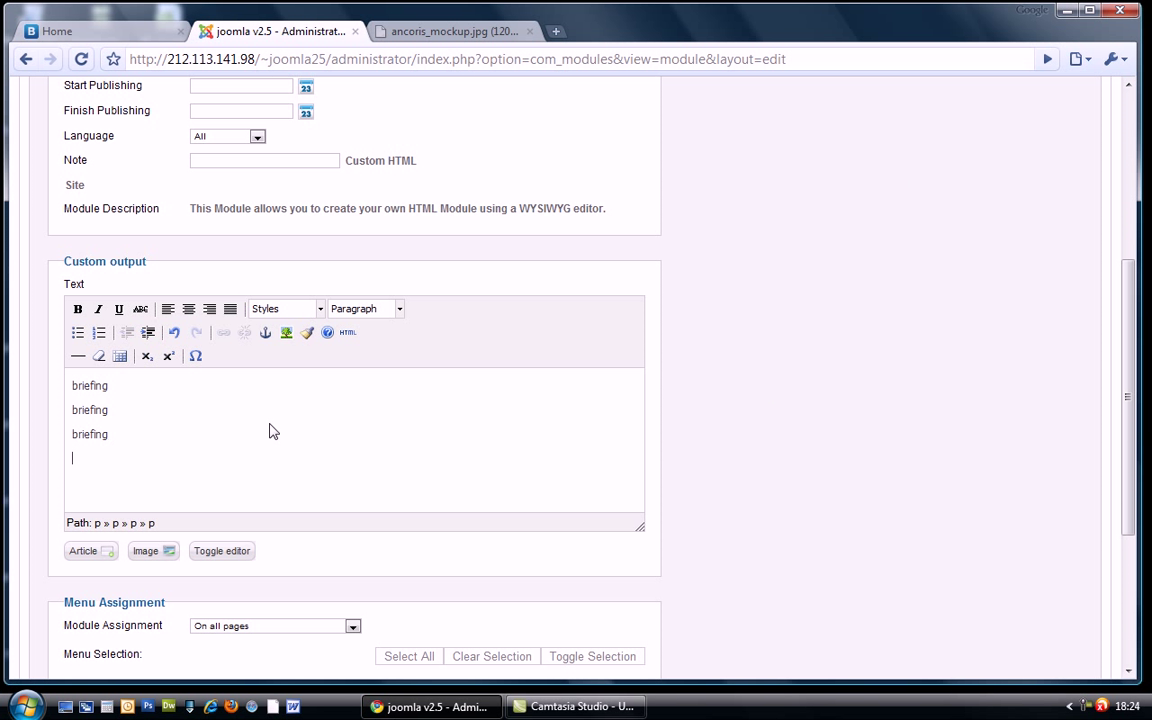
pyautogui.write('briefing')
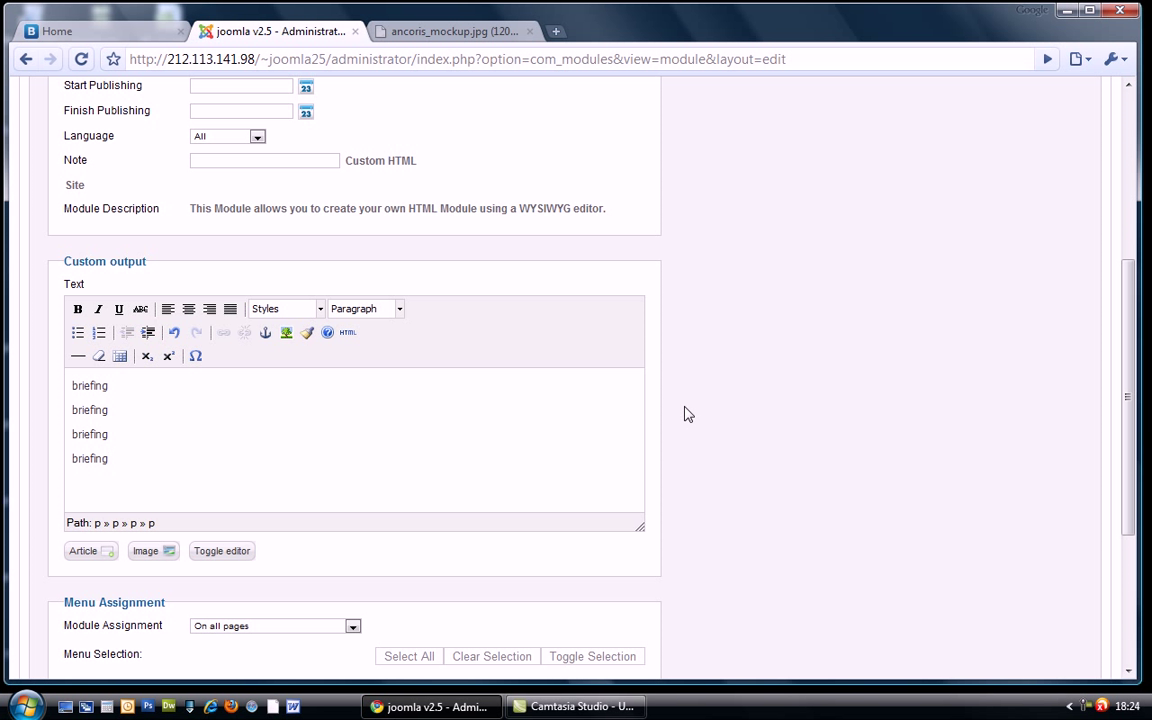
pyautogui.scroll(3)
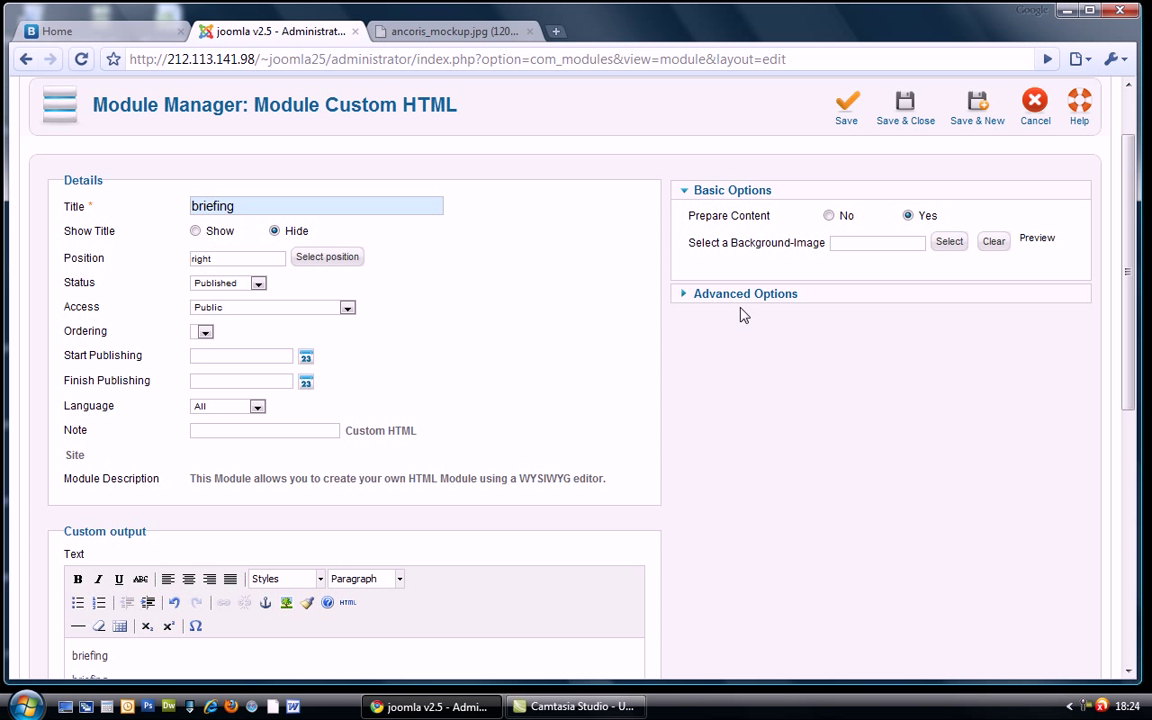
pyautogui.click(744, 292)
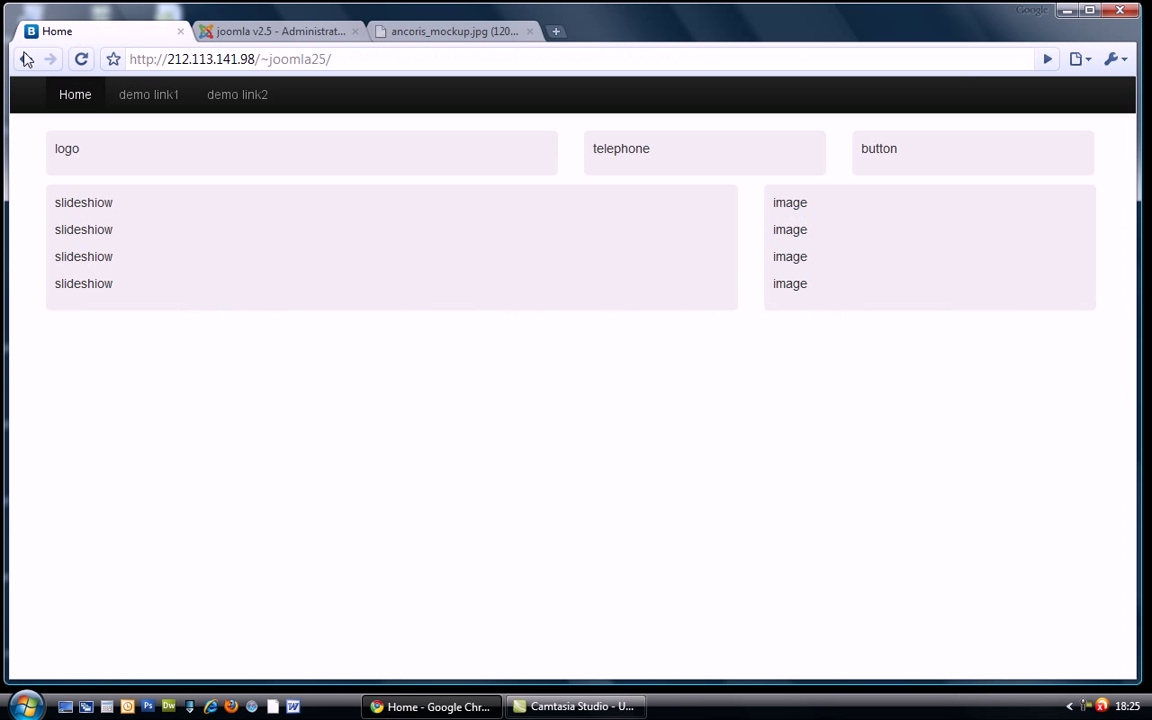
# Step: Reload the home page to confirm the briefing block, then bring up the mockup
pyautogui.click(82, 60)
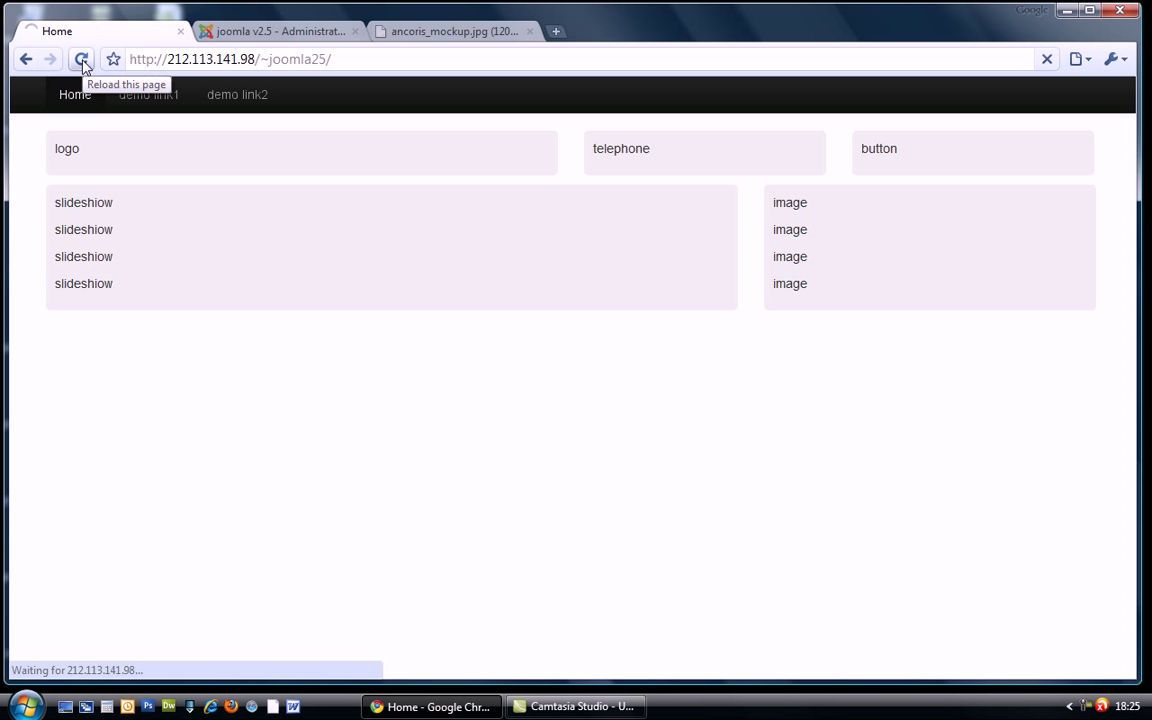
pyautogui.click(82, 60)
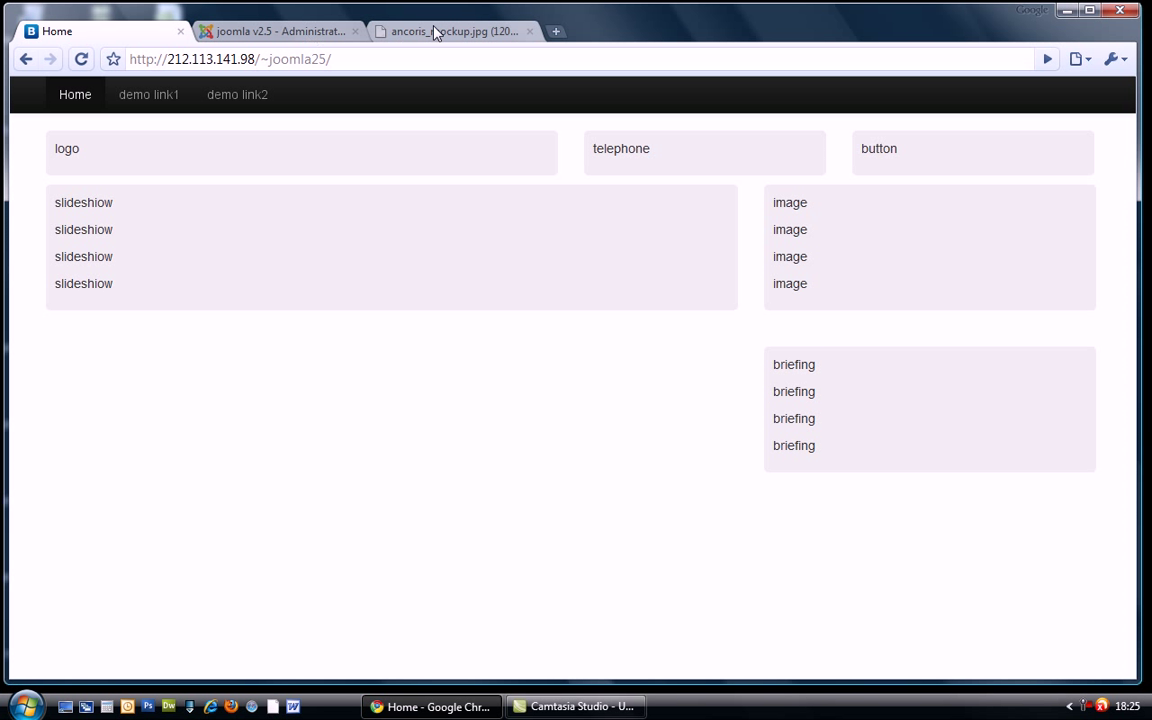
pyautogui.click(450, 32)
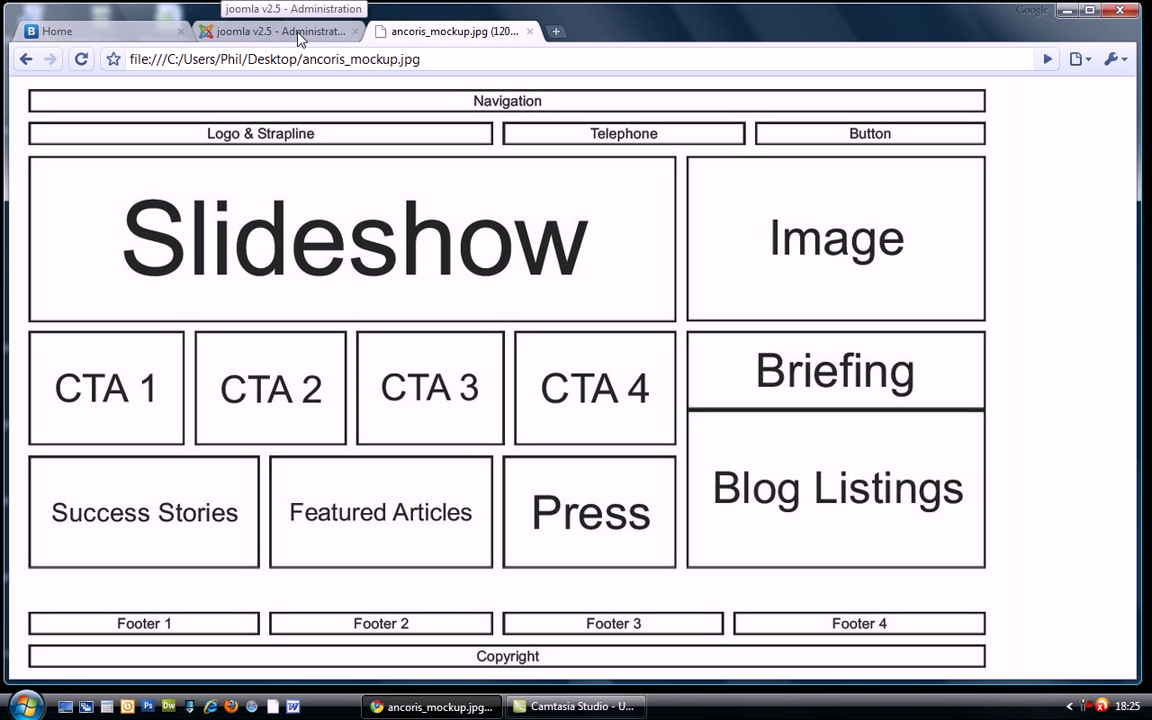
# Step: Create a Custom HTML module titled blog listings in the right position
pyautogui.click(280, 32)
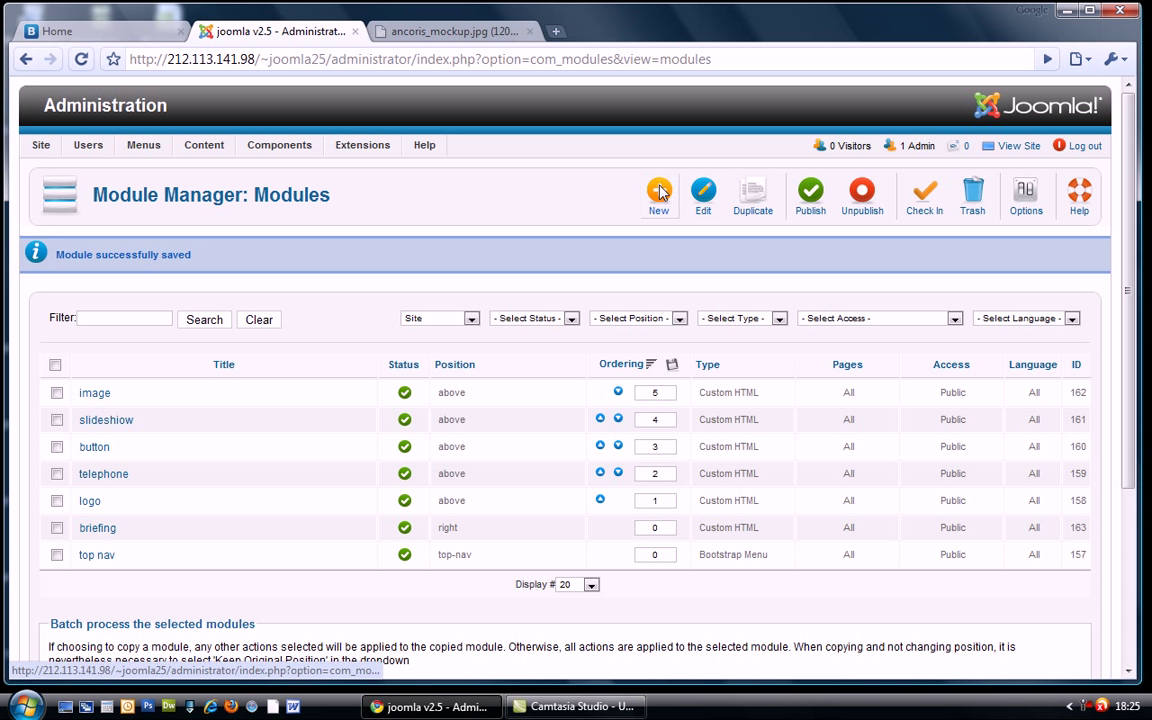
pyautogui.click(658, 196)
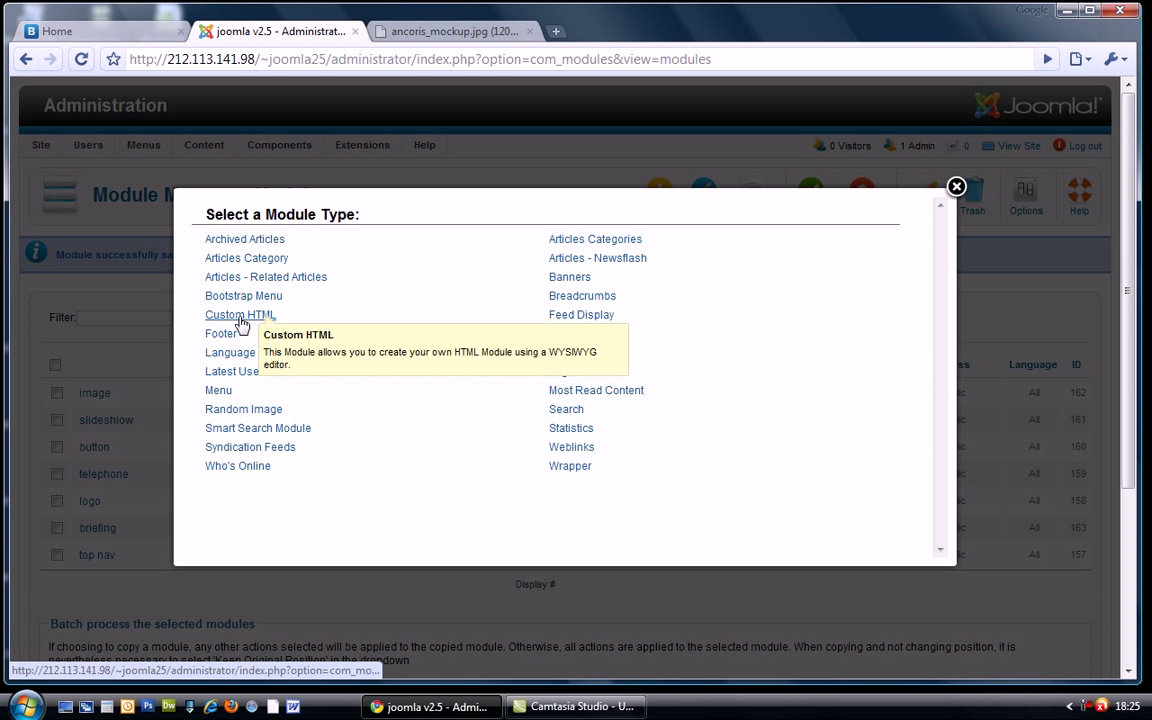
pyautogui.click(240, 314)
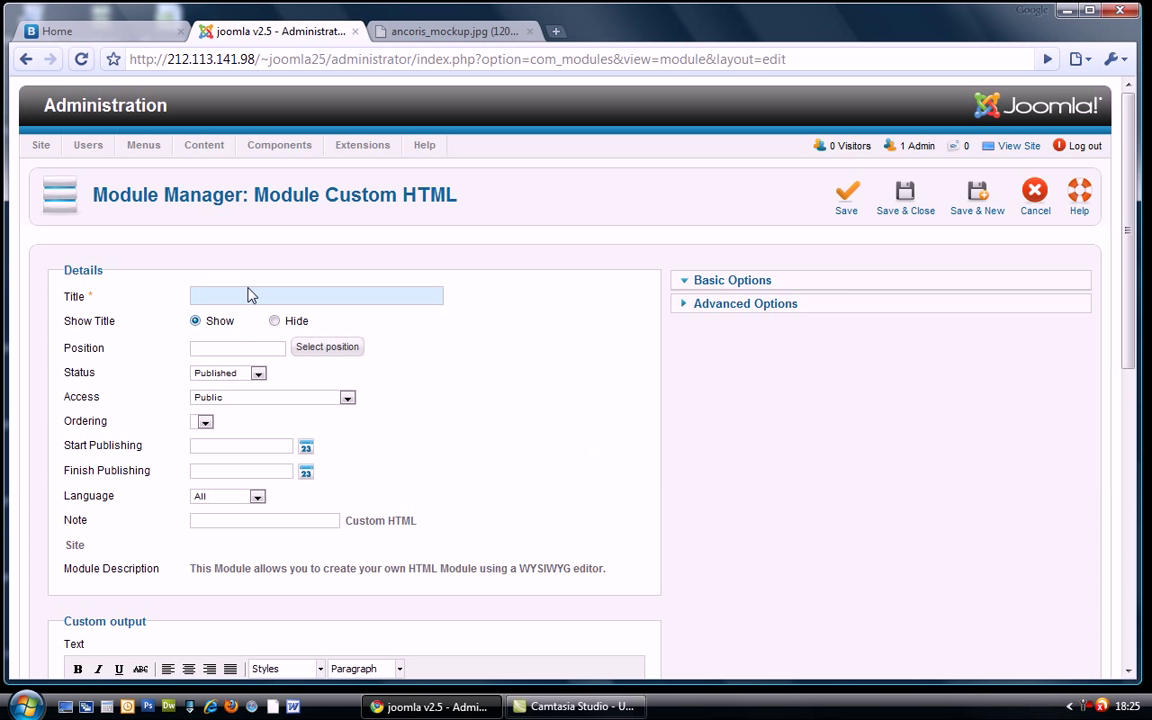
pyautogui.write('blo')
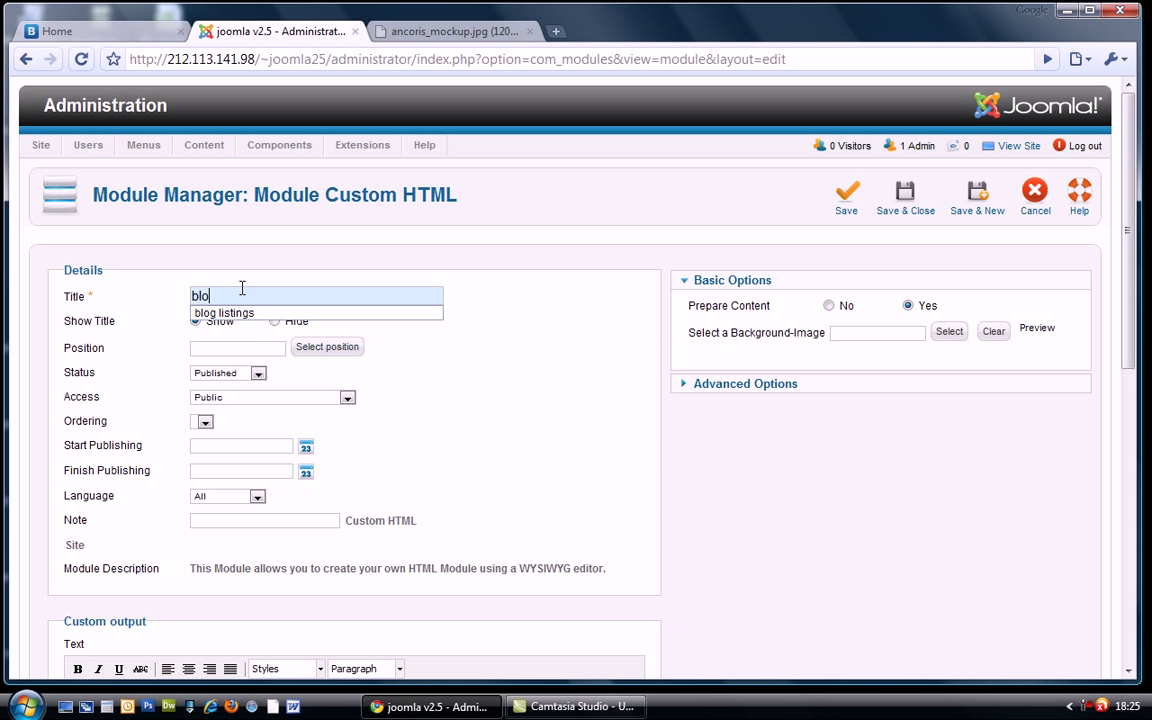
pyautogui.click(224, 312)
pyautogui.write('r')
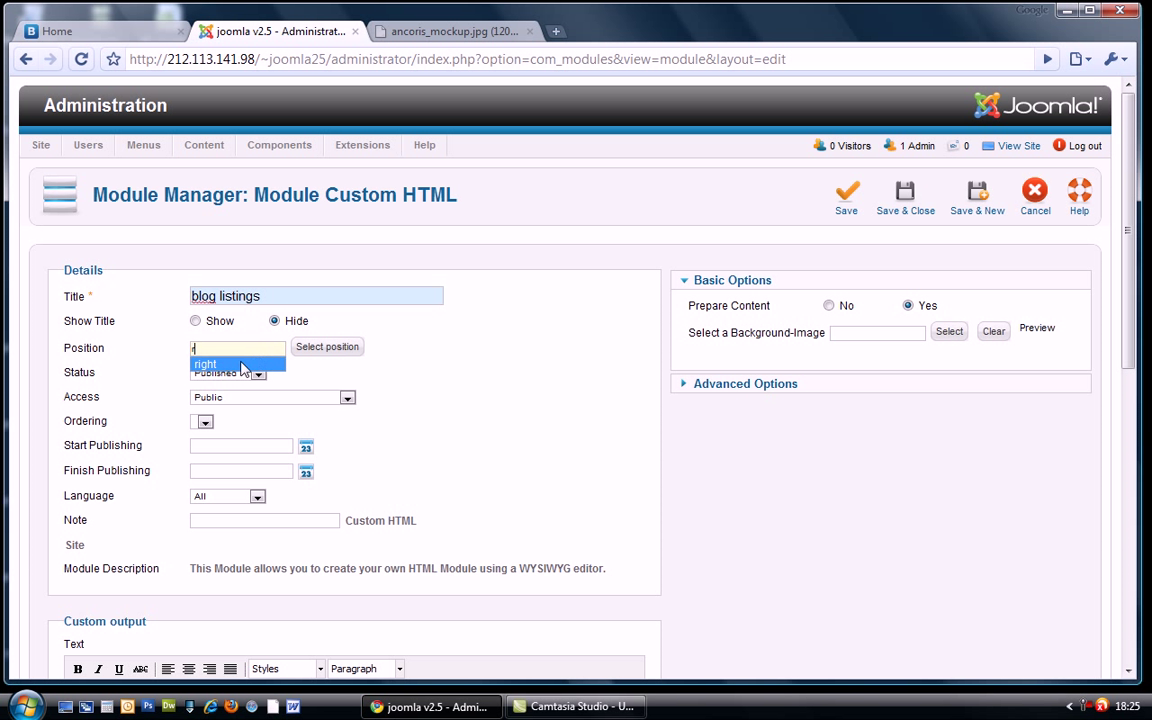
pyautogui.click(204, 364)
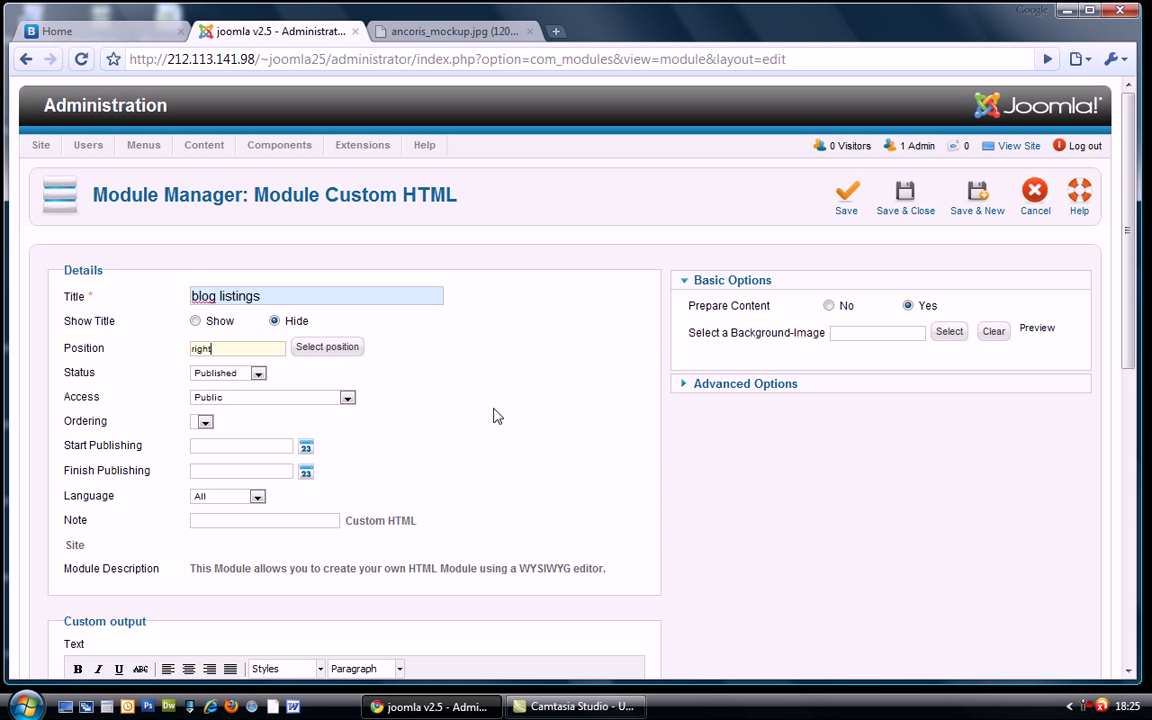
# Step: Save the blog listings module and switch to the site's home page
pyautogui.scroll(-3)
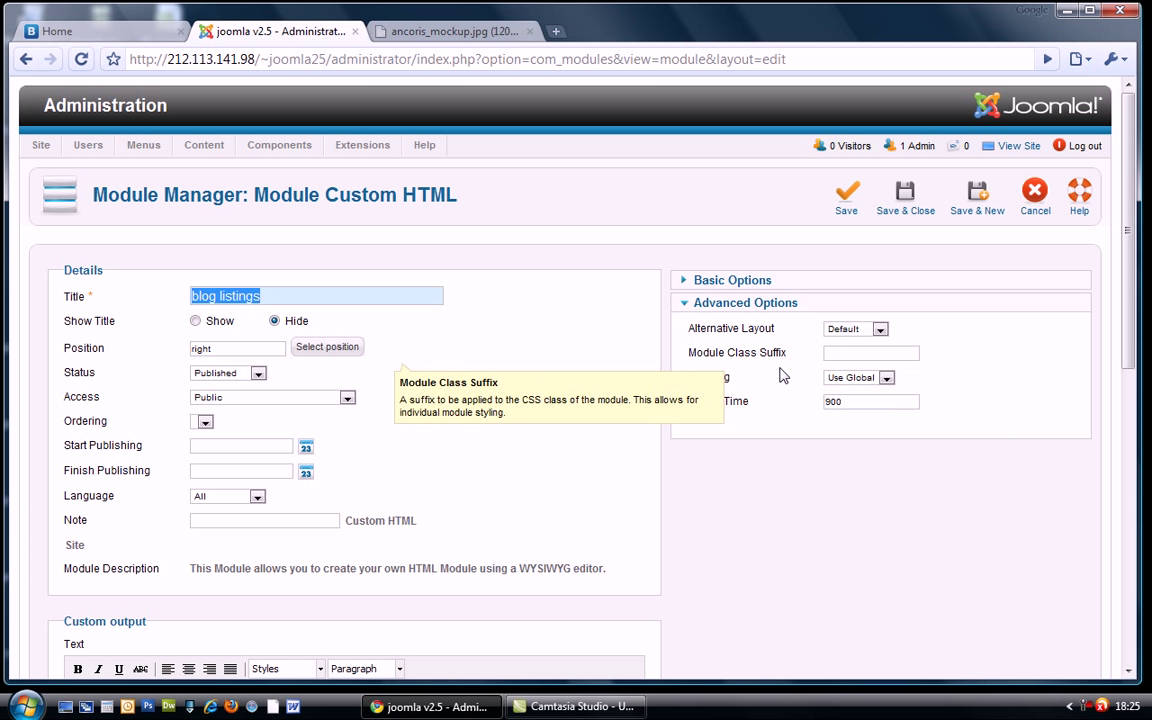
pyautogui.moveTo(936, 244)
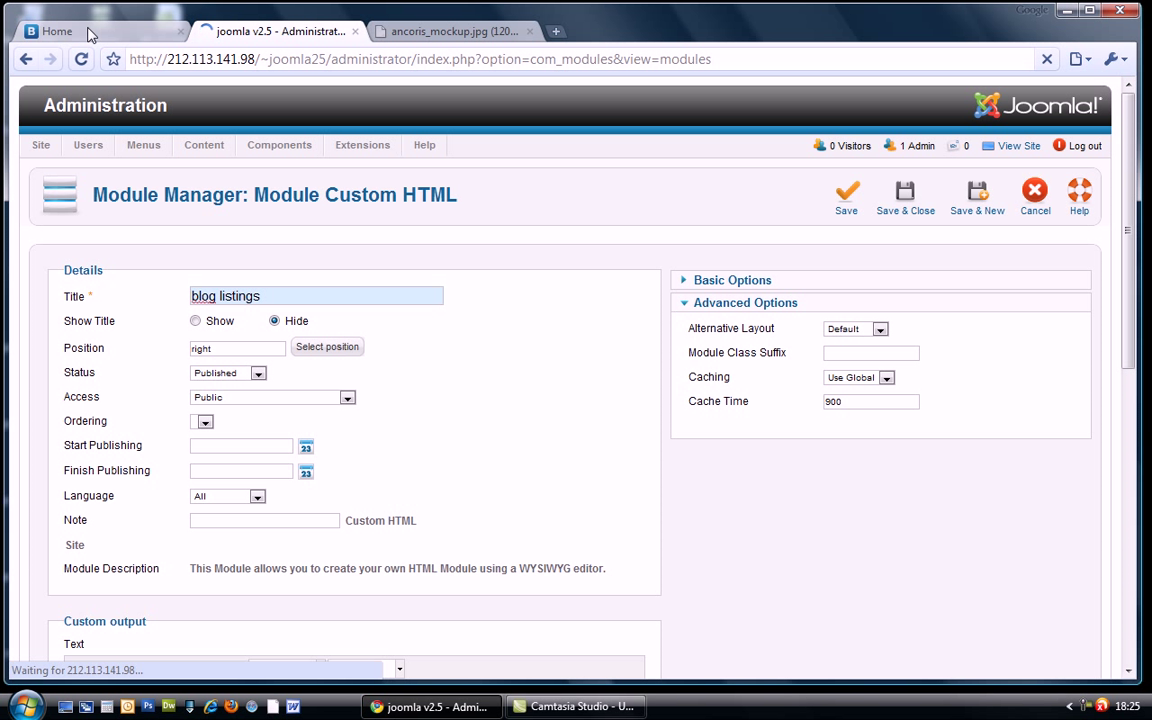
pyautogui.click(56, 32)
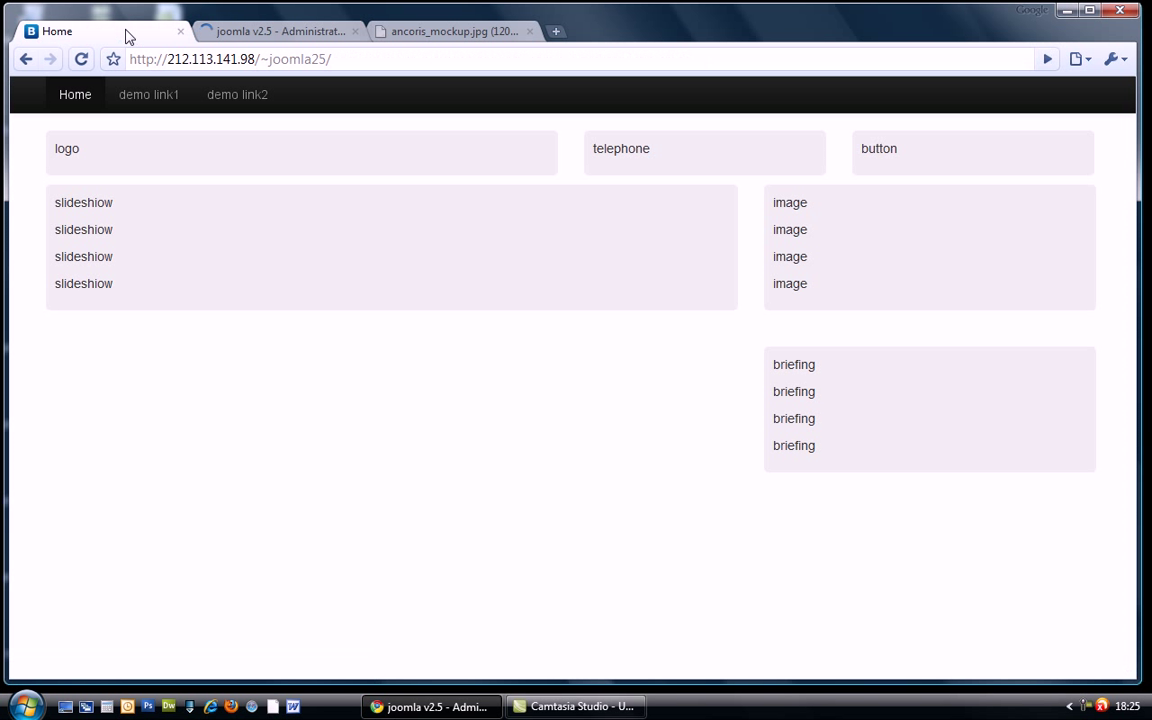
# Step: Reload the home page to show the blog listings block, then bring up the mockup
pyautogui.click(82, 60)
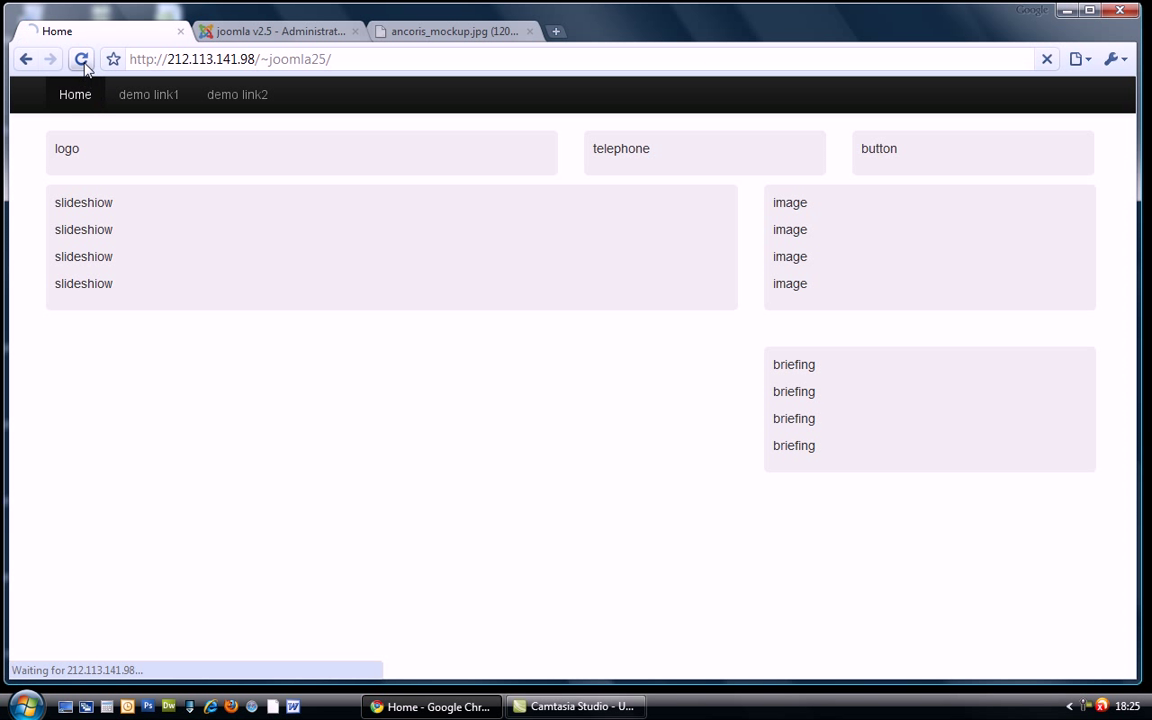
pyautogui.click(82, 60)
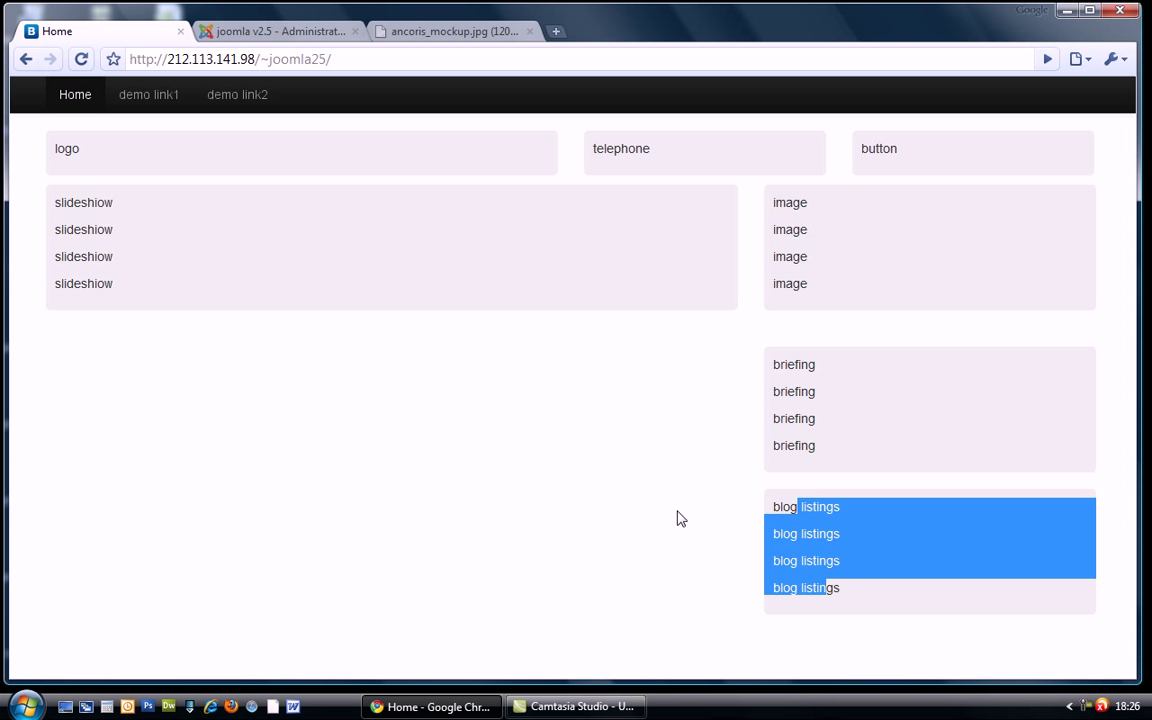
pyautogui.click(676, 516)
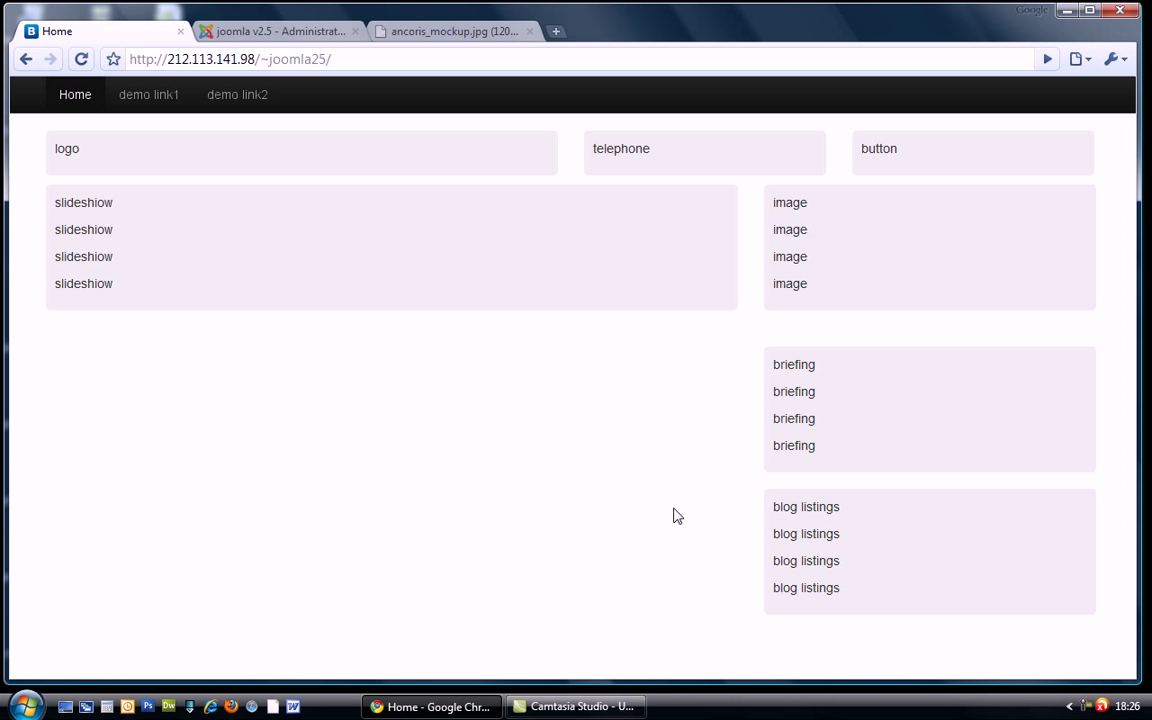
pyautogui.moveTo(456, 32)
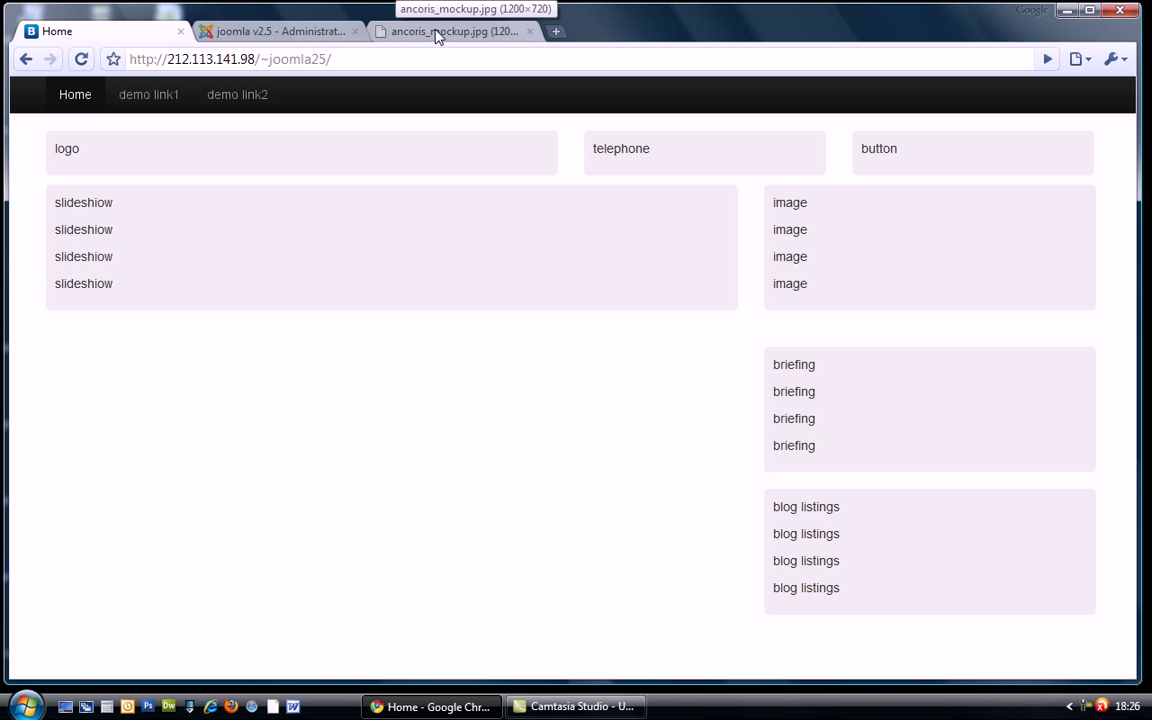
pyautogui.click(456, 32)
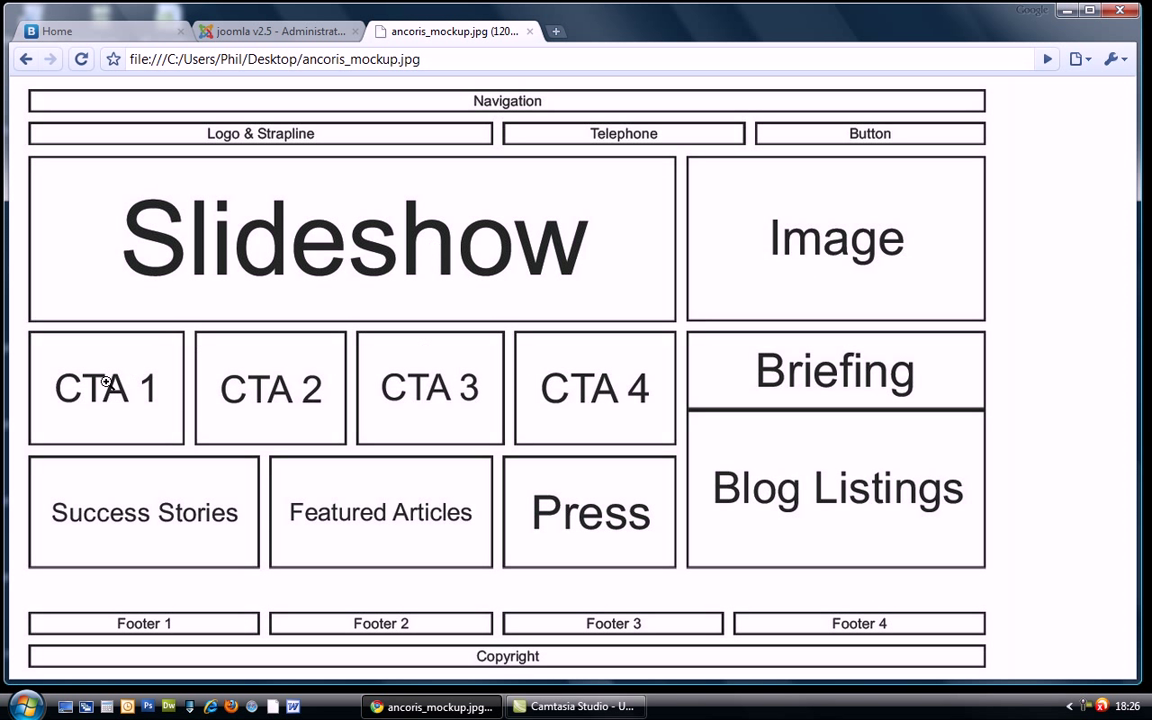
pyautogui.moveTo(152, 378)
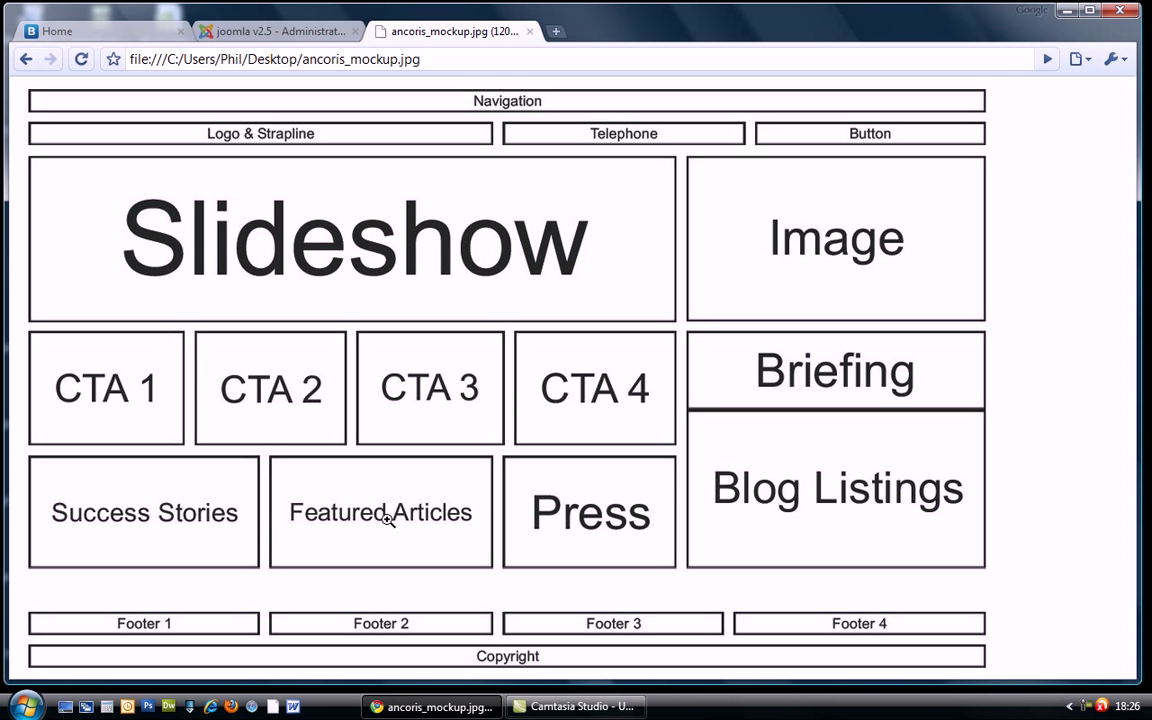
pyautogui.moveTo(590, 524)
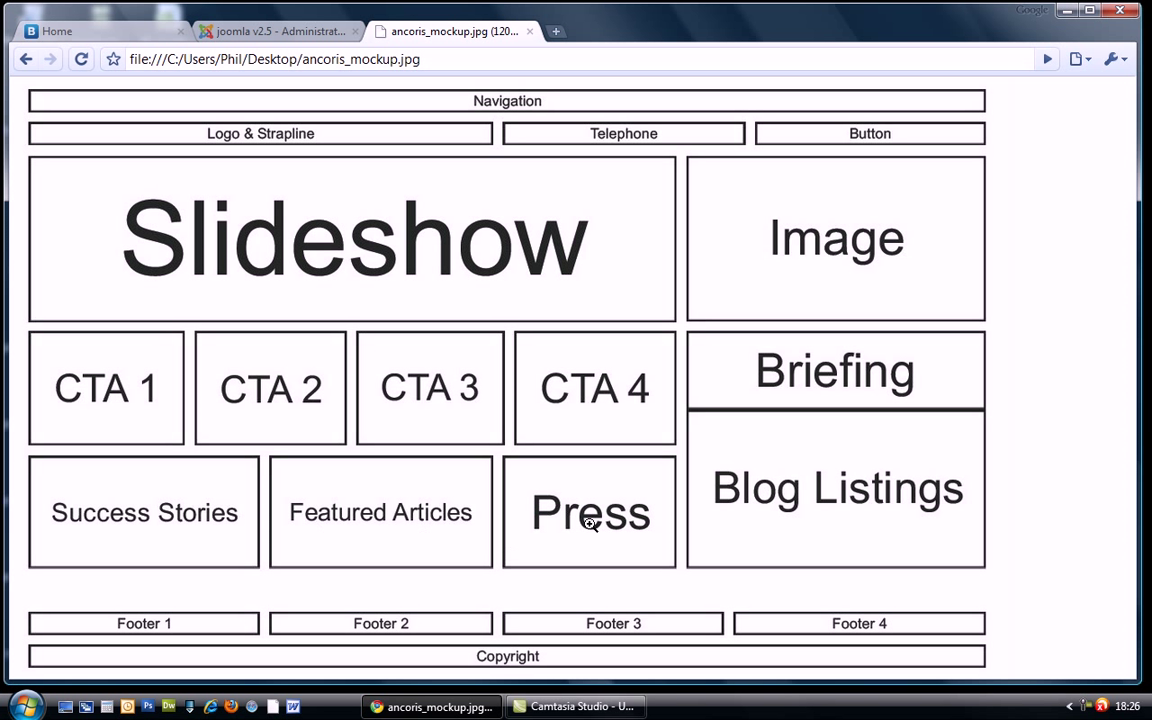
pyautogui.moveTo(620, 418)
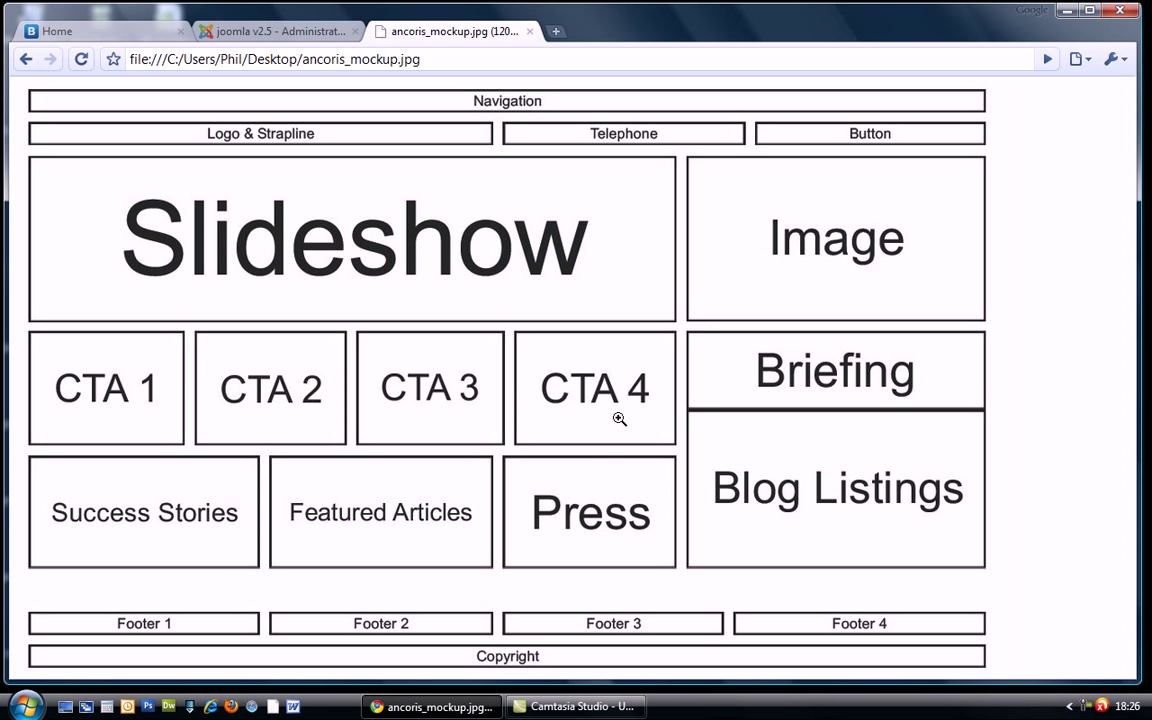
pyautogui.moveTo(360, 390)
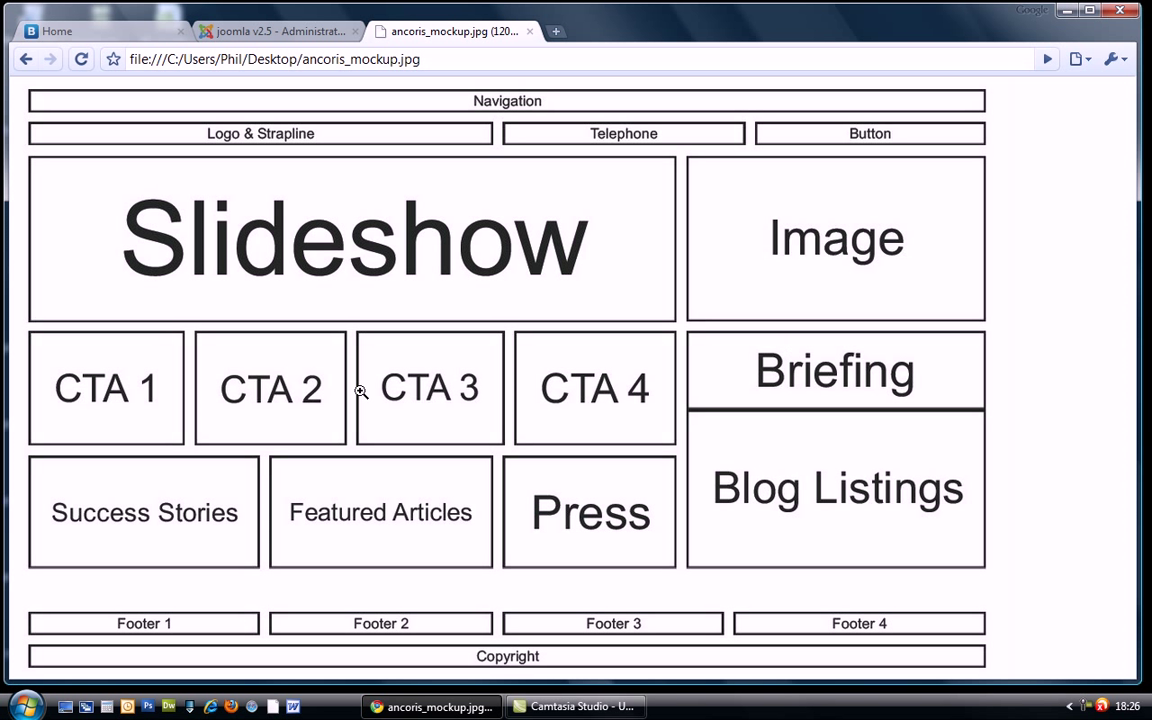
pyautogui.moveTo(4, 370)
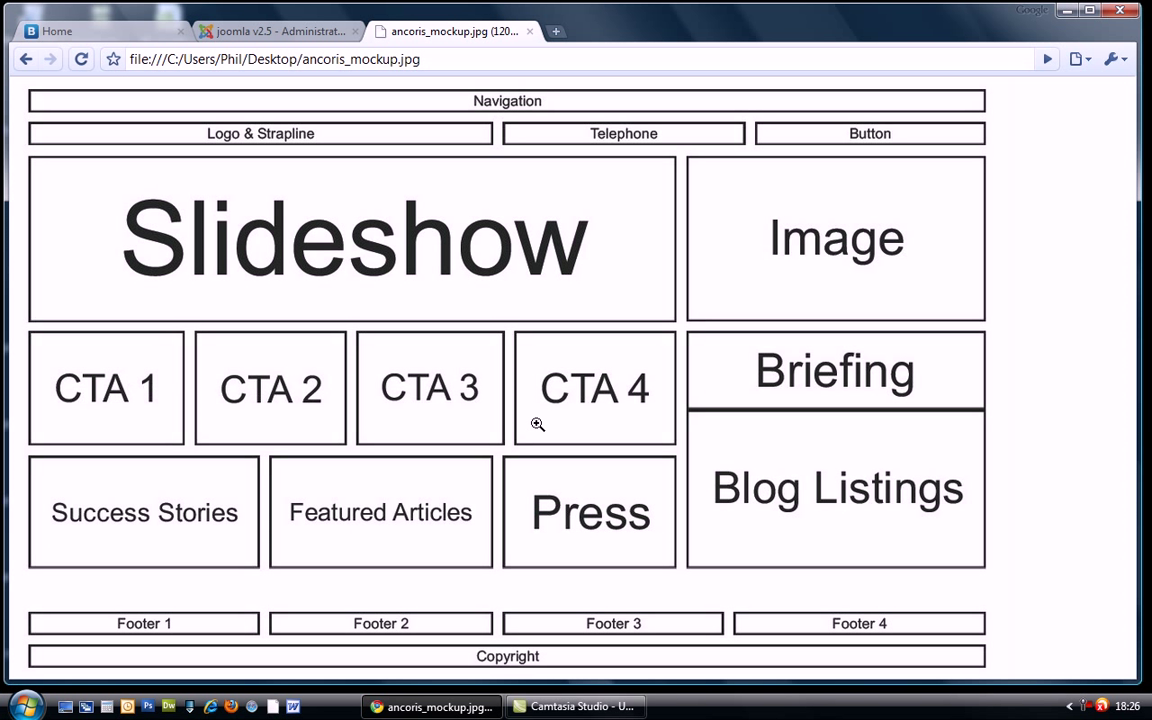
pyautogui.moveTo(584, 492)
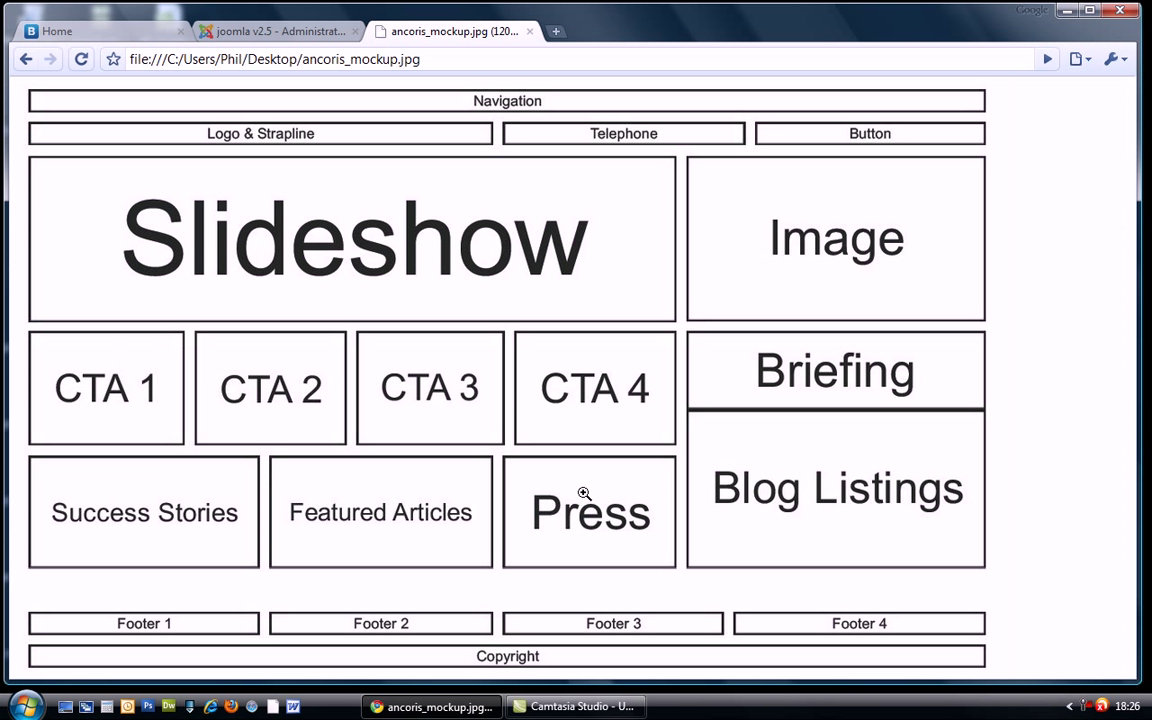
pyautogui.moveTo(408, 528)
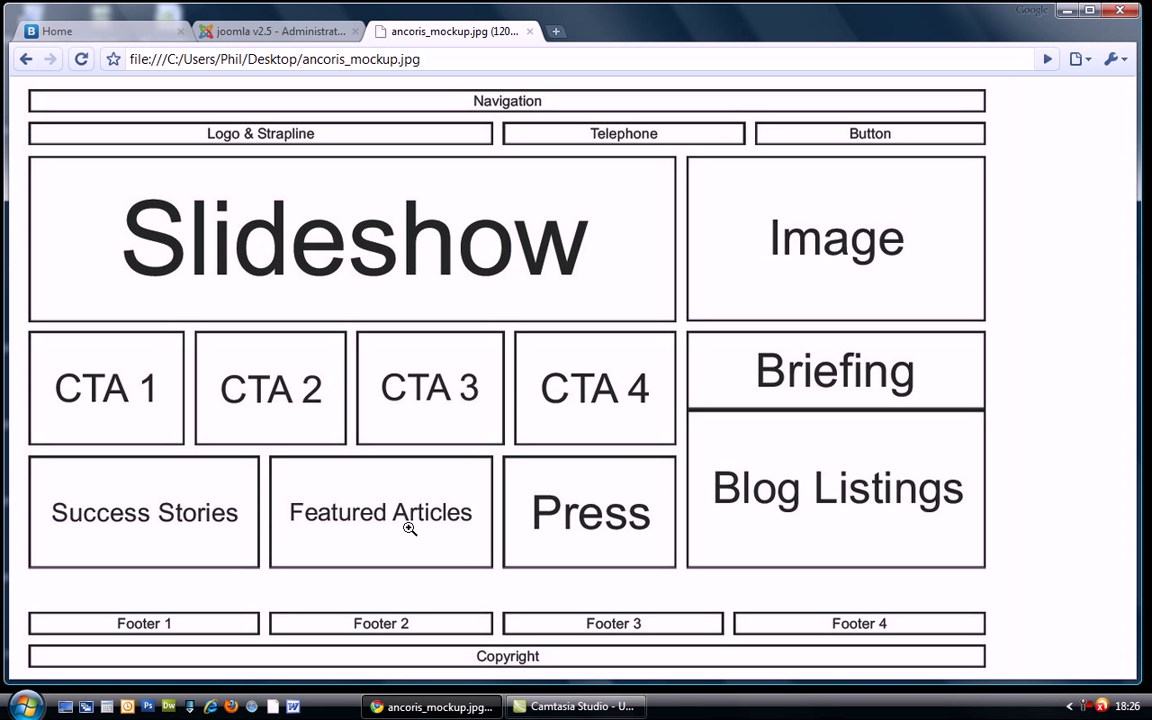
pyautogui.moveTo(544, 460)
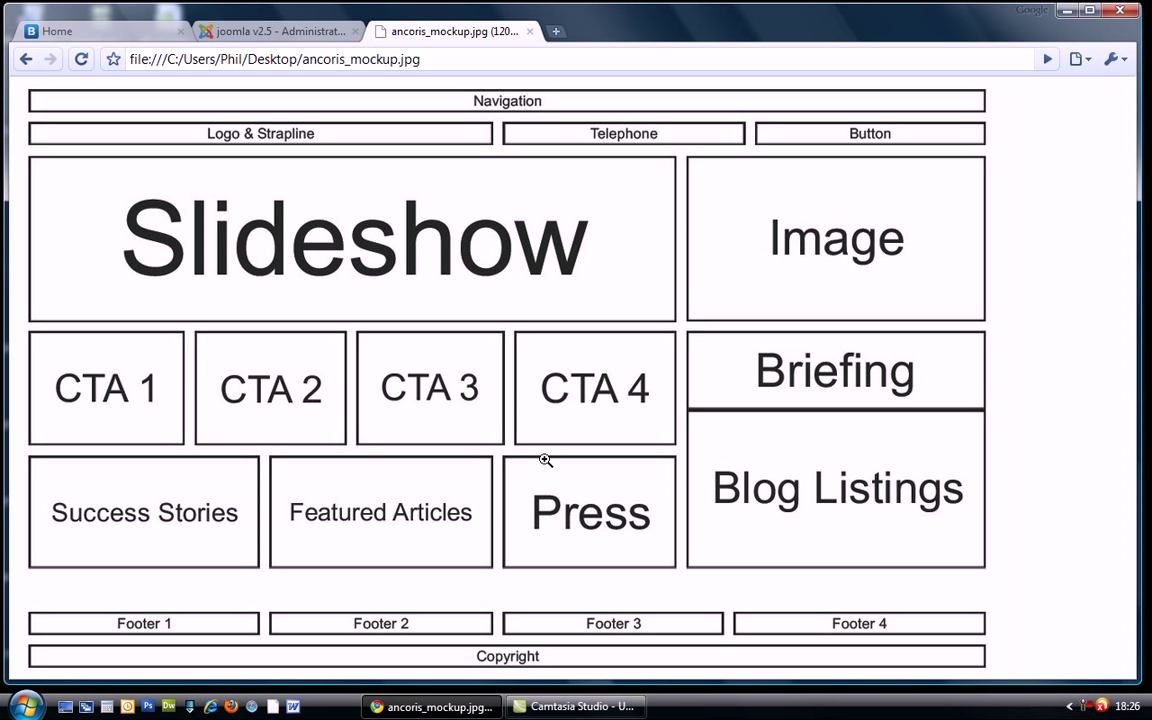
pyautogui.moveTo(766, 464)
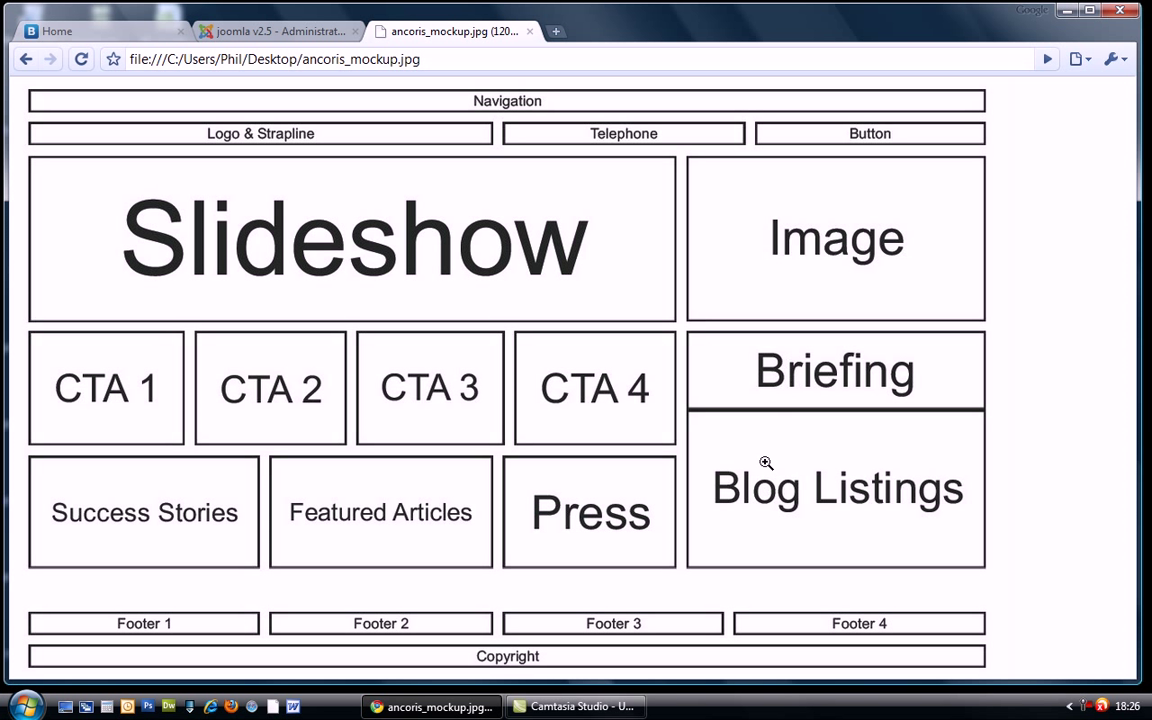
pyautogui.moveTo(642, 448)
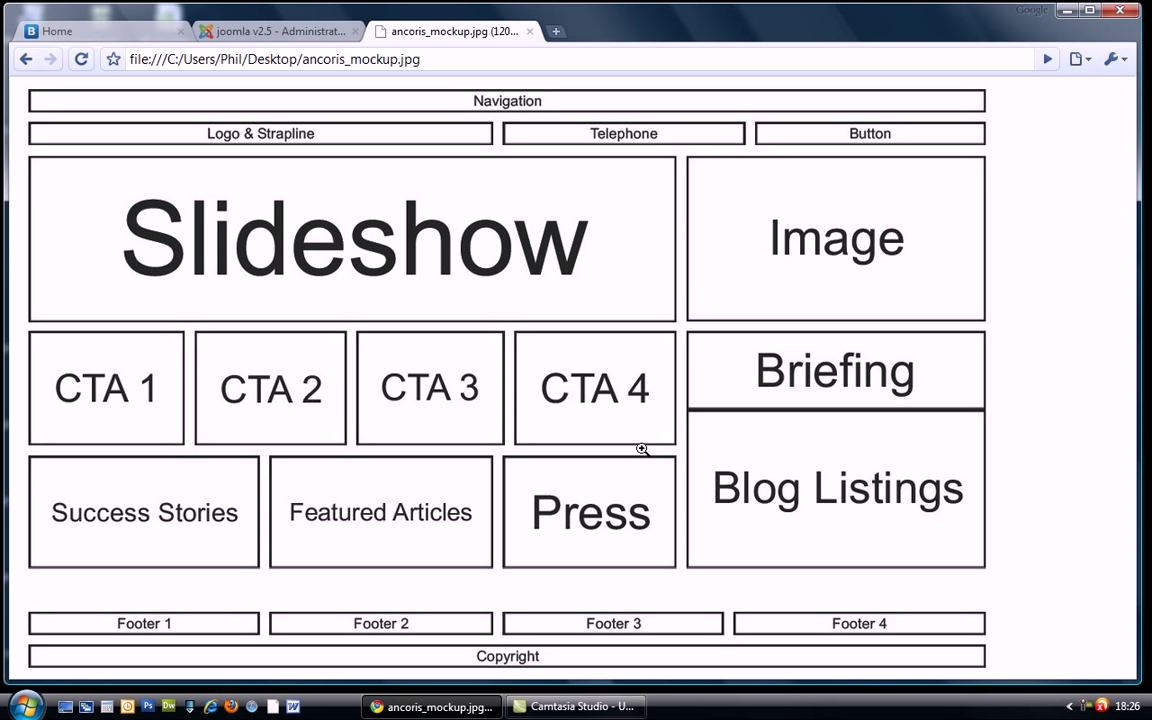
pyautogui.moveTo(88, 376)
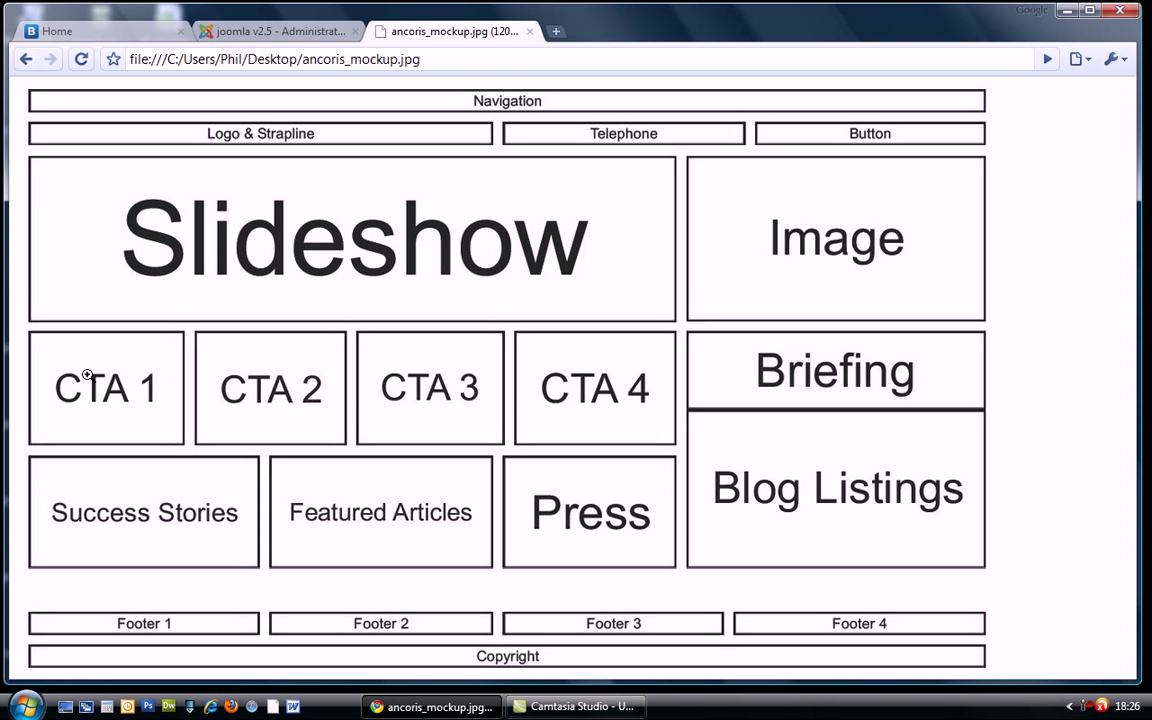
pyautogui.moveTo(376, 378)
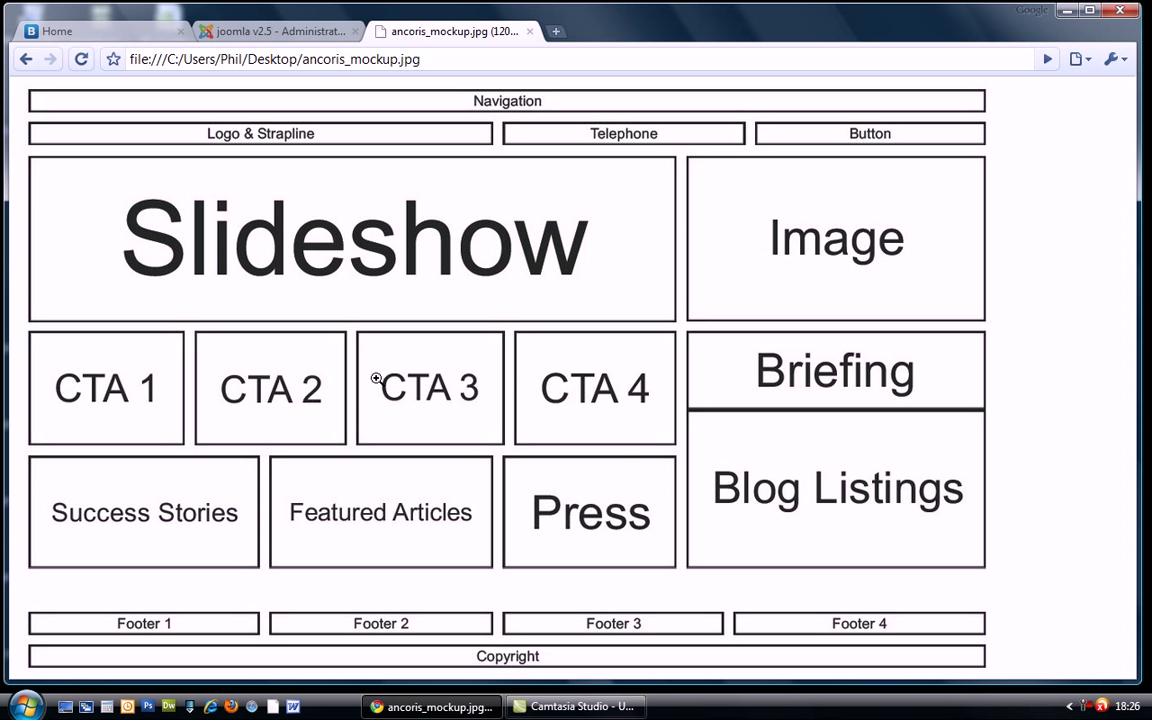
pyautogui.moveTo(400, 514)
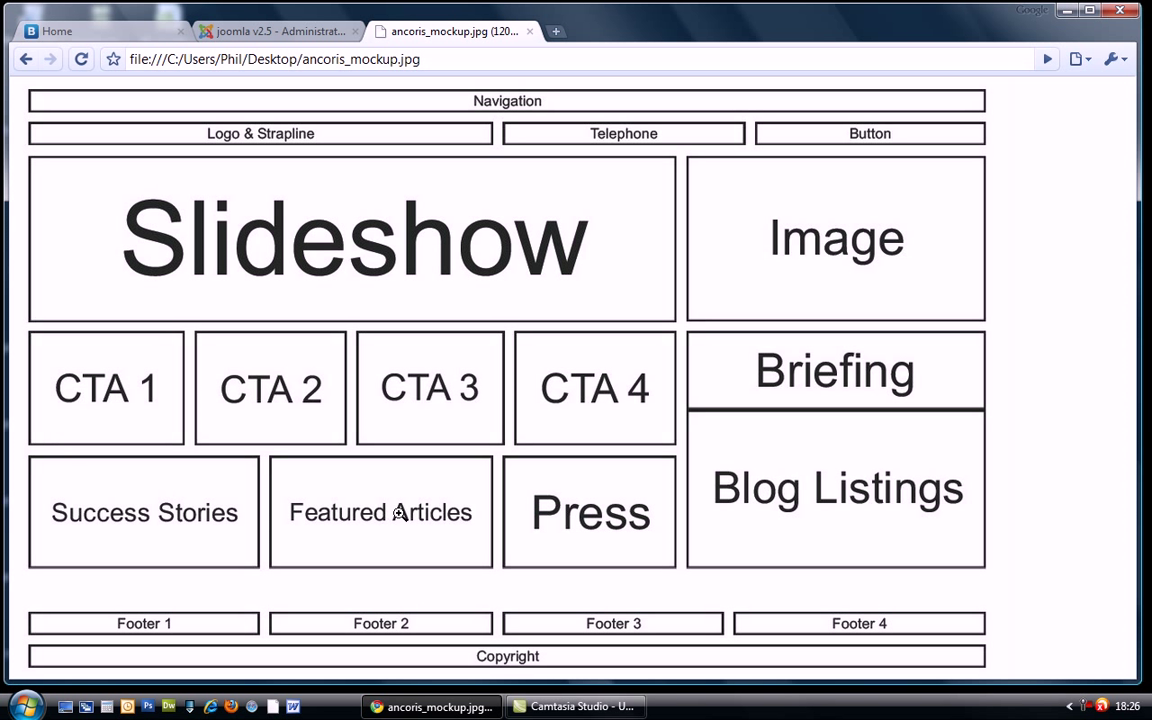
pyautogui.moveTo(90, 392)
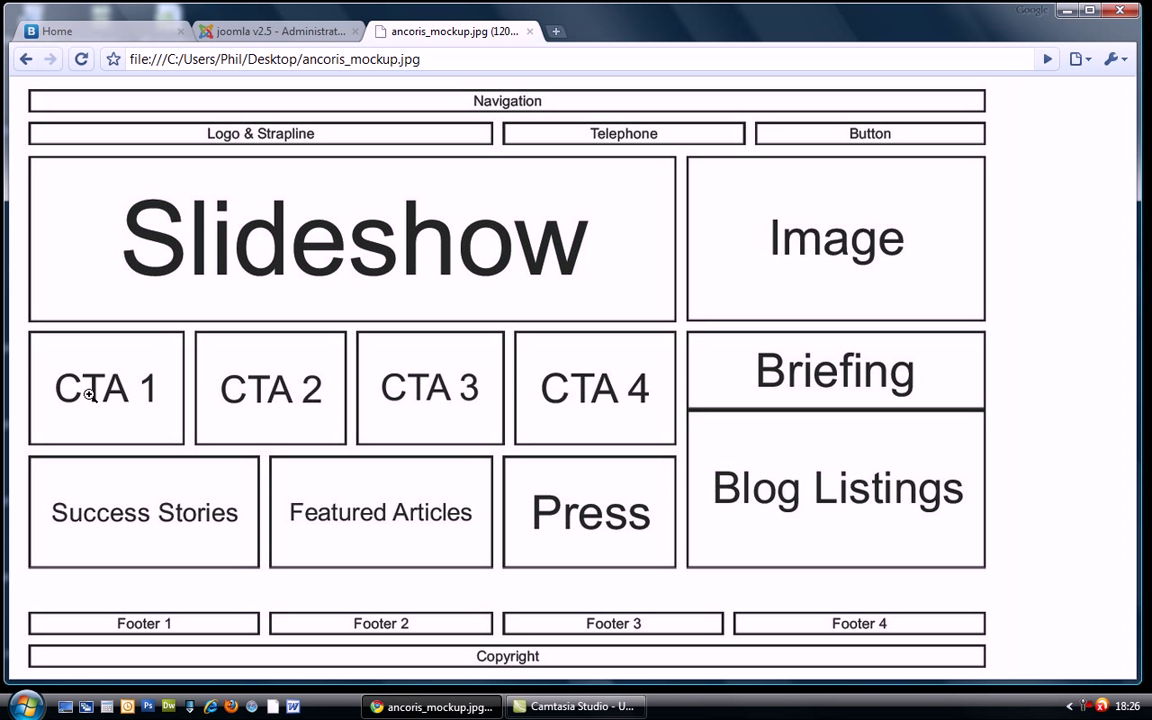
pyautogui.moveTo(448, 388)
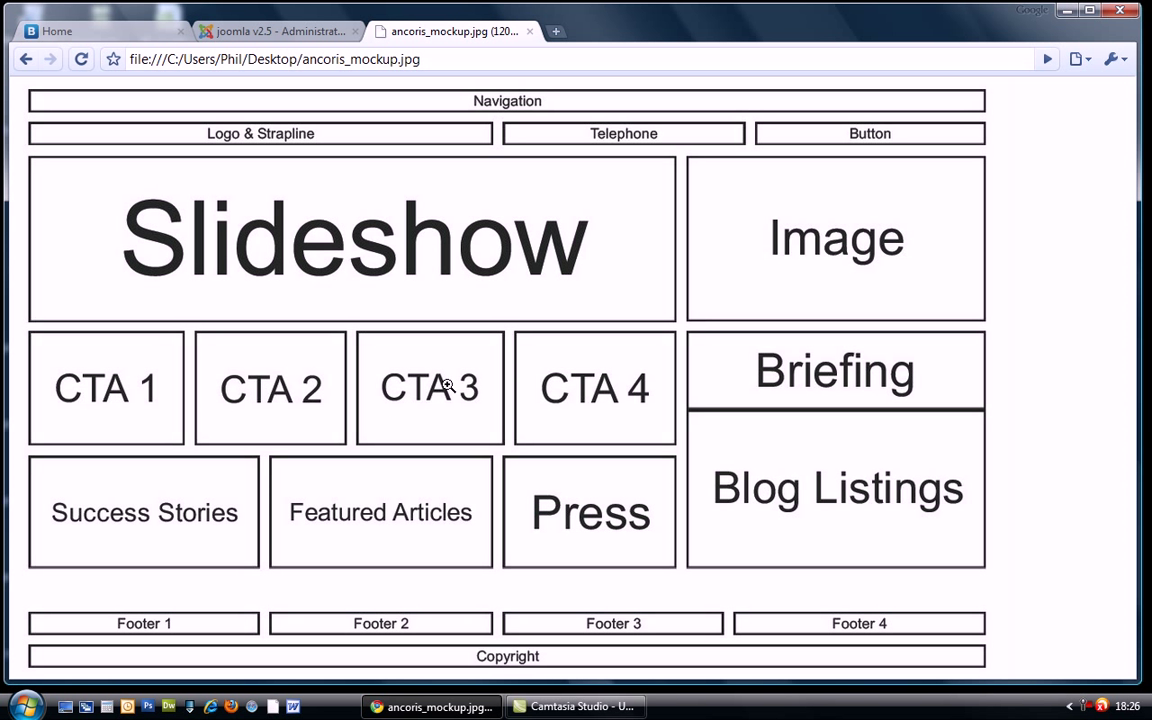
pyautogui.moveTo(608, 384)
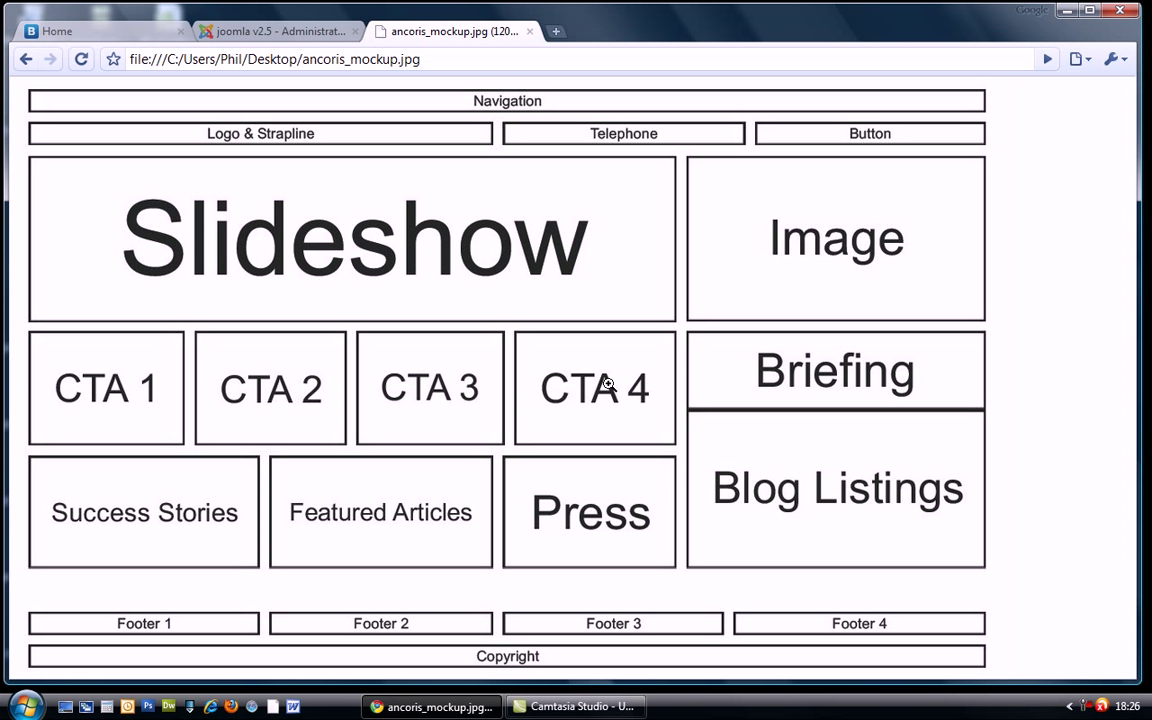
# Step: Return to the administrator and start creating a new module
pyautogui.click(270, 32)
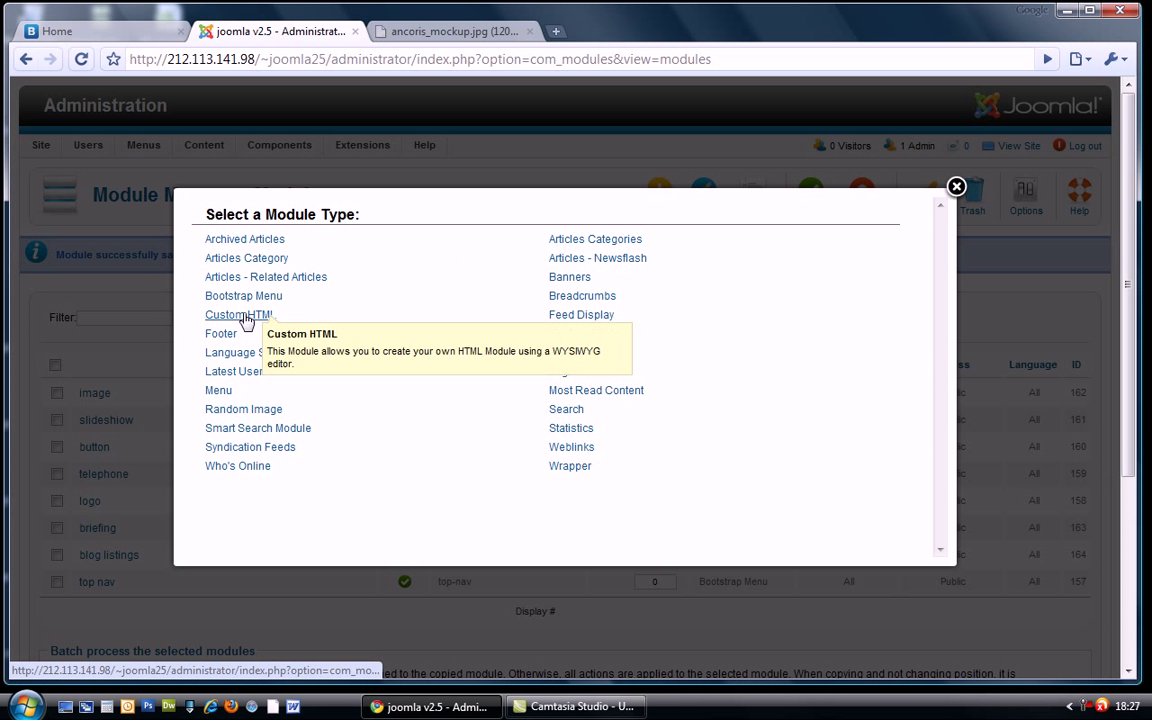
# Step: Start a Custom HTML module titled cta1 with the title hidden, positioned in above-content
pyautogui.click(238, 314)
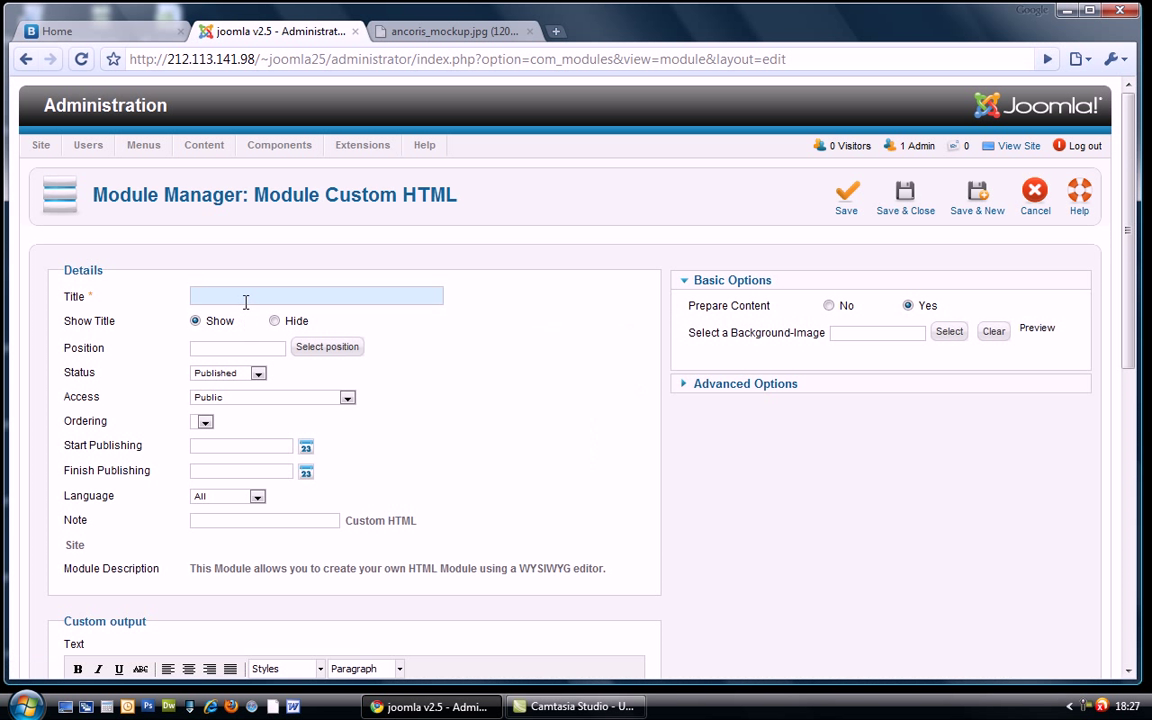
pyautogui.write('ct')
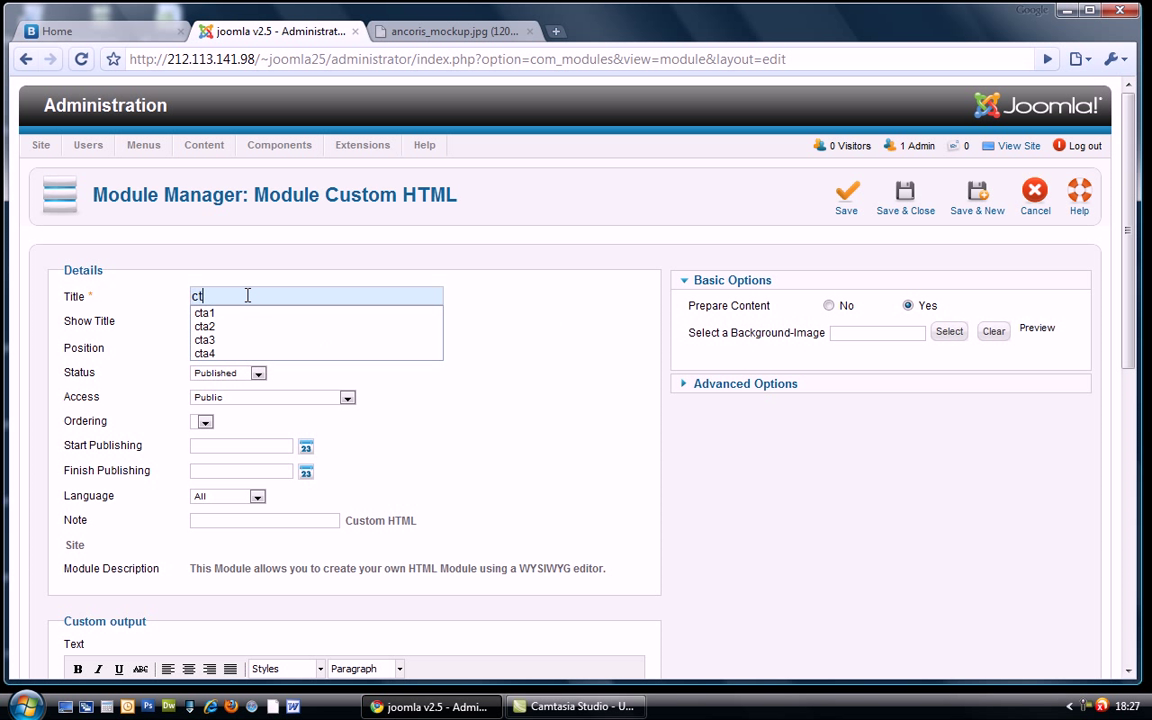
pyautogui.click(204, 312)
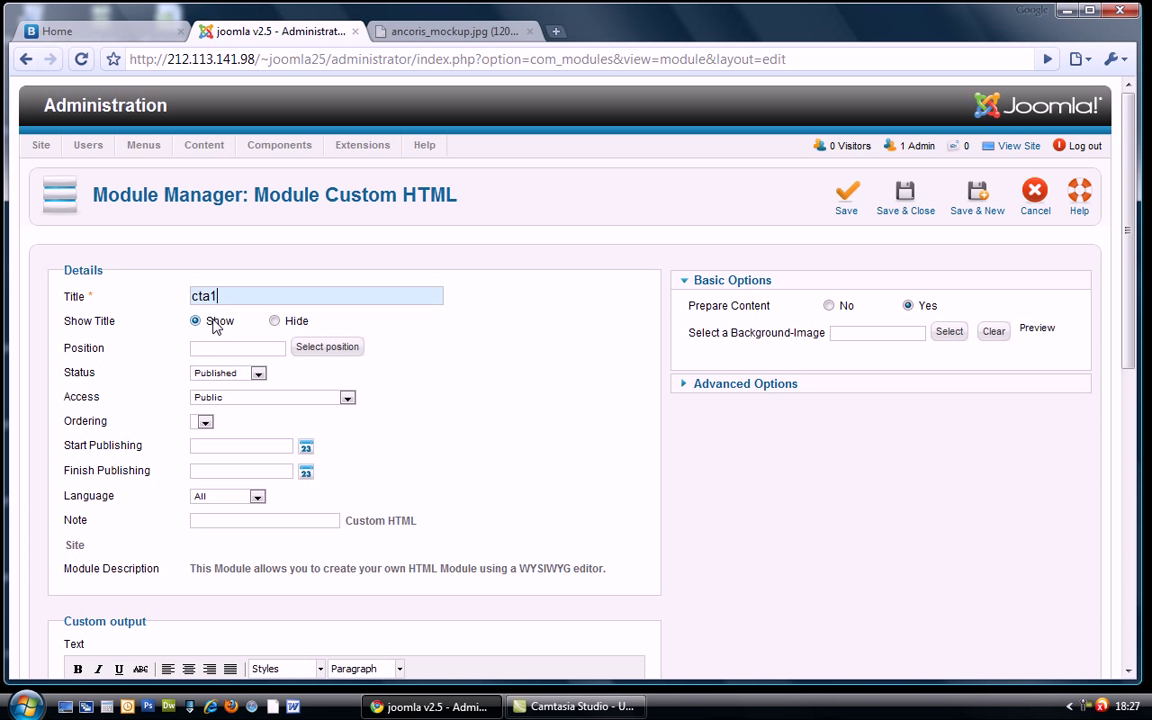
pyautogui.click(274, 320)
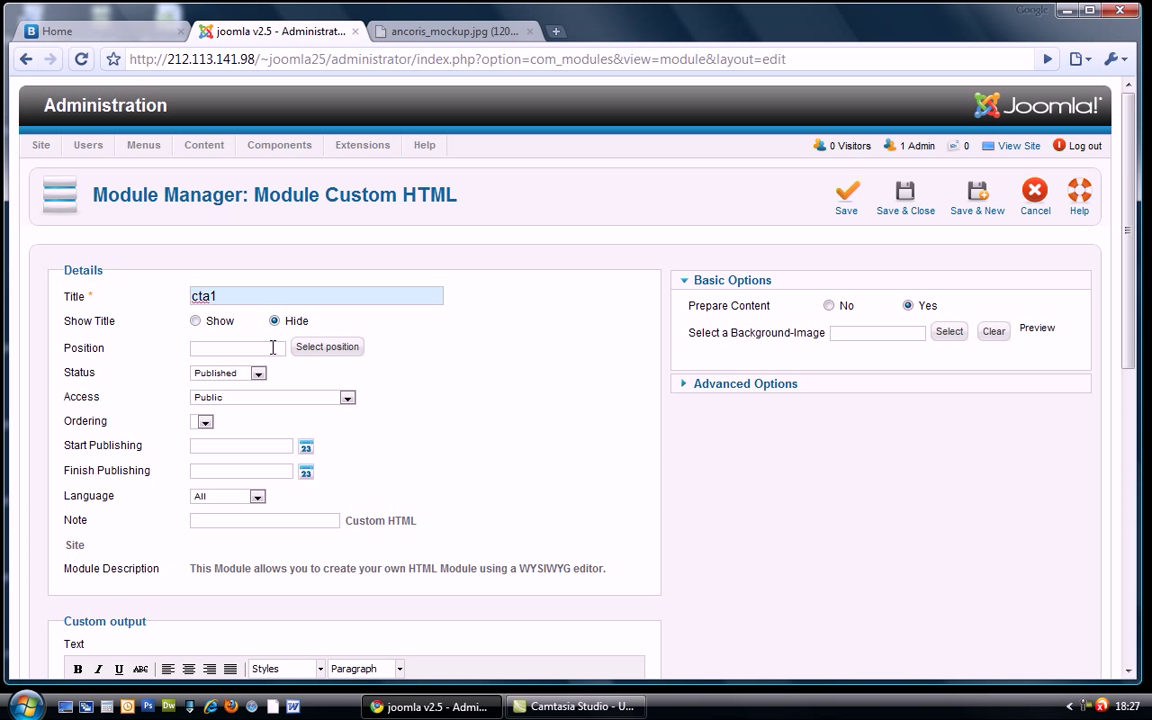
pyautogui.write('above')
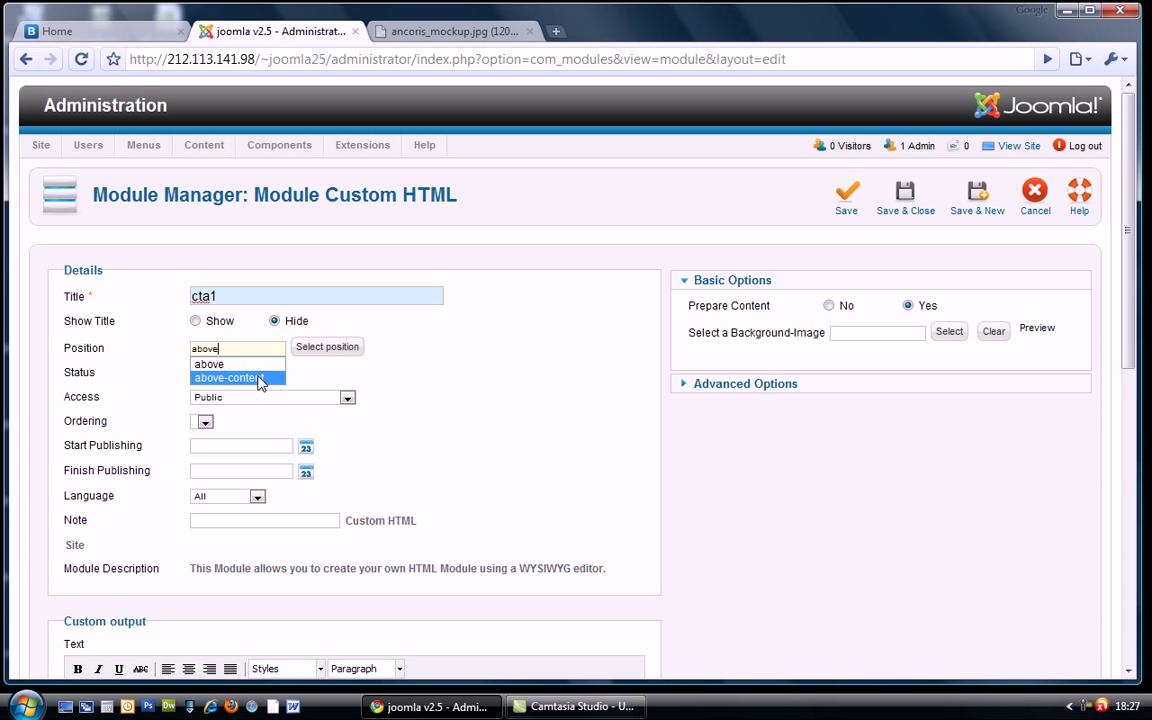
pyautogui.click(226, 378)
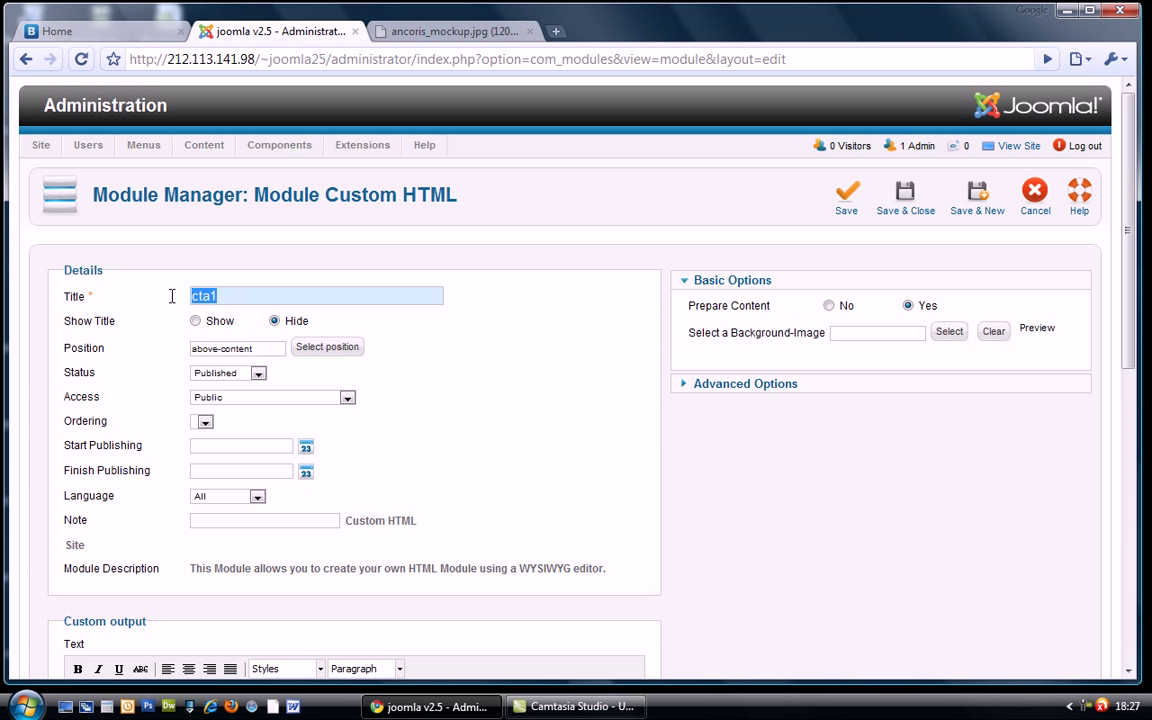
# Step: Enter cta1 as the module text, set Module Class Suffix span3, and save the module
pyautogui.scroll(-3)
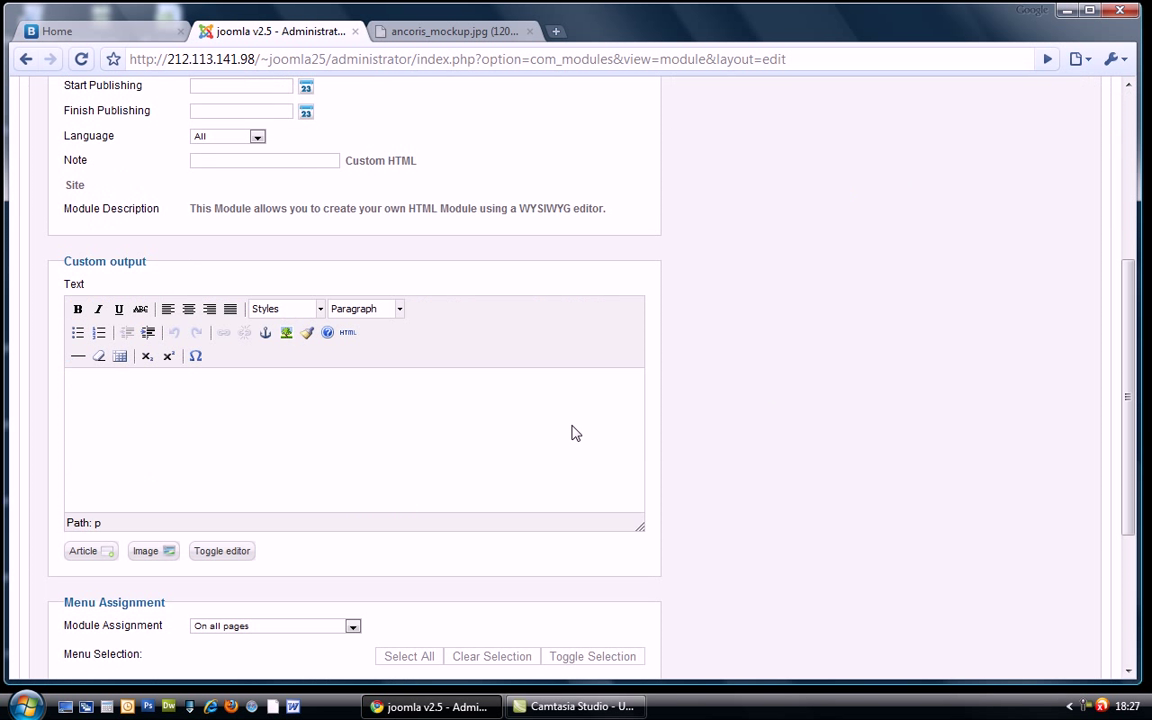
pyautogui.write('cta1')
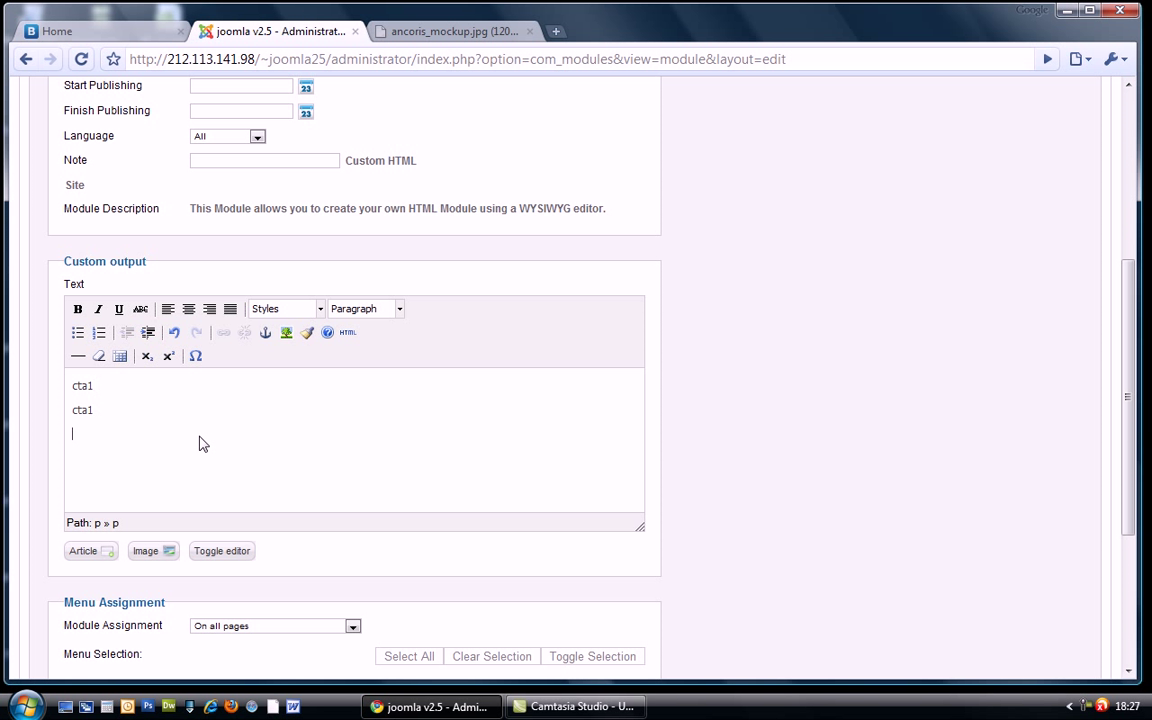
pyautogui.scroll(3)
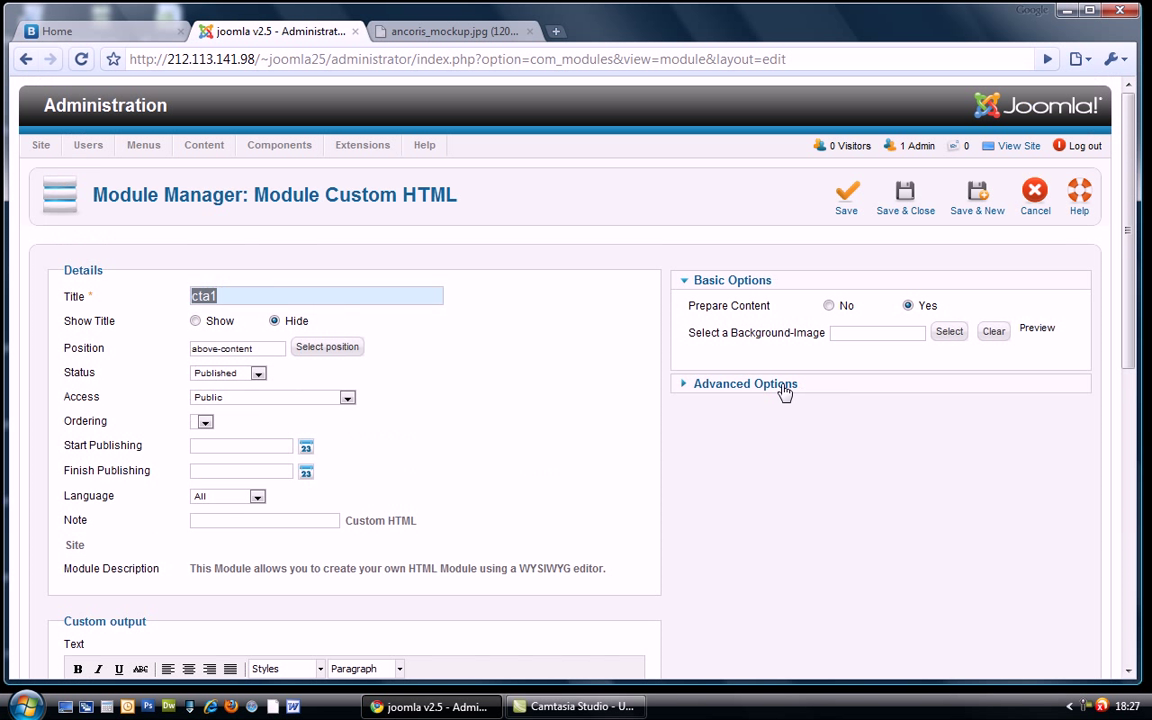
pyautogui.click(744, 384)
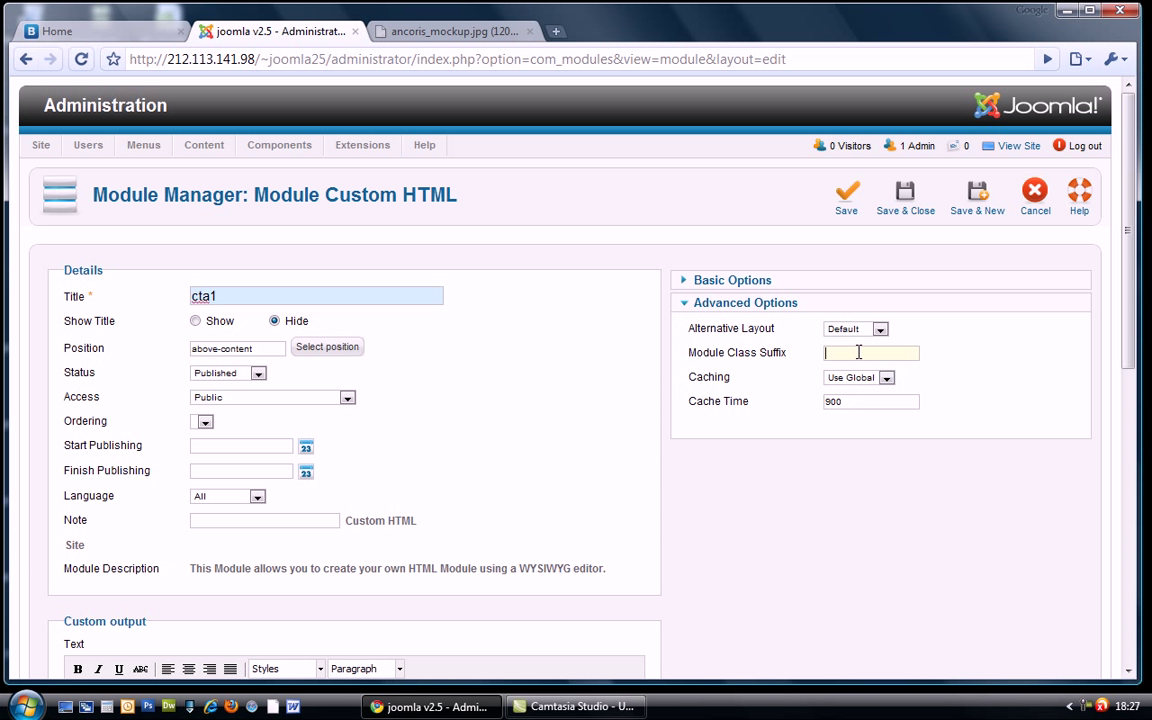
pyautogui.write('span3')
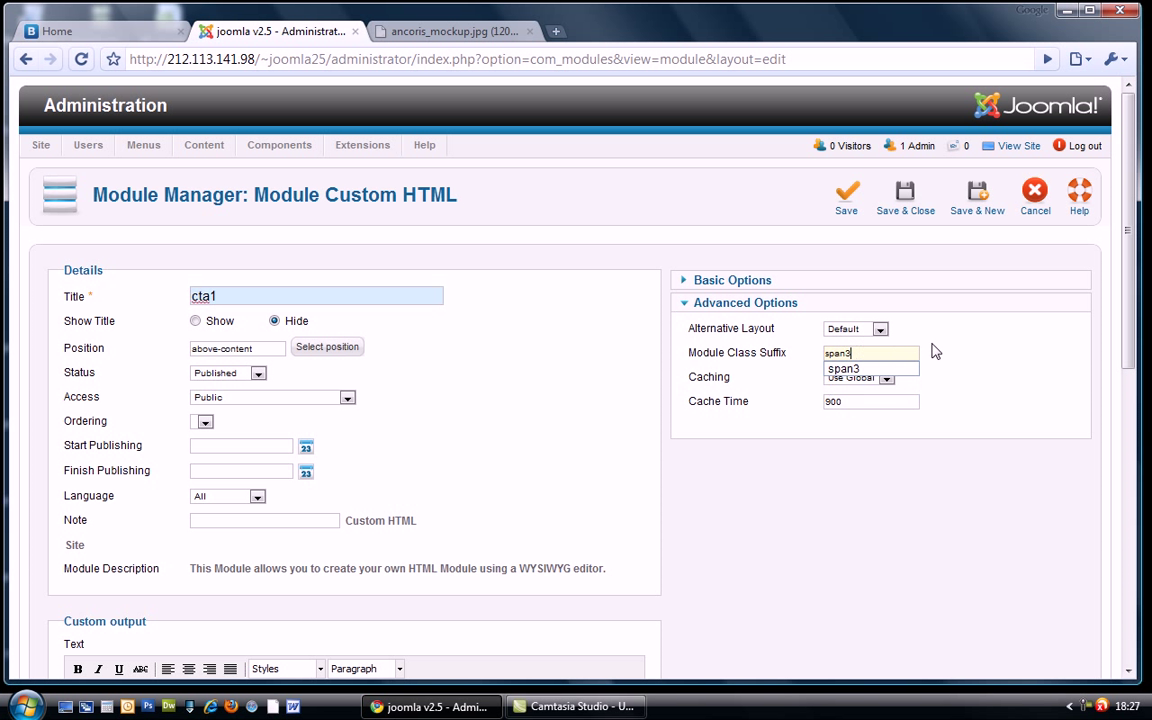
pyautogui.click(870, 352)
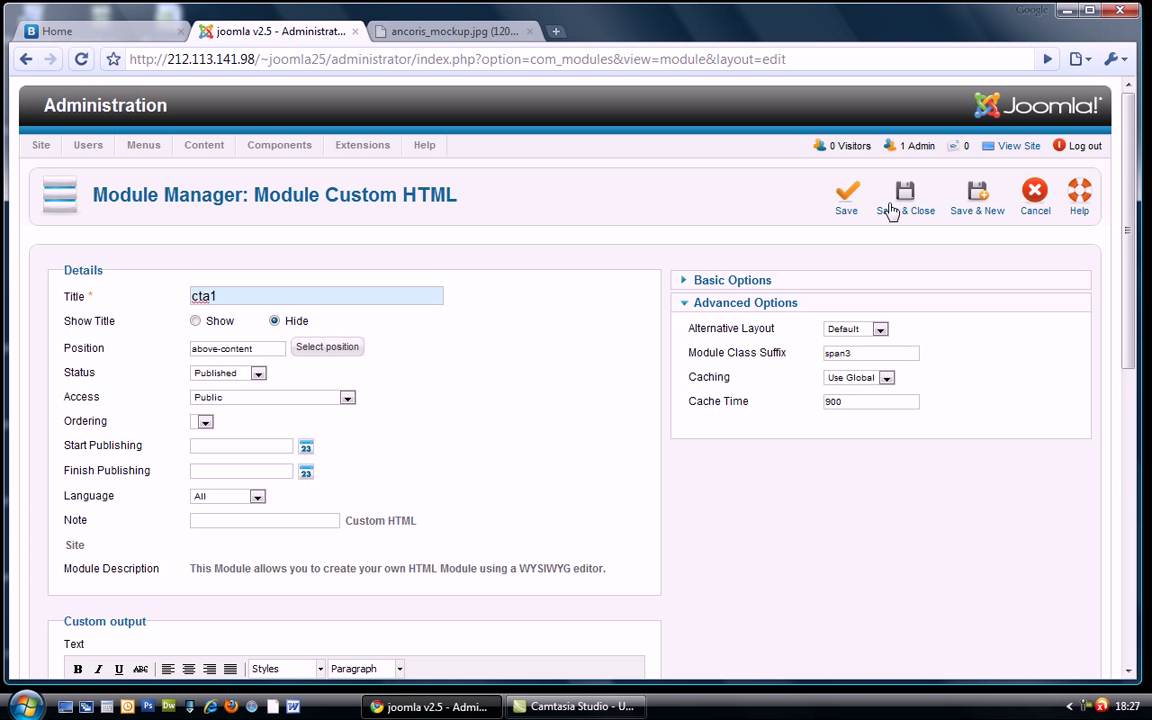
pyautogui.click(904, 198)
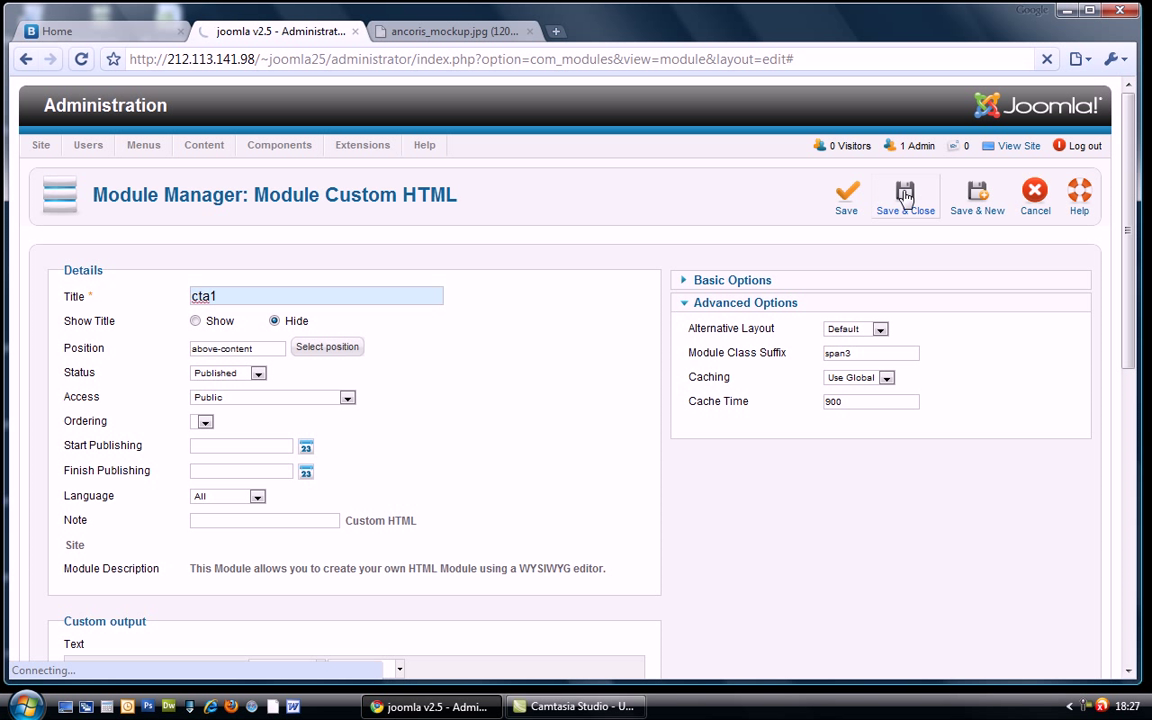
pyautogui.click(904, 196)
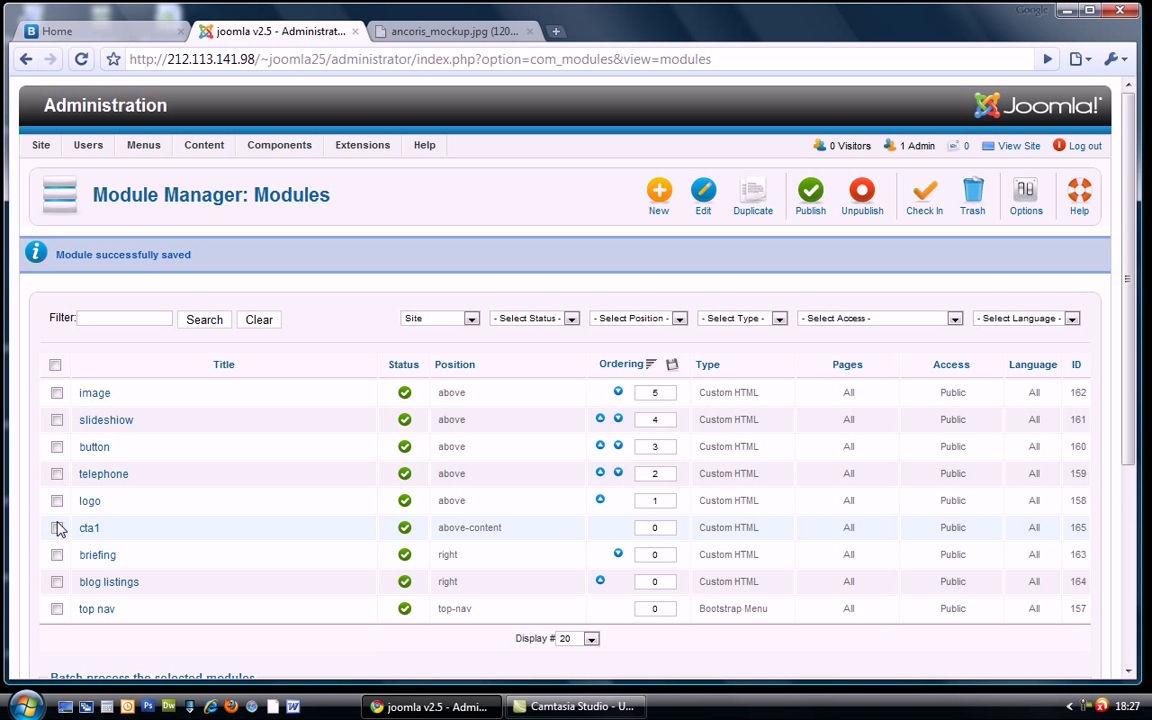
# Step: Duplicate the cta1 module until three unpublished cta1 (2) copies exist
pyautogui.click(56, 528)
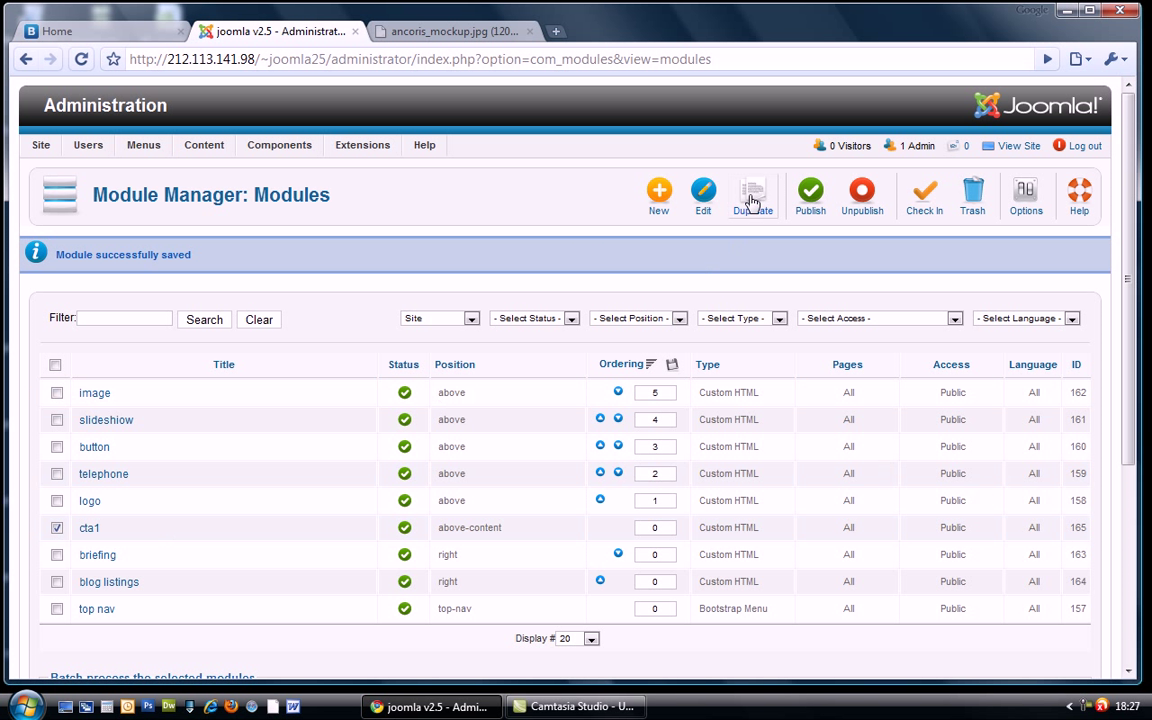
pyautogui.click(752, 196)
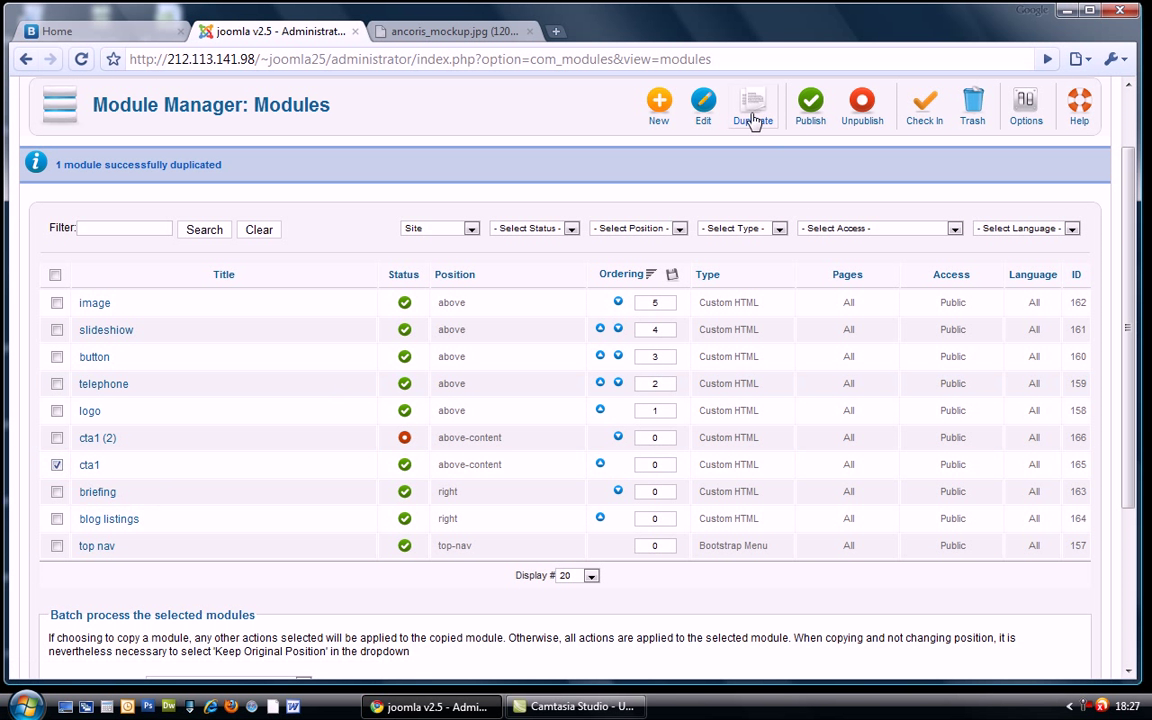
pyautogui.click(752, 104)
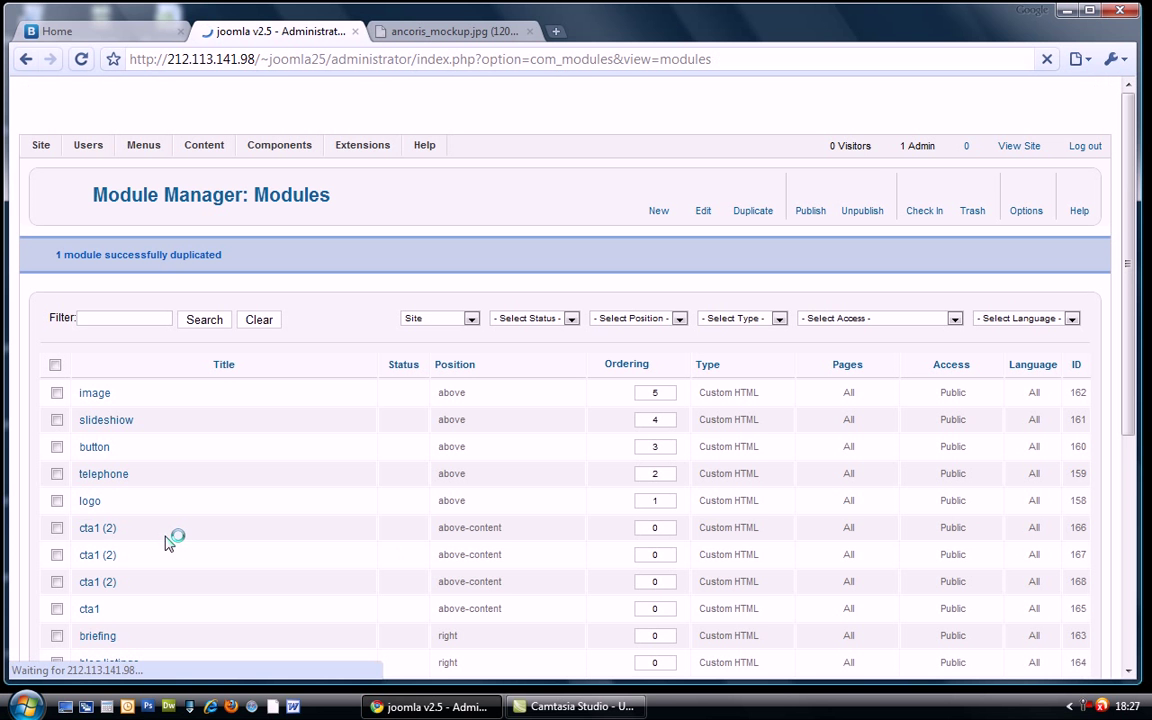
pyautogui.scroll(-3)
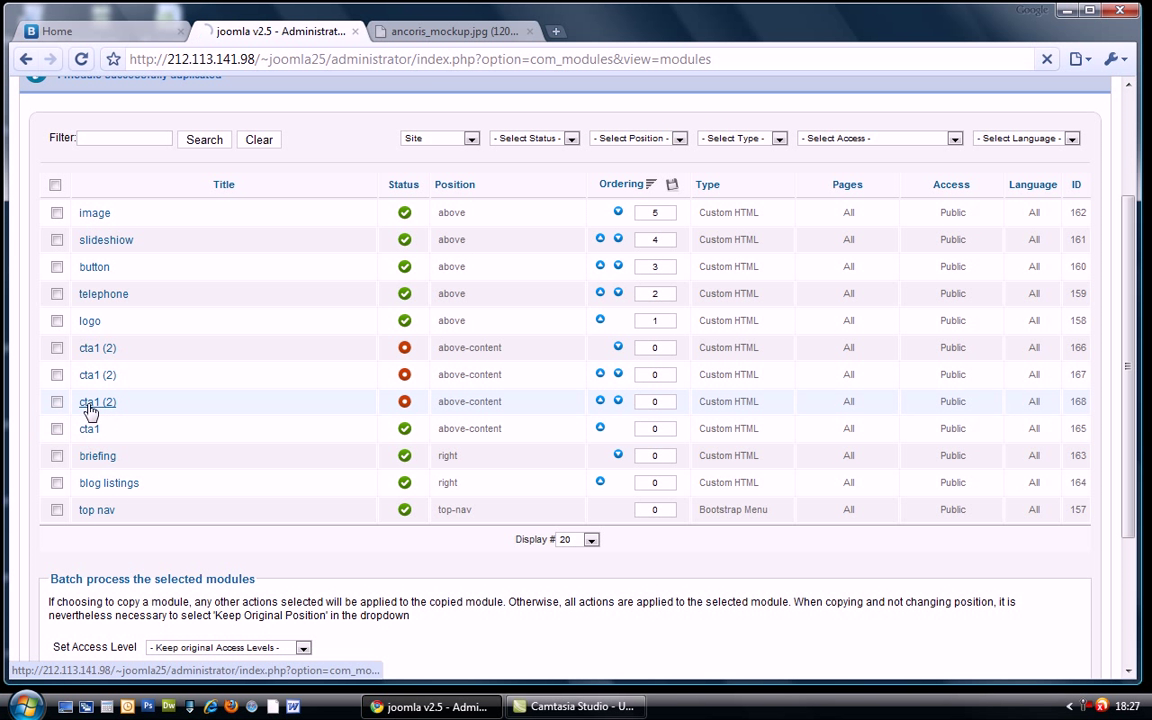
# Step: Retitle one cta1 (2) copy to cta2 and replace its editor text with cta2
pyautogui.click(96, 400)
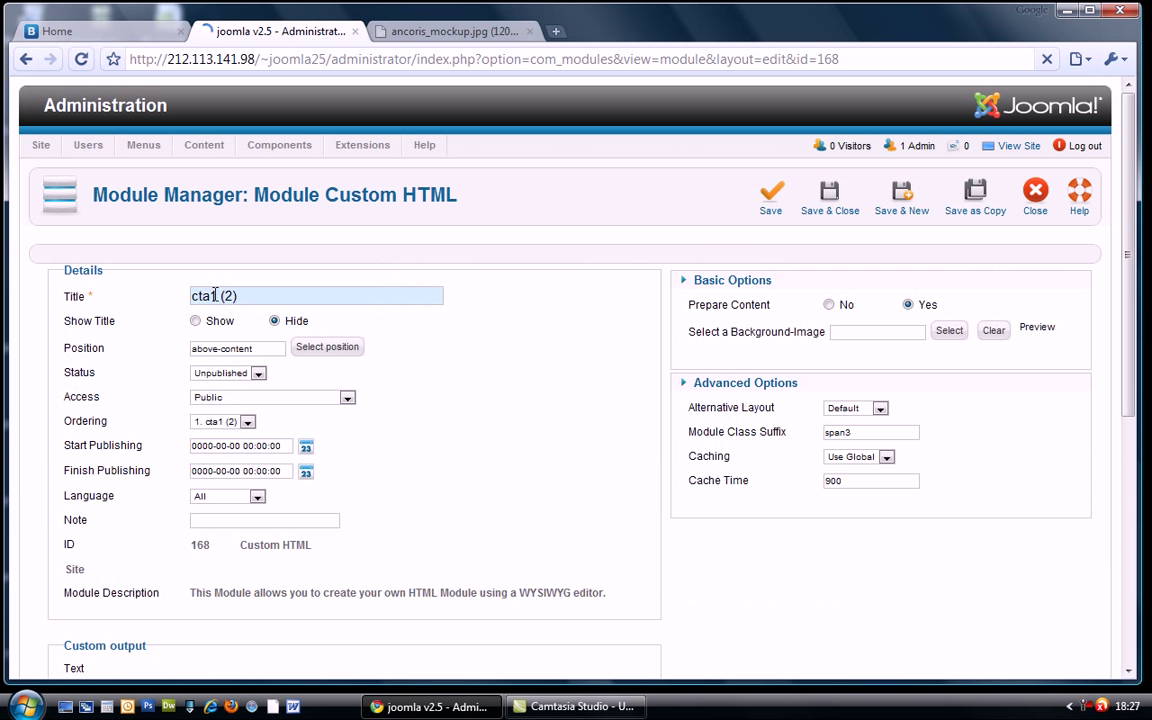
pyautogui.write('cta2')
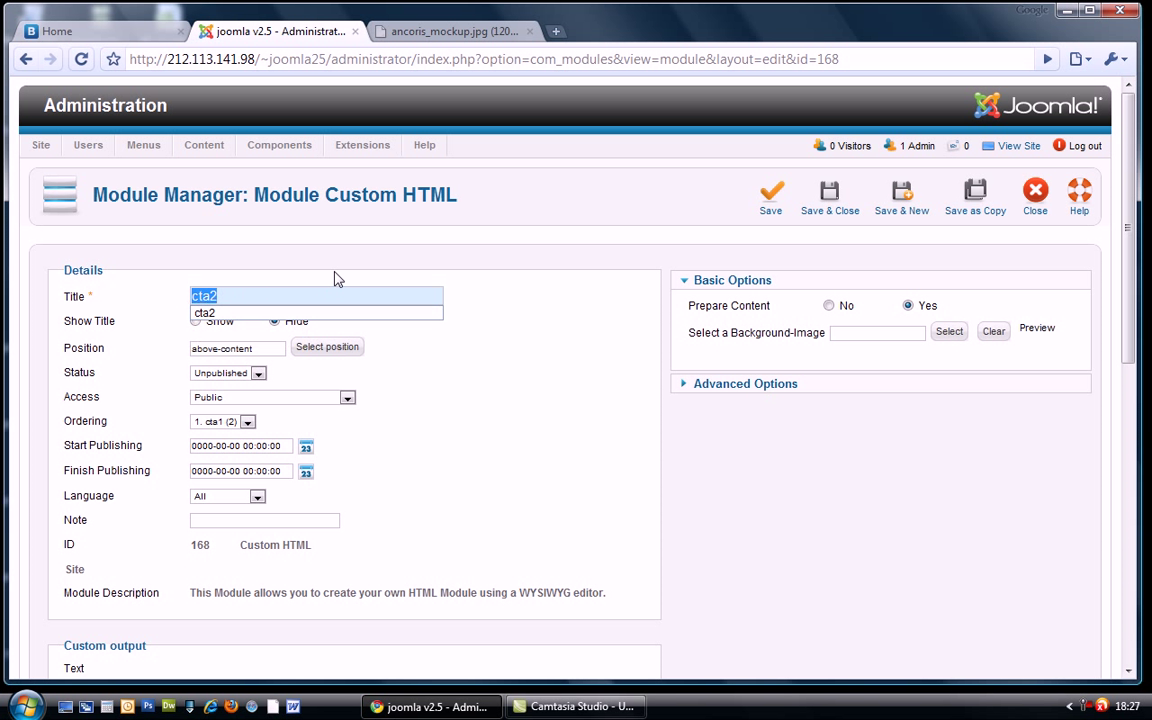
pyautogui.scroll(-3)
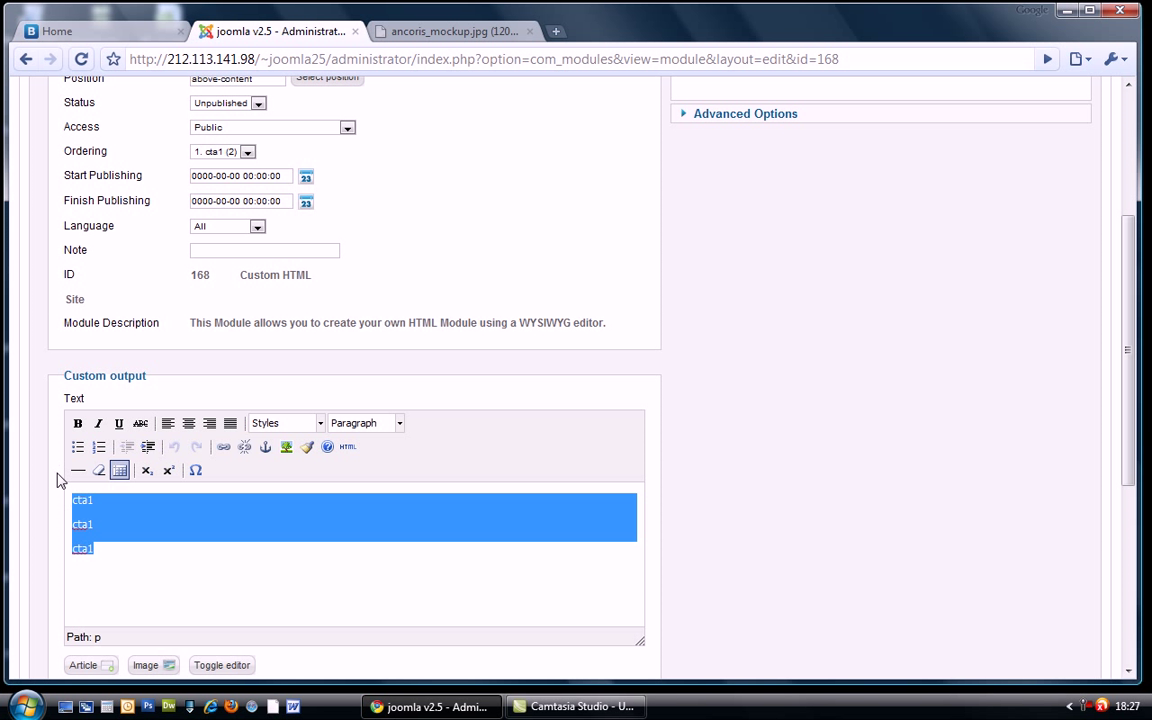
pyautogui.write('cta2')
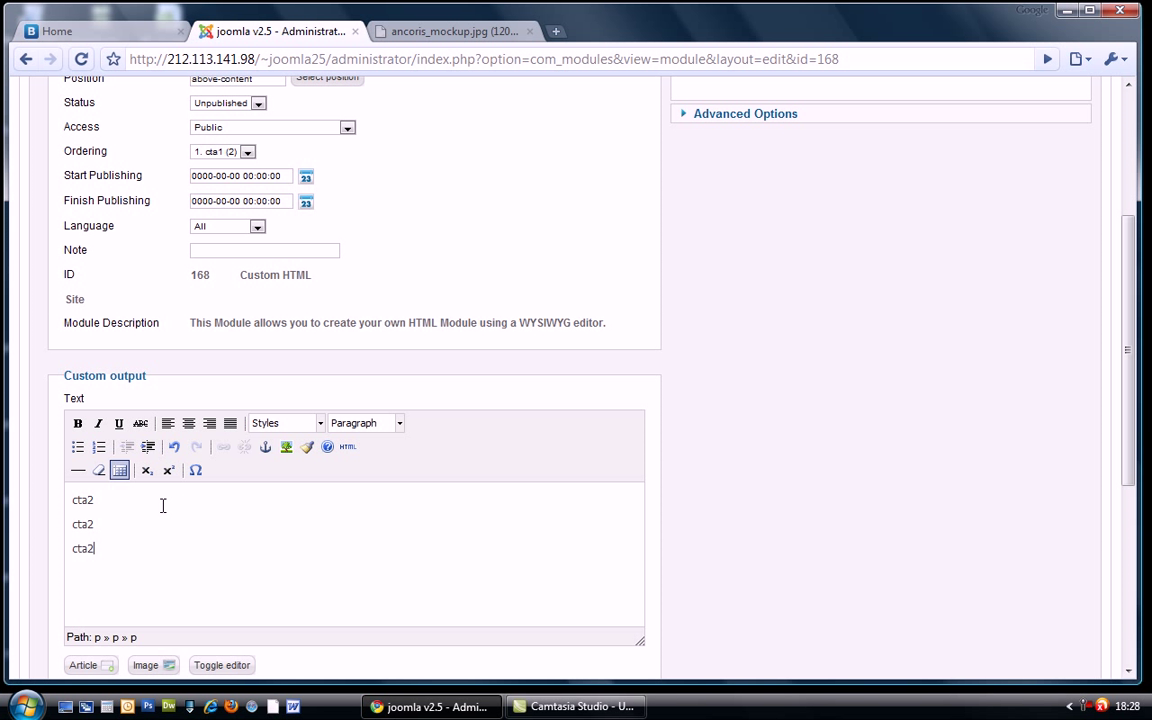
pyautogui.scroll(3)
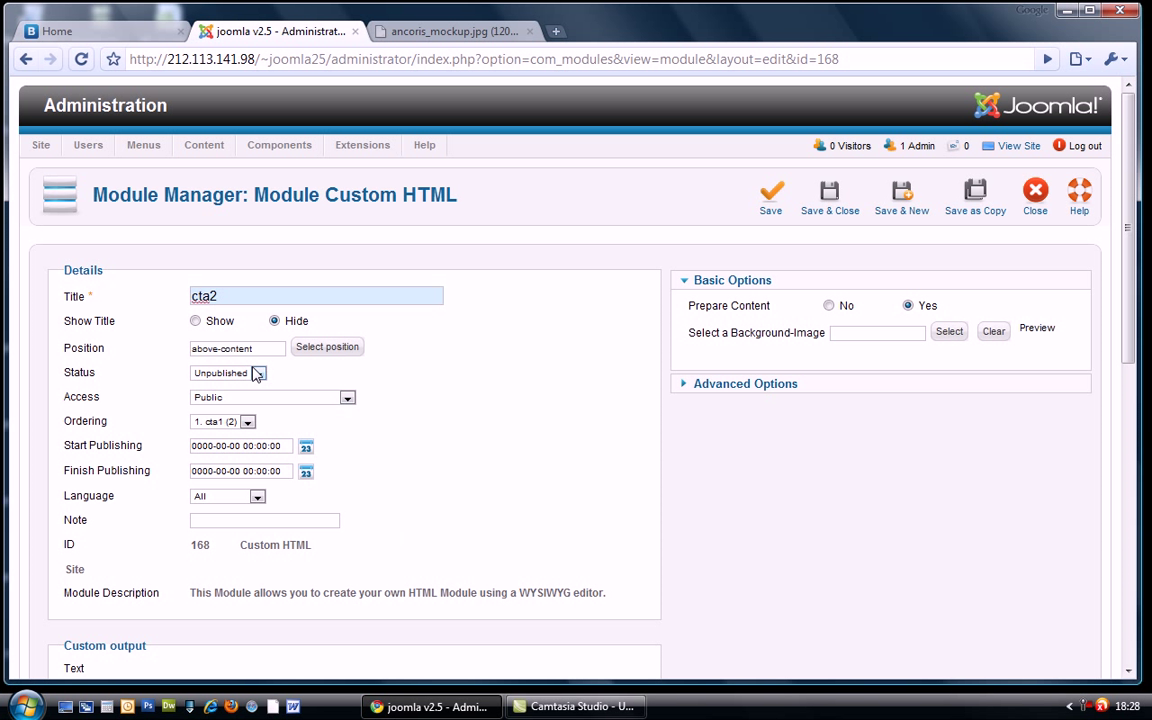
# Step: Set the cta2 module to Published and save it back to the module list
pyautogui.click(228, 372)
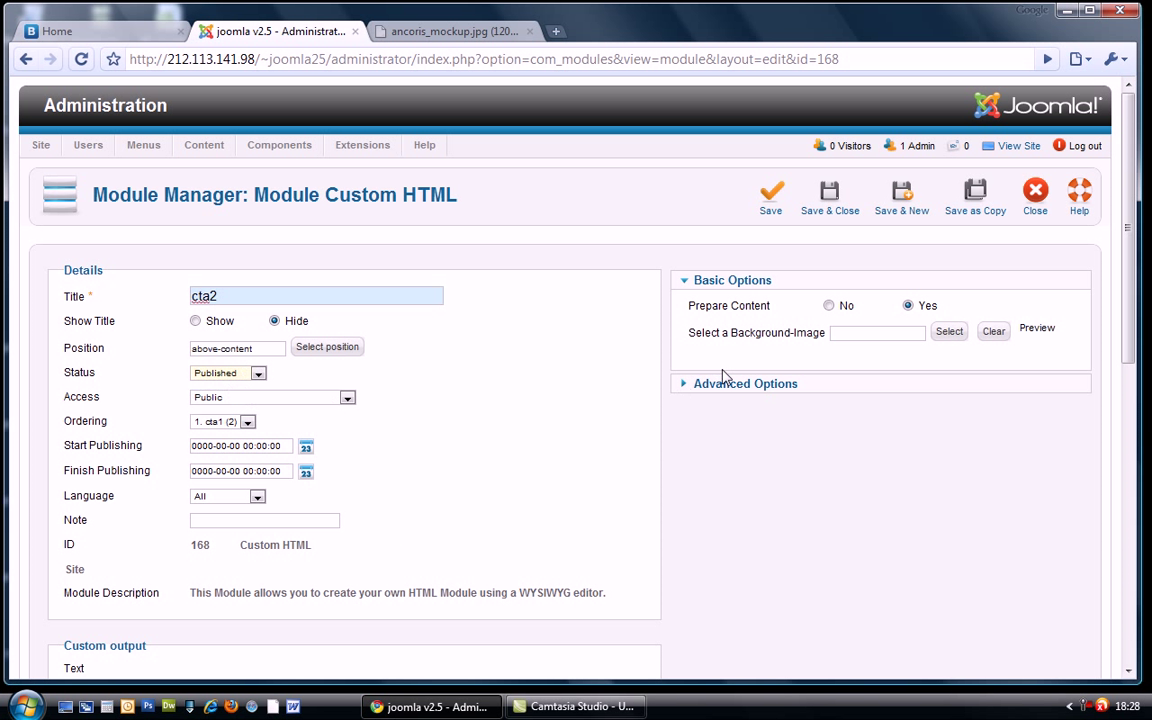
pyautogui.click(744, 384)
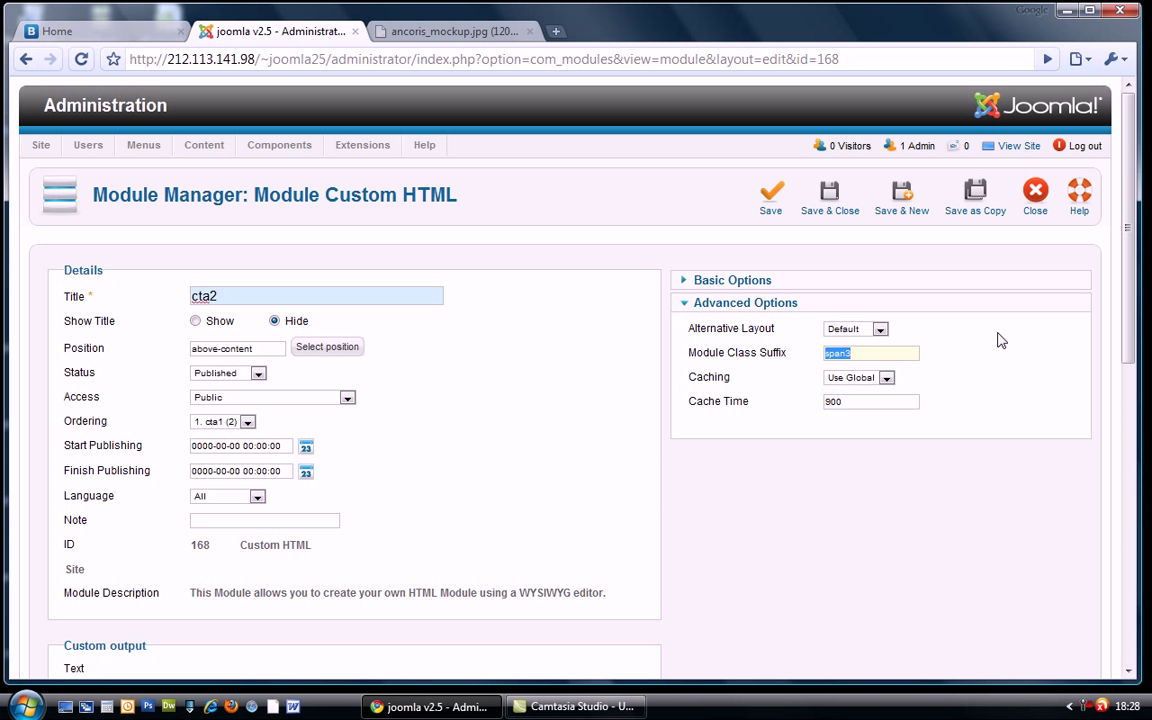
pyautogui.click(828, 196)
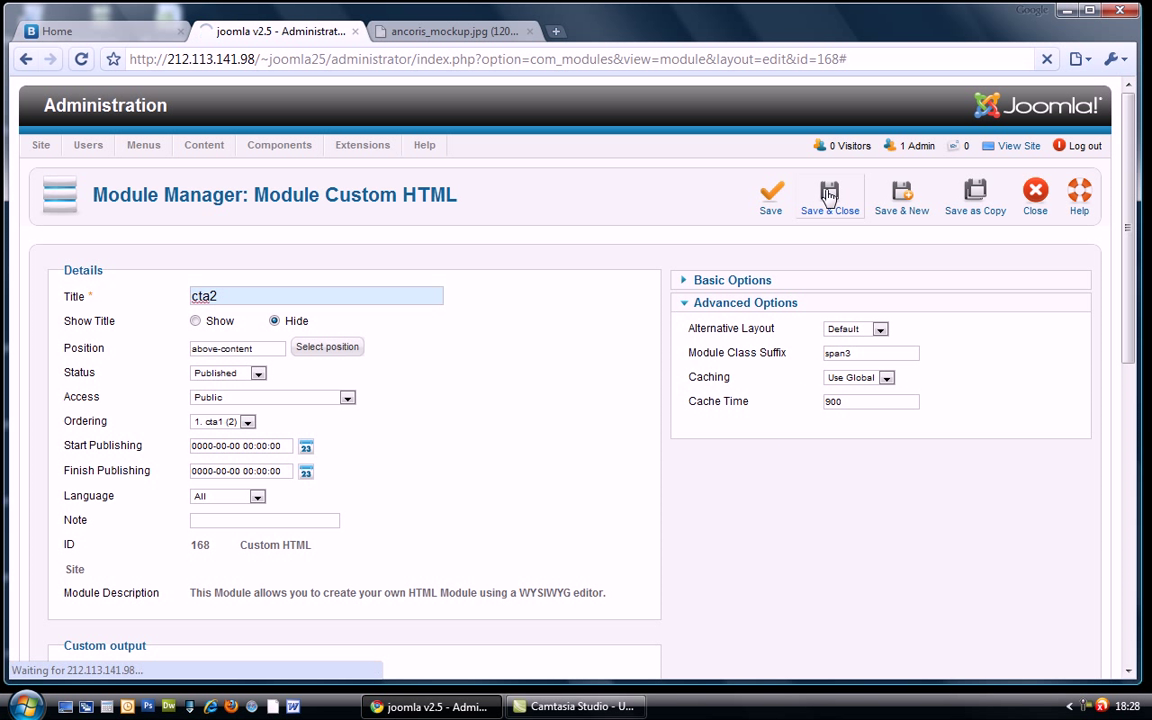
pyautogui.click(828, 196)
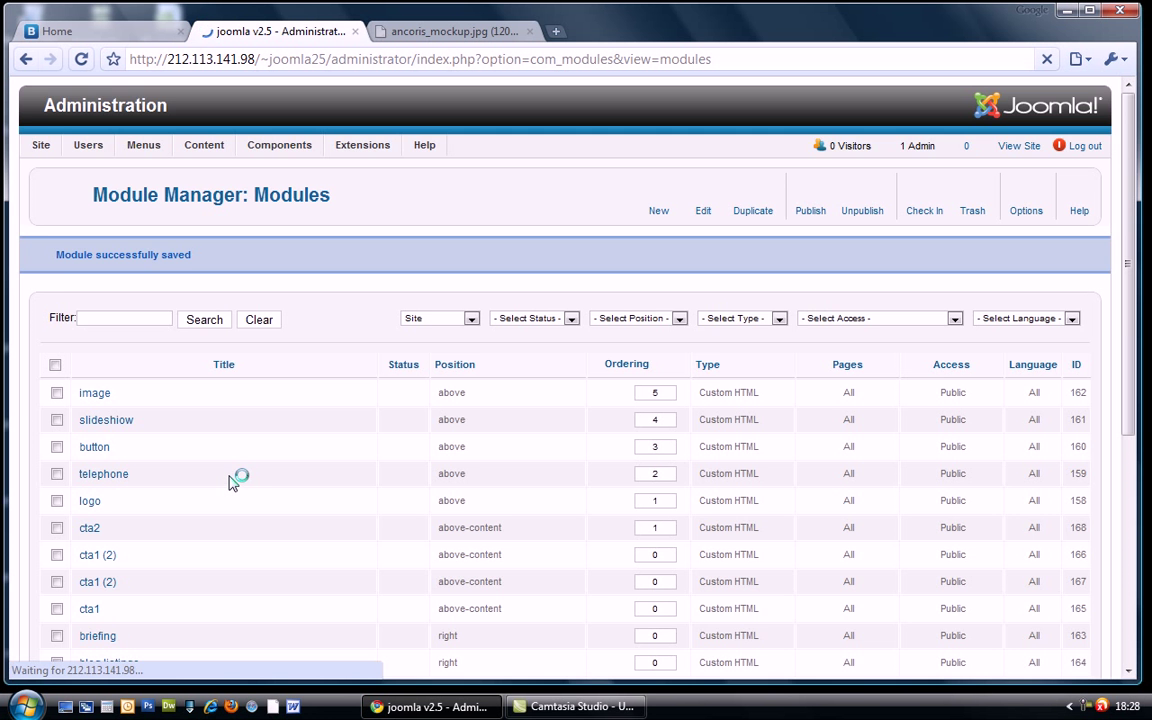
# Step: Turn the next cta1 (2) copy into a published cta3 module with text cta3 and save it
pyautogui.scroll(-3)
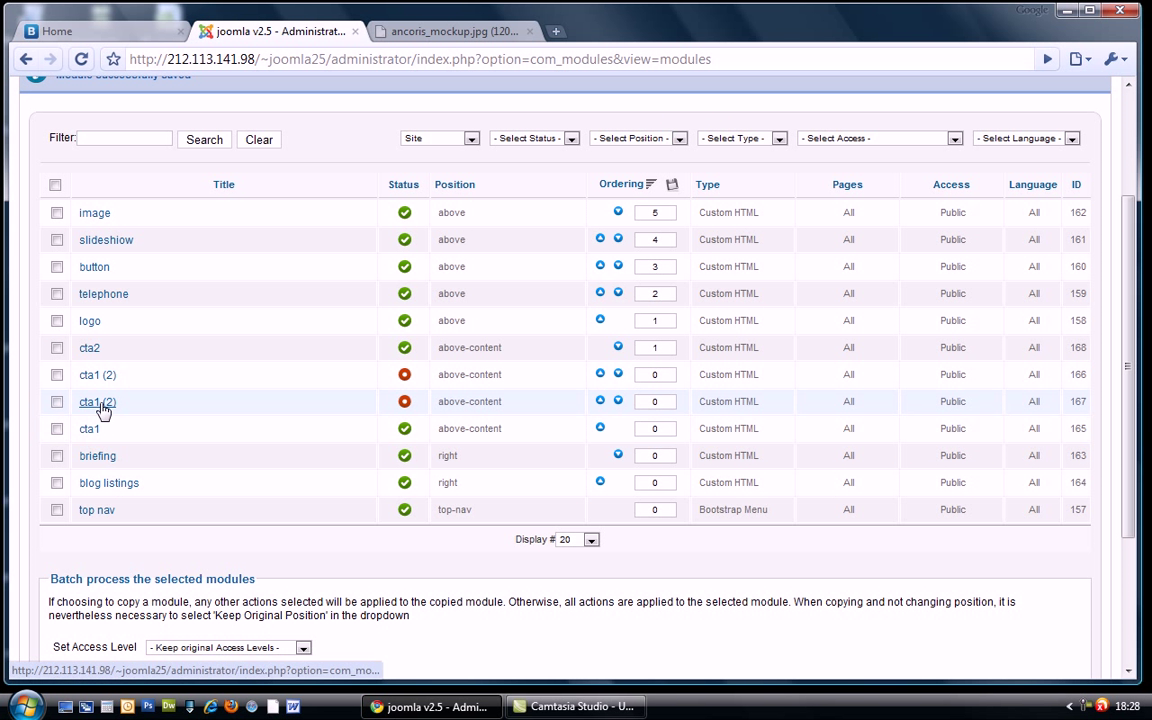
pyautogui.click(98, 400)
pyautogui.write('cta3')
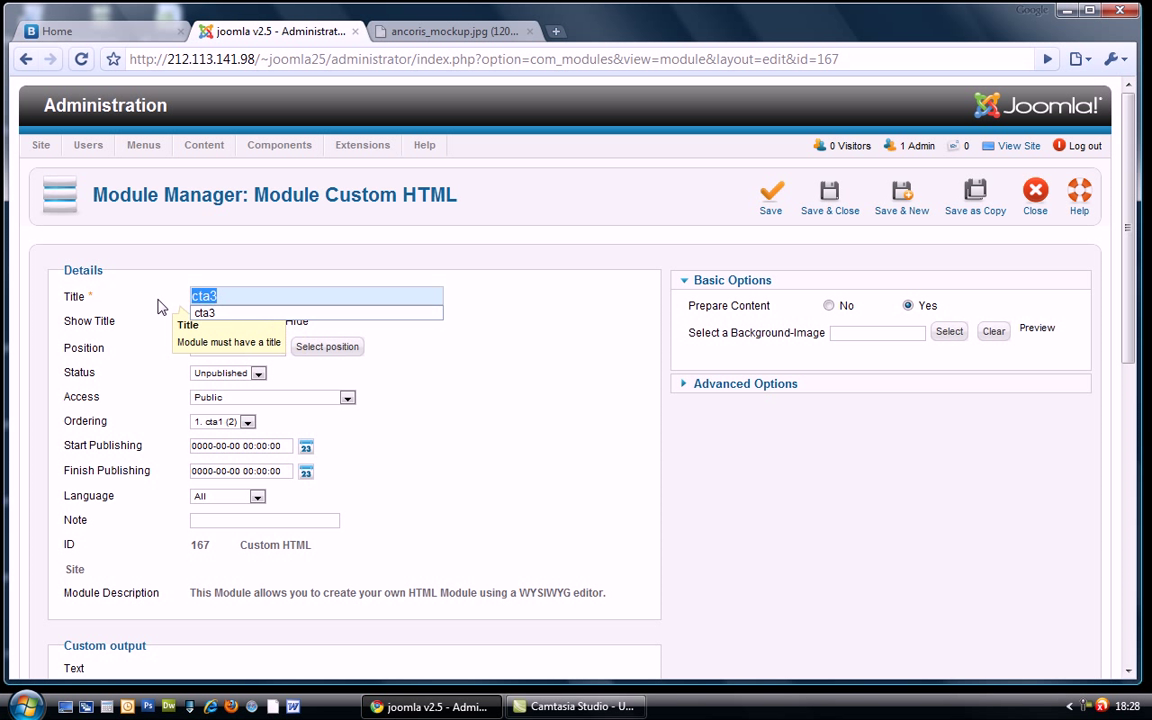
pyautogui.scroll(-3)
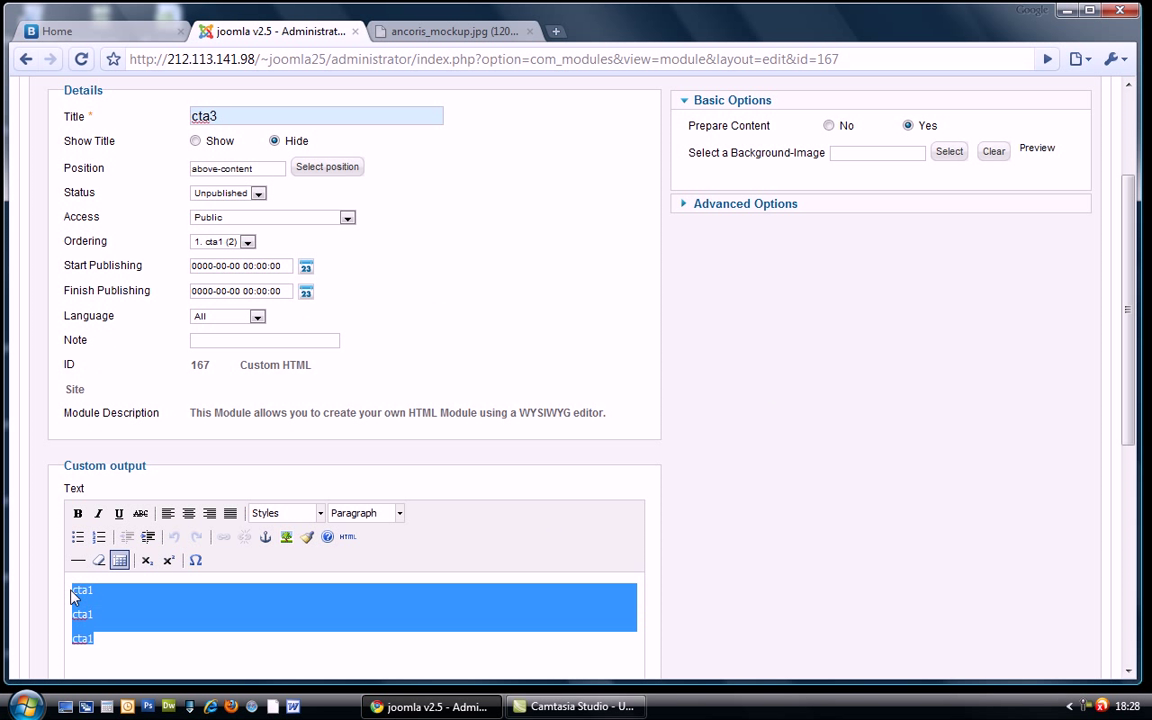
pyautogui.write('cta3')
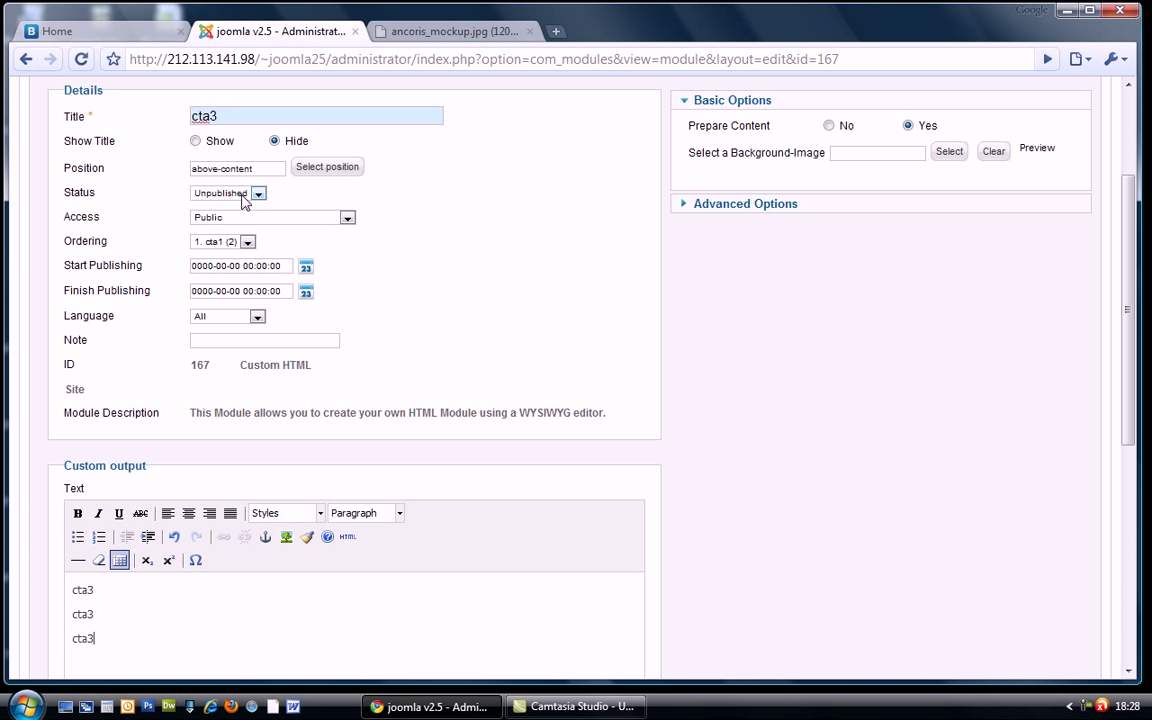
pyautogui.scroll(3)
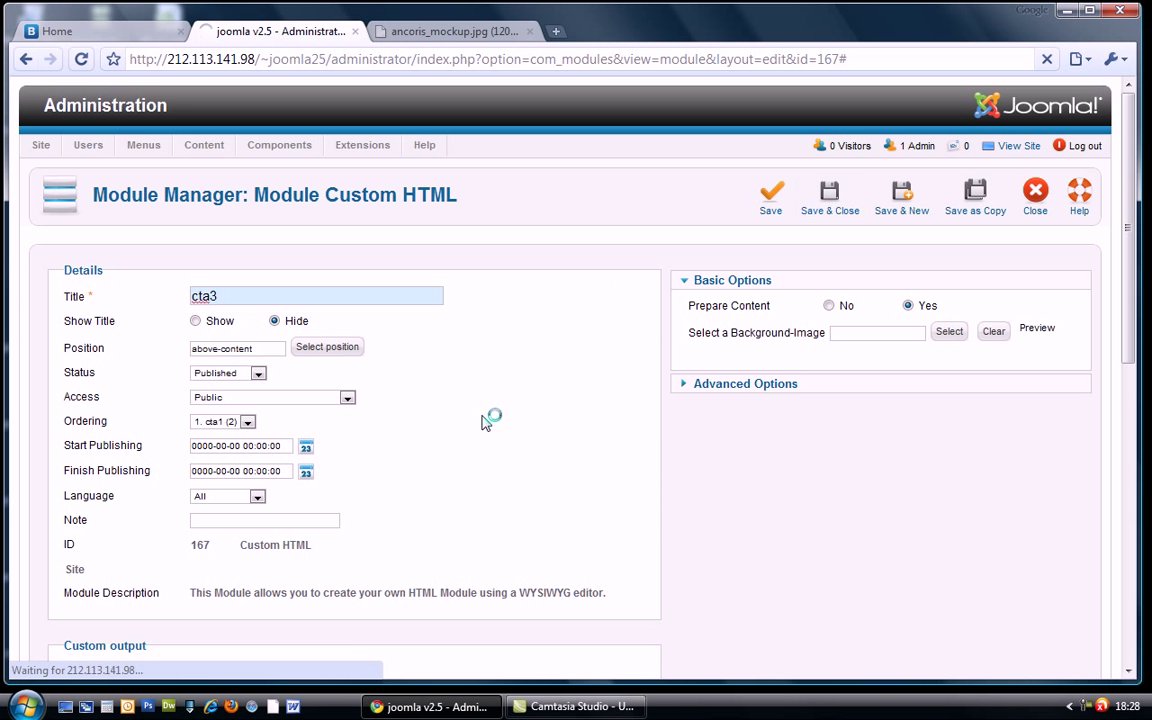
pyautogui.click(828, 196)
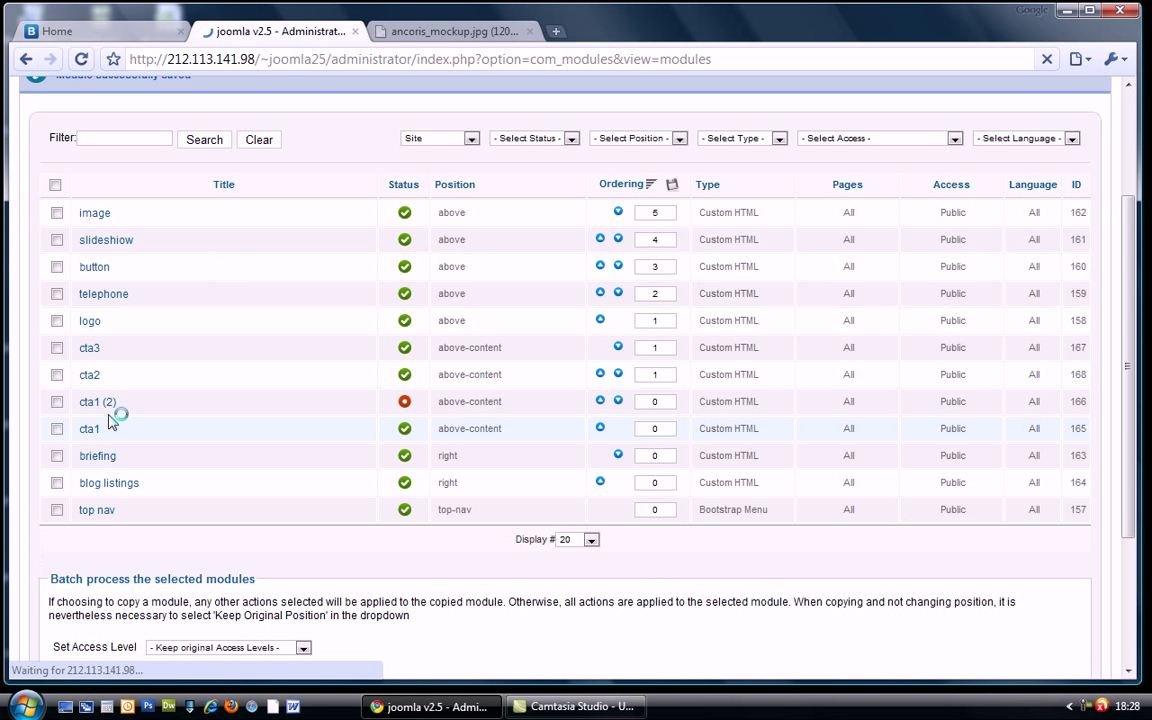
# Step: Turn the last cta1 (2) copy into a published cta4 module with text cta4 and save it
pyautogui.click(88, 400)
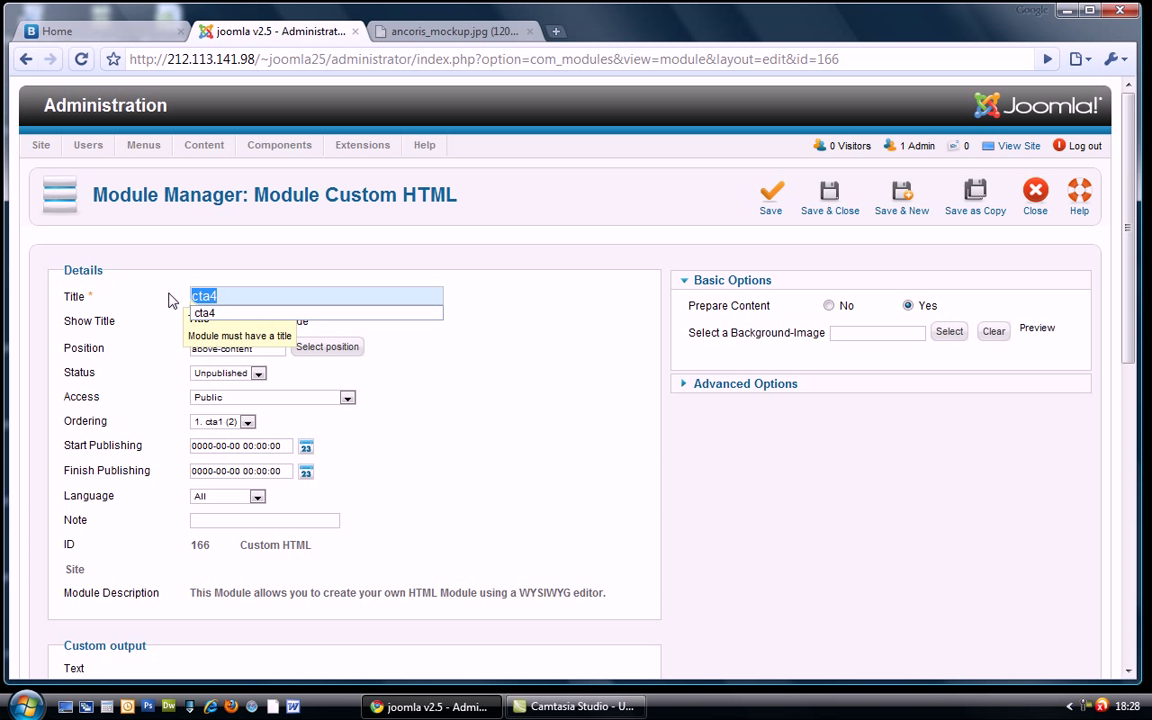
pyautogui.scroll(-3)
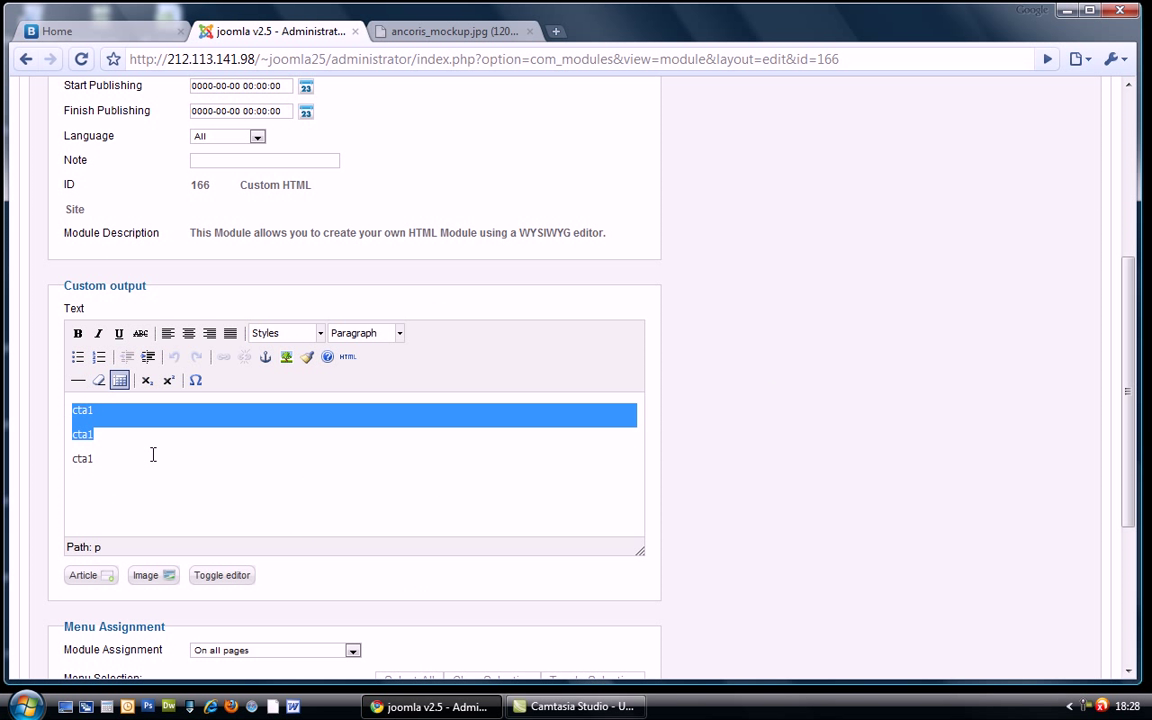
pyautogui.moveTo(84, 410); pyautogui.dragTo(92, 458)
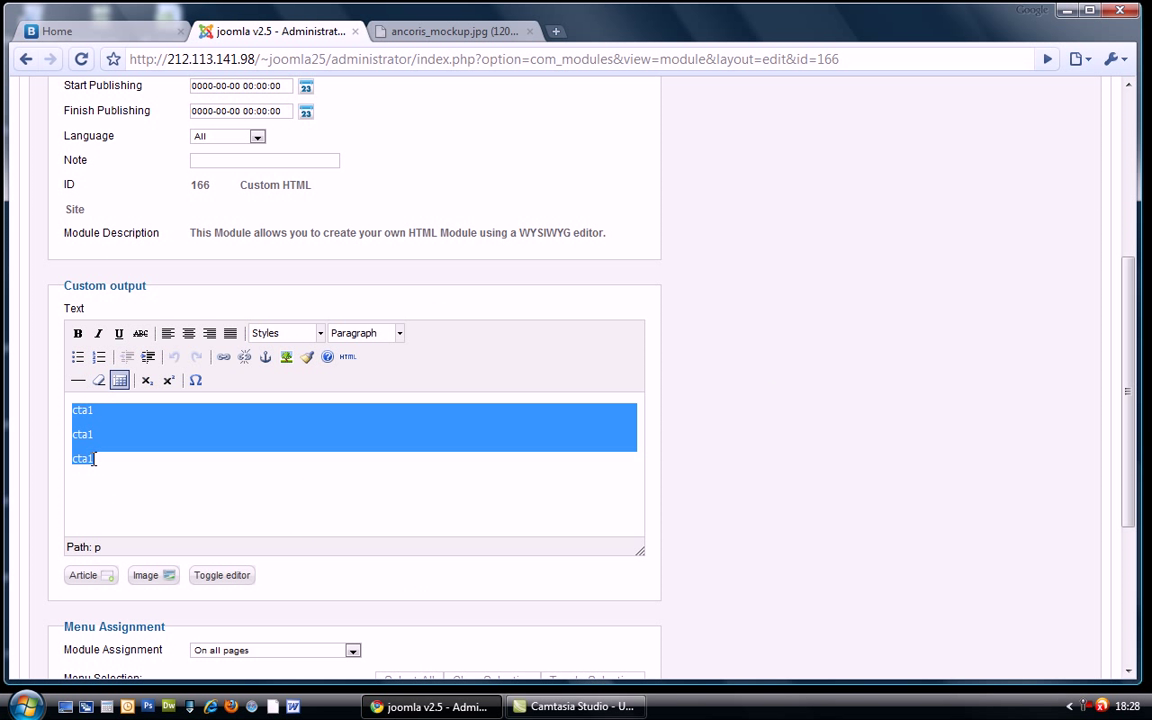
pyautogui.write('cta4')
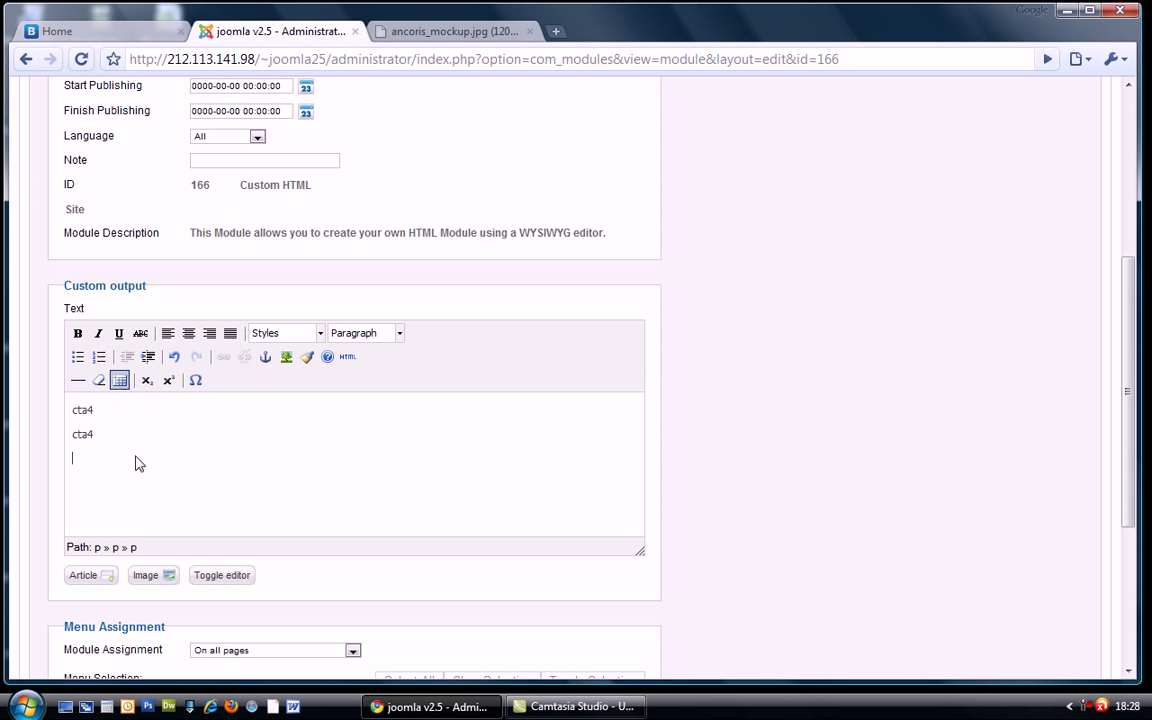
pyautogui.scroll(3)
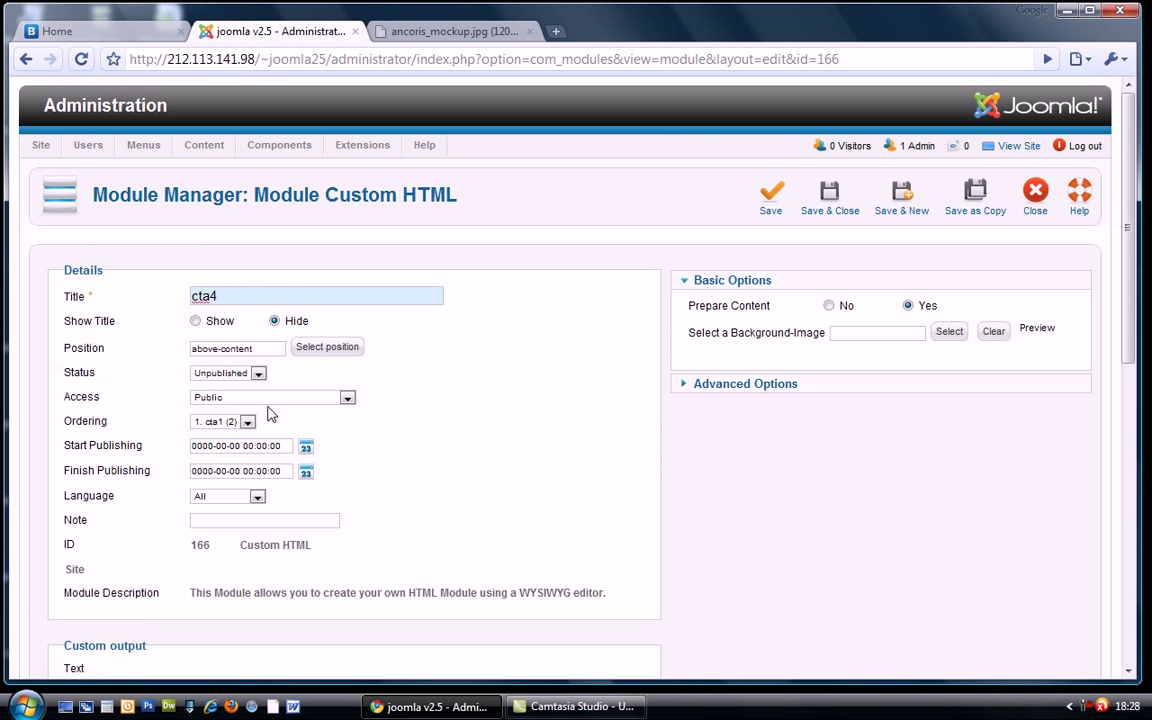
pyautogui.click(228, 372)
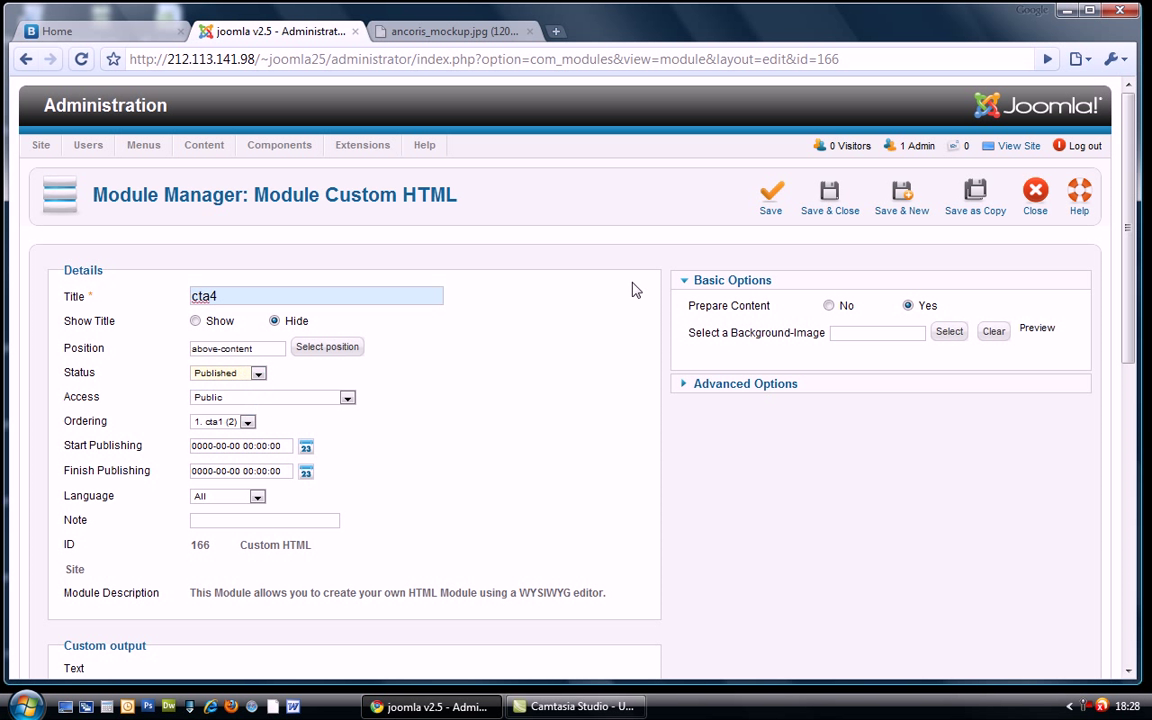
pyautogui.moveTo(830, 196)
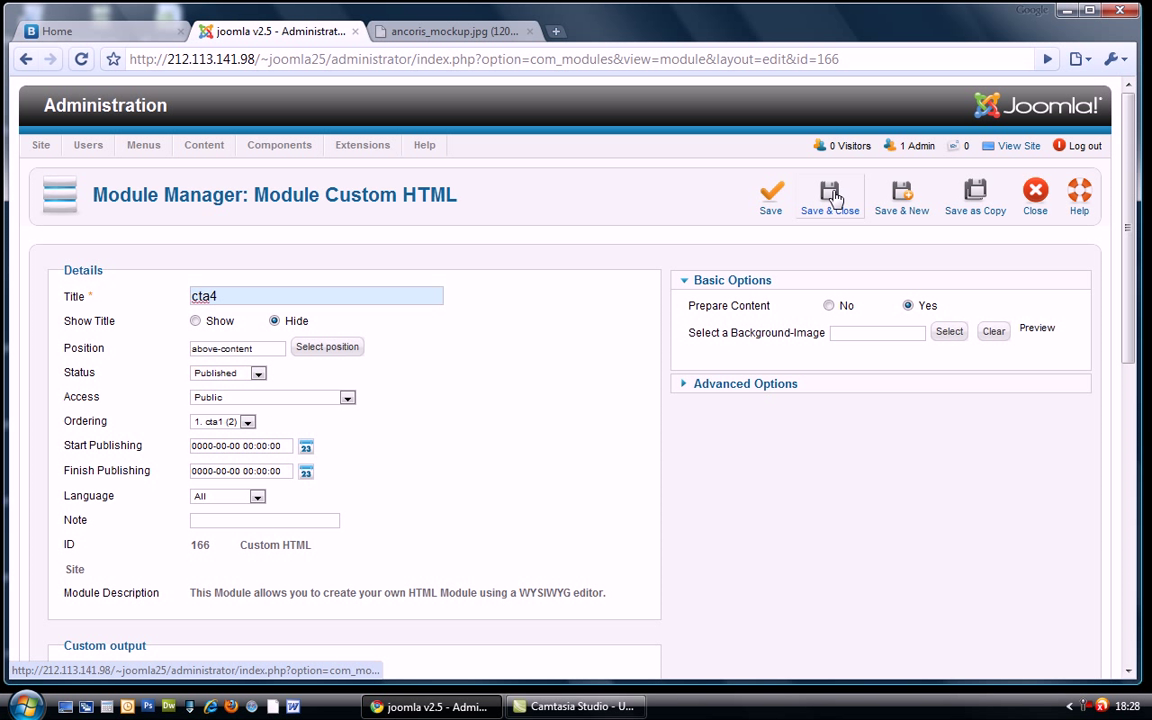
pyautogui.click(830, 196)
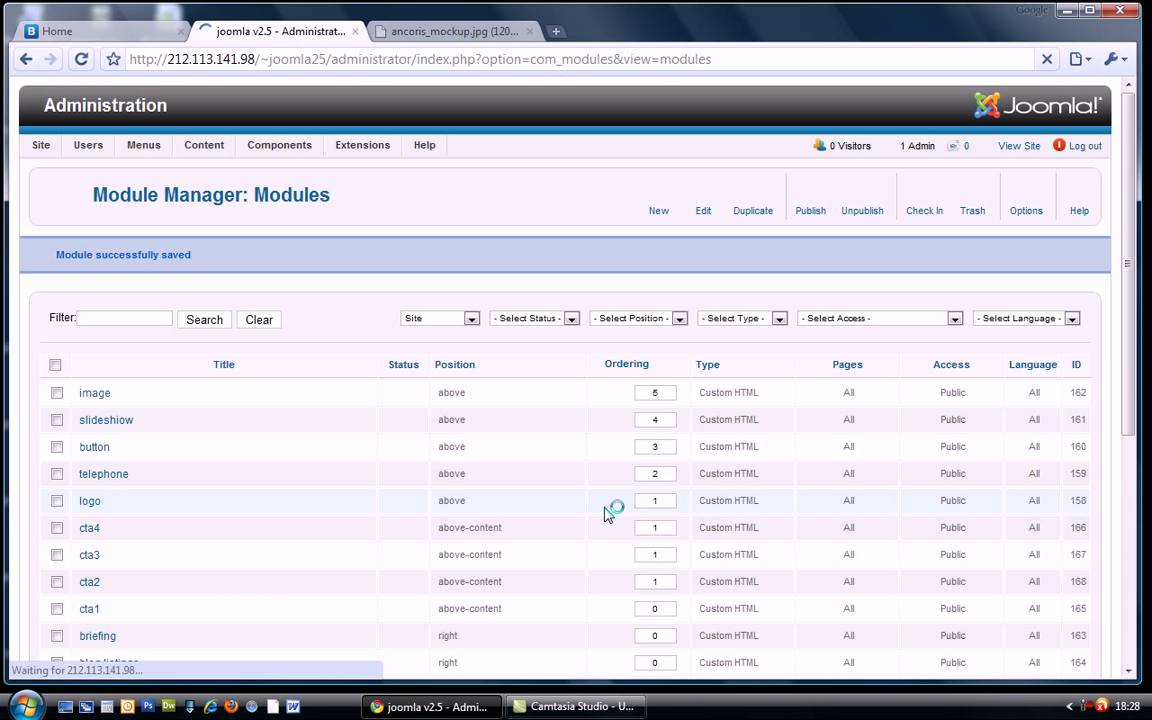
# Step: Enter ordering numbers 3 and 4 for cta3 and cta4 and submit the new module ordering
pyautogui.scroll(-3)
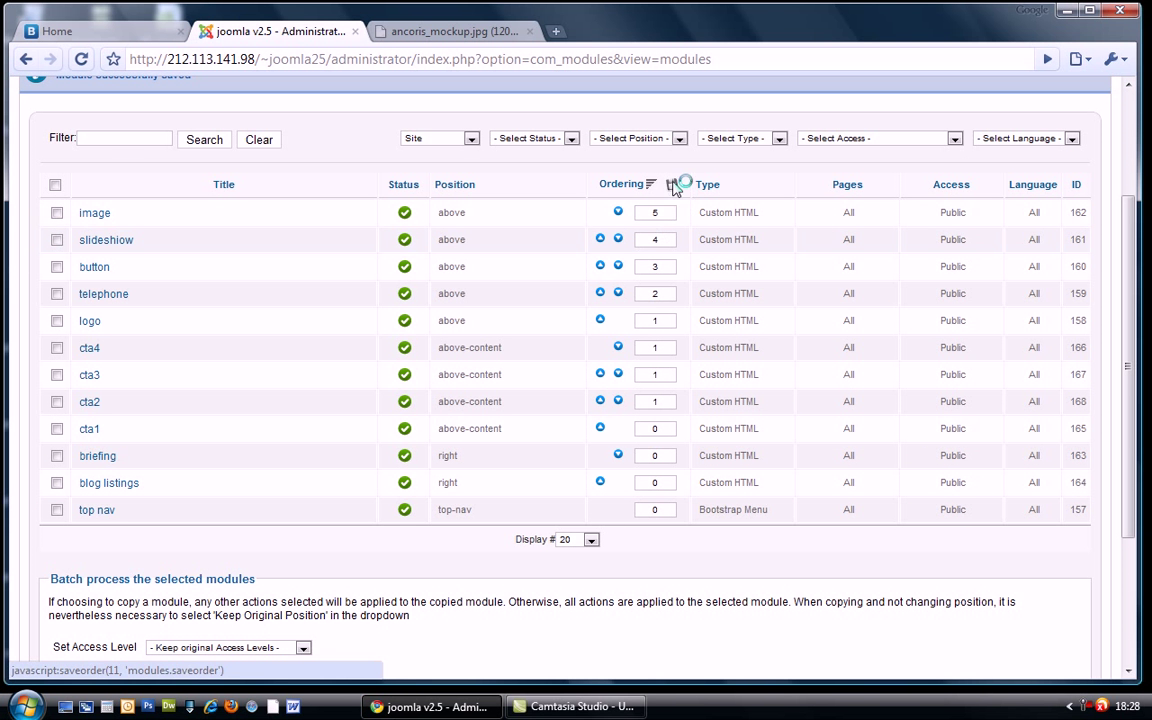
pyautogui.click(674, 184)
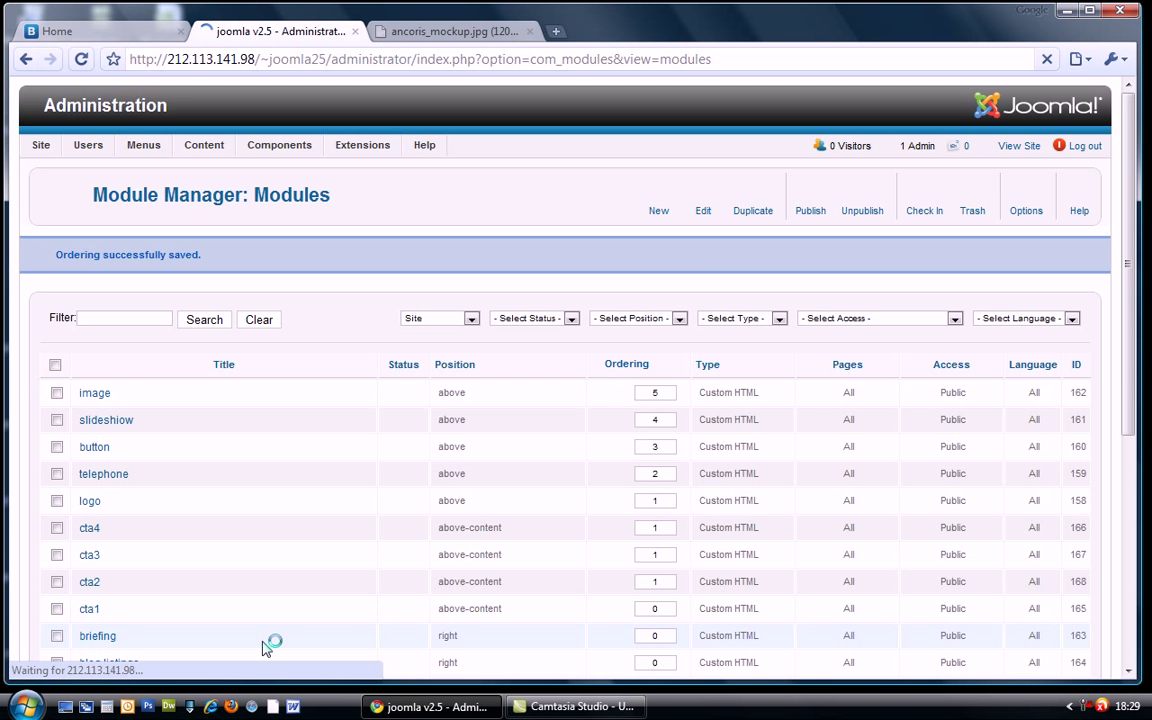
pyautogui.scroll(-3)
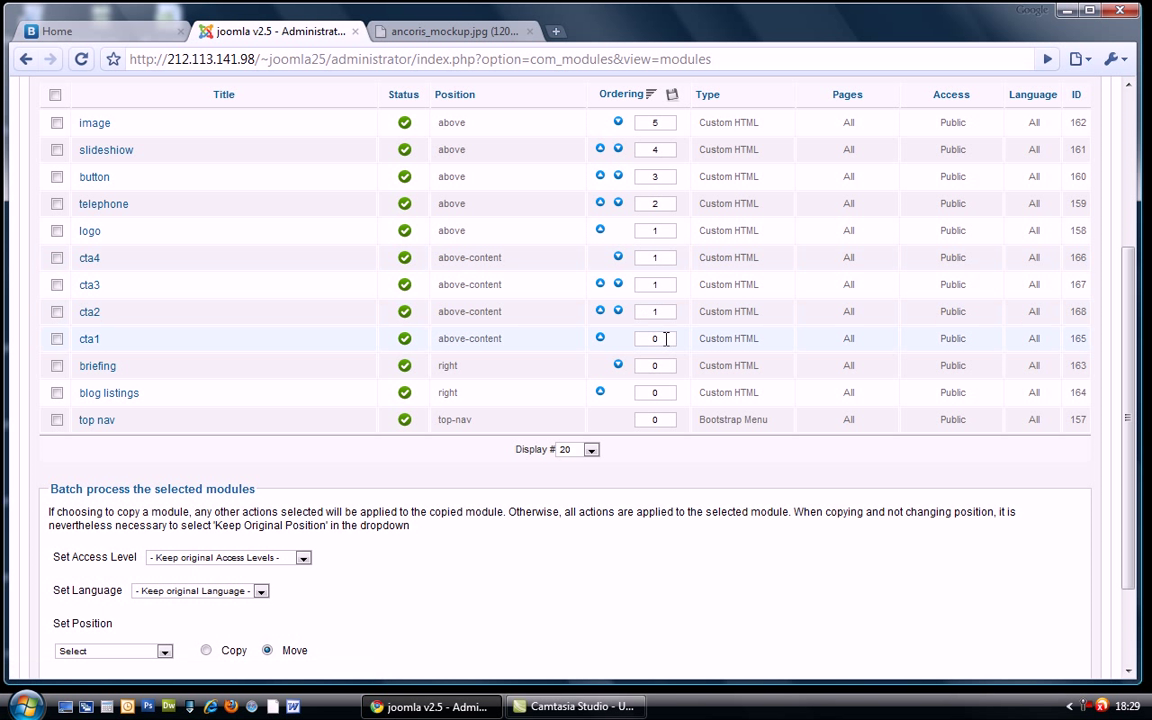
pyautogui.click(654, 338)
pyautogui.write('2')
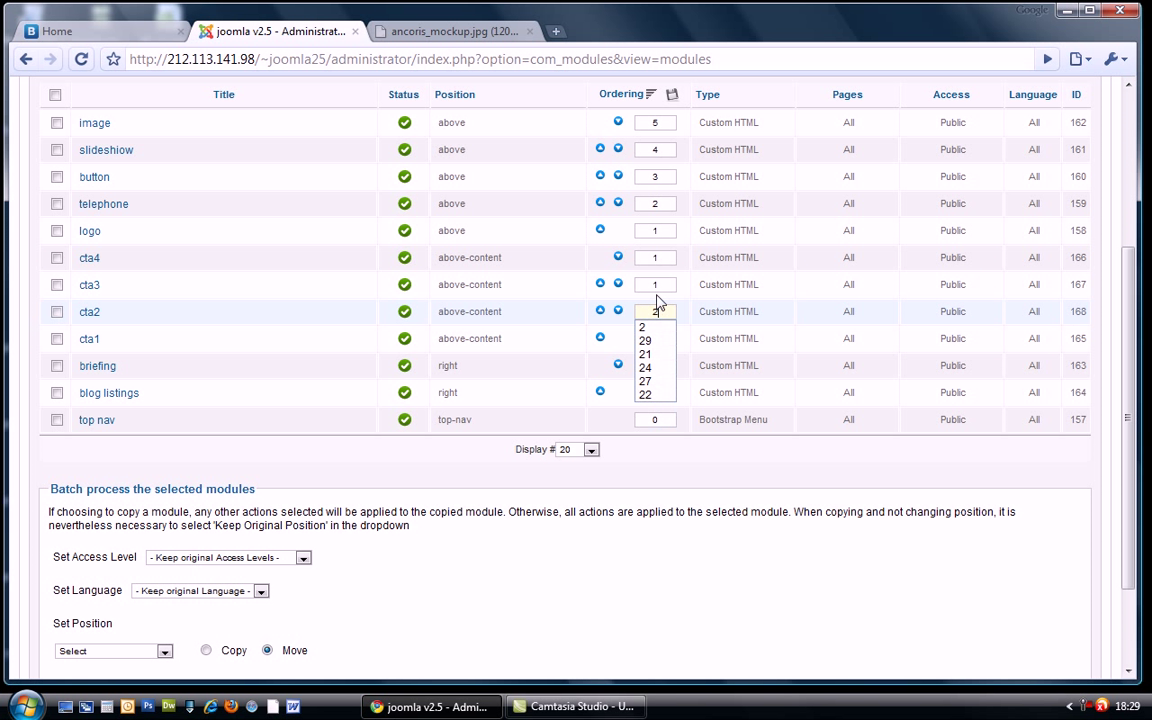
pyautogui.click(654, 284)
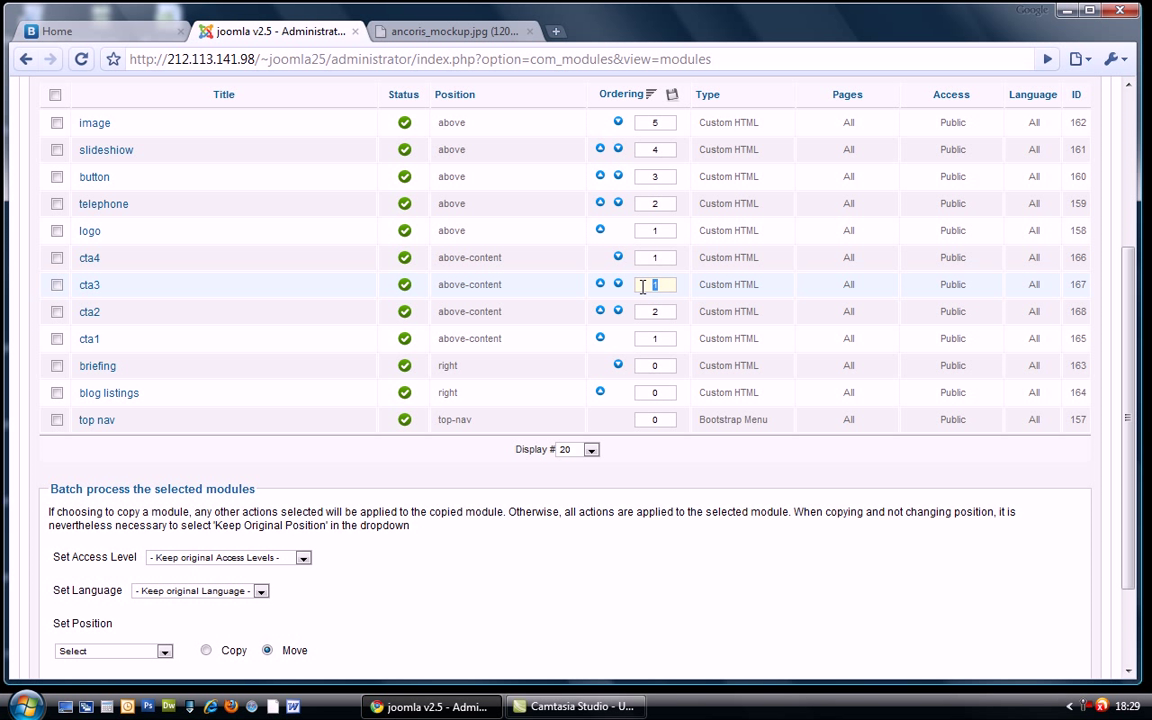
pyautogui.click(656, 256)
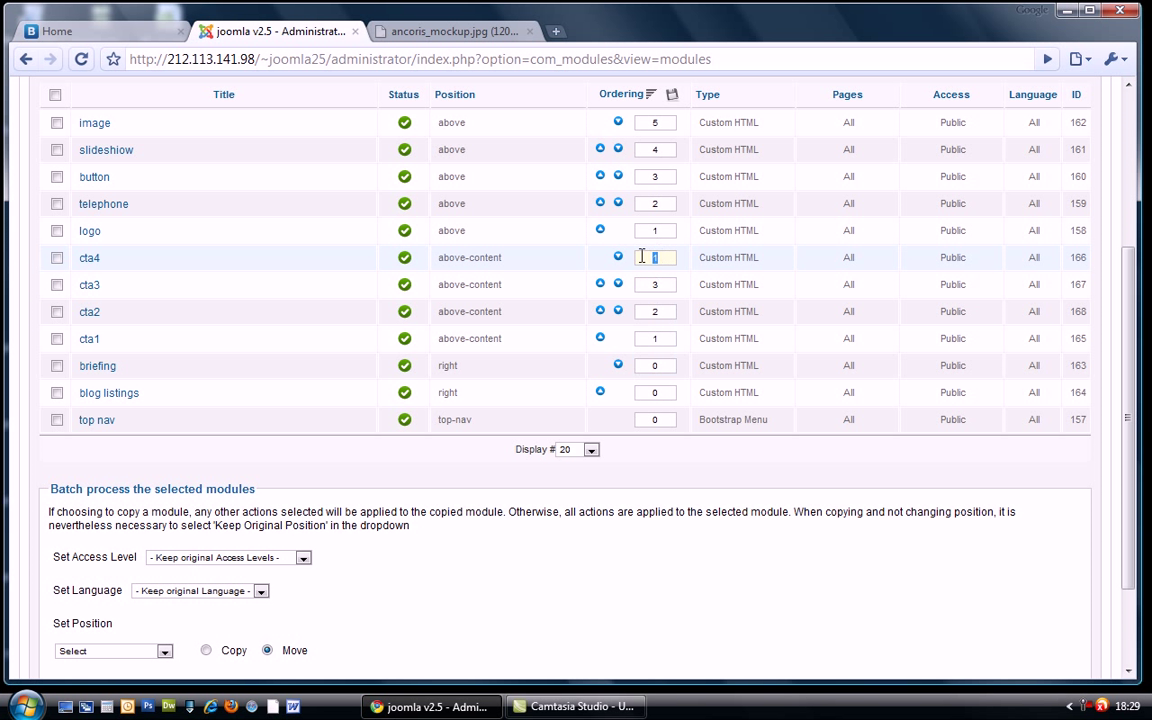
pyautogui.write('4')
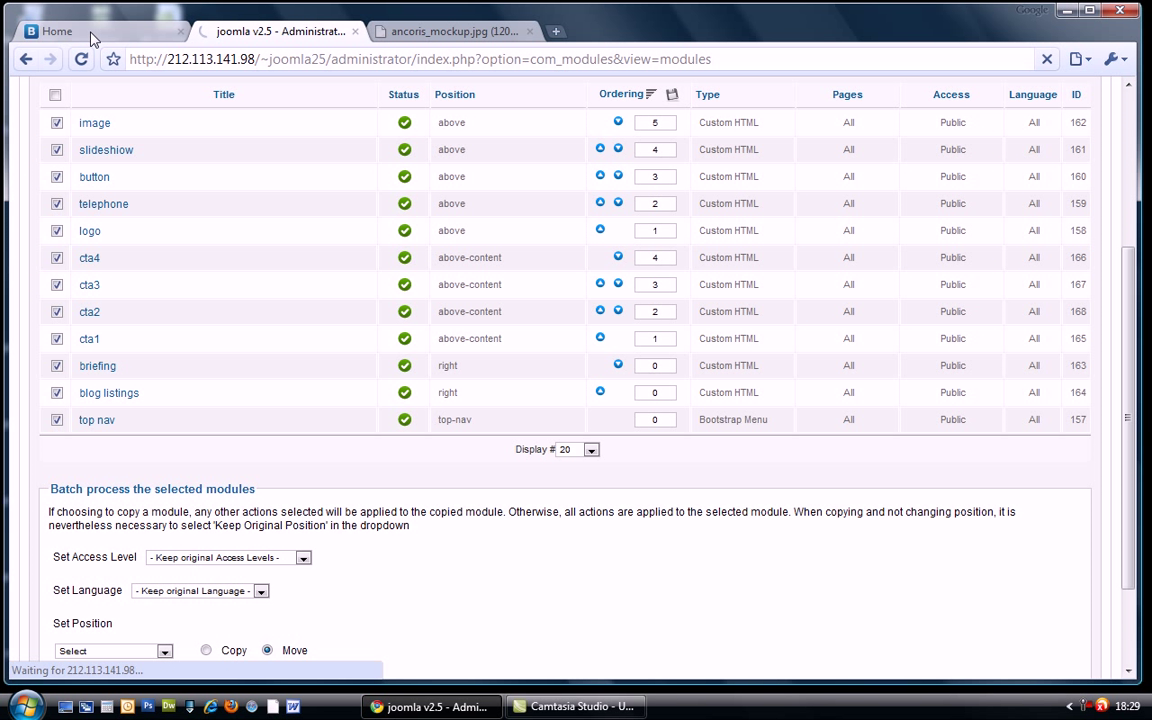
pyautogui.click(56, 32)
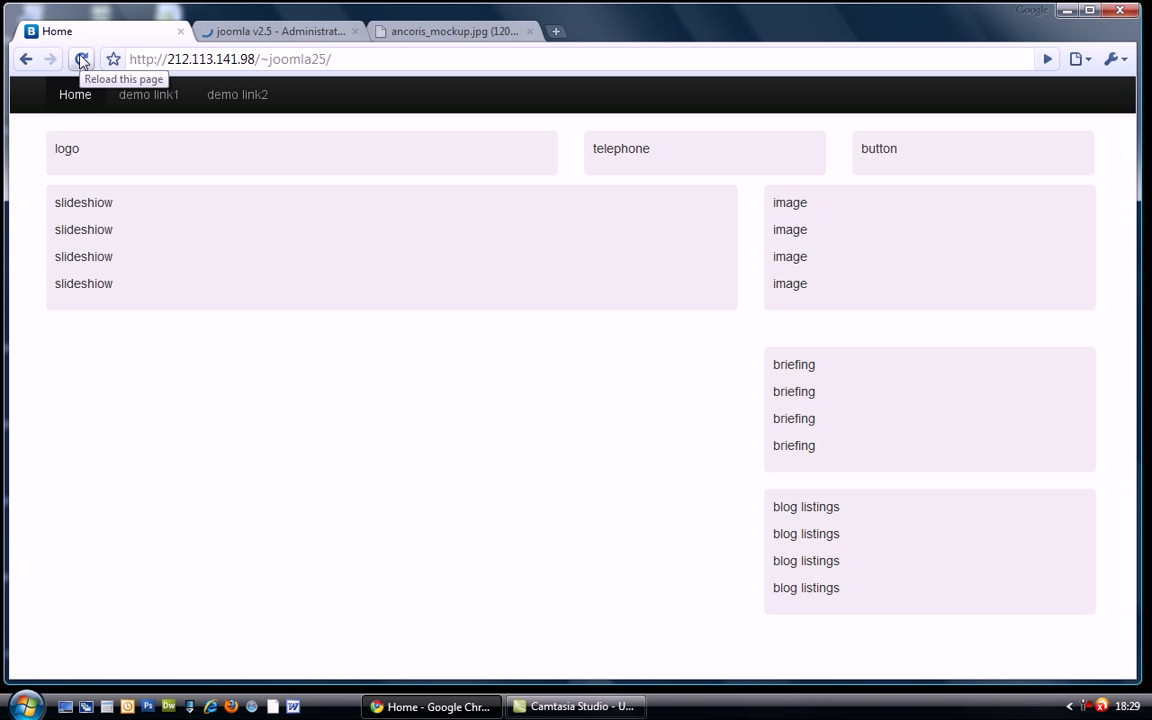
# Step: Reload the site to check the cta1–cta4 row, then bring up the ancoris_mockup.jpg layout
pyautogui.click(82, 60)
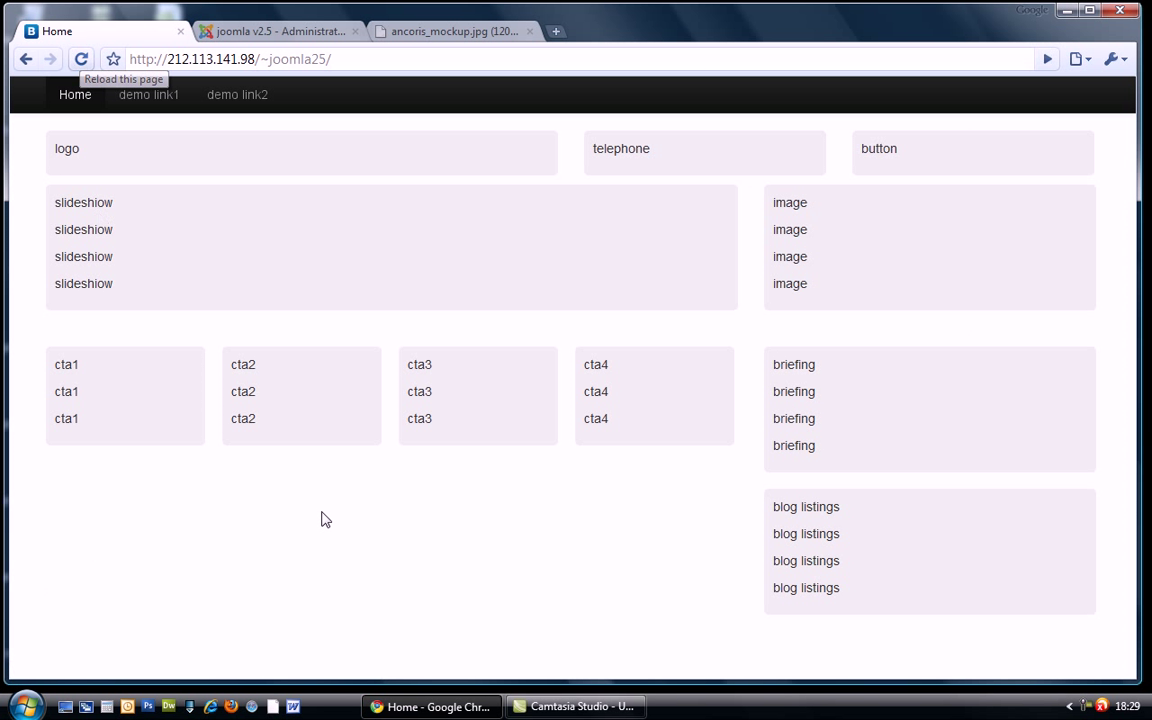
pyautogui.moveTo(324, 504)
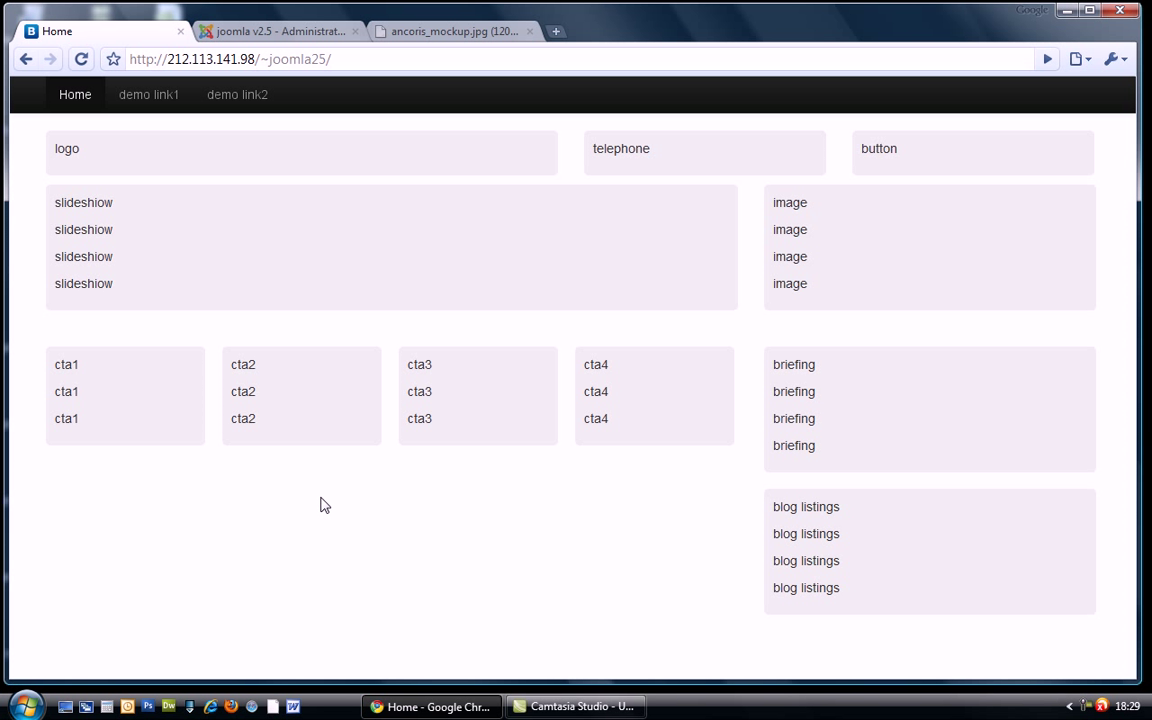
pyautogui.moveTo(580, 434)
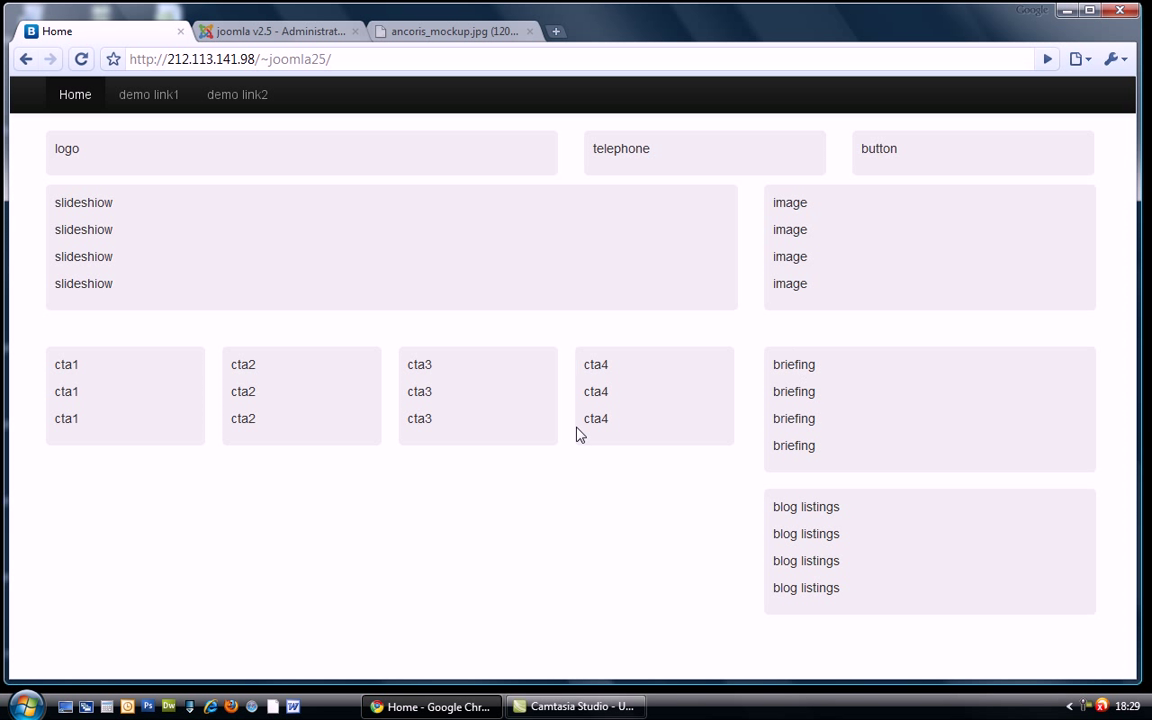
pyautogui.click(450, 32)
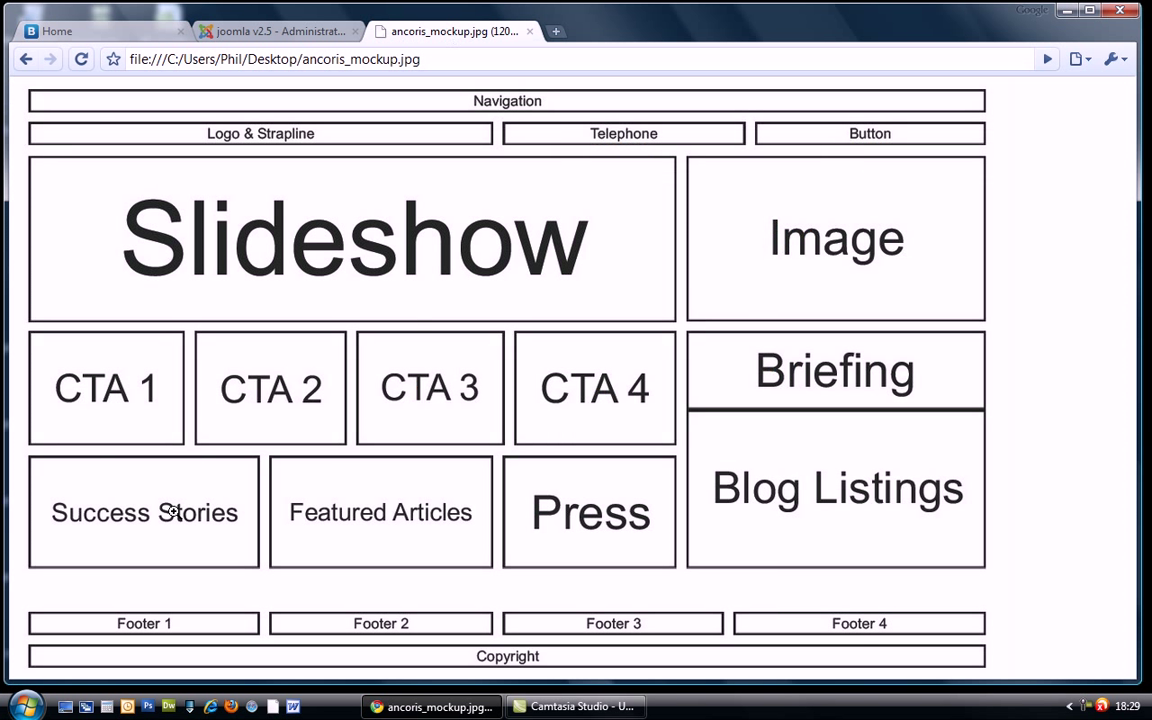
pyautogui.moveTo(712, 544)
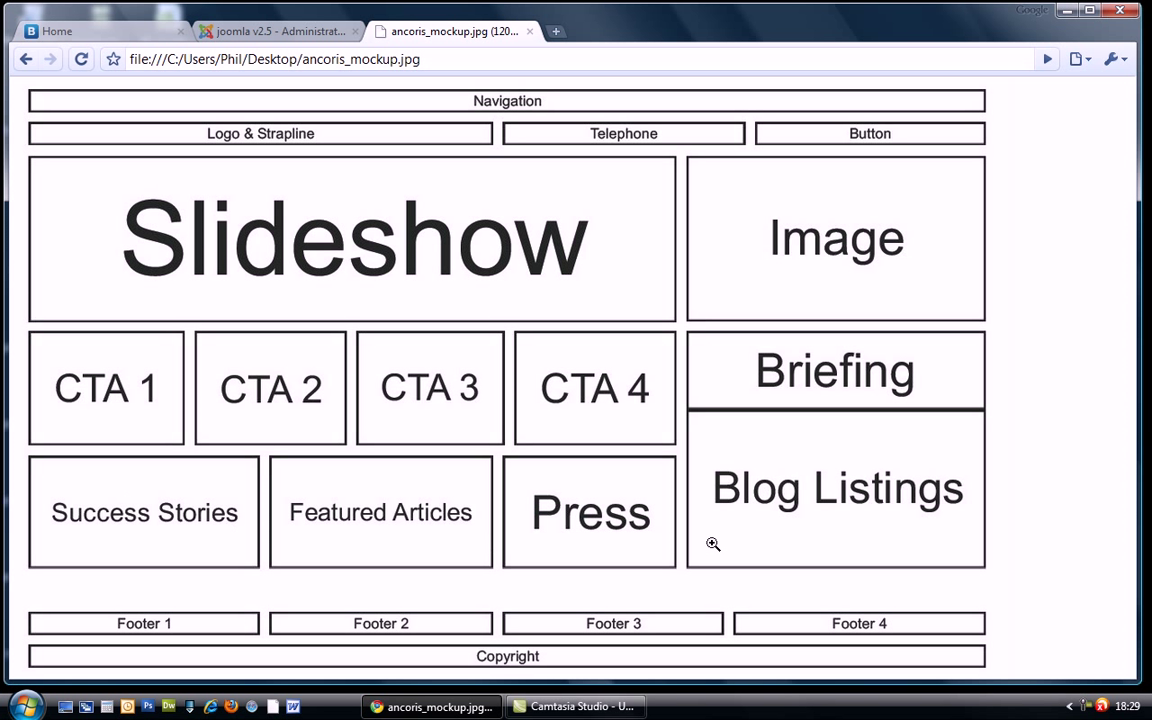
pyautogui.moveTo(118, 528)
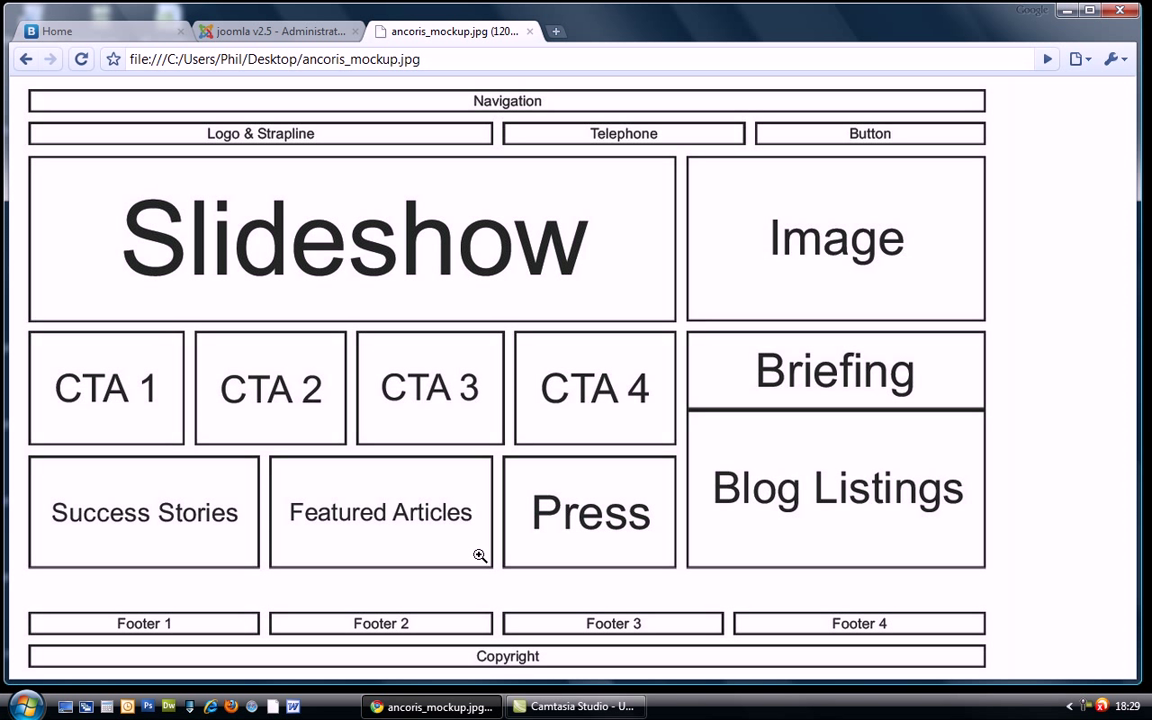
pyautogui.moveTo(434, 510)
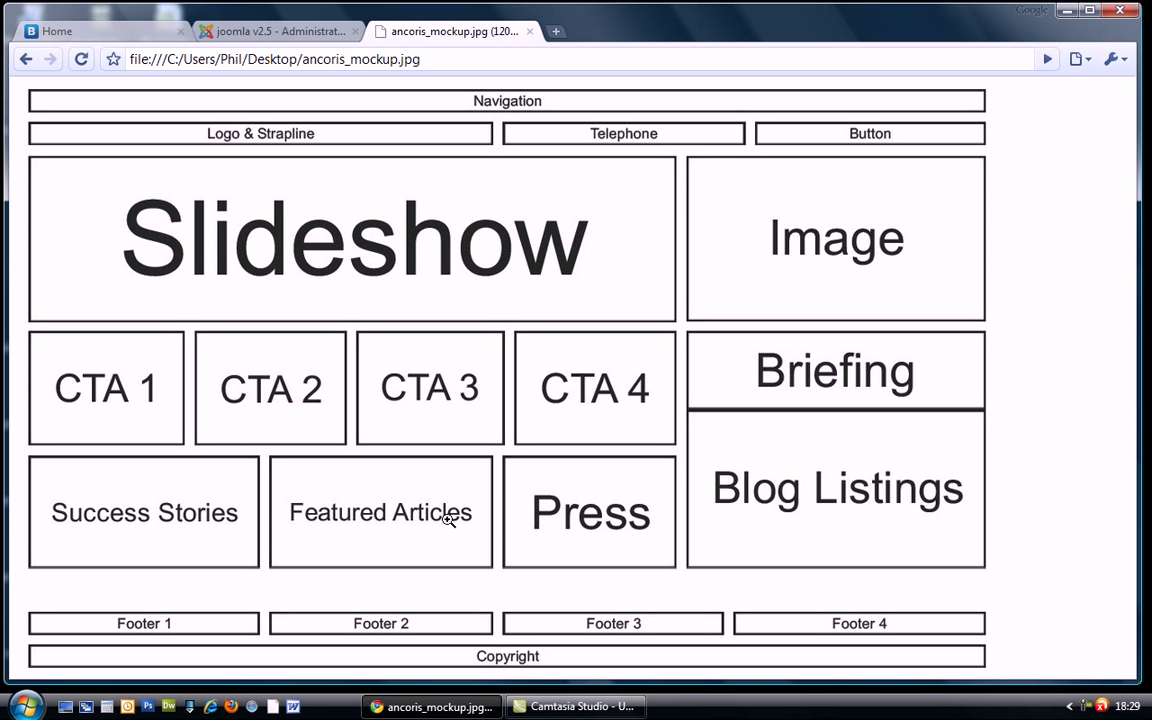
pyautogui.moveTo(320, 520)
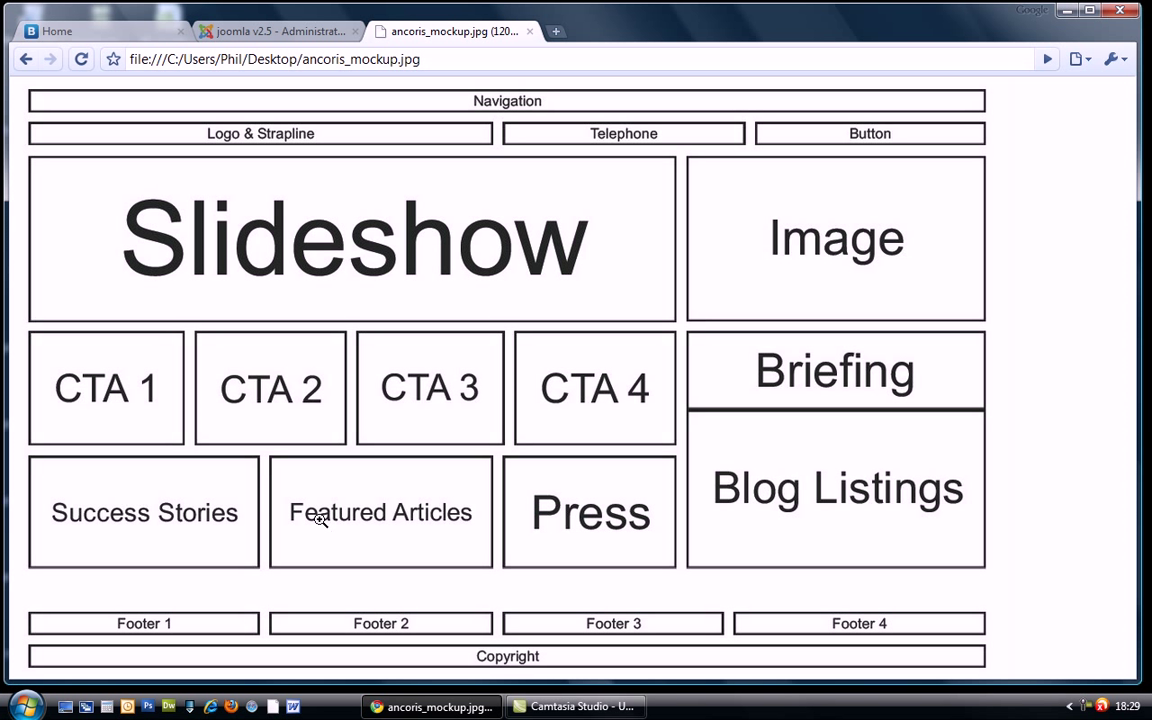
pyautogui.moveTo(284, 44)
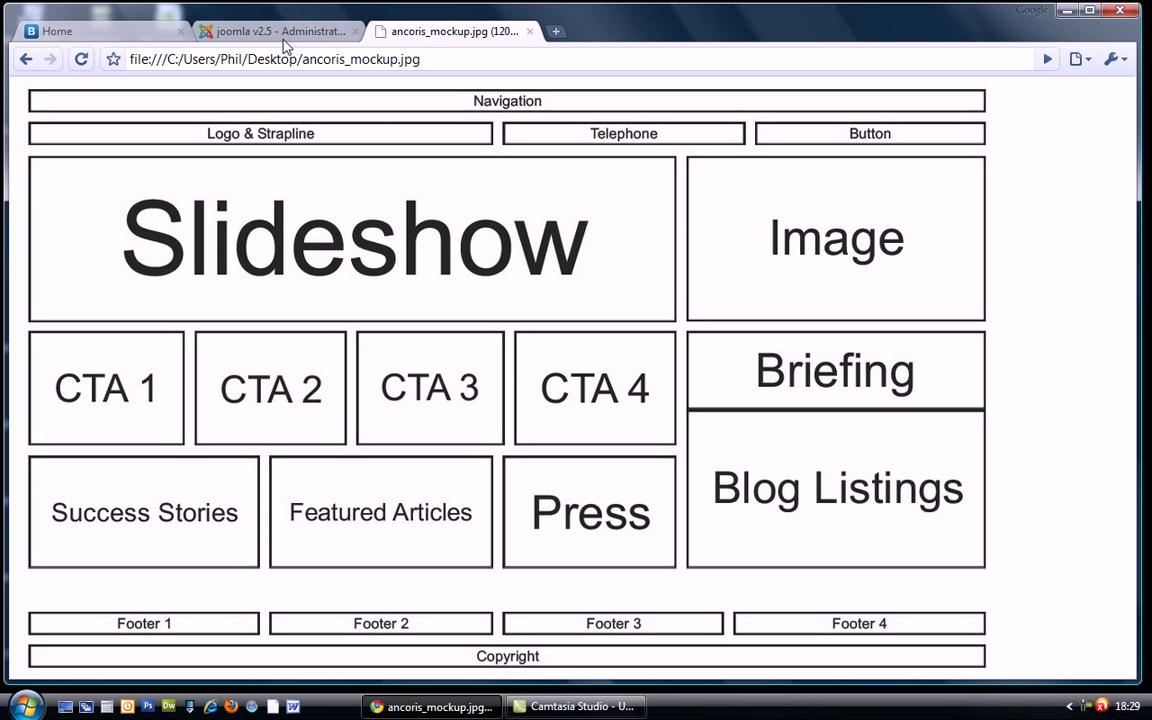
# Step: Start a hidden-title Custom HTML module named success stories in the below-content position
pyautogui.click(276, 32)
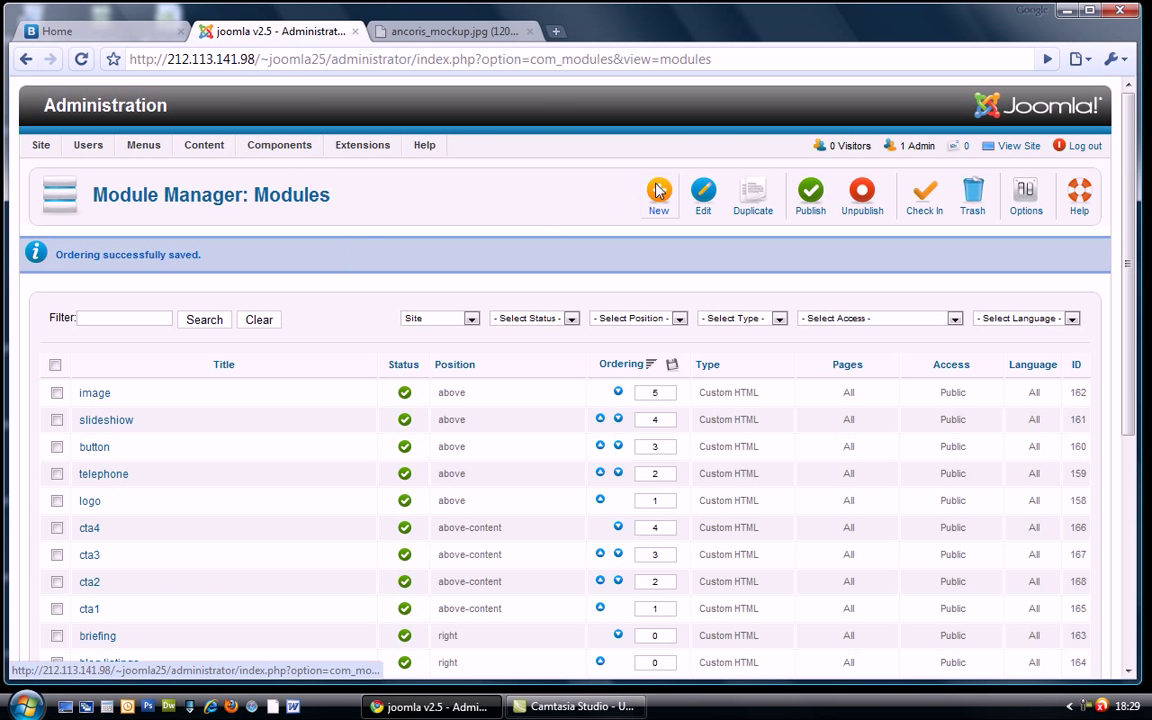
pyautogui.click(658, 196)
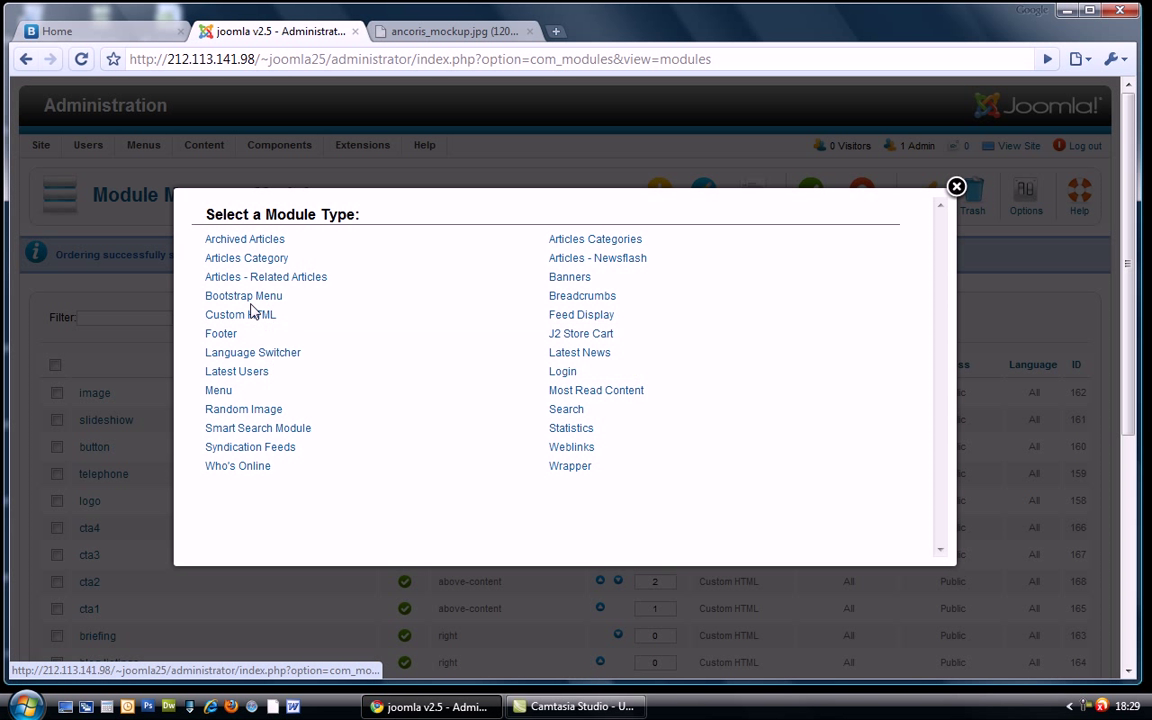
pyautogui.click(240, 314)
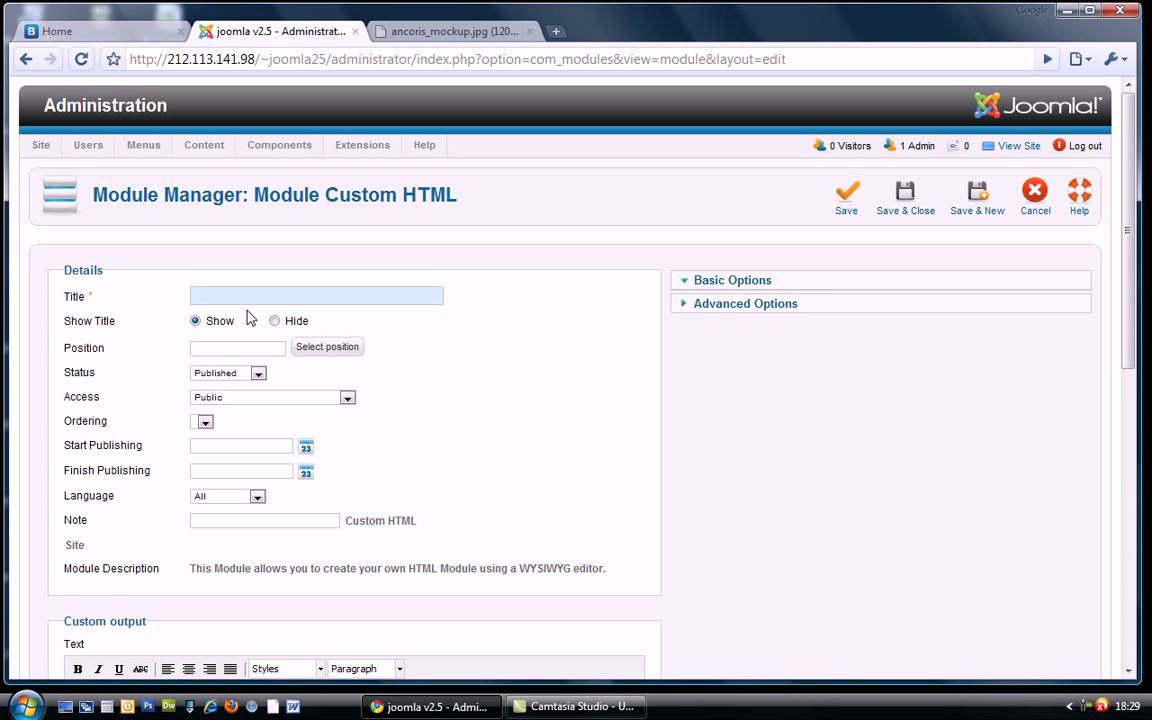
pyautogui.write('success stories')
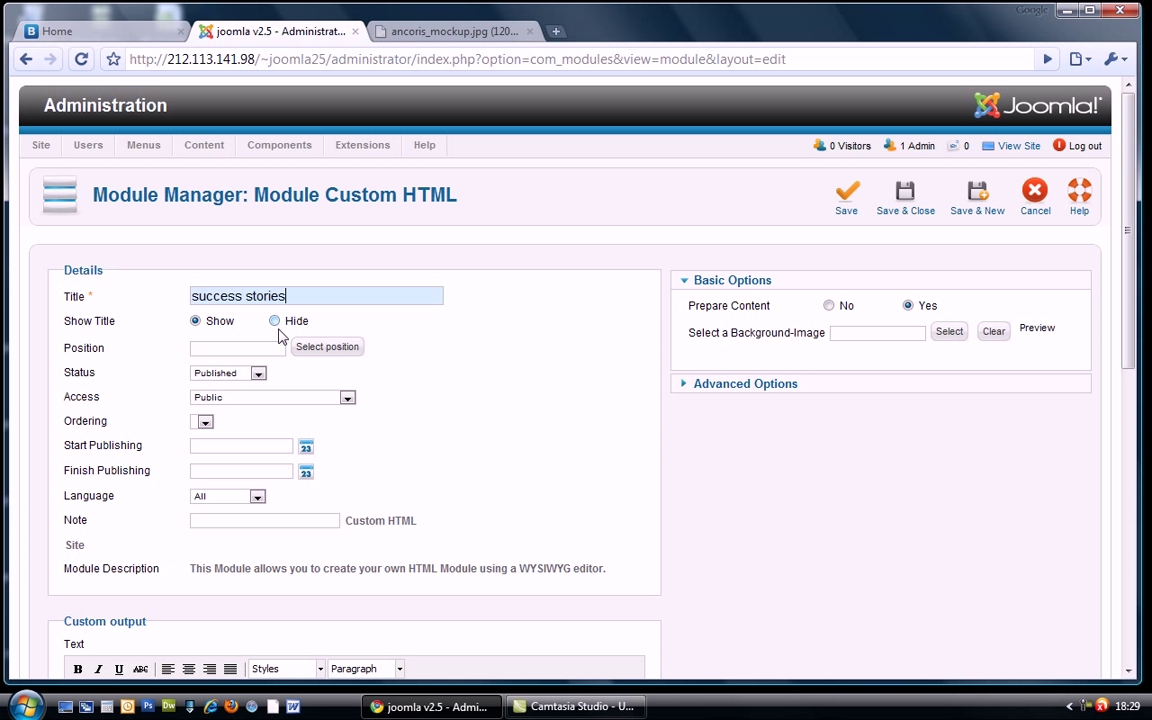
pyautogui.click(274, 320)
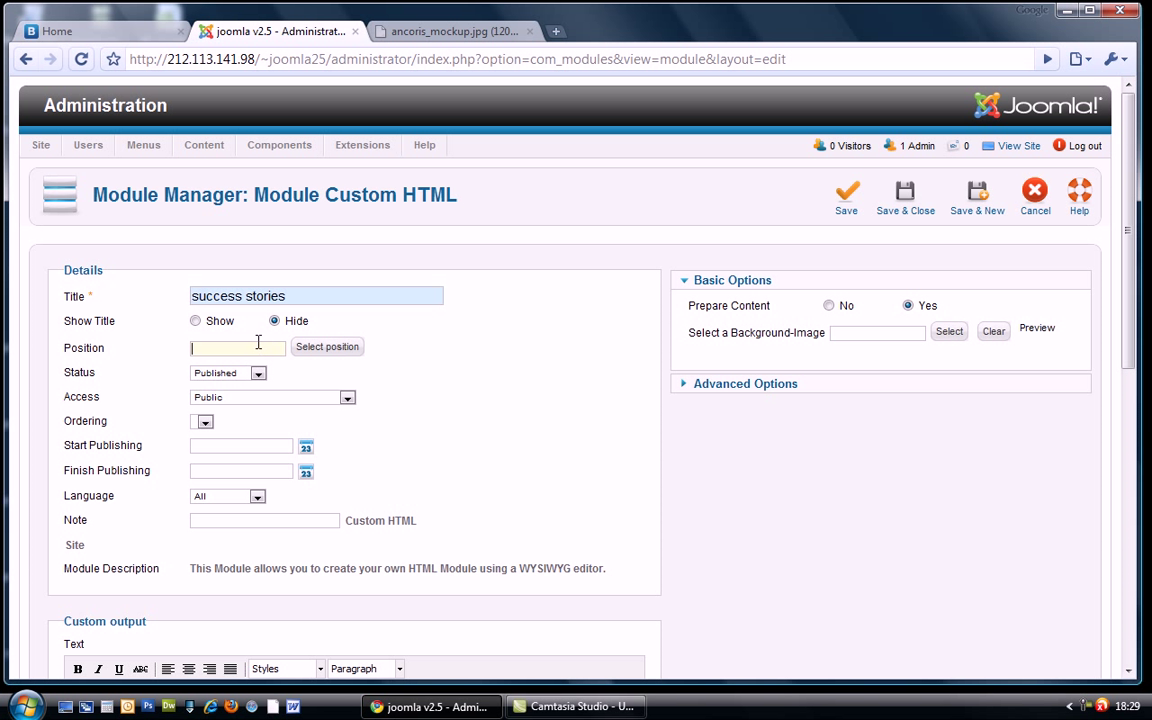
pyautogui.write('below')
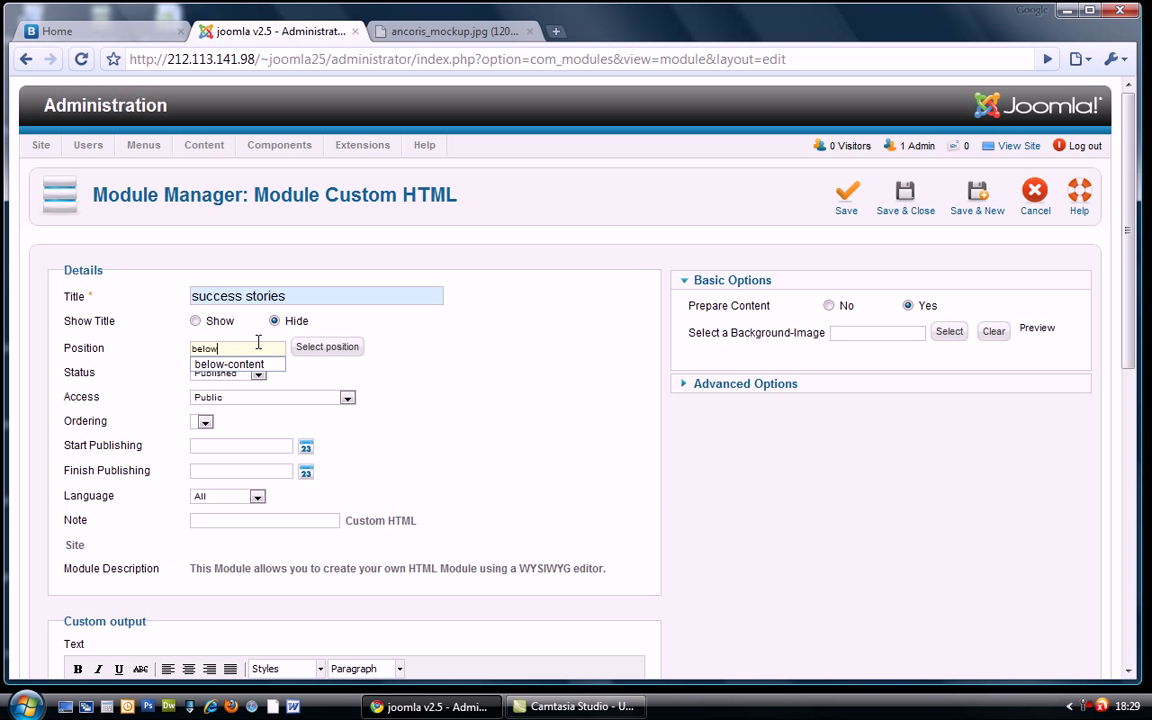
pyautogui.click(236, 364)
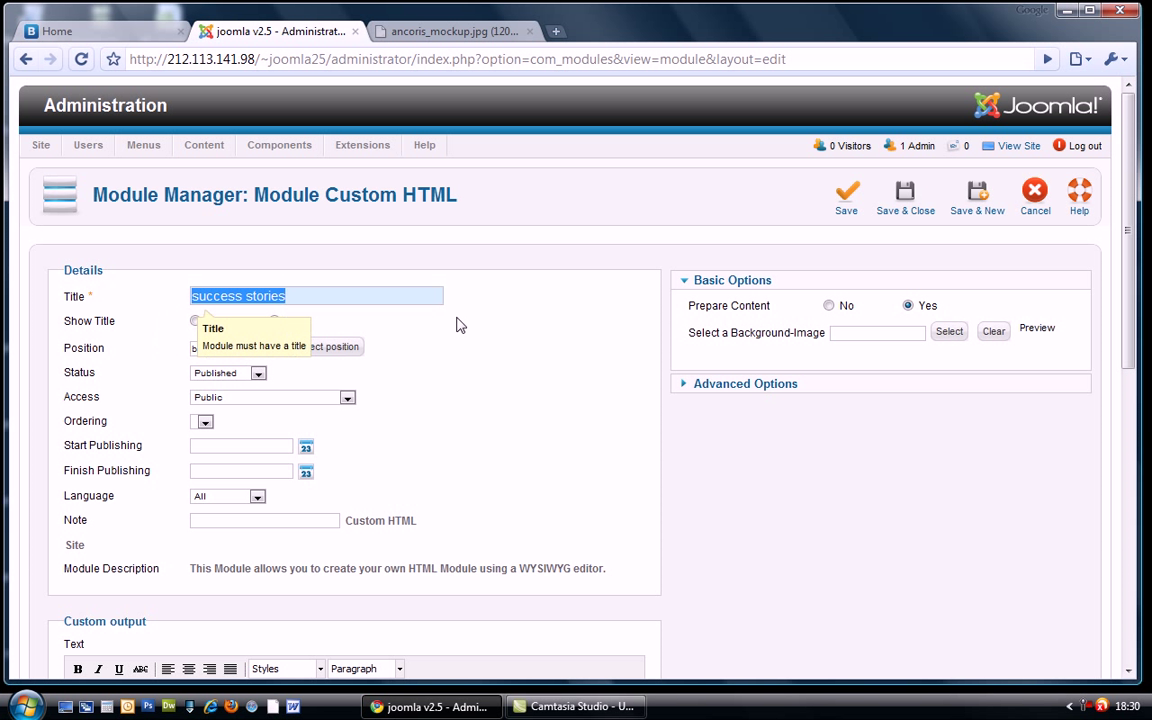
# Step: Give the success stories module the span4 class suffix and save it
pyautogui.scroll(-3)
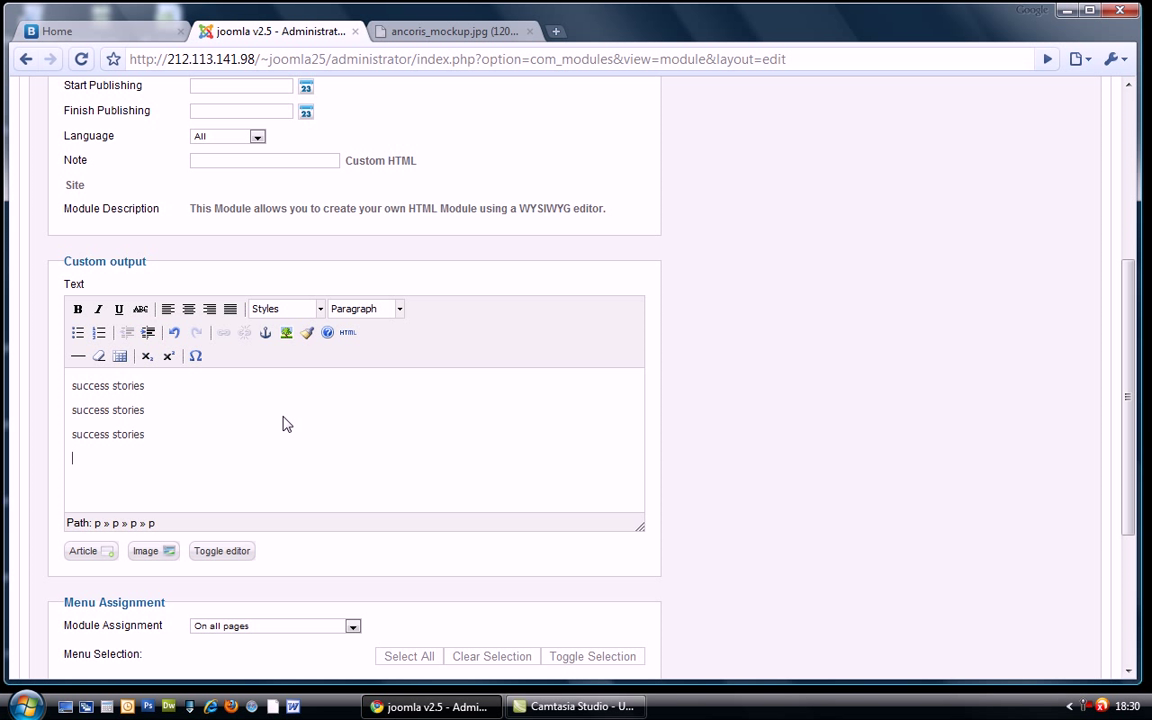
pyautogui.scroll(3)
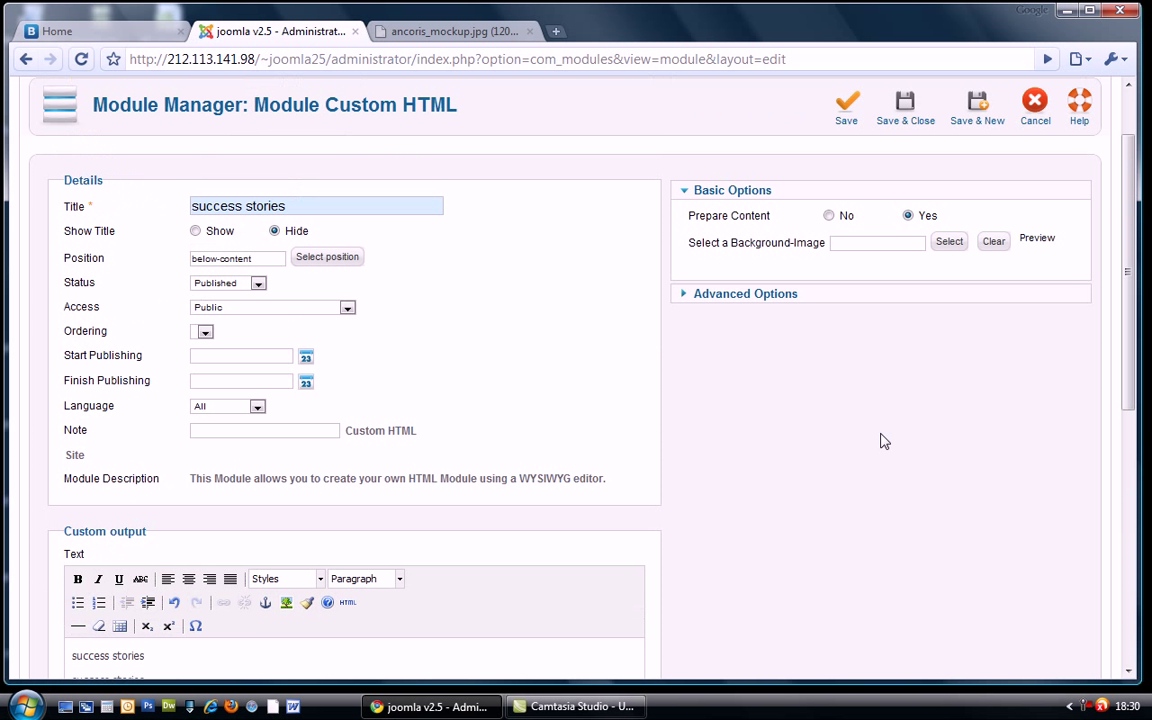
pyautogui.click(744, 292)
pyautogui.write('span')
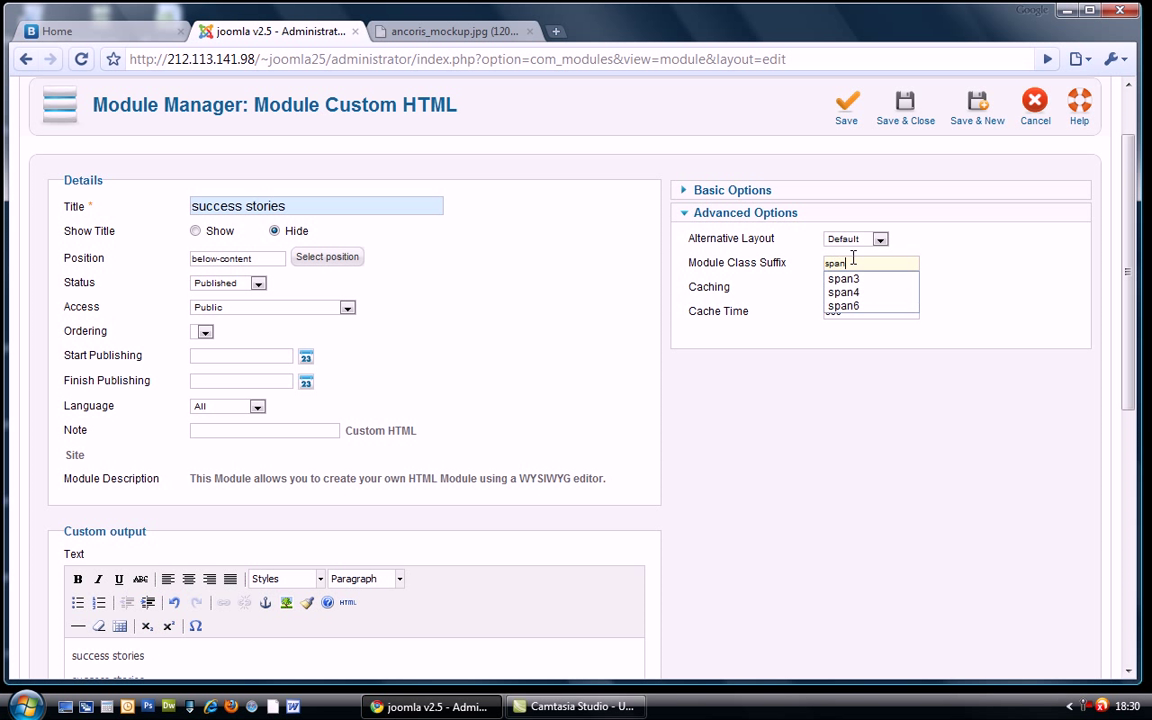
pyautogui.click(844, 292)
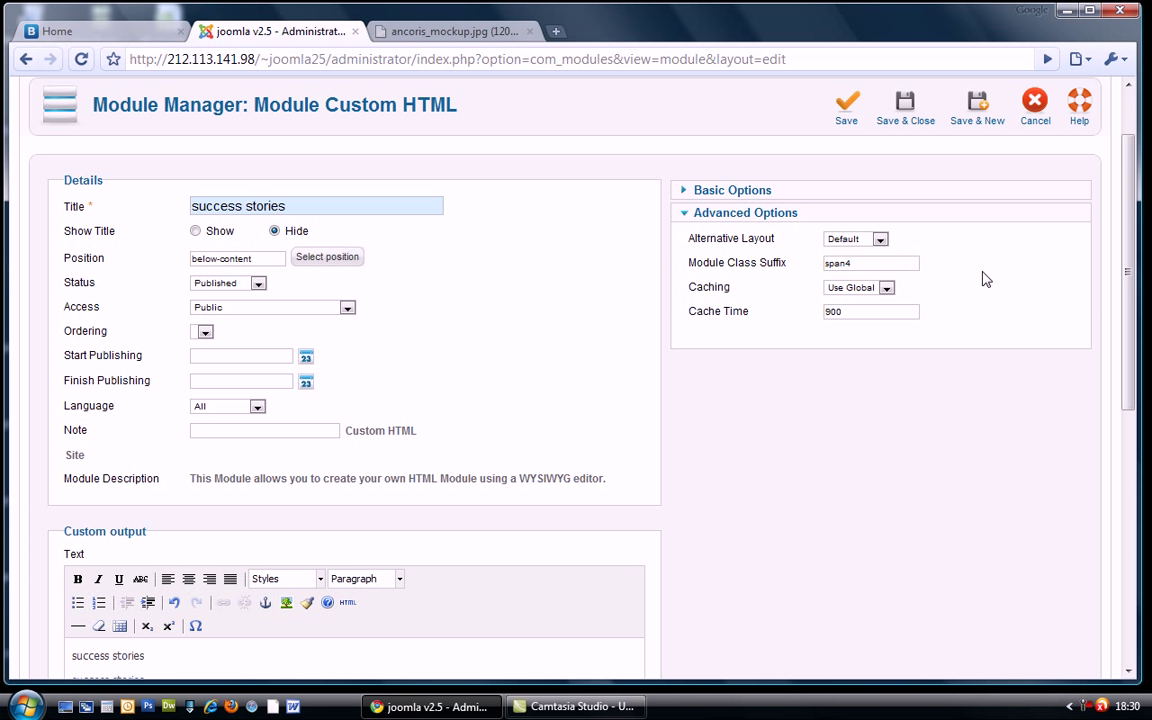
pyautogui.moveTo(962, 232)
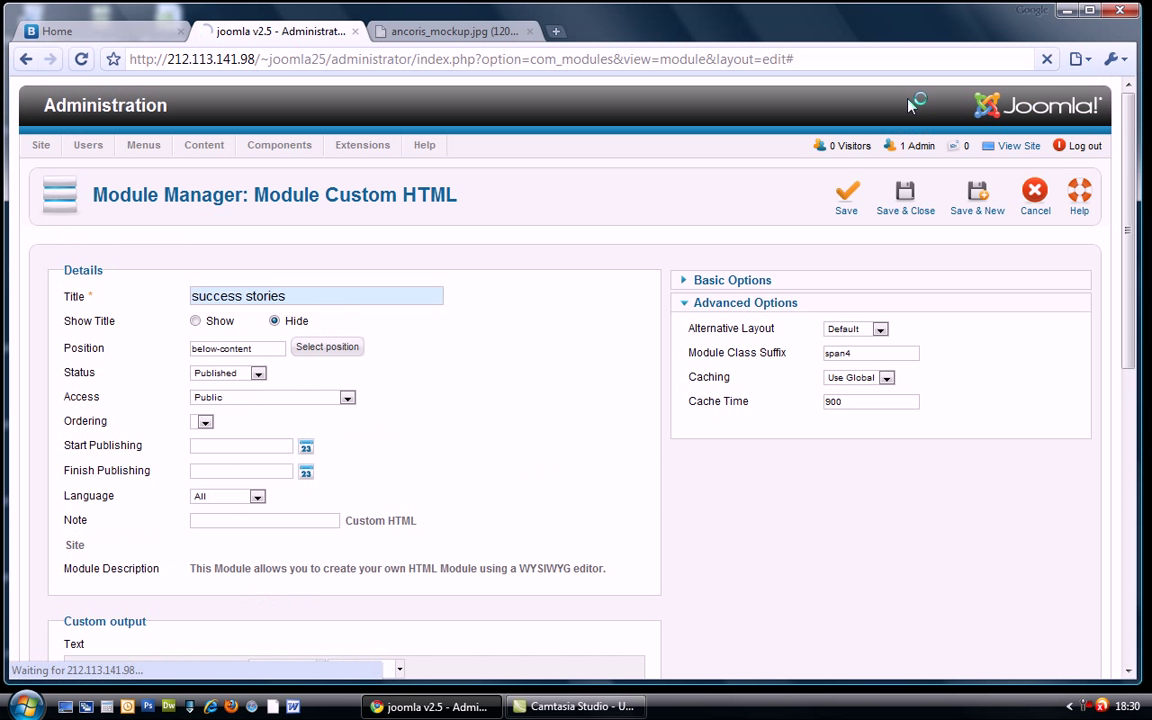
pyautogui.click(904, 196)
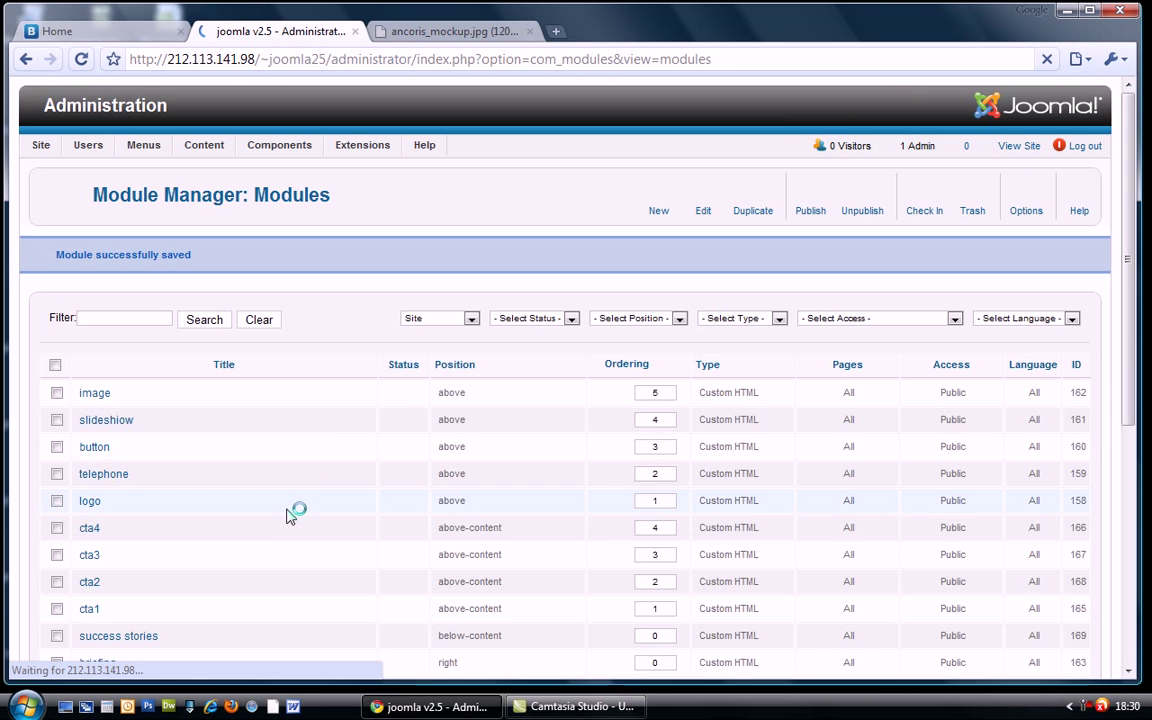
# Step: Duplicate success stories twice and open one success stories (2) copy for editing
pyautogui.scroll(-3)
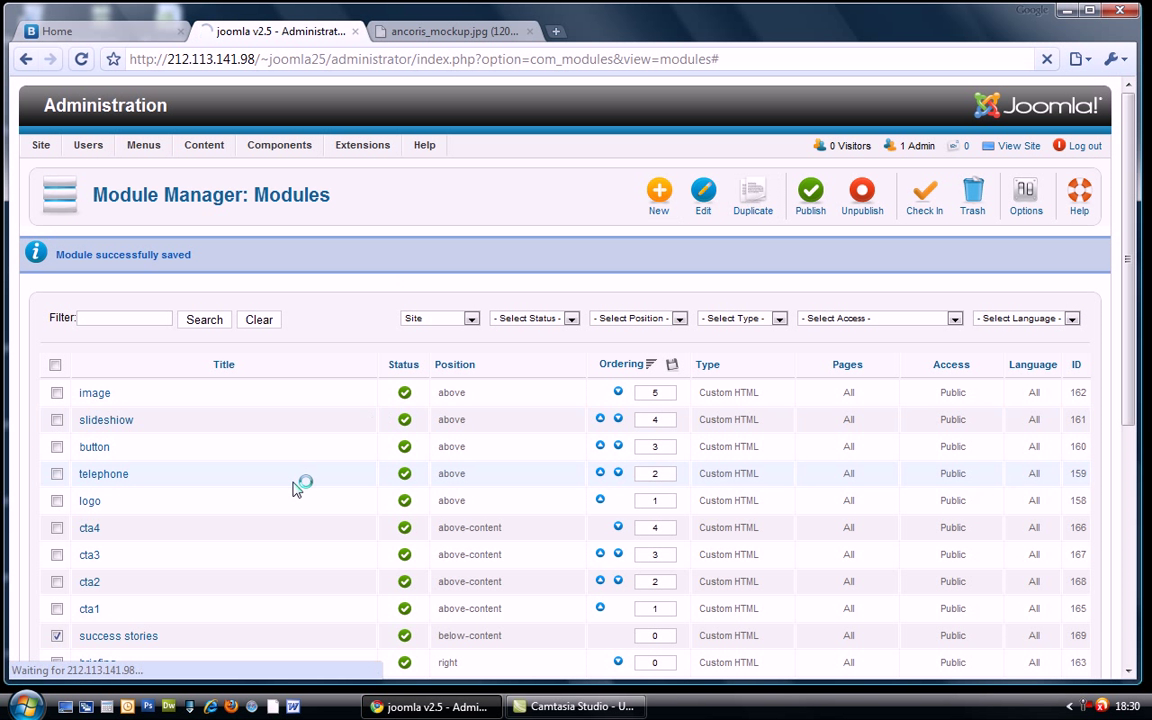
pyautogui.scroll(-3)
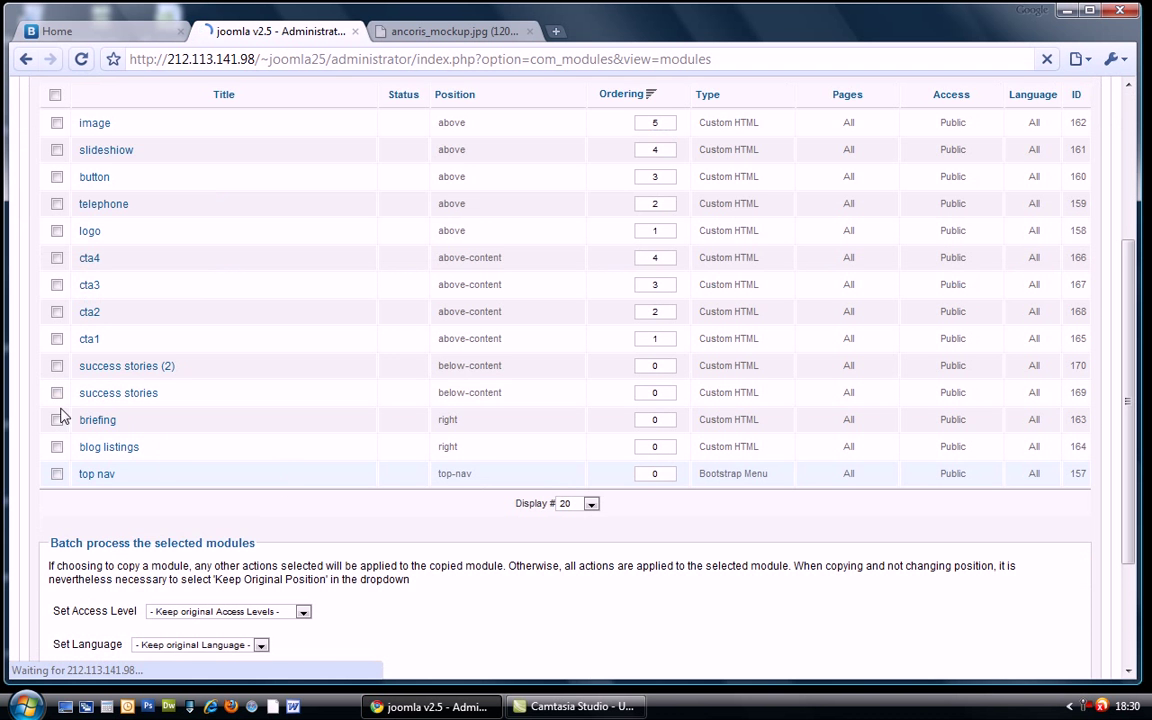
pyautogui.click(752, 196)
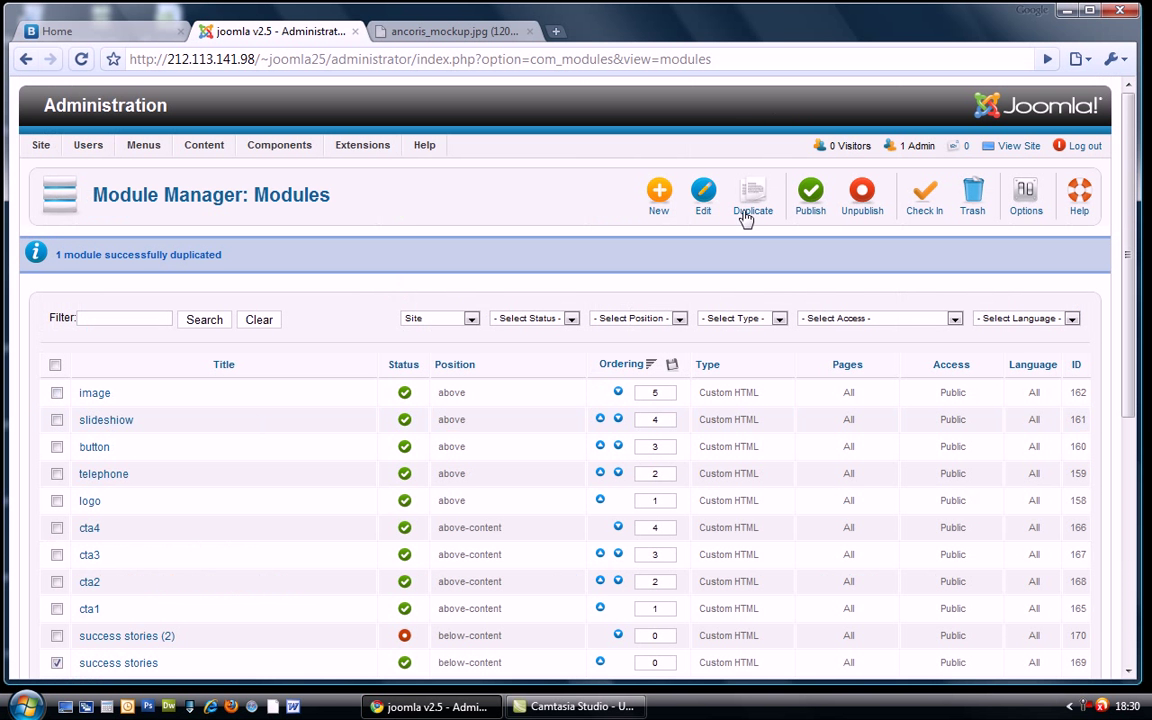
pyautogui.click(752, 196)
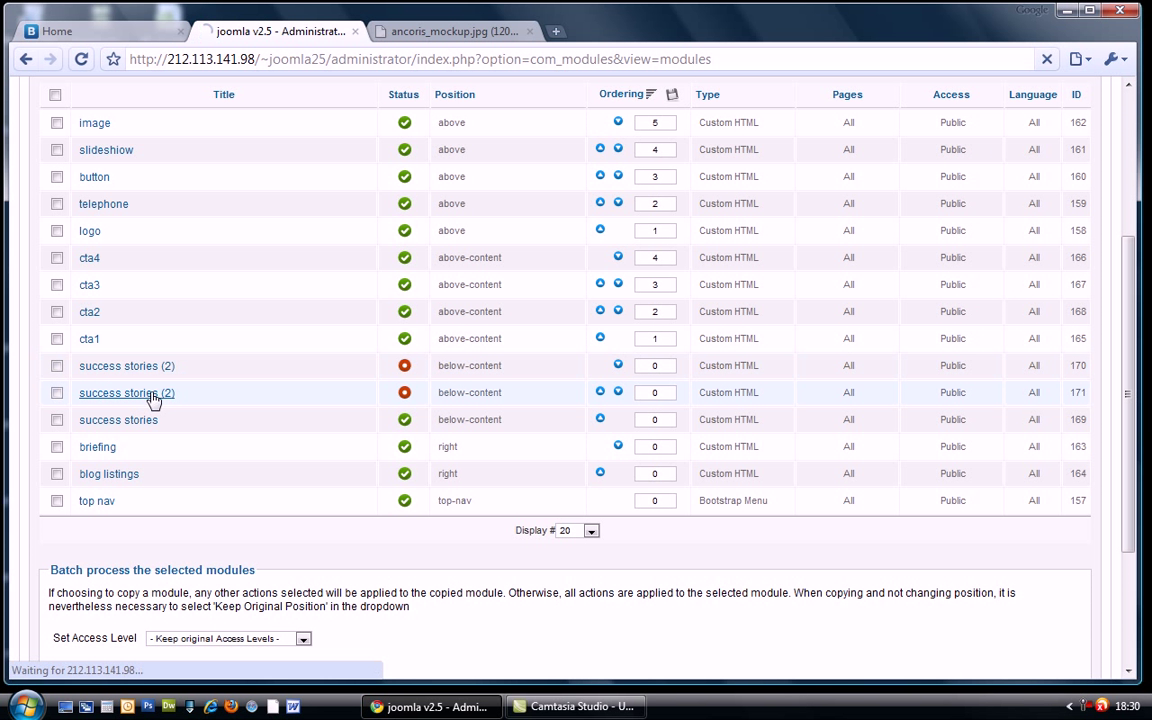
pyautogui.click(126, 392)
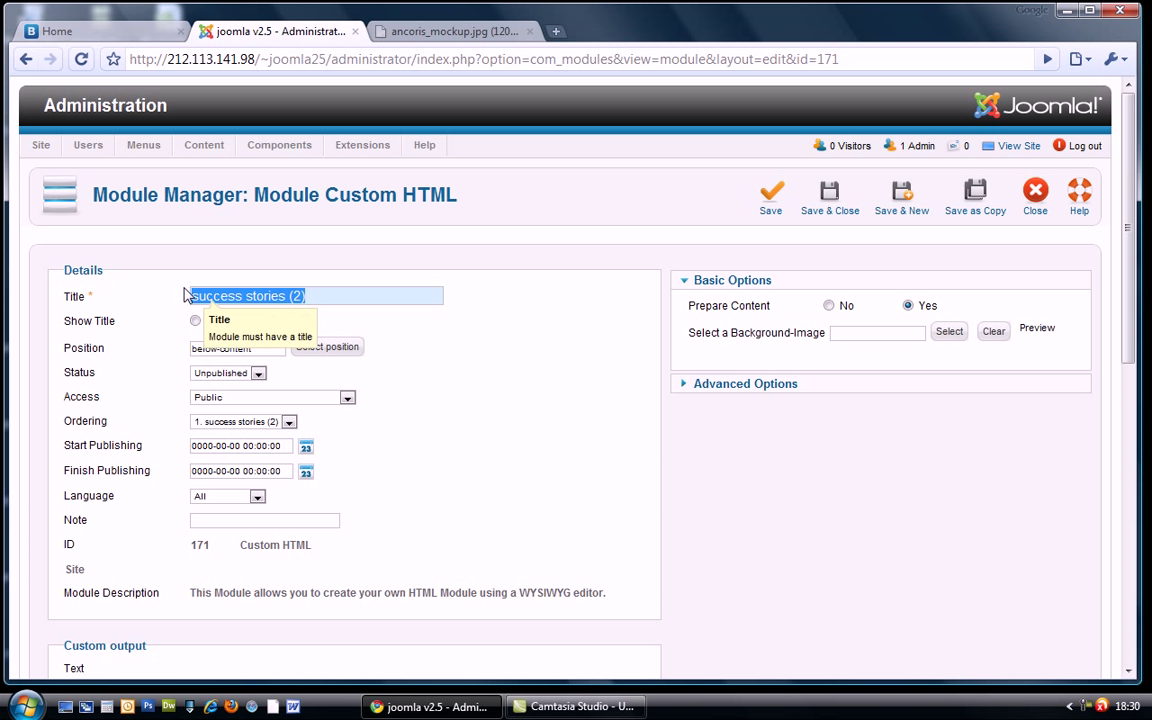
# Step: Retitle the copy to featured articles and update its editor text to match
pyautogui.write('fea')
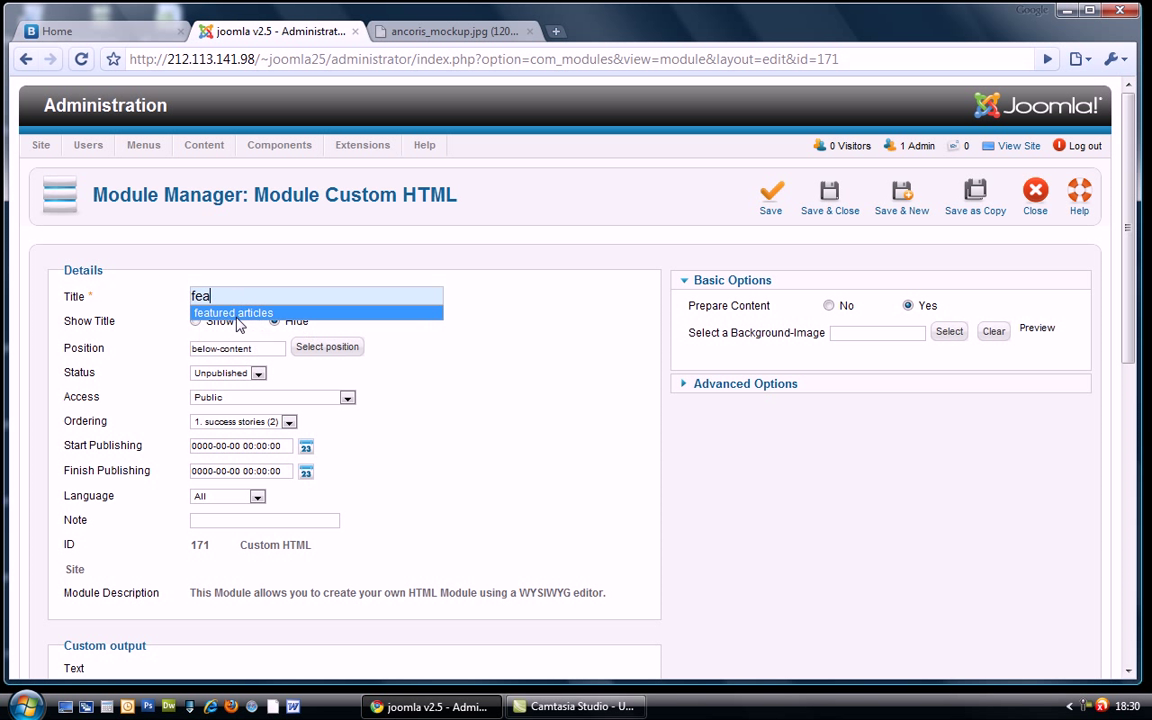
pyautogui.click(232, 312)
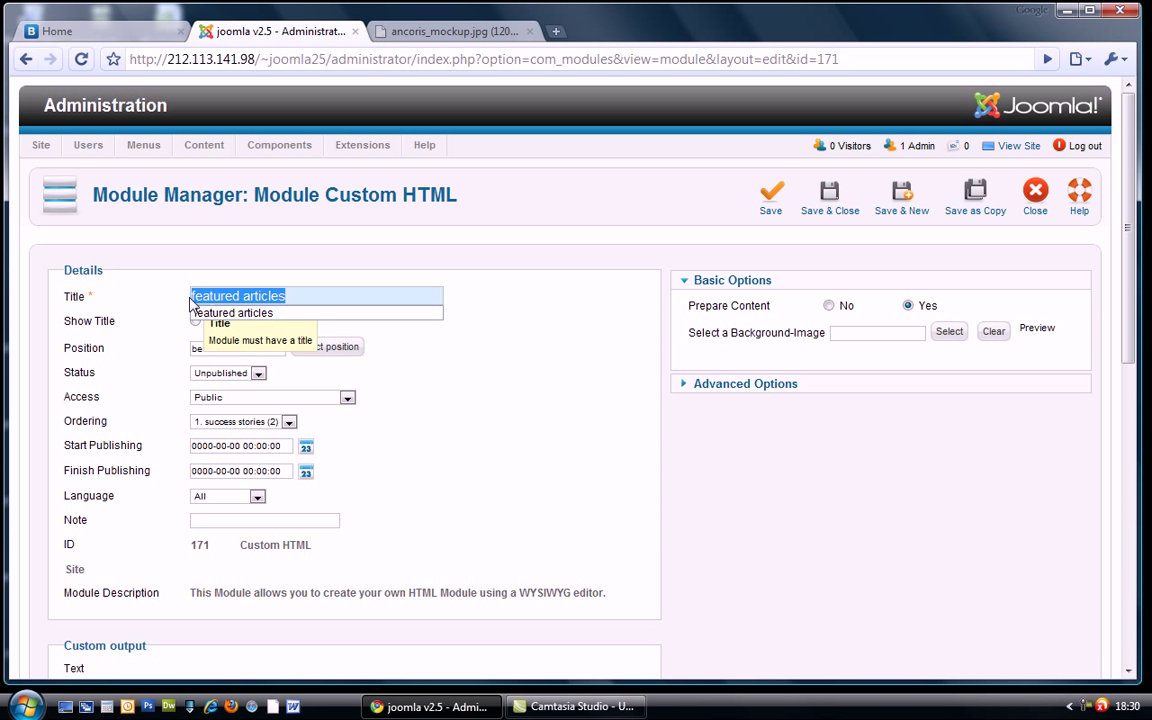
pyautogui.scroll(-3)
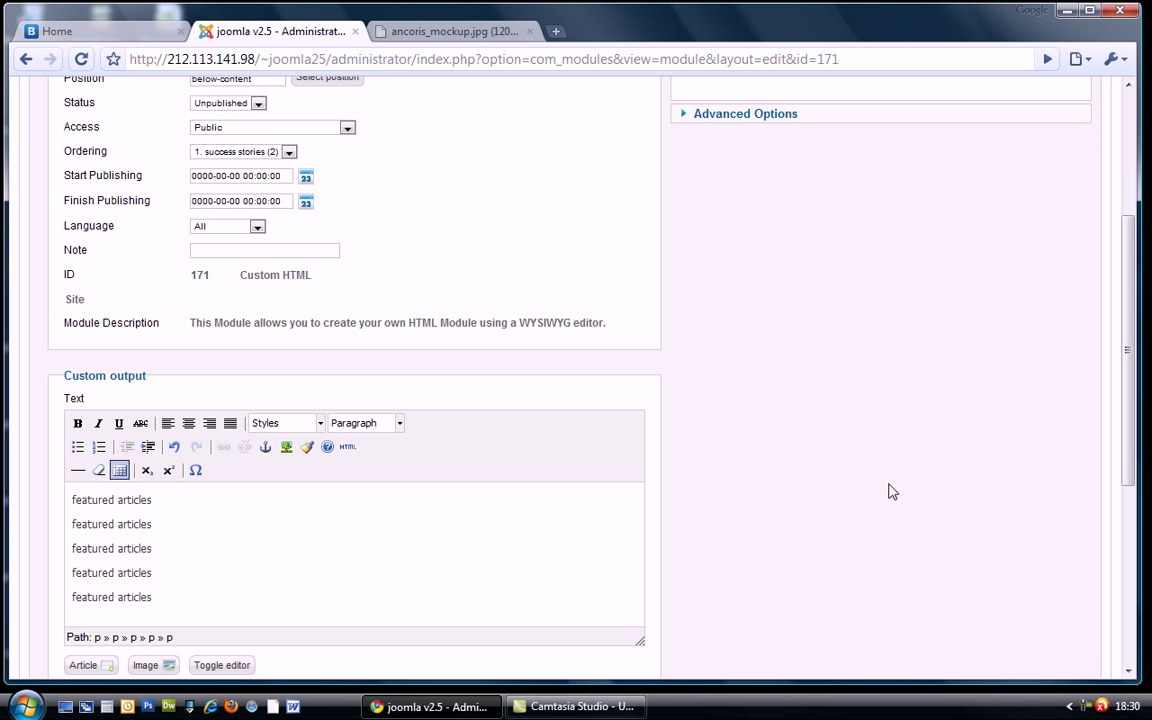
pyautogui.scroll(3)
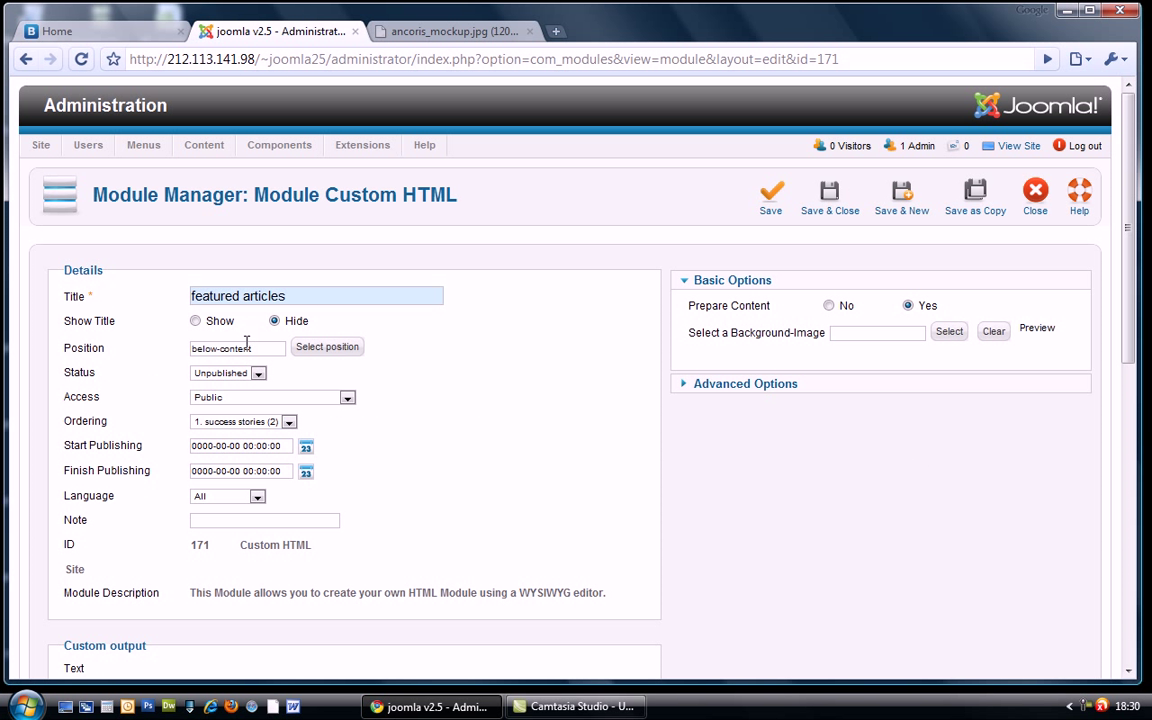
# Step: Set featured articles to Published, confirm the span4 suffix, and save it
pyautogui.click(228, 372)
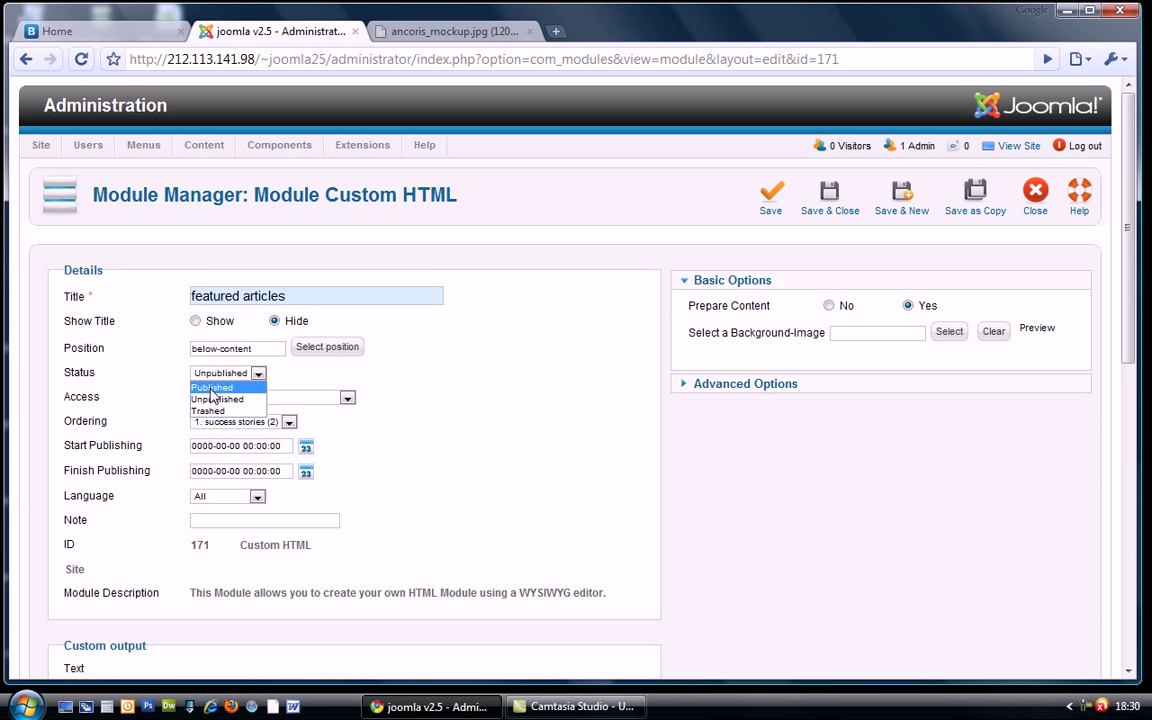
pyautogui.click(212, 388)
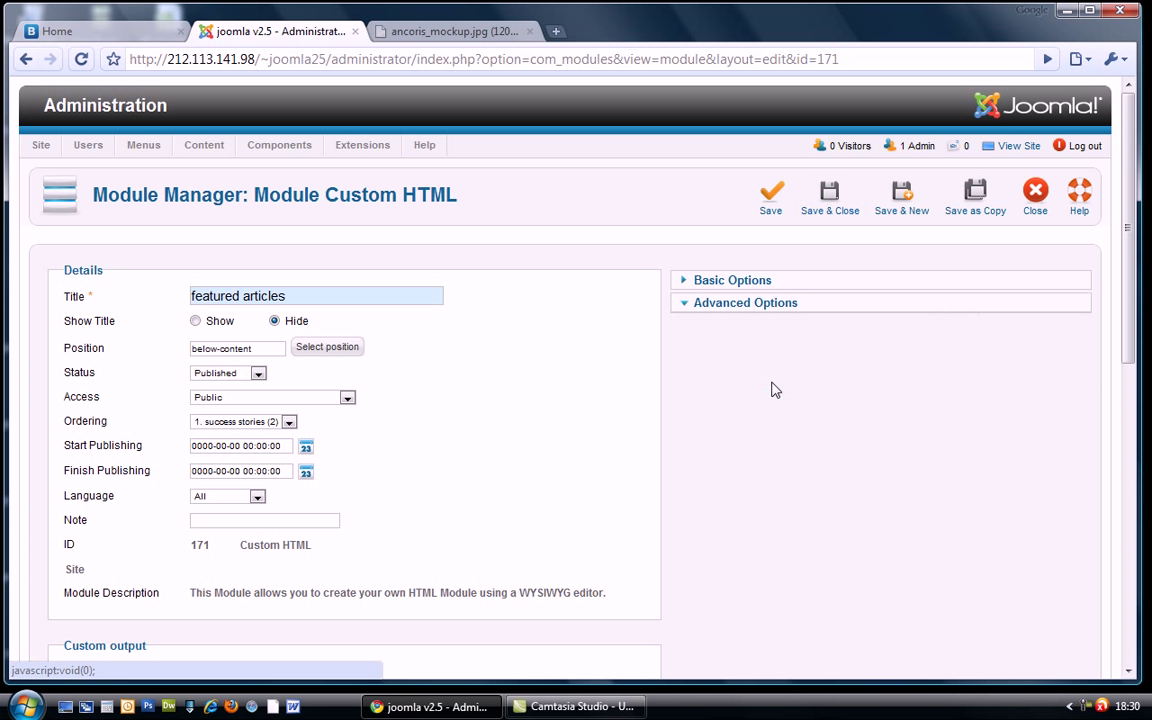
pyautogui.click(744, 302)
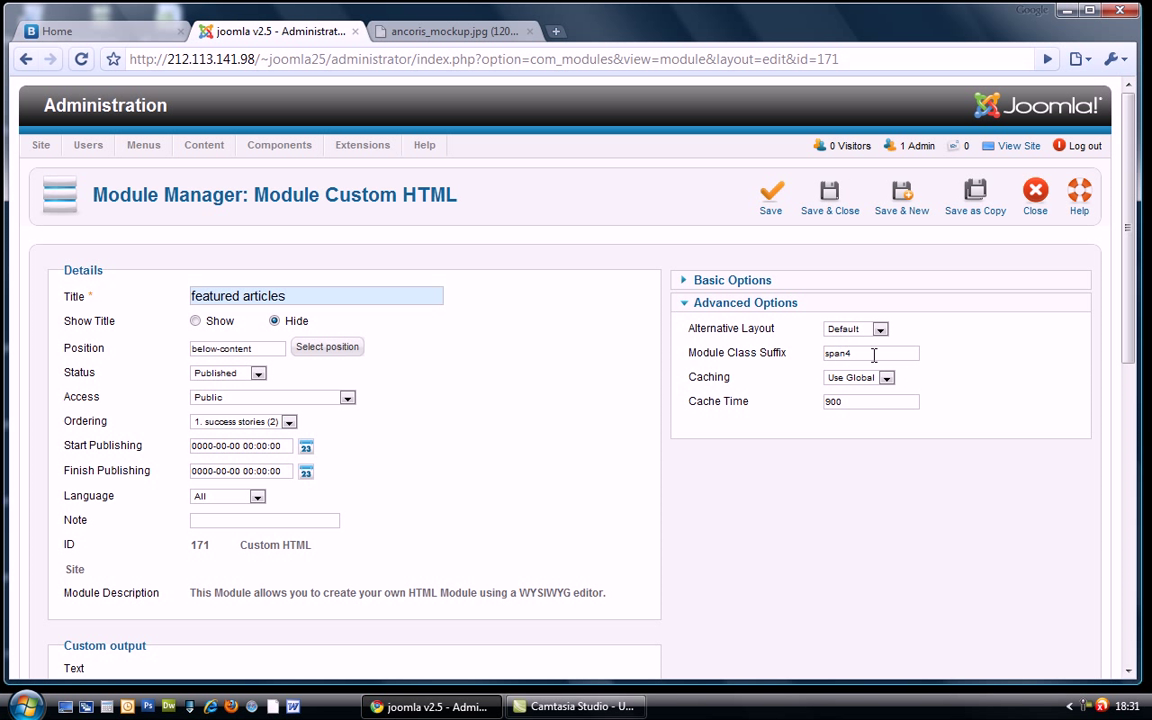
pyautogui.click(828, 196)
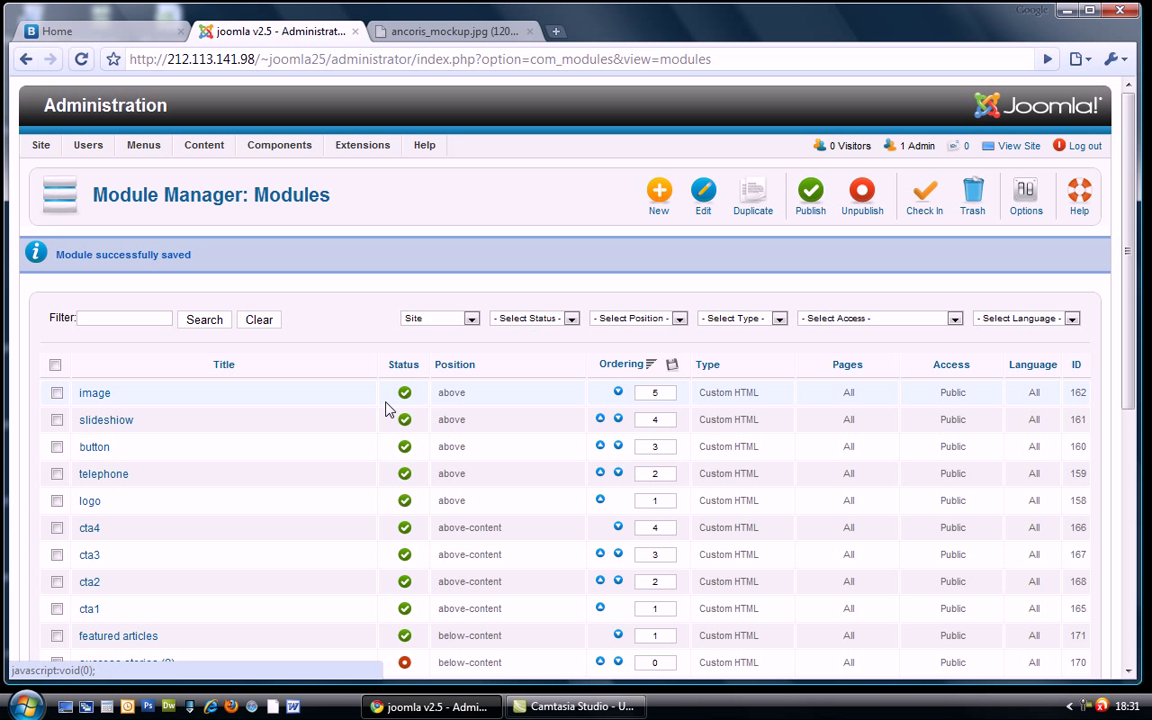
# Step: Retitle the success stories (2) module to press after checking the mockup
pyautogui.scroll(-3)
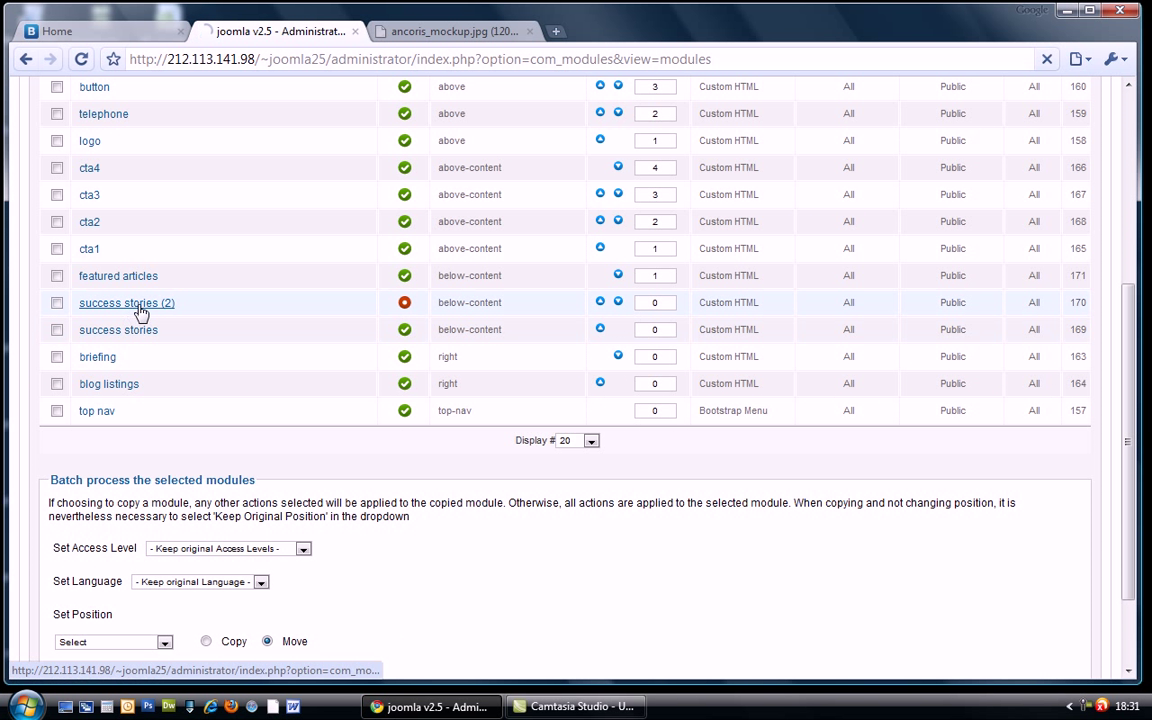
pyautogui.click(126, 304)
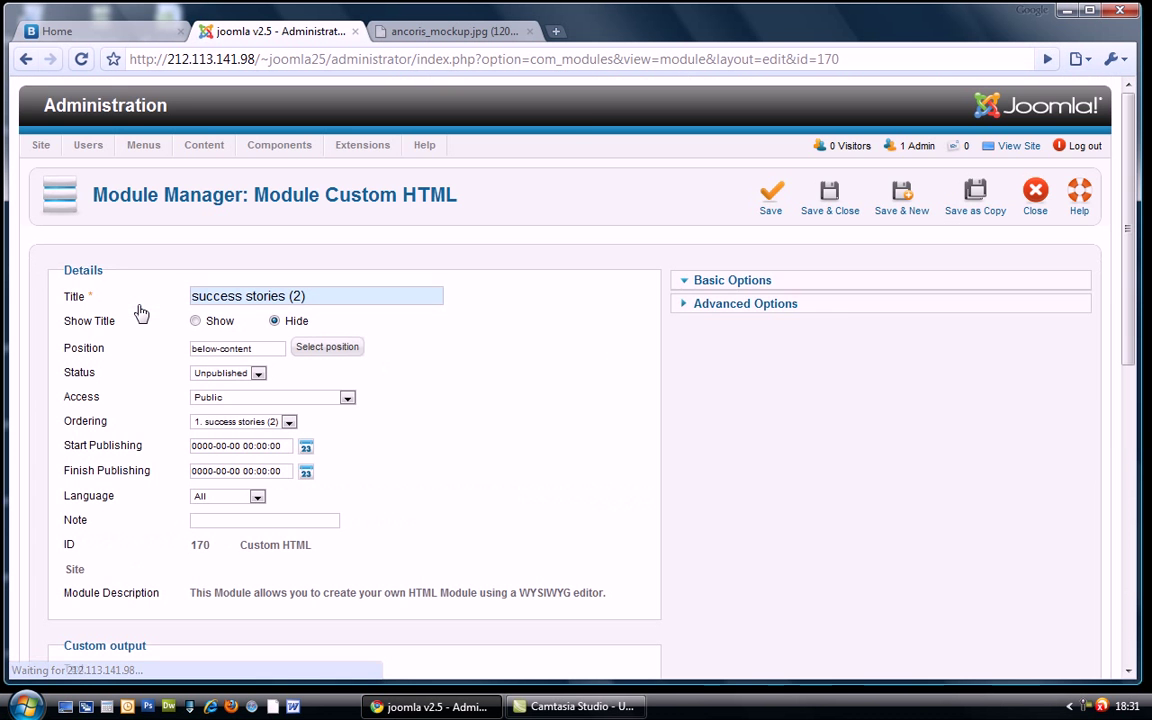
pyautogui.click(452, 32)
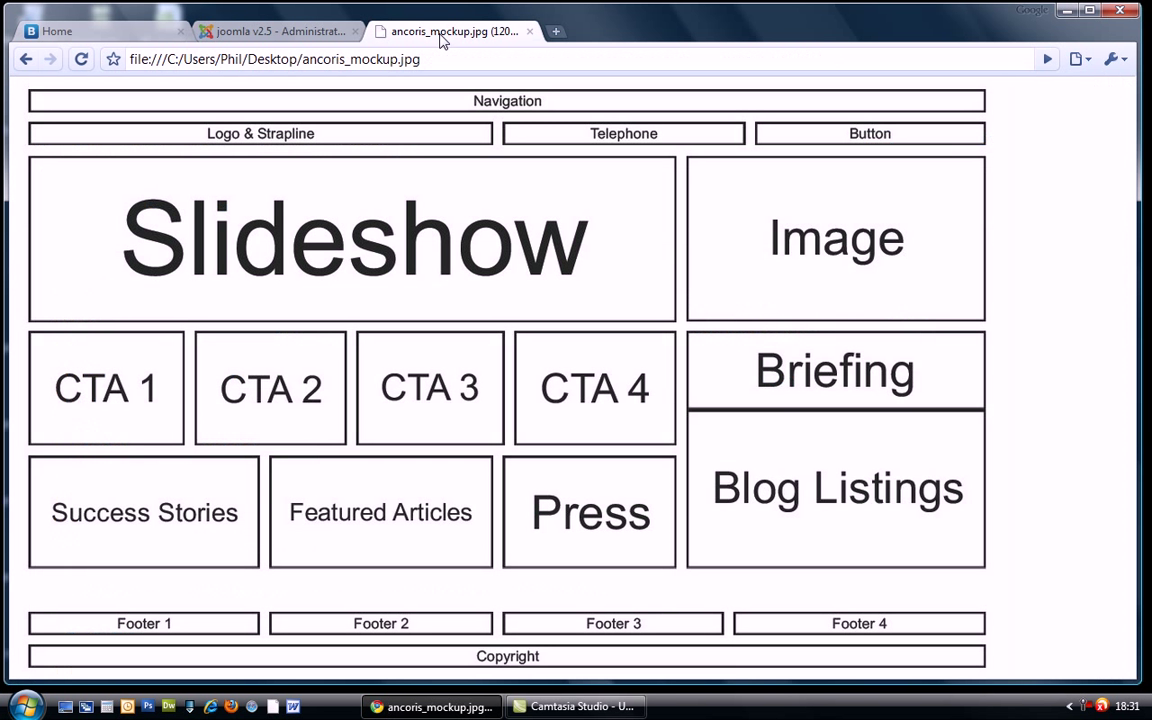
pyautogui.click(276, 32)
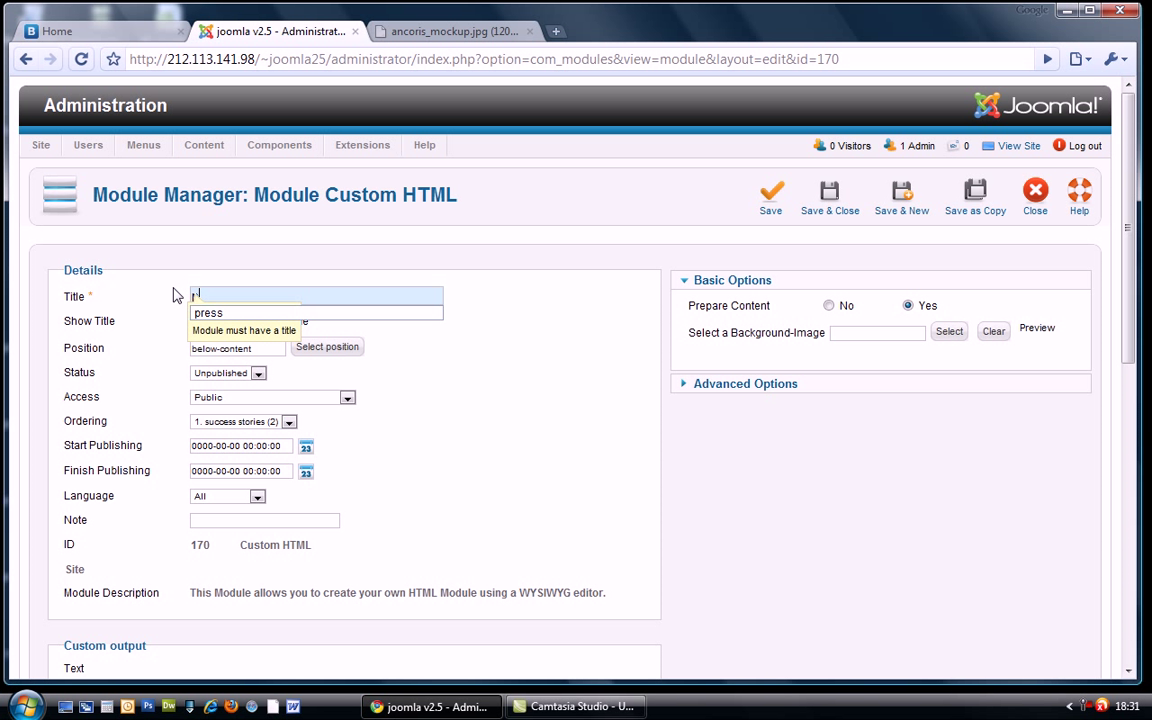
pyautogui.write('prres')
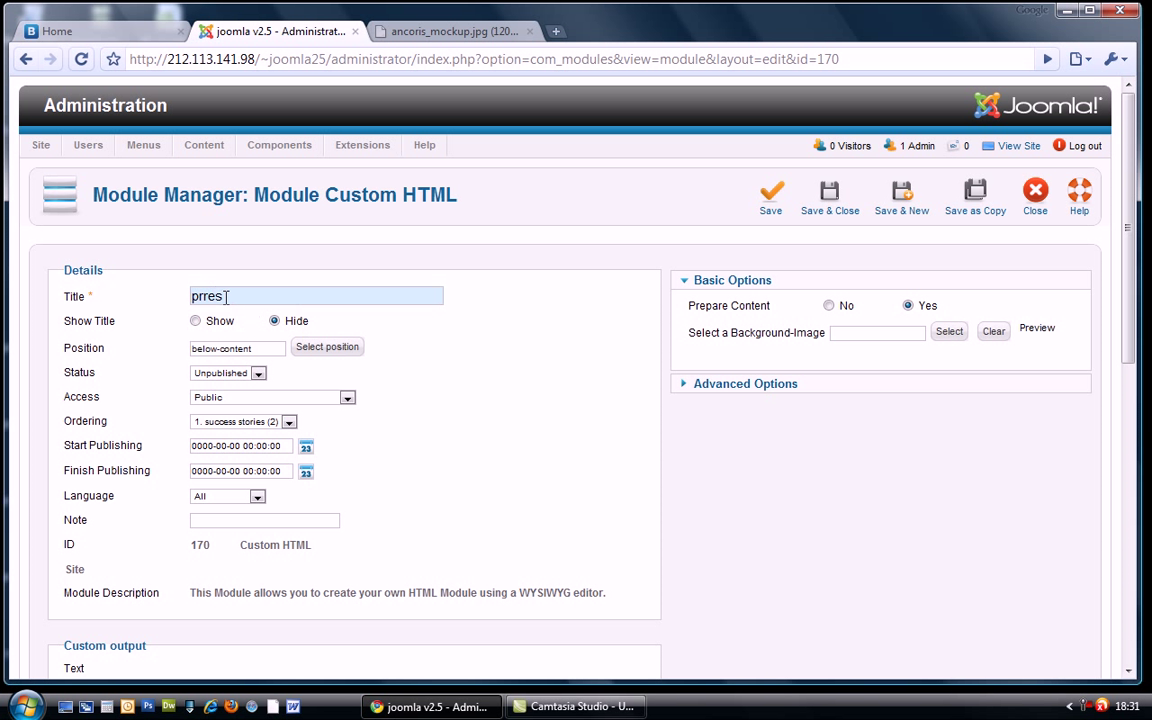
pyautogui.doubleClick(208, 296)
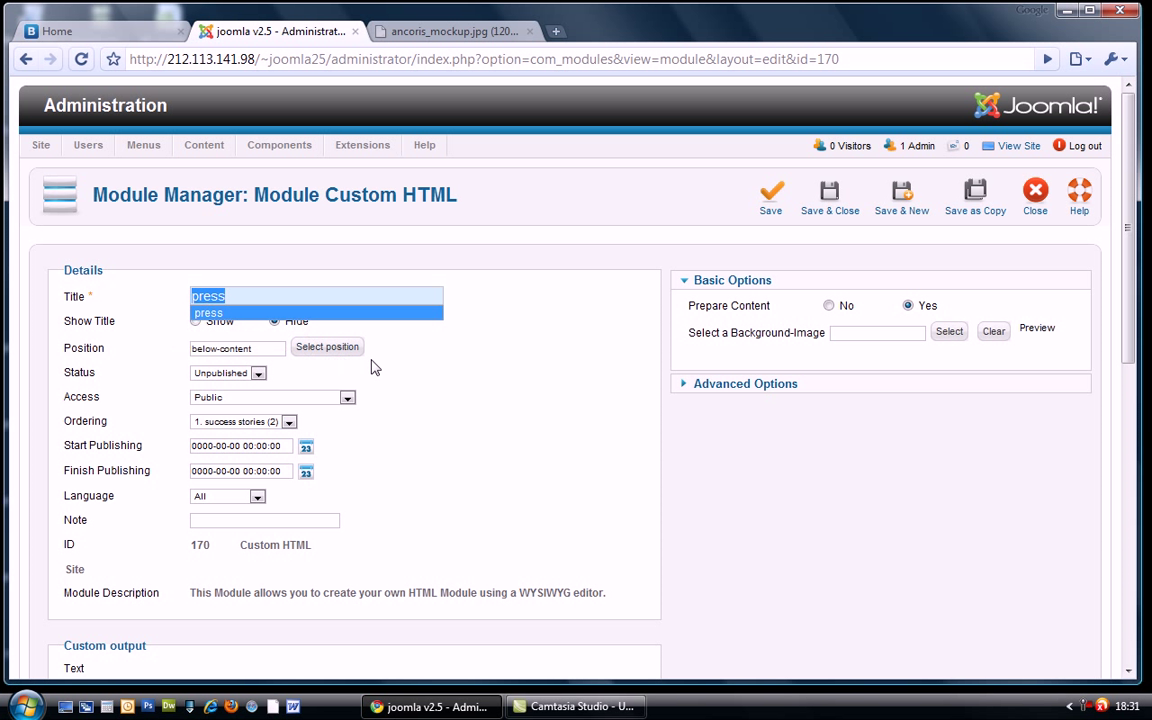
# Step: Replace the module text with press, set Status to Published and save it
pyautogui.scroll(-3)
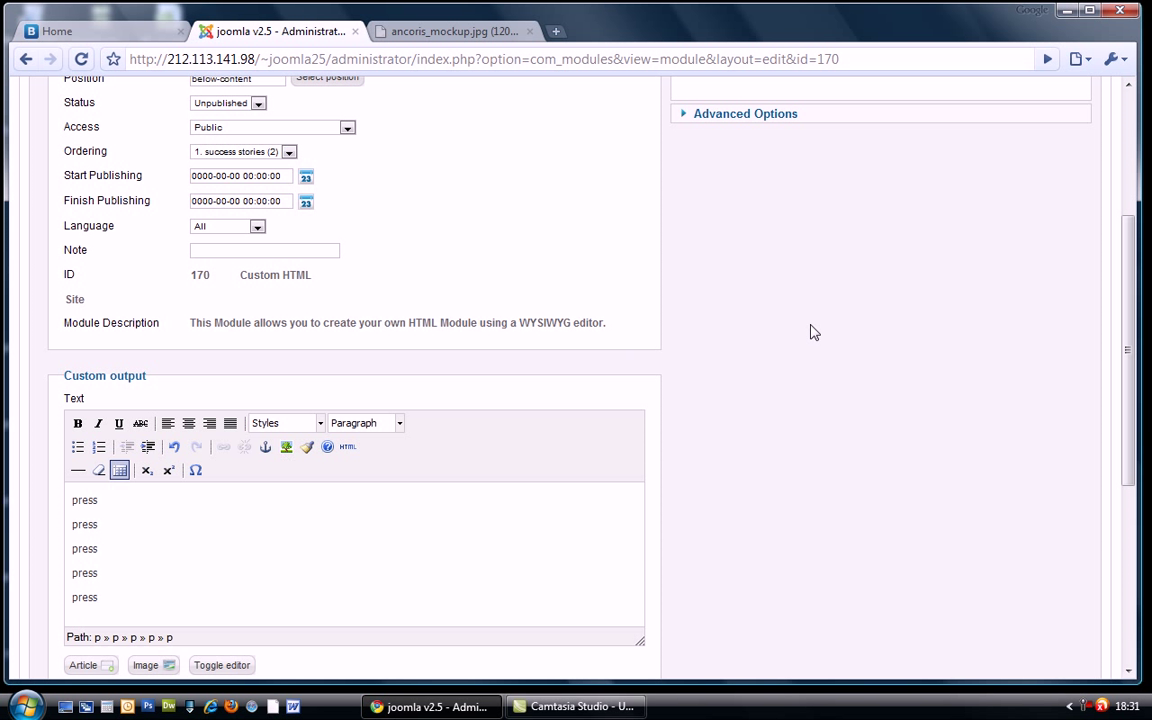
pyautogui.scroll(3)
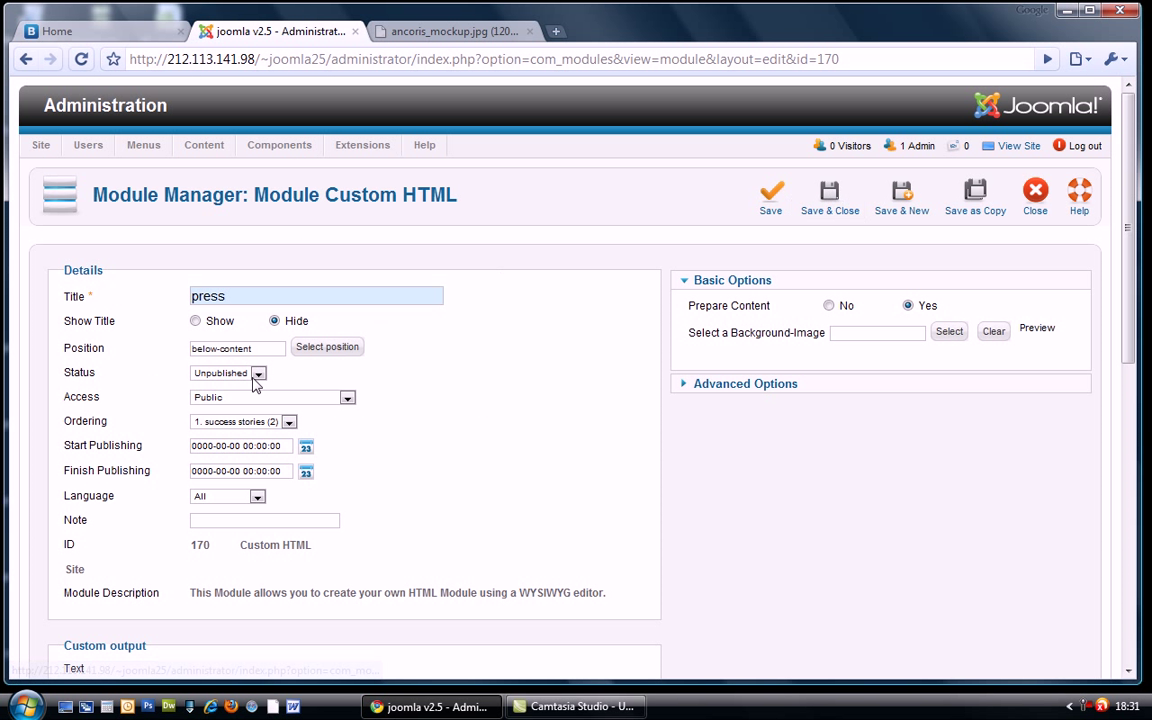
pyautogui.click(228, 372)
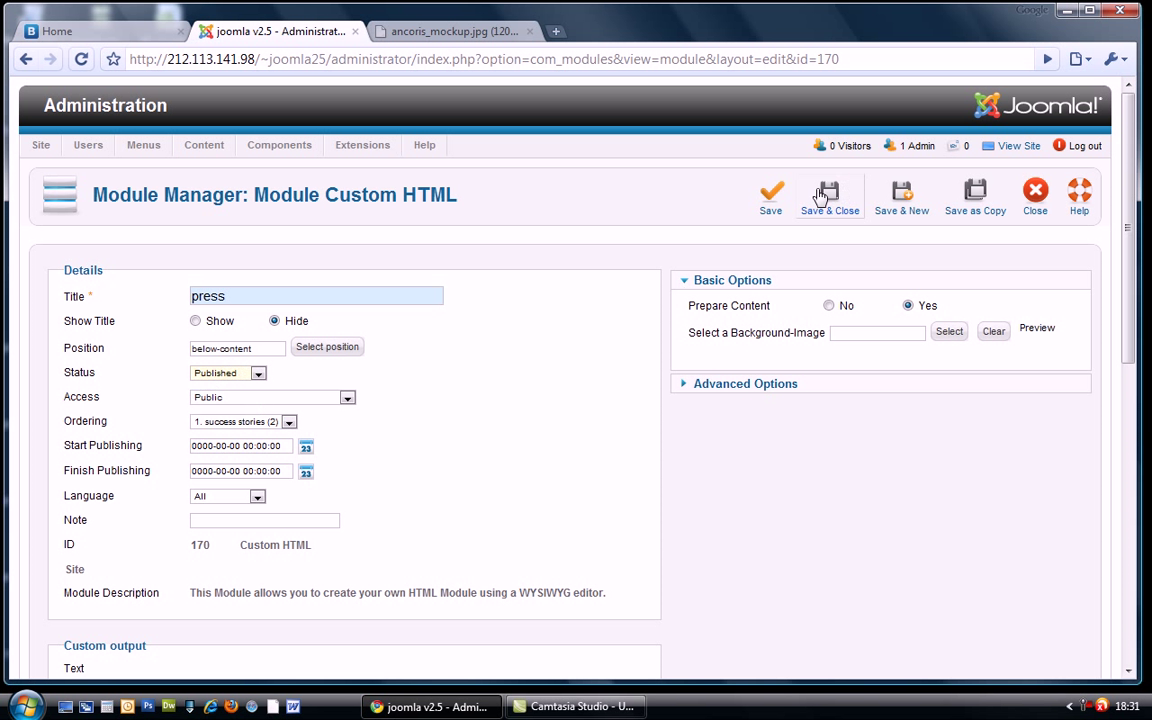
pyautogui.click(828, 196)
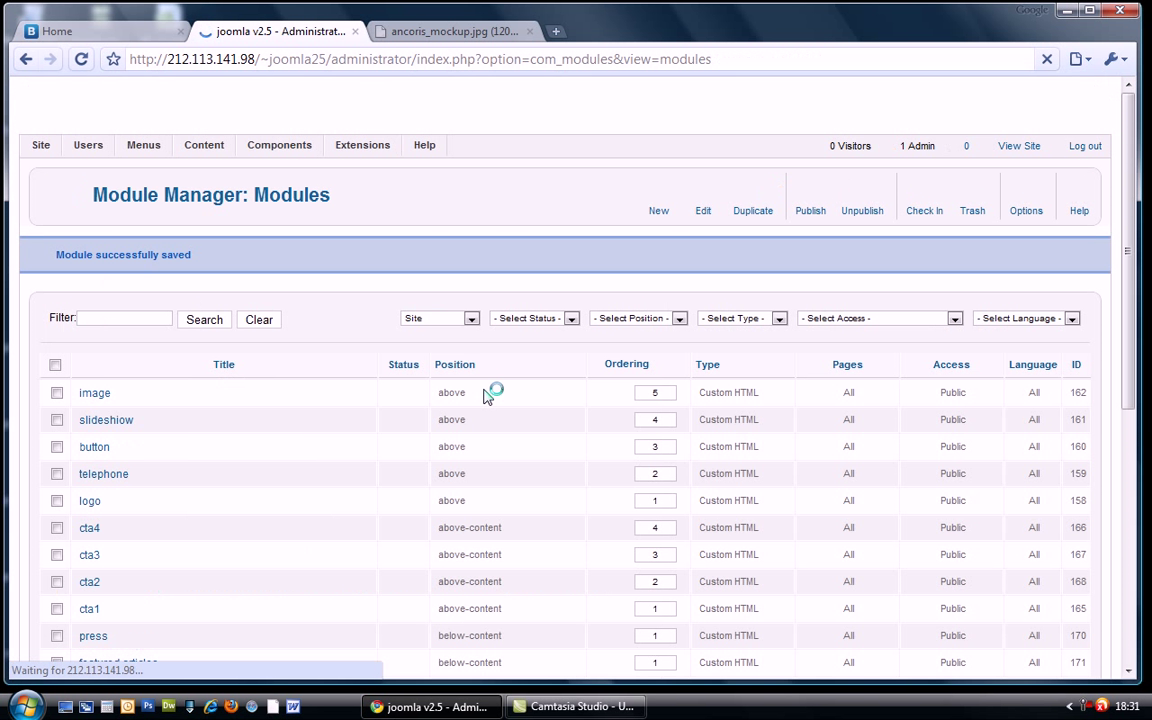
# Step: Compare the Module Manager list with the mockup and adjust the success stories ordering number
pyautogui.scroll(-3)
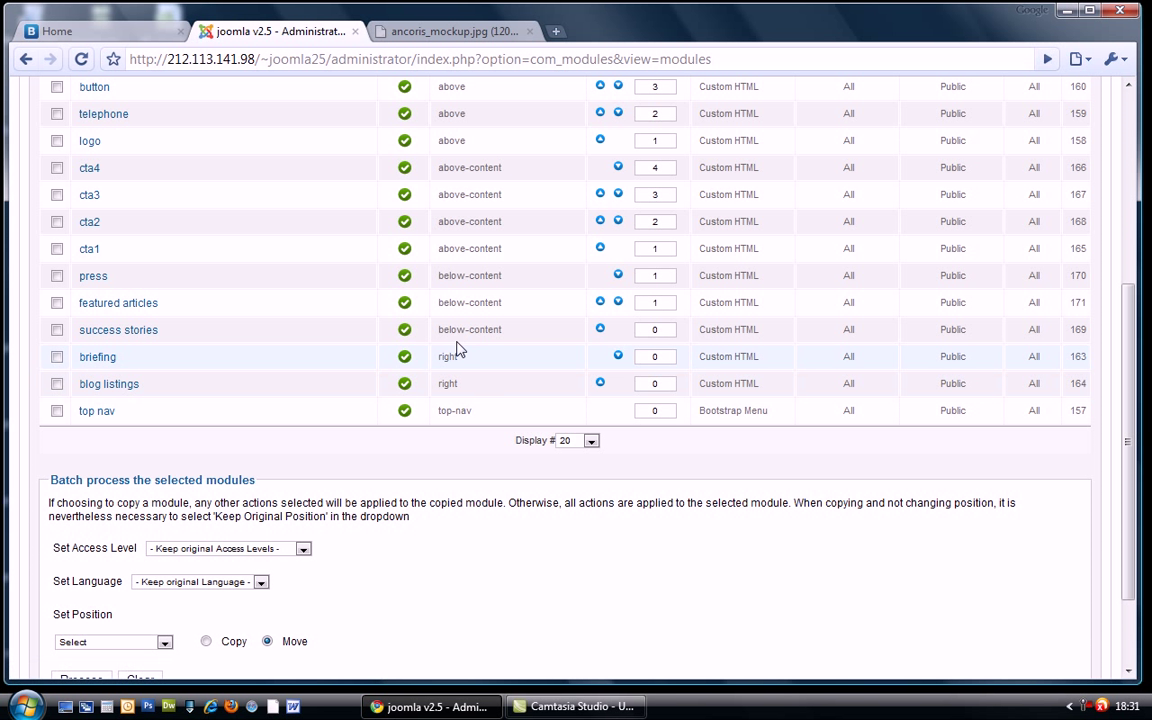
pyautogui.moveTo(408, 292)
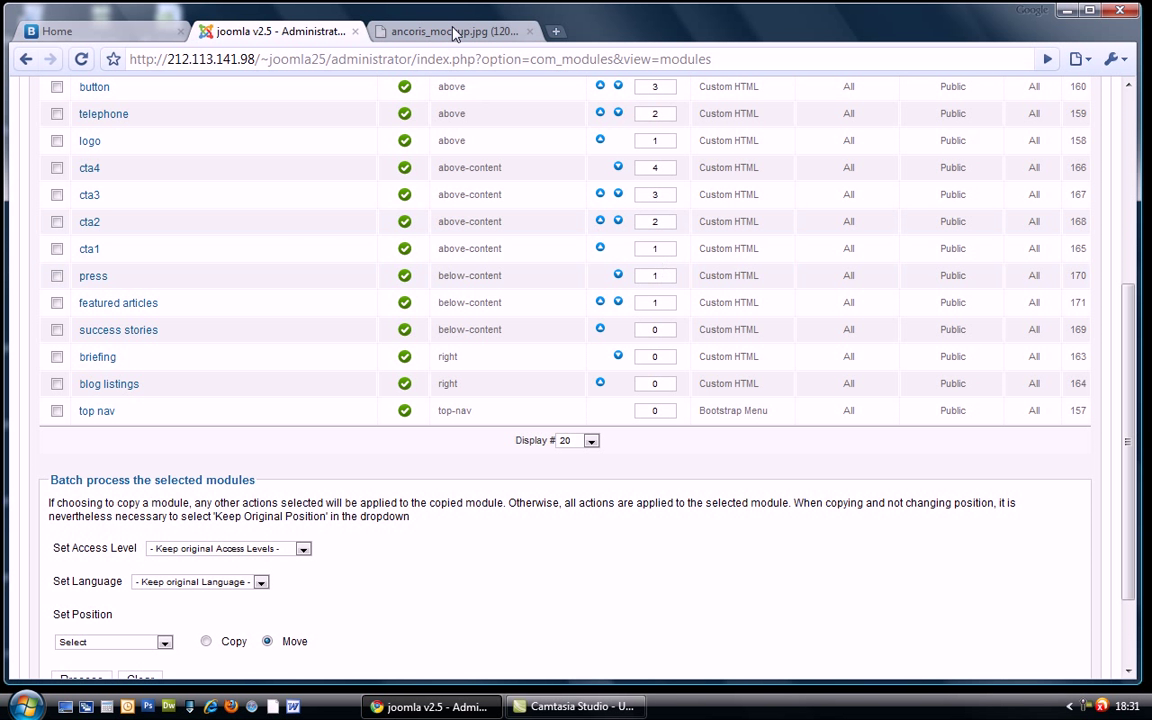
pyautogui.click(450, 32)
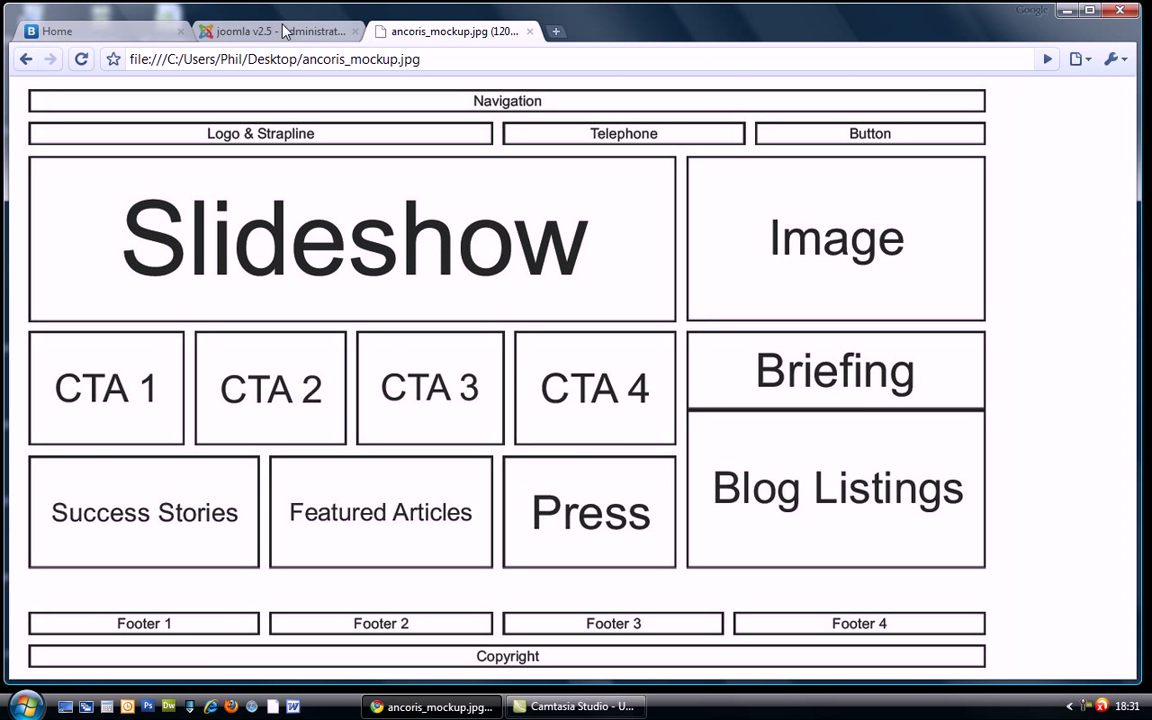
pyautogui.click(270, 32)
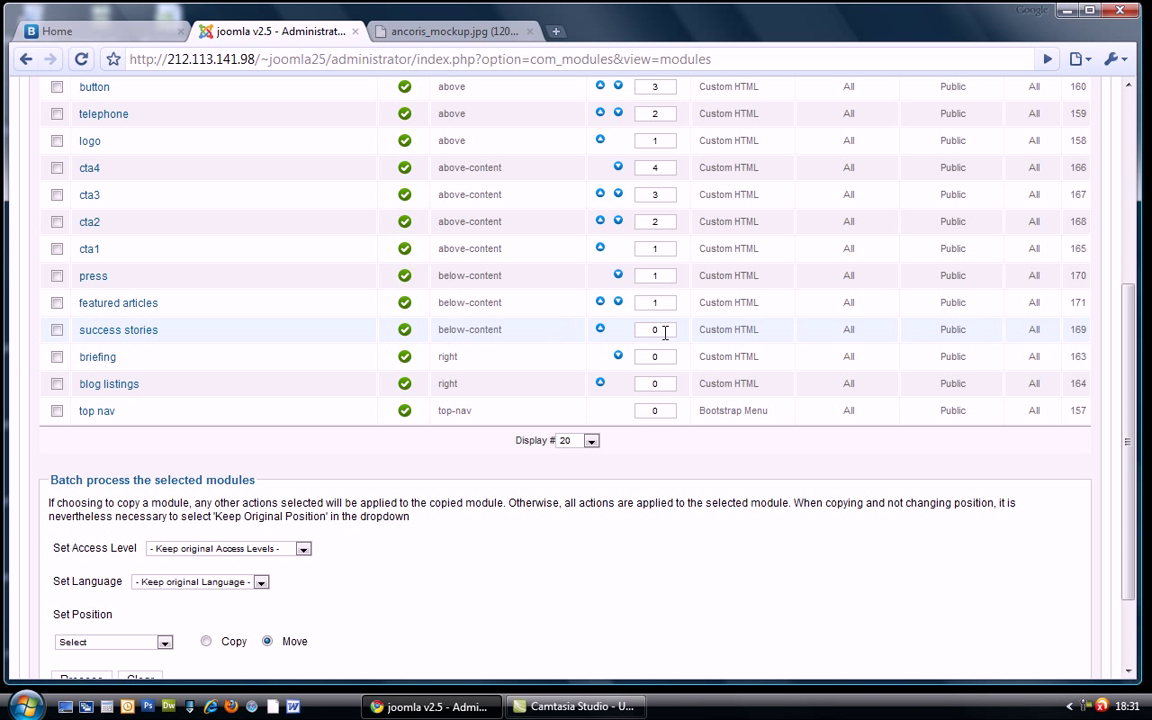
pyautogui.click(656, 328)
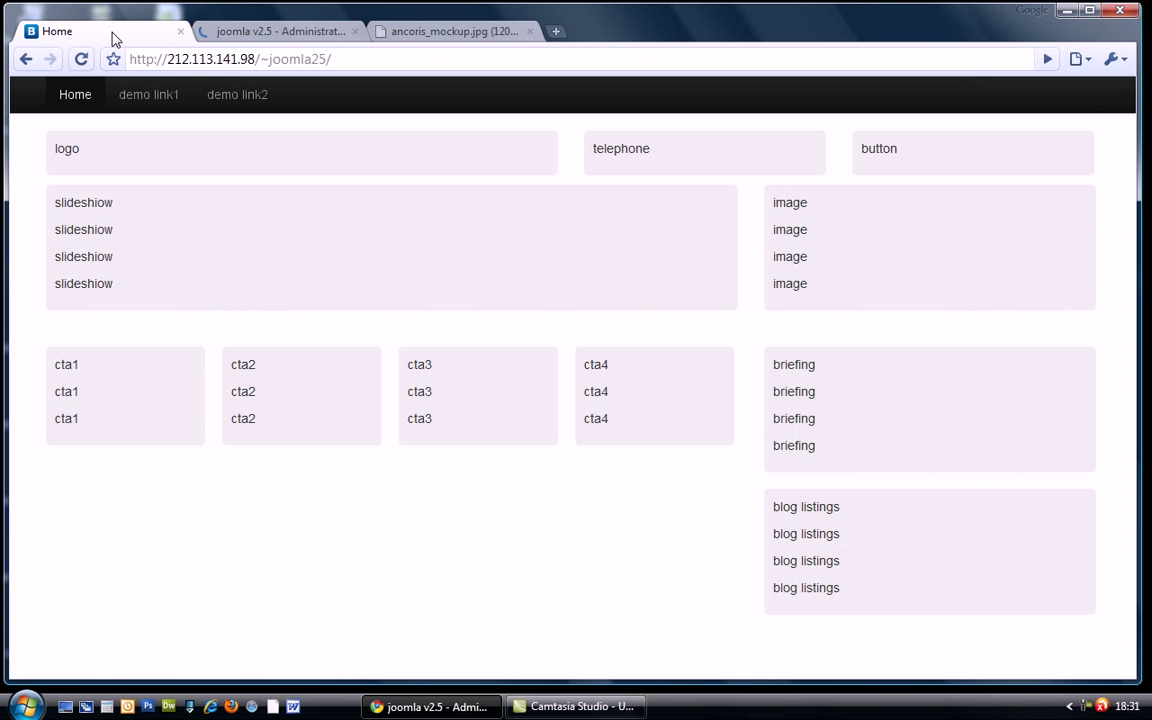
# Step: Reload the home page showing the success stories, featured articles and press row, then return to the administrator
pyautogui.click(80, 60)
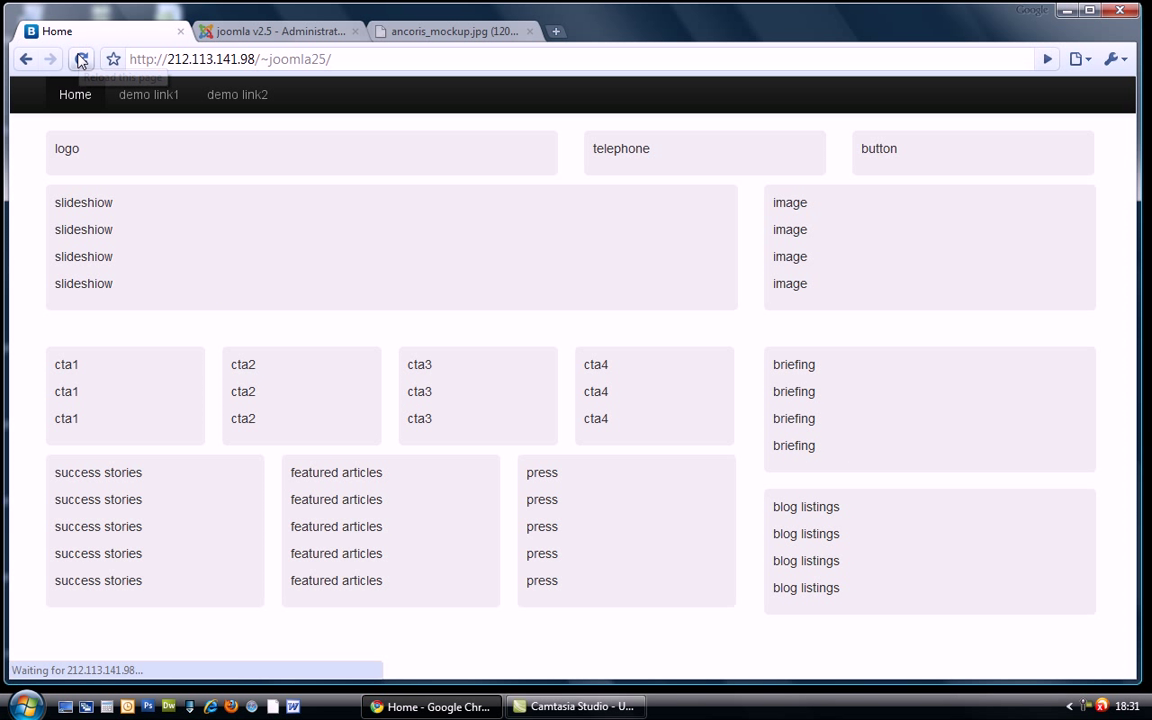
pyautogui.click(80, 60)
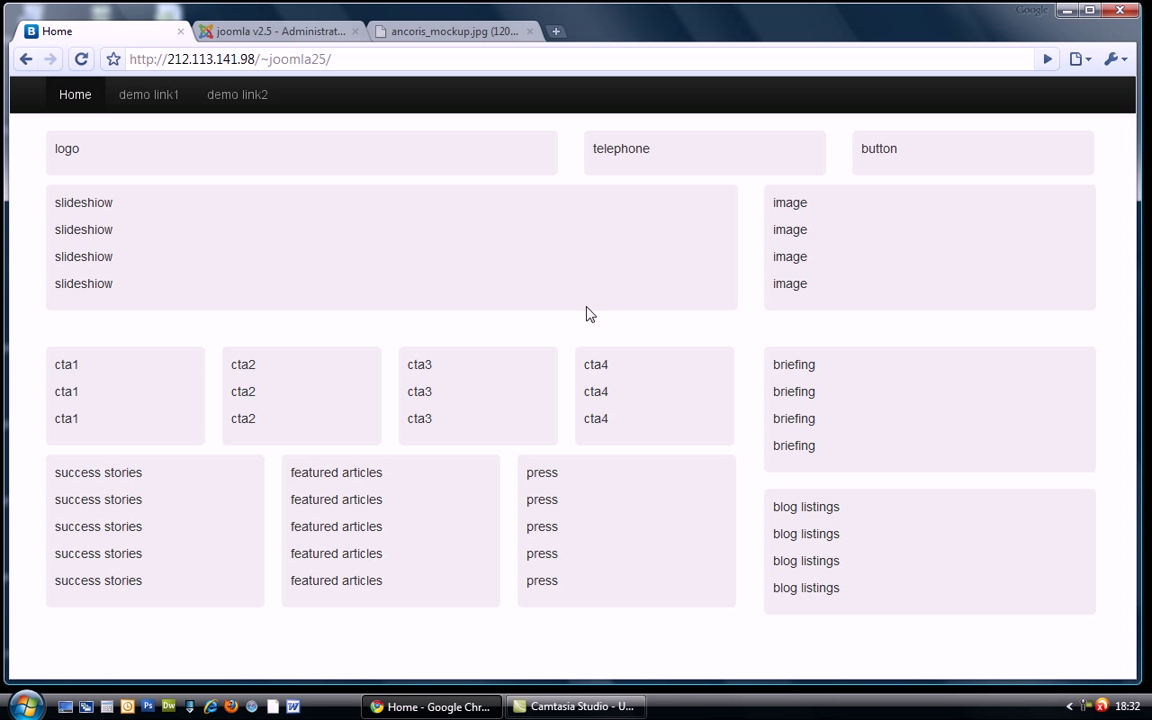
pyautogui.click(450, 32)
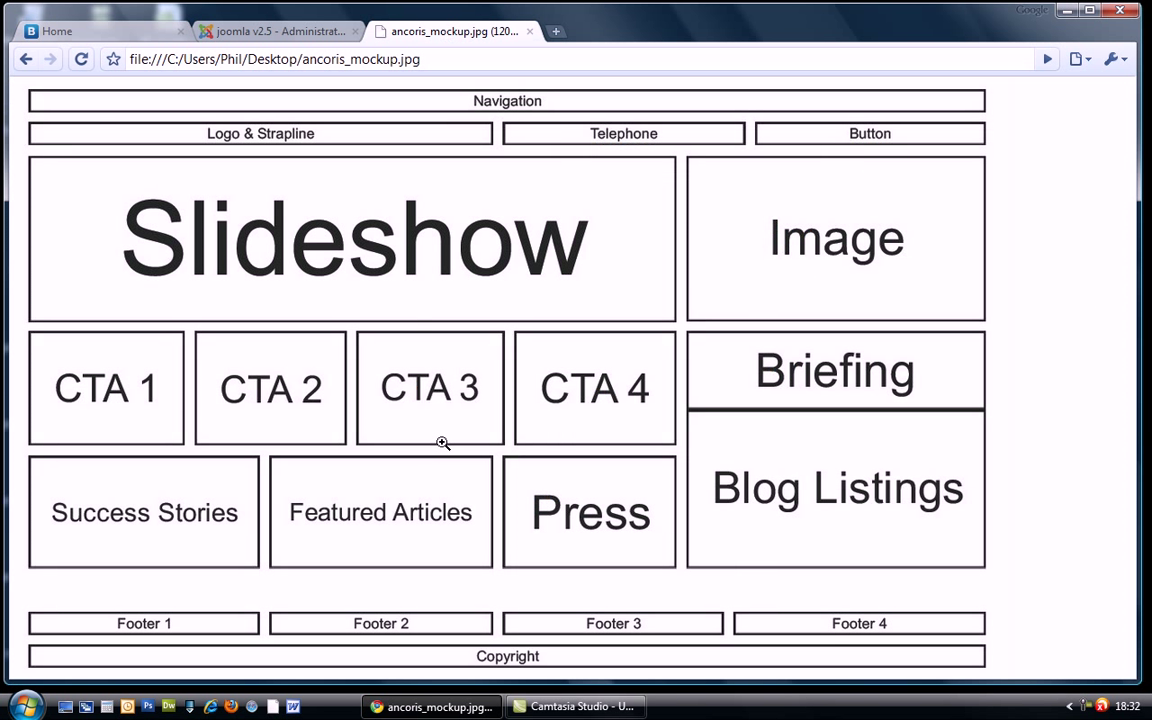
pyautogui.moveTo(136, 632)
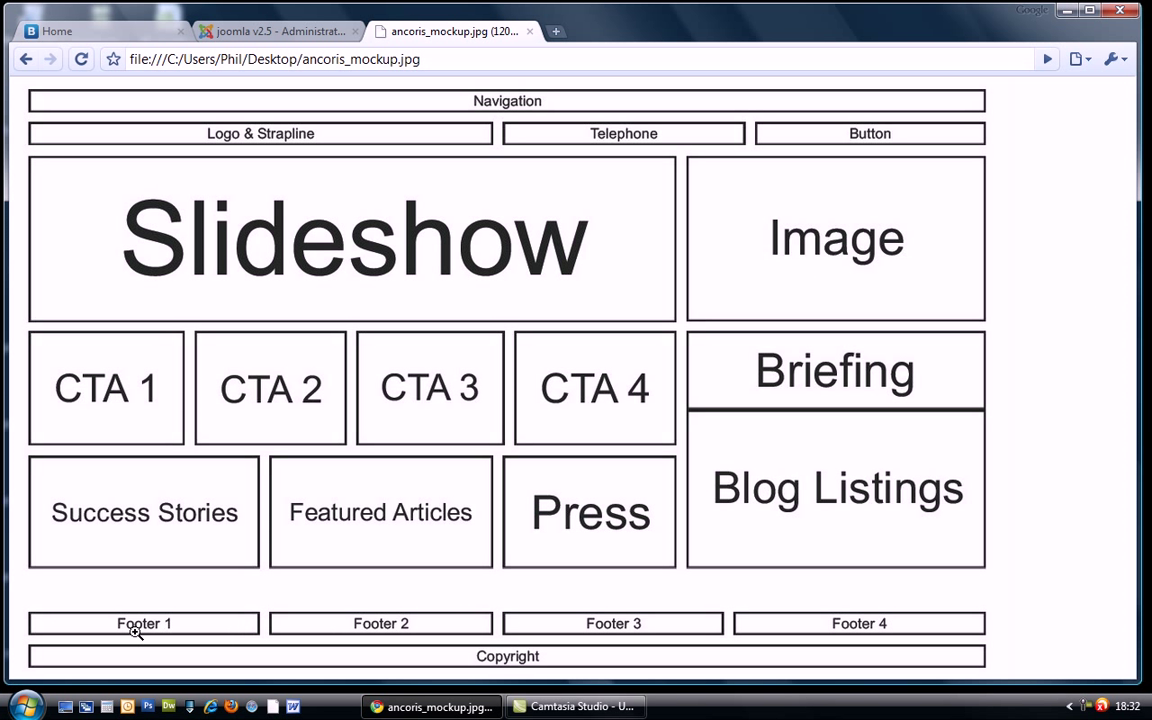
pyautogui.moveTo(190, 32)
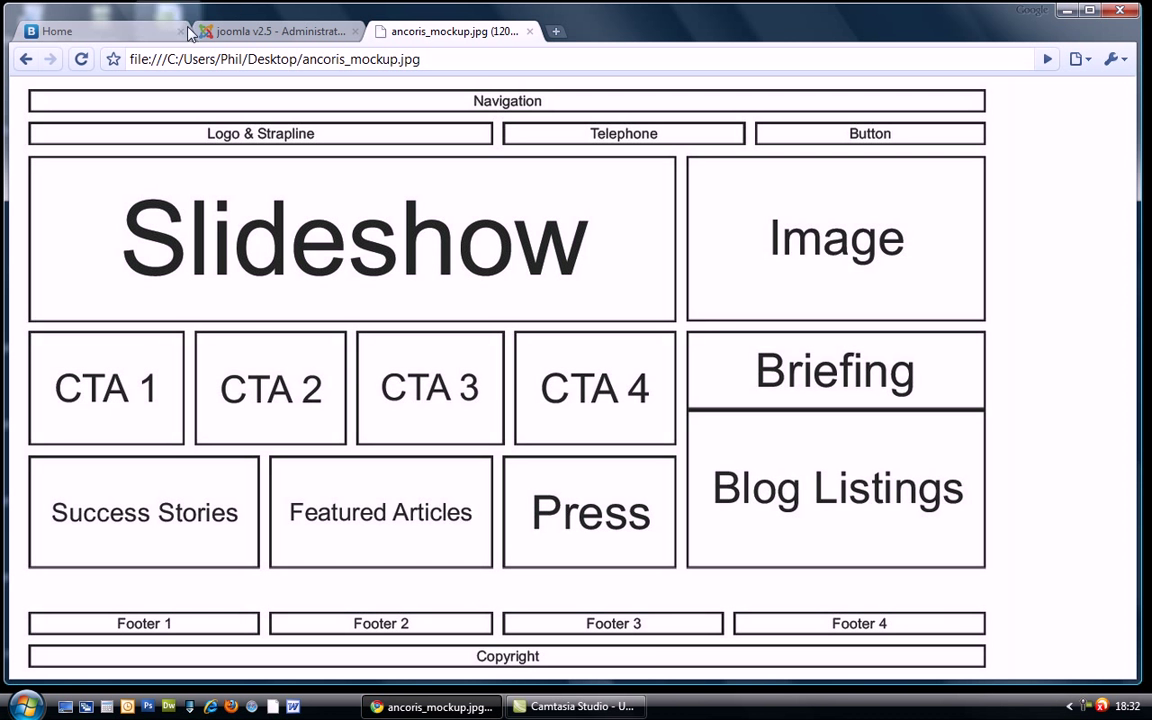
pyautogui.click(270, 32)
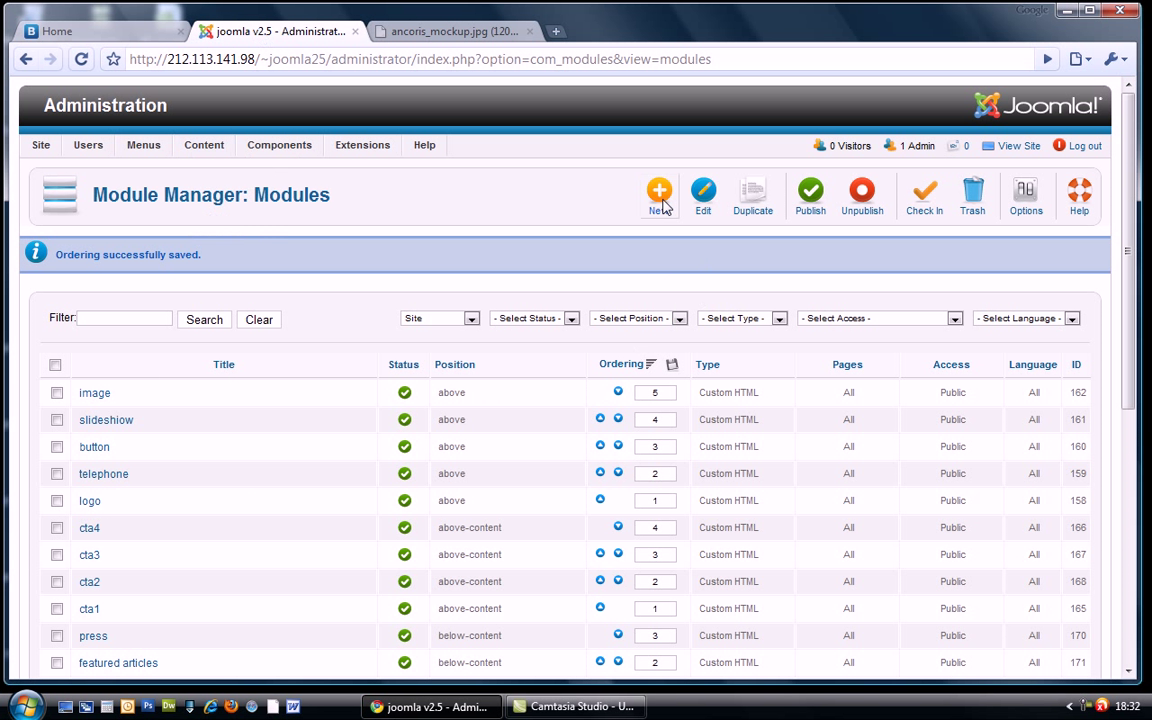
# Step: Create a new Custom HTML module titled footer1 in the footer position
pyautogui.click(660, 196)
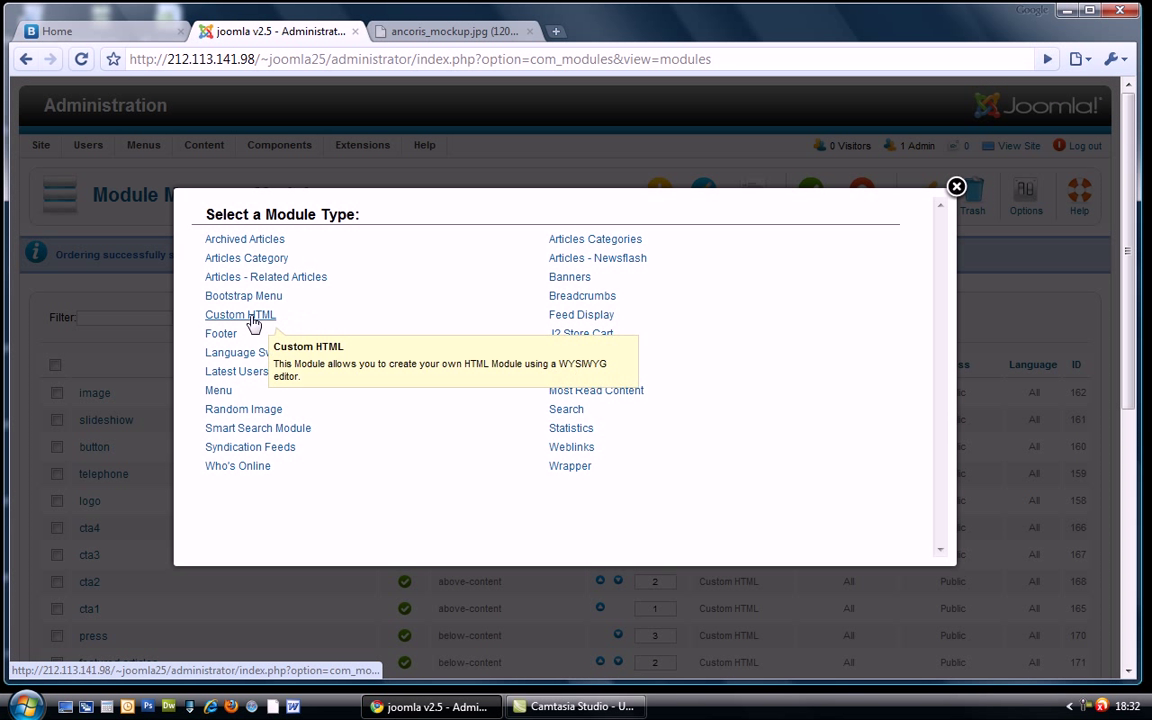
pyautogui.click(240, 314)
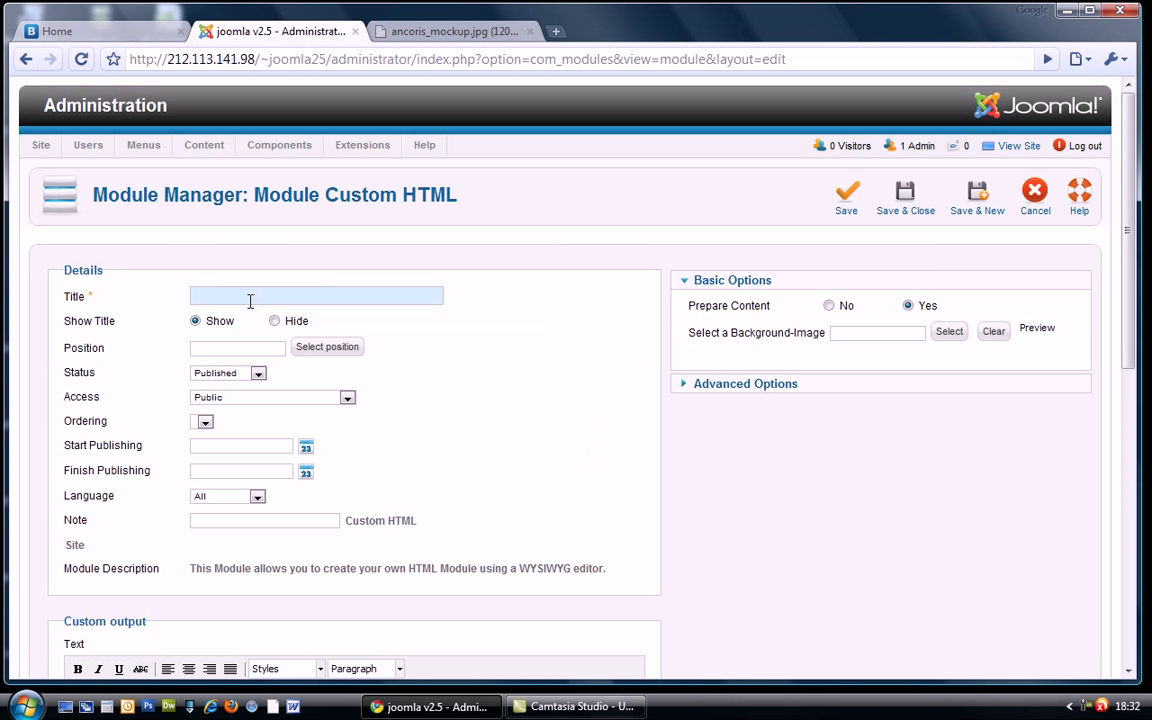
pyautogui.write('foo')
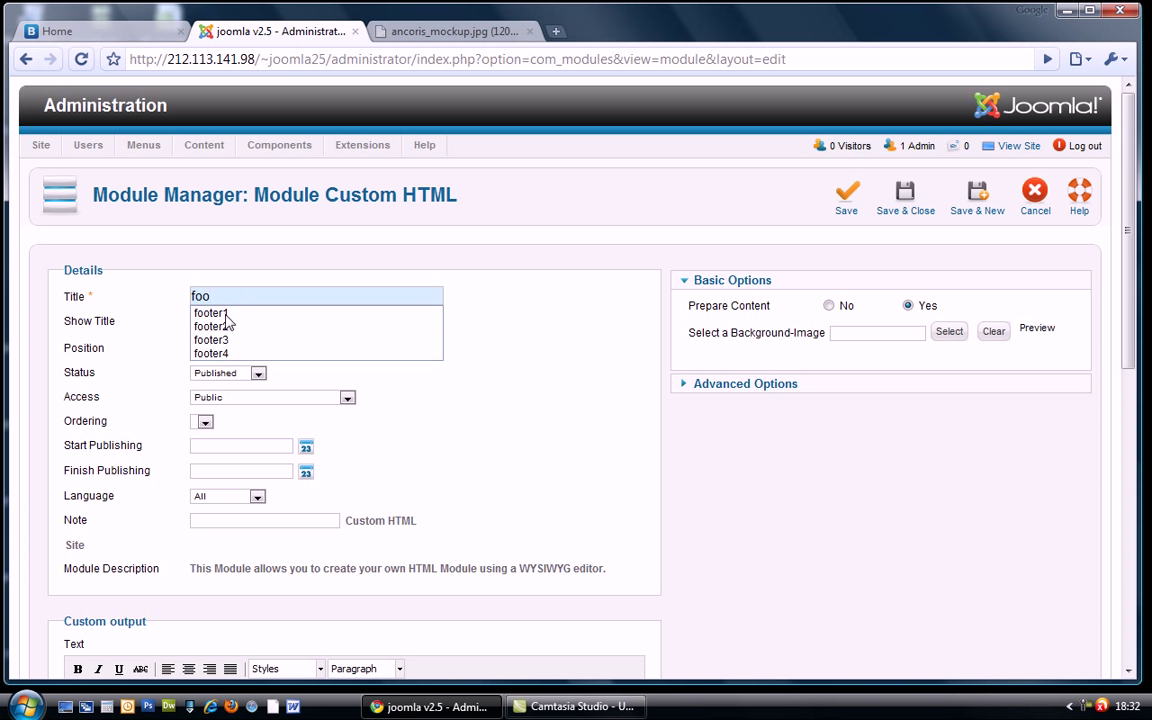
pyautogui.click(212, 312)
pyautogui.write('footer')
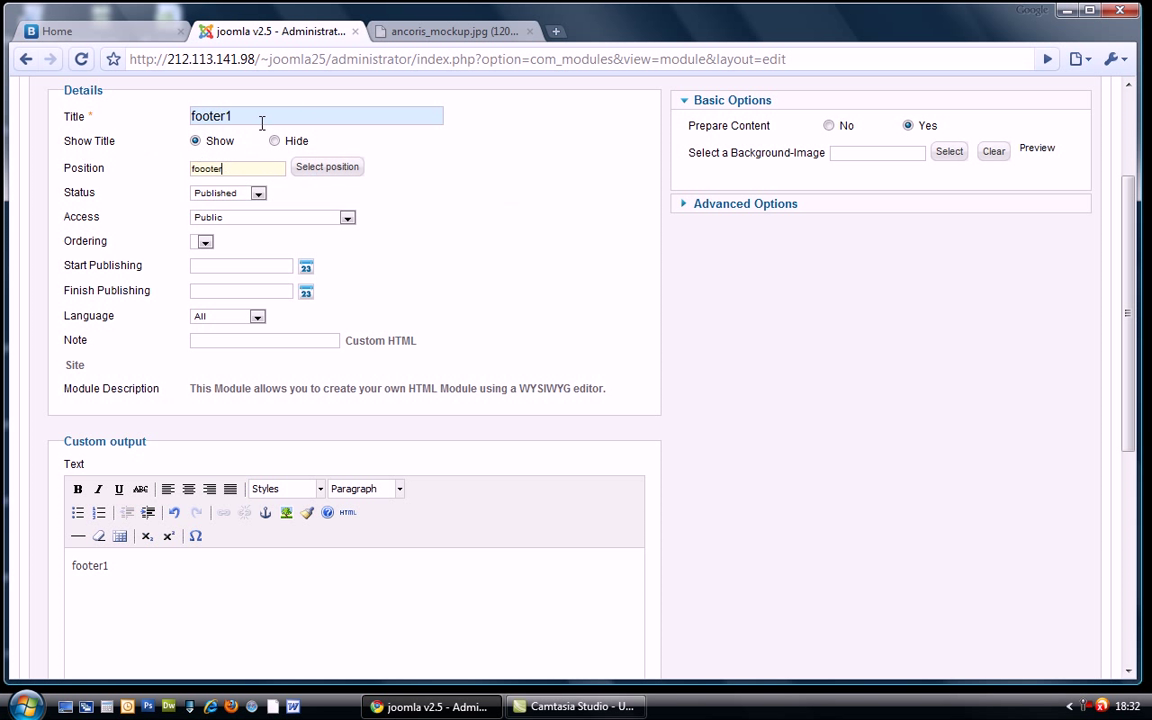
pyautogui.click(276, 140)
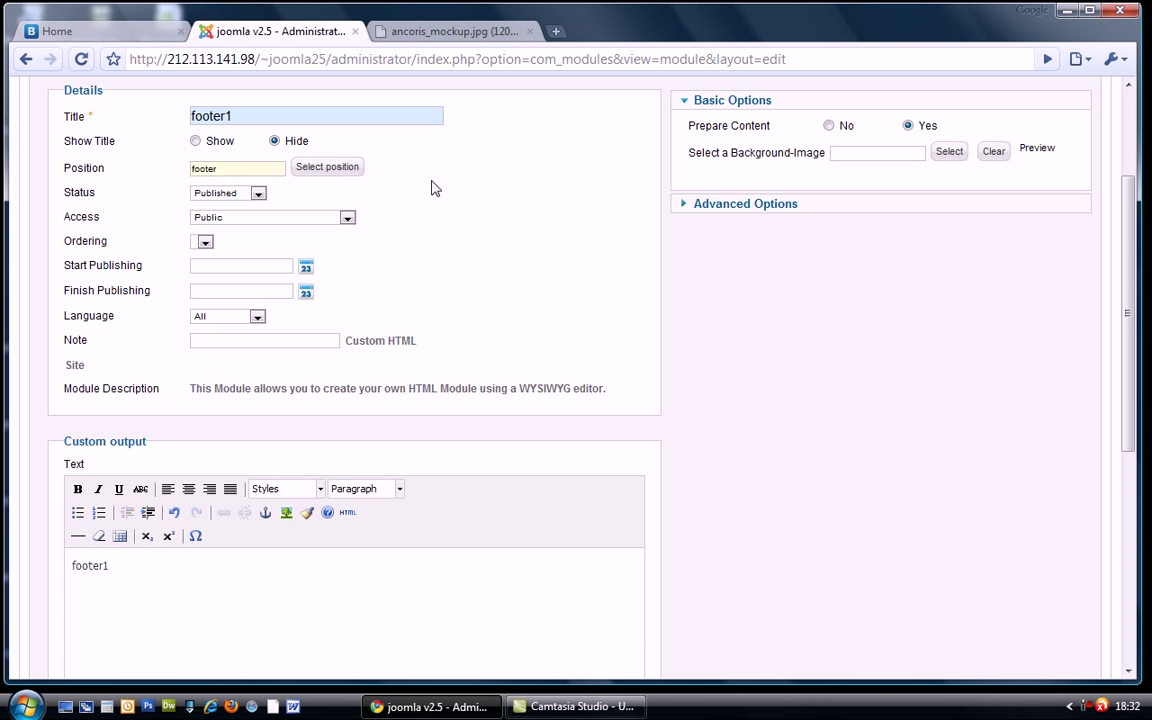
# Step: Give footer1 the span3 Module Class Suffix under Advanced Options, matching the mockup
pyautogui.click(744, 204)
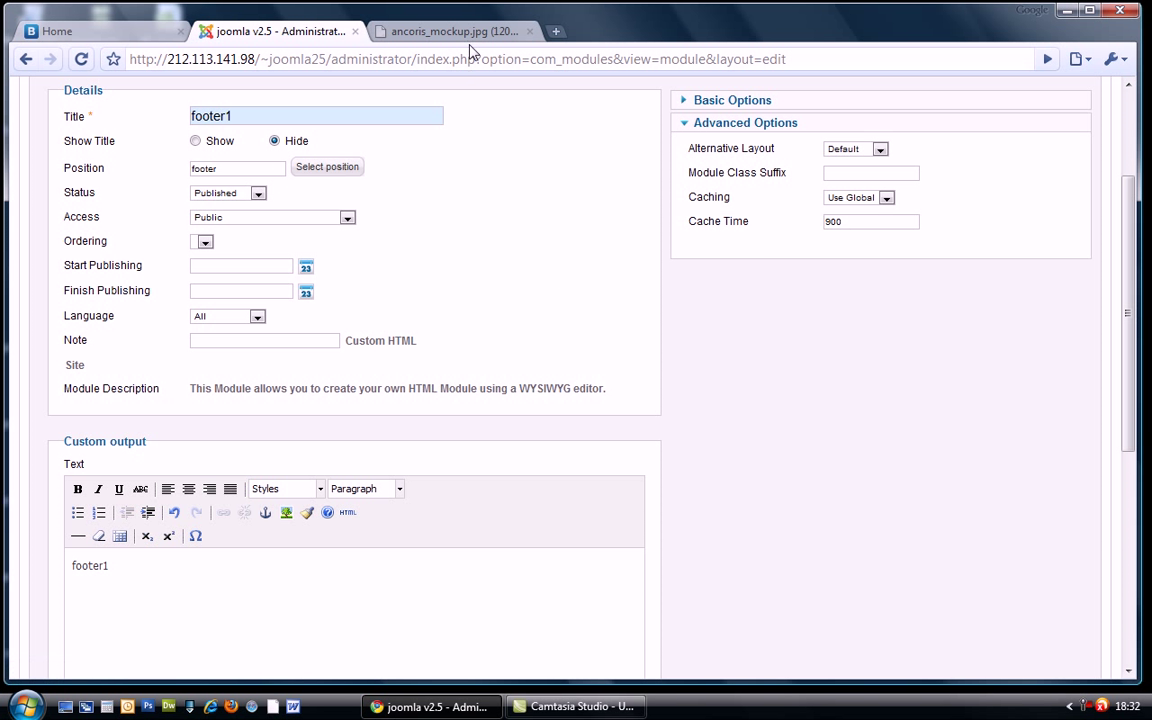
pyautogui.click(452, 32)
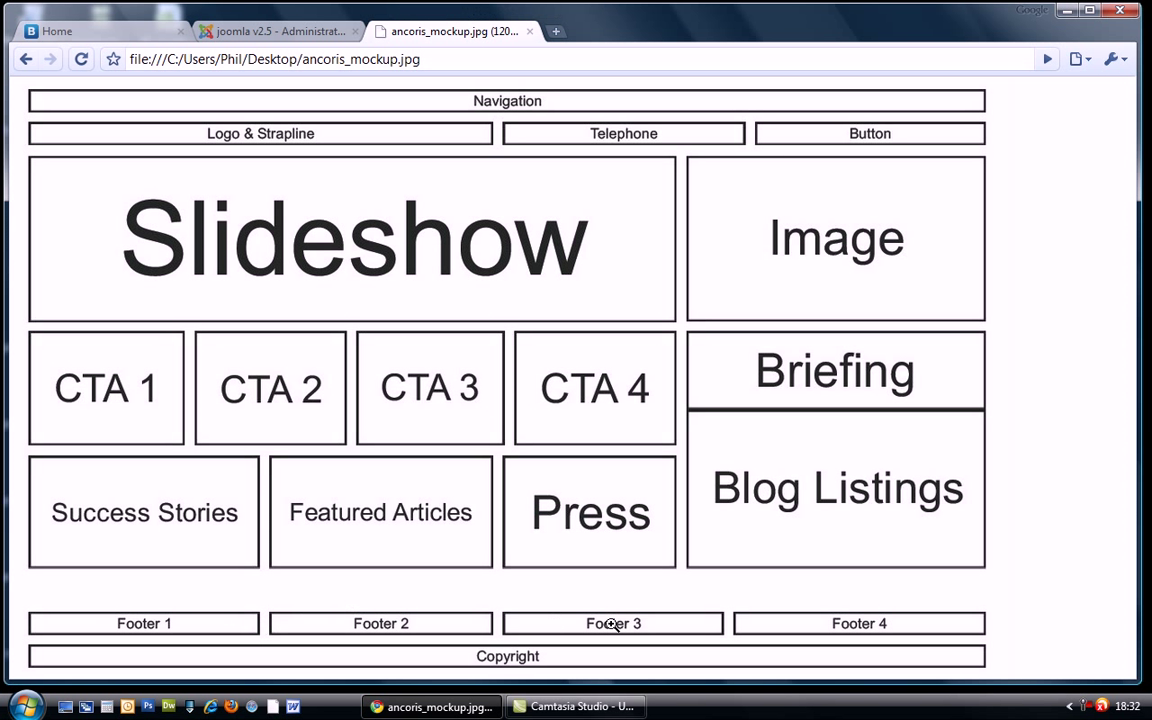
pyautogui.moveTo(136, 616)
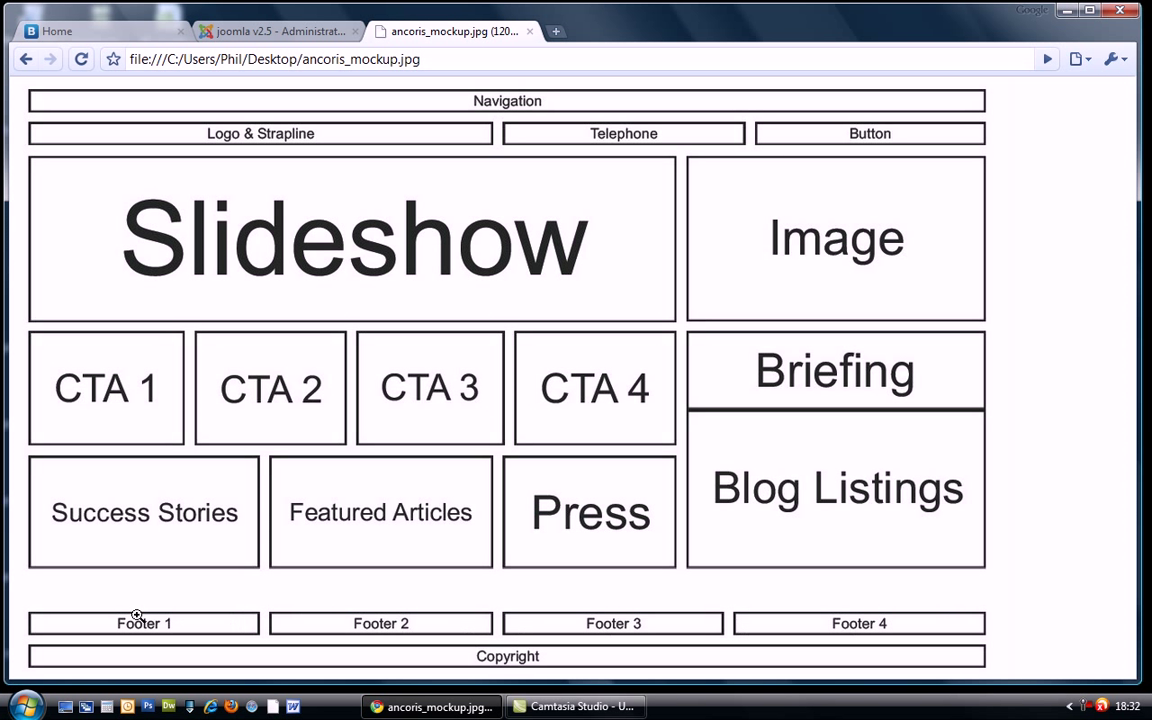
pyautogui.moveTo(884, 632)
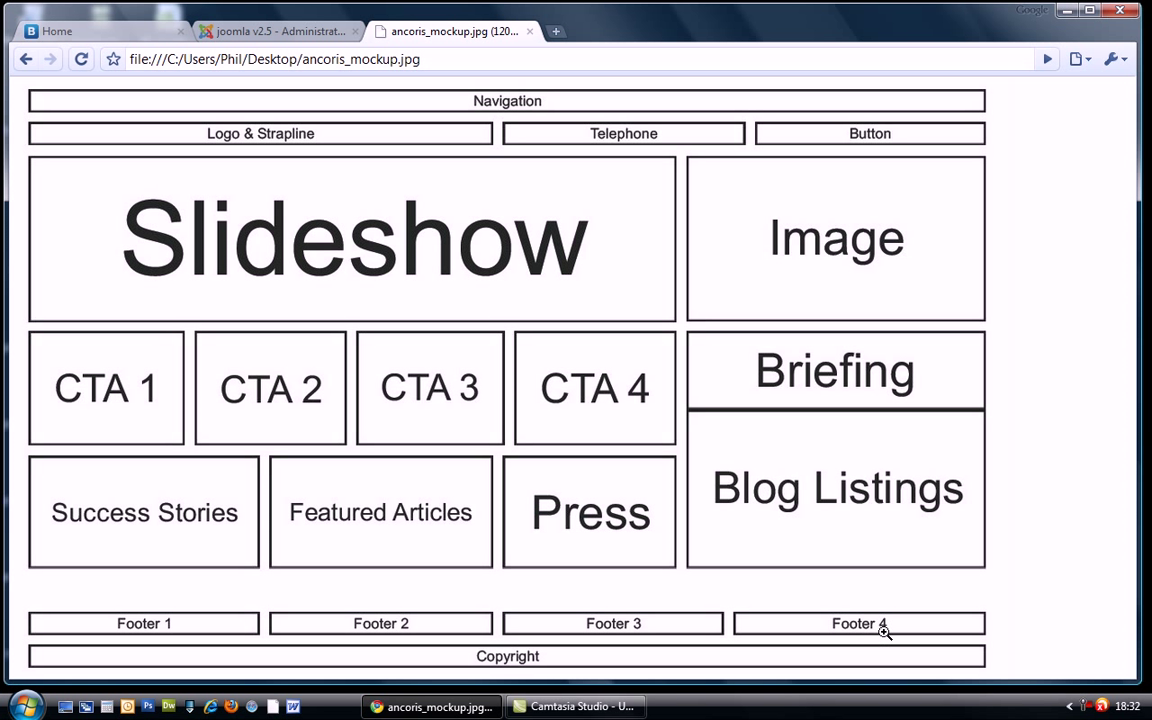
pyautogui.moveTo(136, 624)
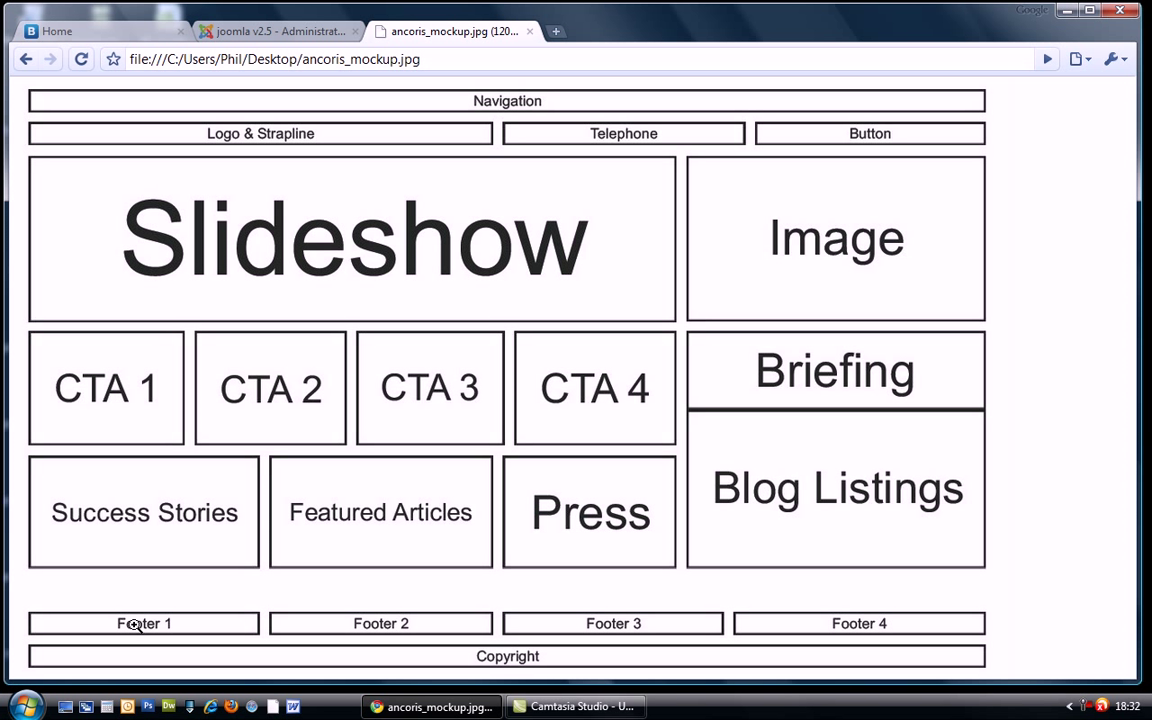
pyautogui.moveTo(312, 638)
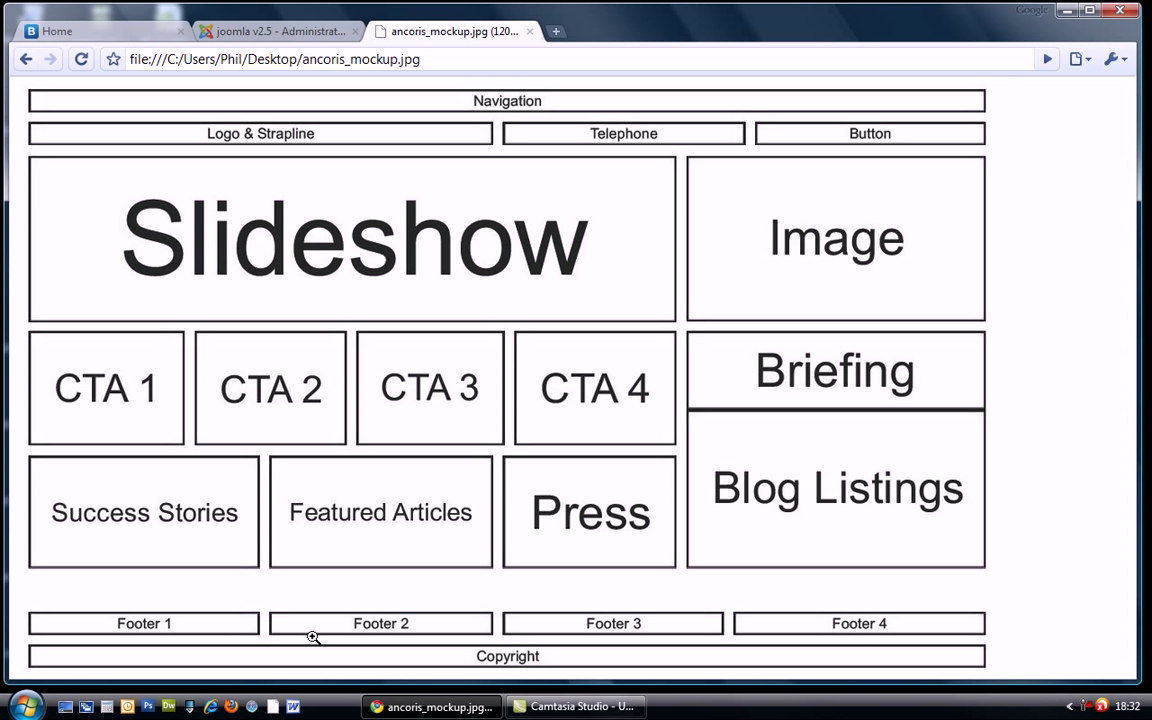
pyautogui.moveTo(340, 24)
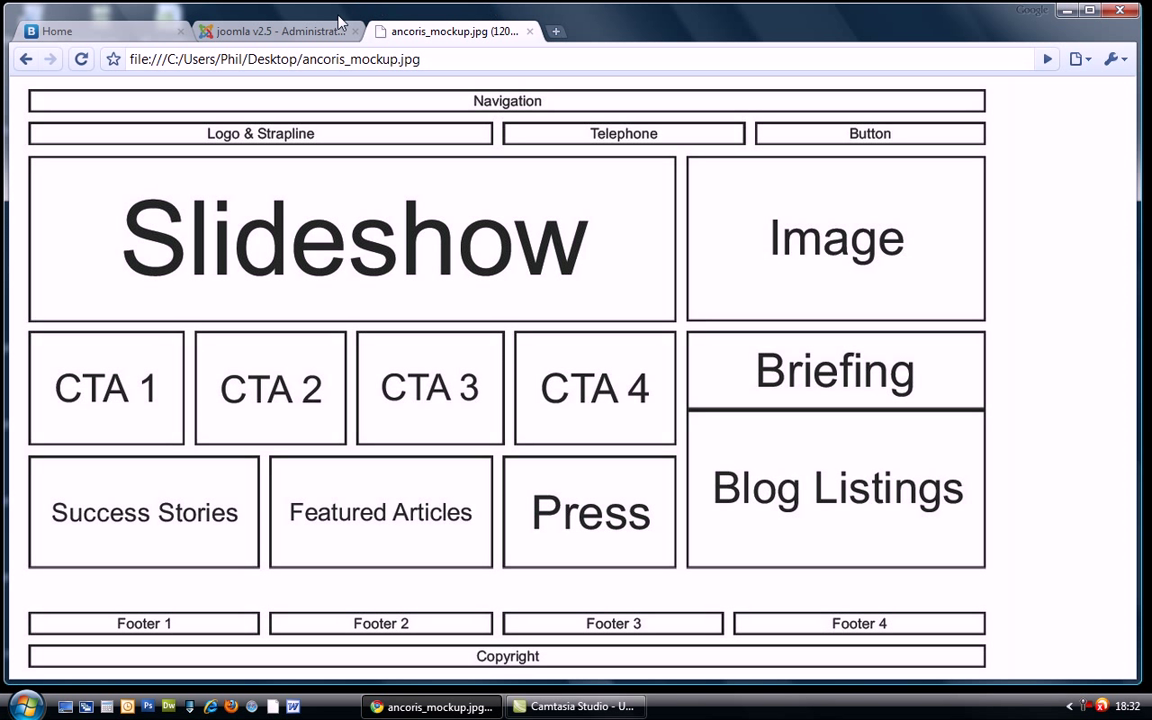
pyautogui.click(276, 32)
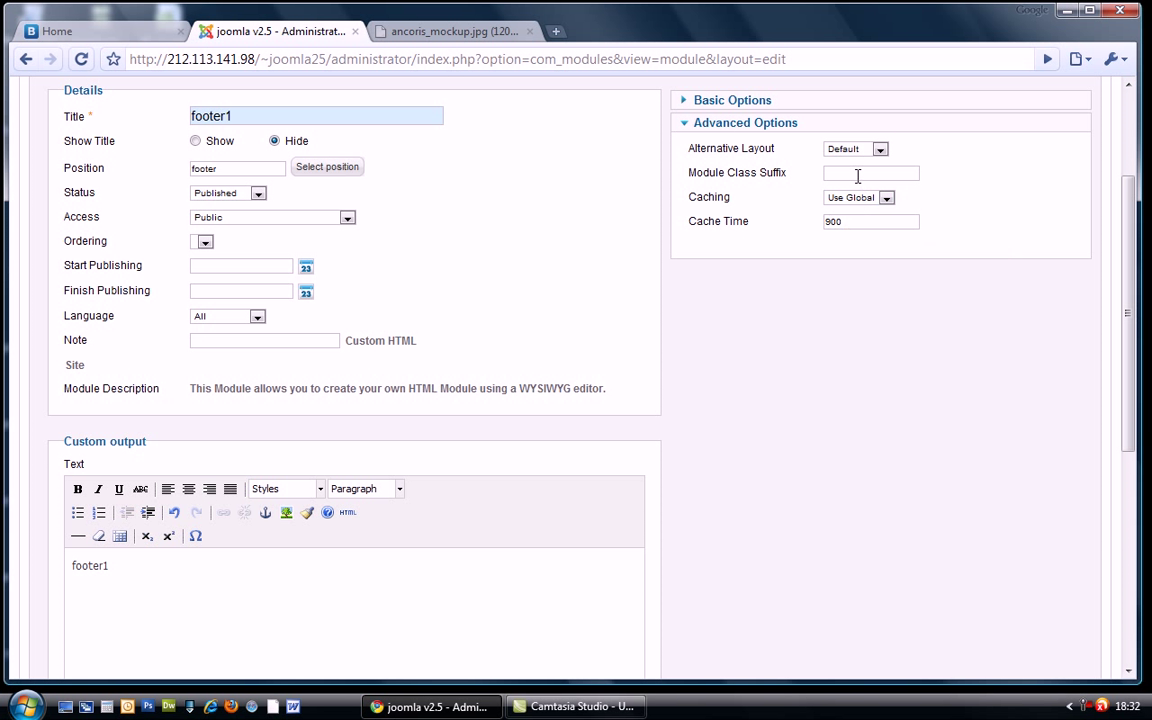
pyautogui.write('soa')
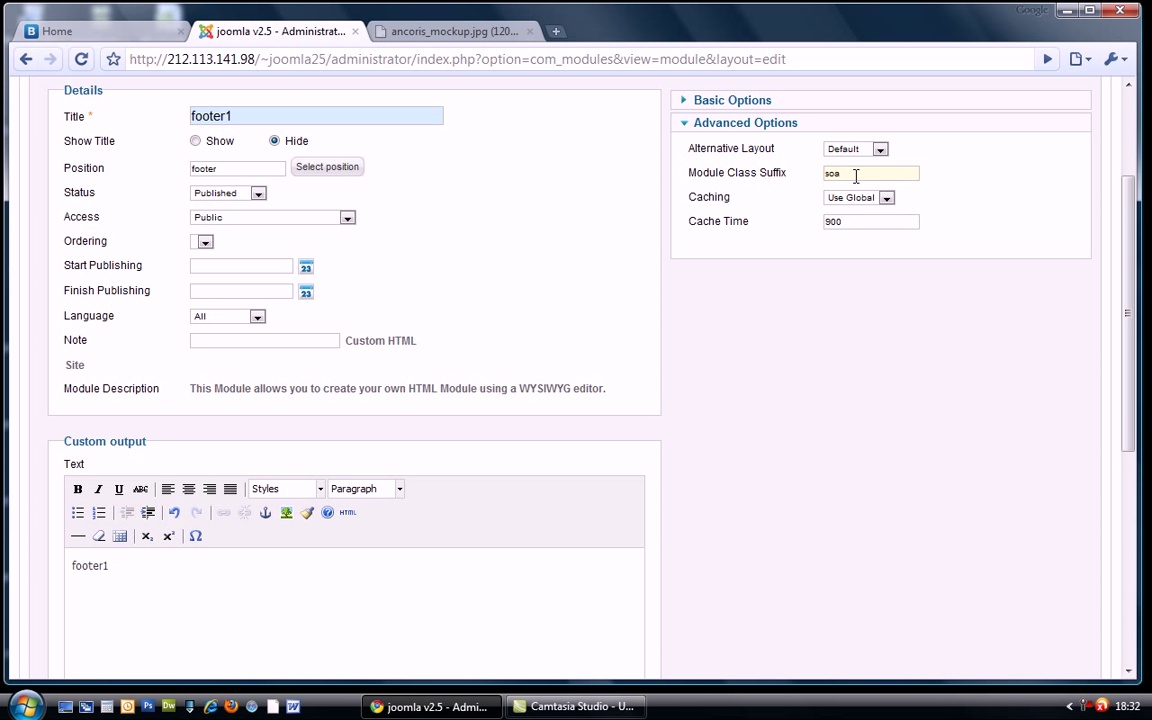
pyautogui.write('SPAN3')
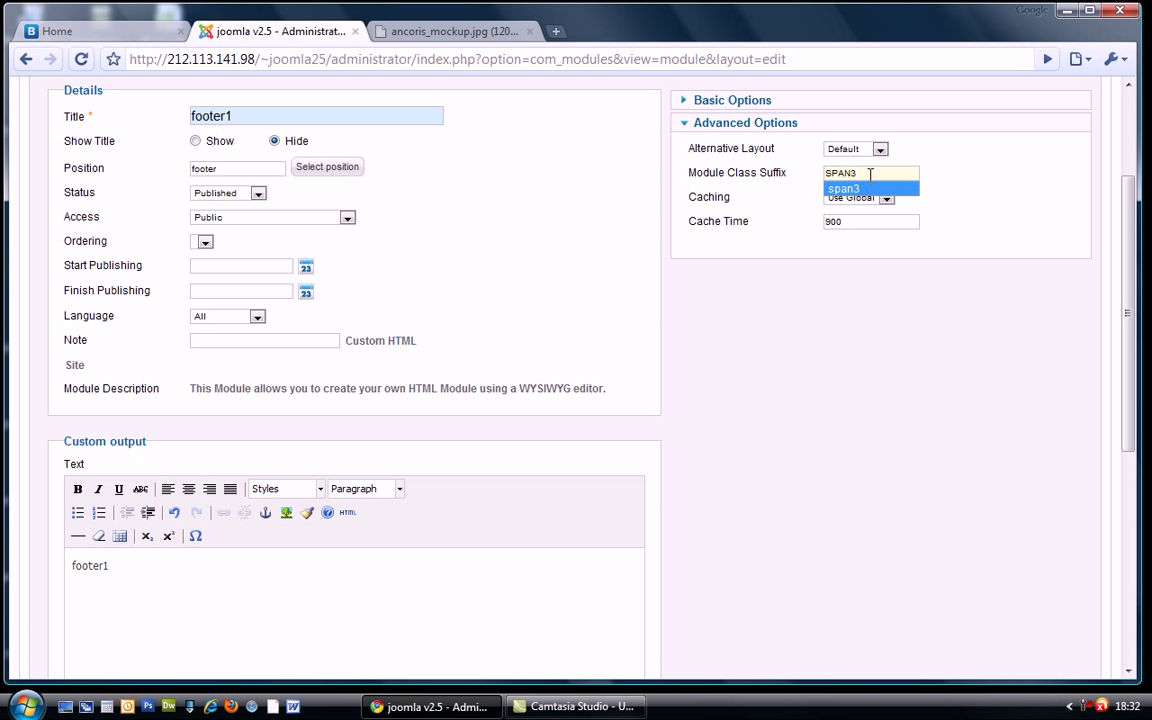
pyautogui.click(844, 188)
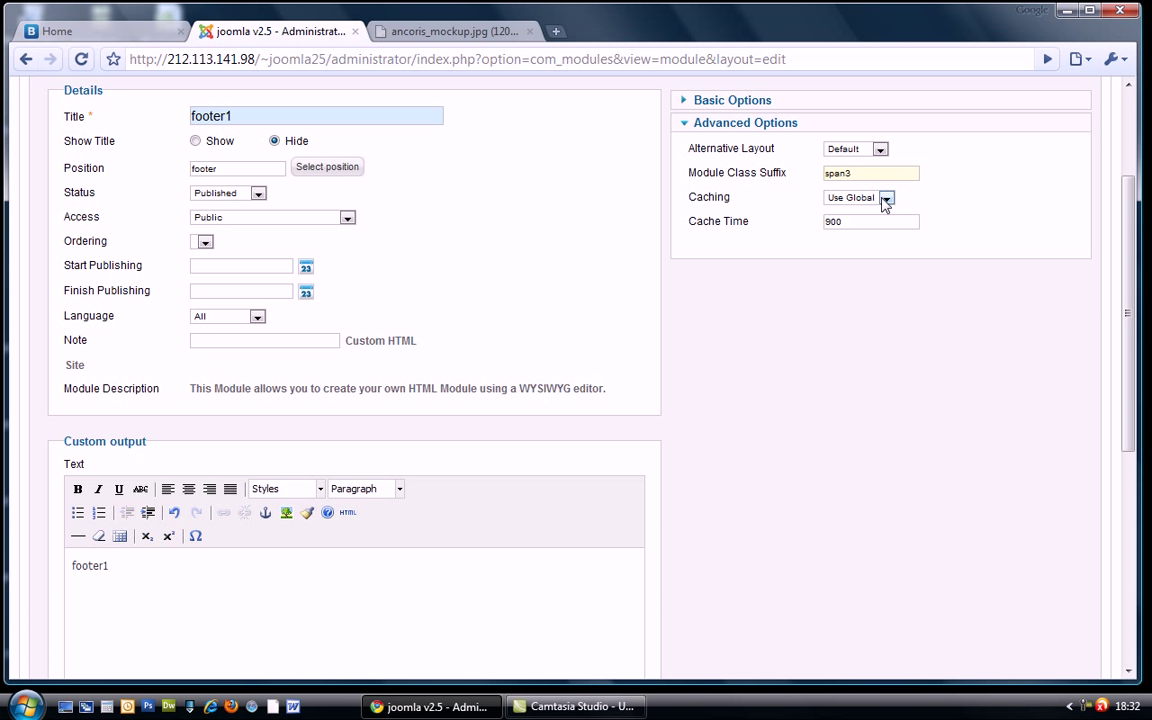
pyautogui.scroll(3)
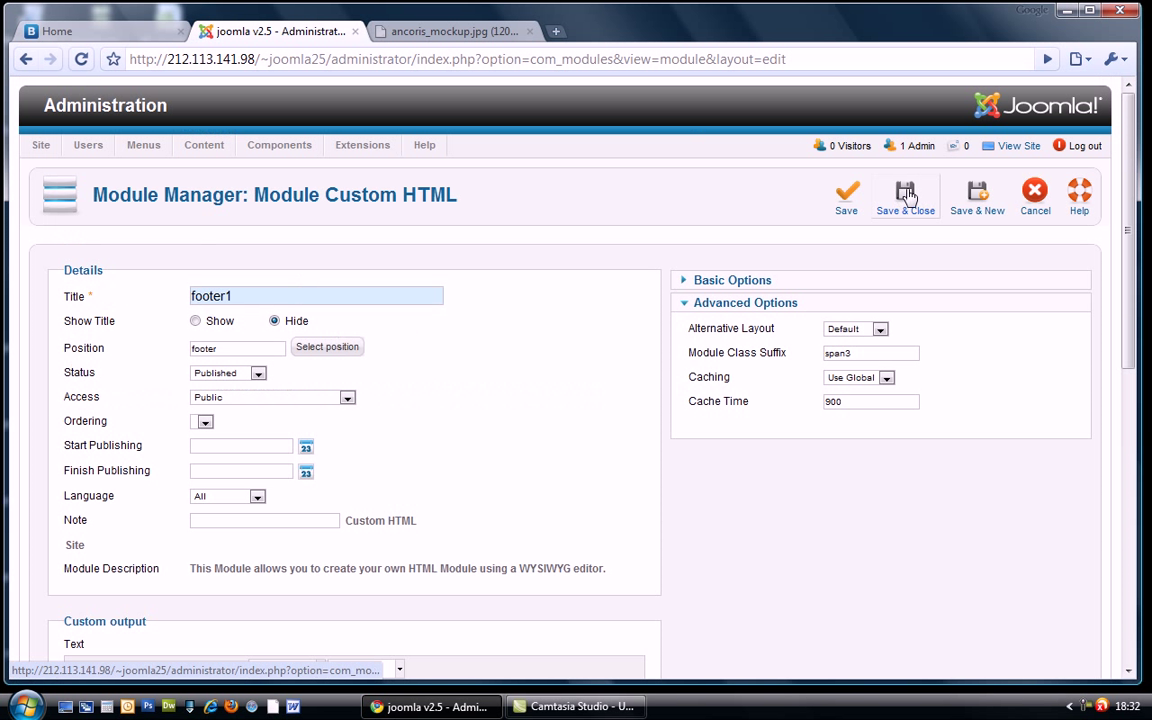
# Step: Save footer1 and duplicate it in the Module Manager
pyautogui.click(904, 196)
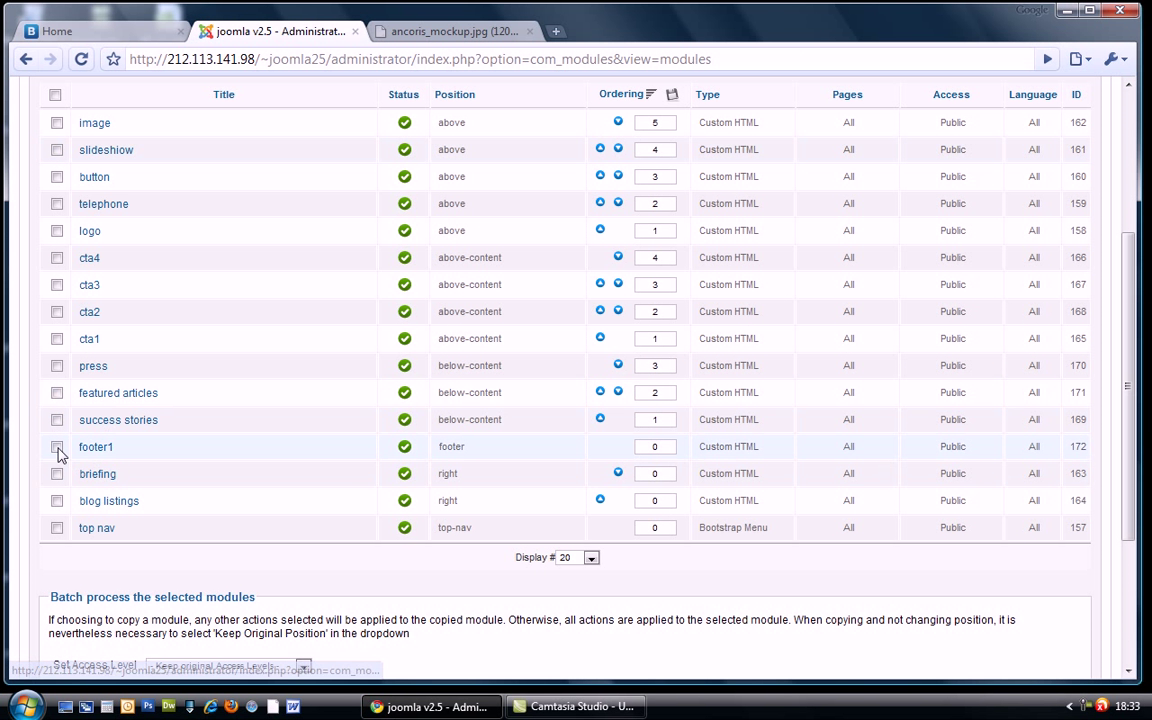
pyautogui.click(56, 448)
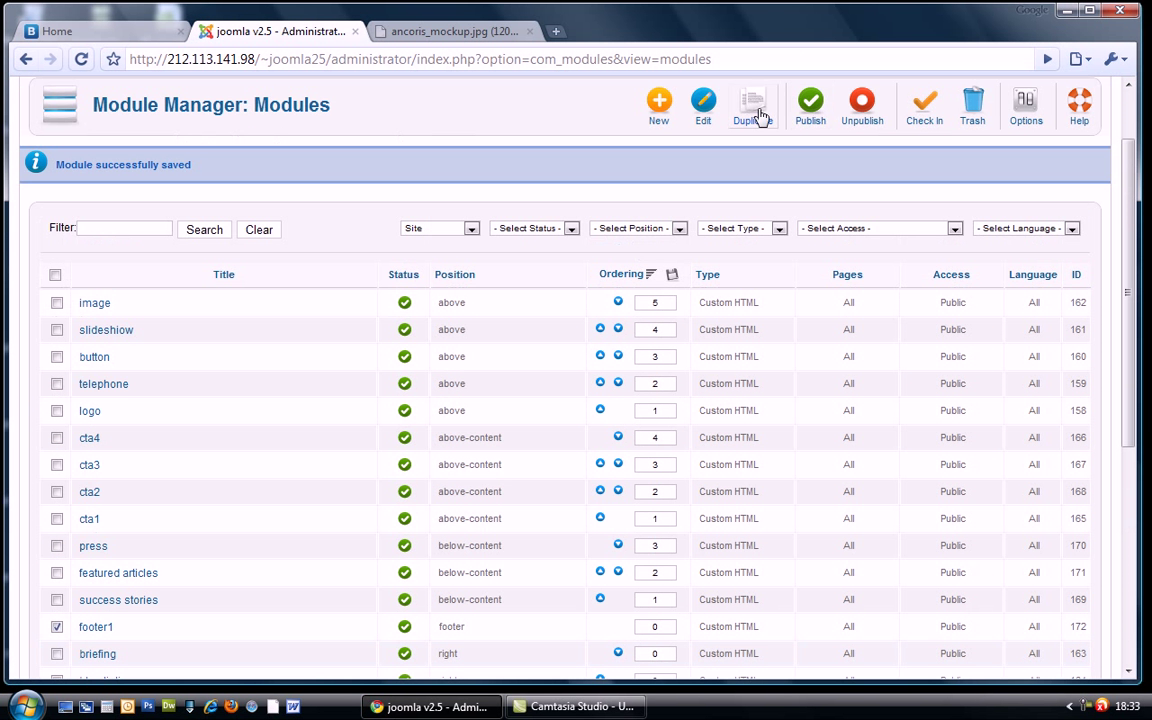
pyautogui.click(752, 104)
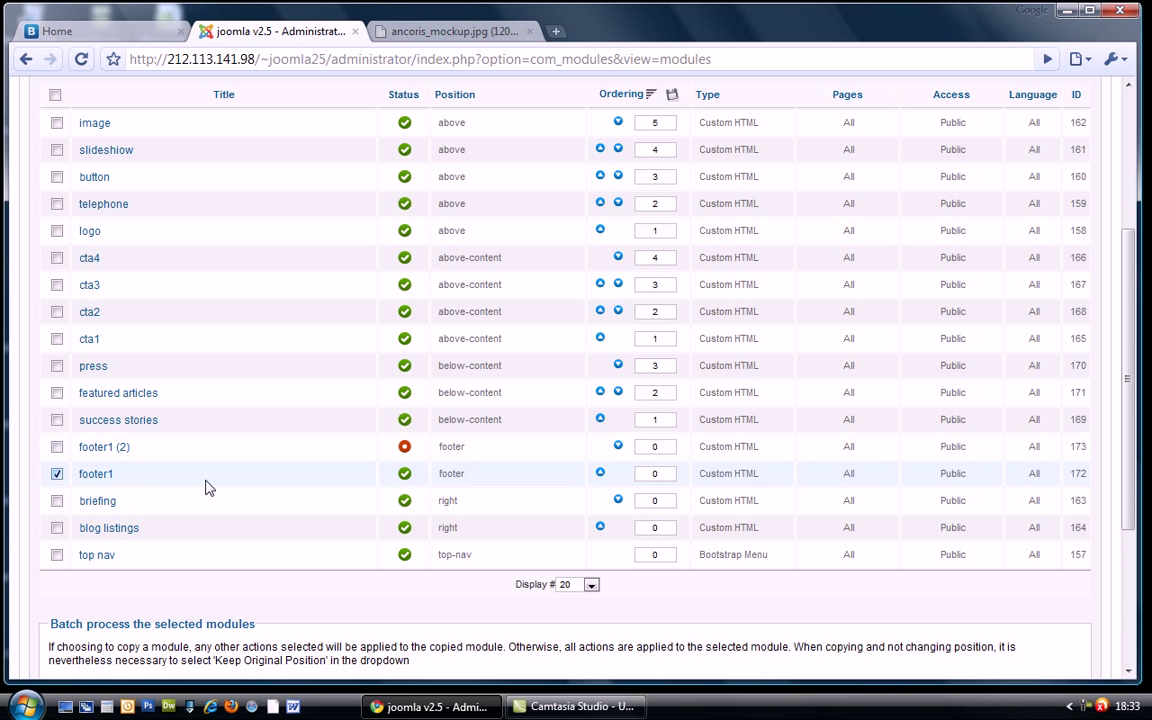
pyautogui.click(752, 196)
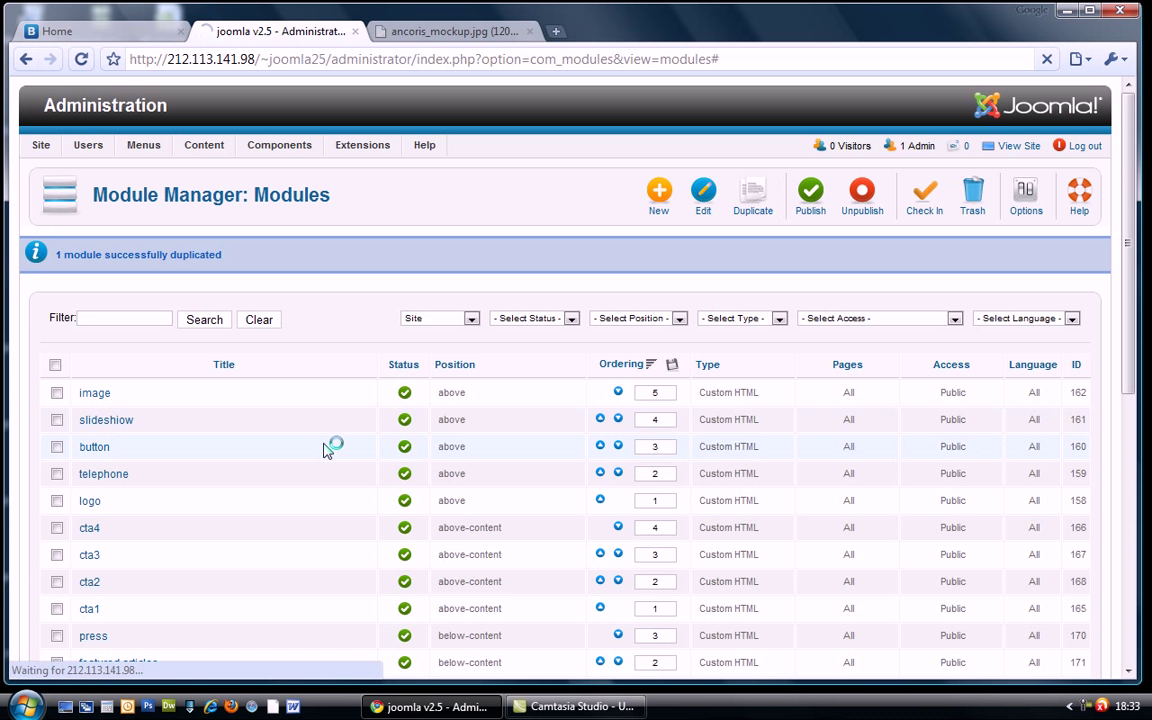
# Step: Duplicate footer1 again to make three copies and open the newest one
pyautogui.scroll(-3)
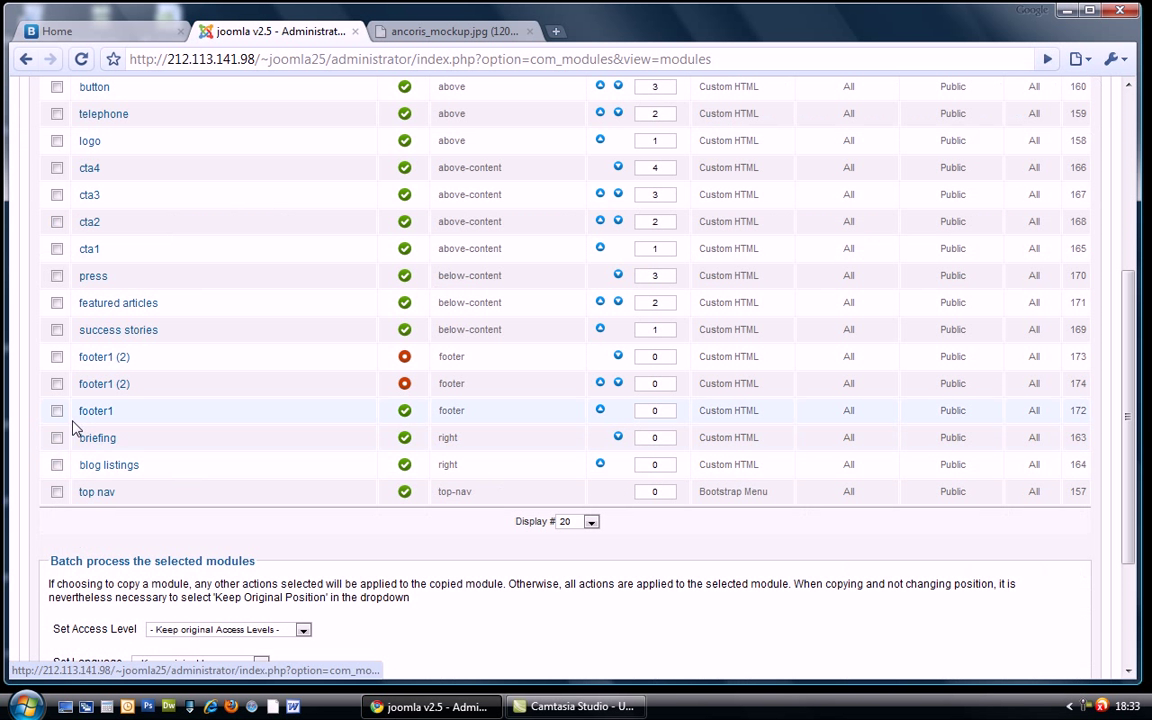
pyautogui.click(752, 196)
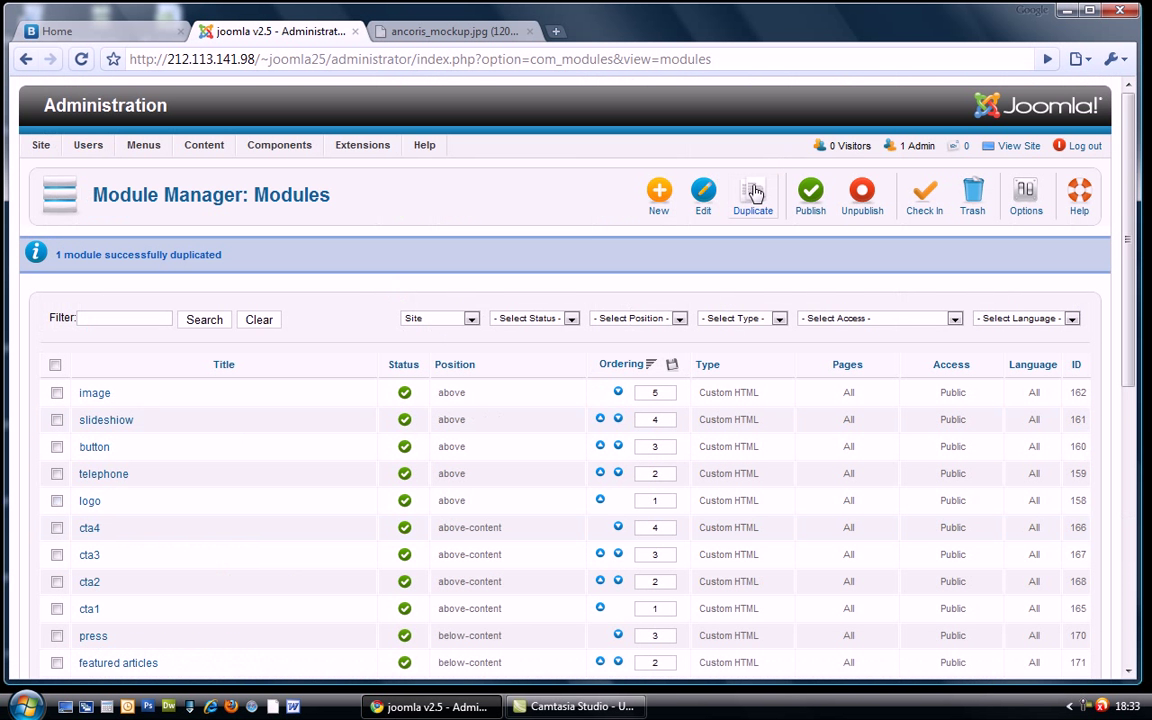
pyautogui.scroll(-3)
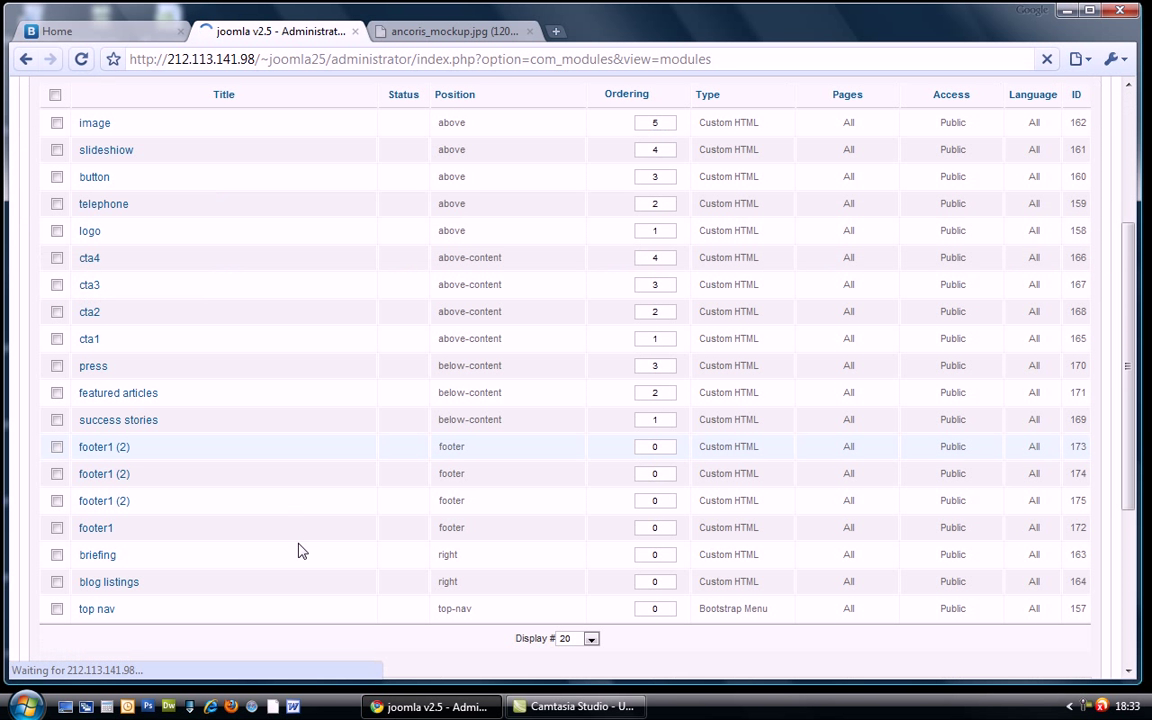
pyautogui.click(620, 94)
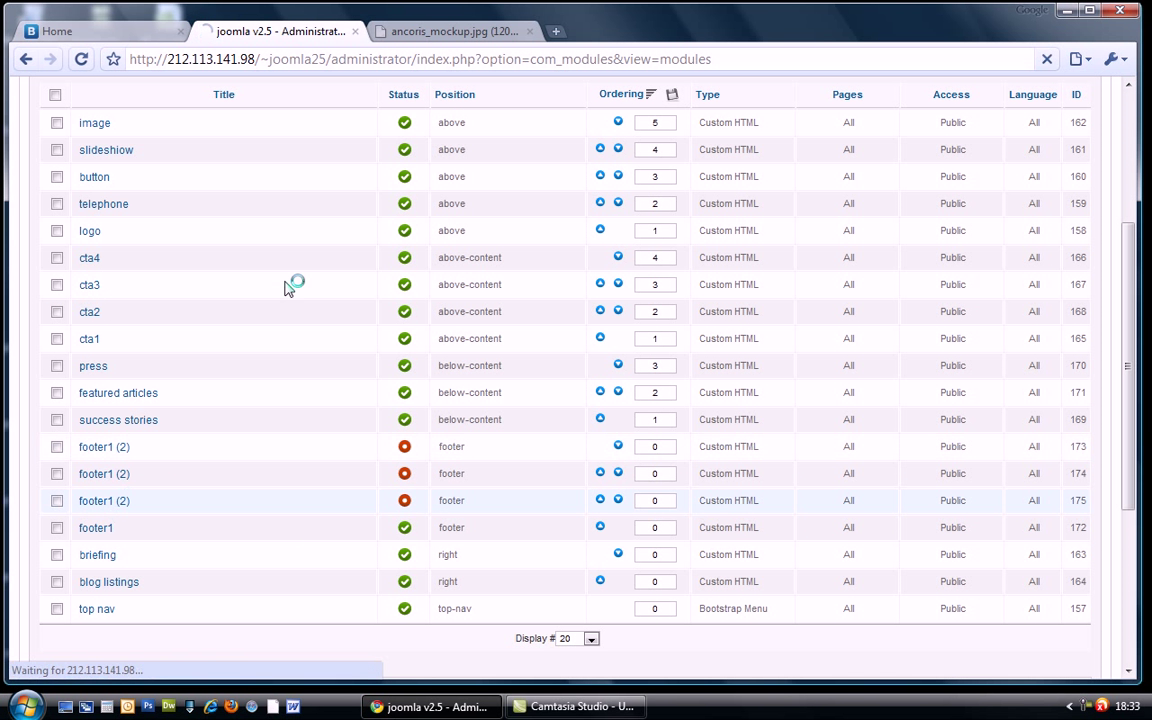
# Step: Rename the copy to footer2 and change its Custom output text to footer2
pyautogui.click(104, 500)
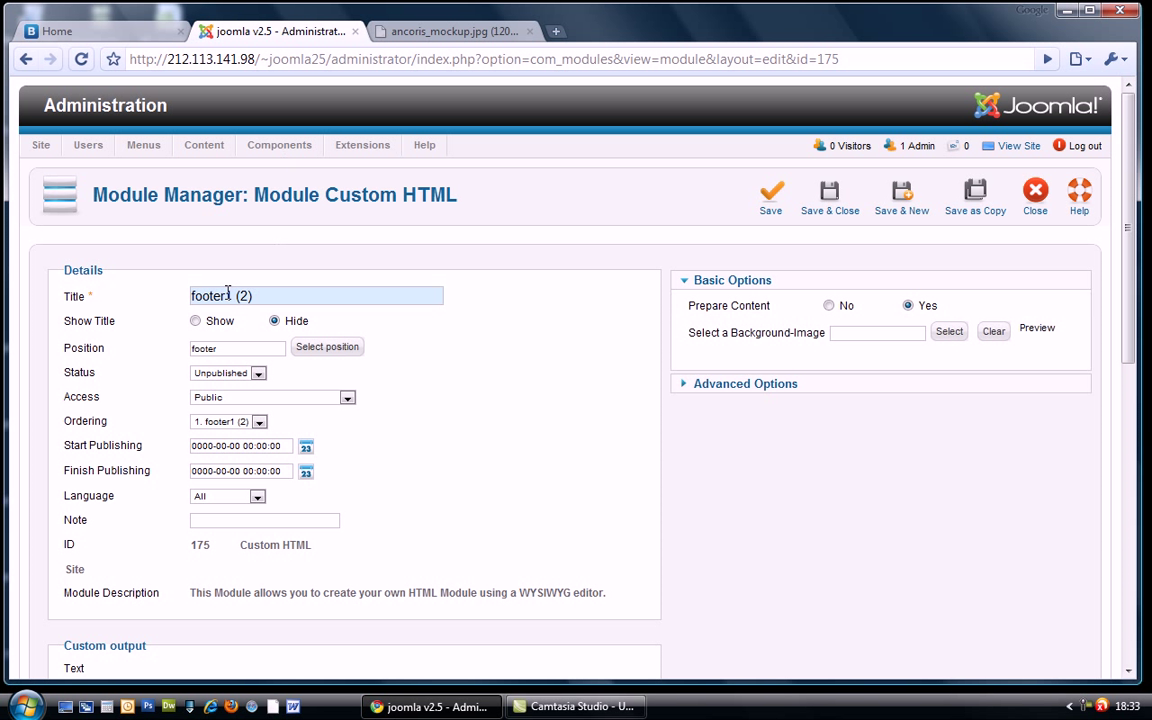
pyautogui.write('footer2')
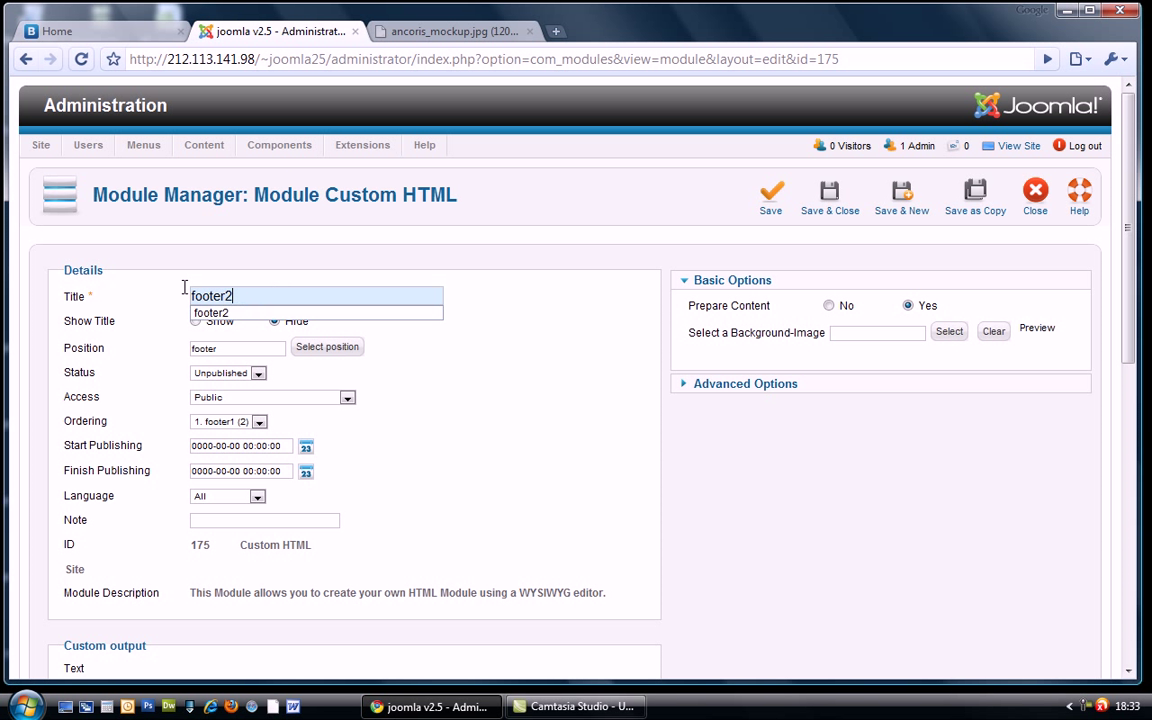
pyautogui.click(464, 400)
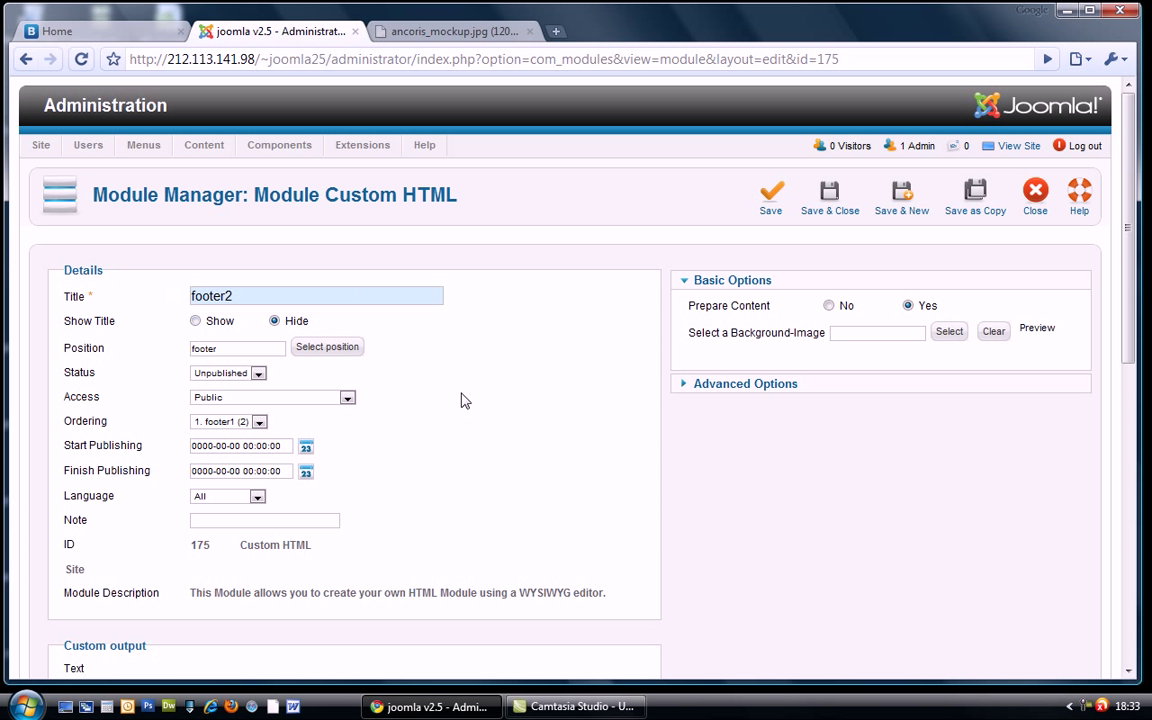
pyautogui.scroll(-3)
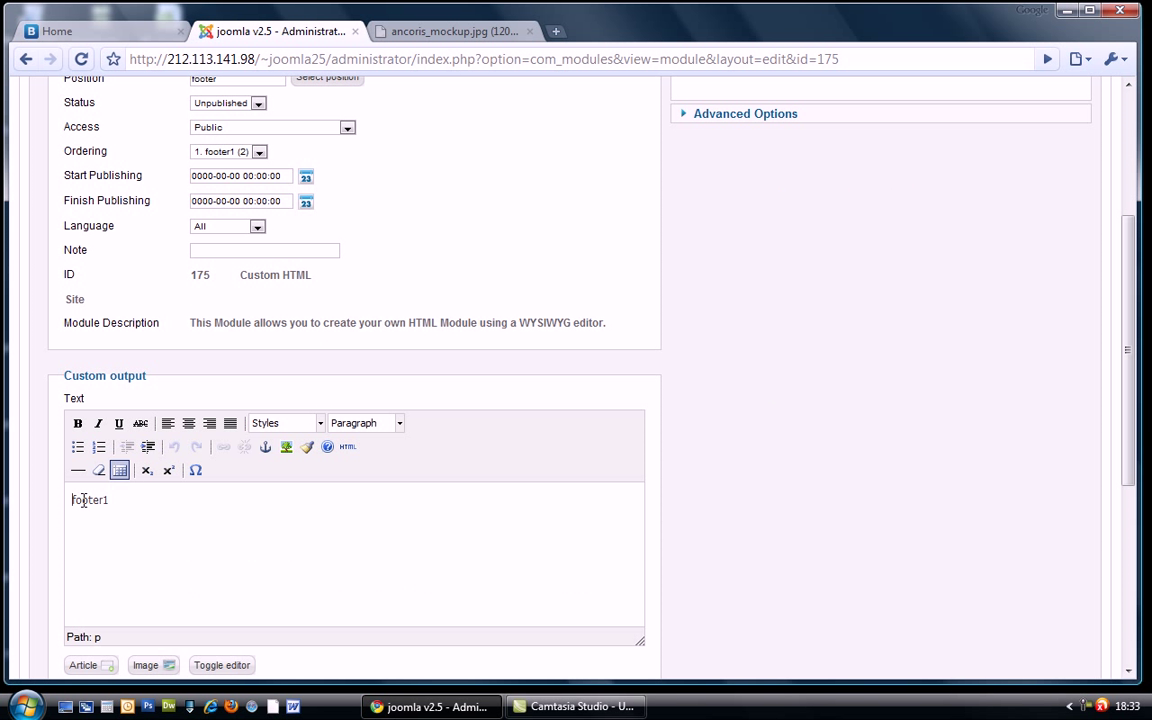
pyautogui.doubleClick(88, 500)
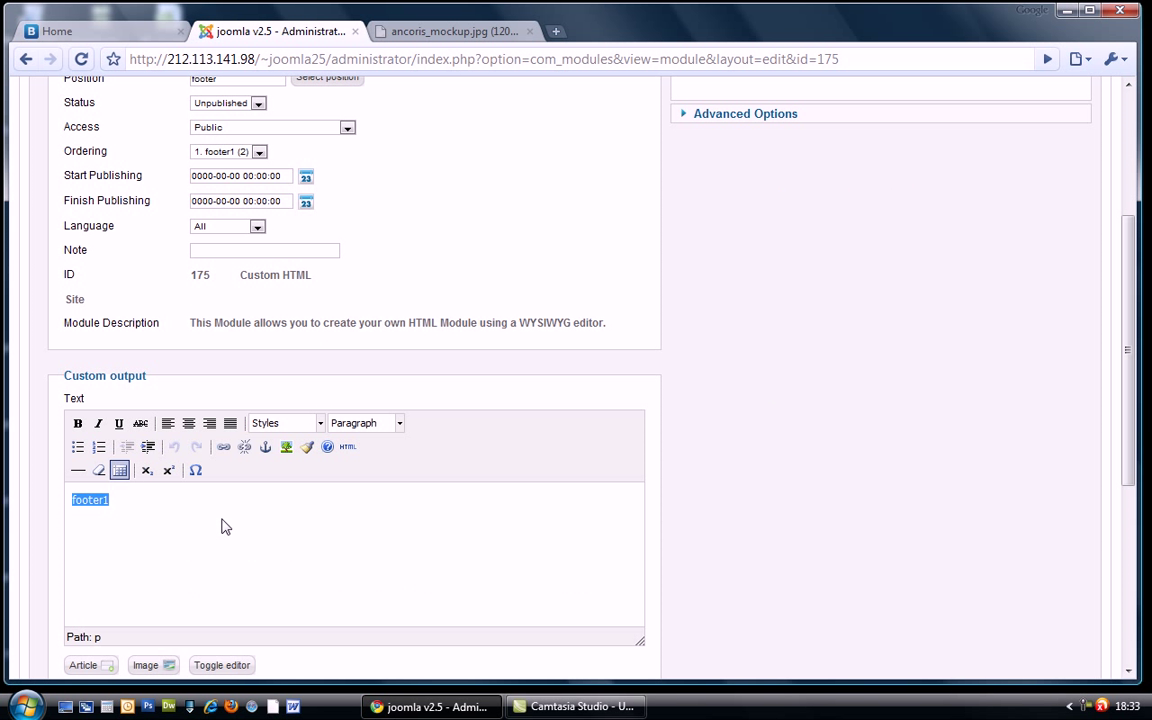
pyautogui.moveTo(160, 516)
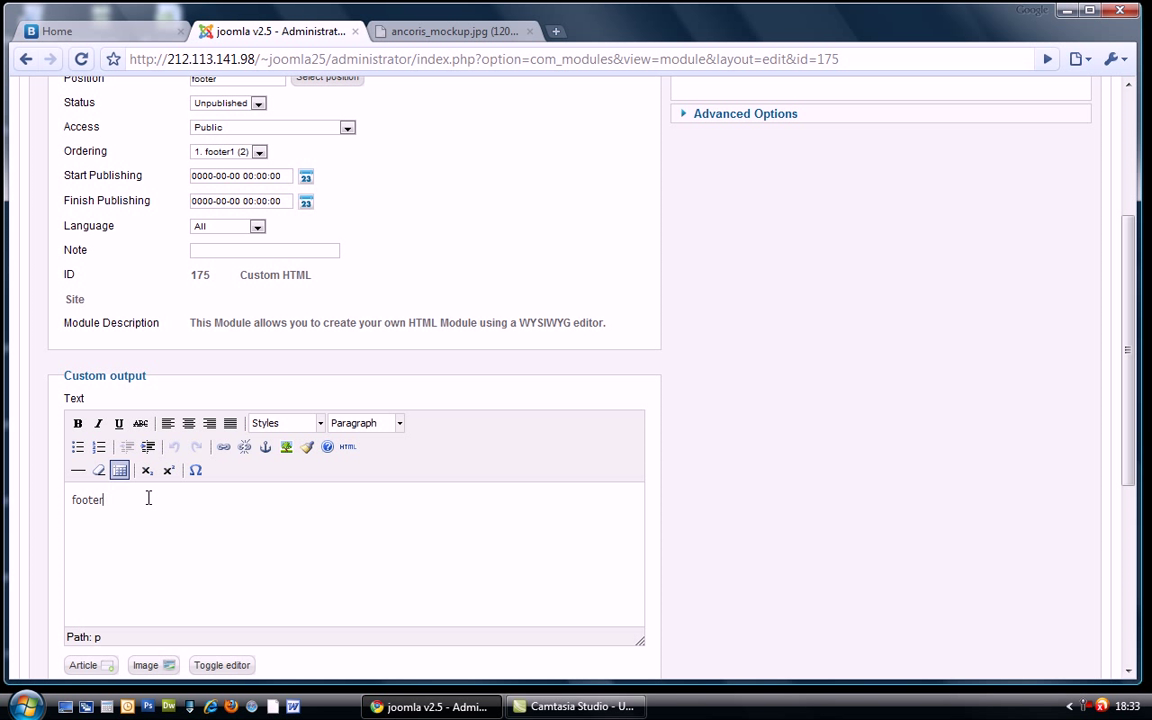
# Step: Publish footer2, confirm the copied span3 suffix and save it
pyautogui.scroll(3)
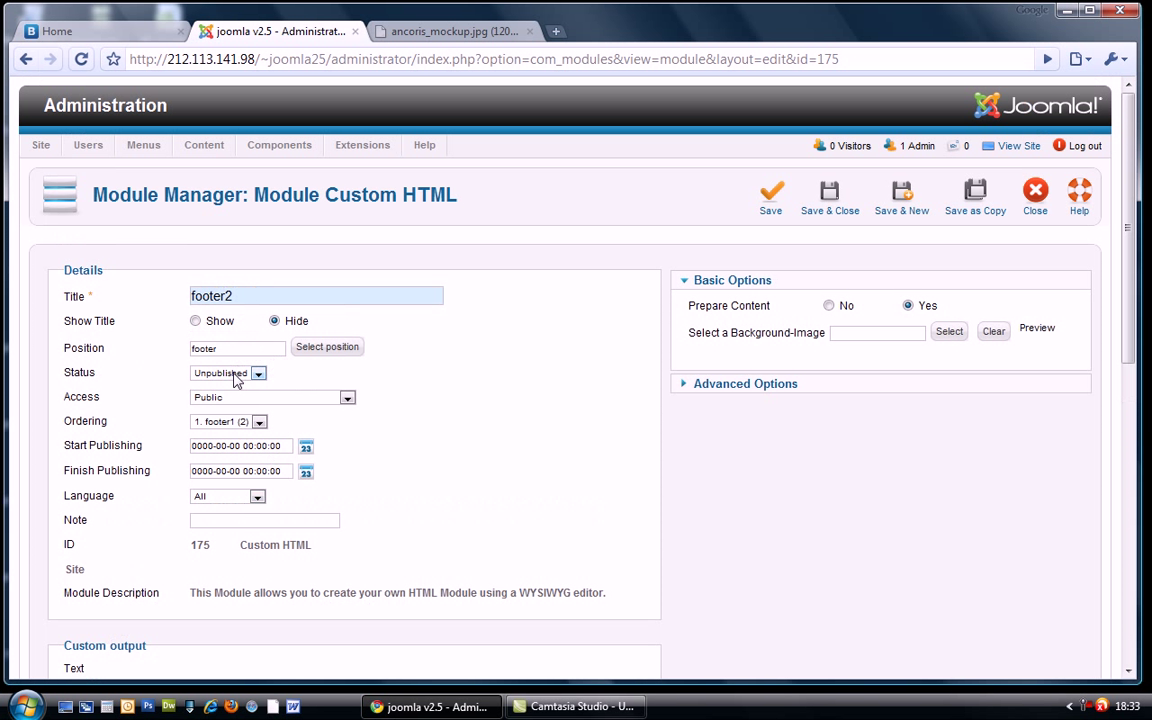
pyautogui.click(228, 372)
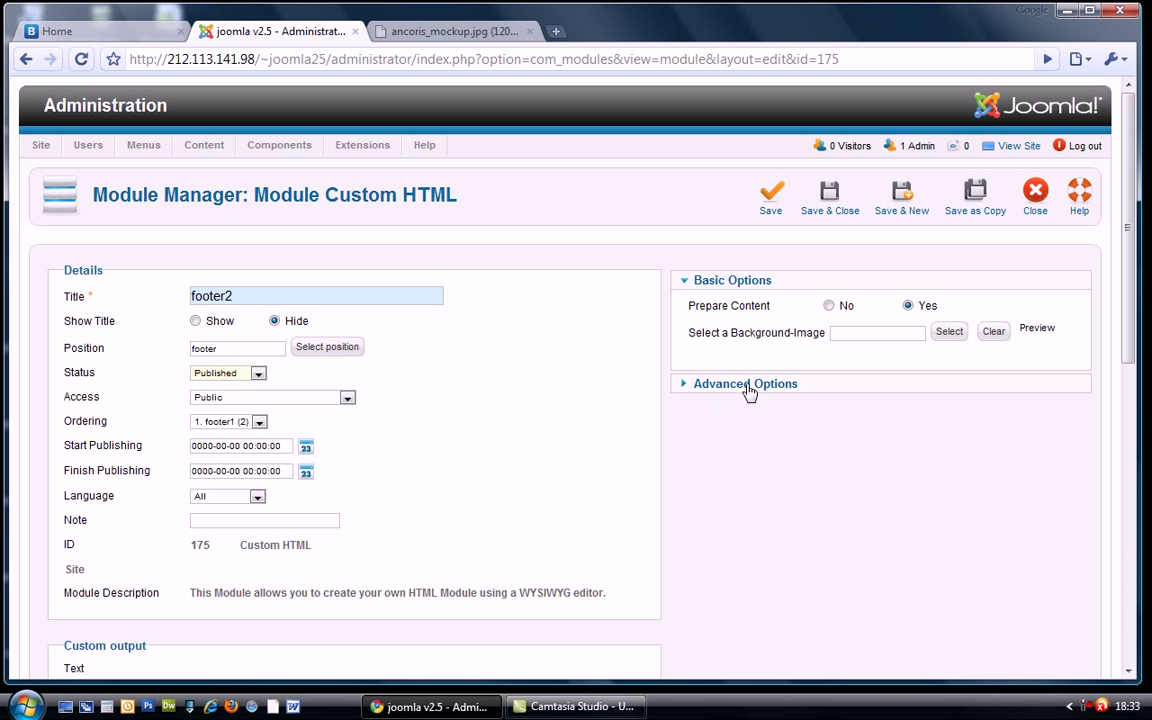
pyautogui.click(744, 384)
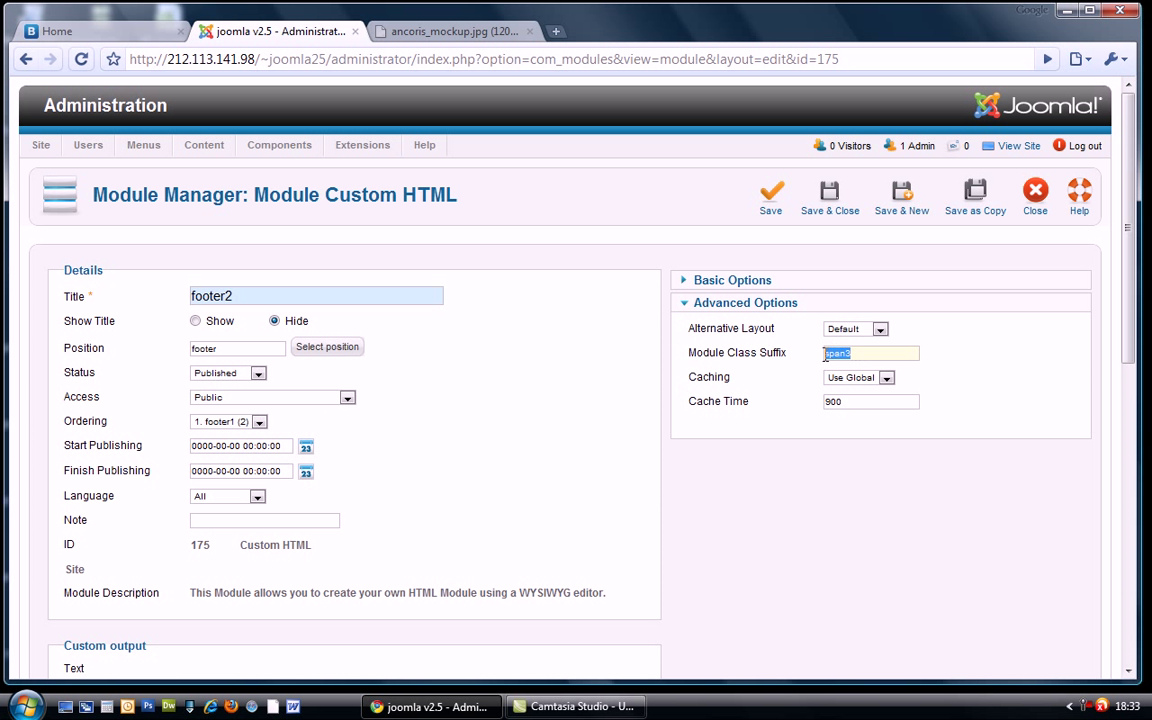
pyautogui.click(828, 196)
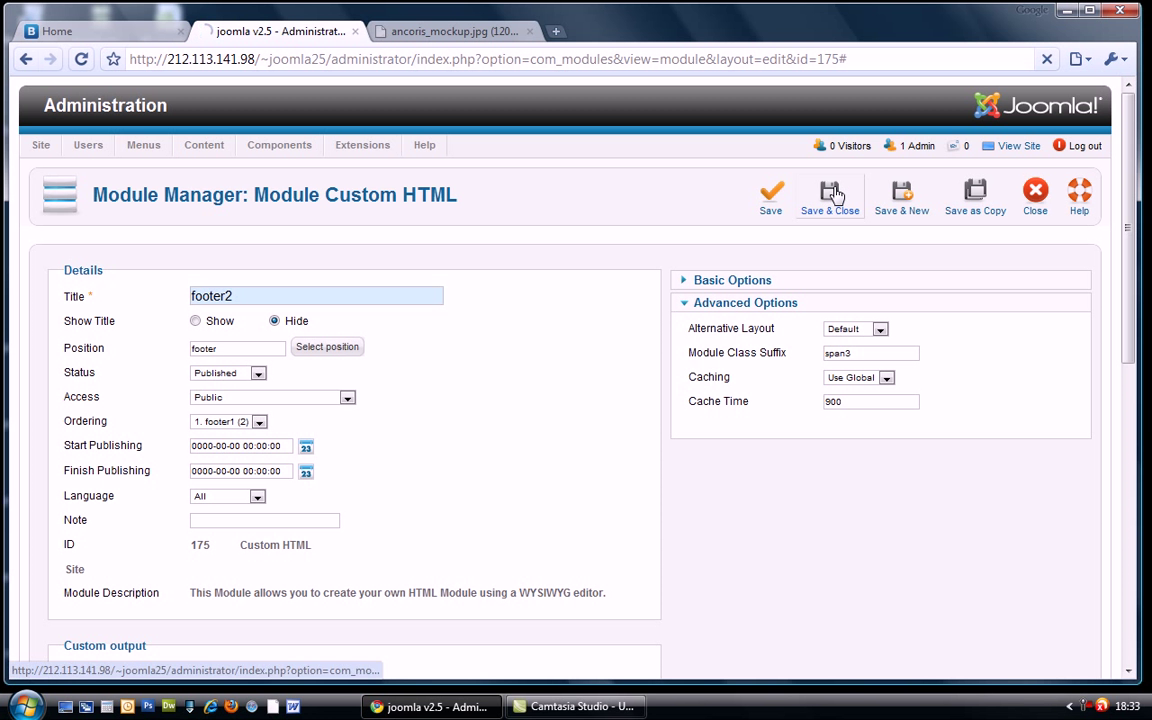
pyautogui.click(828, 196)
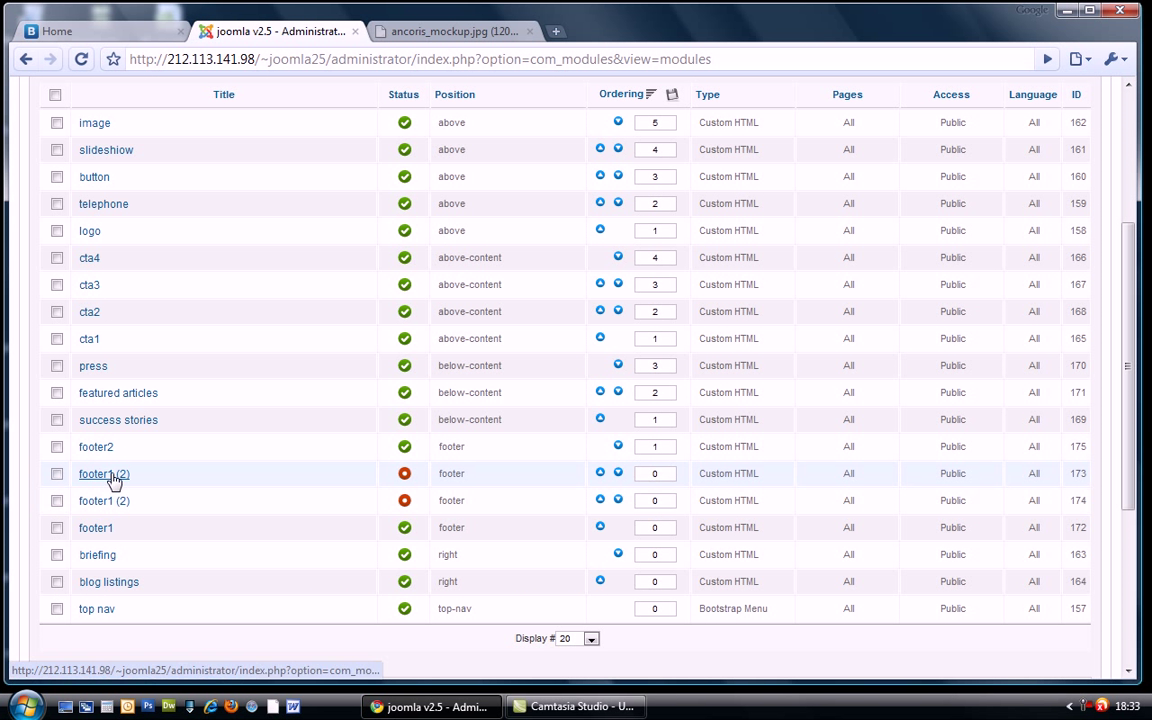
# Step: Turn the next copy into a published footer3 module and save it
pyautogui.click(100, 472)
pyautogui.write('footer')
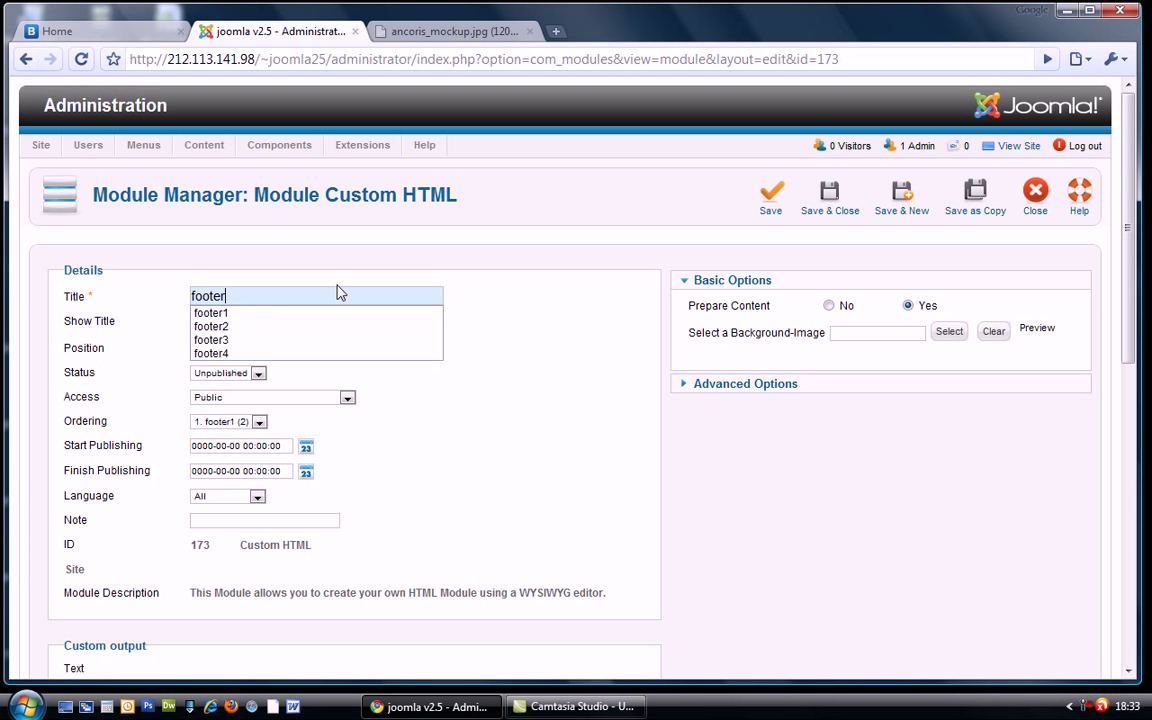
pyautogui.scroll(-3)
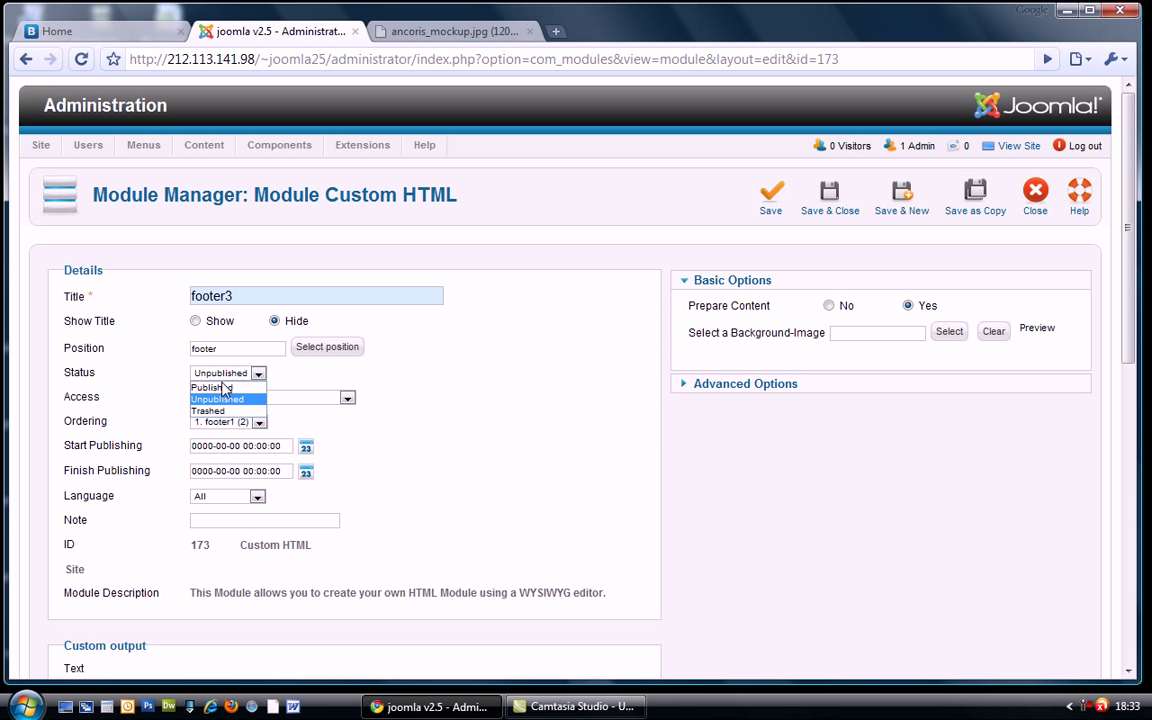
pyautogui.click(210, 388)
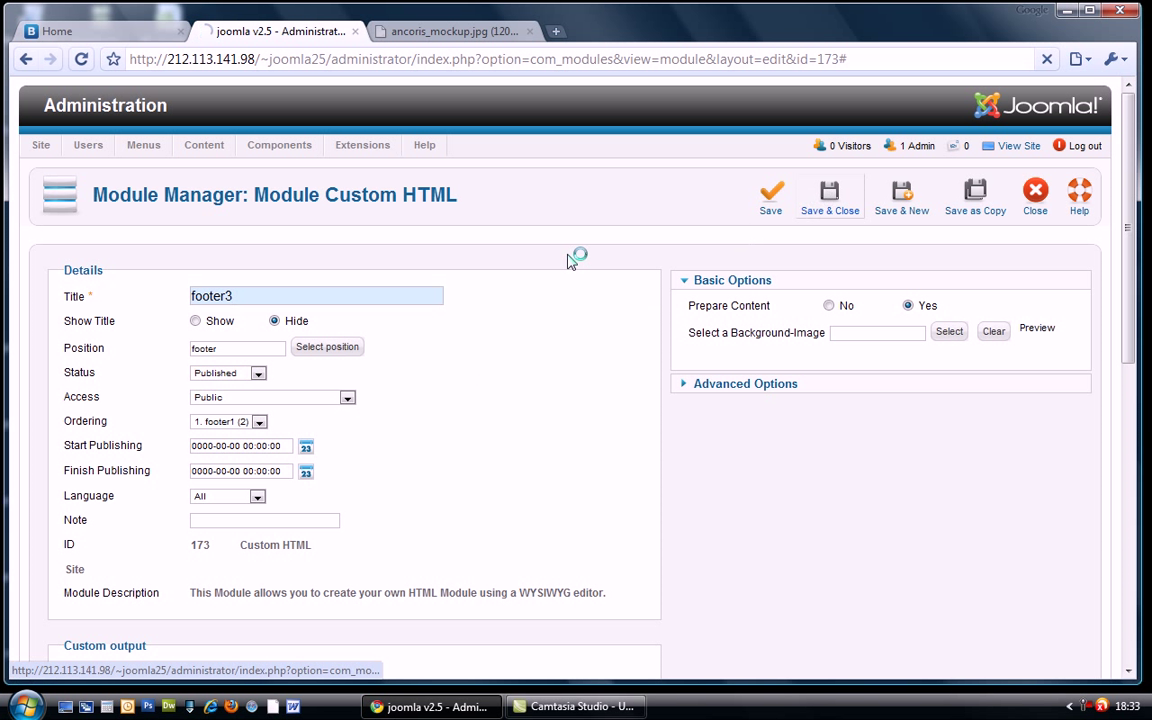
pyautogui.click(828, 196)
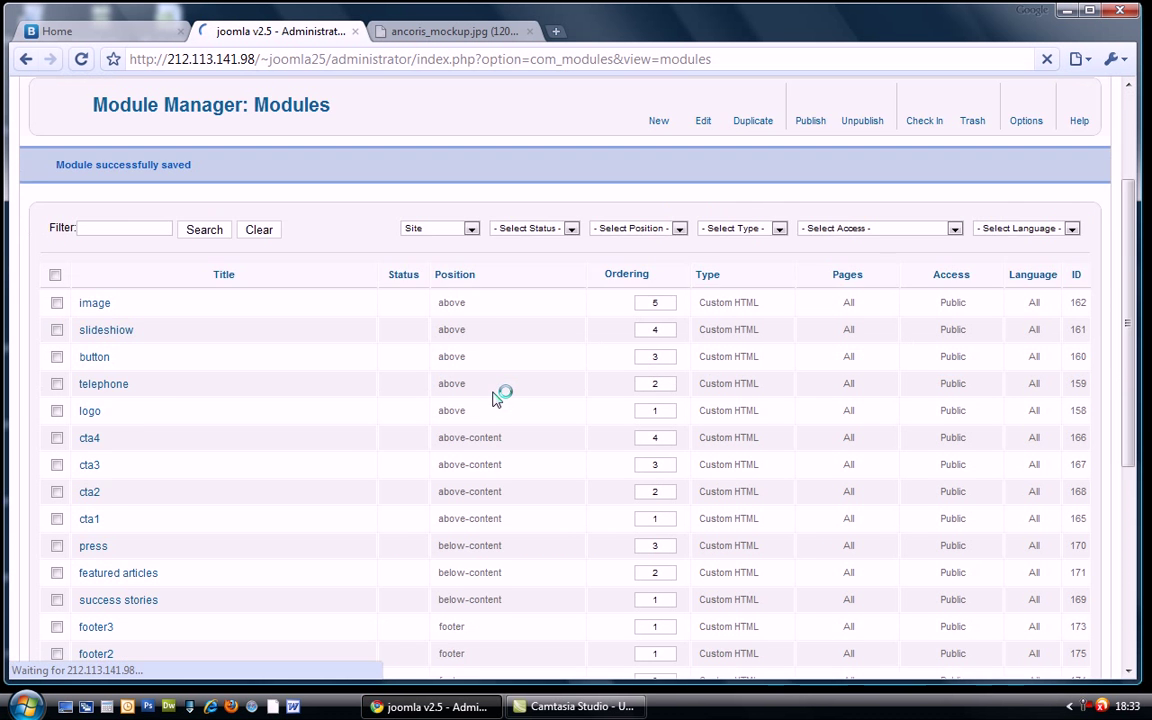
# Step: Turn the last copy into a published footer4 module with footer4 text and save it
pyautogui.scroll(-3)
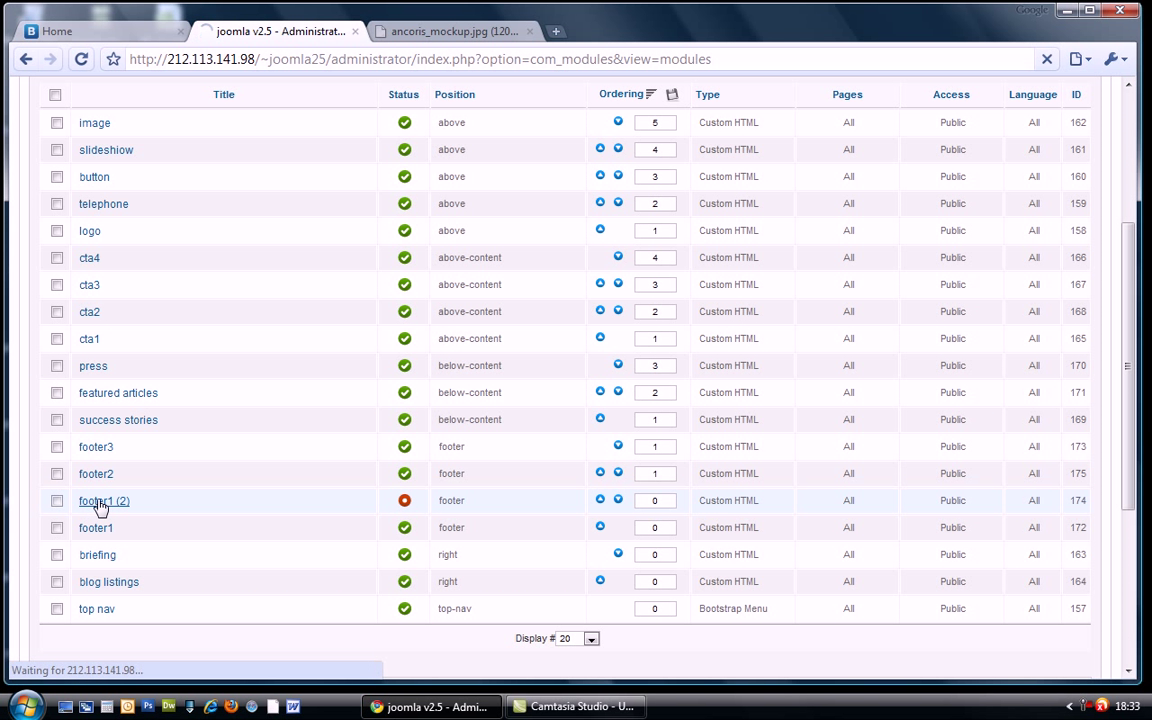
pyautogui.click(104, 500)
pyautogui.write('footer4')
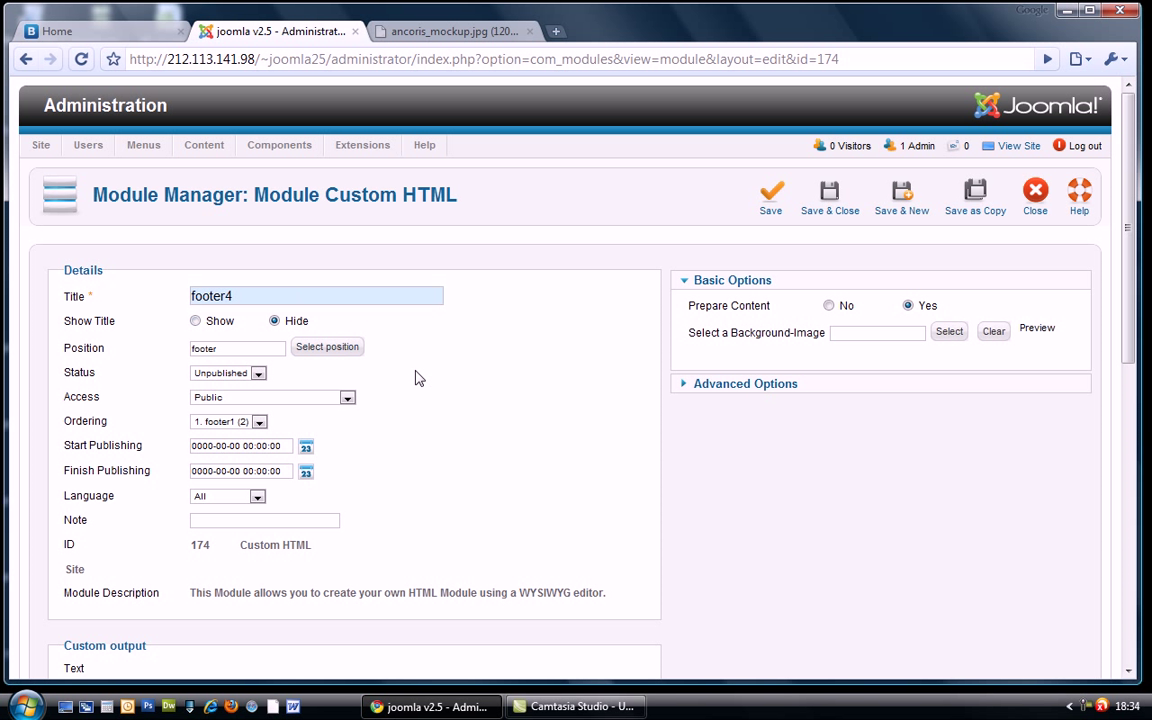
pyautogui.scroll(-3)
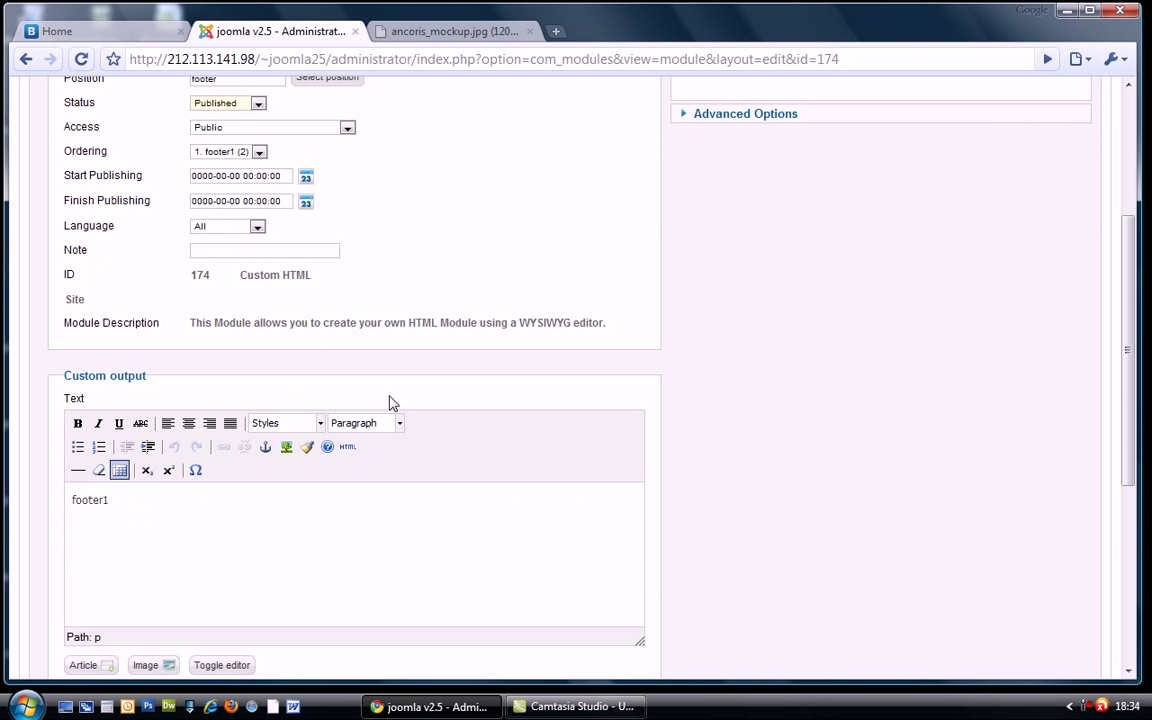
pyautogui.click(194, 500)
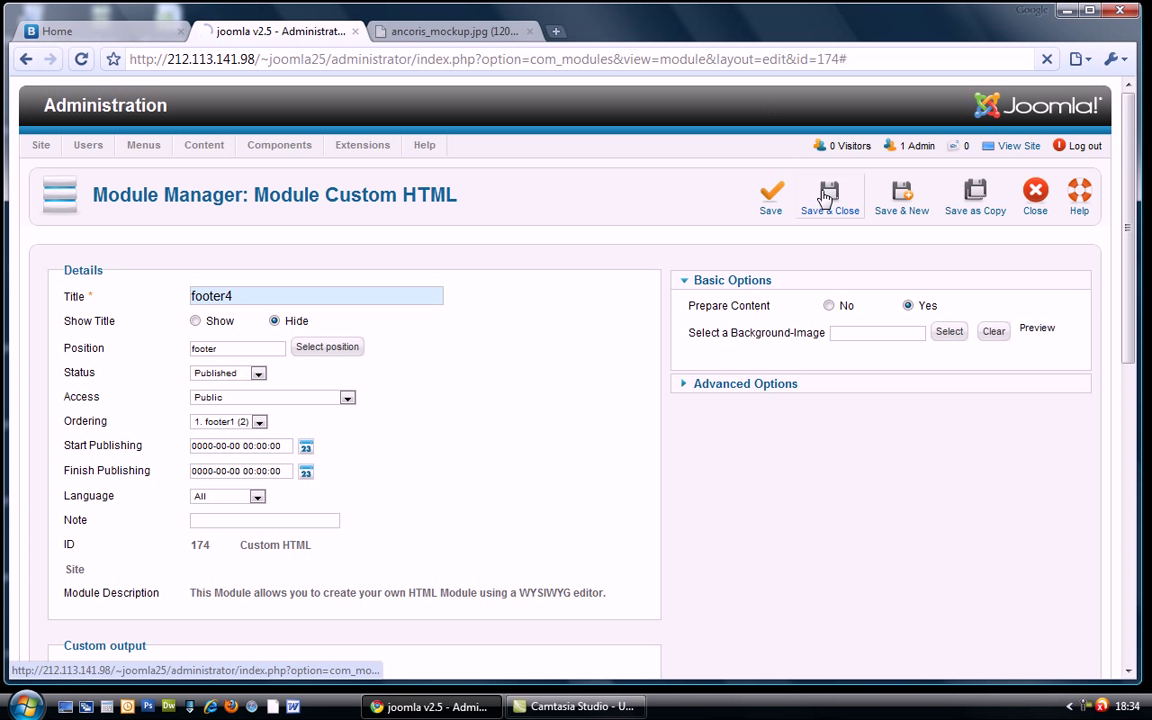
pyautogui.click(828, 198)
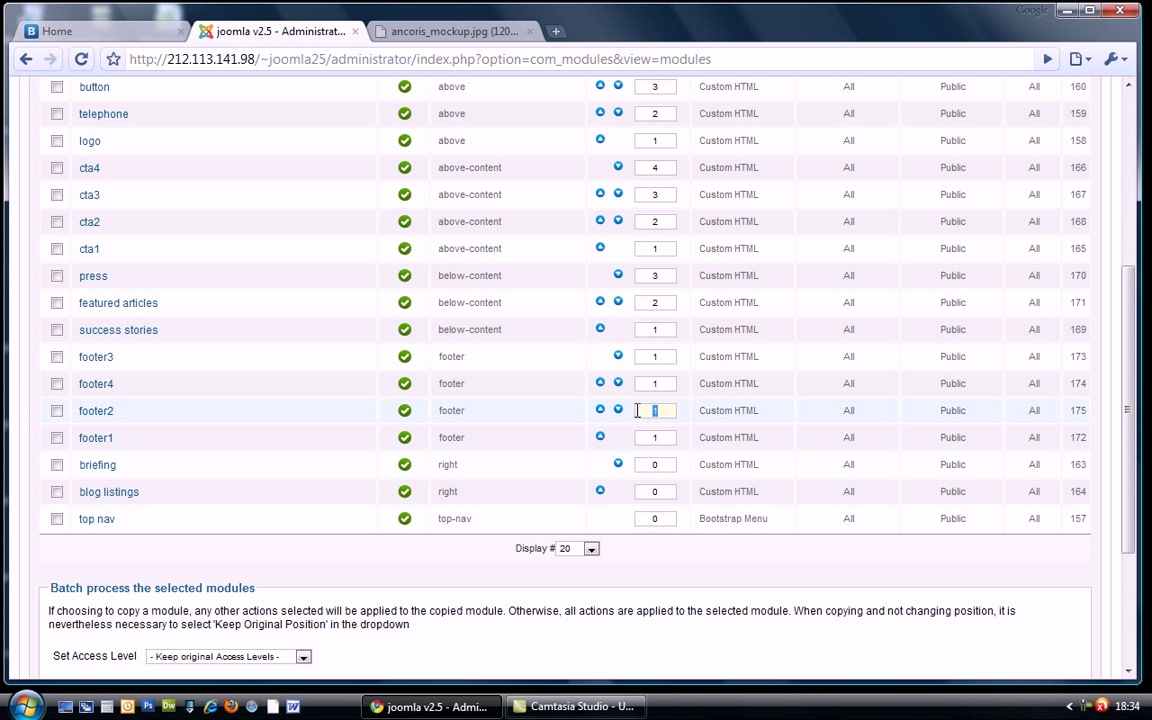
# Step: Enter new Ordering numbers for the four footer modules and save the order
pyautogui.click(654, 356)
pyautogui.write('4')
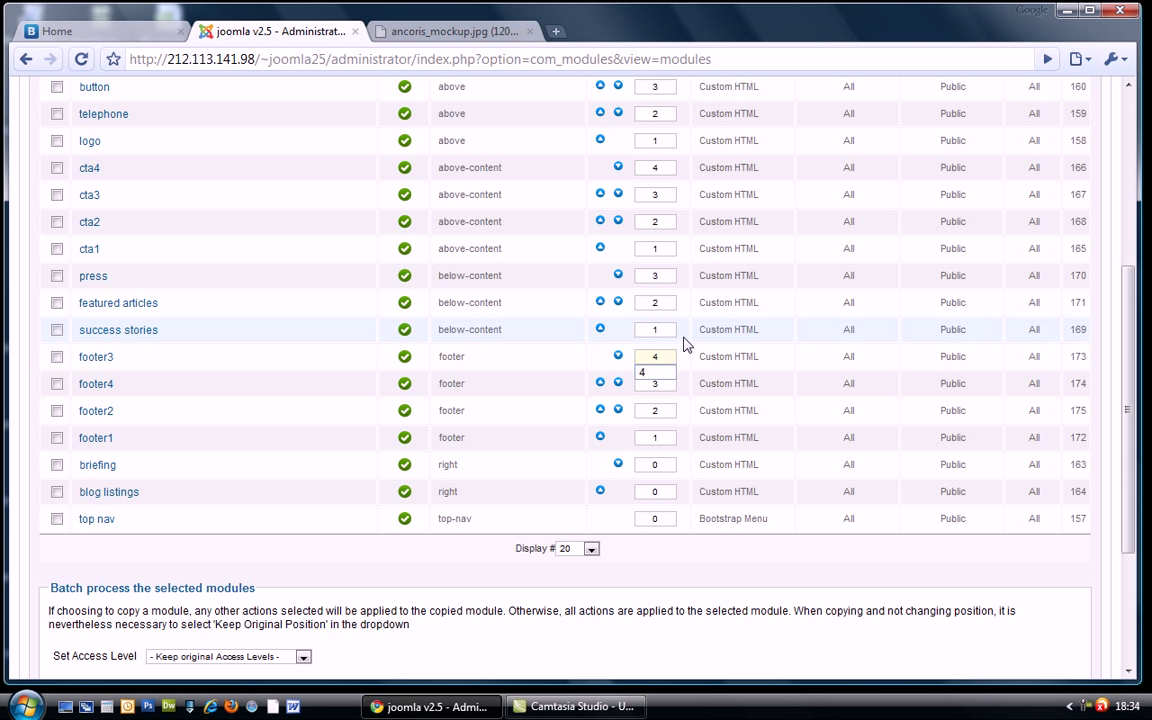
pyautogui.scroll(3)
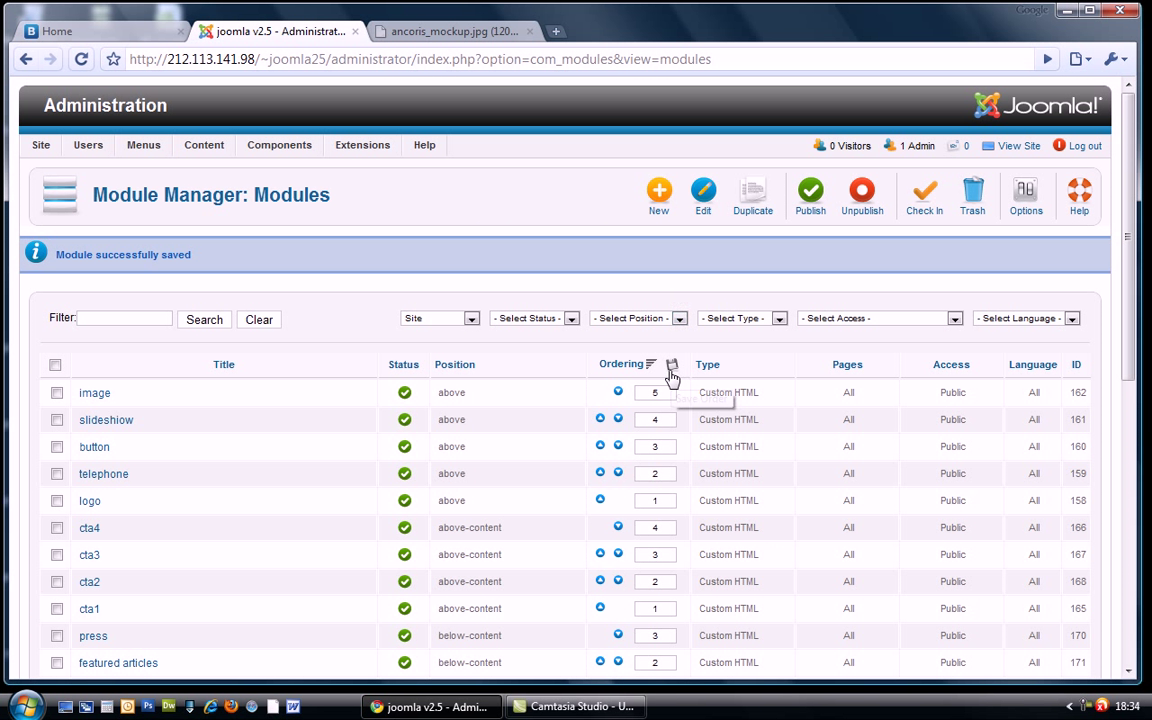
pyautogui.click(672, 364)
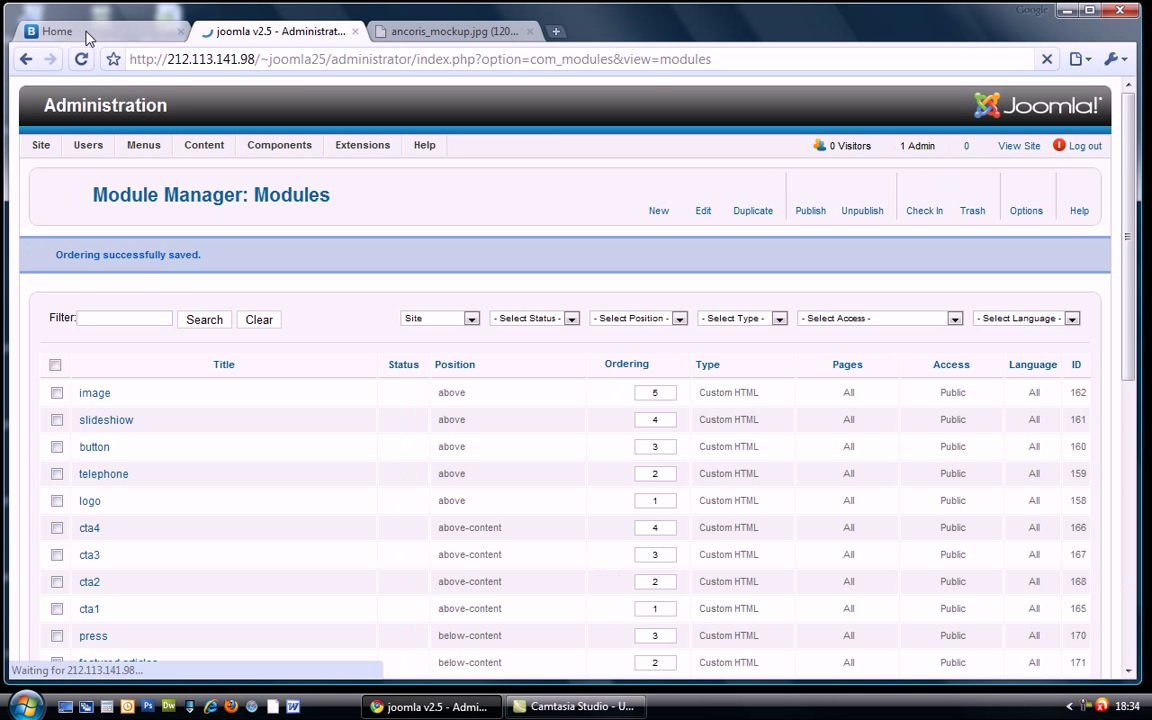
# Step: View the footer1–footer4 row on the front end, then bring up the layout mockup
pyautogui.click(60, 32)
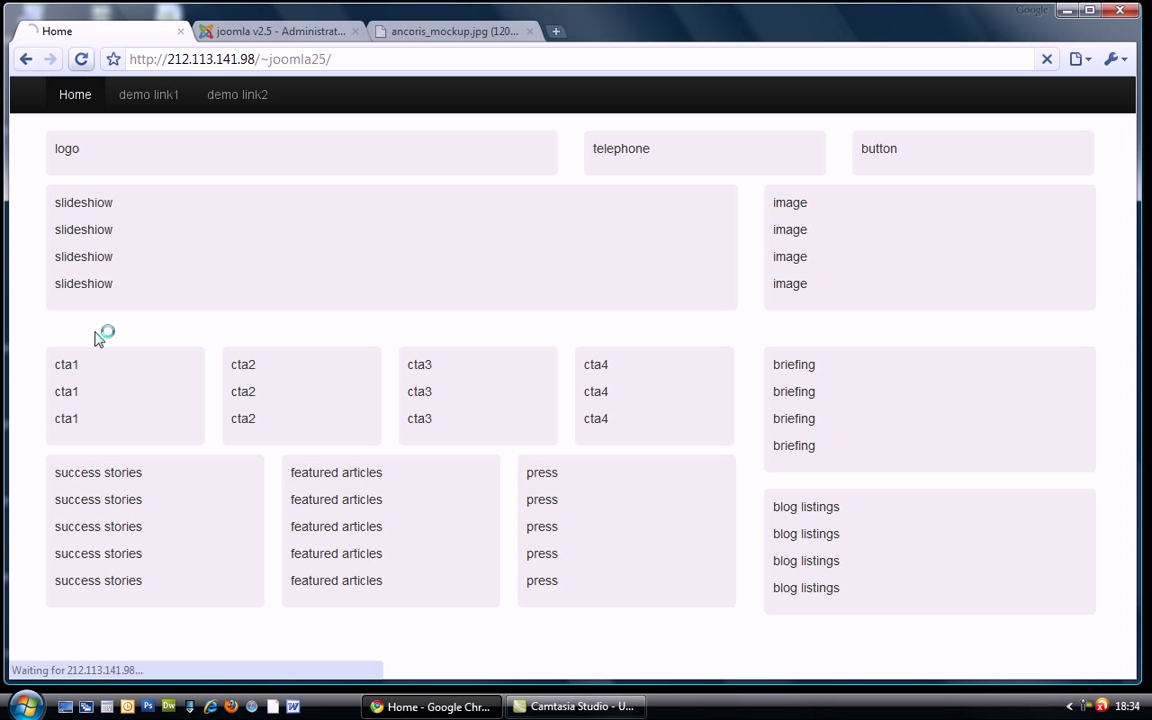
pyautogui.scroll(-3)
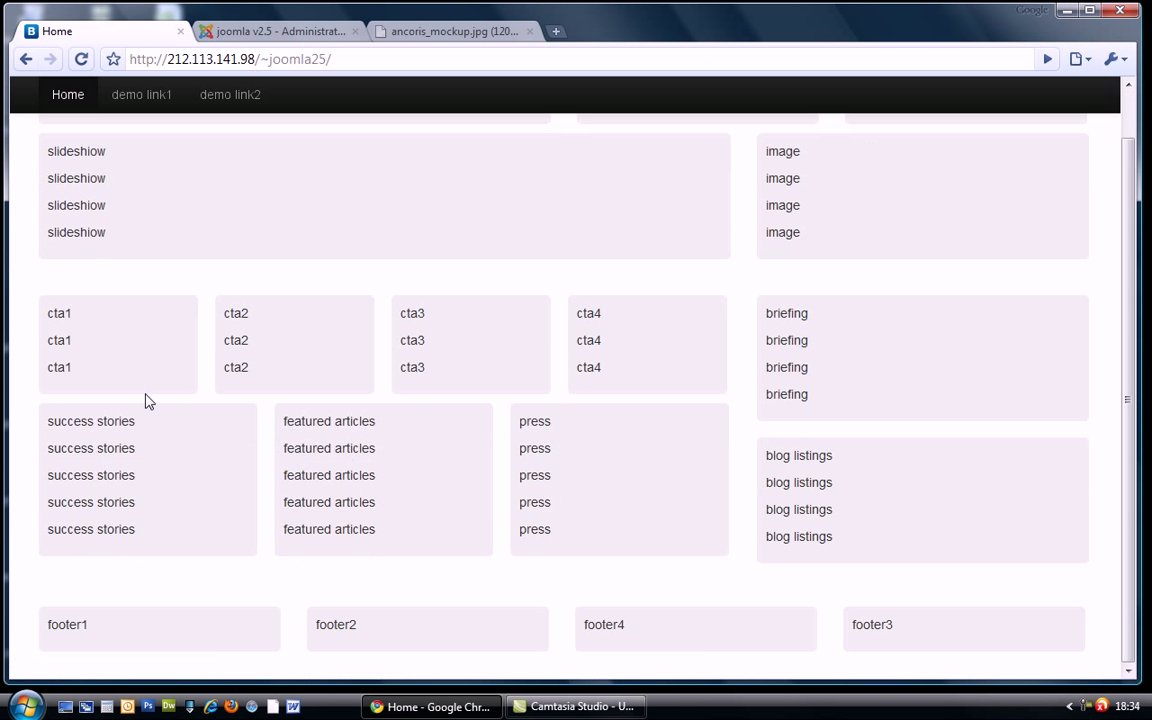
pyautogui.moveTo(964, 662)
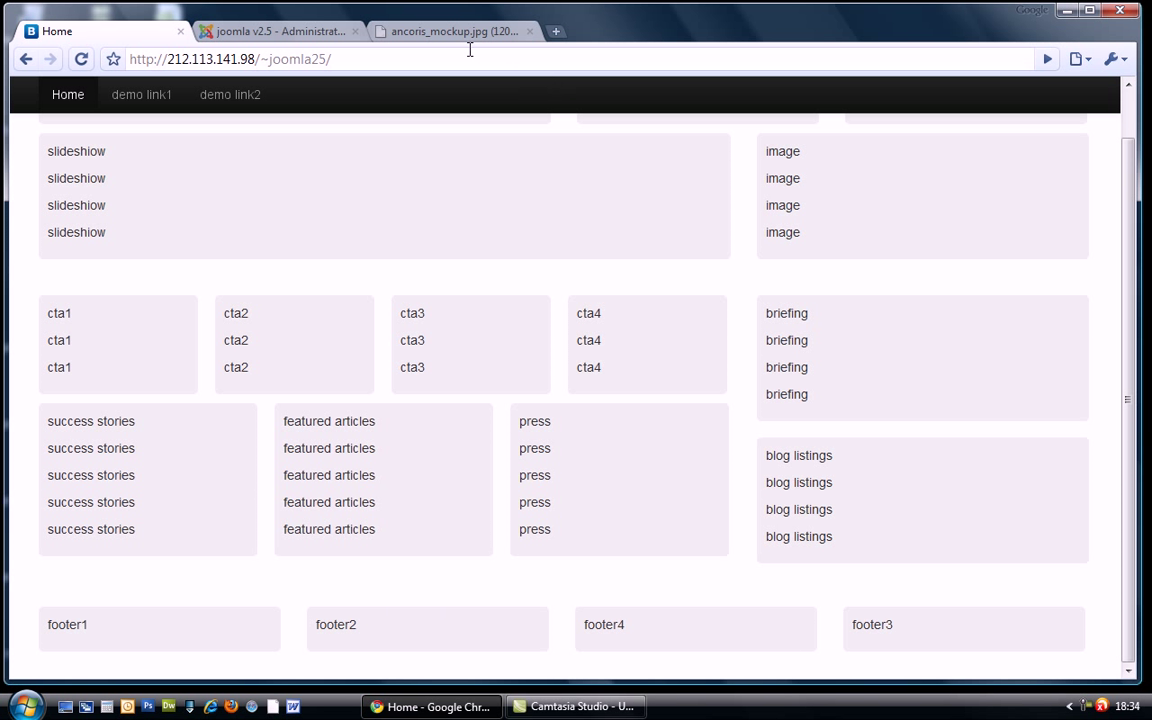
pyautogui.click(450, 32)
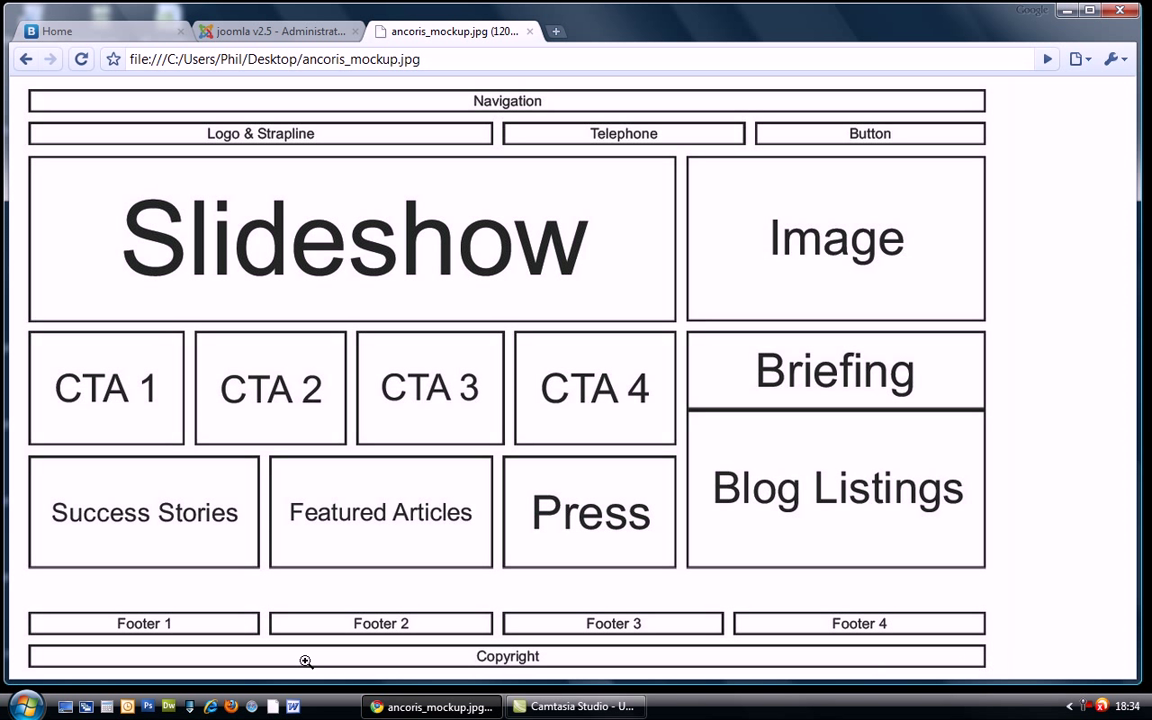
pyautogui.moveTo(288, 46)
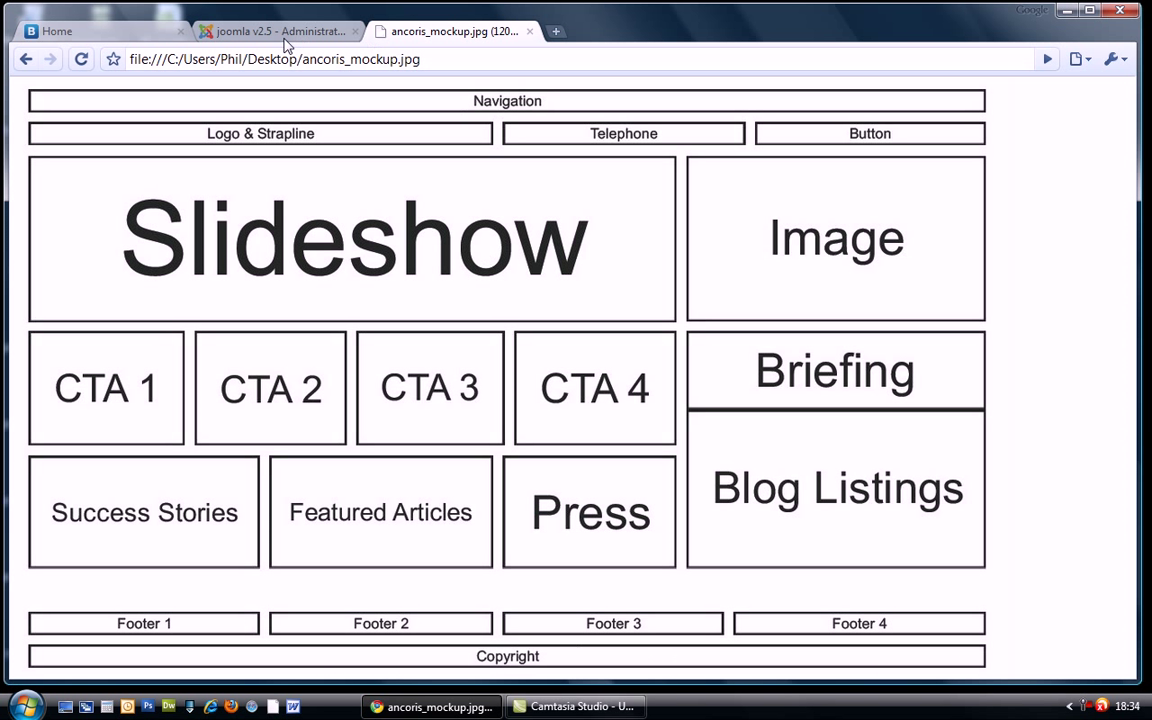
# Step: Create a new Custom HTML module titled copyright in the copyright position
pyautogui.click(276, 32)
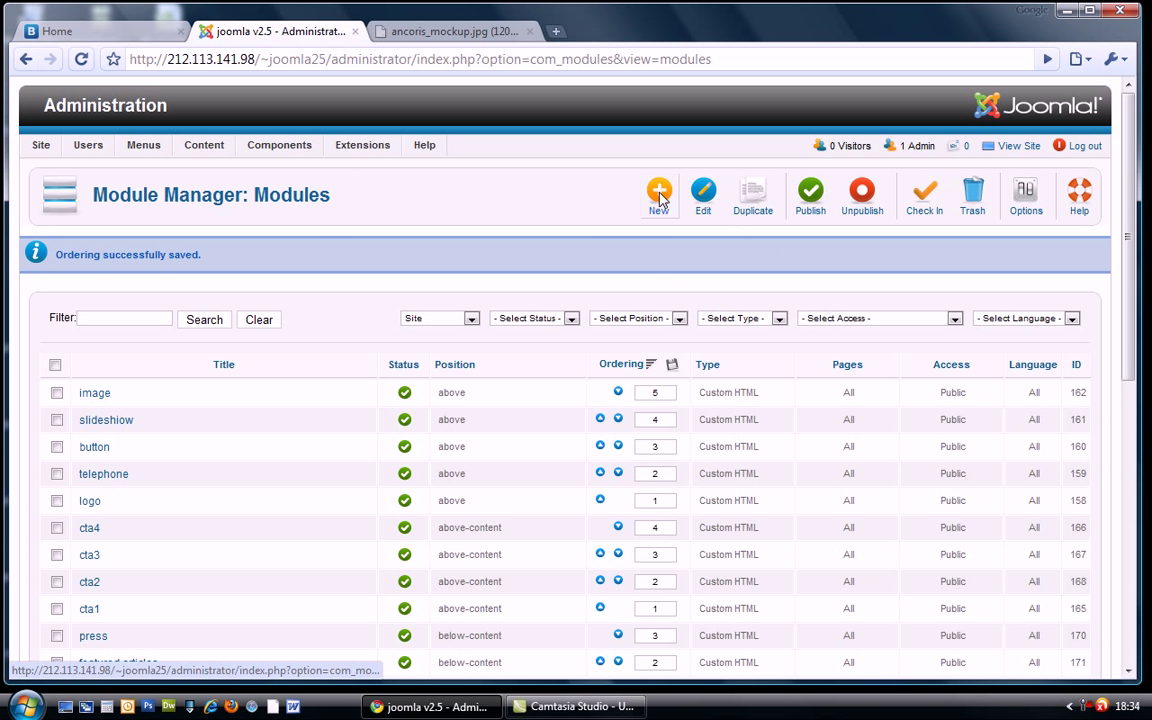
pyautogui.click(658, 196)
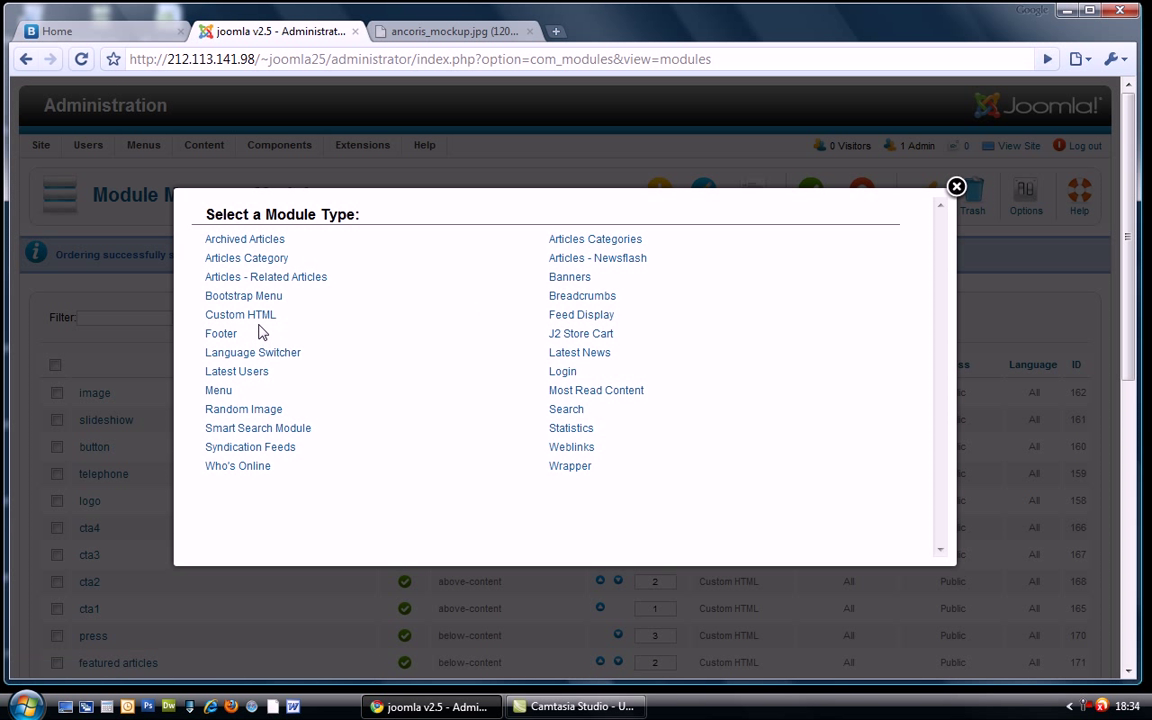
pyautogui.click(240, 314)
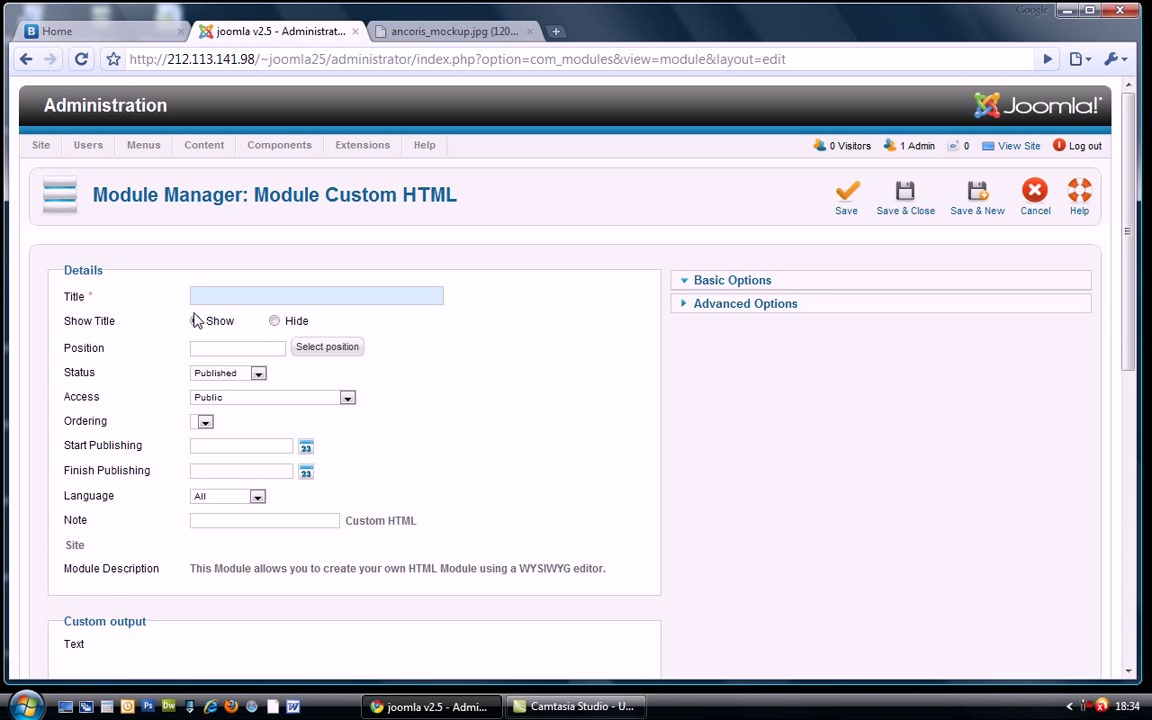
pyautogui.write('c')
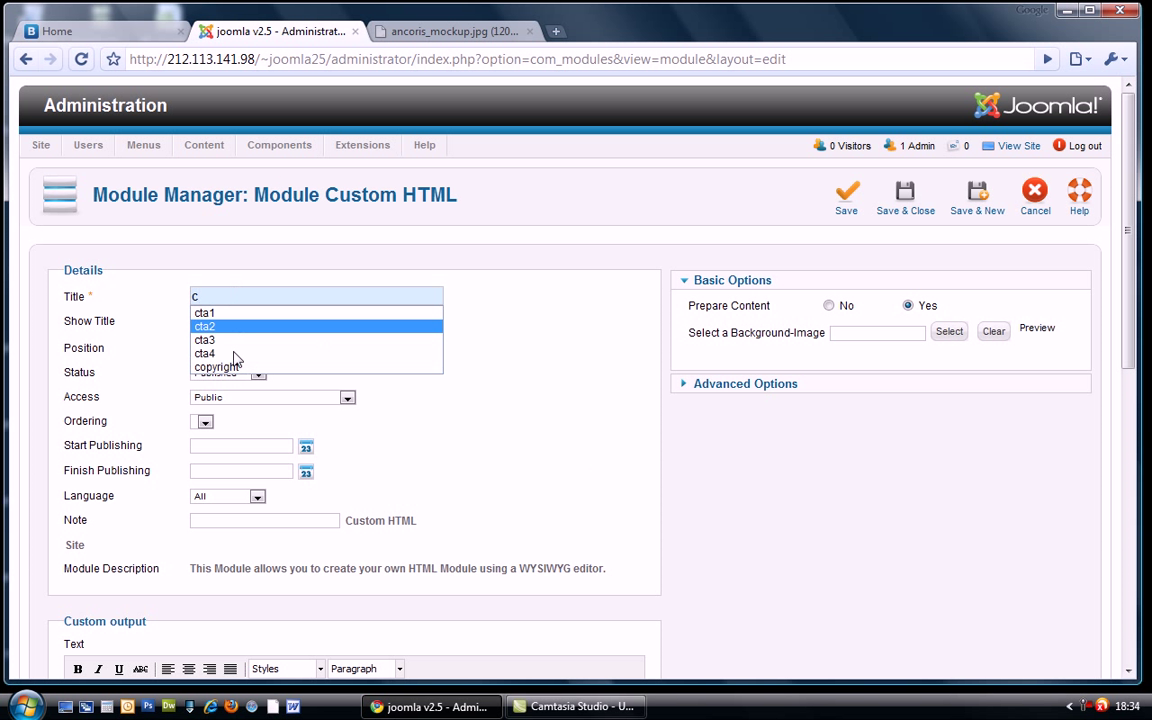
pyautogui.click(216, 368)
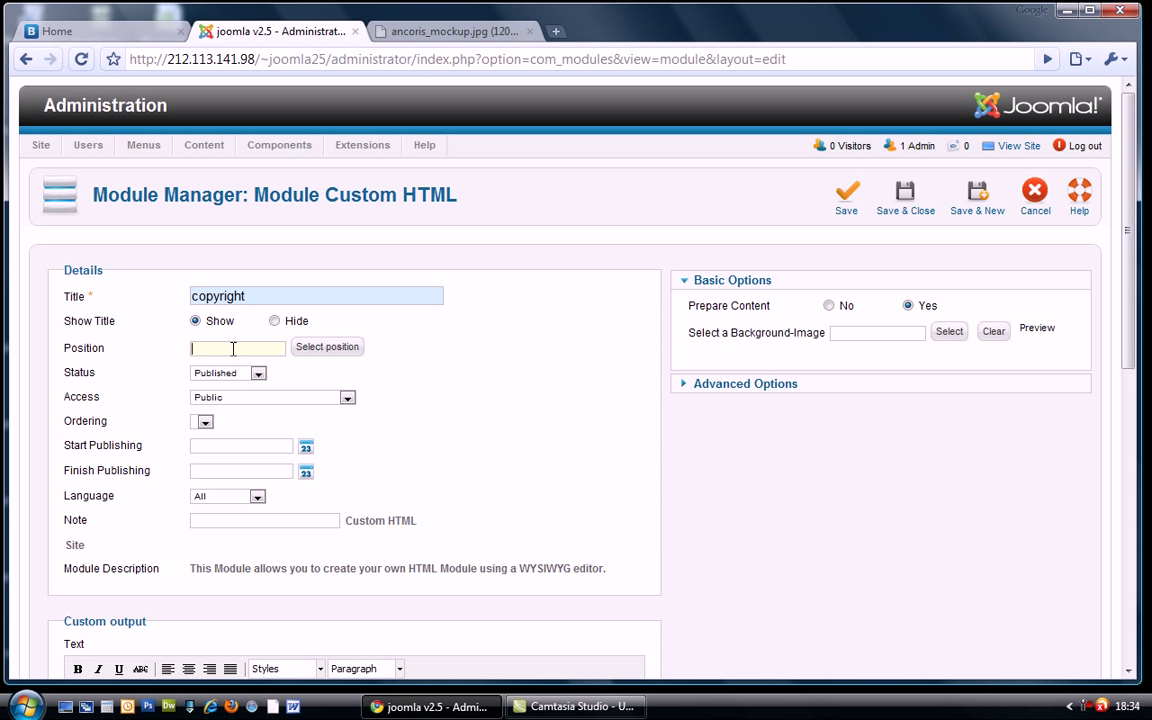
pyautogui.write('copyright')
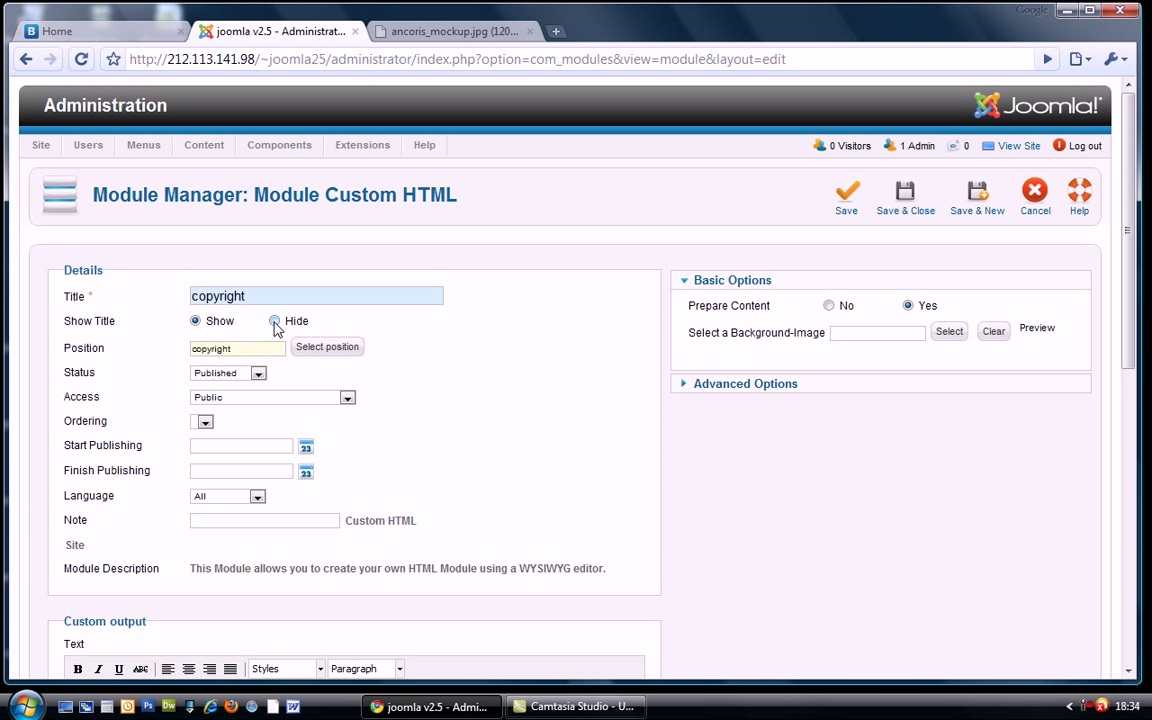
# Step: Hide the copyright module's title, review Advanced Options and save it
pyautogui.scroll(-3)
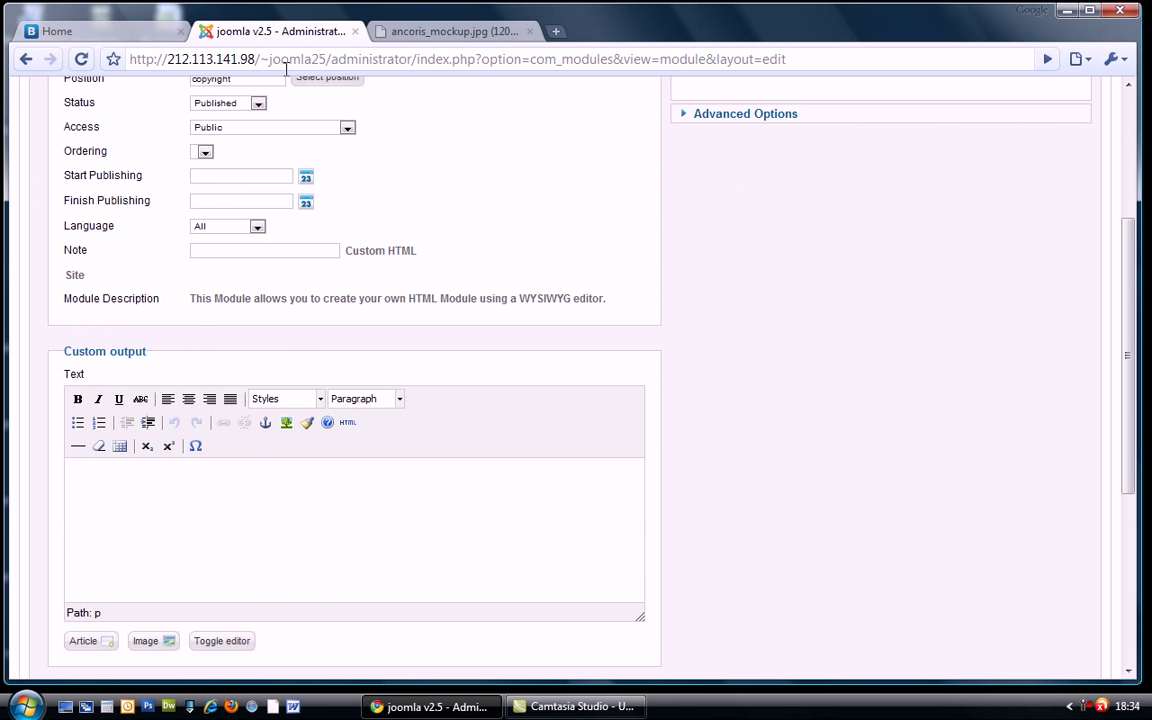
pyautogui.scroll(3)
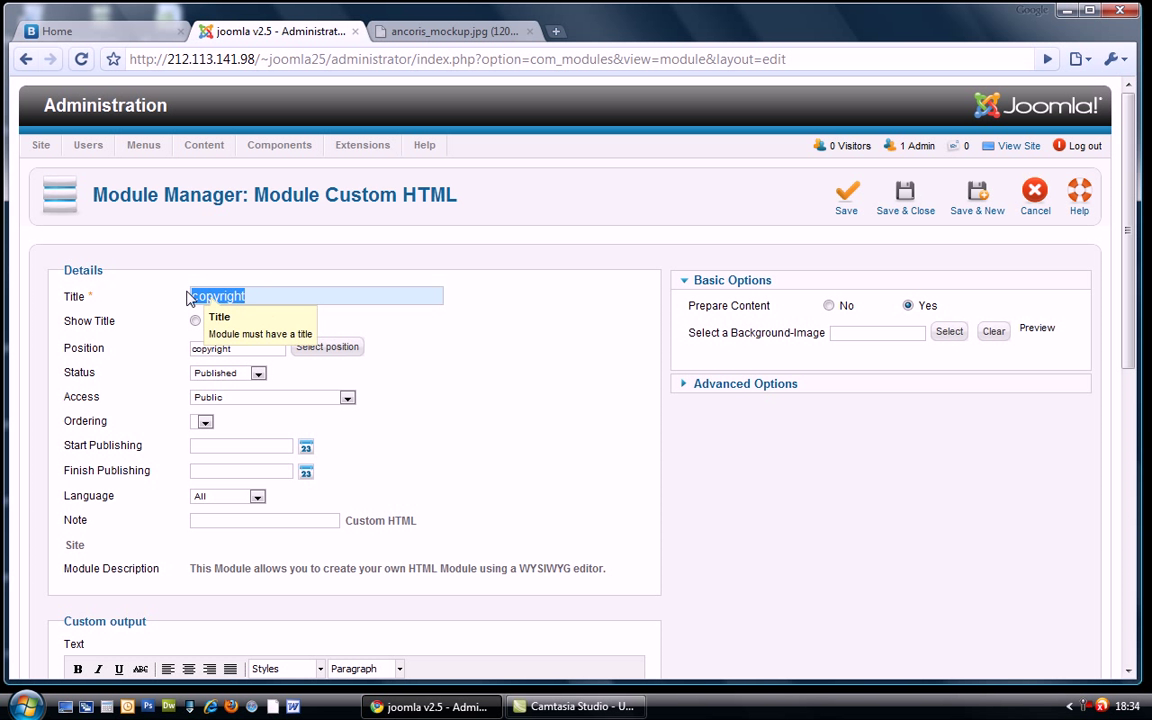
pyautogui.scroll(-3)
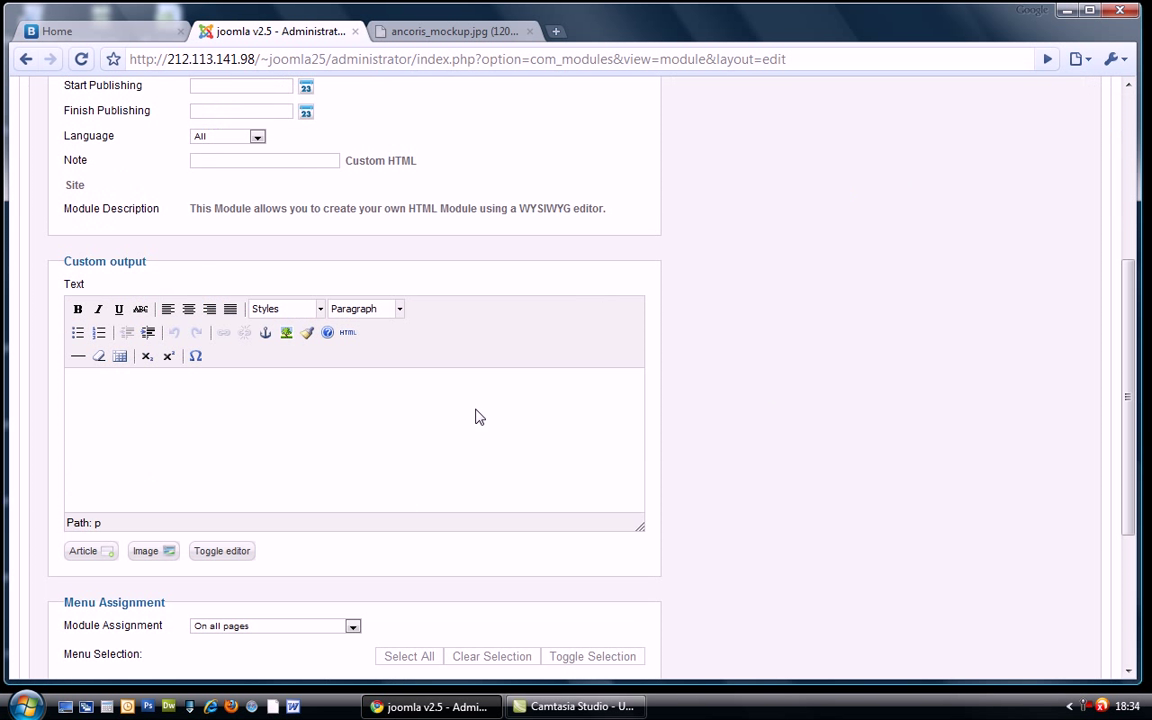
pyautogui.scroll(3)
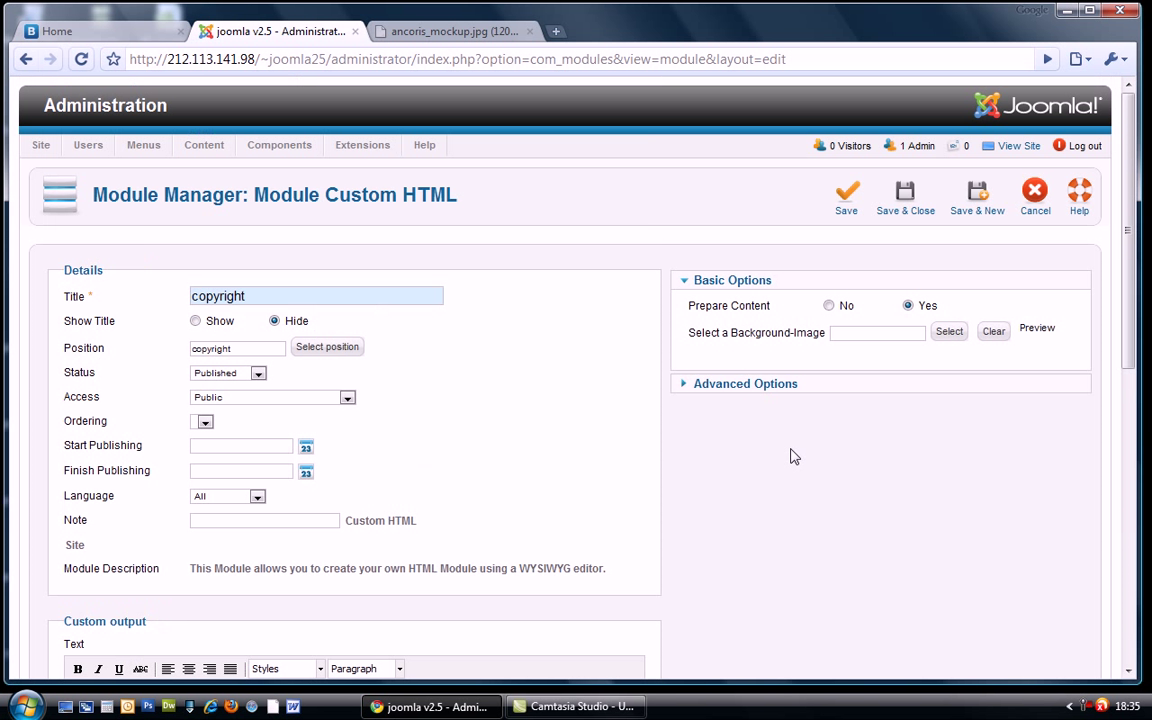
pyautogui.click(744, 384)
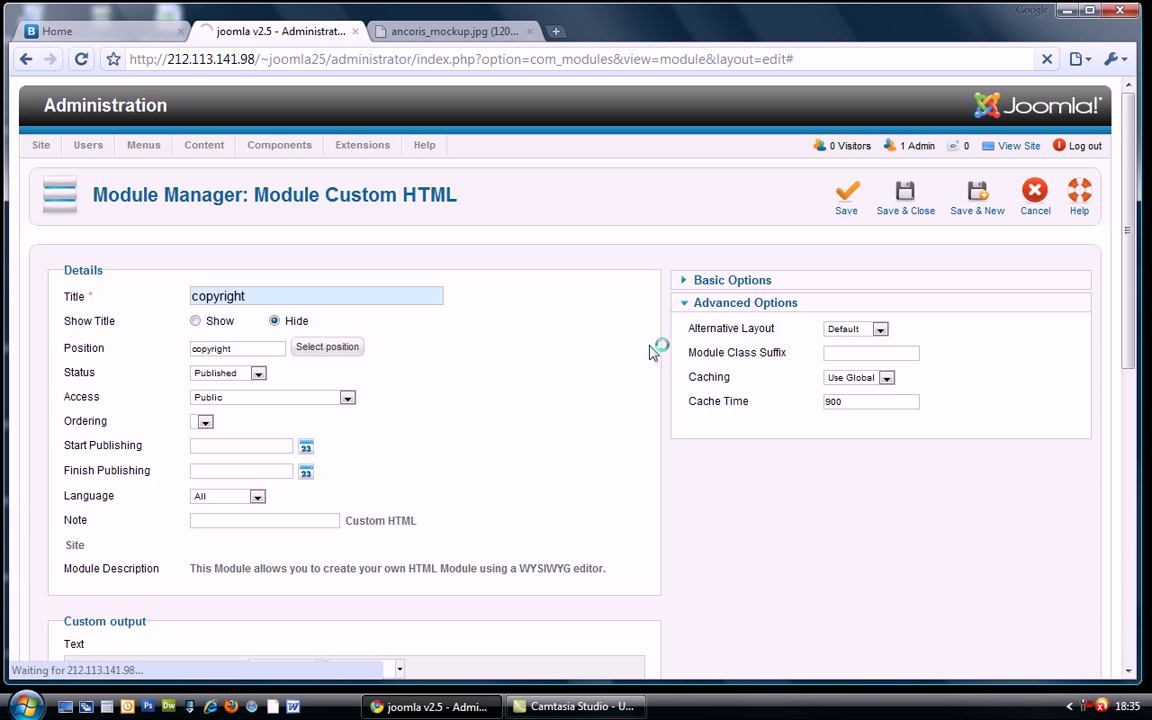
pyautogui.click(904, 196)
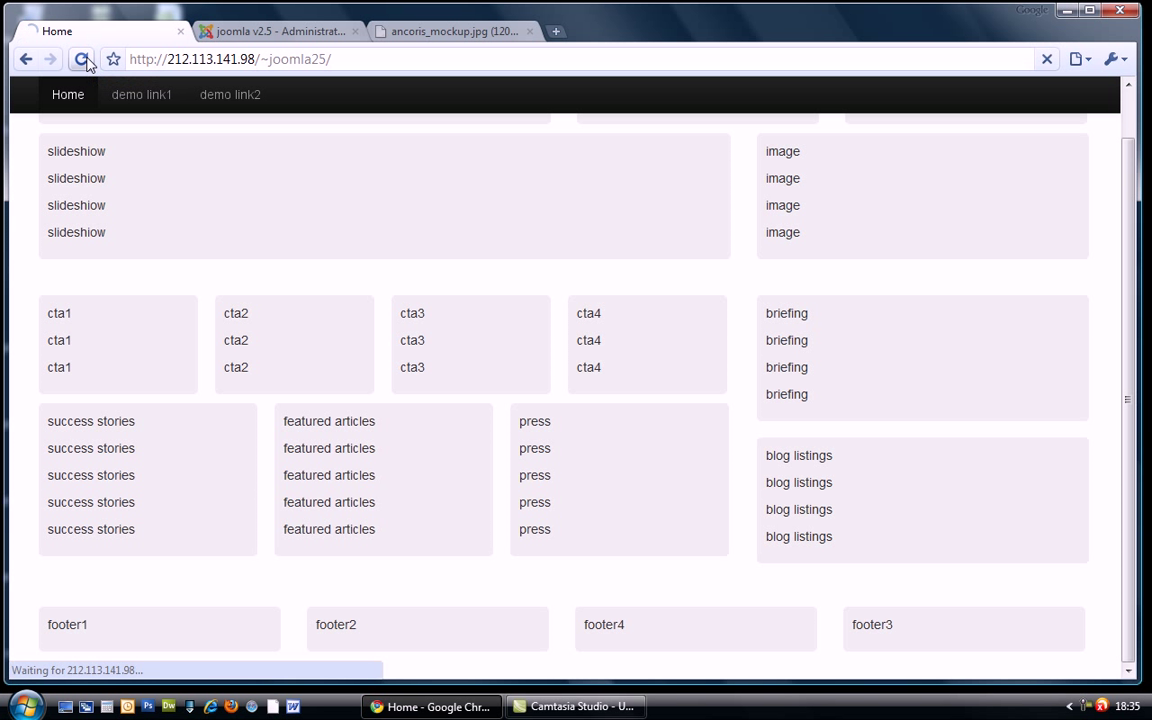
# Step: Reload the home page and scroll to check the full-width copyright row below the footers
pyautogui.click(82, 60)
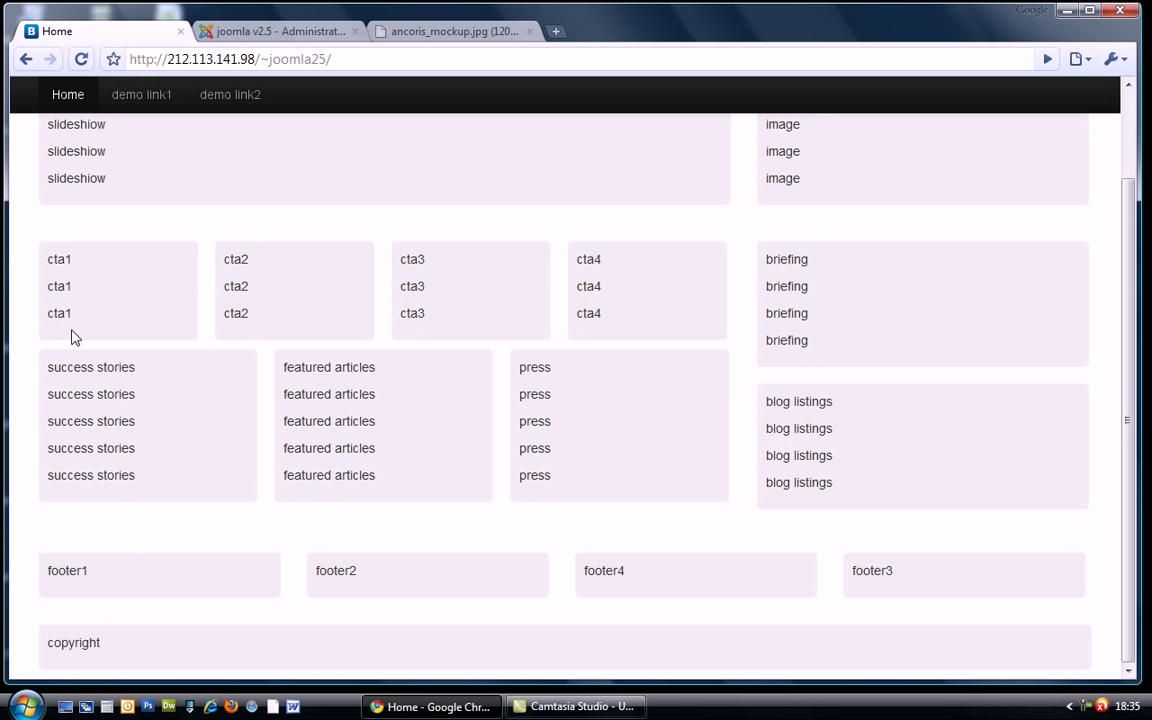
pyautogui.moveTo(1052, 644)
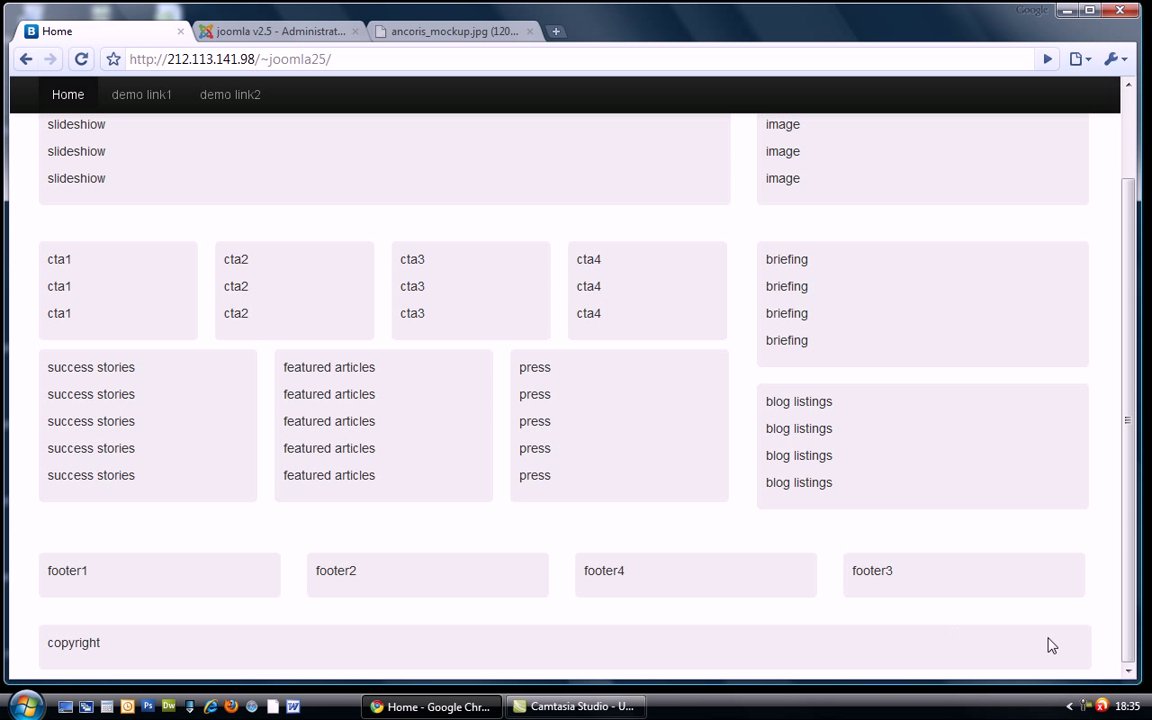
pyautogui.scroll(3)
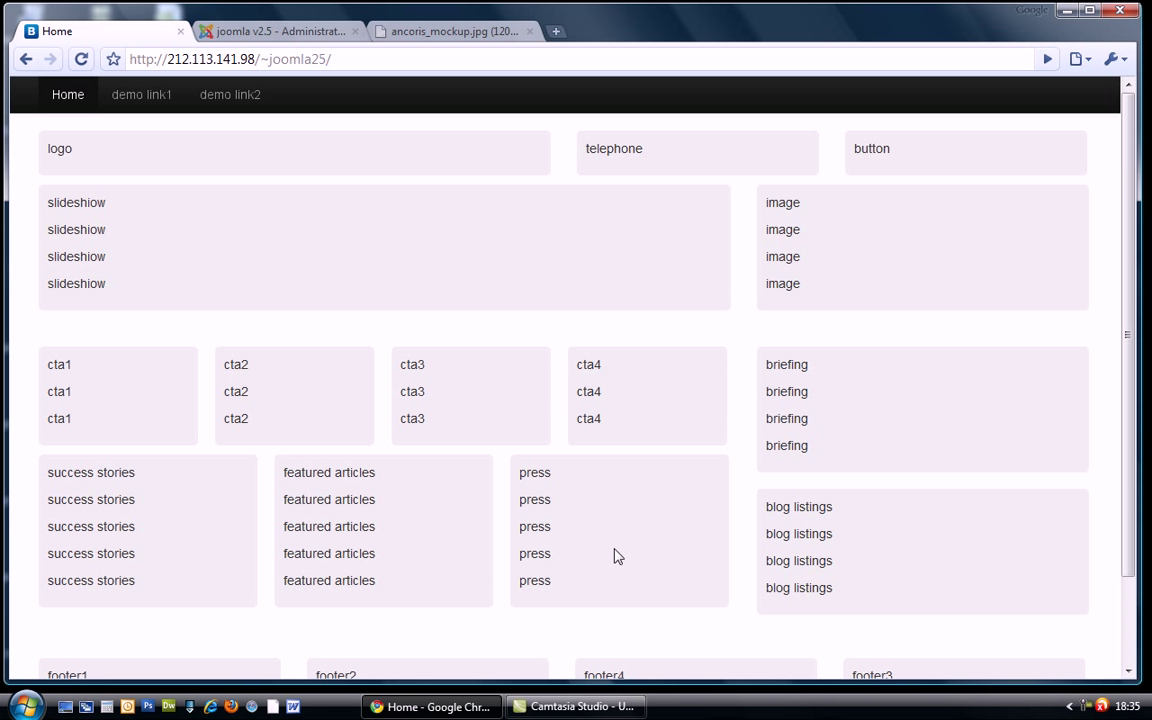
pyautogui.moveTo(612, 552)
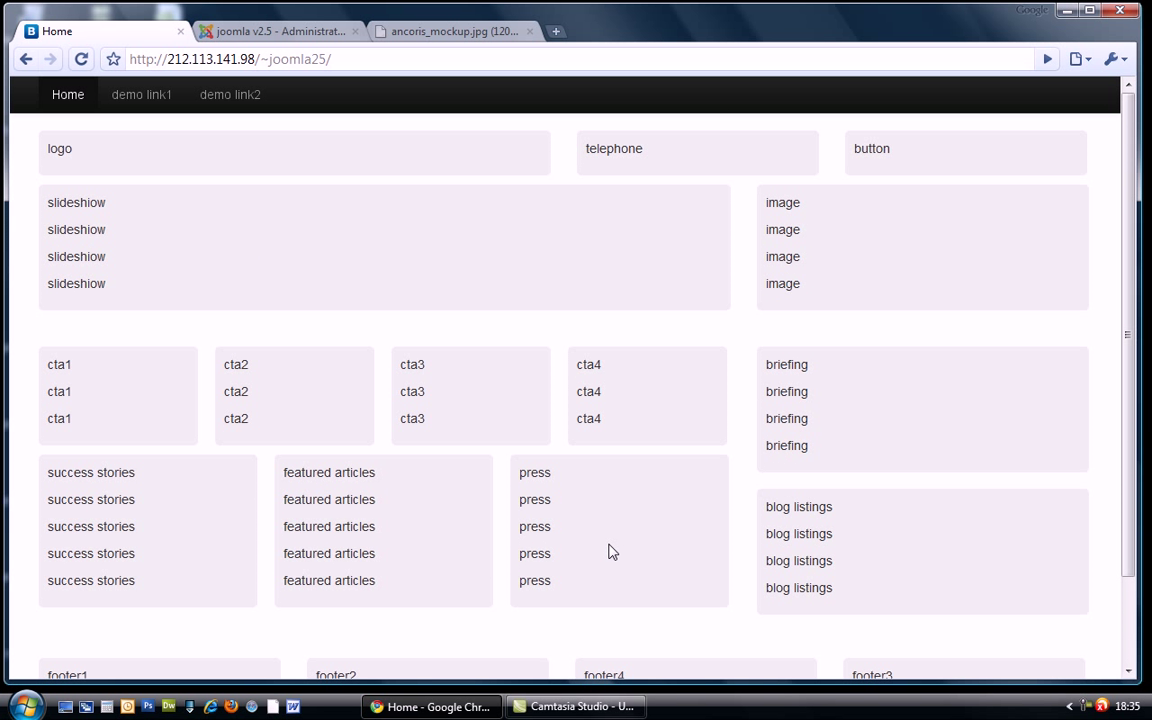
pyautogui.scroll(-3)
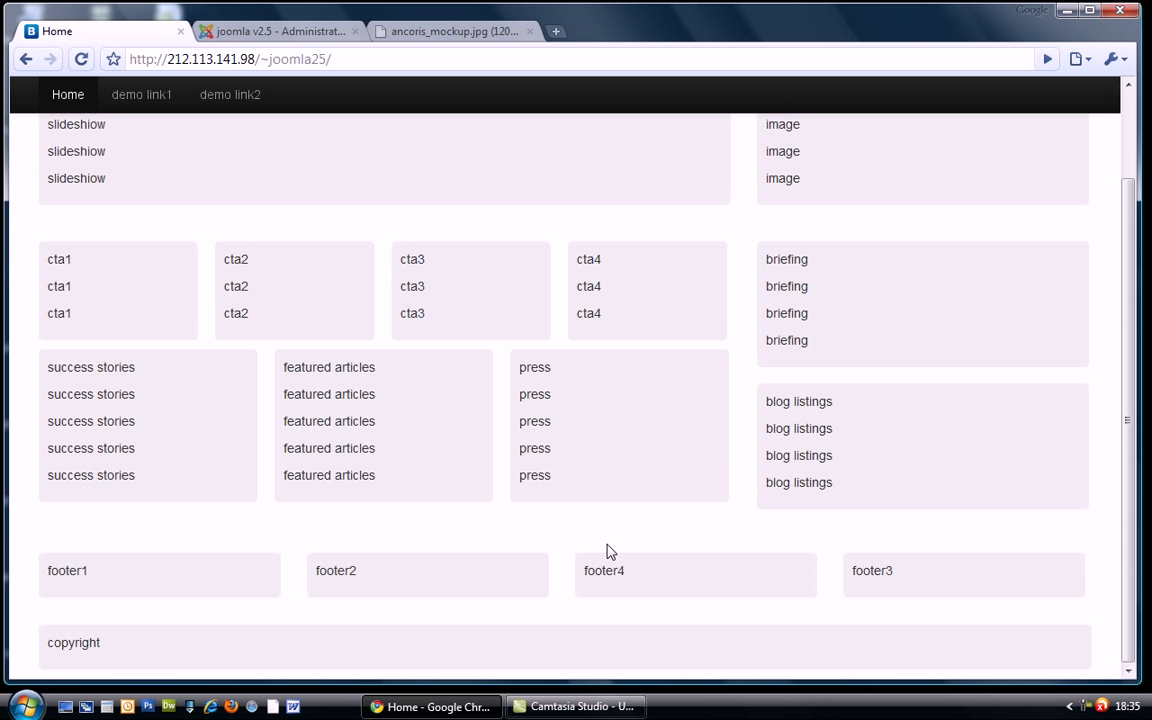
pyautogui.scroll(3)
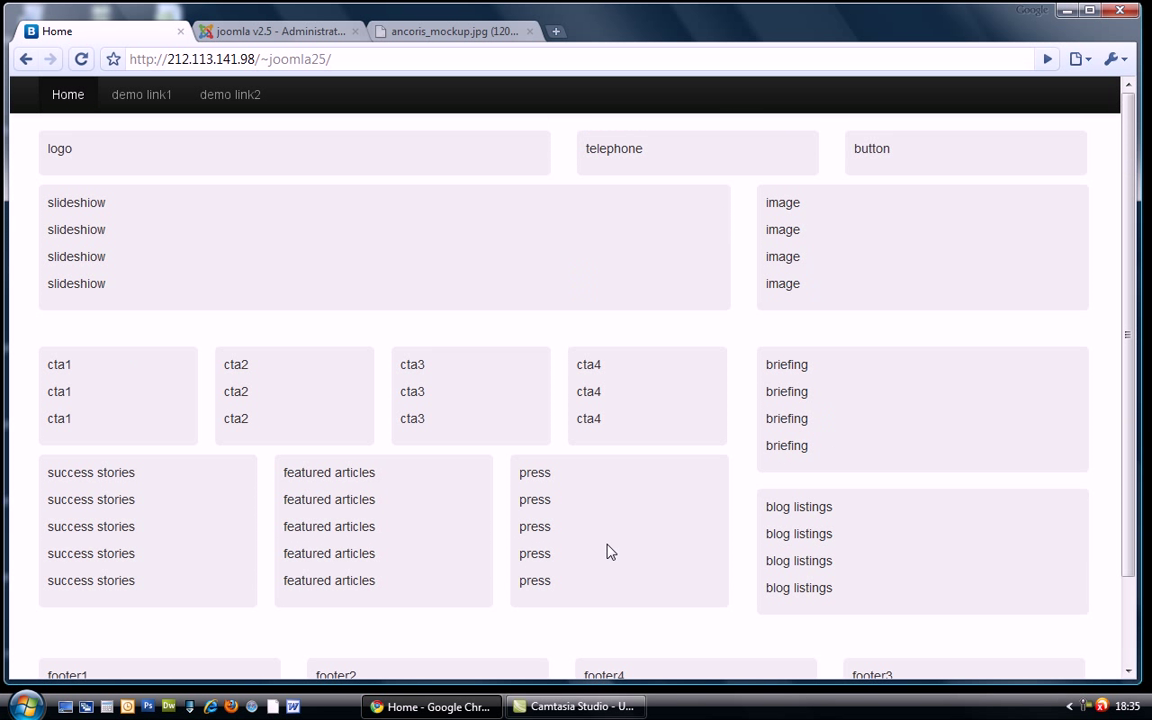
pyautogui.moveTo(514, 236)
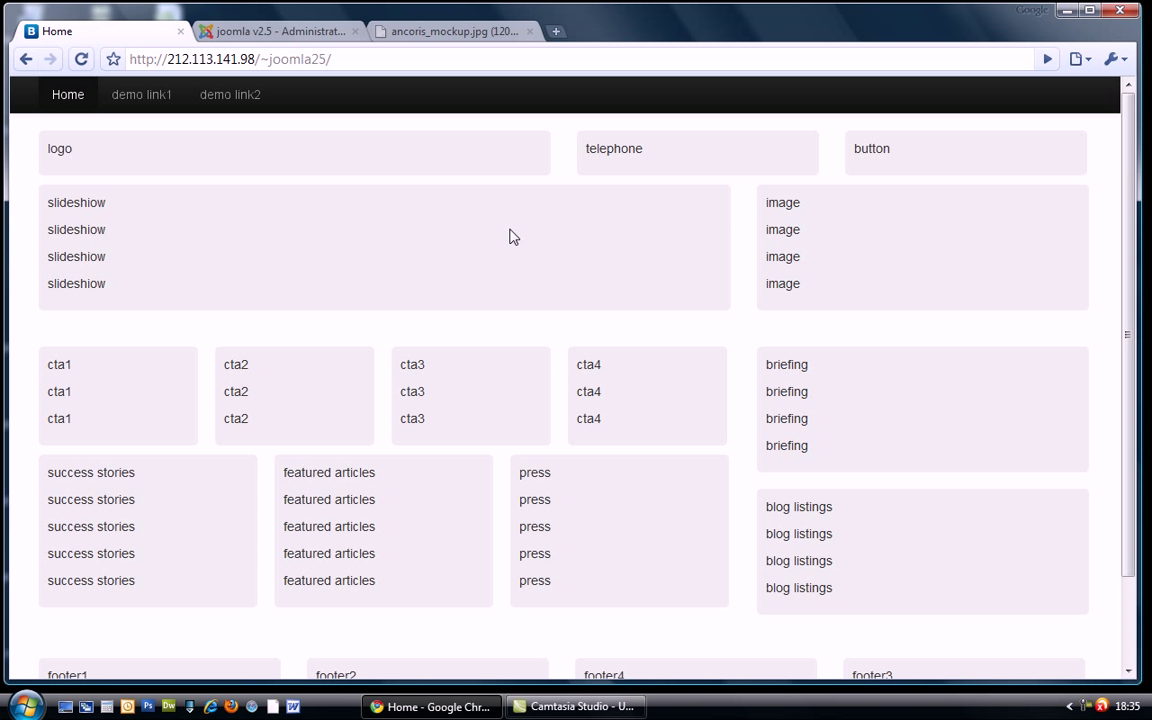
pyautogui.moveTo(112, 236)
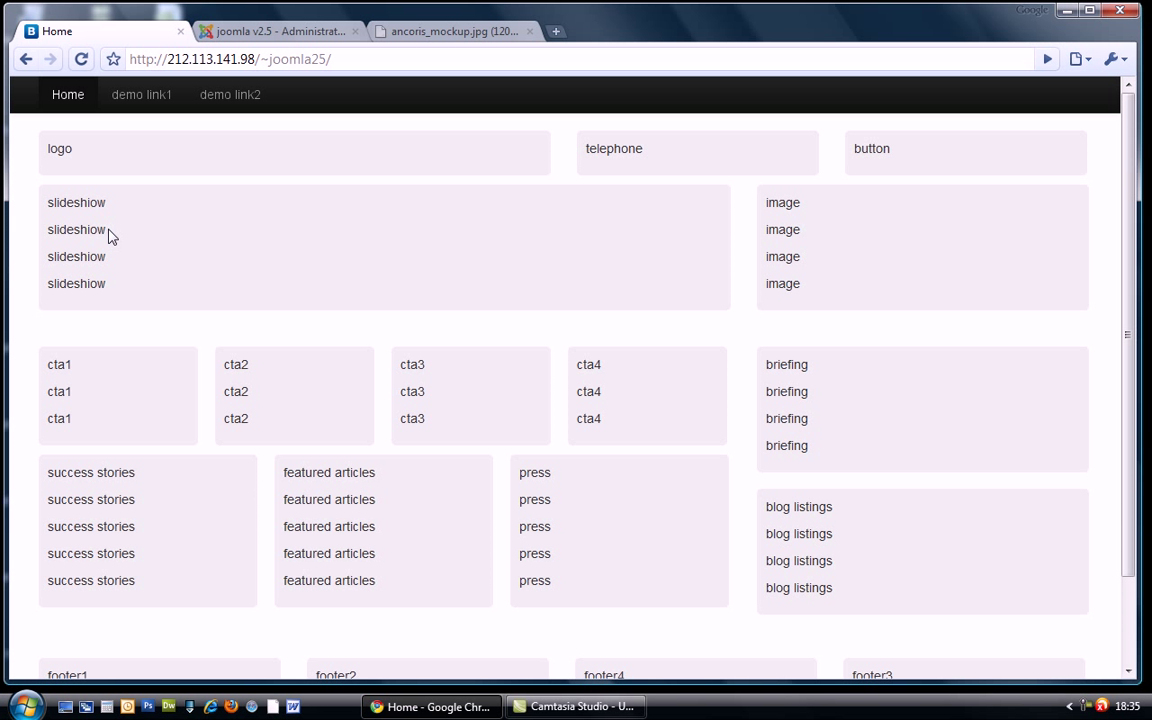
pyautogui.moveTo(264, 276)
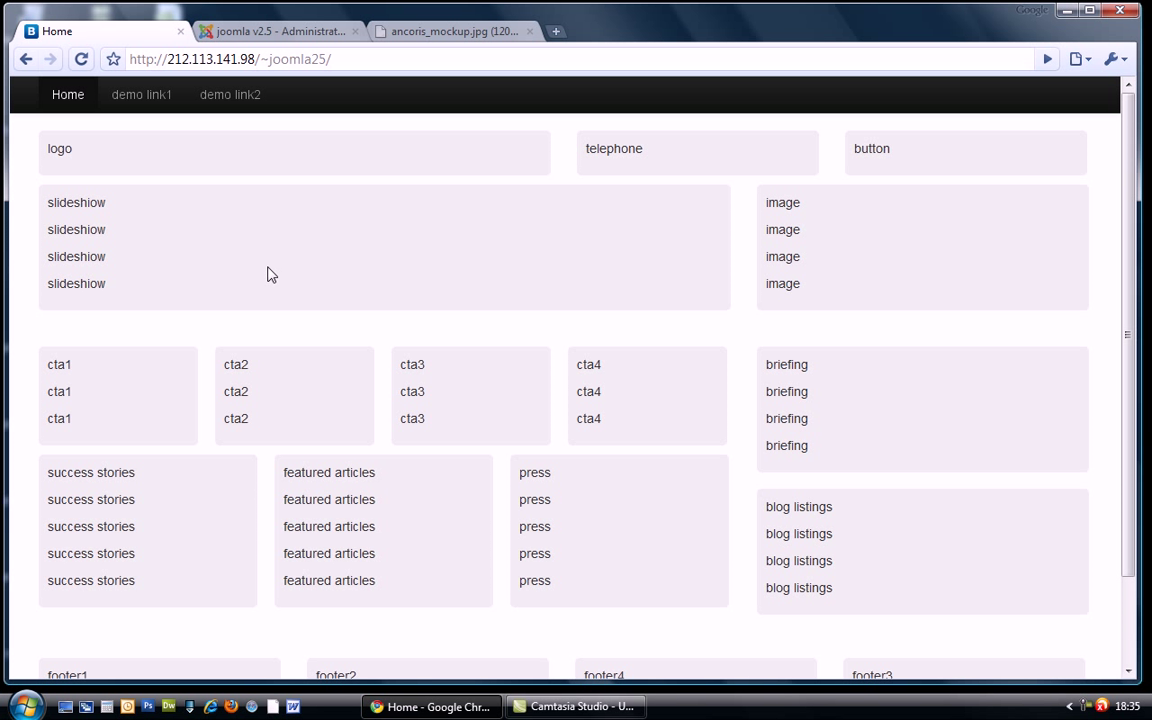
pyautogui.moveTo(140, 94)
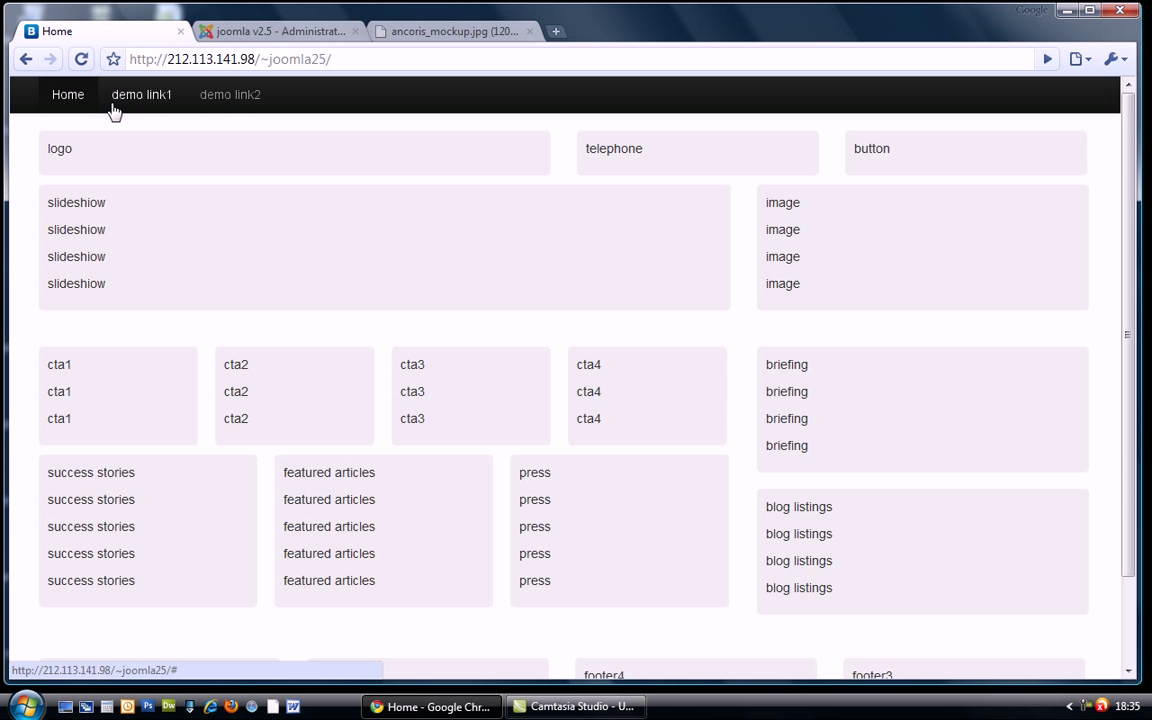
pyautogui.moveTo(476, 398)
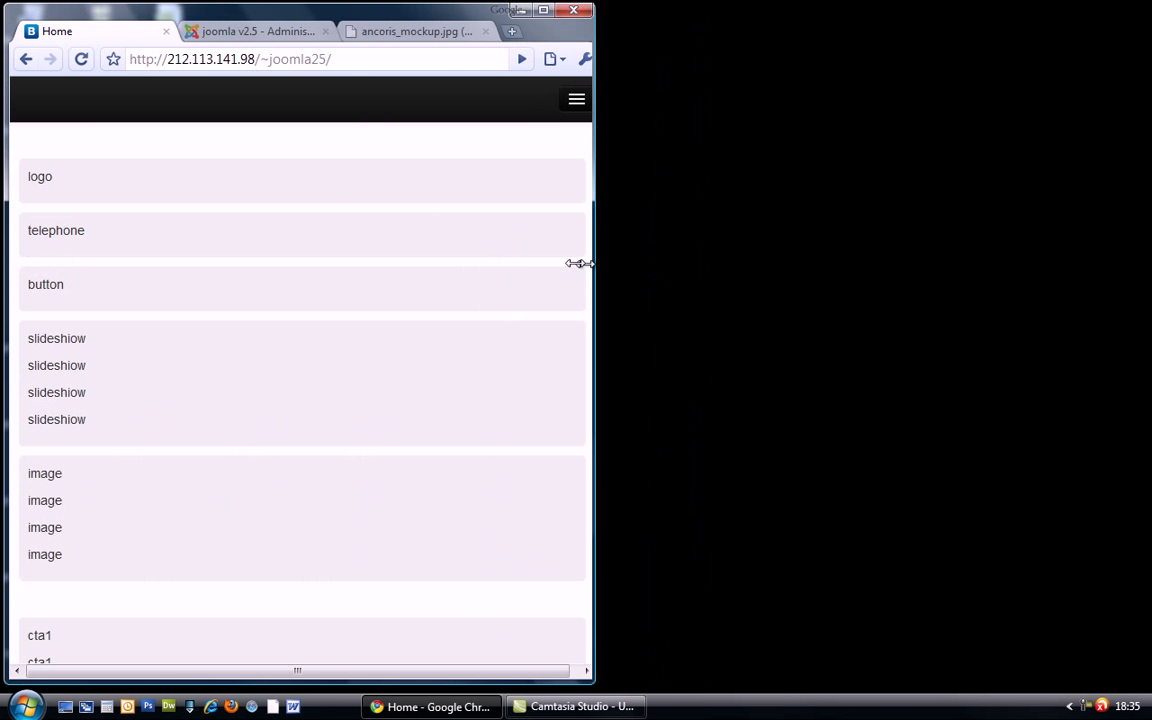
# Step: Narrow the window to phone width and expand then collapse the stacked navigation menu
pyautogui.moveTo(590, 264); pyautogui.dragTo(844, 264)
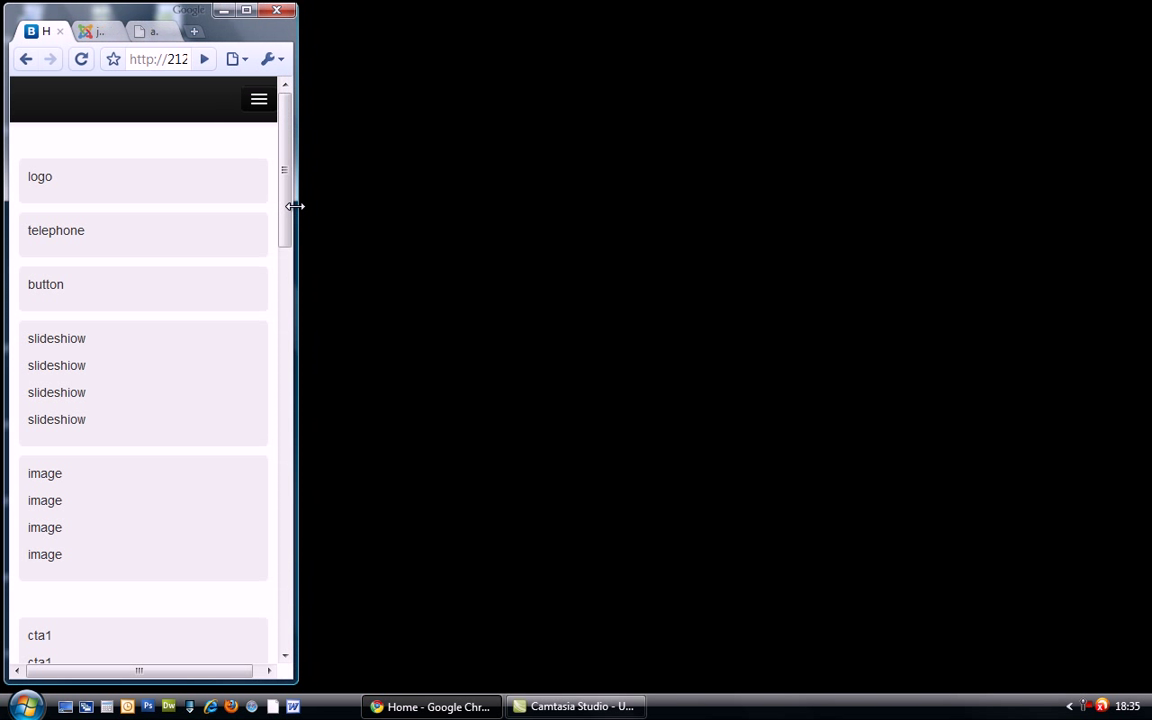
pyautogui.moveTo(296, 206); pyautogui.dragTo(268, 206)
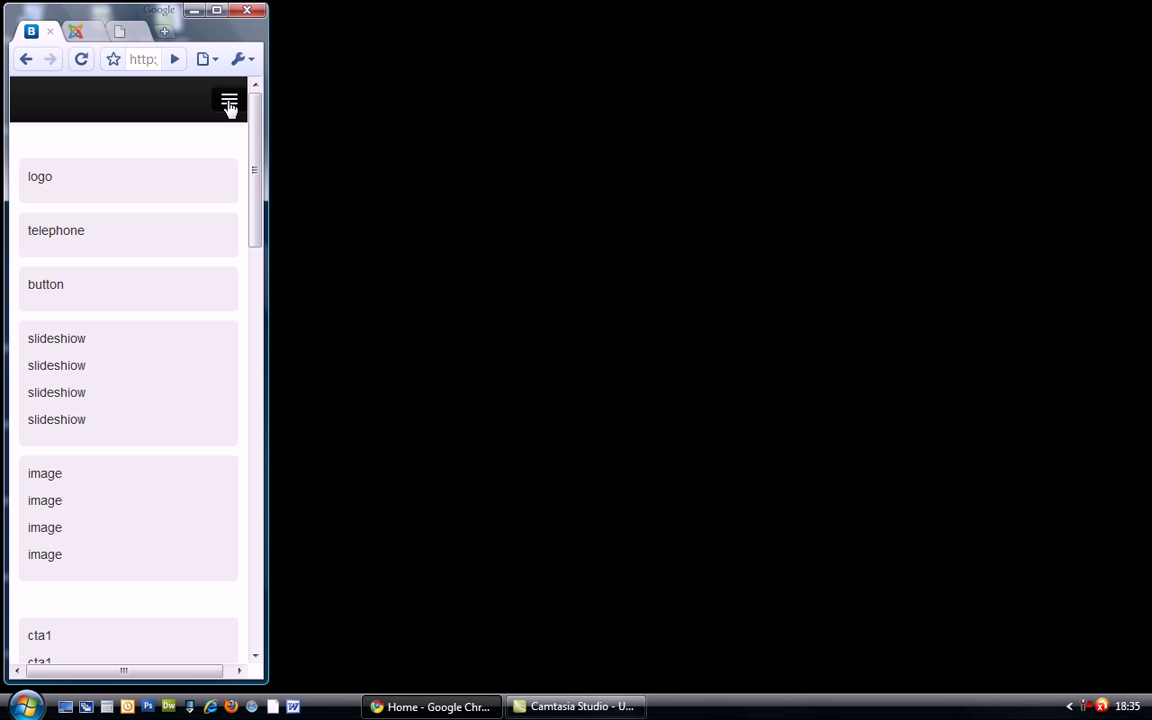
pyautogui.click(228, 100)
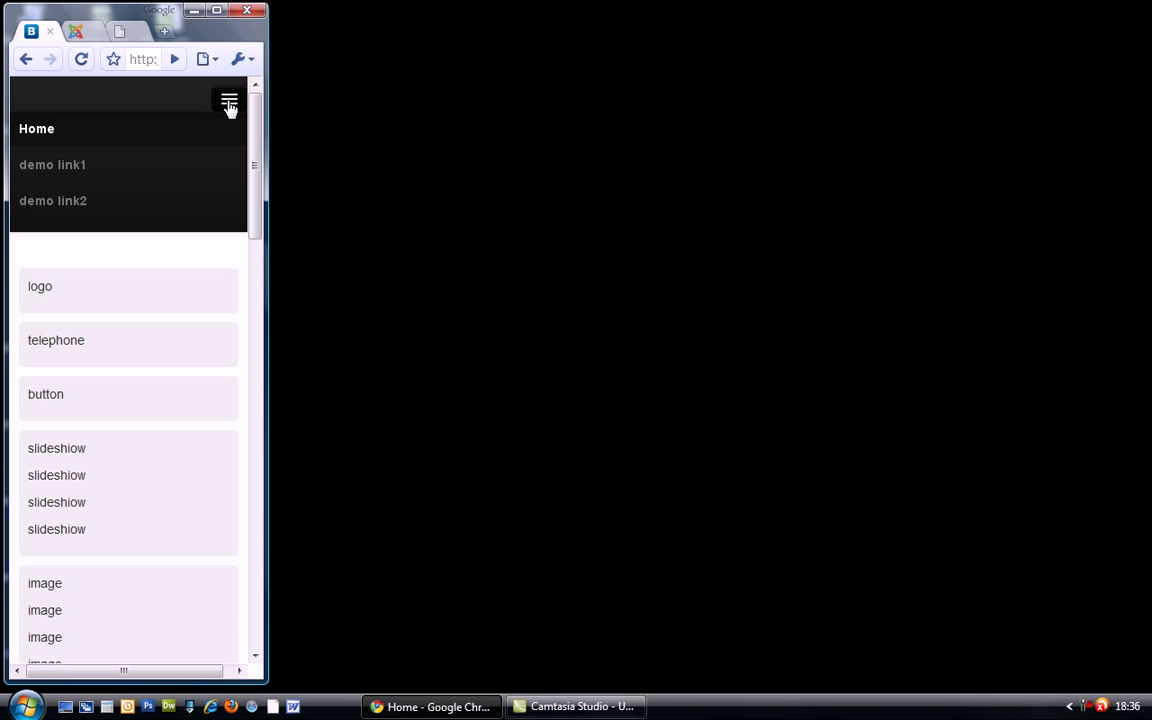
pyautogui.click(228, 100)
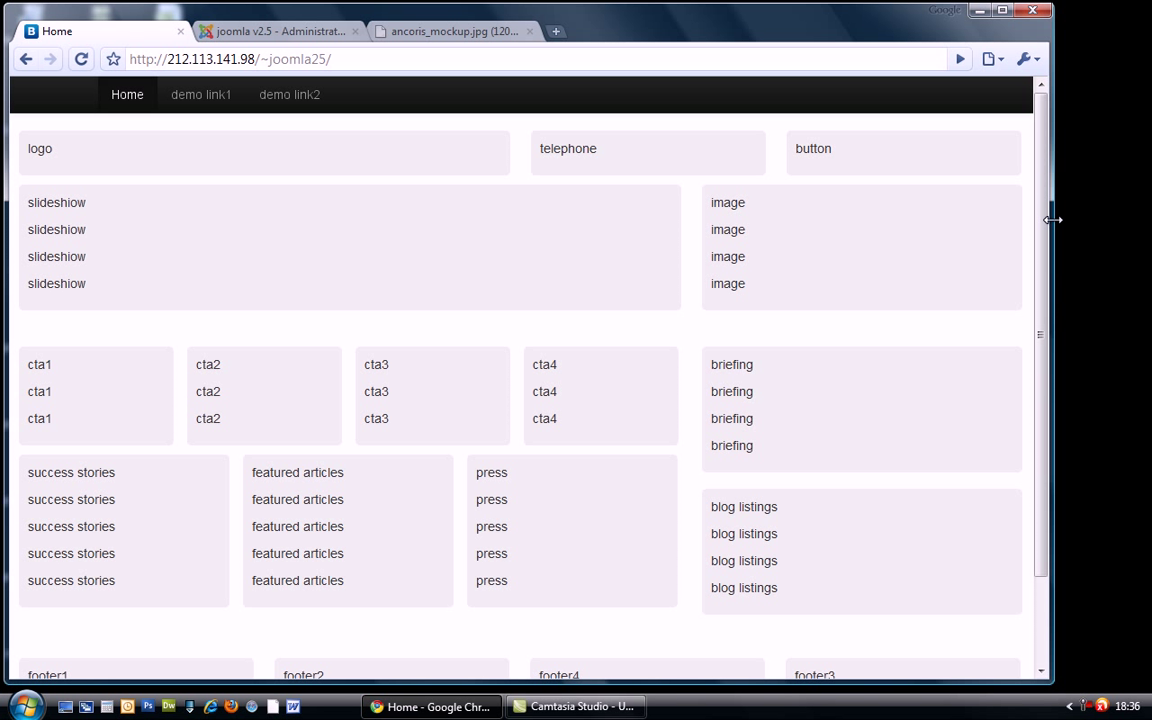
pyautogui.moveTo(364, 172)
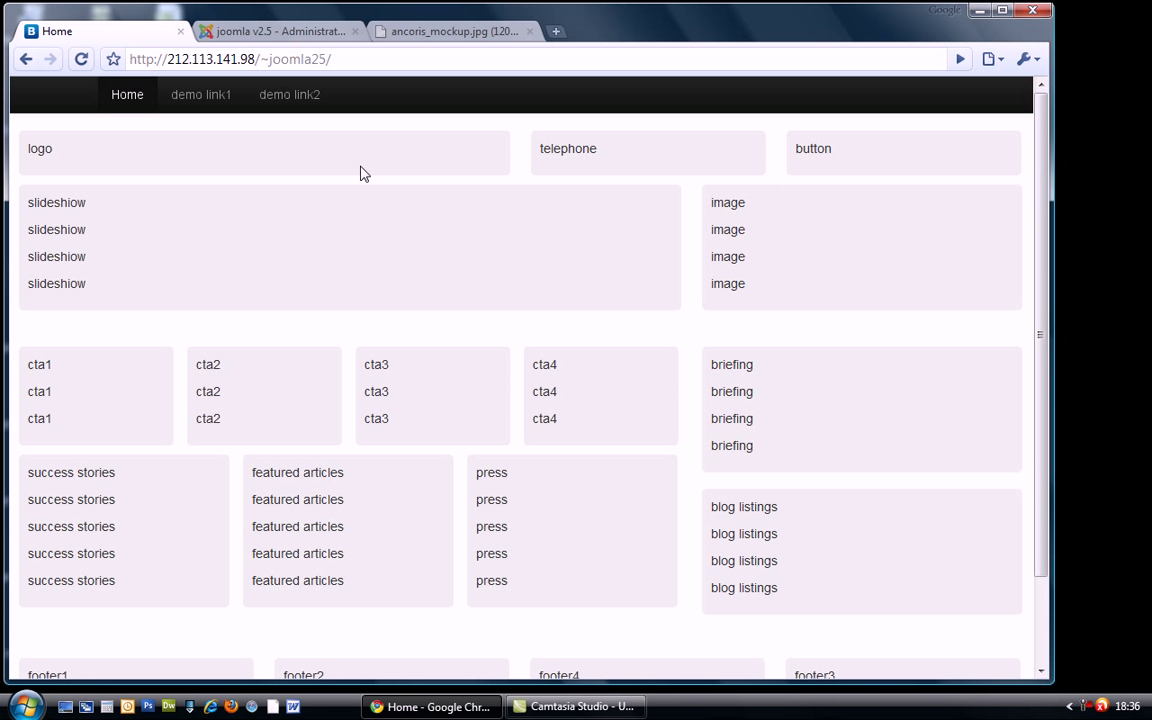
# Step: Inspect the logo and slideshow text at full width, then clear the highlighted selection
pyautogui.doubleClick(40, 148)
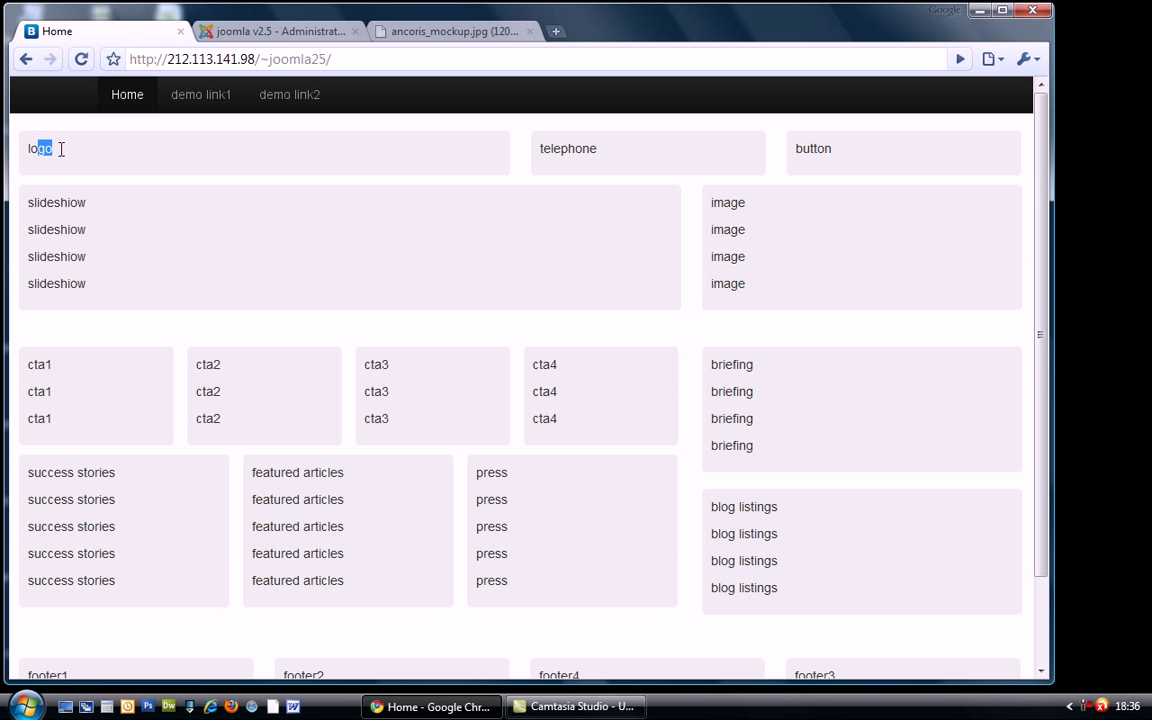
pyautogui.doubleClick(582, 148)
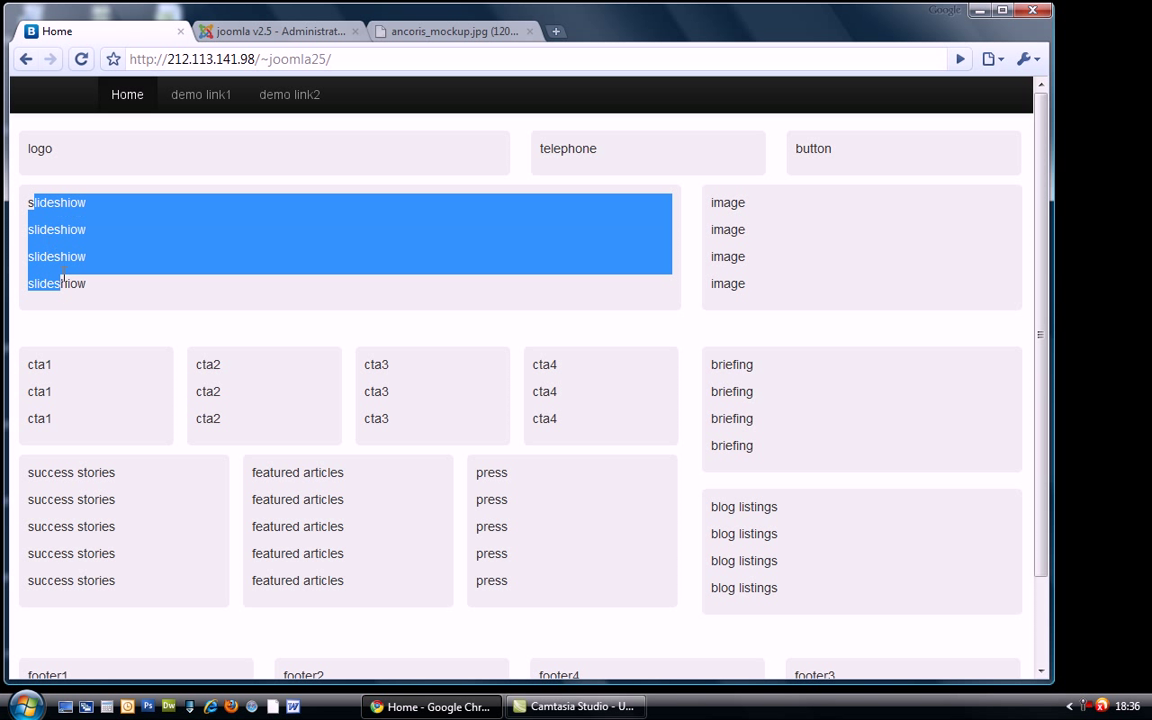
pyautogui.click(250, 284)
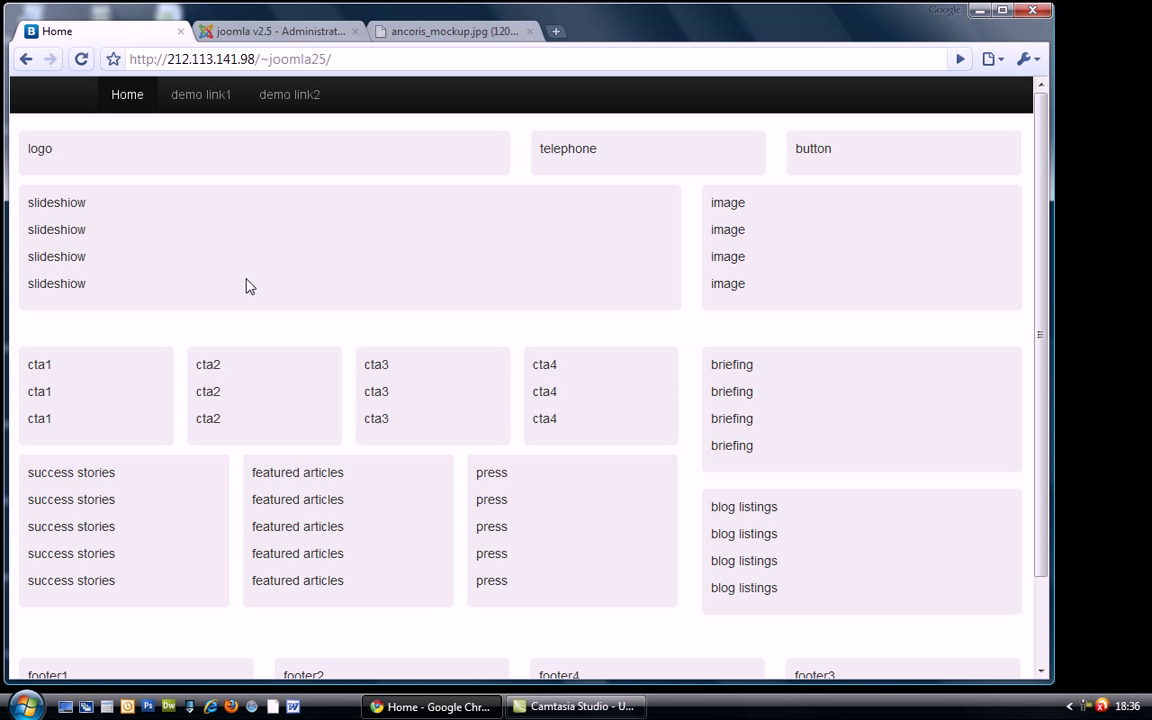
pyautogui.moveTo(248, 238)
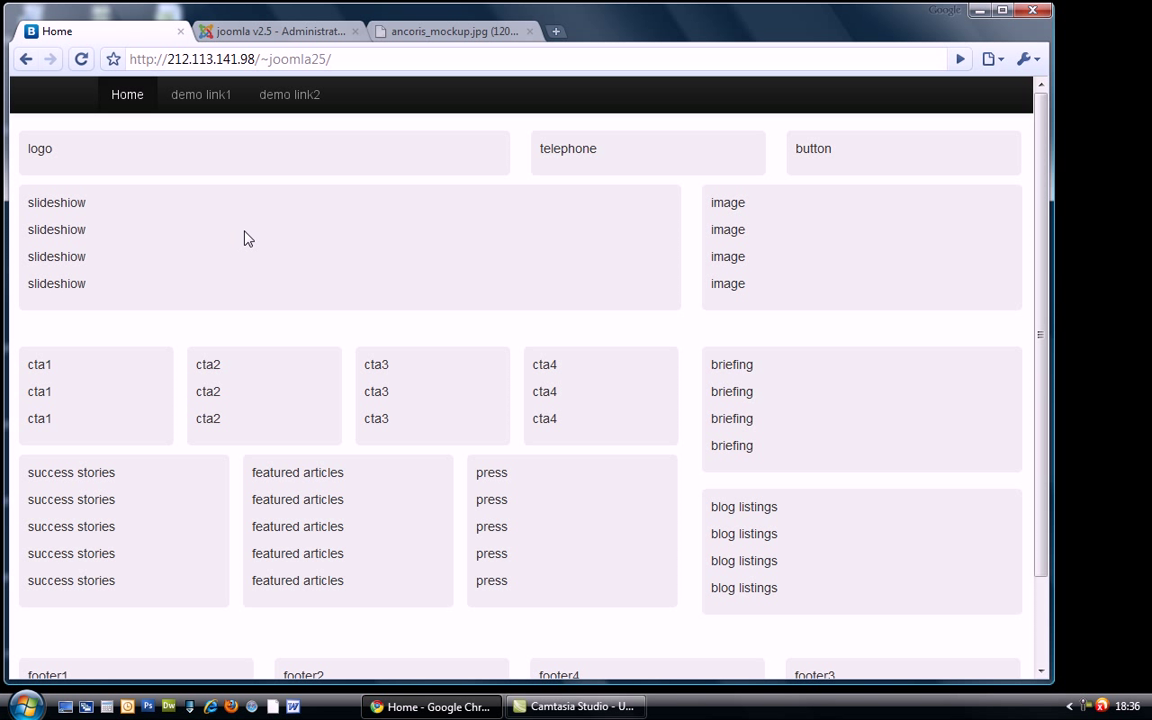
pyautogui.moveTo(342, 148)
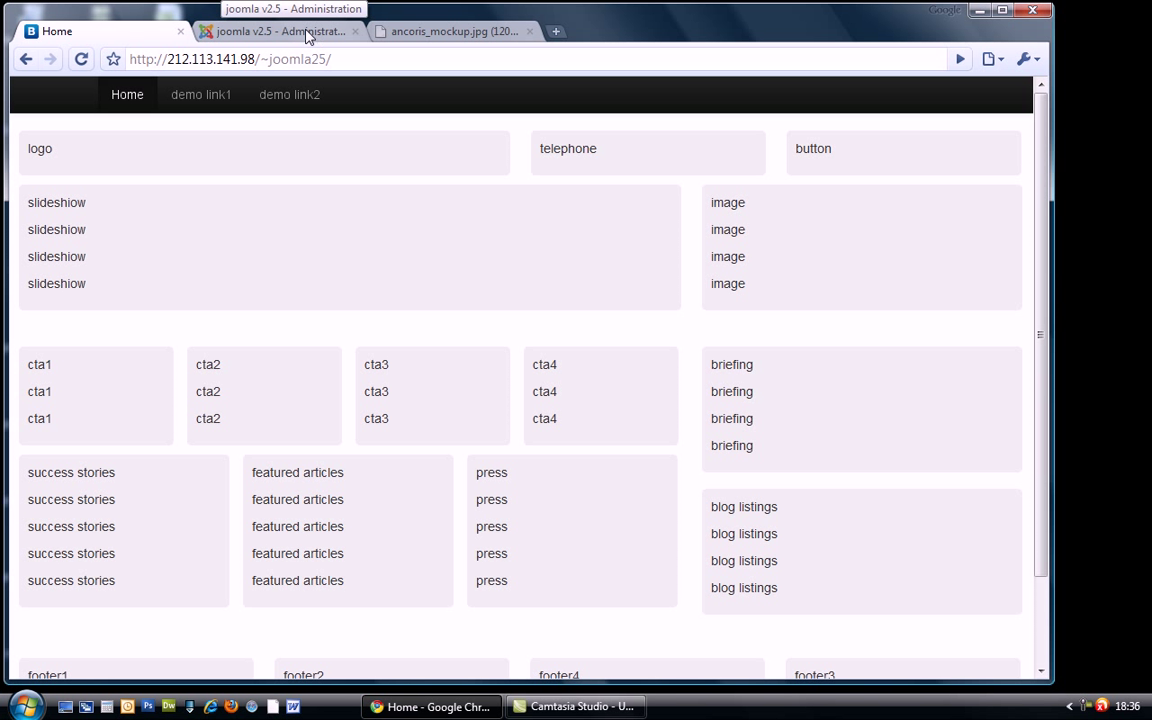
# Step: Extend the slideshow module's class suffix to 'first span8 hidden-phone' and save it
pyautogui.click(278, 32)
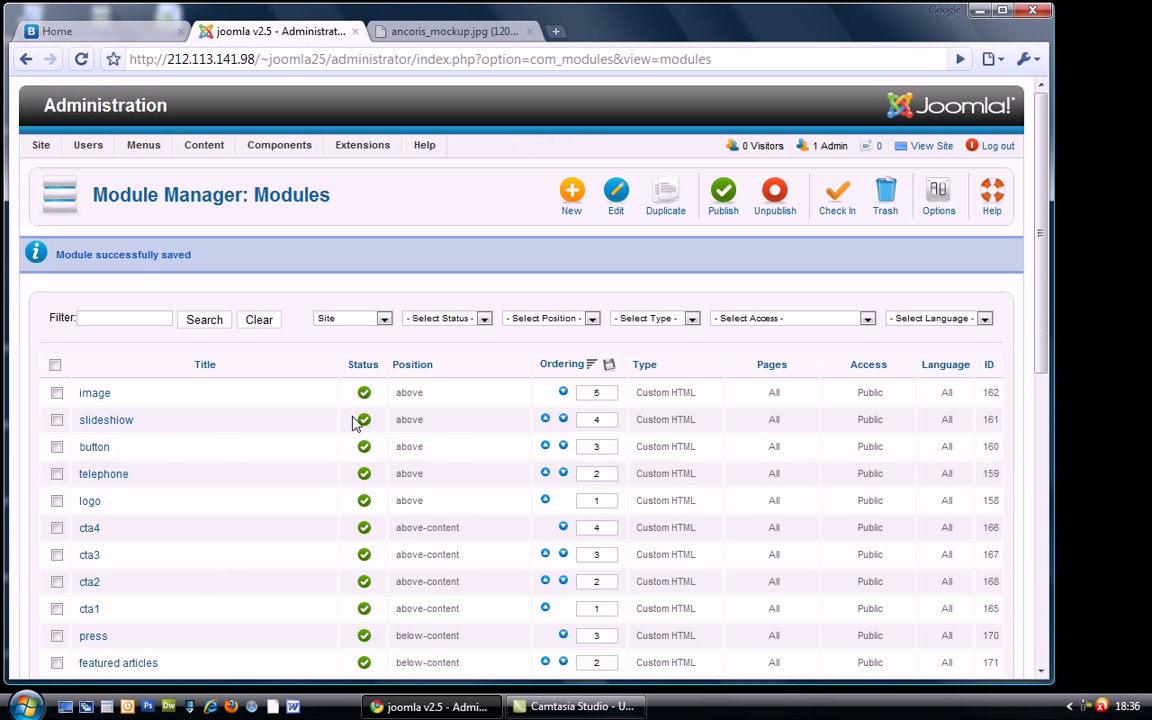
pyautogui.scroll(-3)
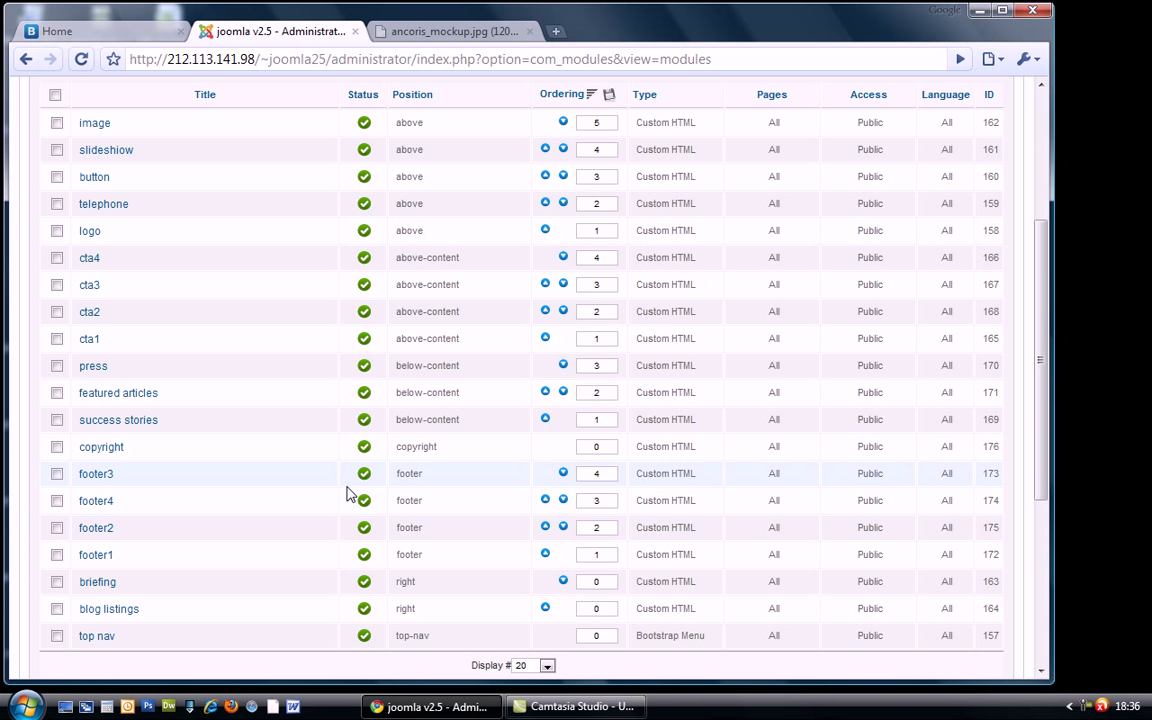
pyautogui.moveTo(330, 496)
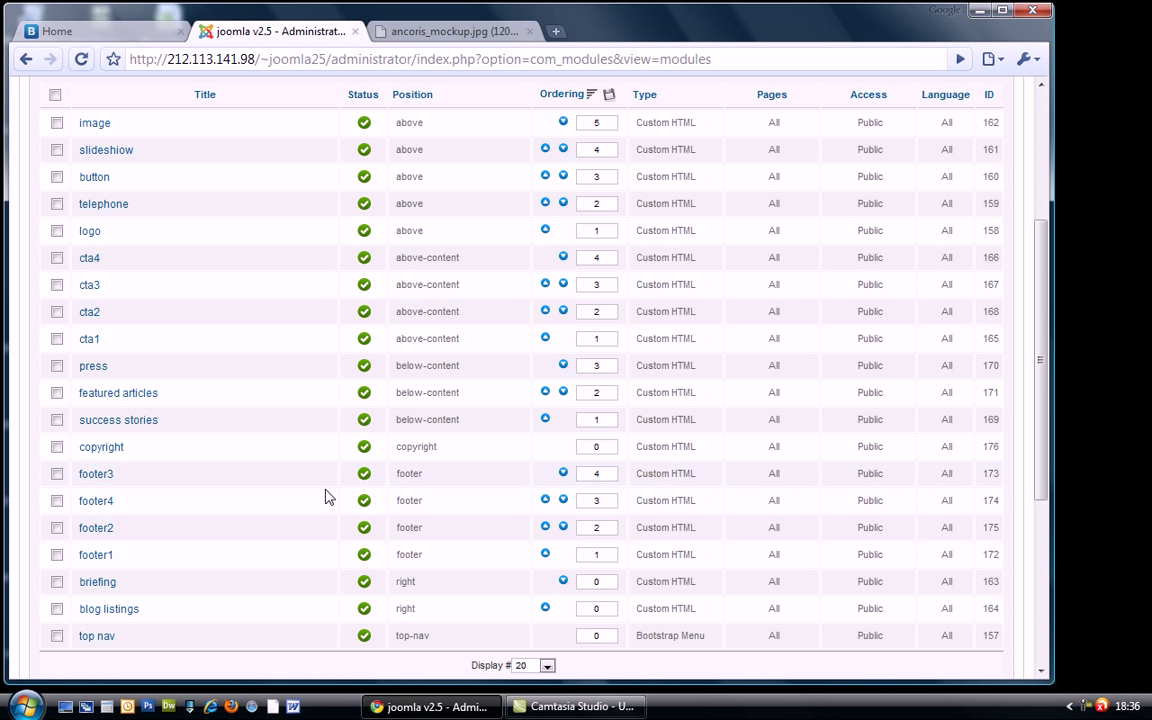
pyautogui.moveTo(92, 216)
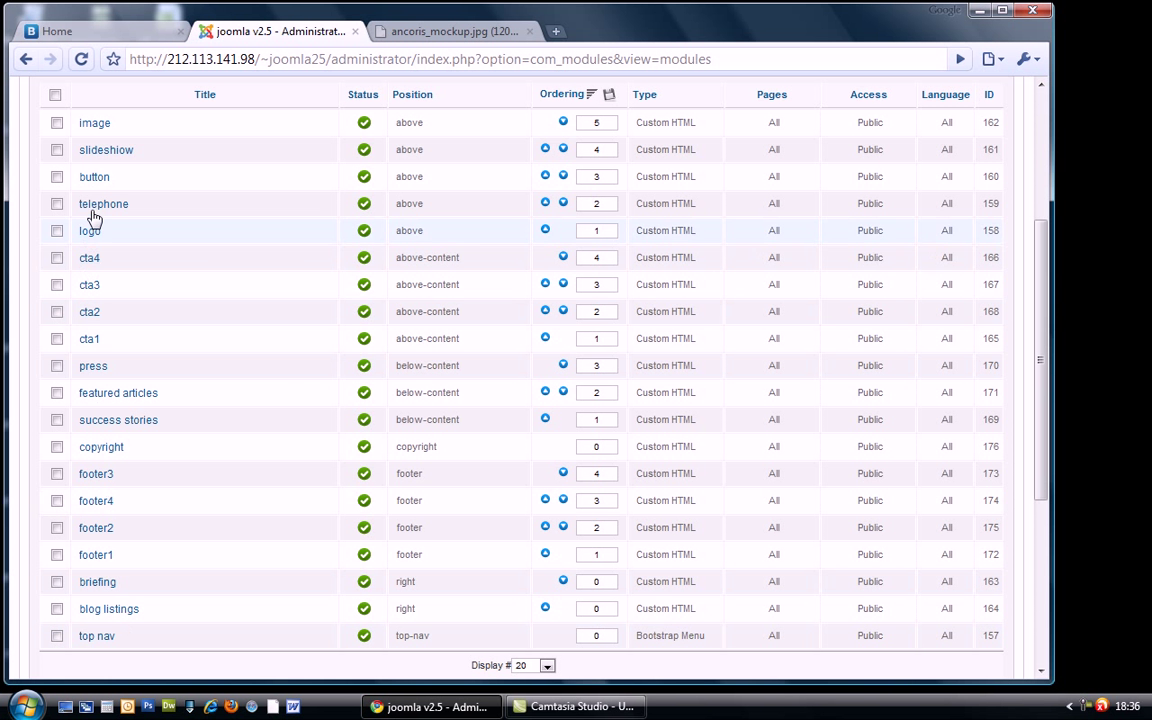
pyautogui.click(106, 148)
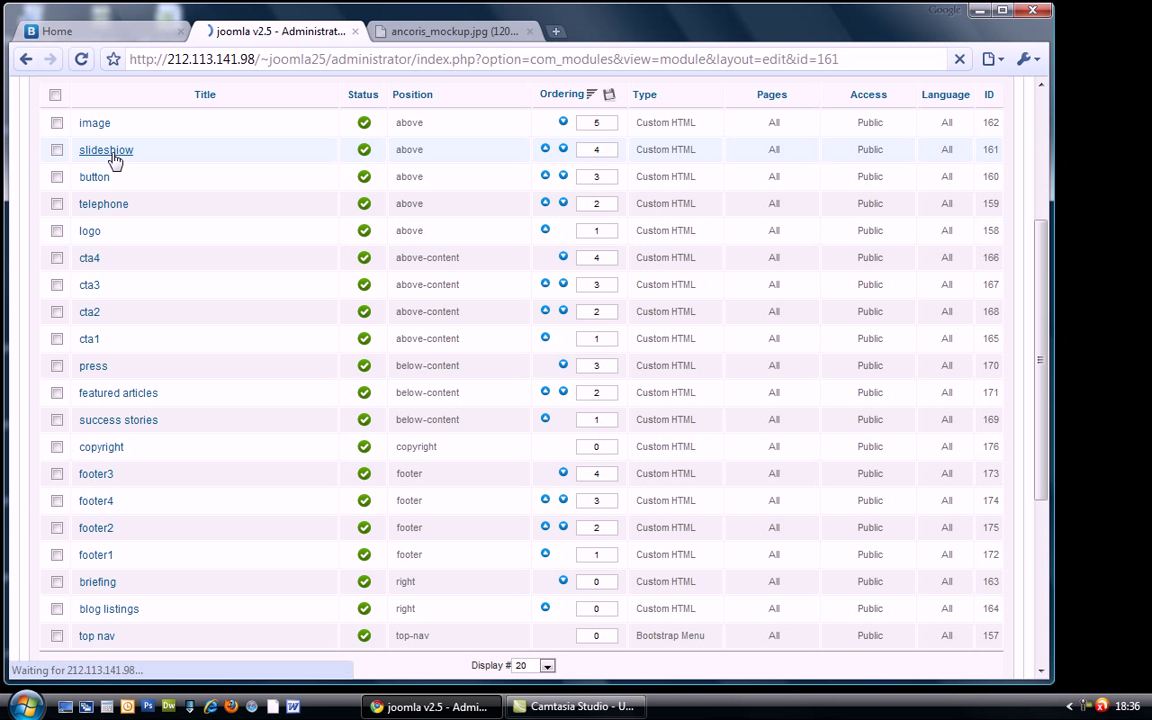
pyautogui.click(106, 150)
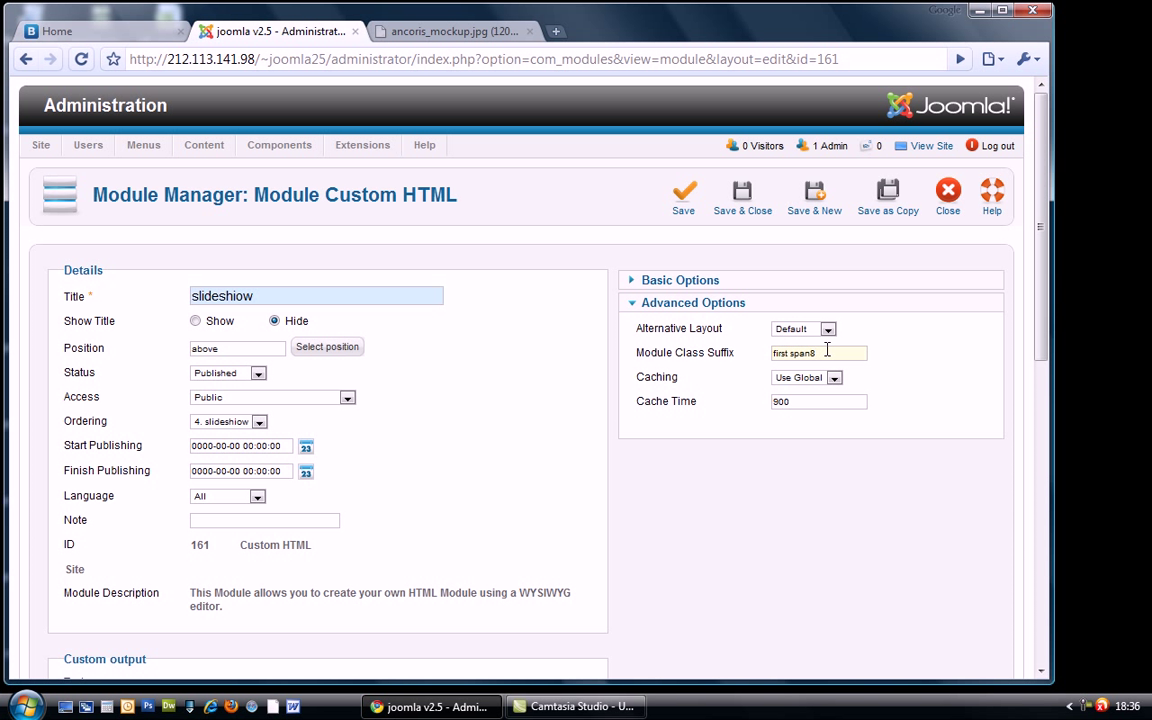
pyautogui.write('hidde')
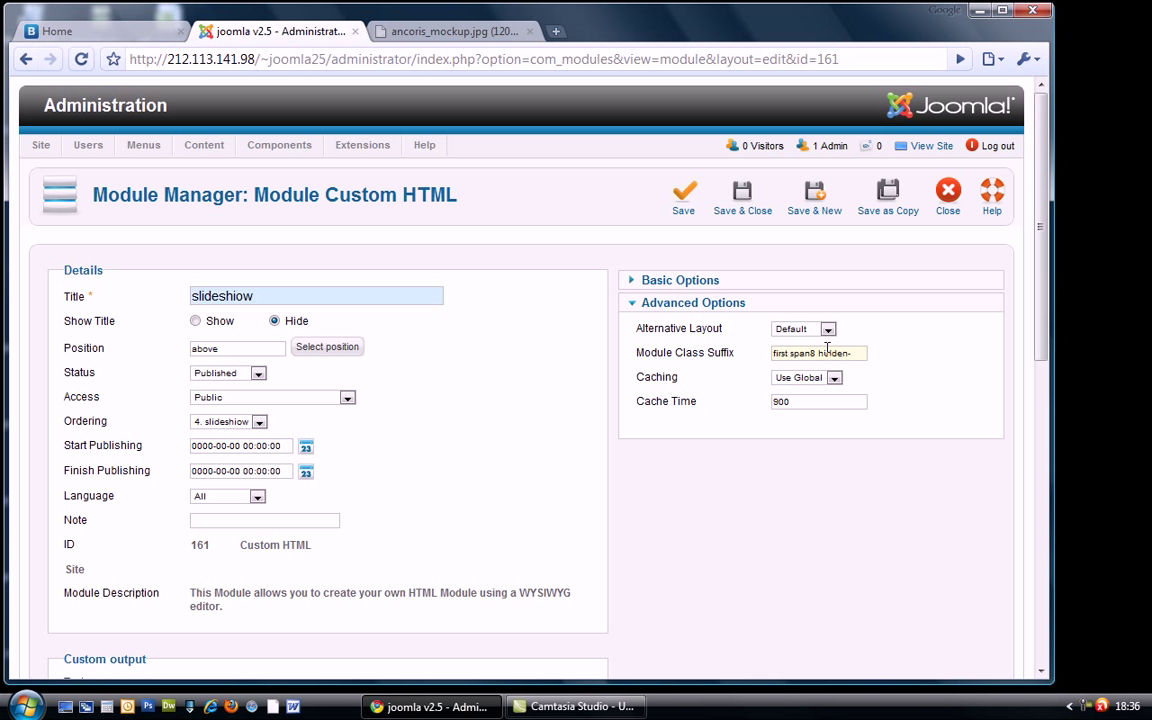
pyautogui.write('n-phone')
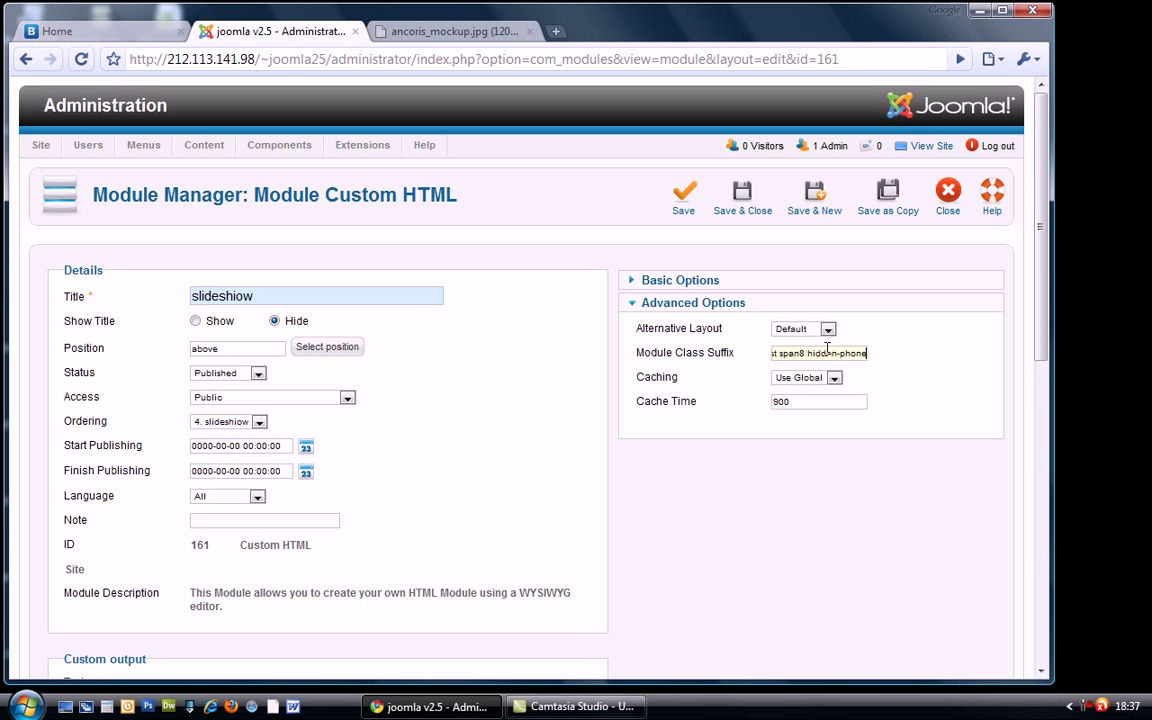
pyautogui.moveTo(742, 196)
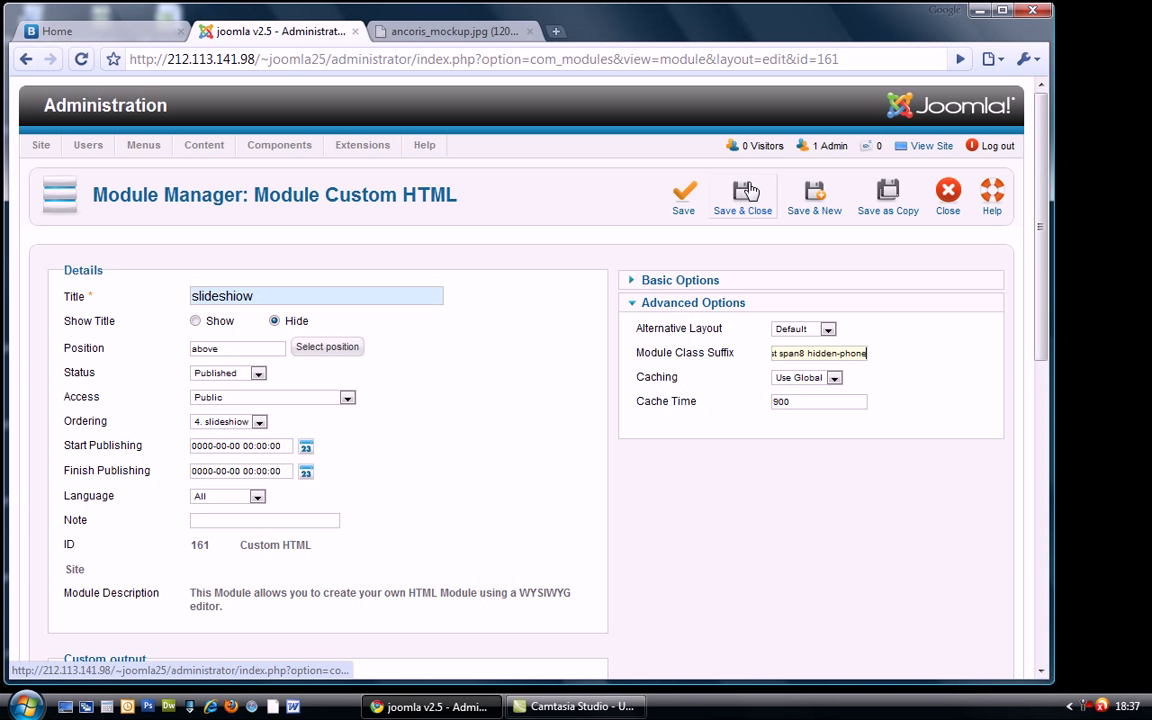
pyautogui.click(742, 196)
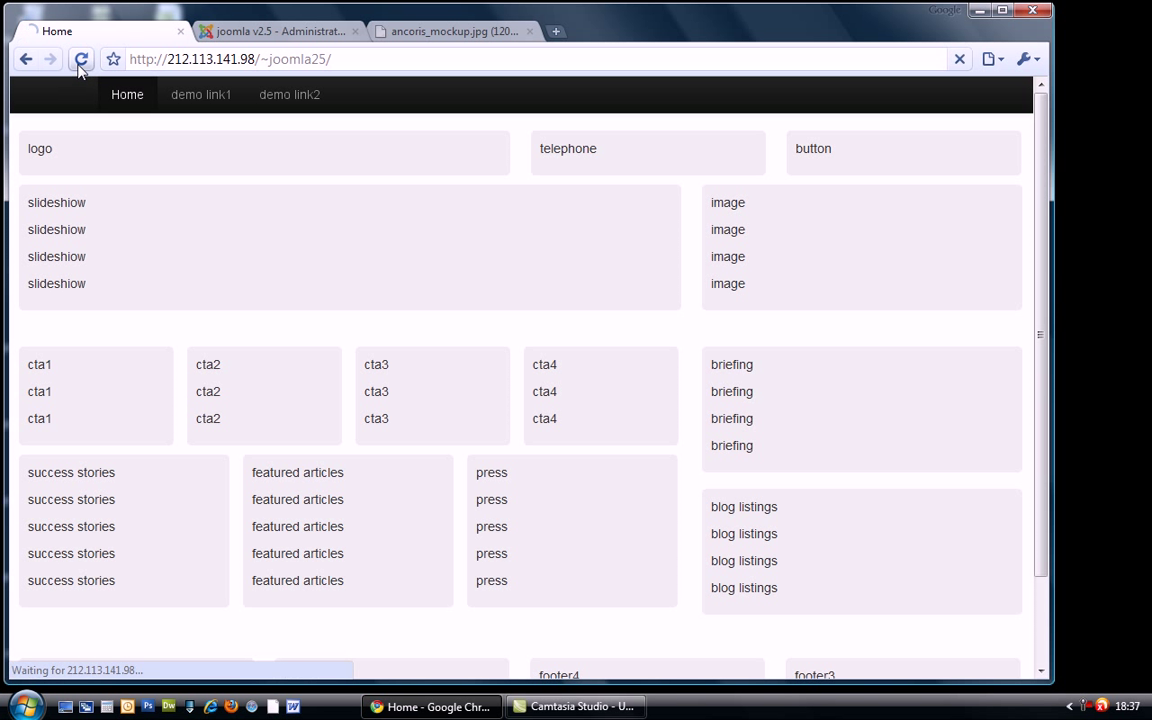
# Step: Reload the home page and narrow to phone width to see the slideshow hidden
pyautogui.click(80, 60)
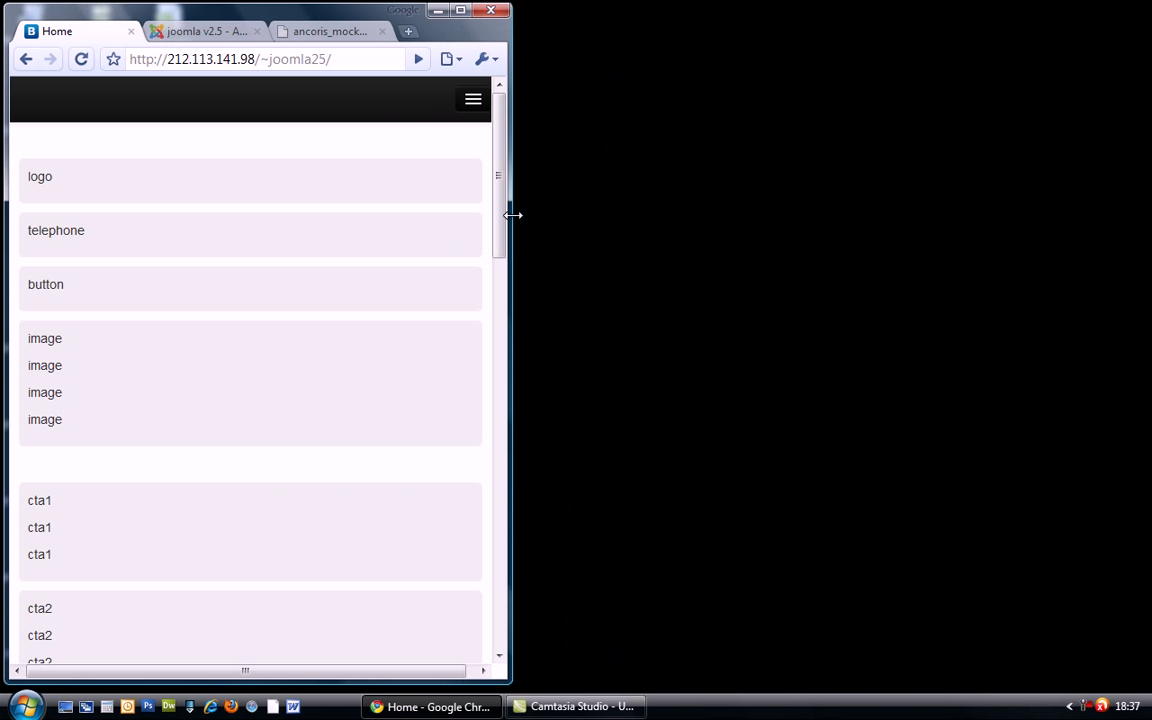
pyautogui.moveTo(512, 216); pyautogui.dragTo(610, 218)
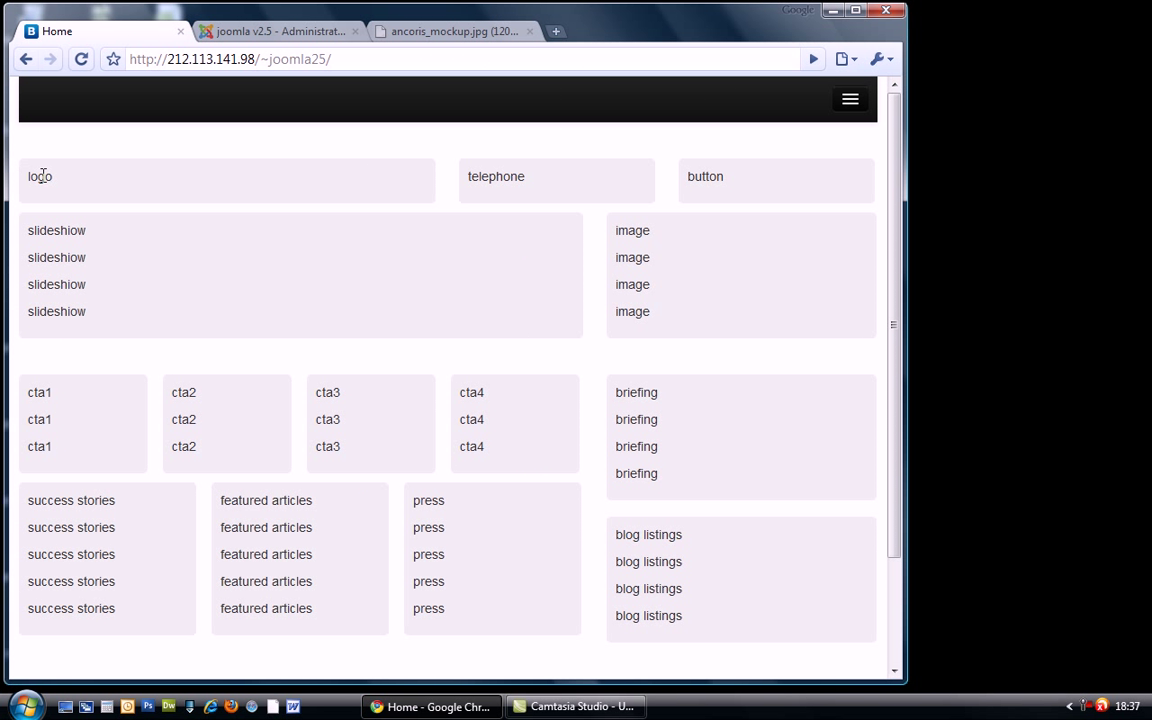
pyautogui.moveTo(642, 252)
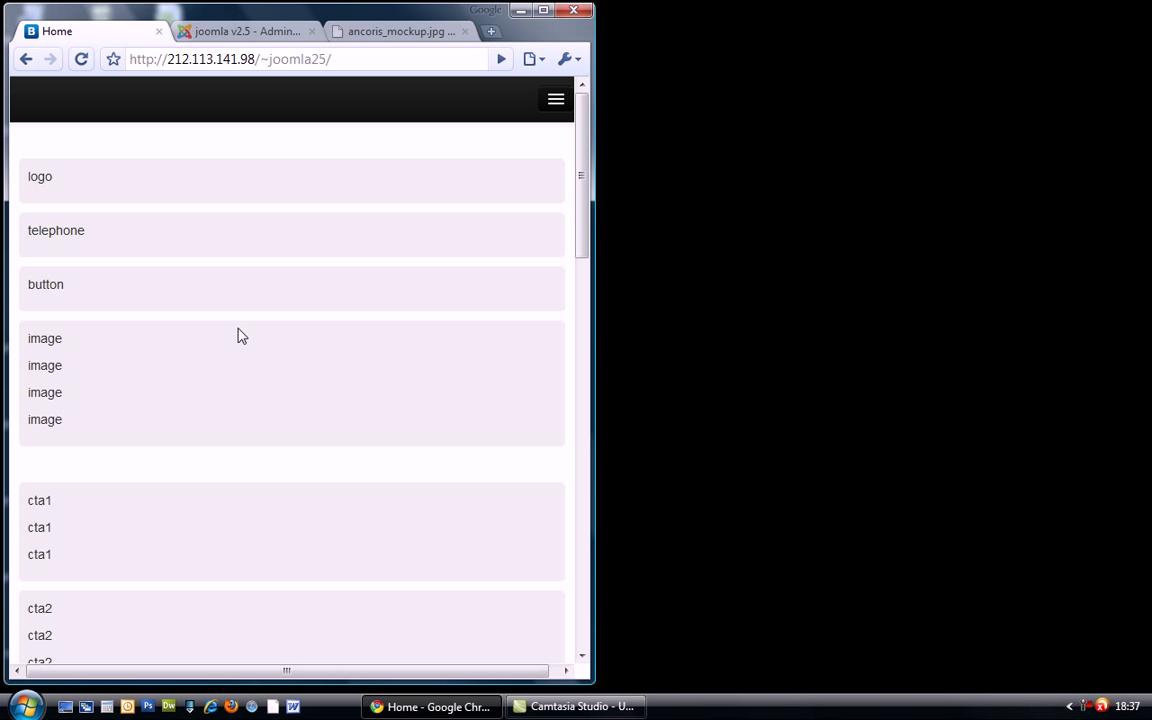
pyautogui.moveTo(620, 296)
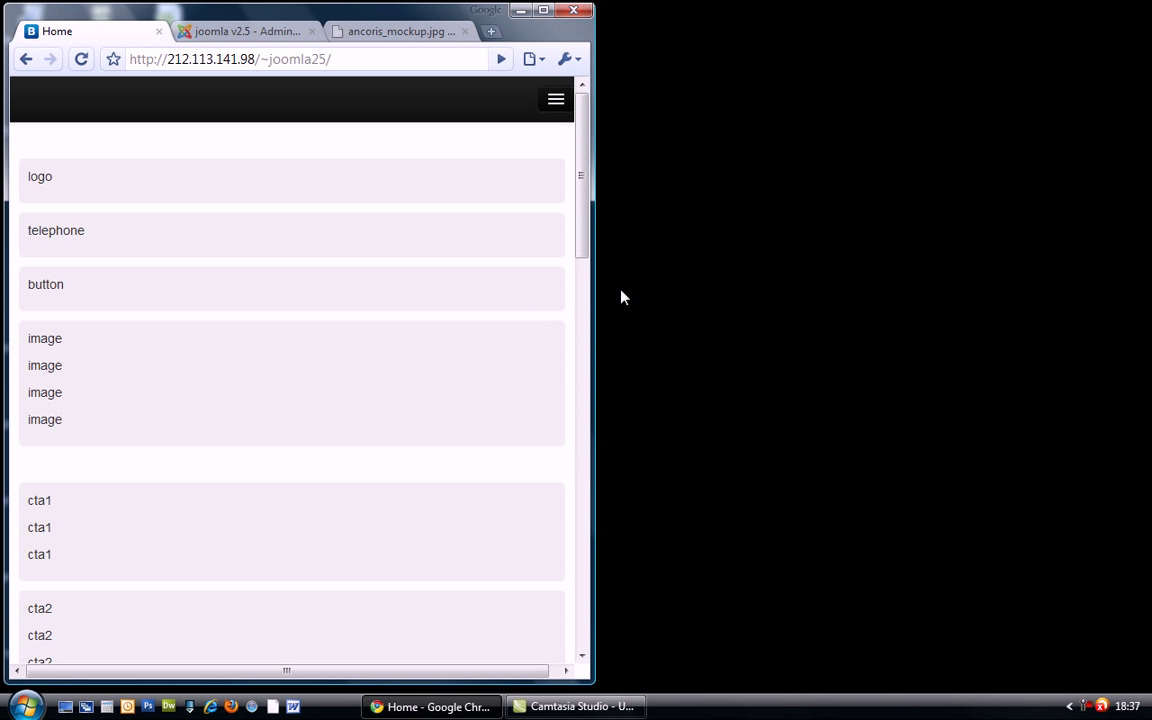